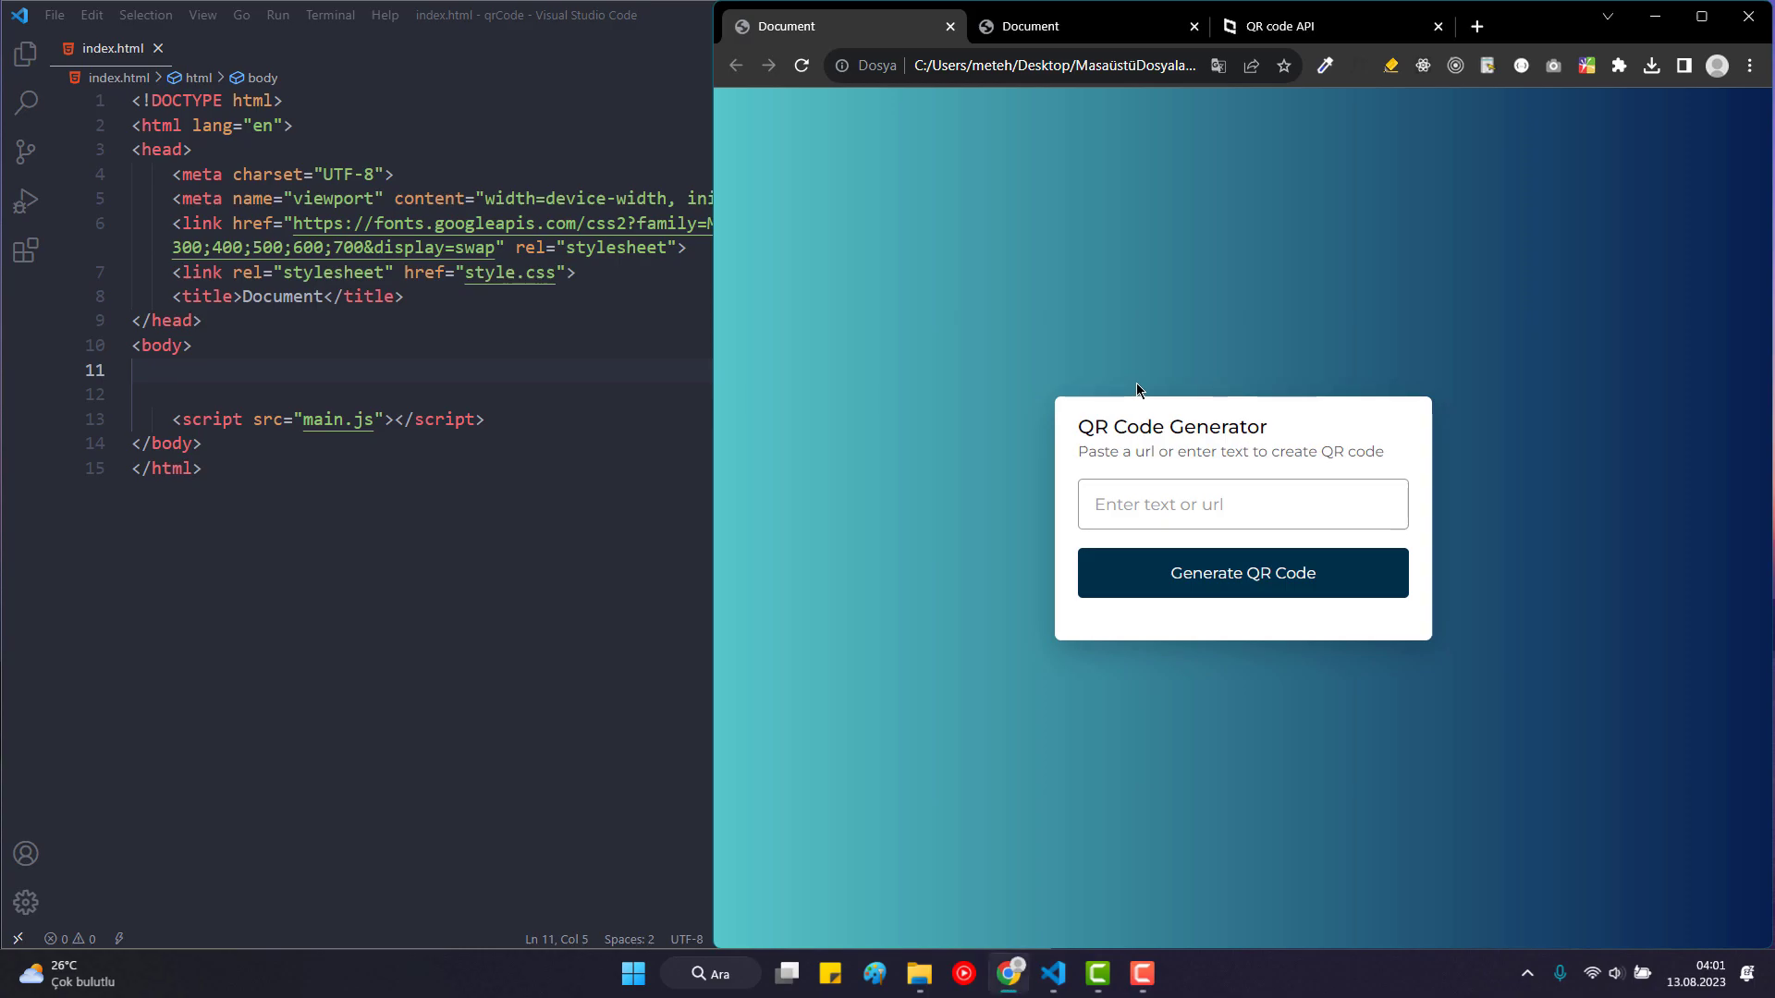
# Generate a QR code for the text 'asdasdsad' in Chrome, then return to the empty body in index.html.
pyautogui.write('asdasdsad')
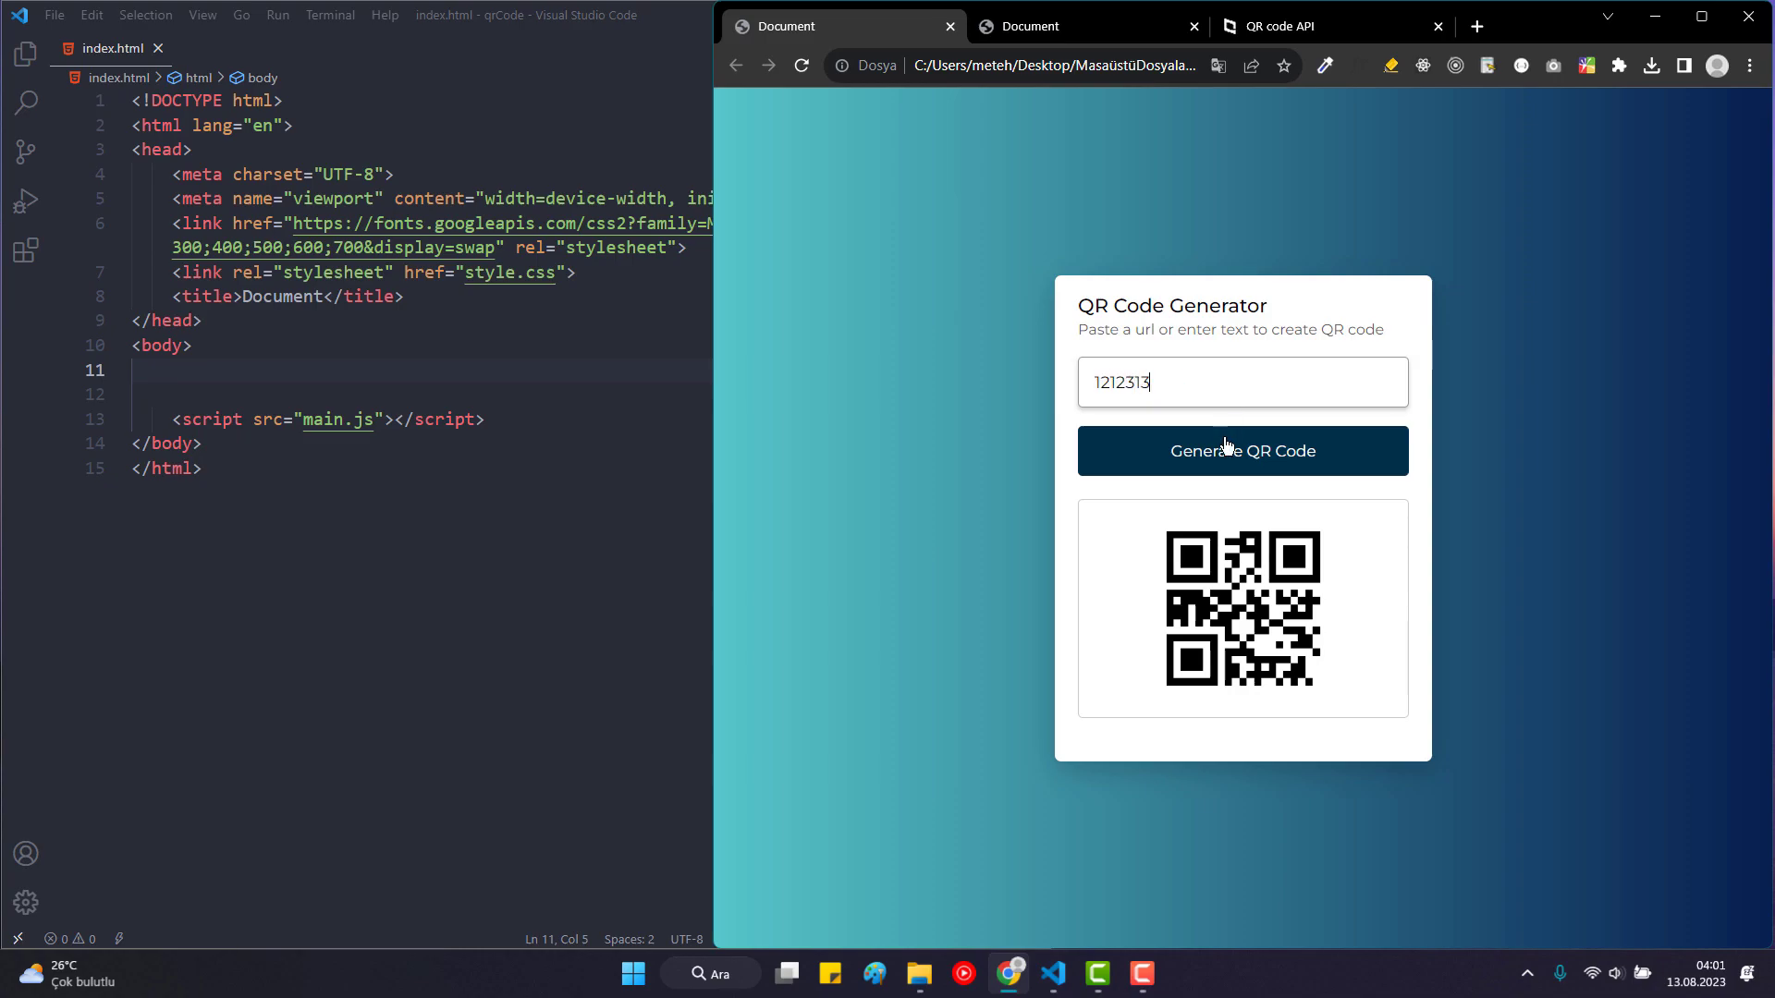
pyautogui.click(1241, 451)
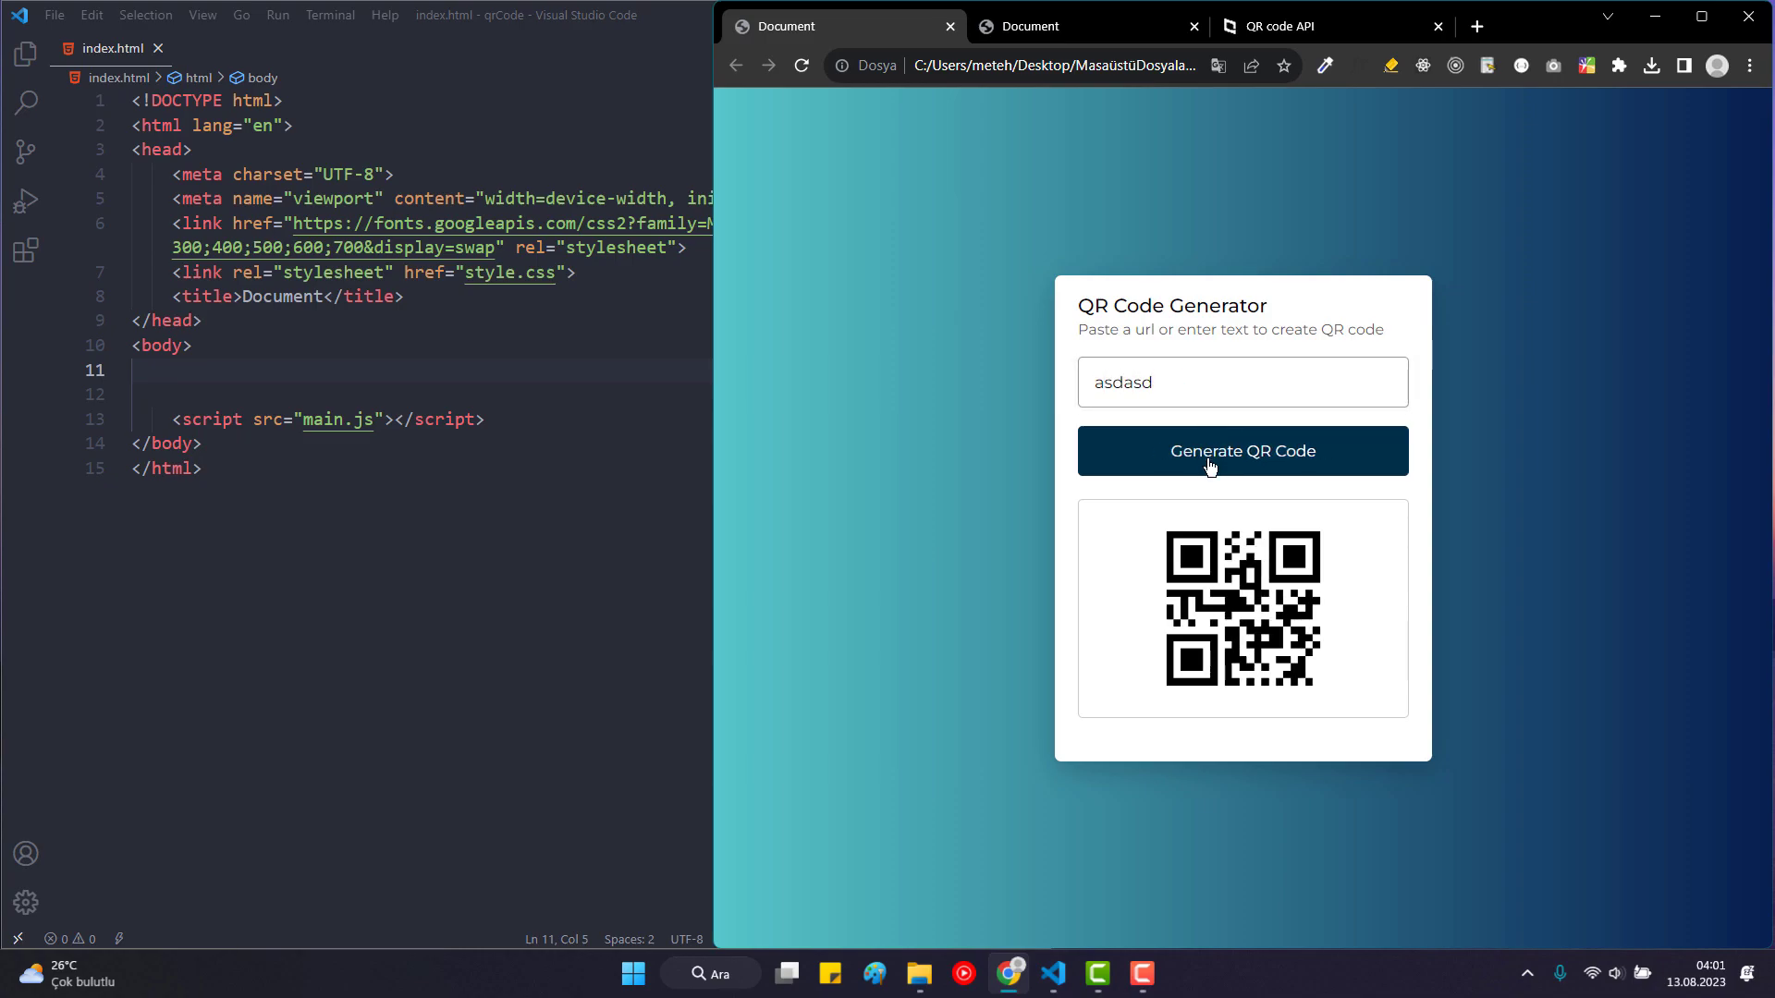
pyautogui.moveTo(996, 153)
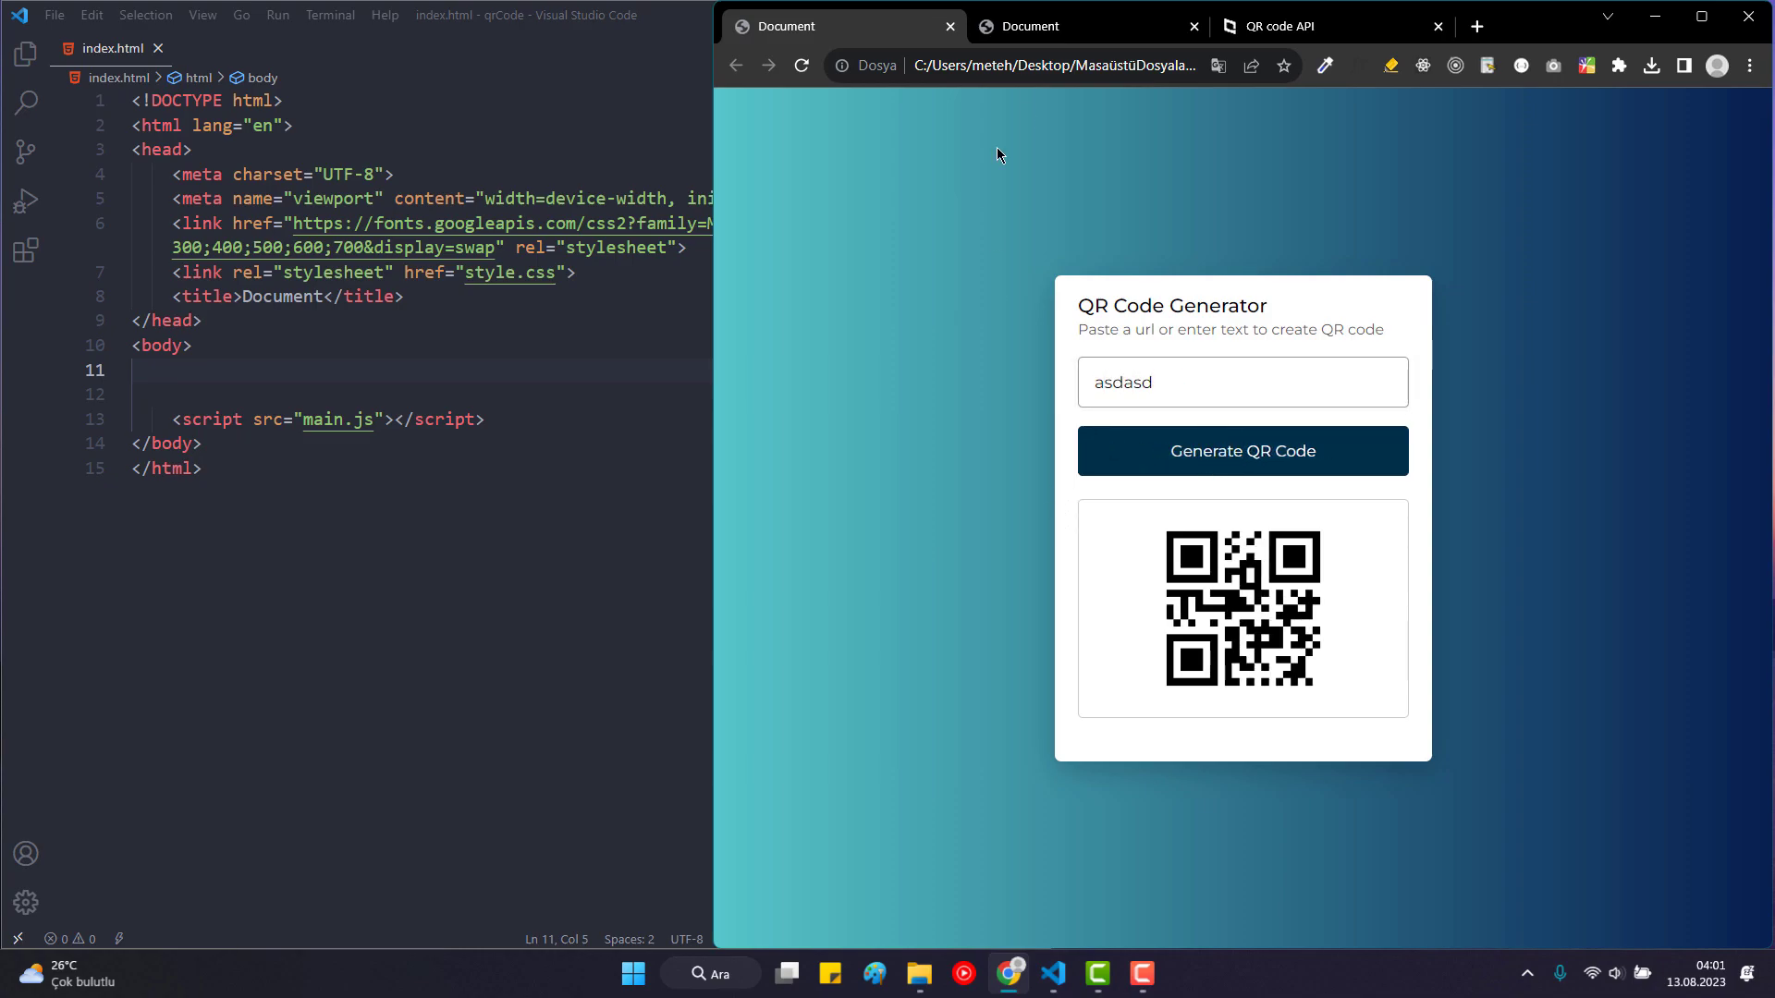
pyautogui.moveTo(436, 351)
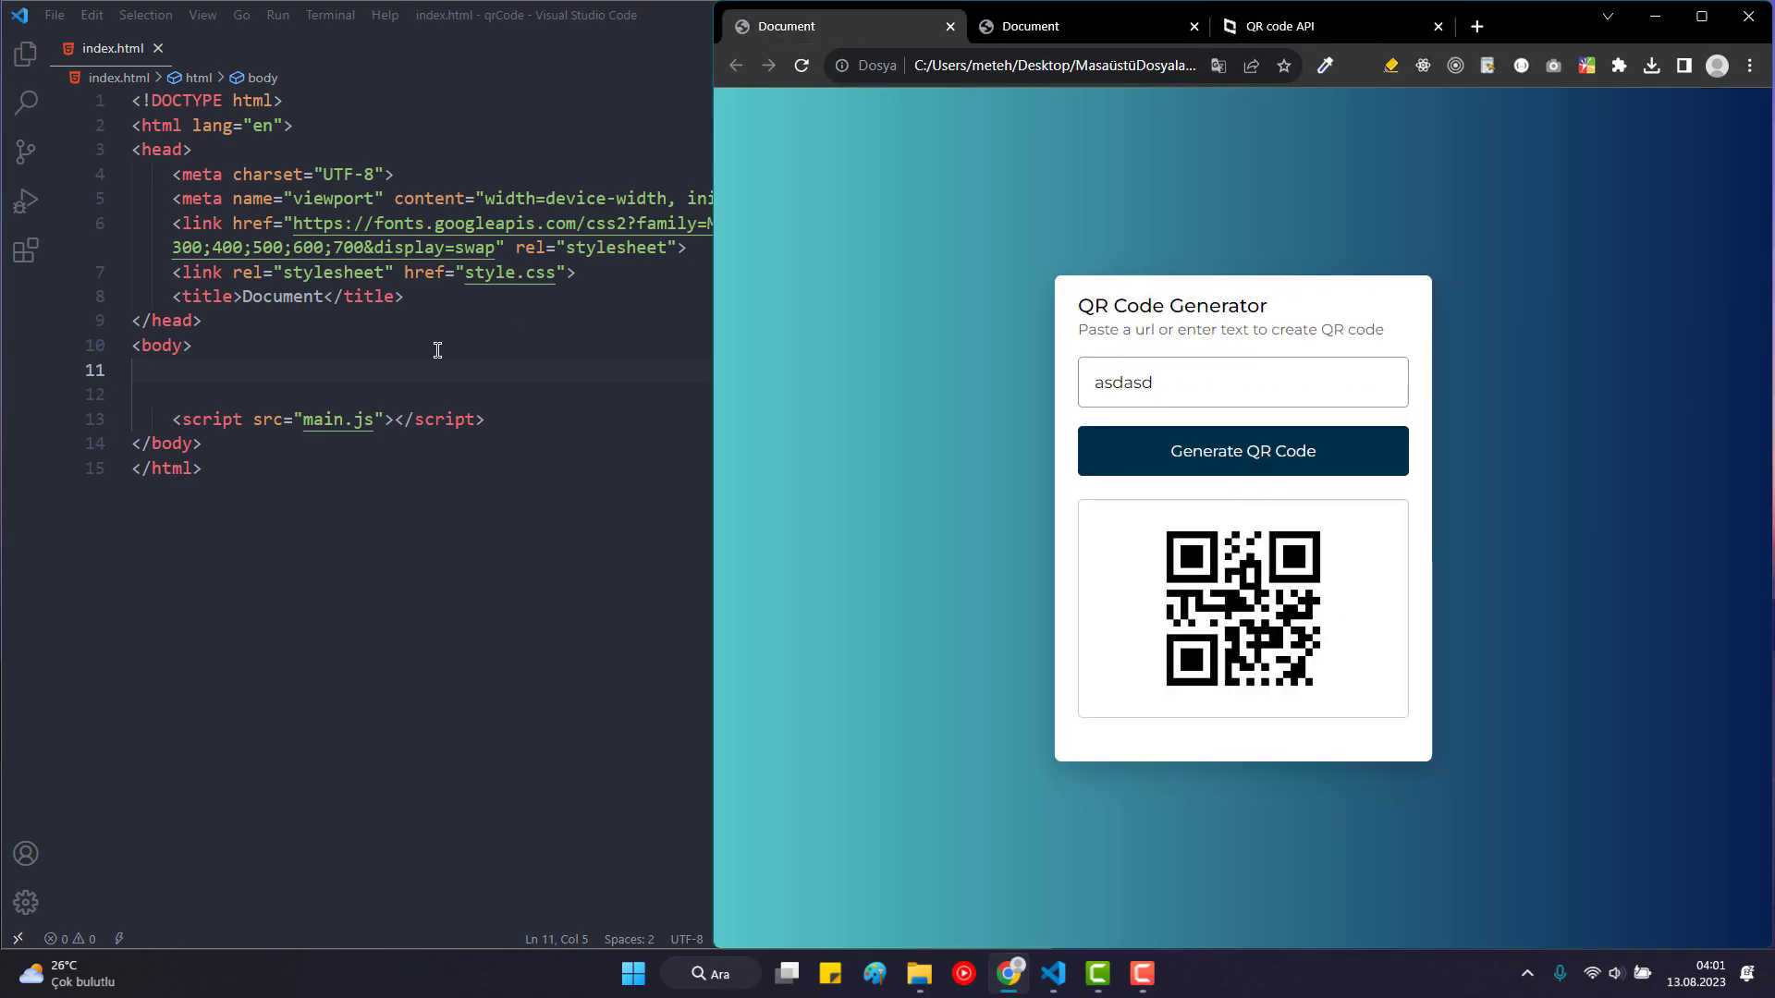
pyautogui.click(801, 64)
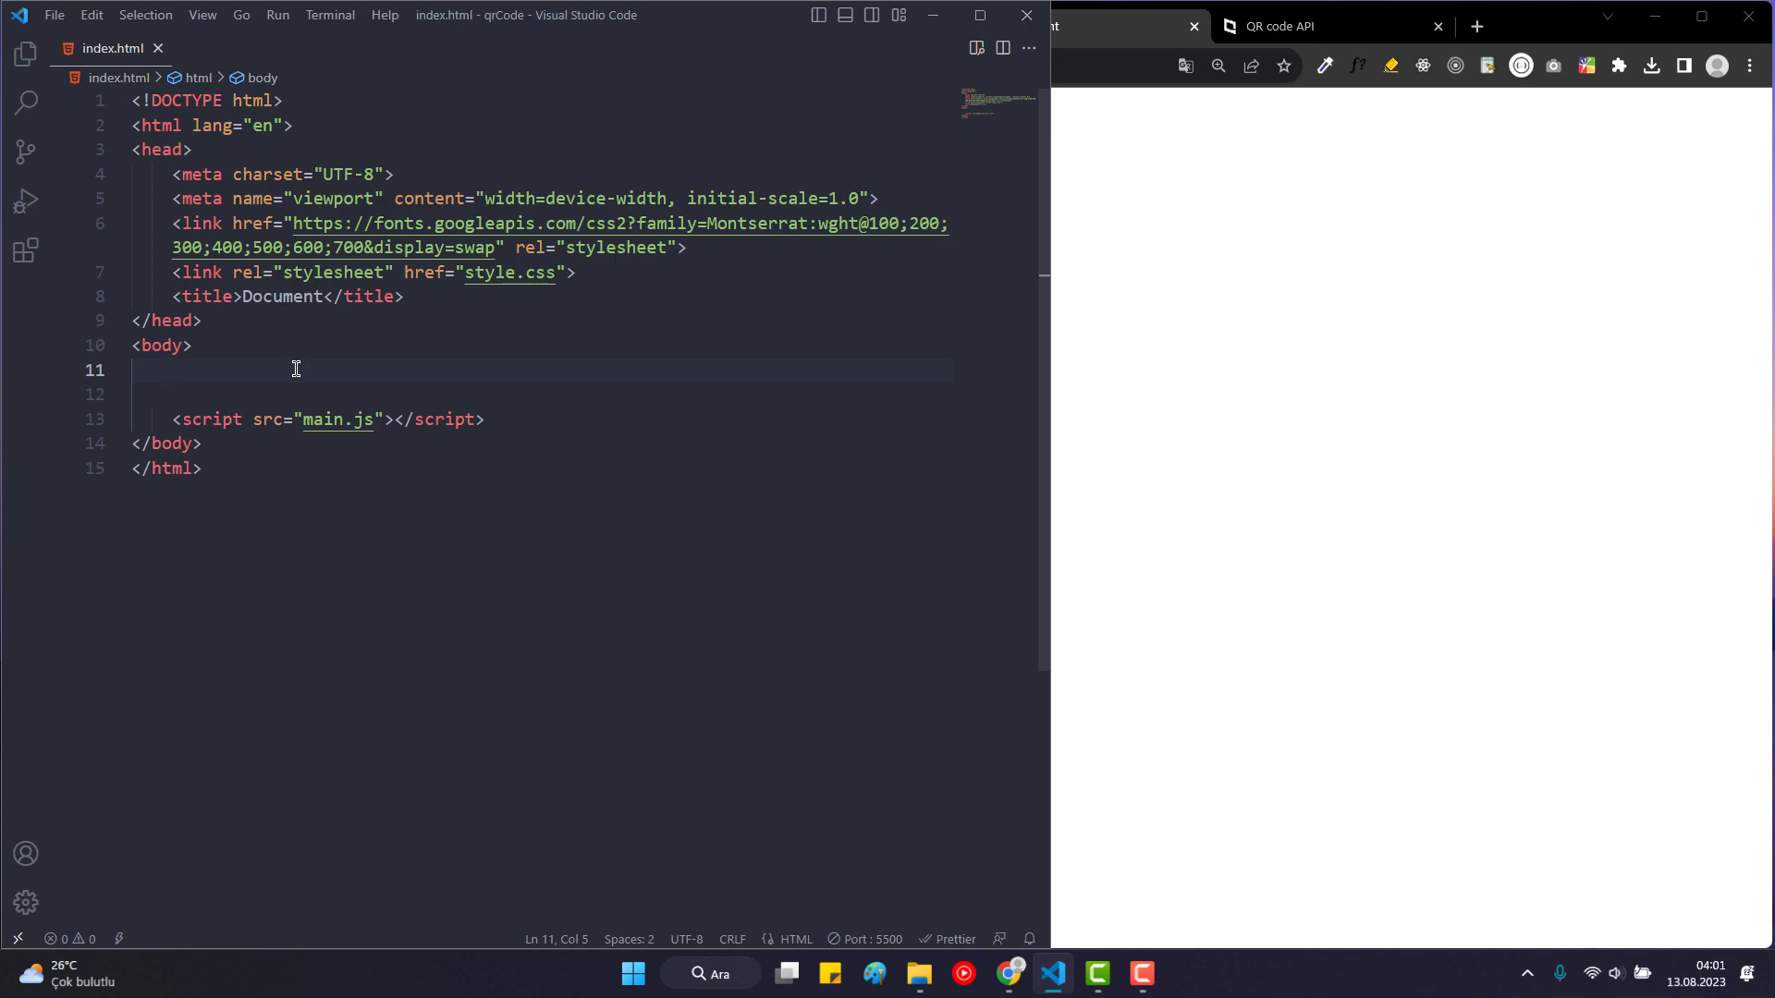
# Add a container div with a header element inside the body via Emmet.
pyautogui.write('.container')
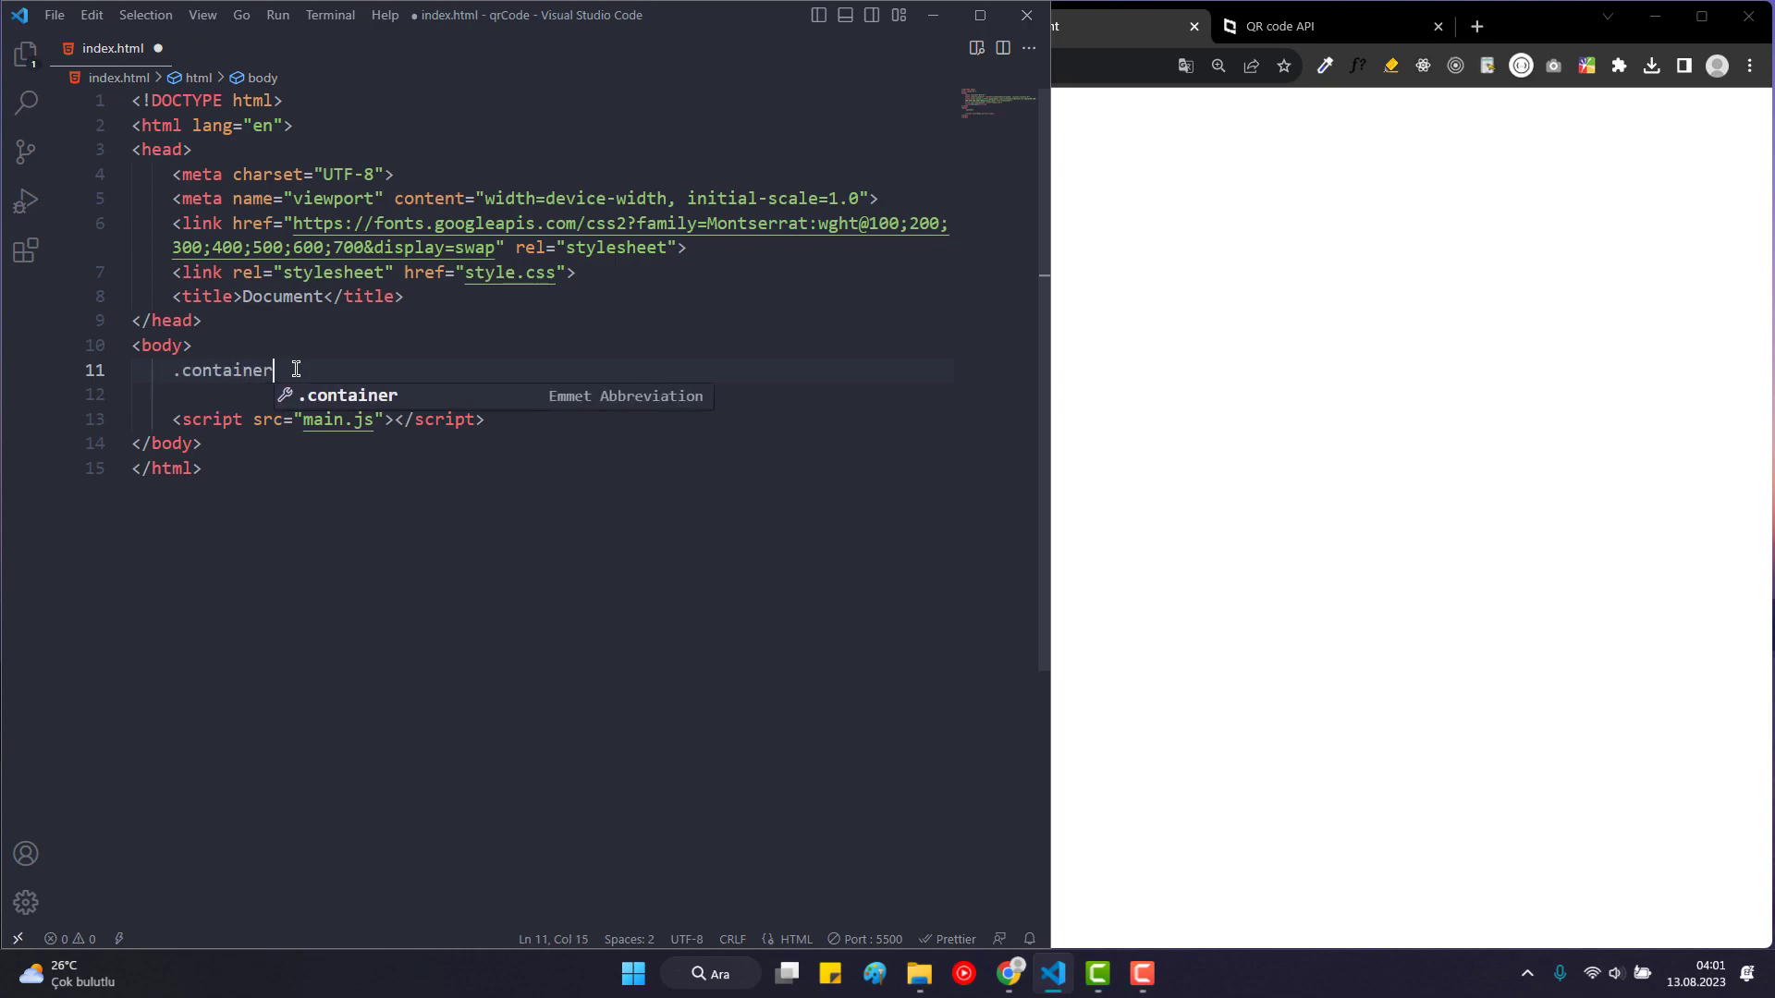
pyautogui.press('Tab')
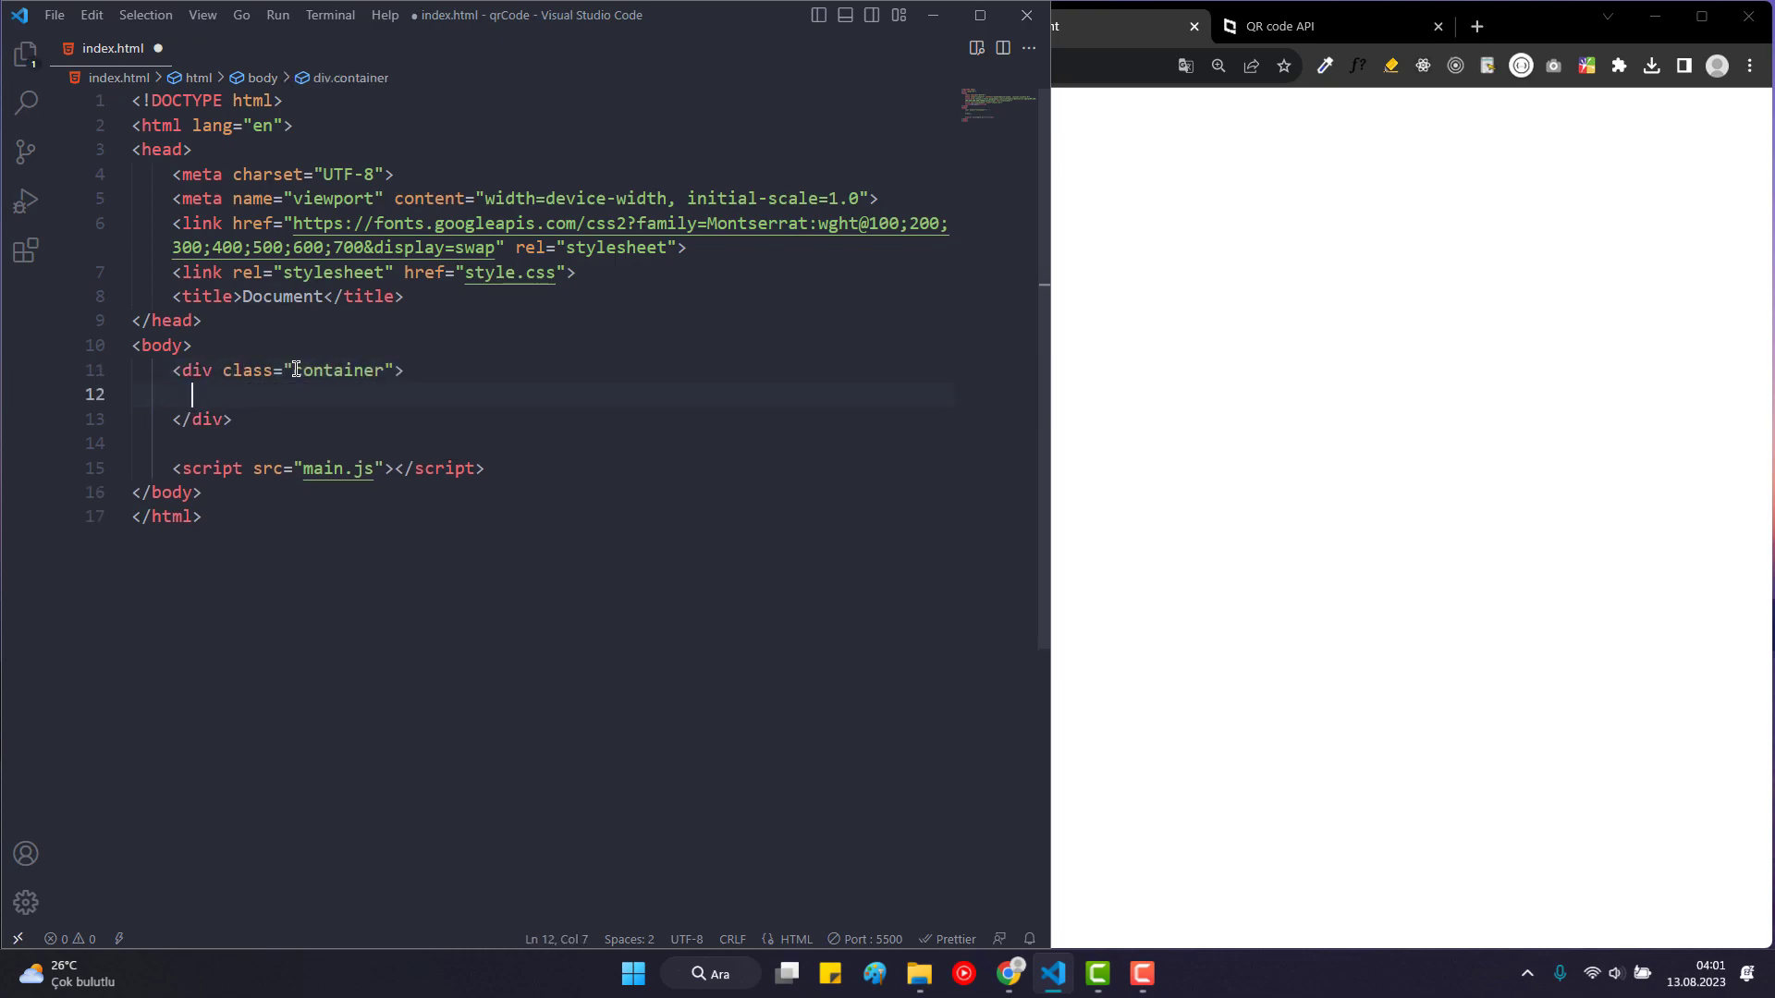
pyautogui.write('he')
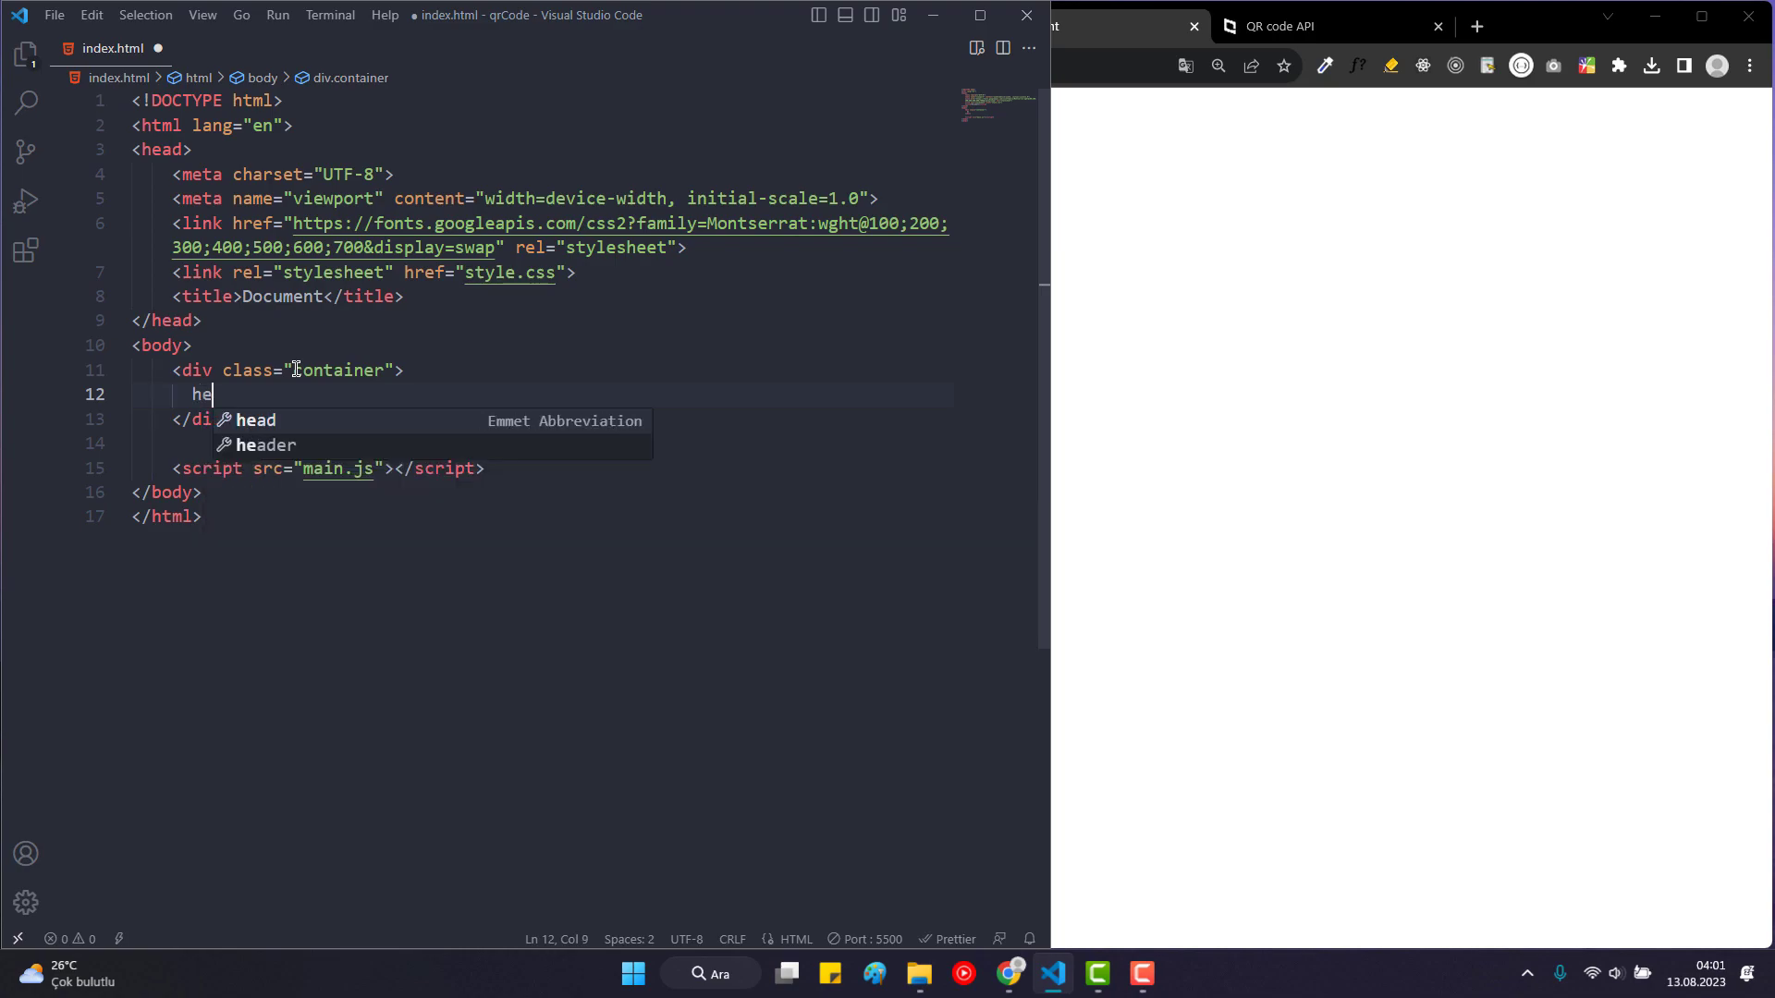
pyautogui.press('Tab')
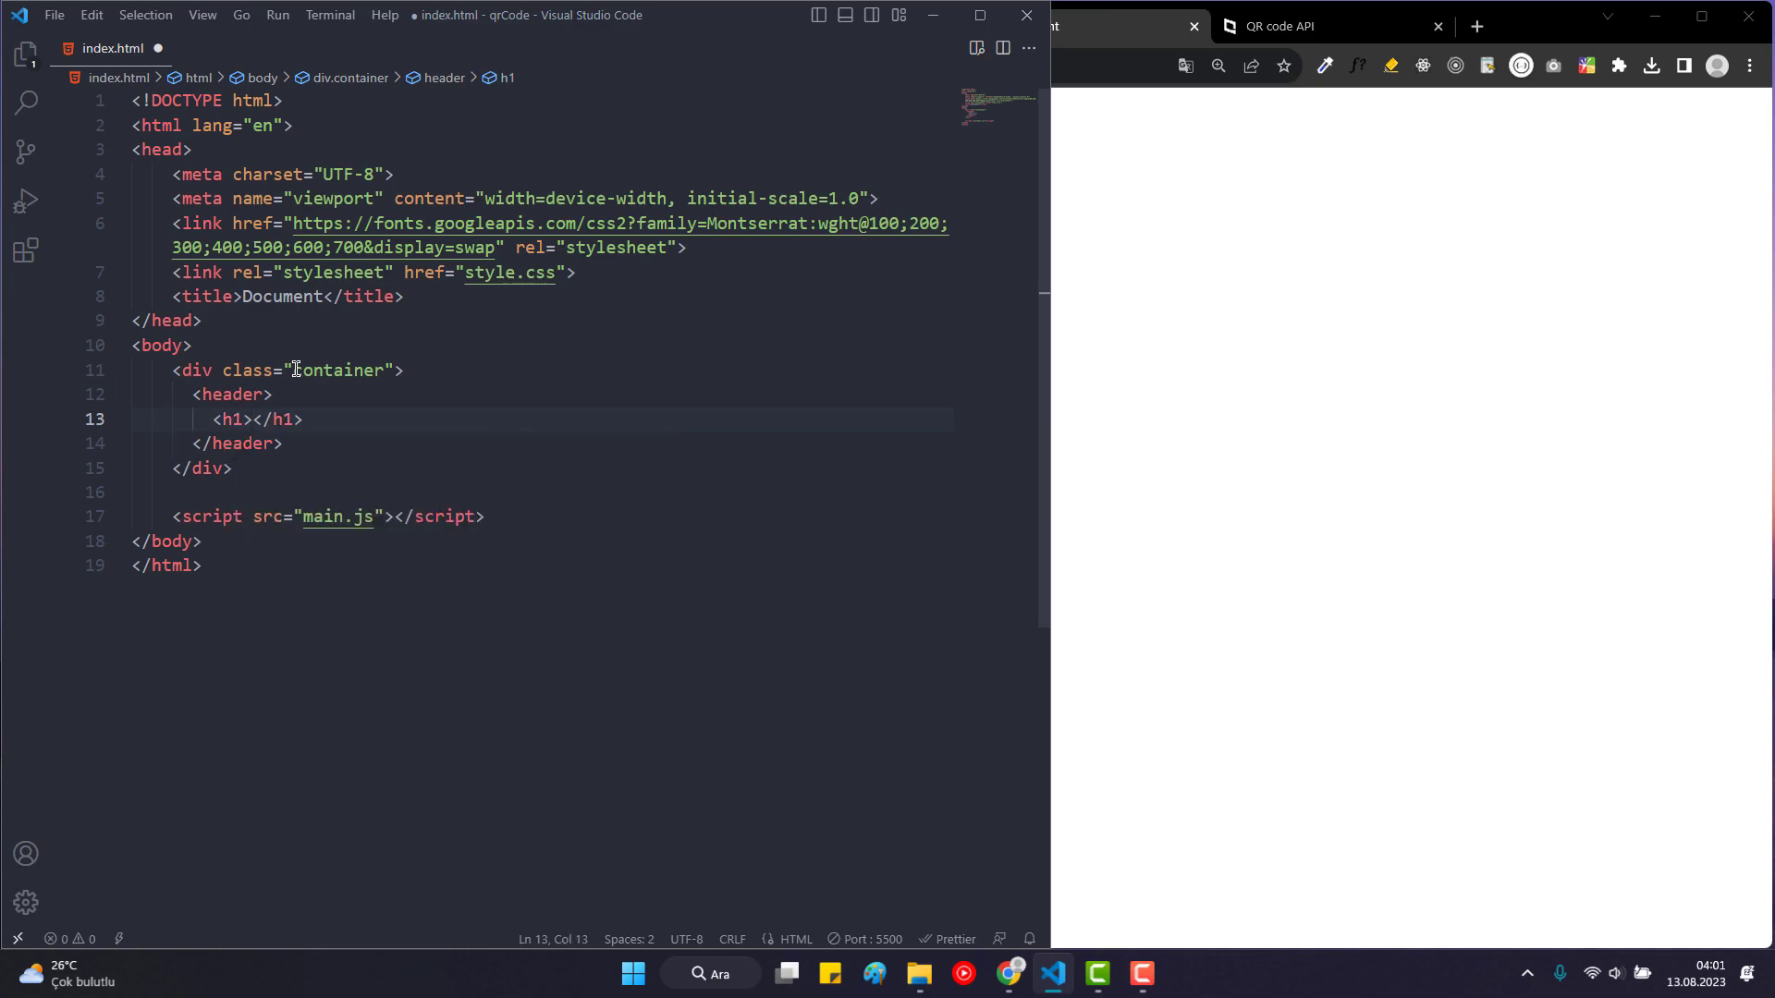
# Write the h1 'QR Code Generator' and its explanatory paragraph inside the header.
pyautogui.write('QR Code Ge')
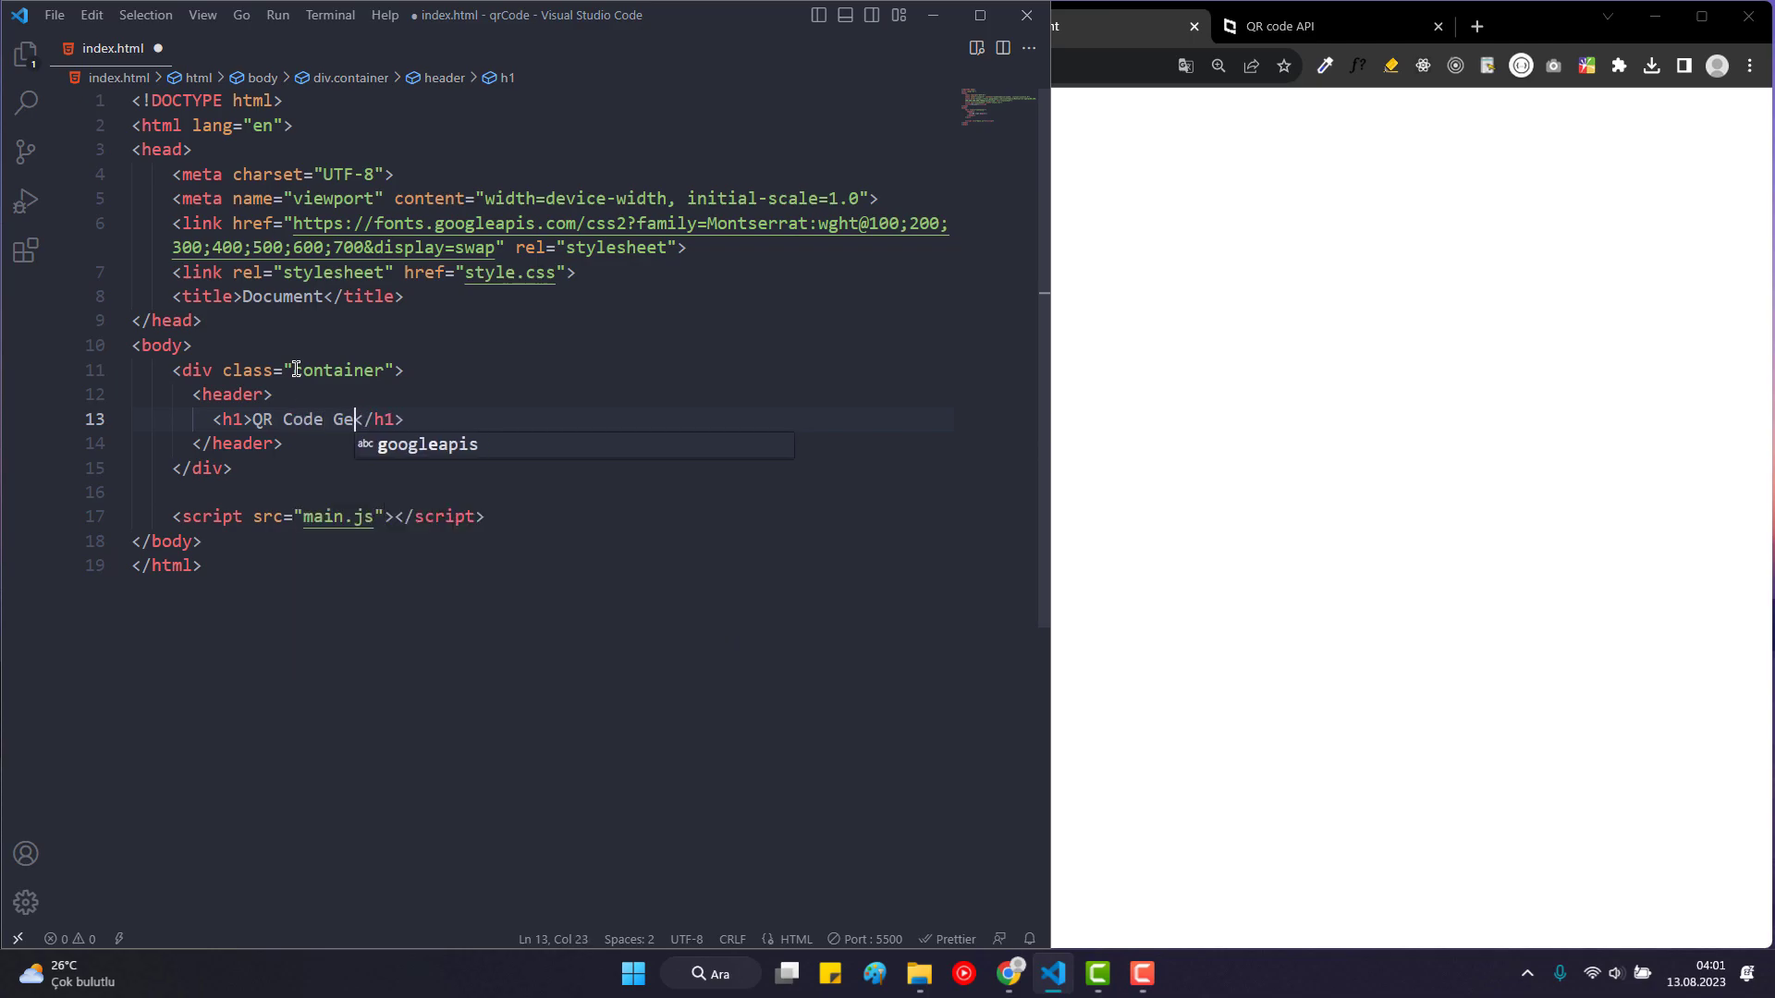
pyautogui.write('nerator')
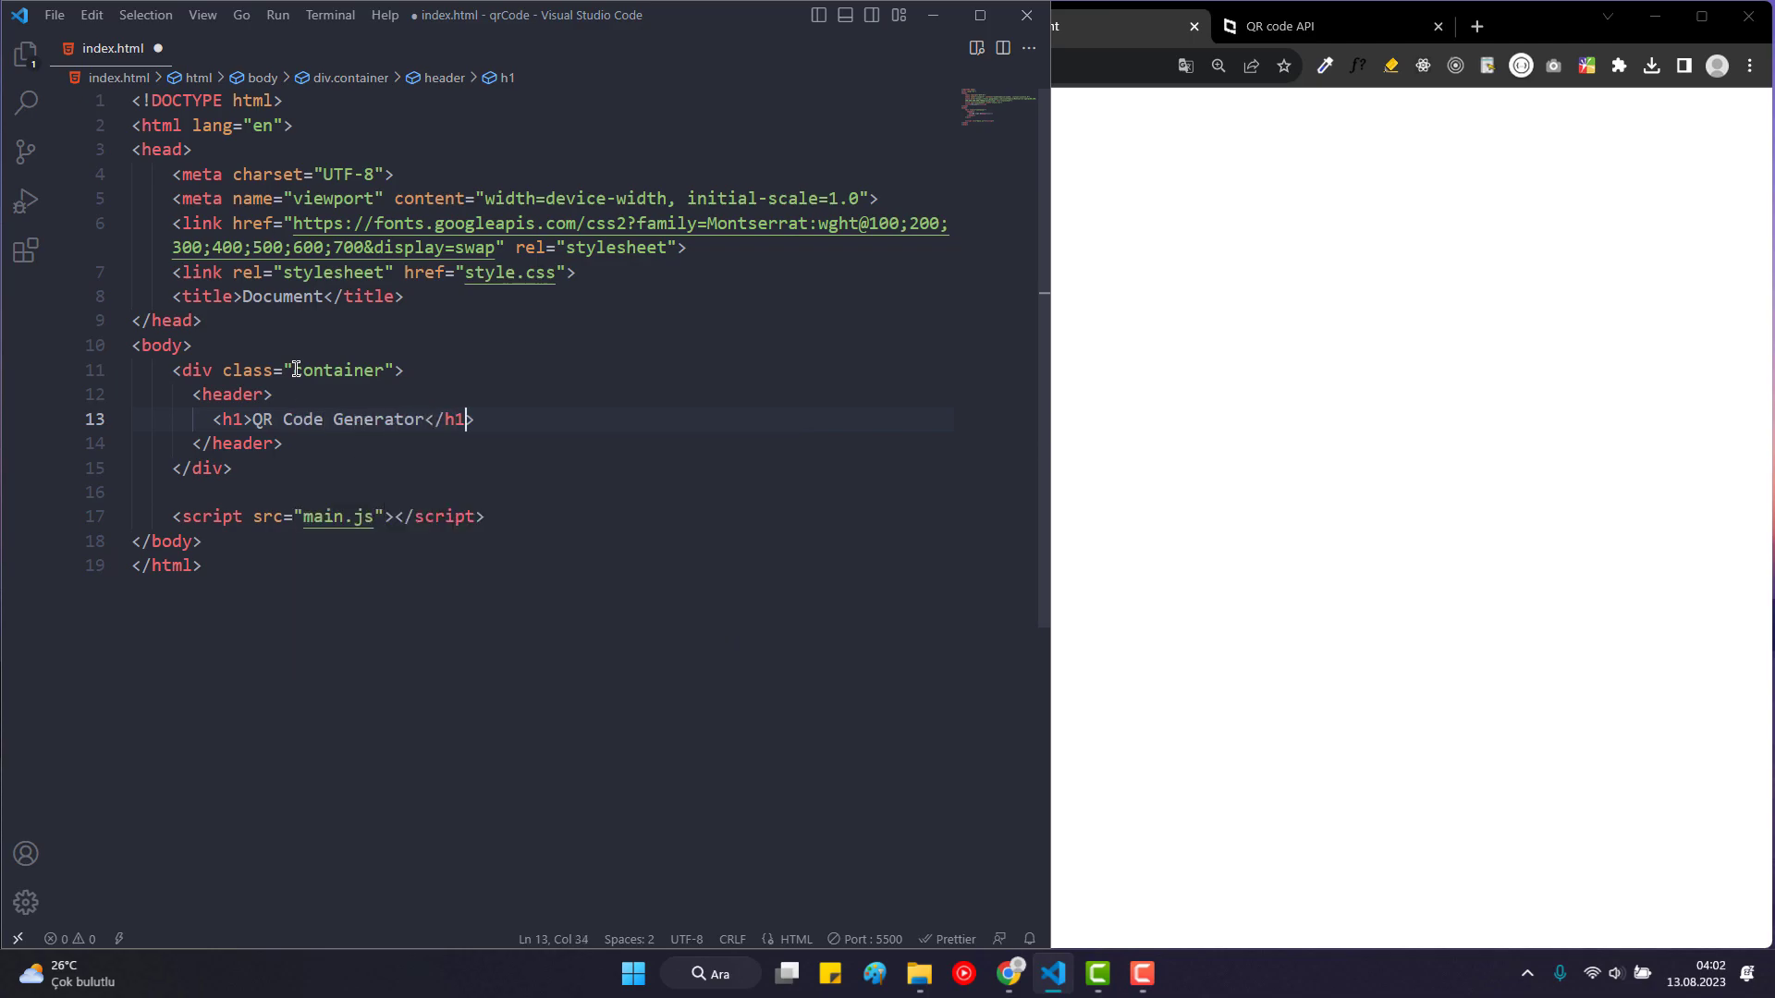
pyautogui.press('enter')
pyautogui.write('<p>Paste a url or enter text to create QR code')
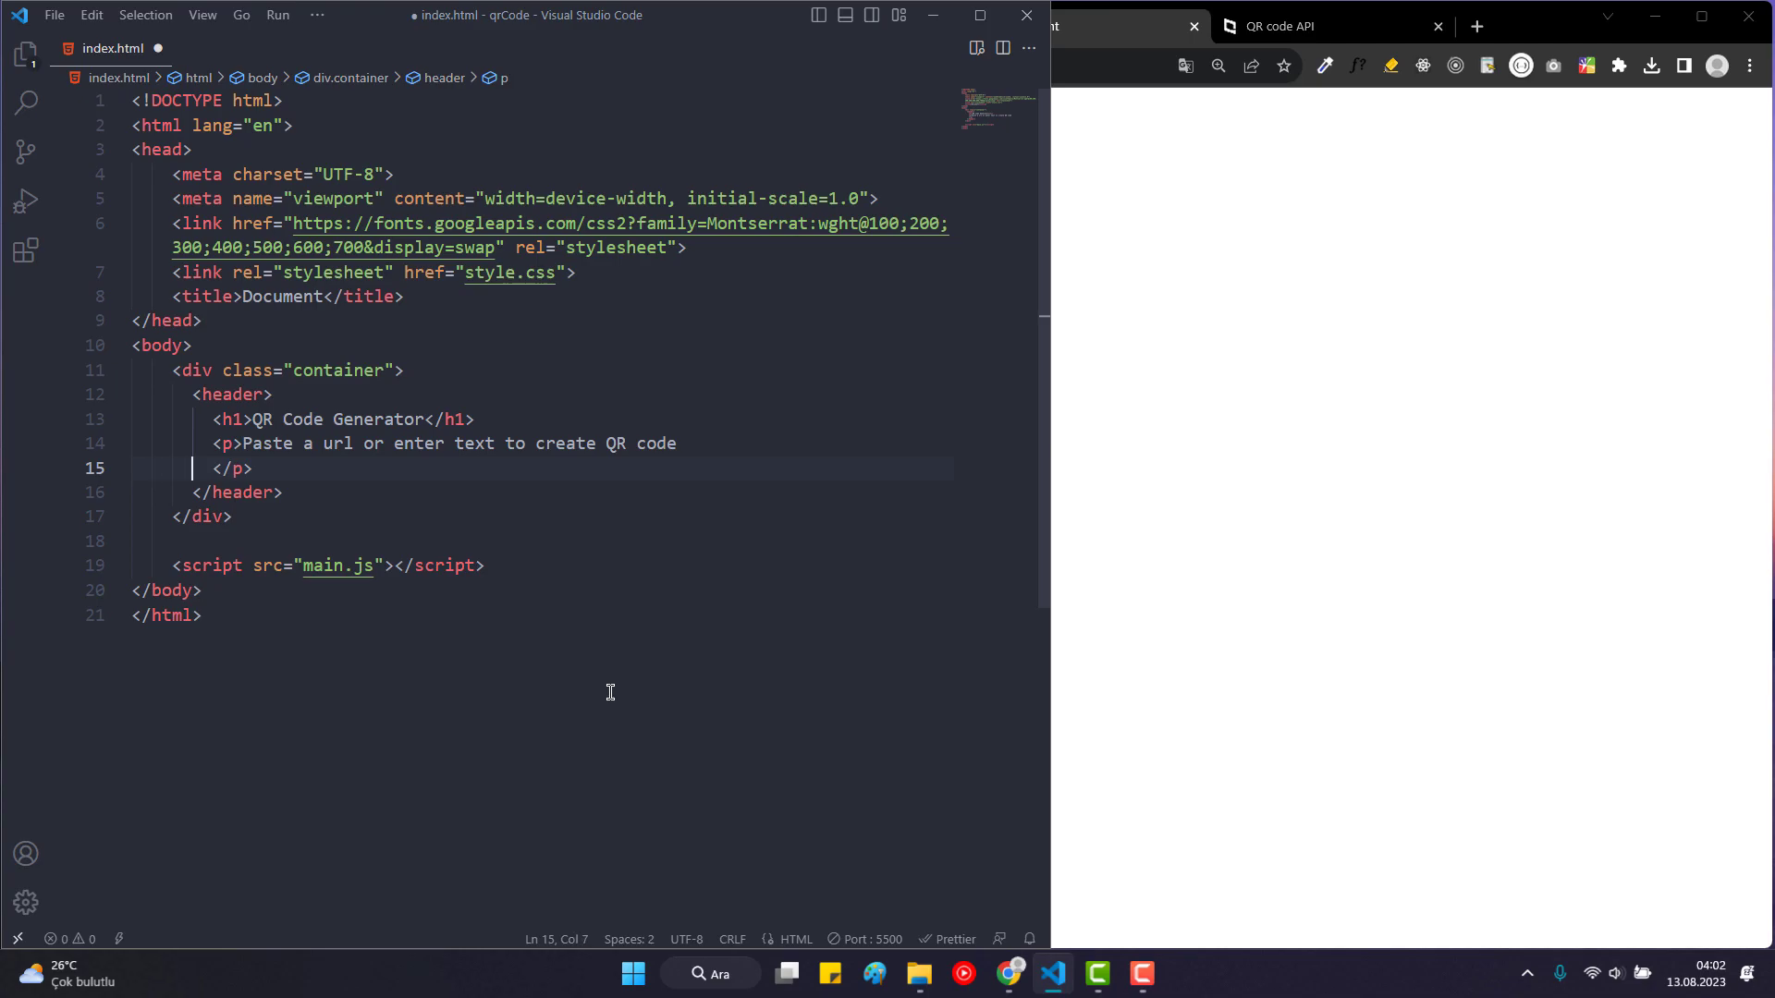
pyautogui.press('Backspace')
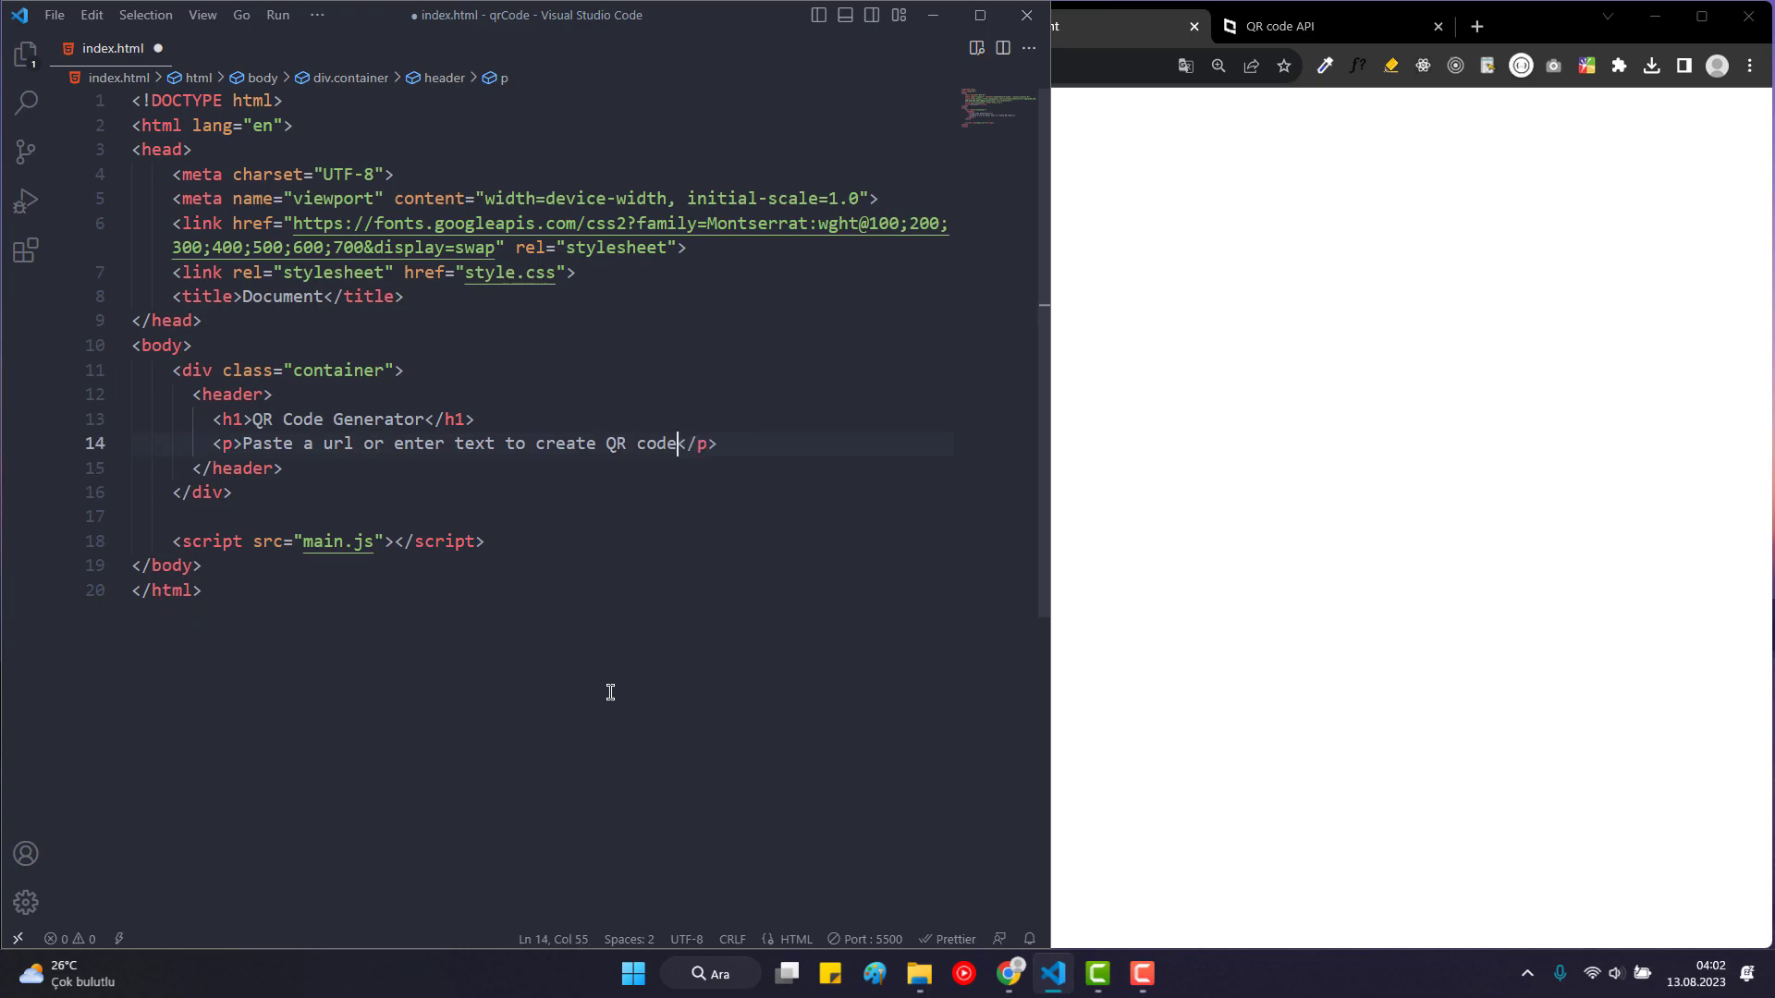
pyautogui.moveTo(425, 641)
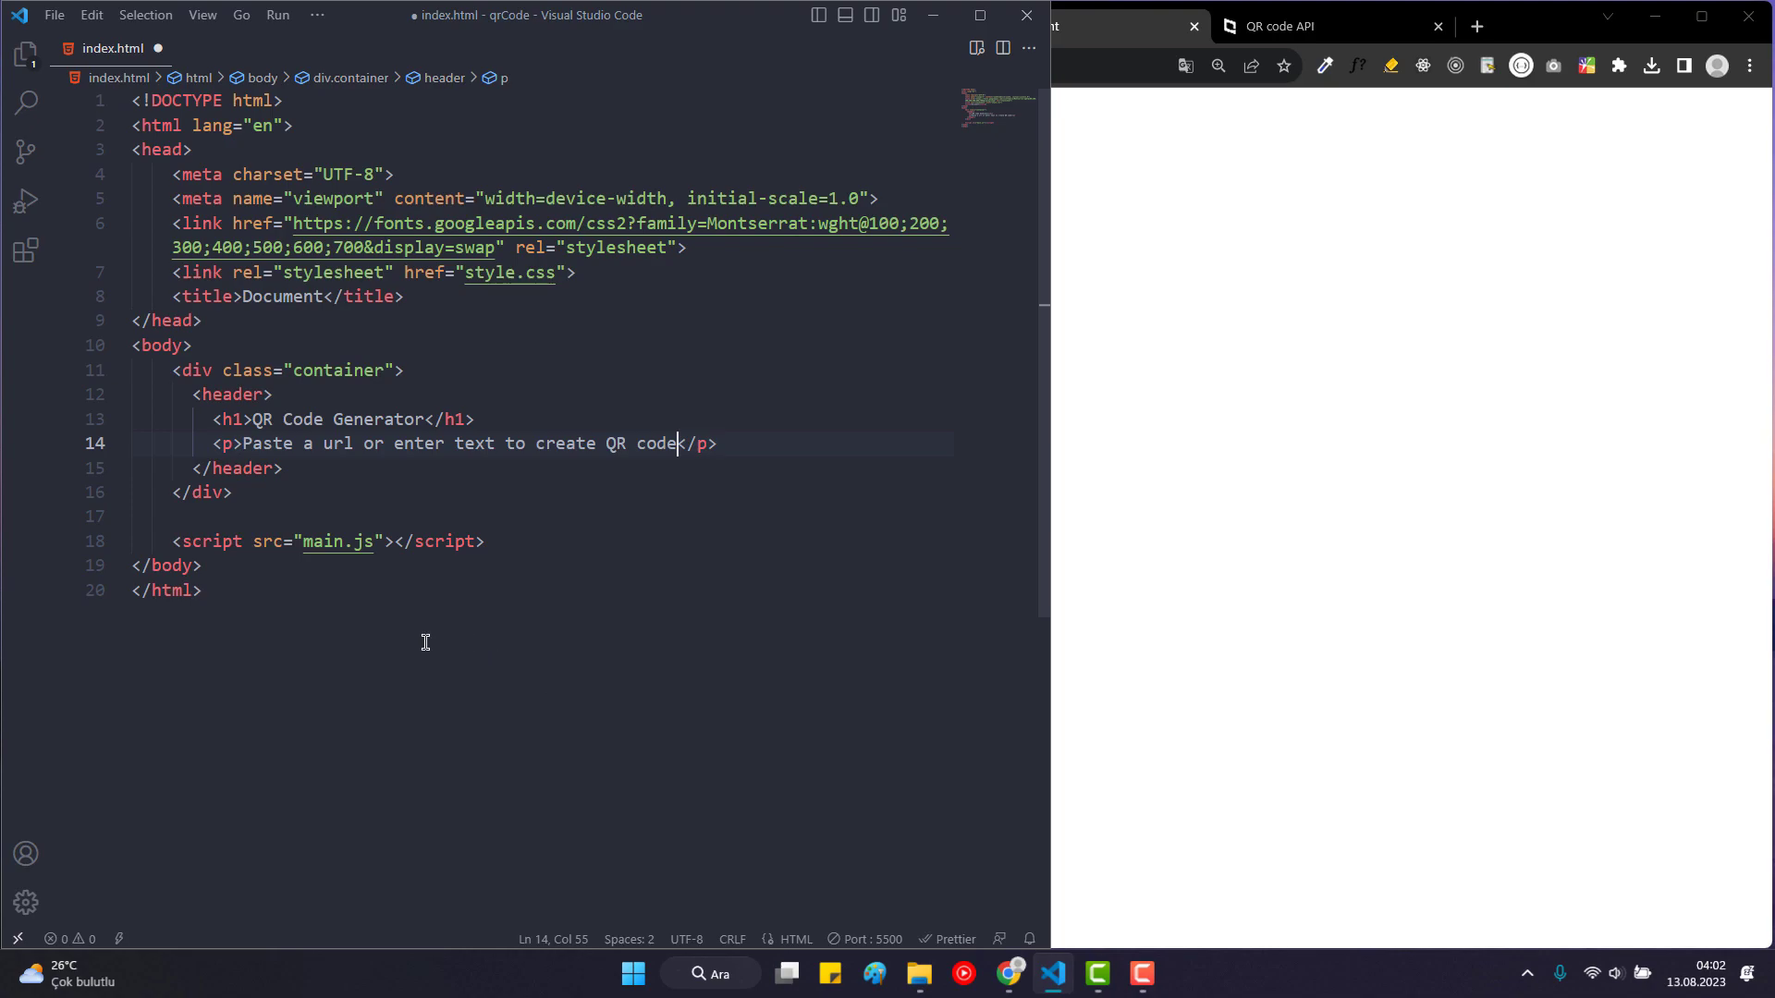
# Add a form div after the header containing a text input via Emmet.
pyautogui.click(333, 468)
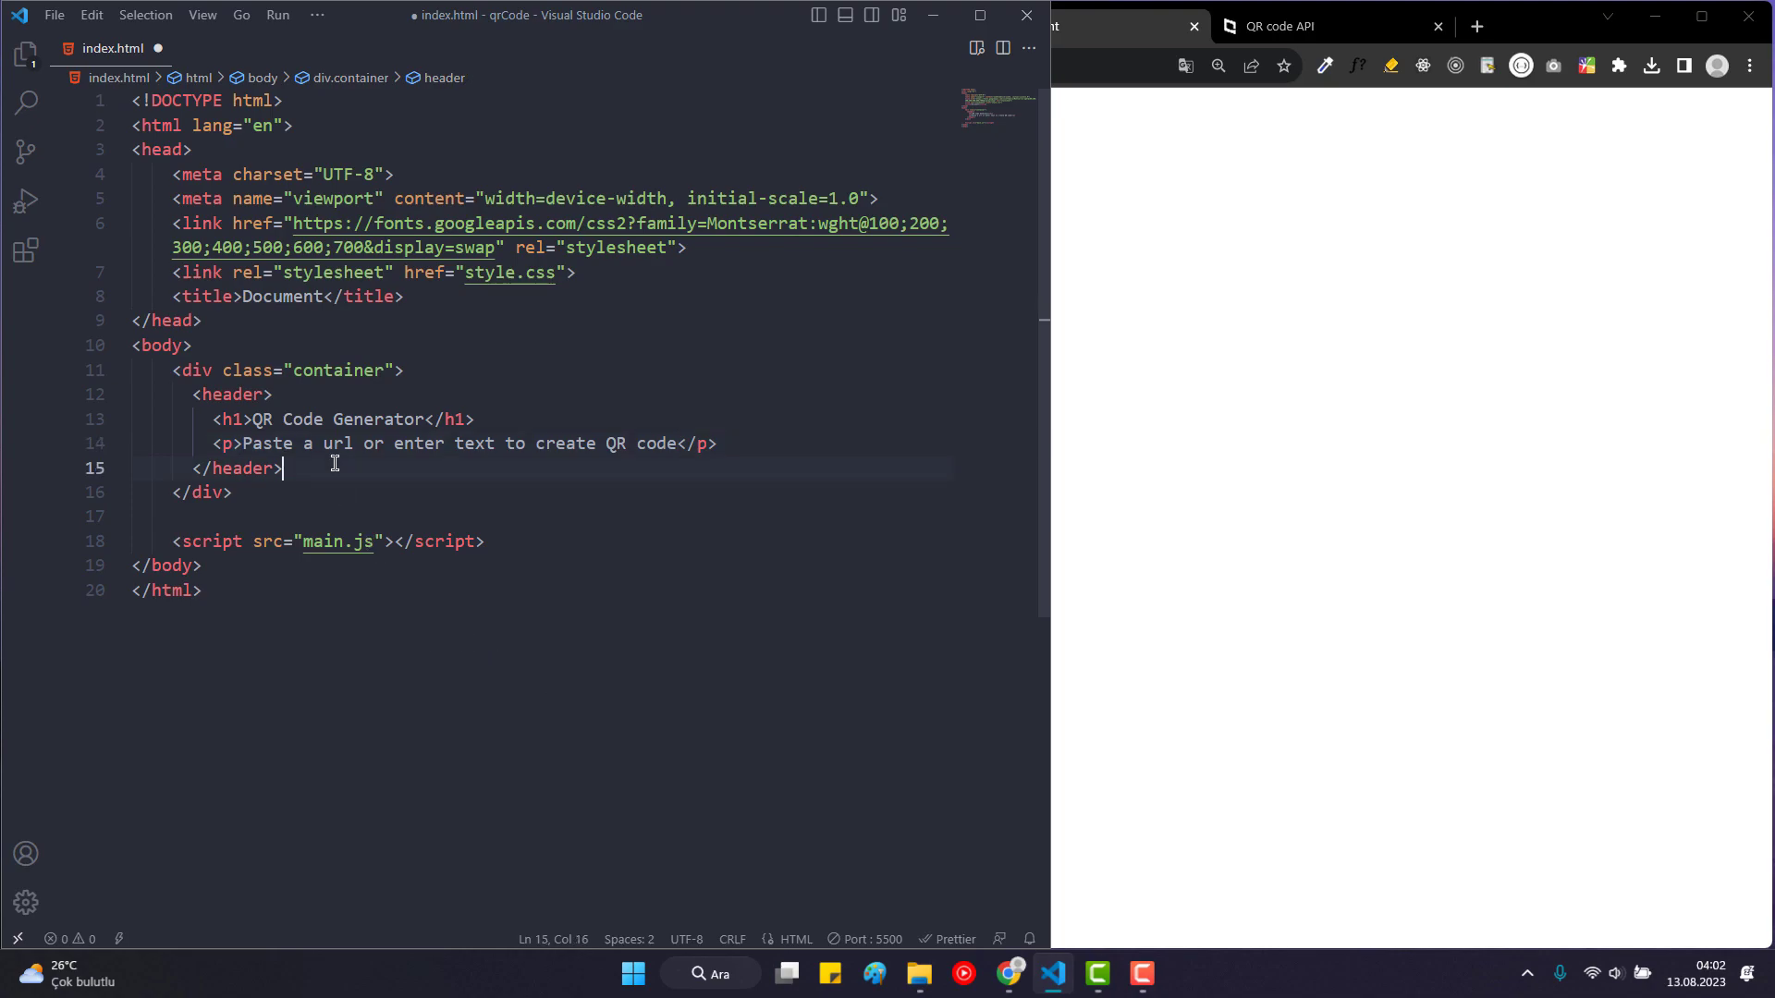
pyautogui.write('.form')
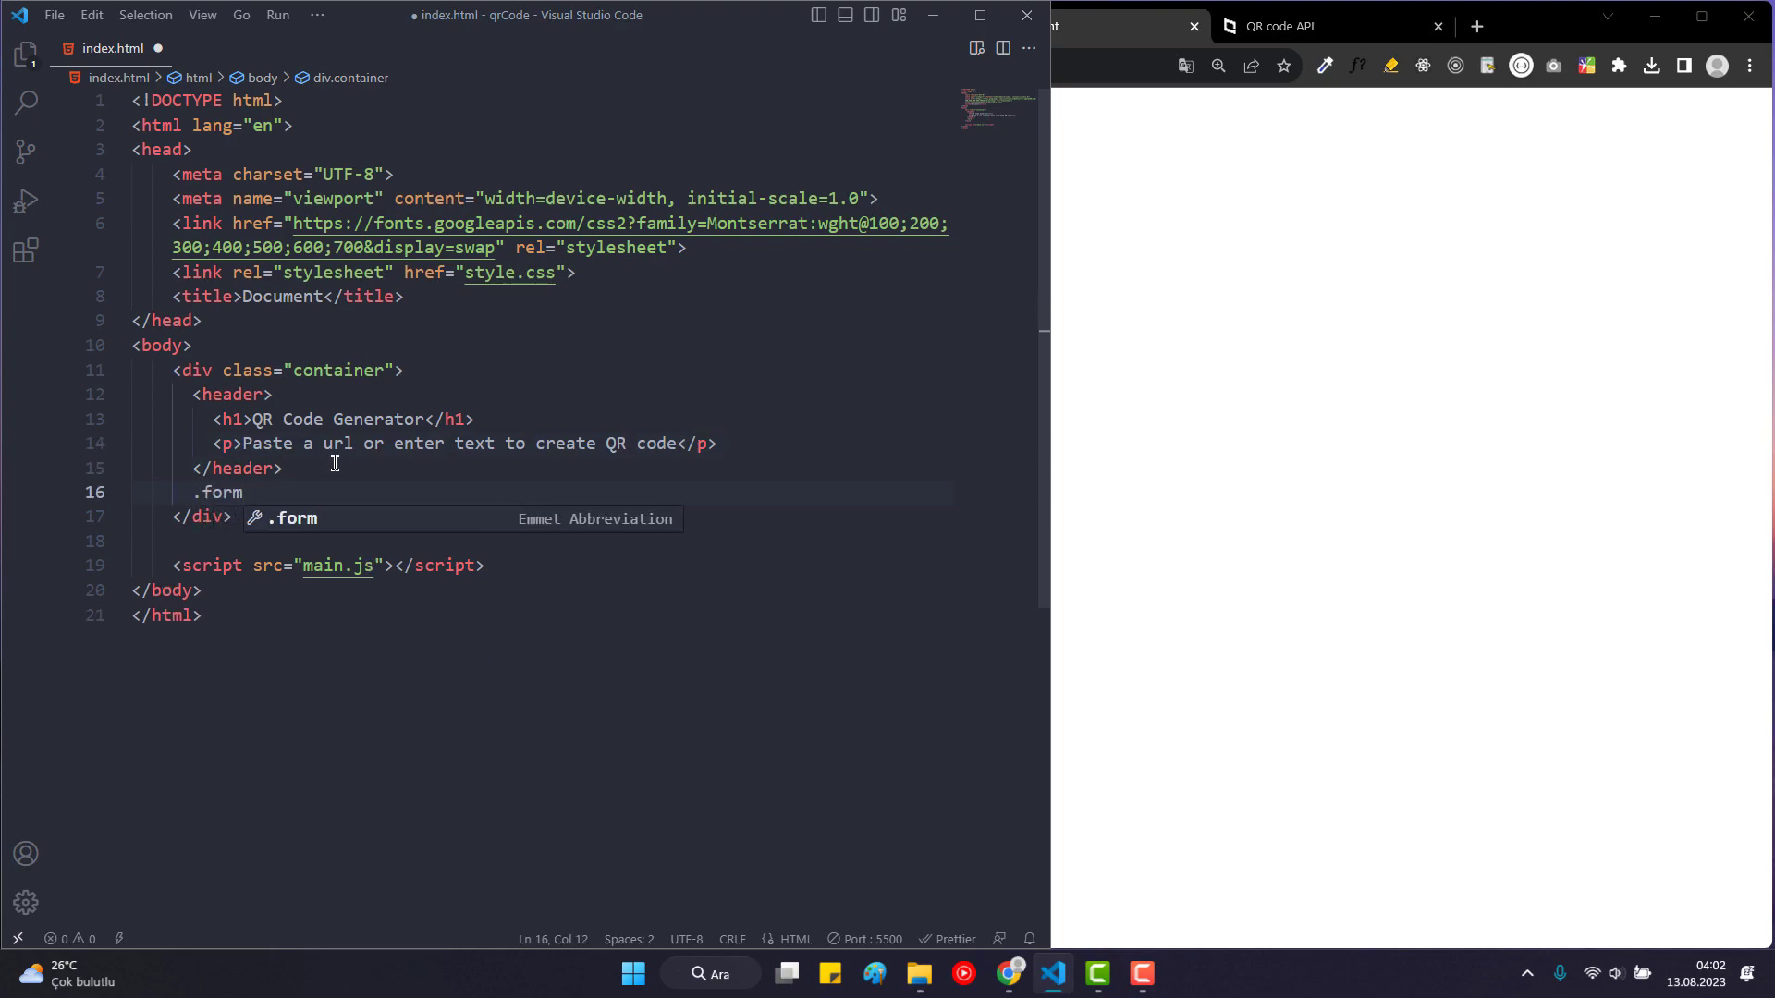
pyautogui.write('inp')
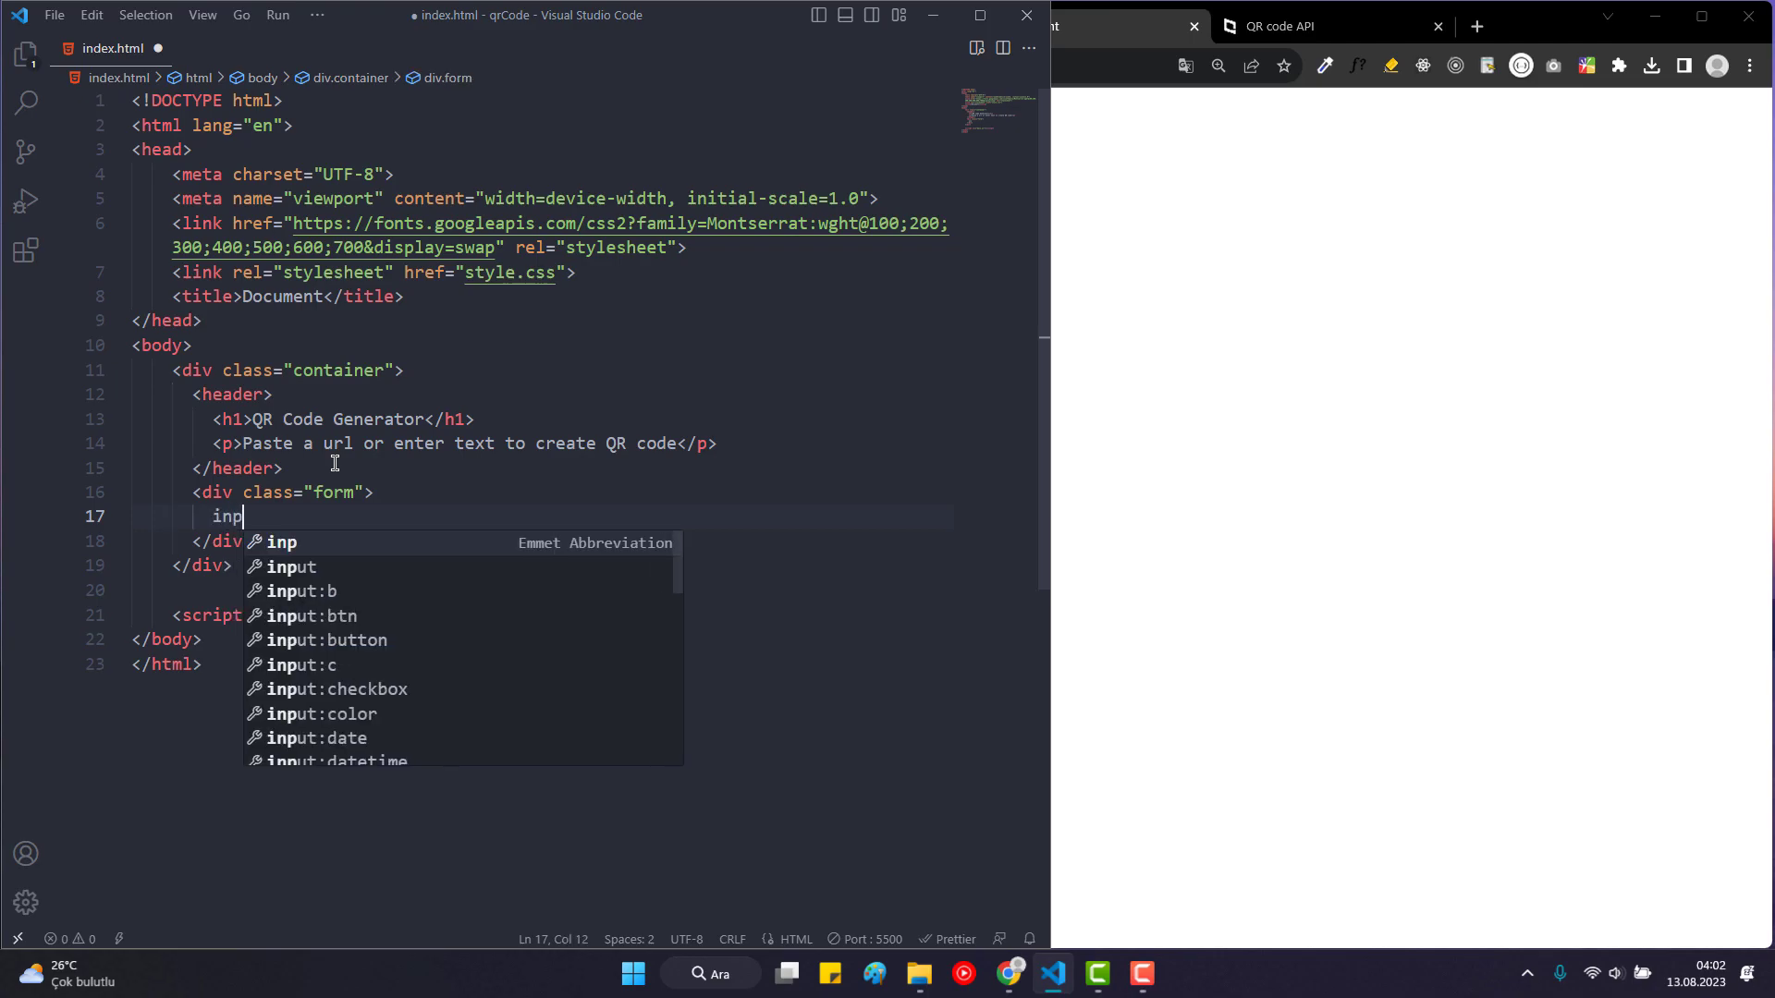
pyautogui.press('Tab')
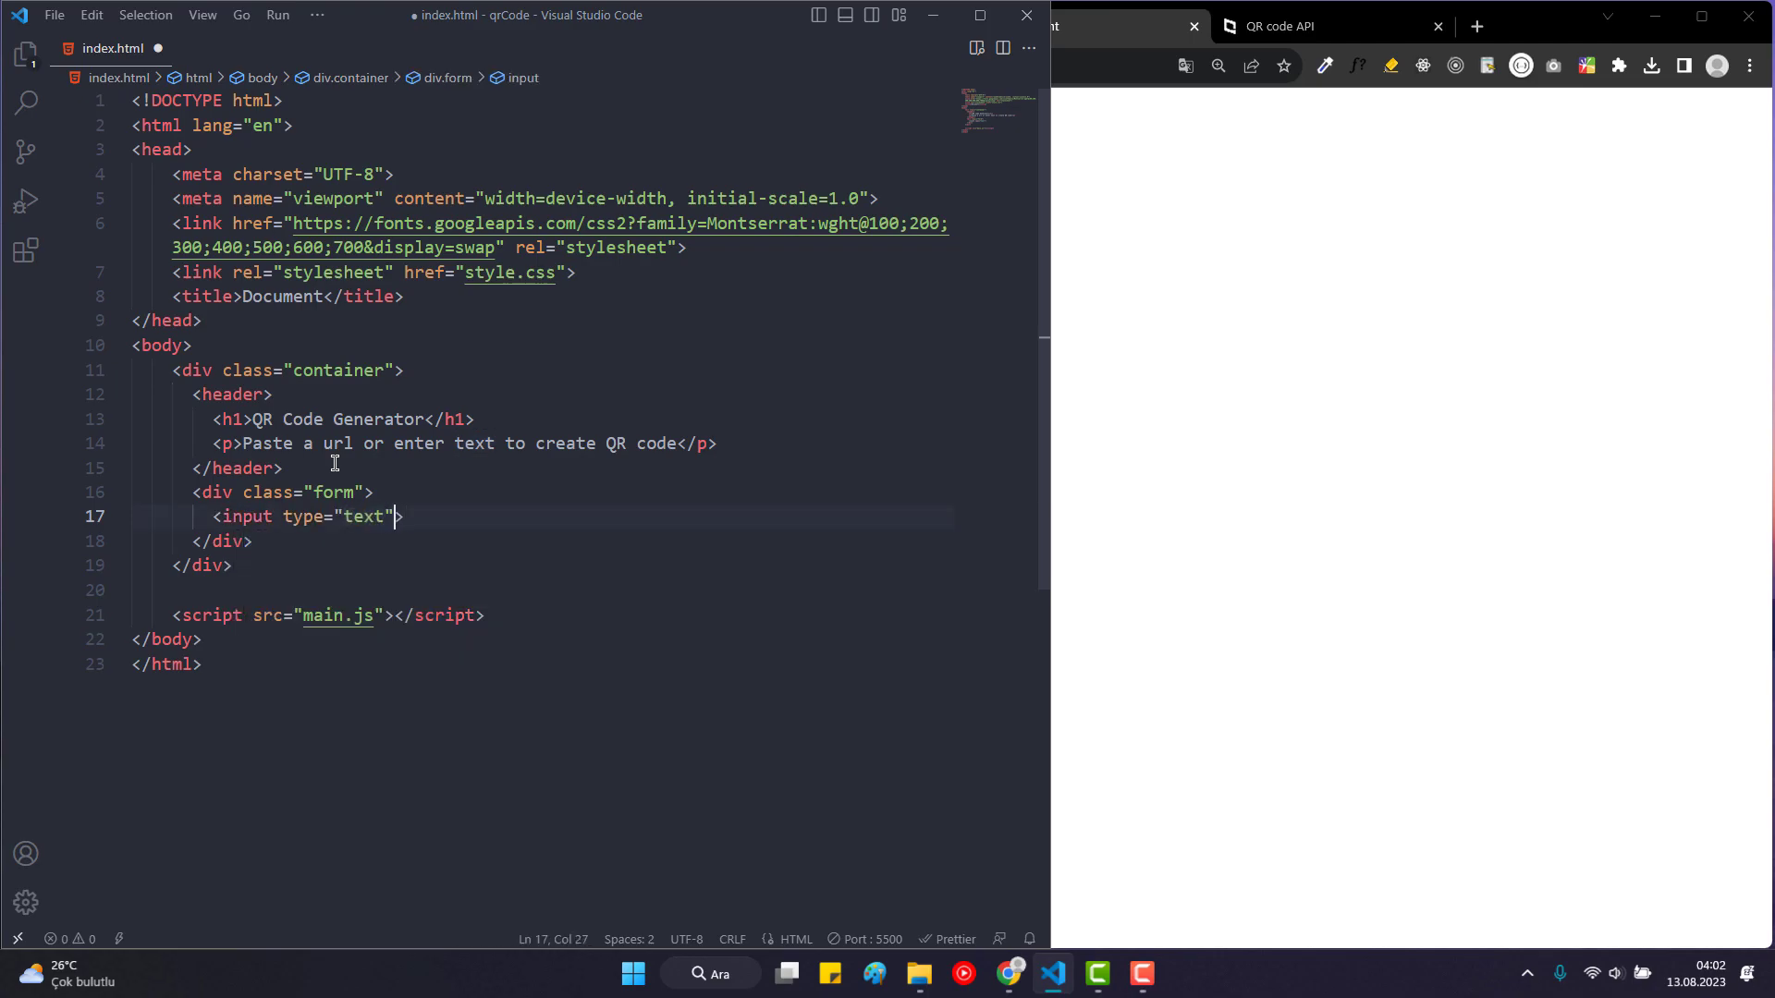
# Give the input placeholder 'Enter text or url' and spellcheck="false", then save.
pyautogui.write('placeholder="')
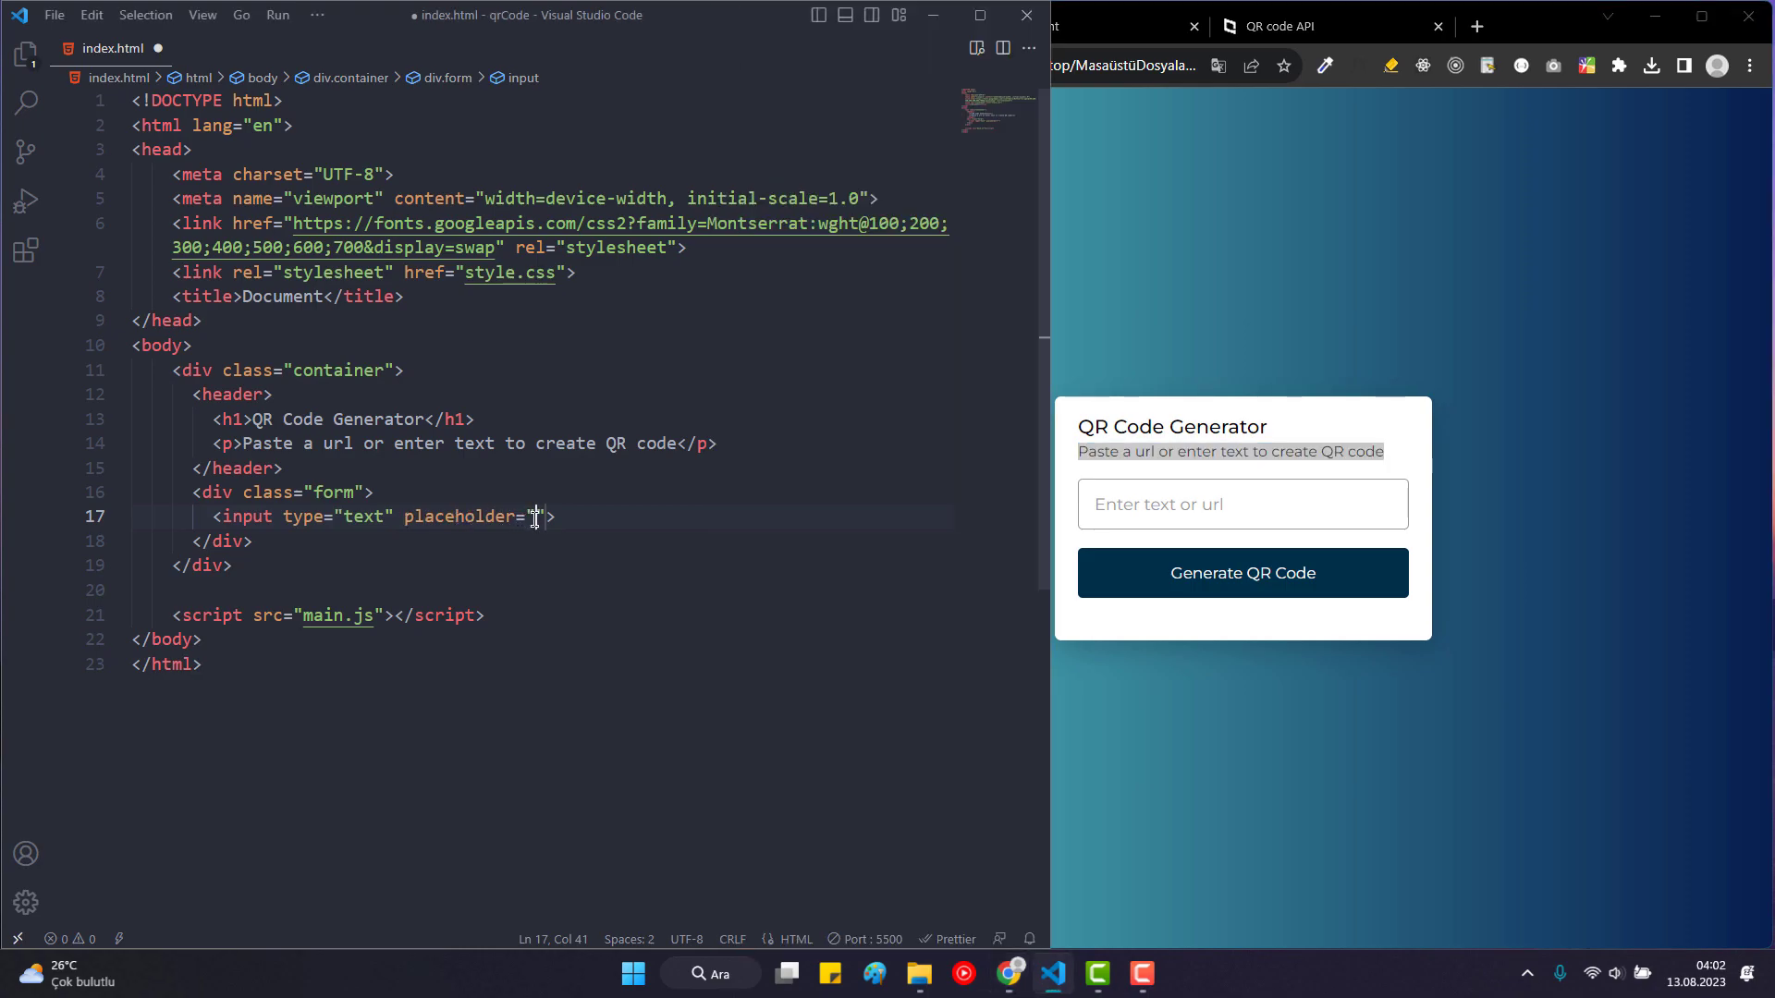
pyautogui.write('Enter text')
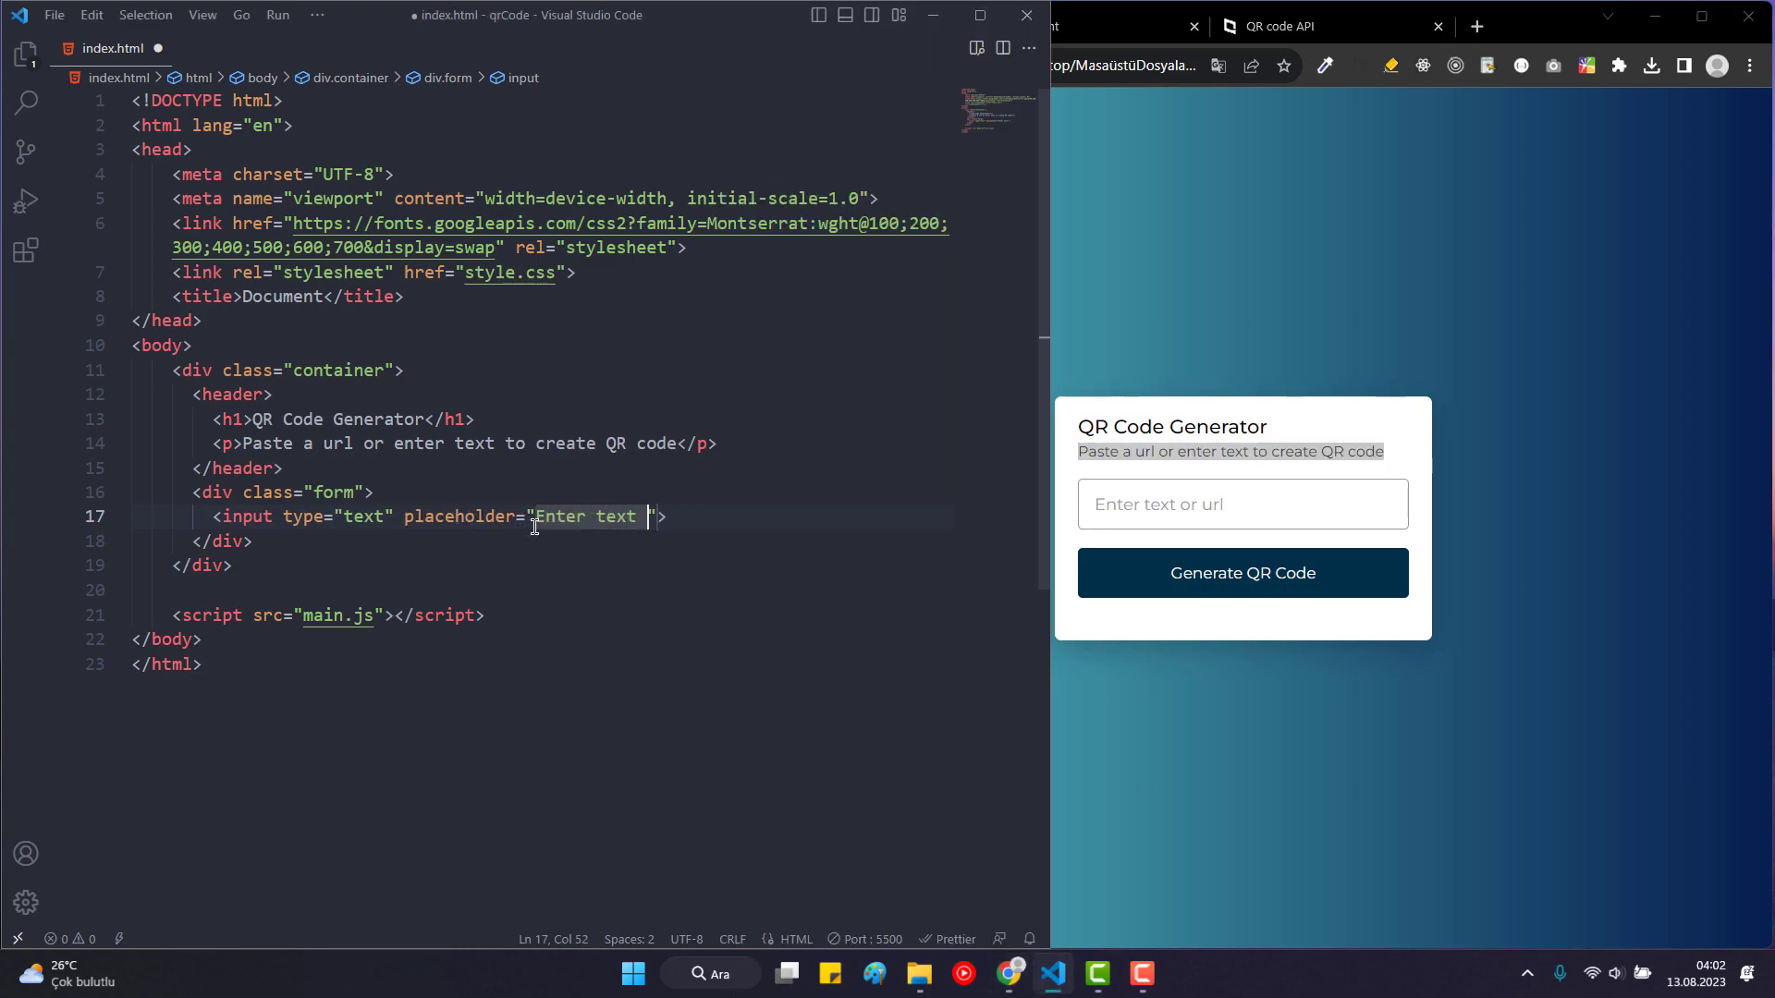
pyautogui.write('or url')
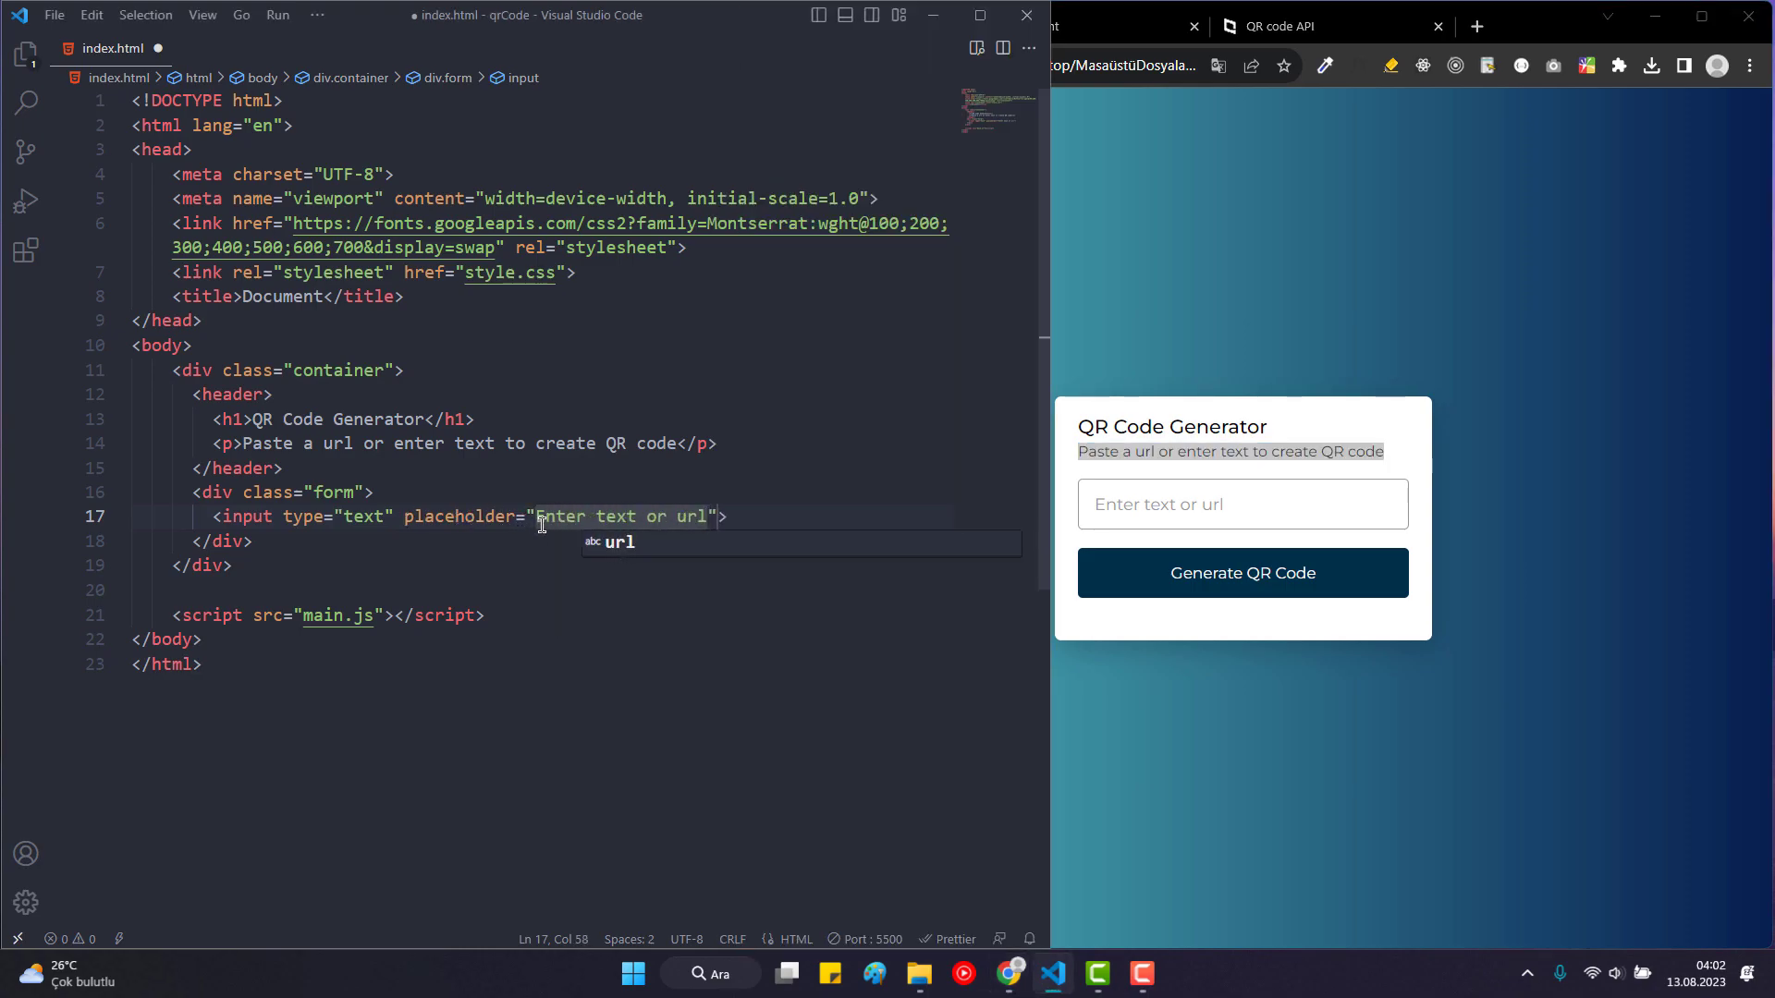
pyautogui.write('spellcheck="fa')
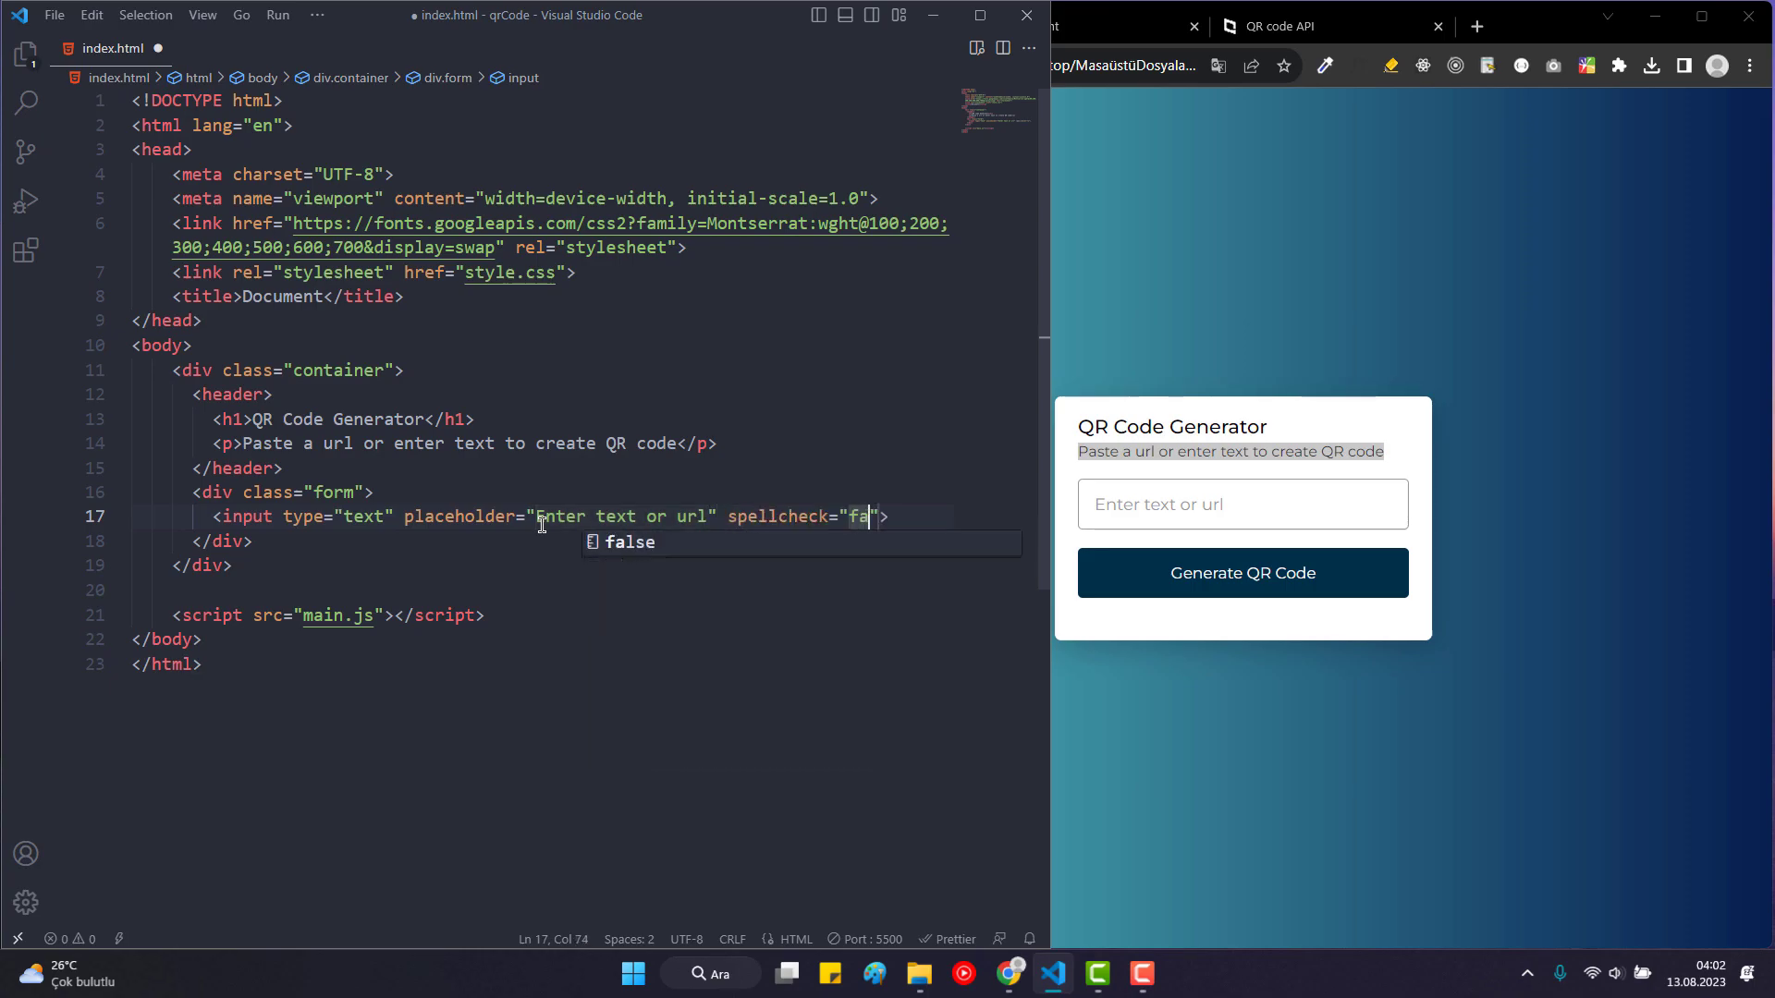
pyautogui.write('lse')
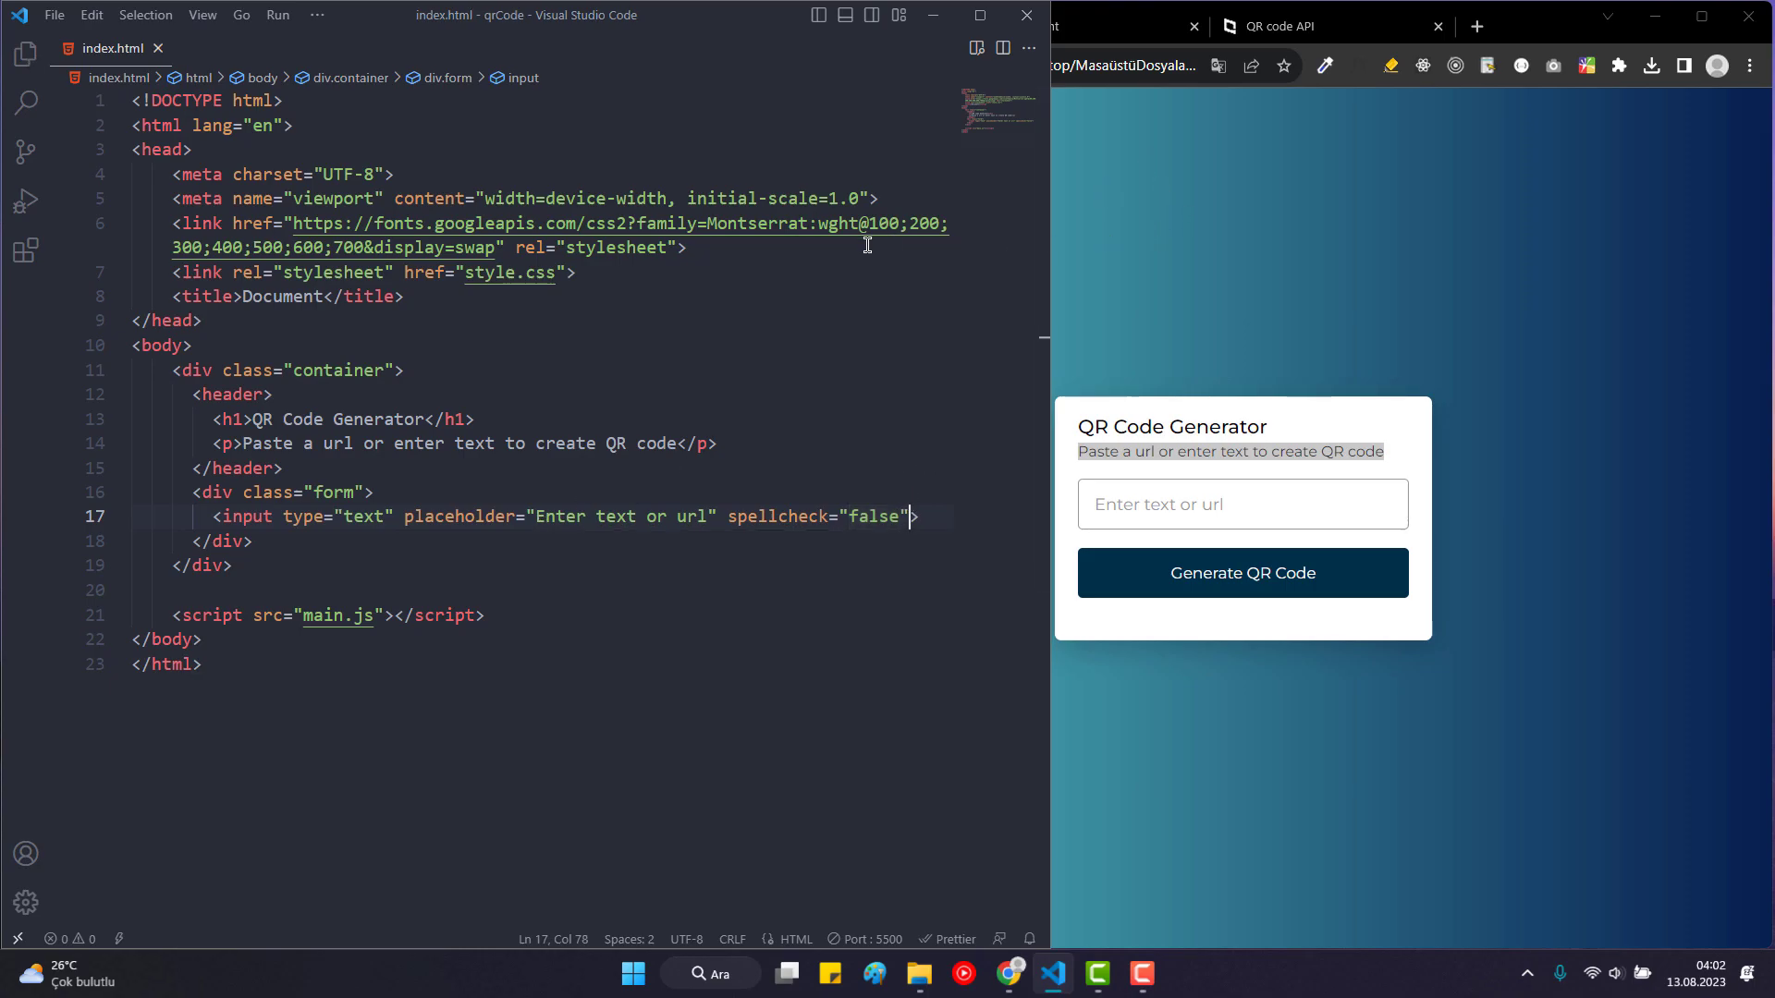
pyautogui.scroll(-3)
pyautogui.write('<BUTTON></BUTTON>')
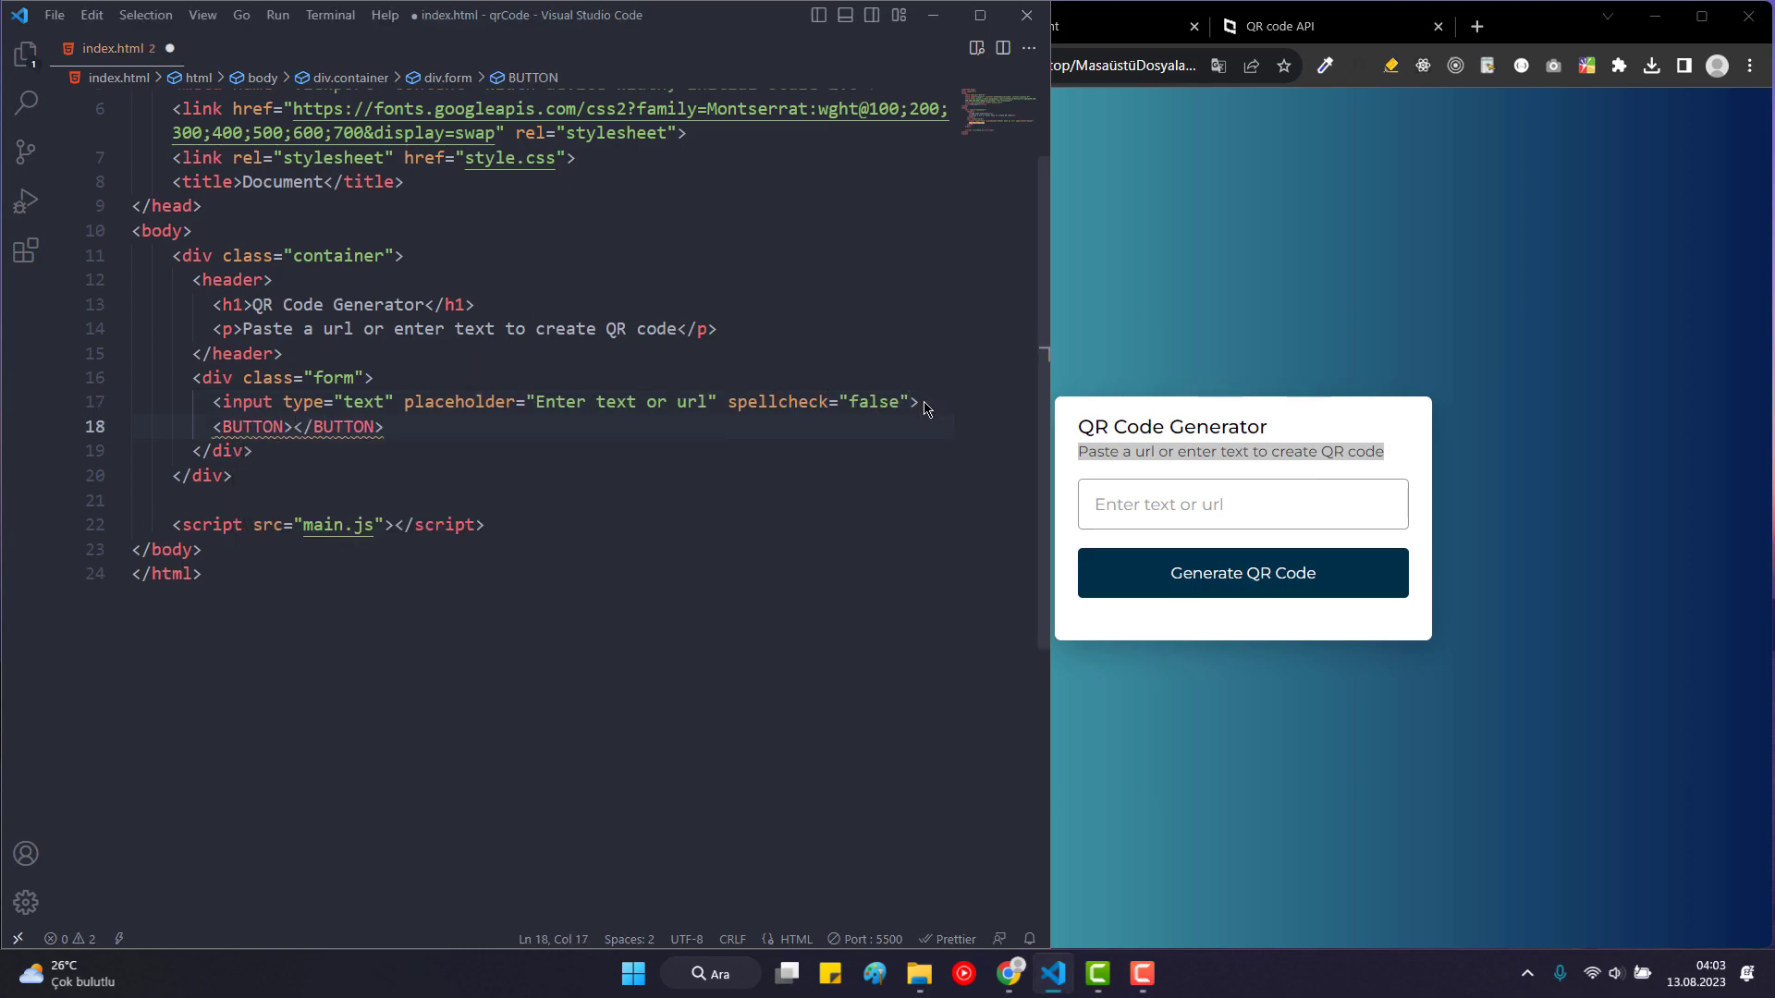
# Add a button labelled 'Generate QR Code' after the input in the form.
pyautogui.write('B')
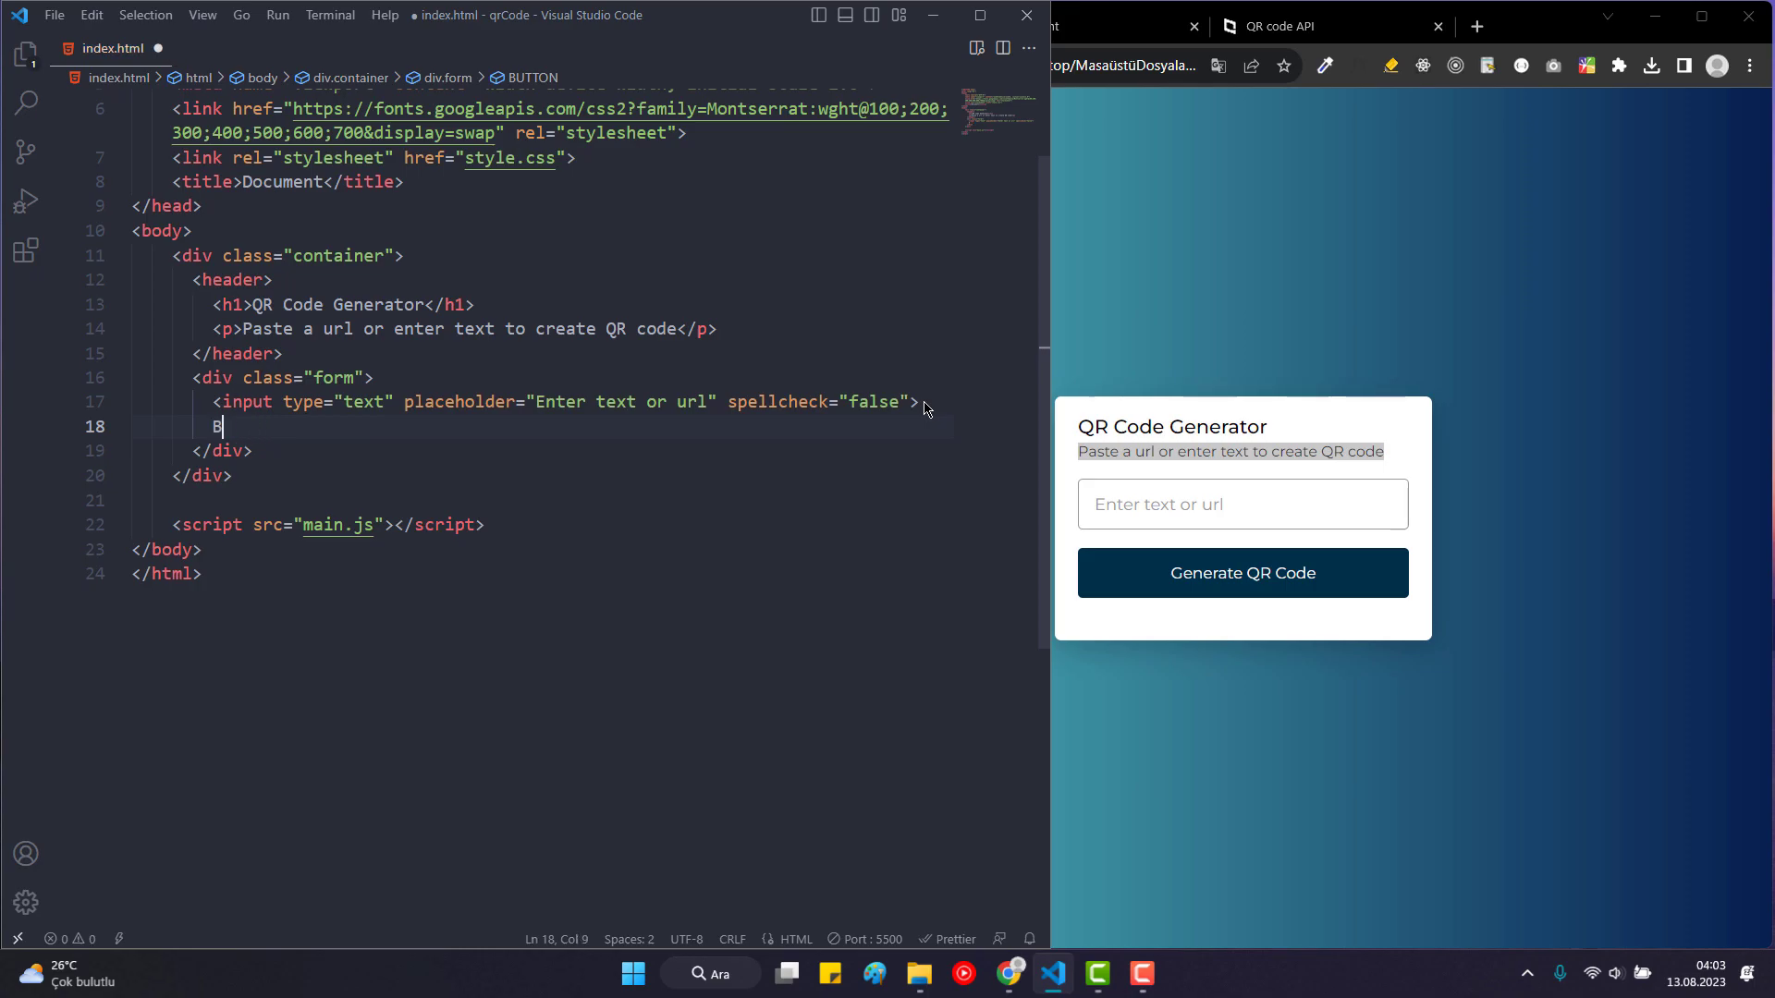
pyautogui.write('UTTO')
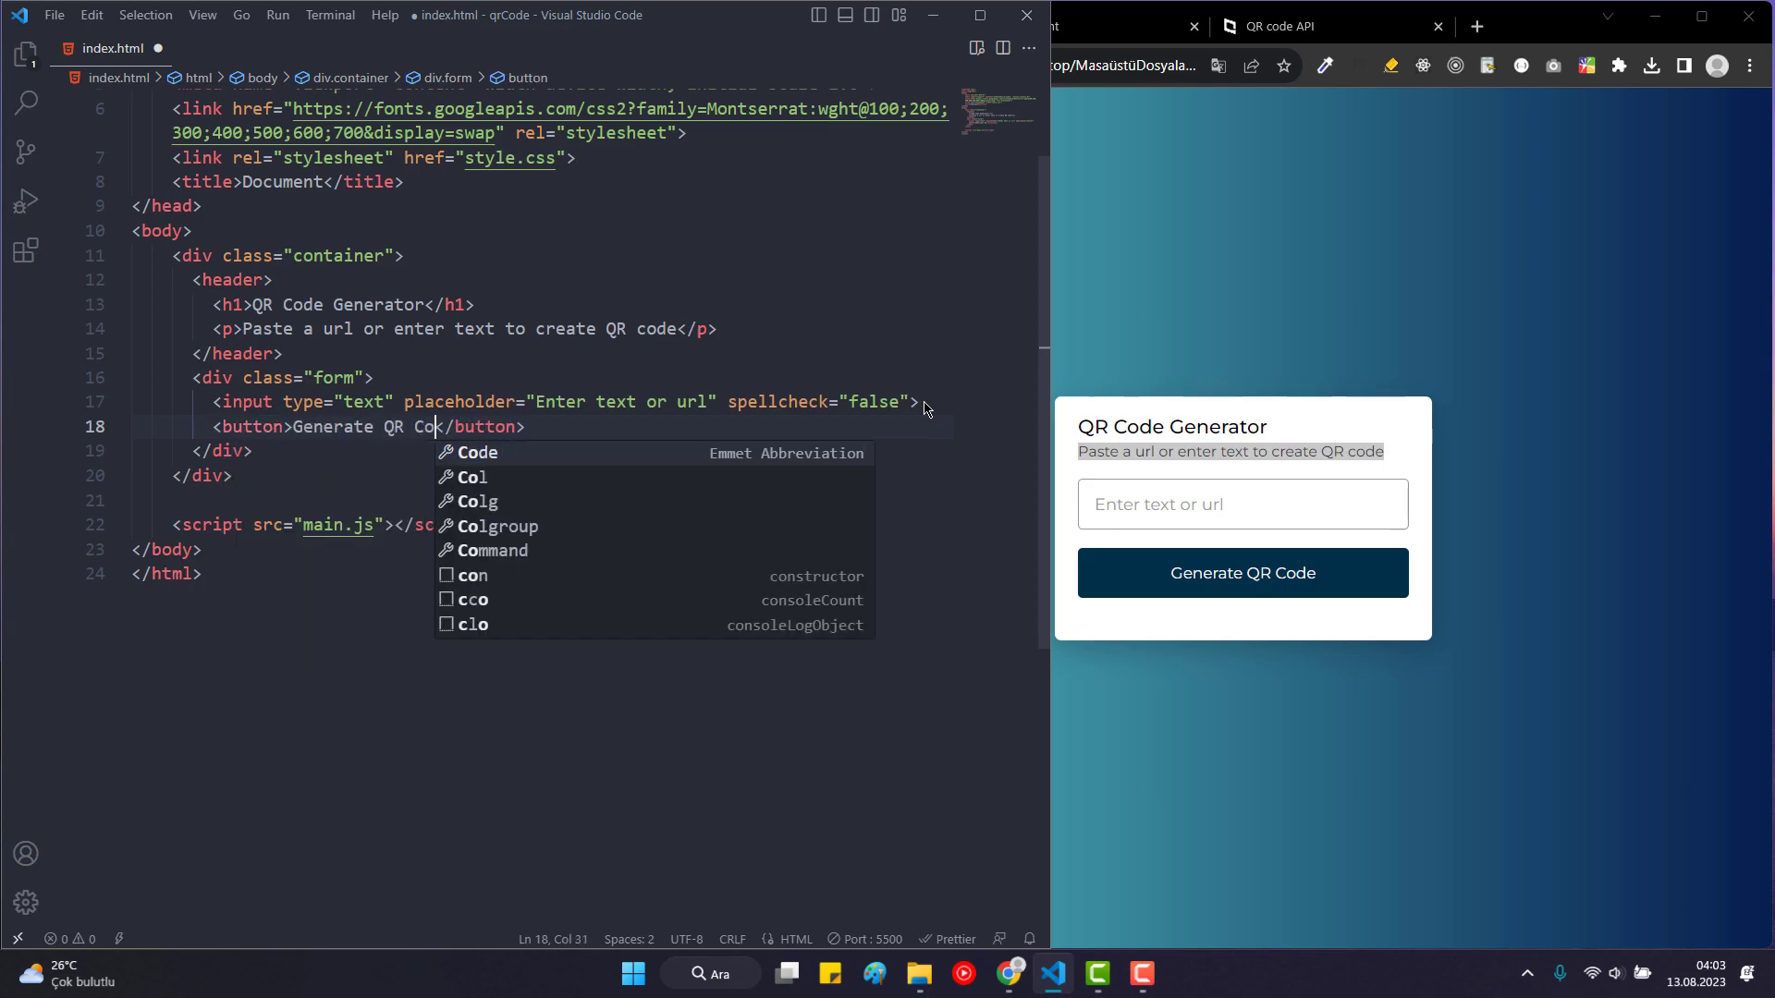
pyautogui.write('de')
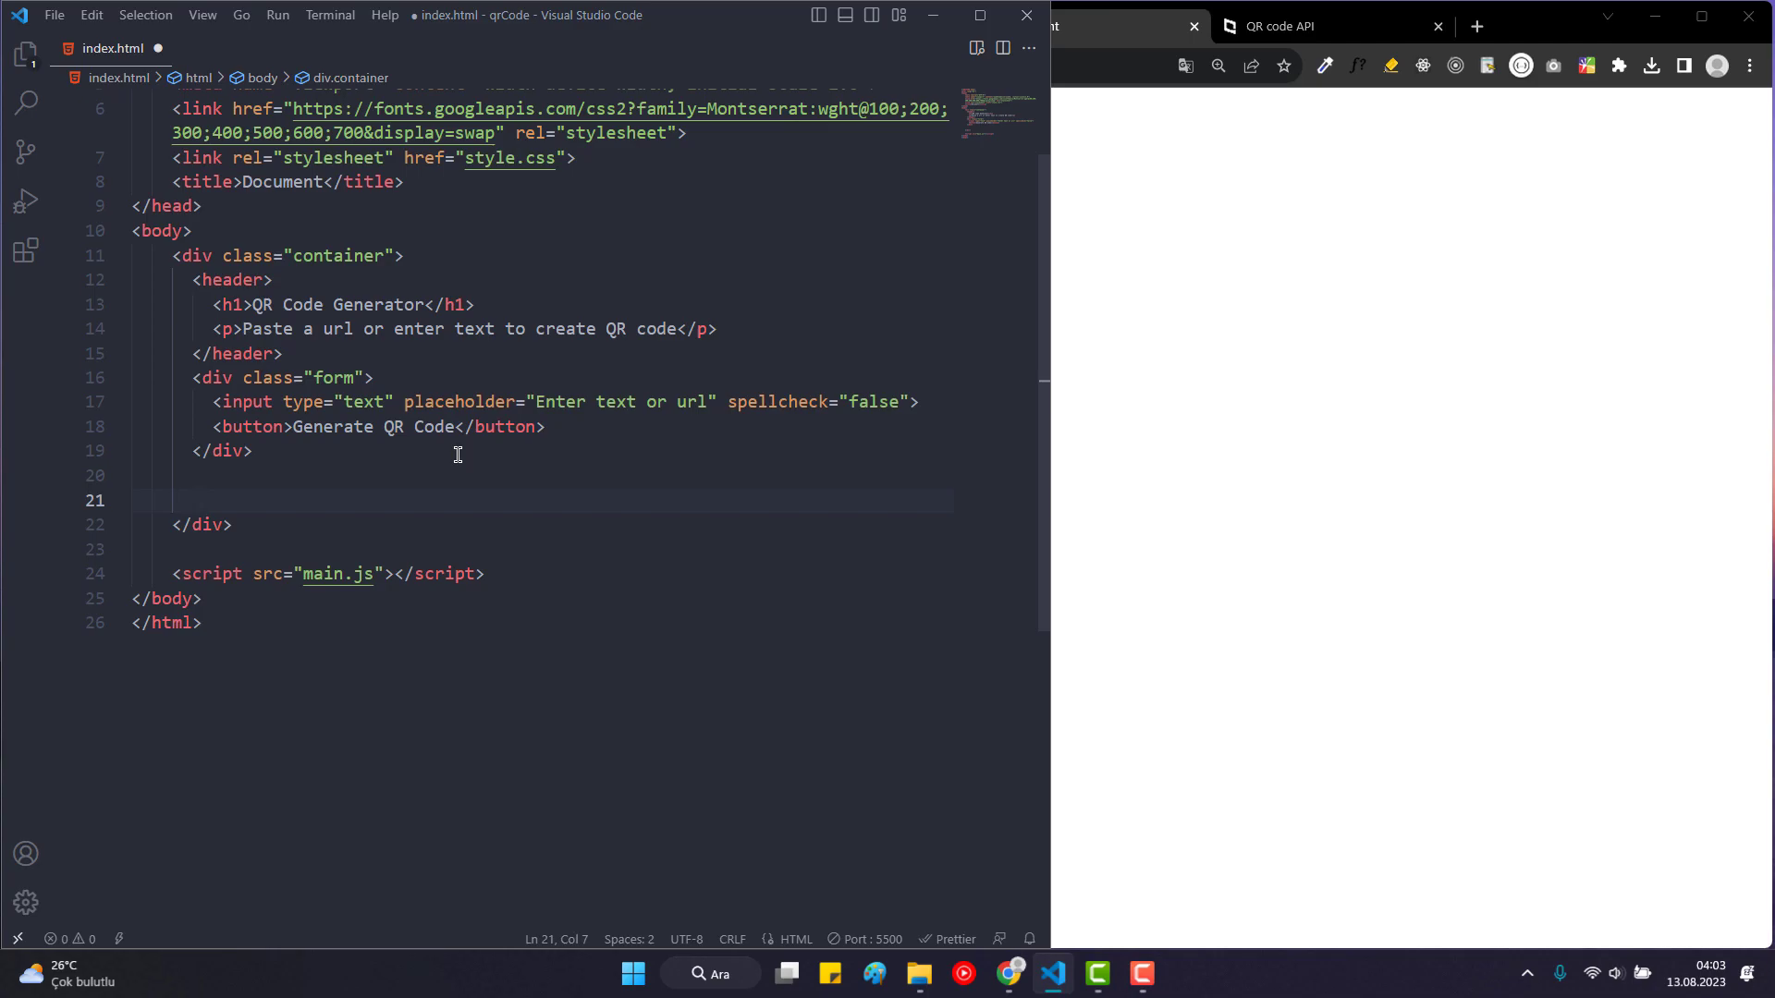
# Add a qrCode div below the form holding an img with src pointing to qrCode.png.
pyautogui.write('.qrCode">')
pyautogui.write('<')
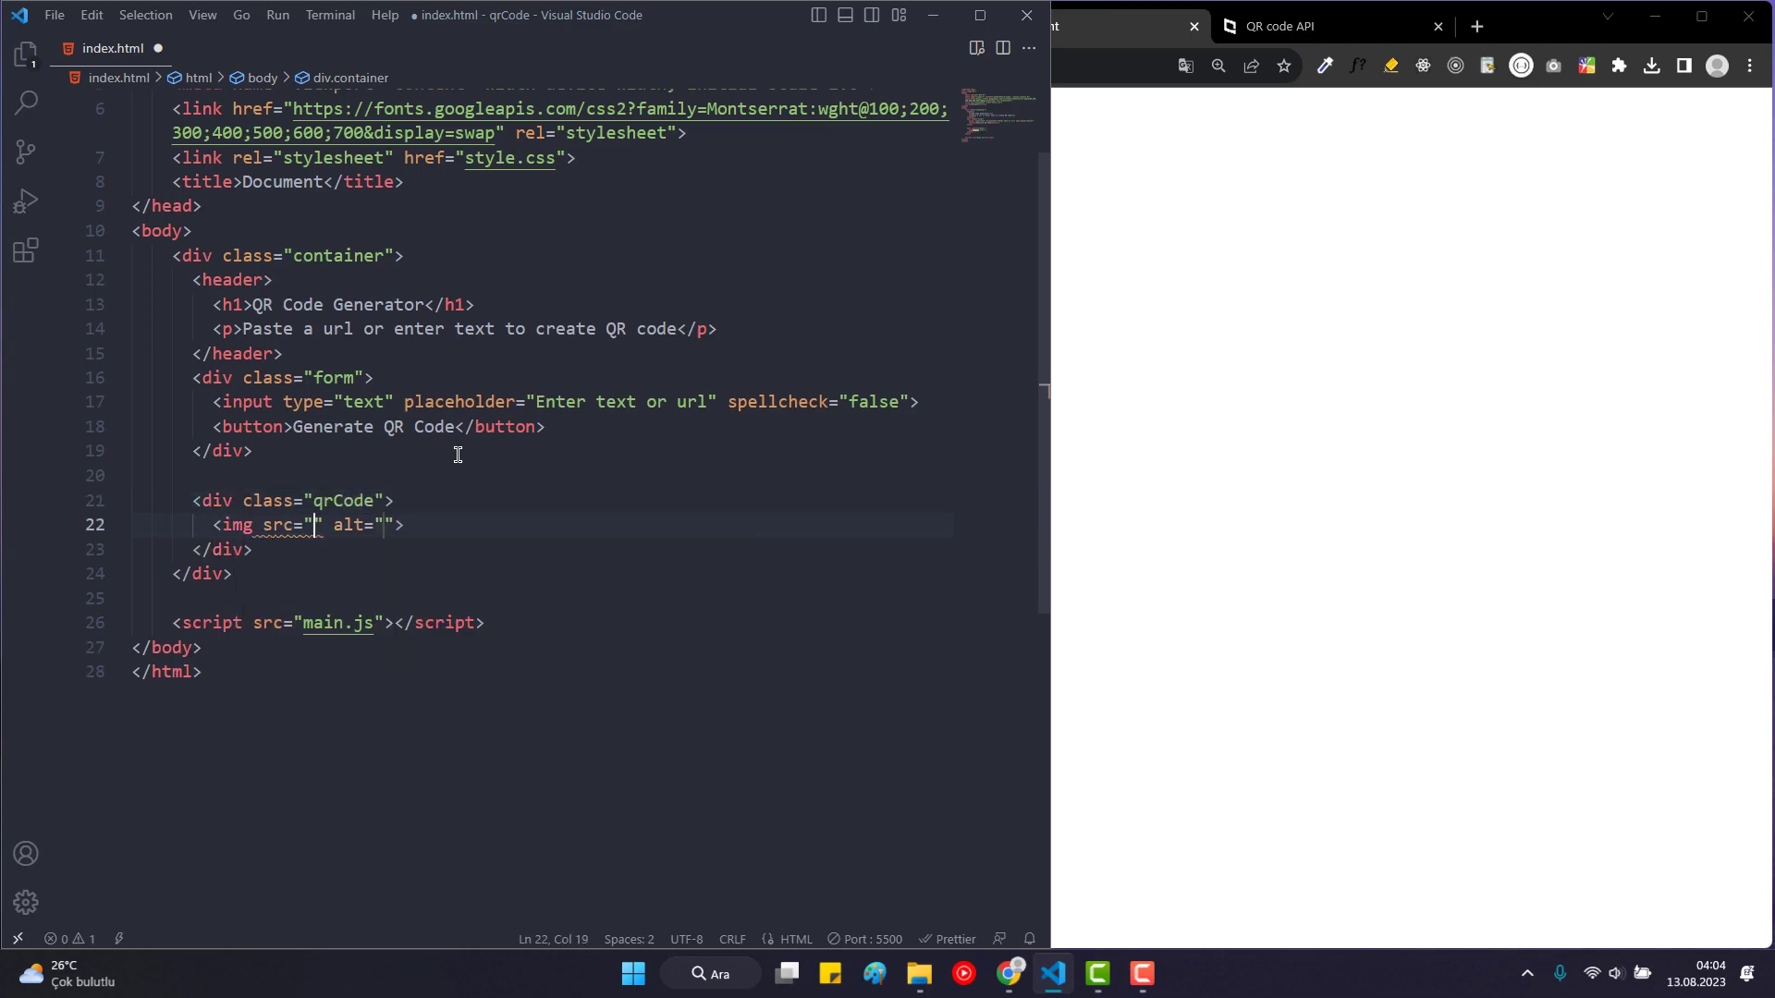
pyautogui.write('img')
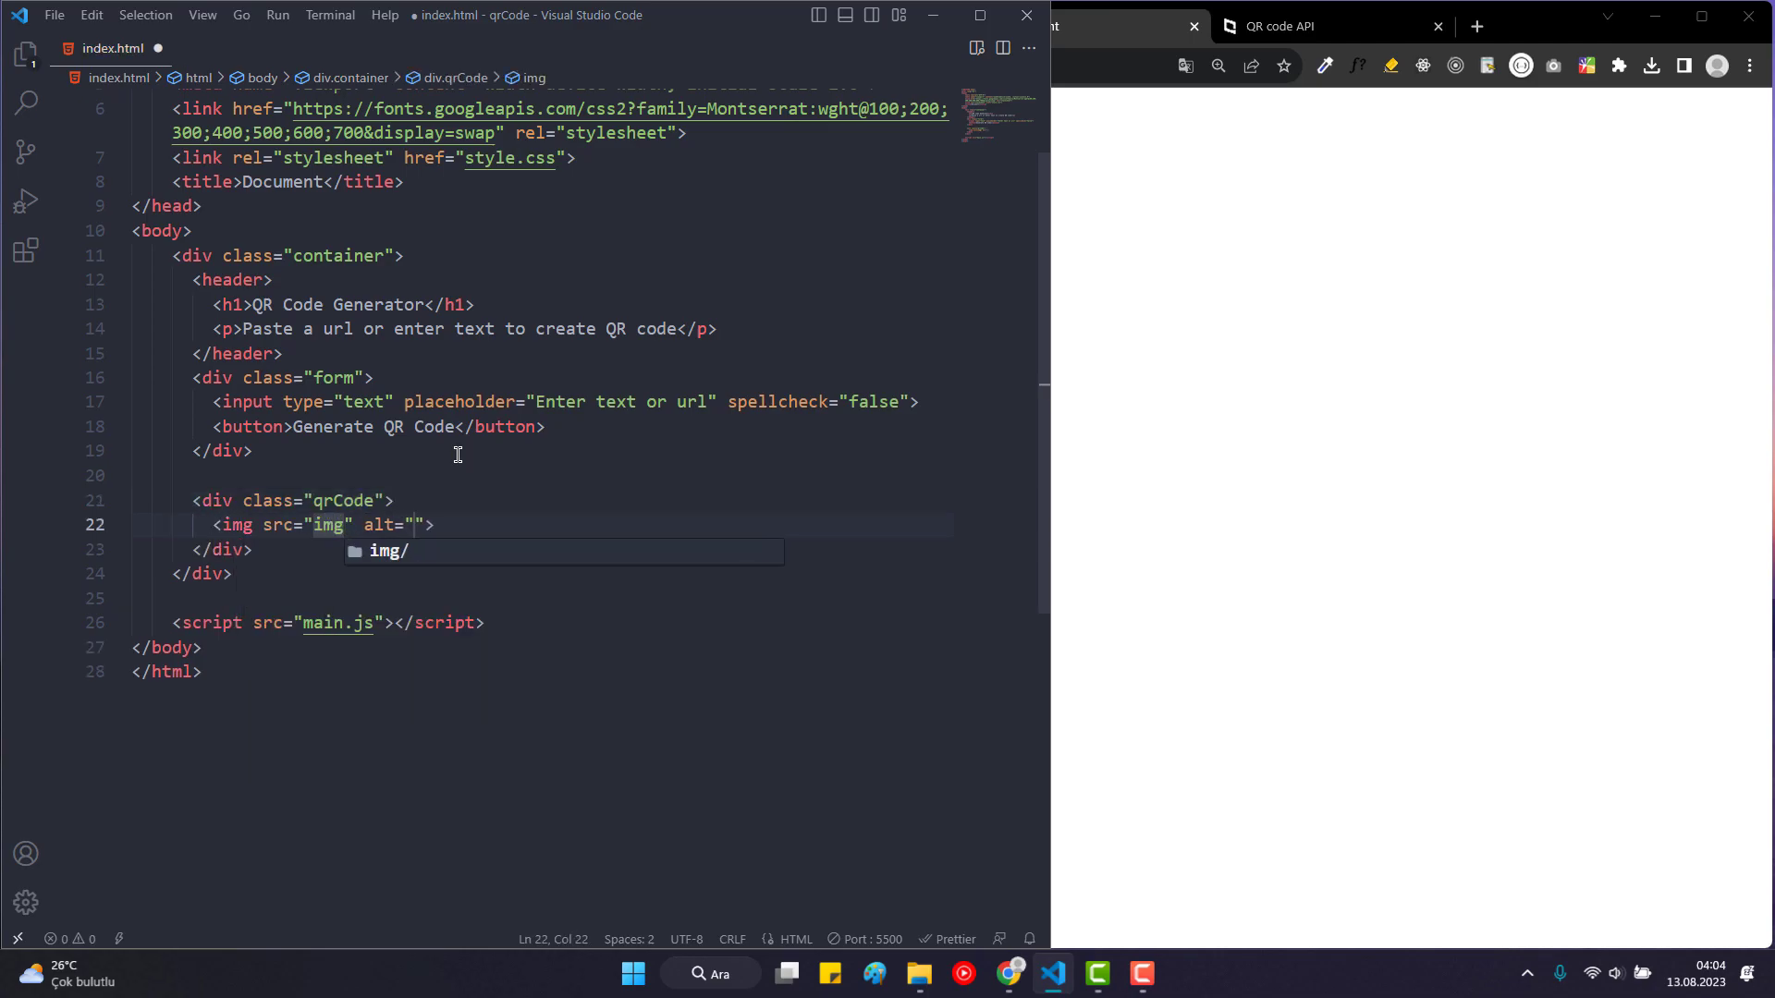
pyautogui.write('/qrCode.png')
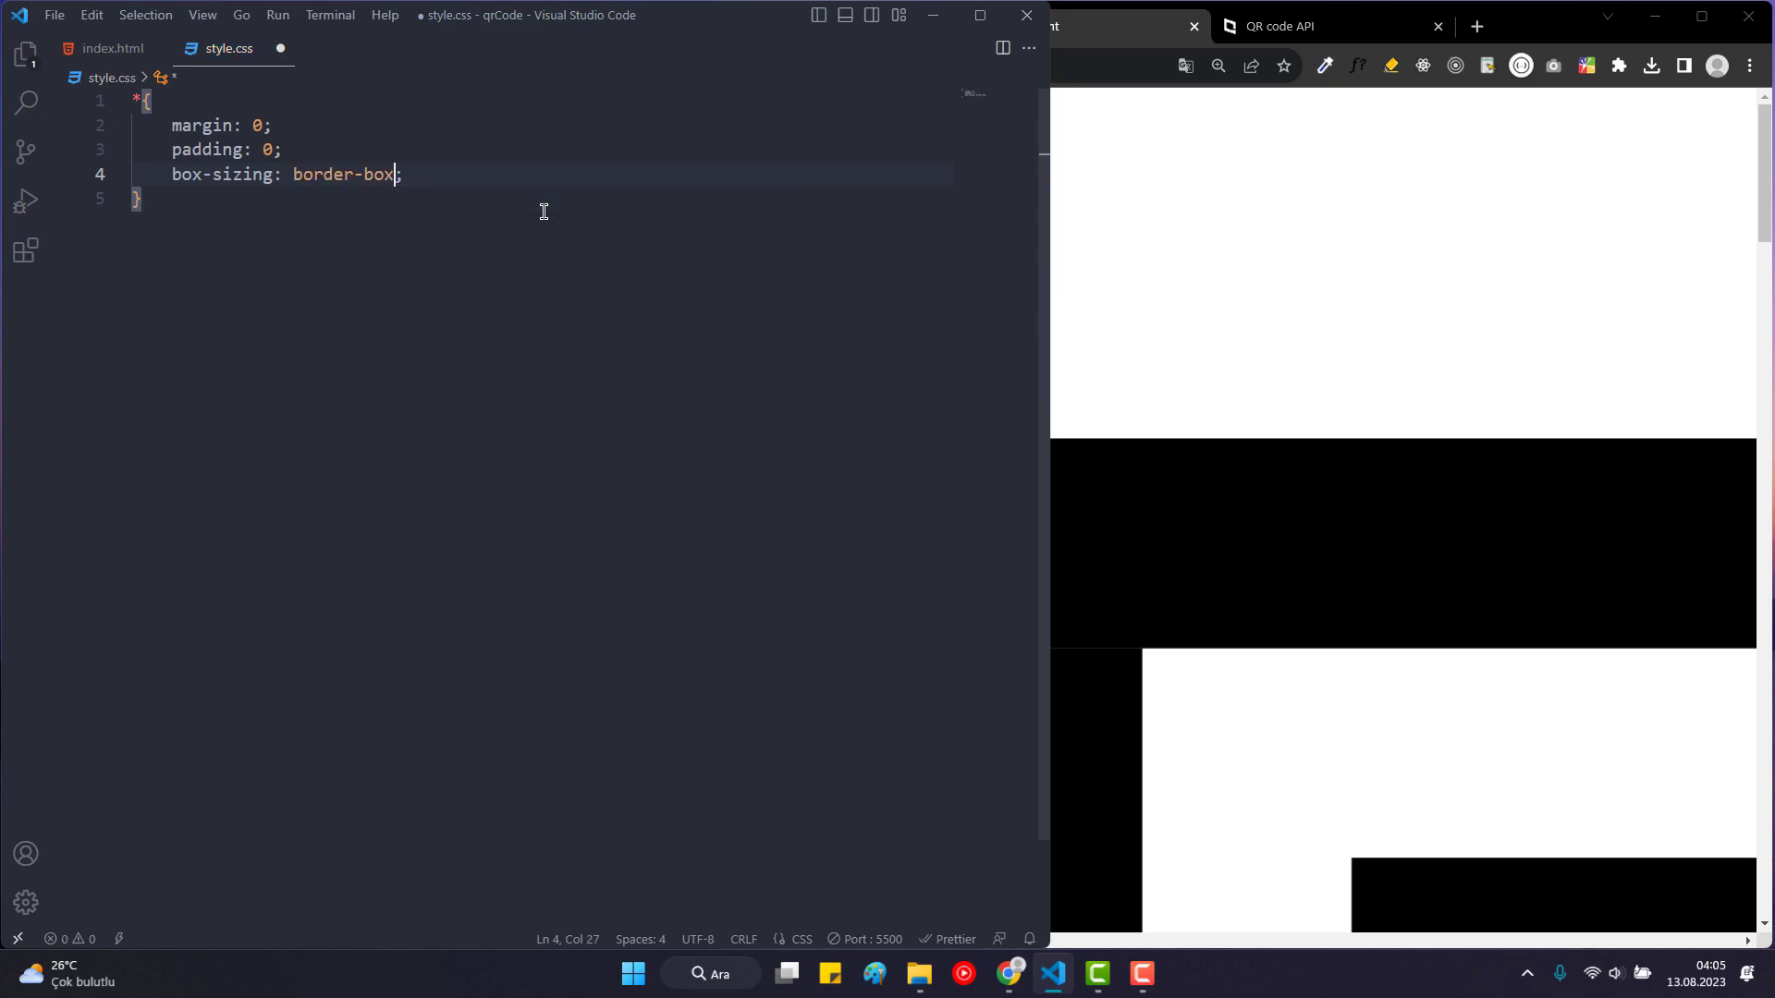
# Start a body selector below the universal reset rule in style.css.
pyautogui.write('bod')
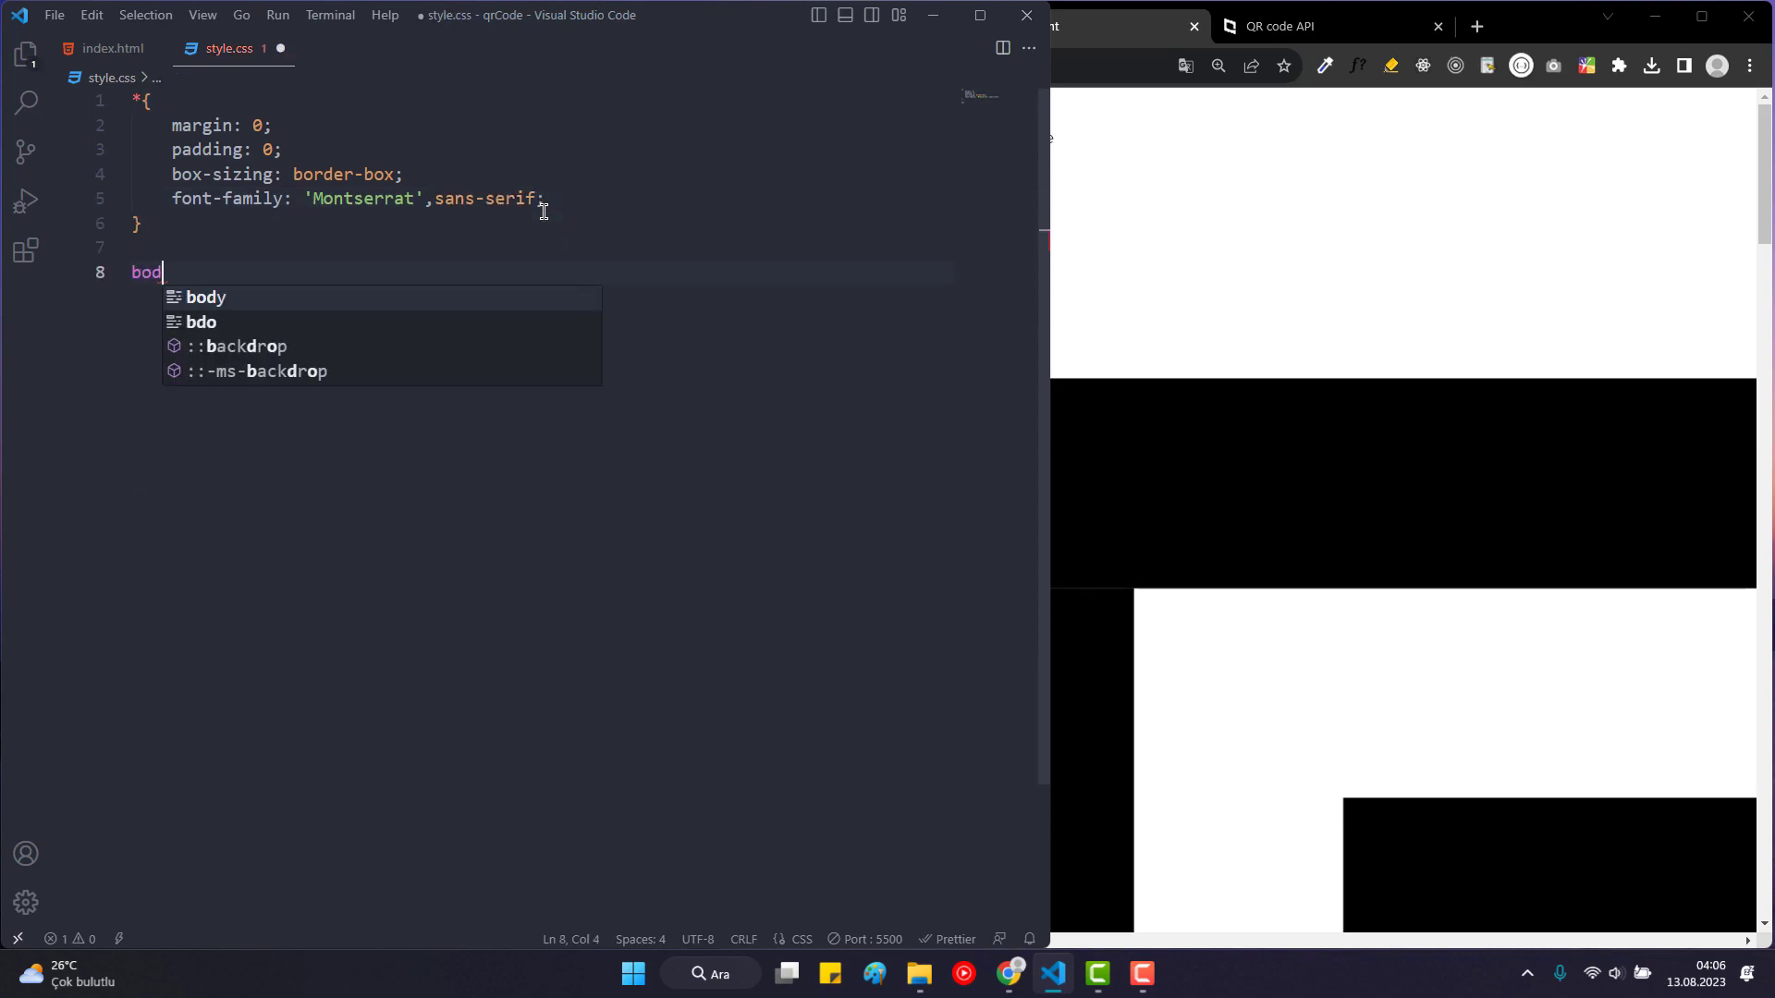
# Style body as centred flex with padding 0 10px and min-height 100vh.
pyautogui.write('y{')
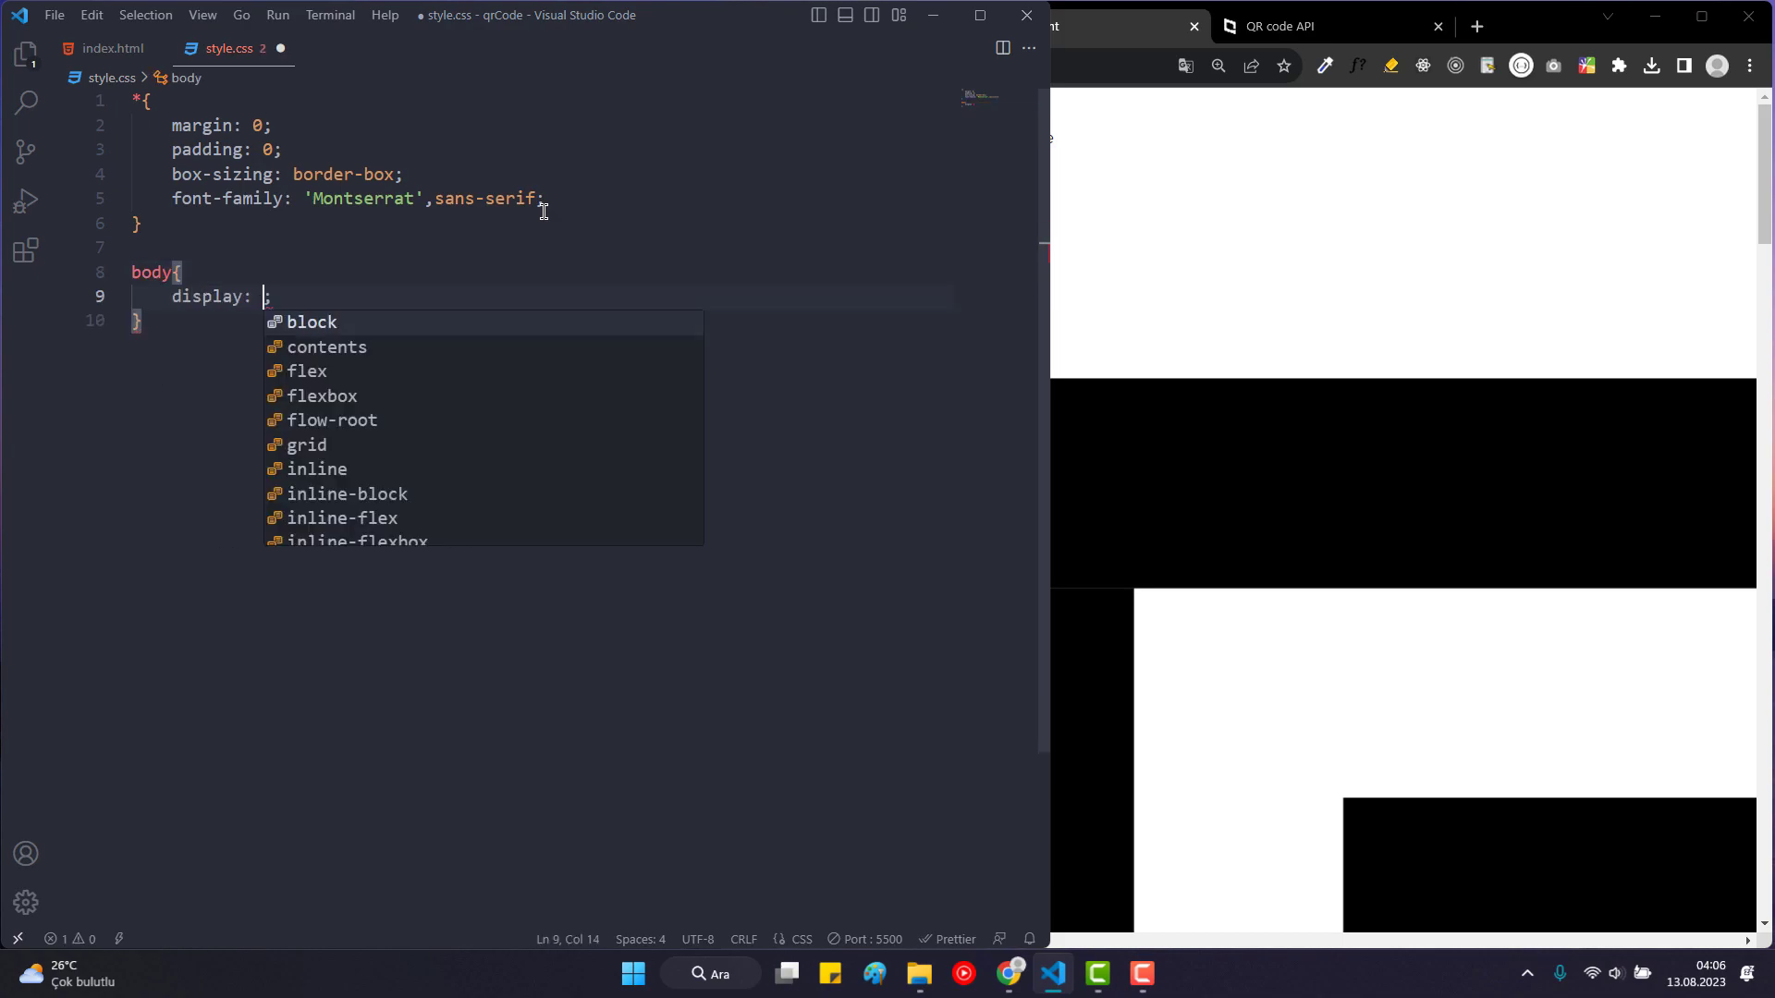
pyautogui.write('flex;')
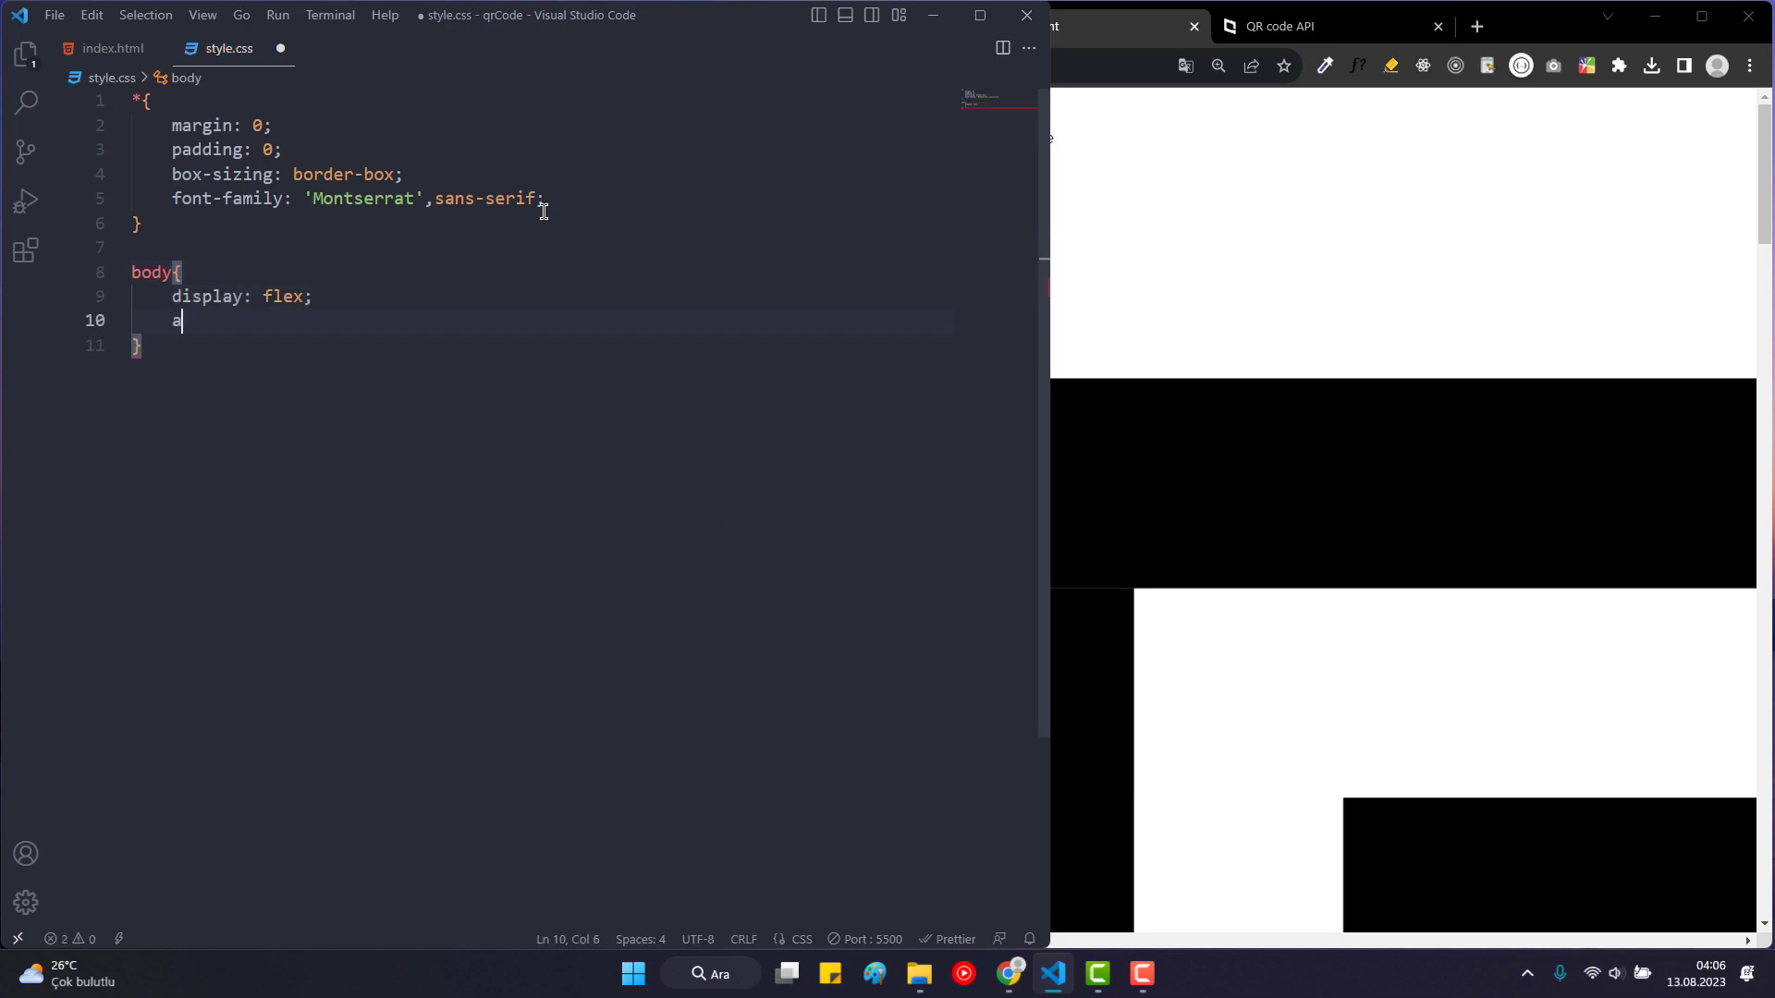
pyautogui.write('align-items: center;')
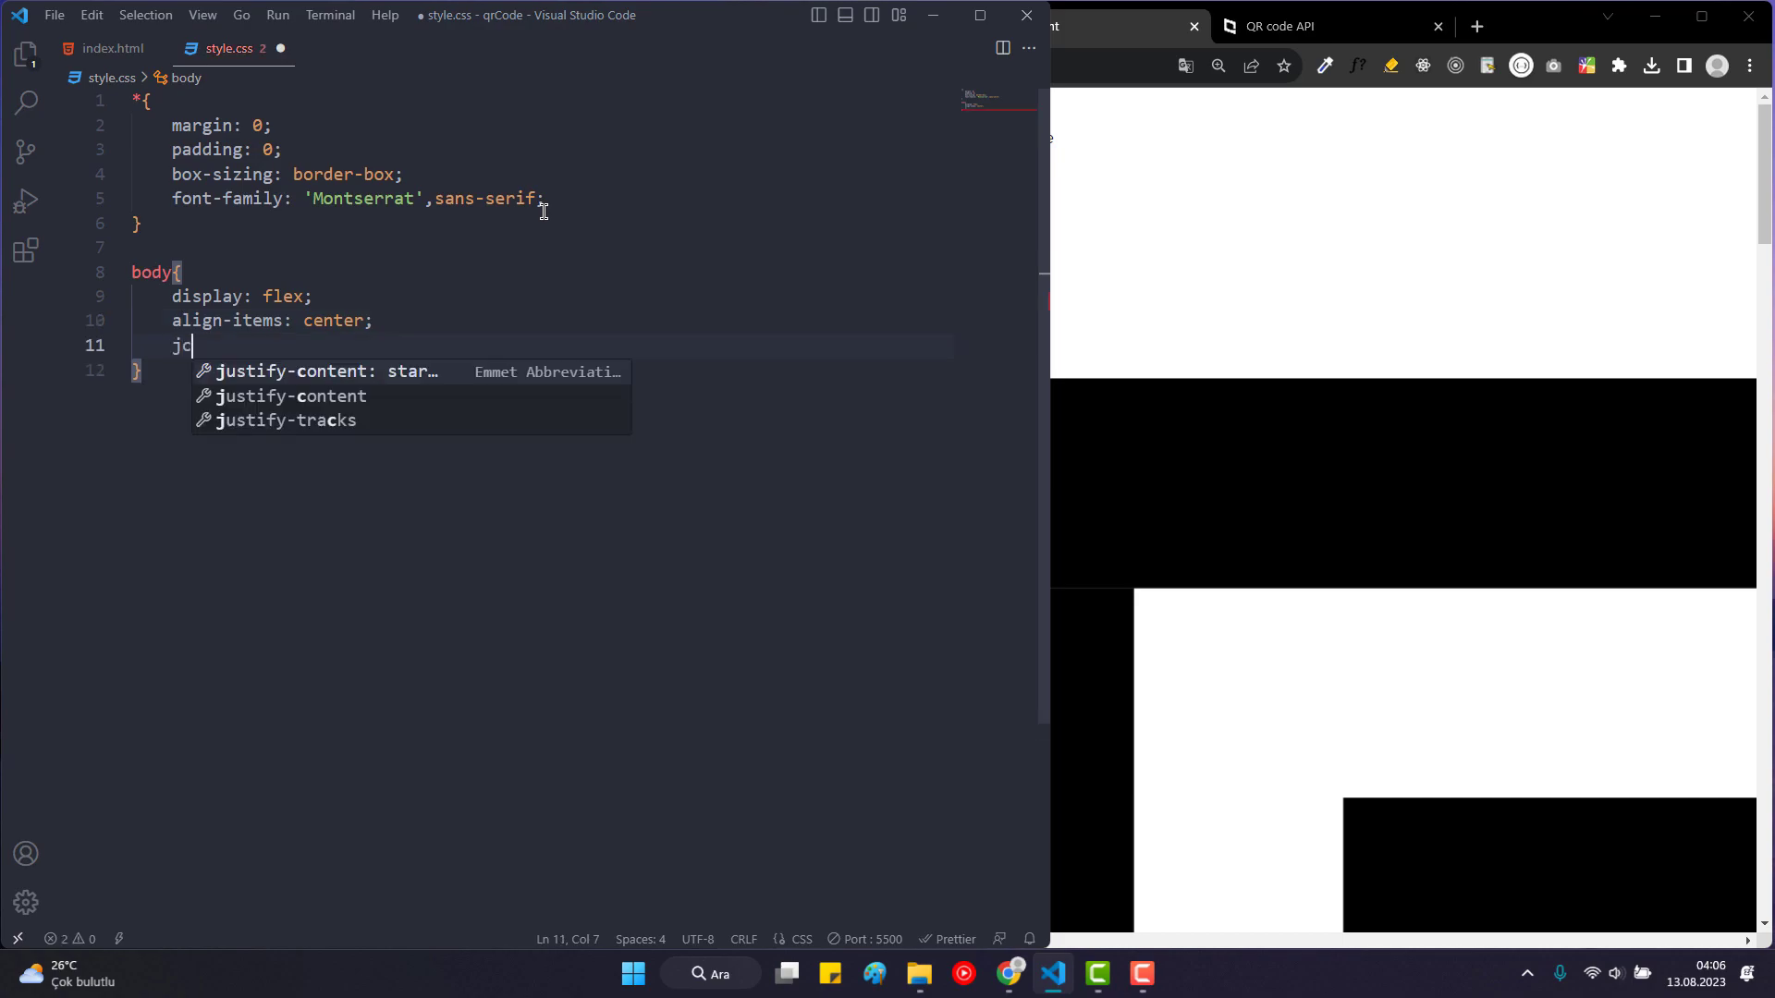
pyautogui.write('justify-content: center;')
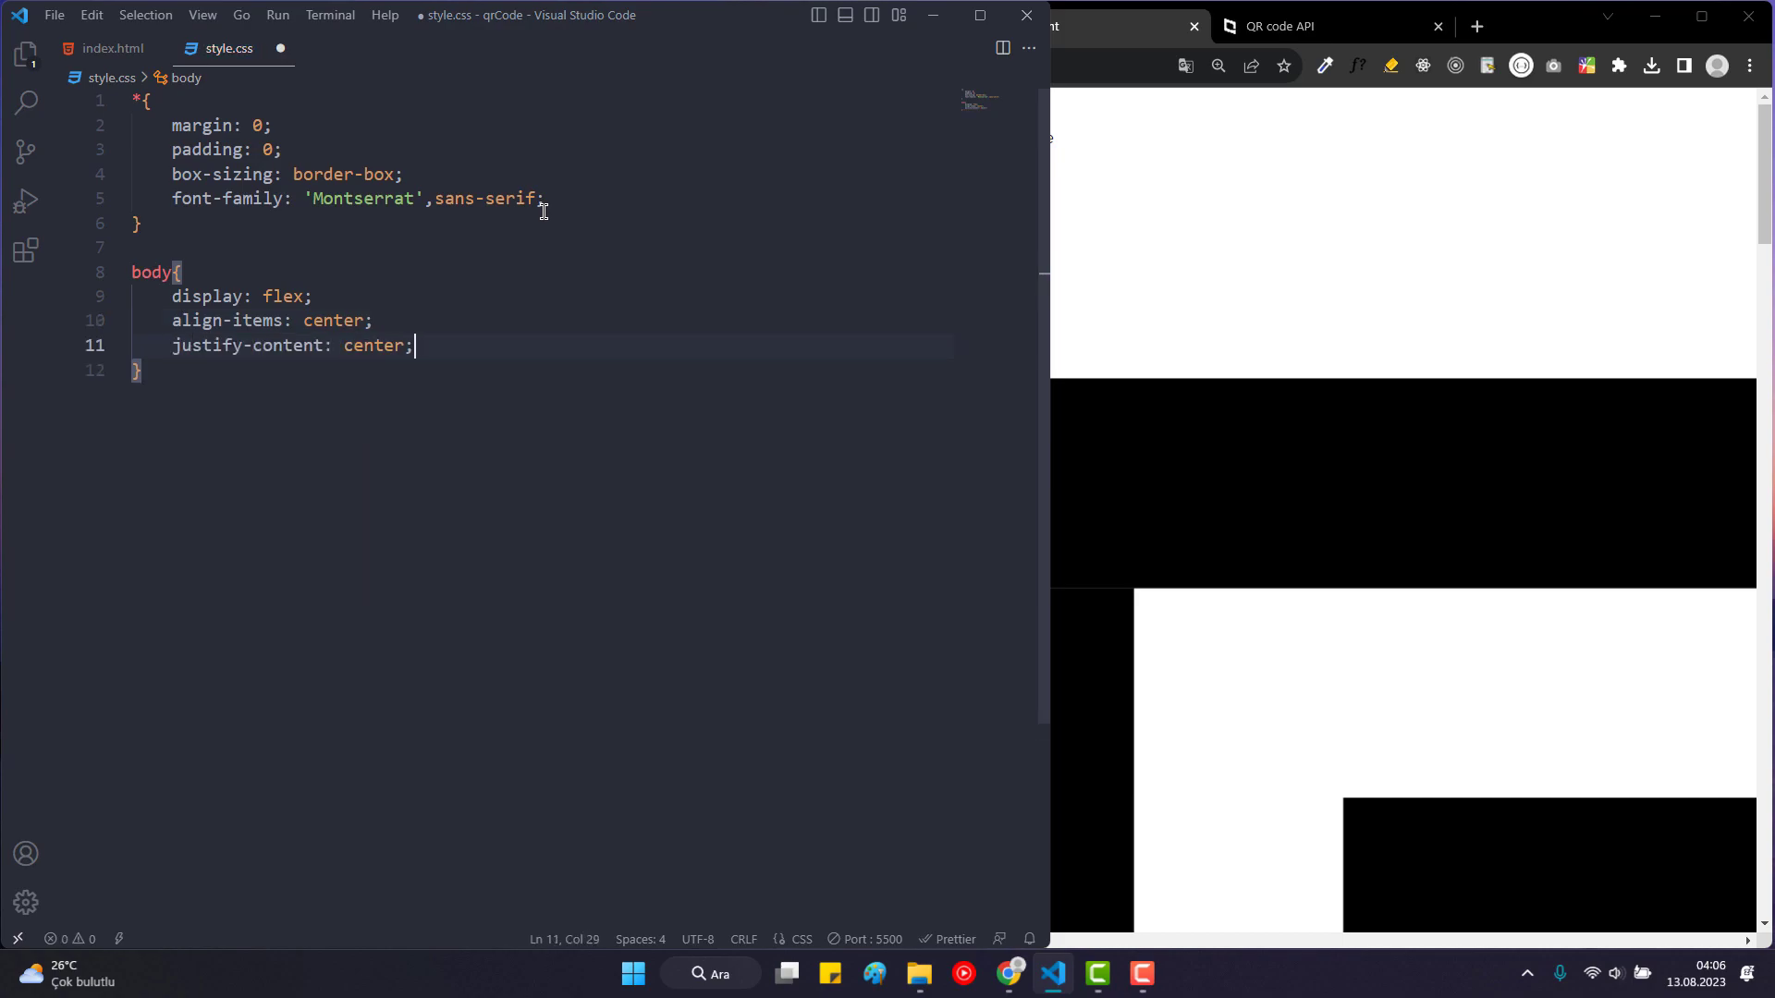
pyautogui.write('pad')
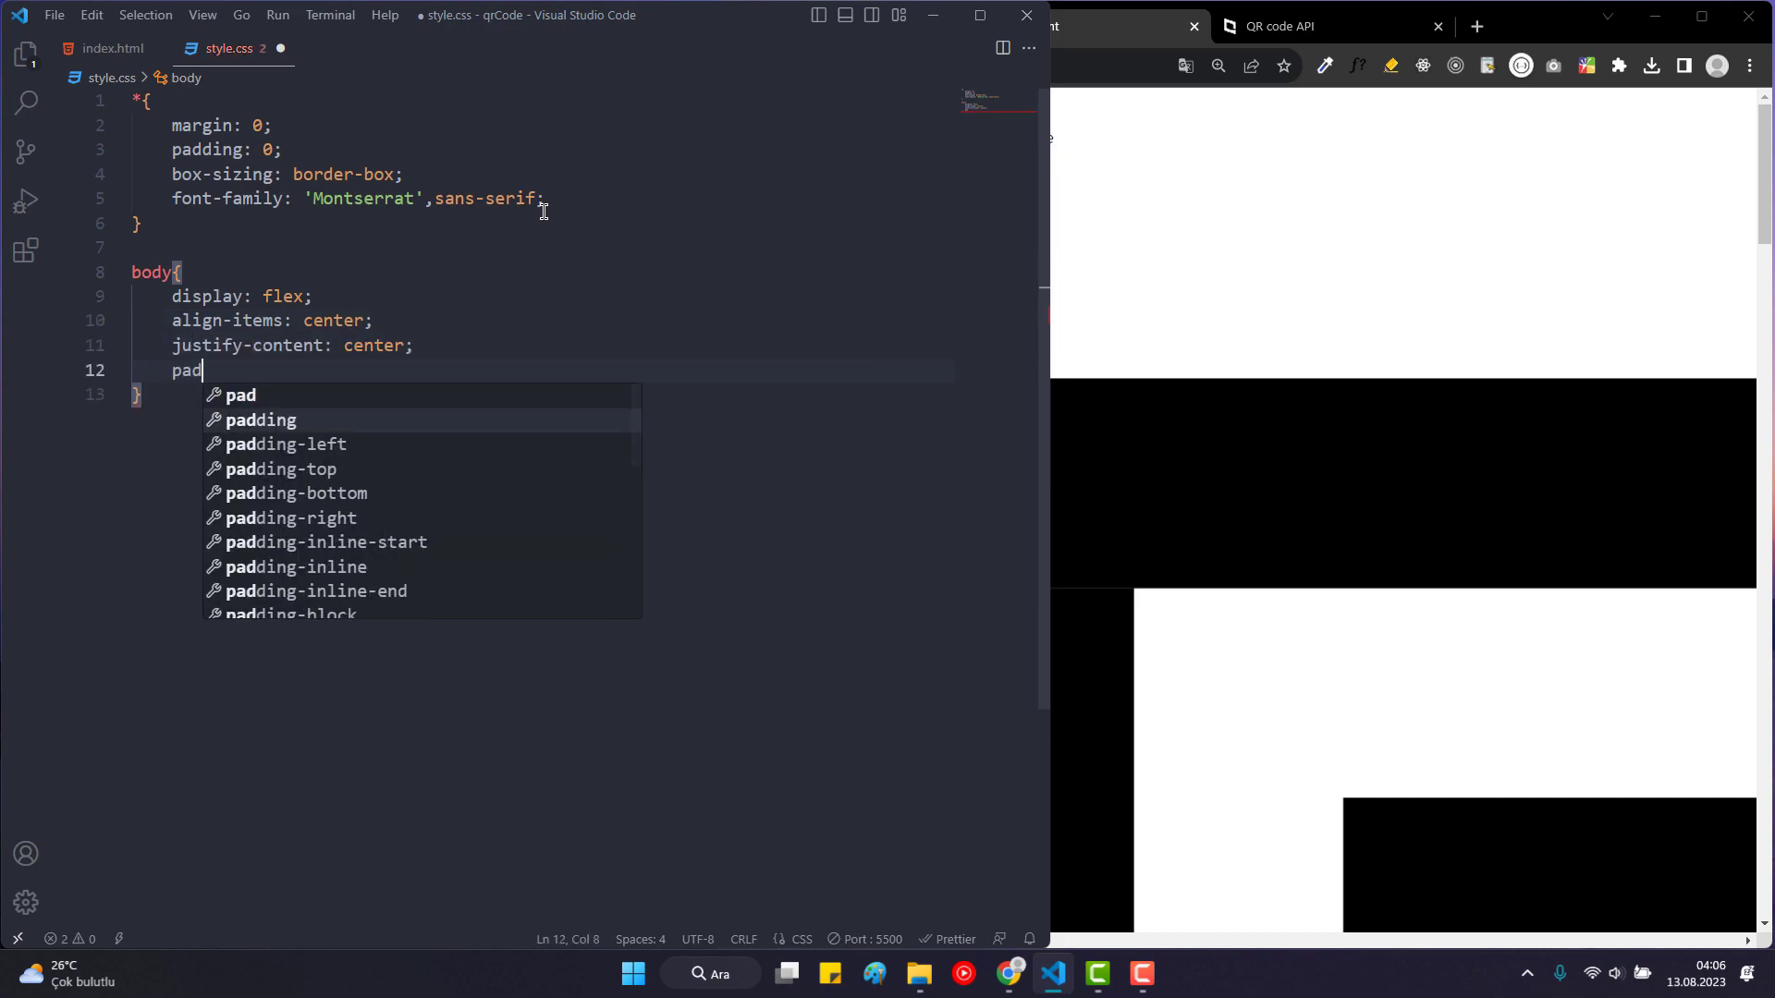
pyautogui.write('ding: 0 10px;')
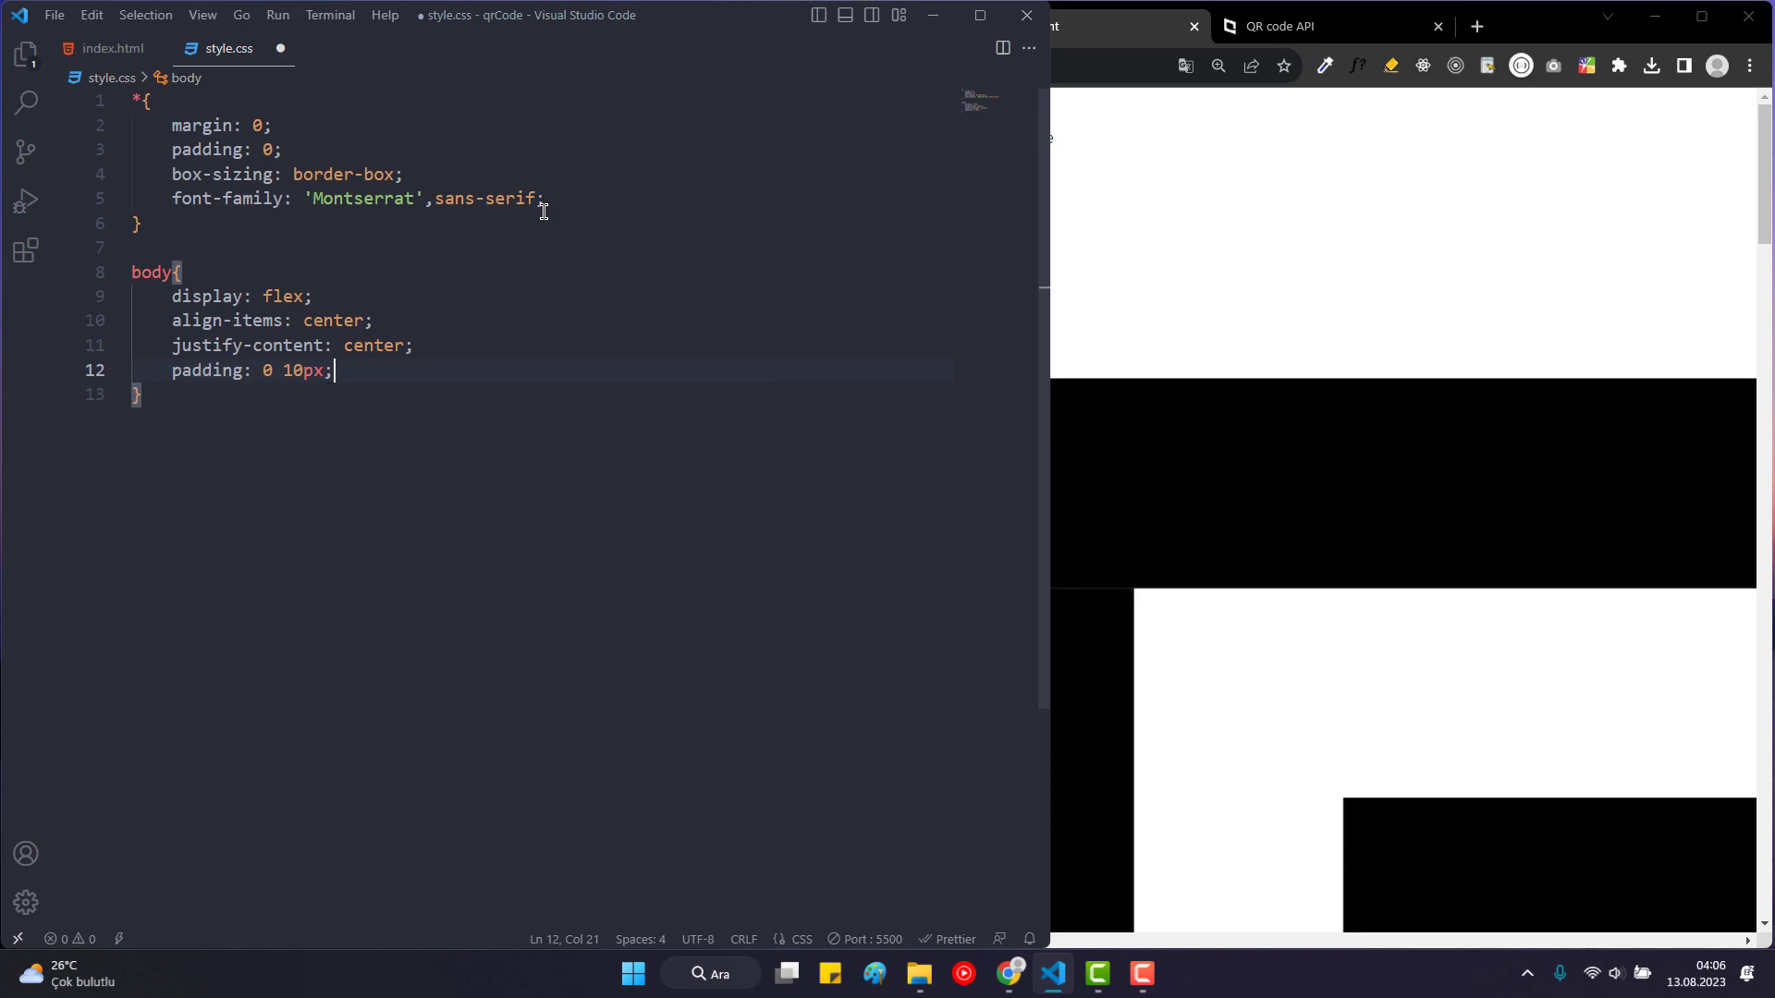
pyautogui.write('mi')
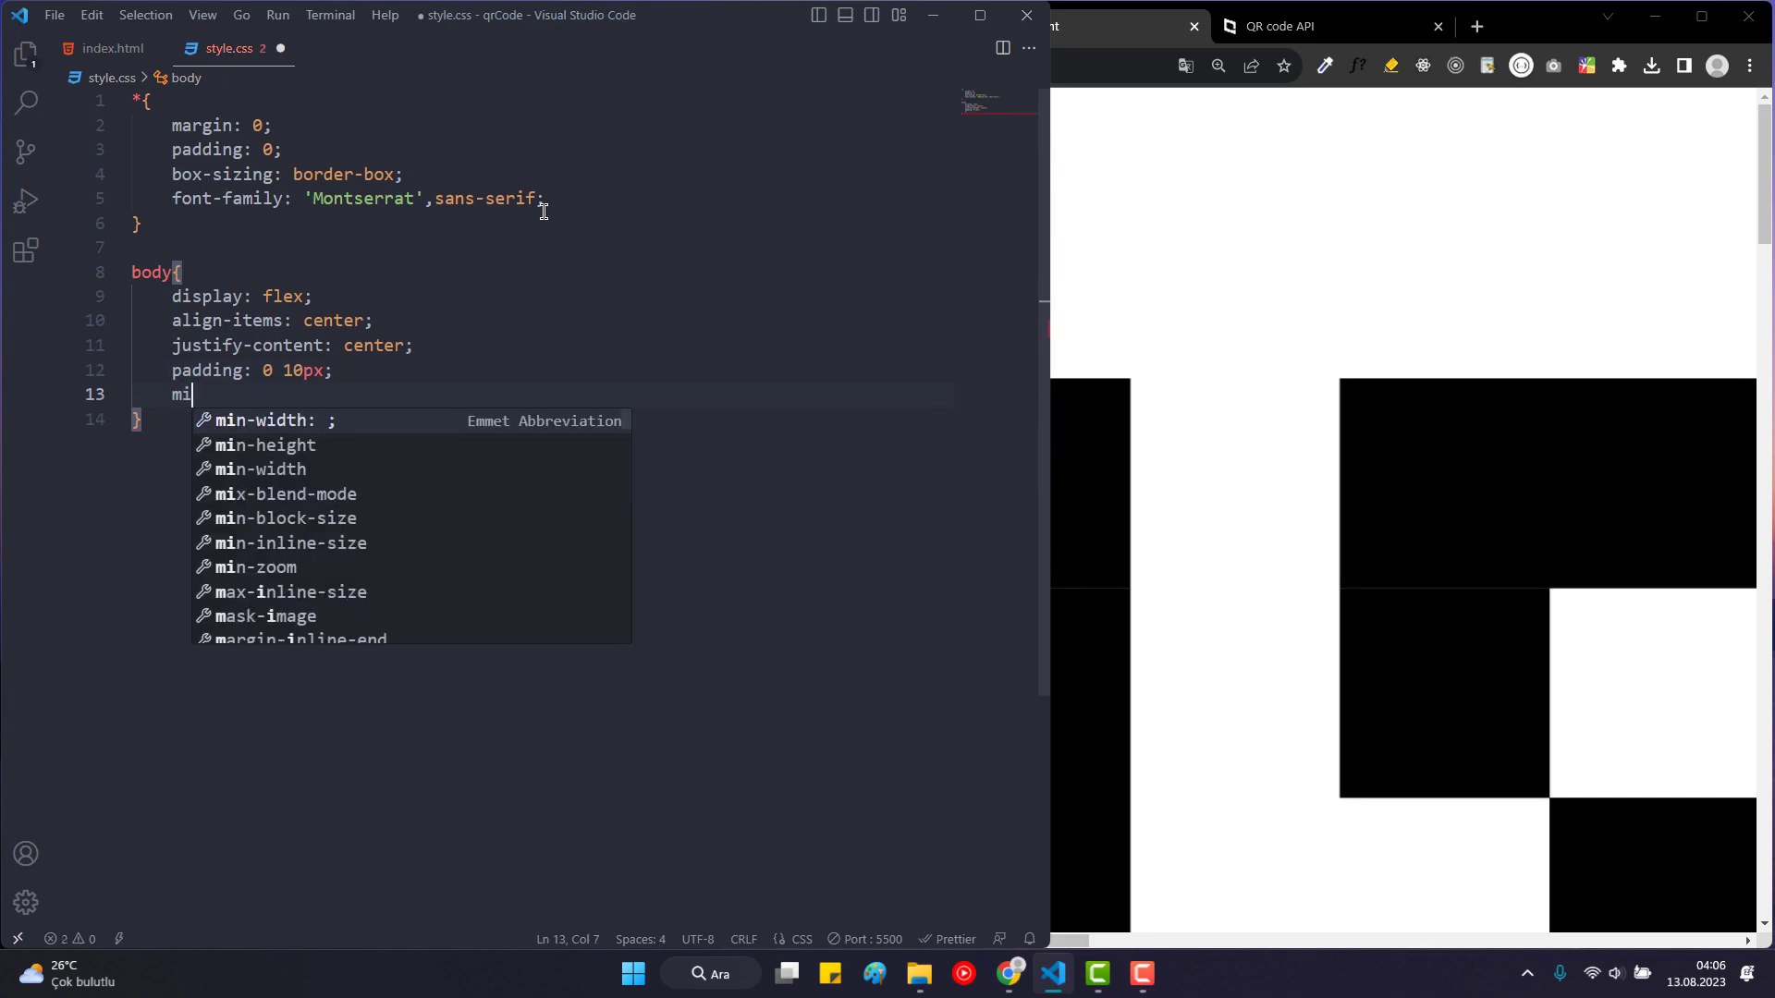
pyautogui.write('height: 100;')
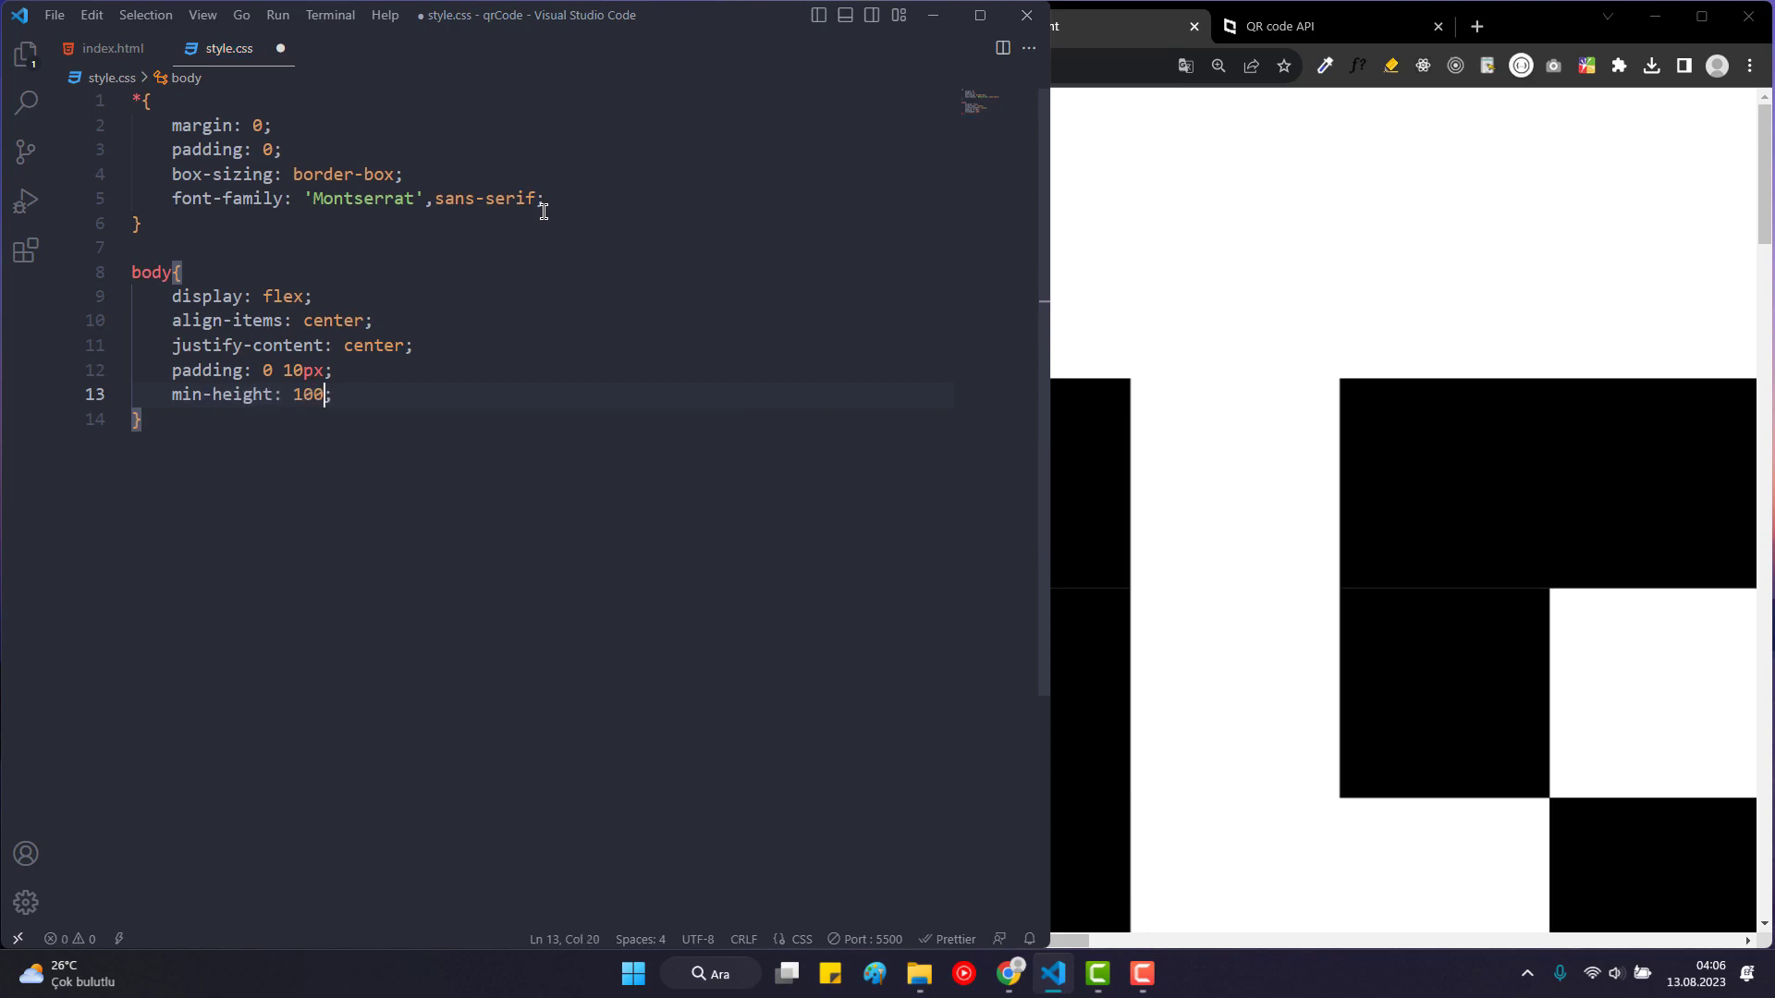
pyautogui.write('vh;')
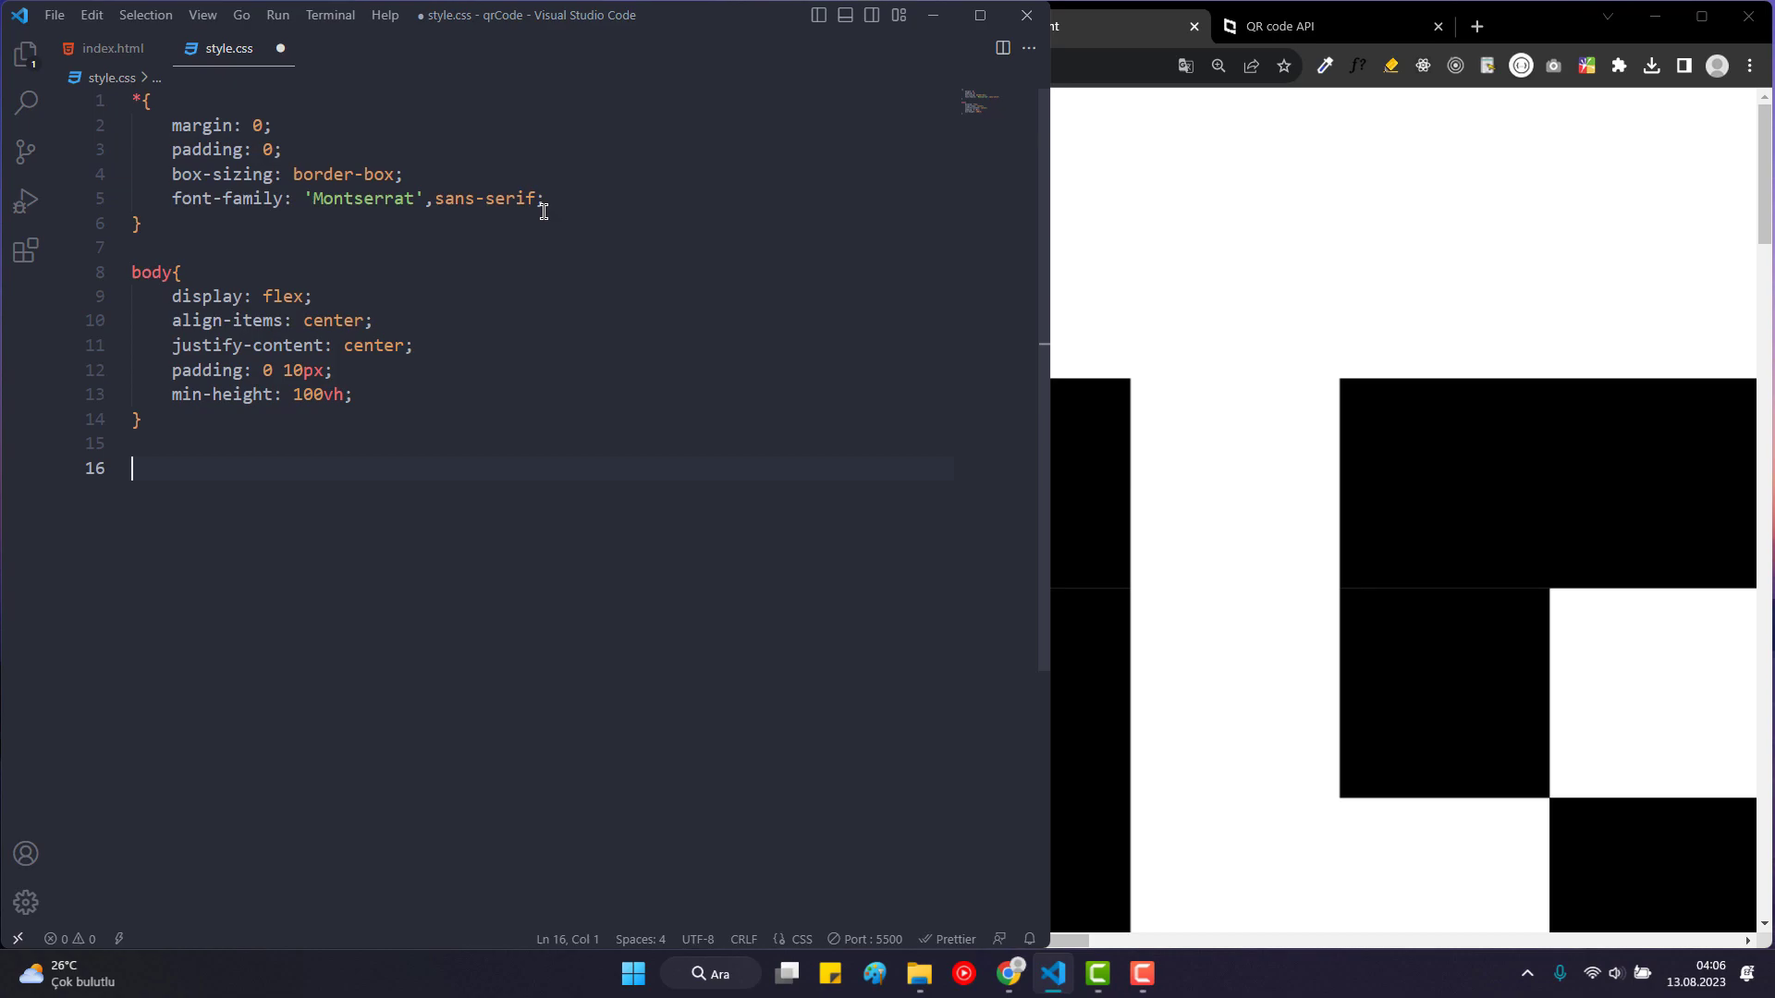
# Give body a linear-gradient background from #56c7c9 to #071f4e.
pyautogui.write('bg')
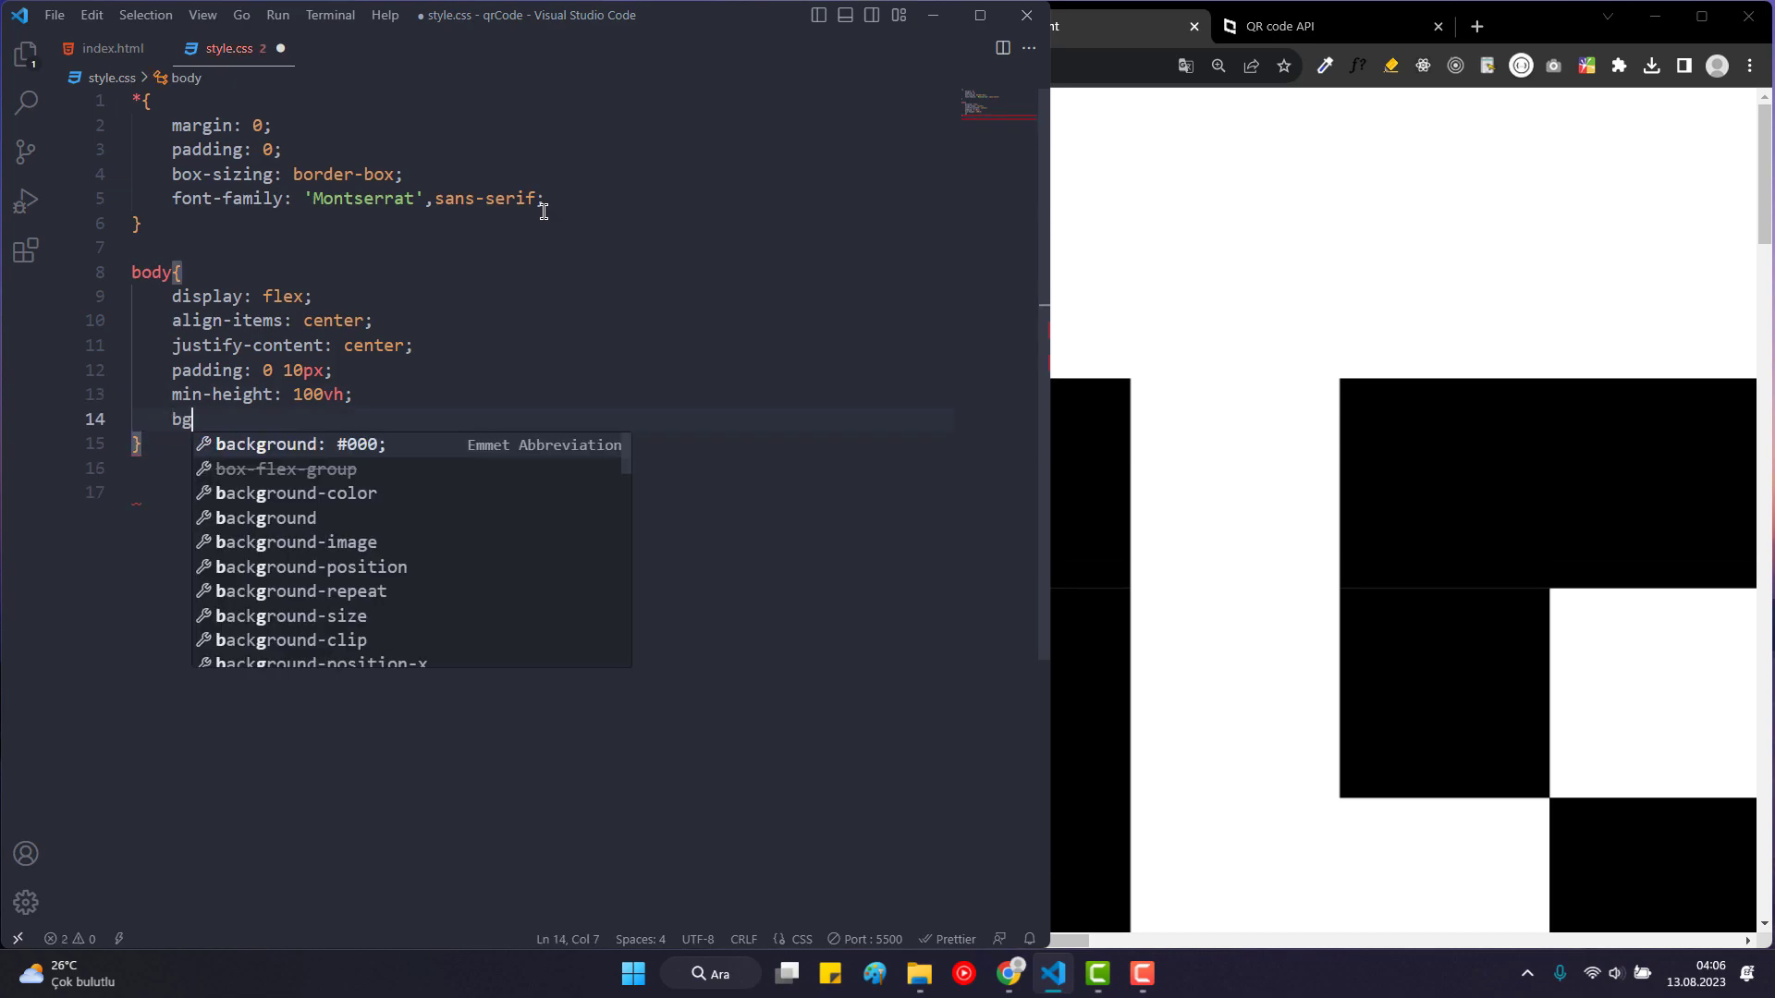
pyautogui.write('ackground: linear-gradient(to right,  3);')
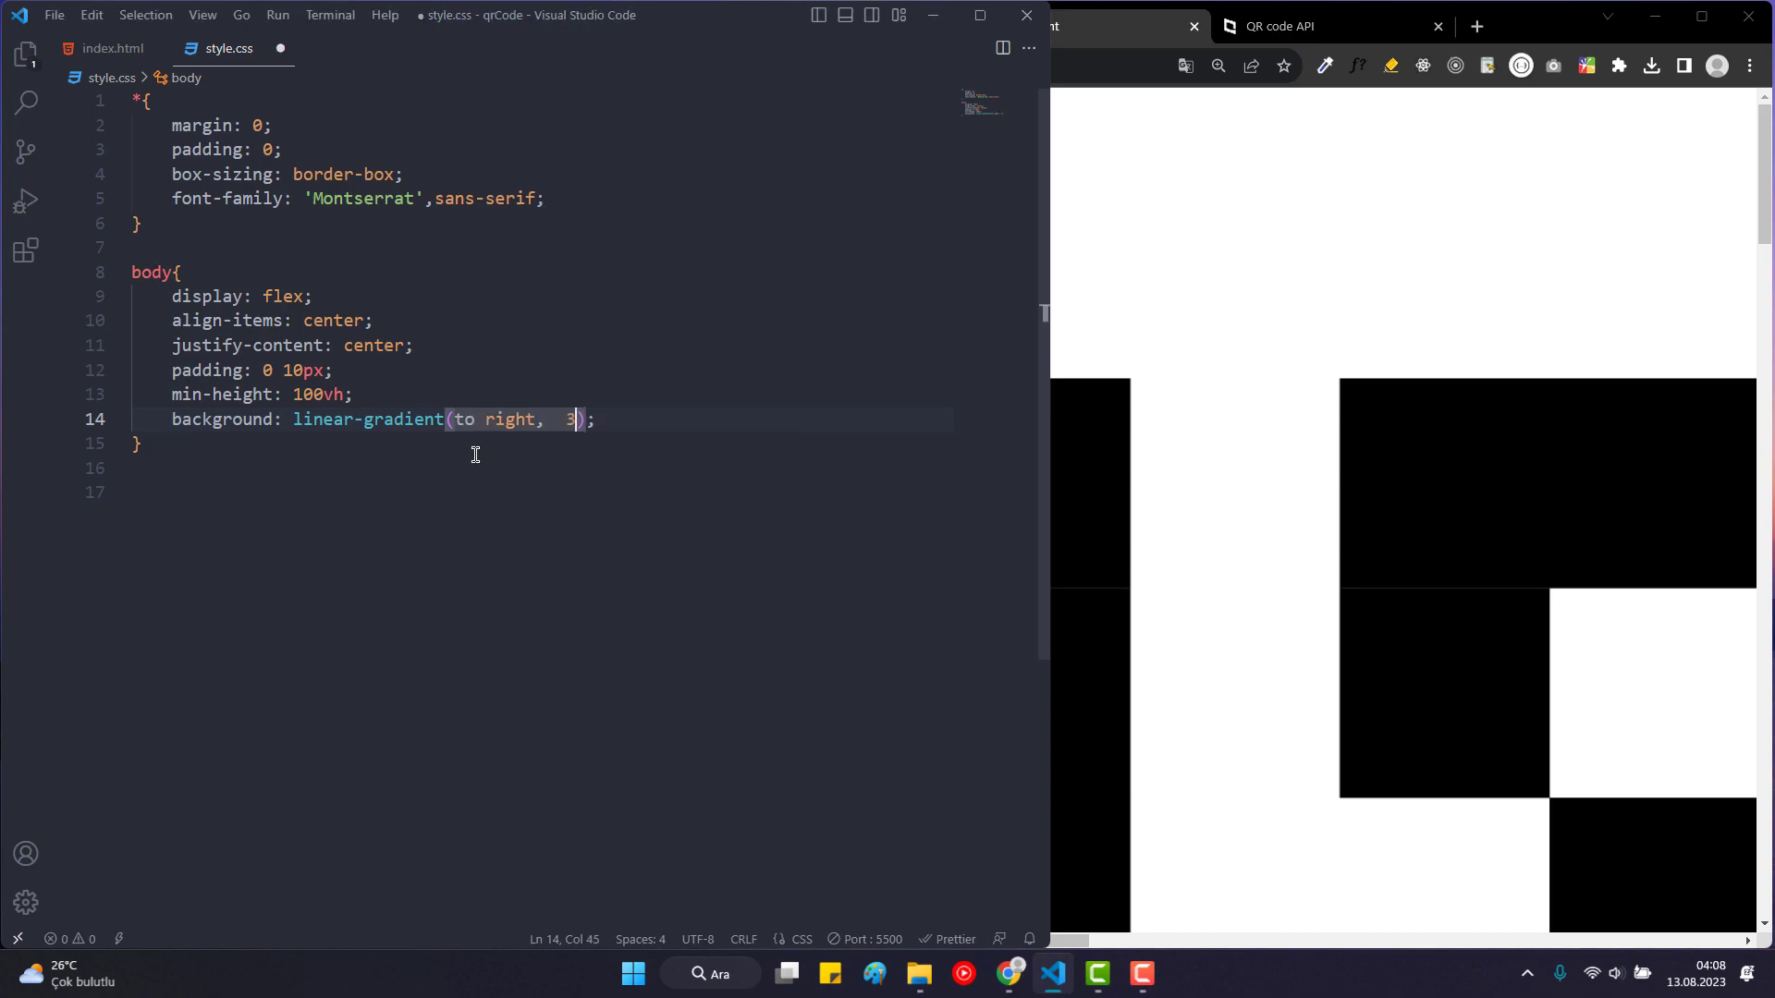
pyautogui.press('Backspace')
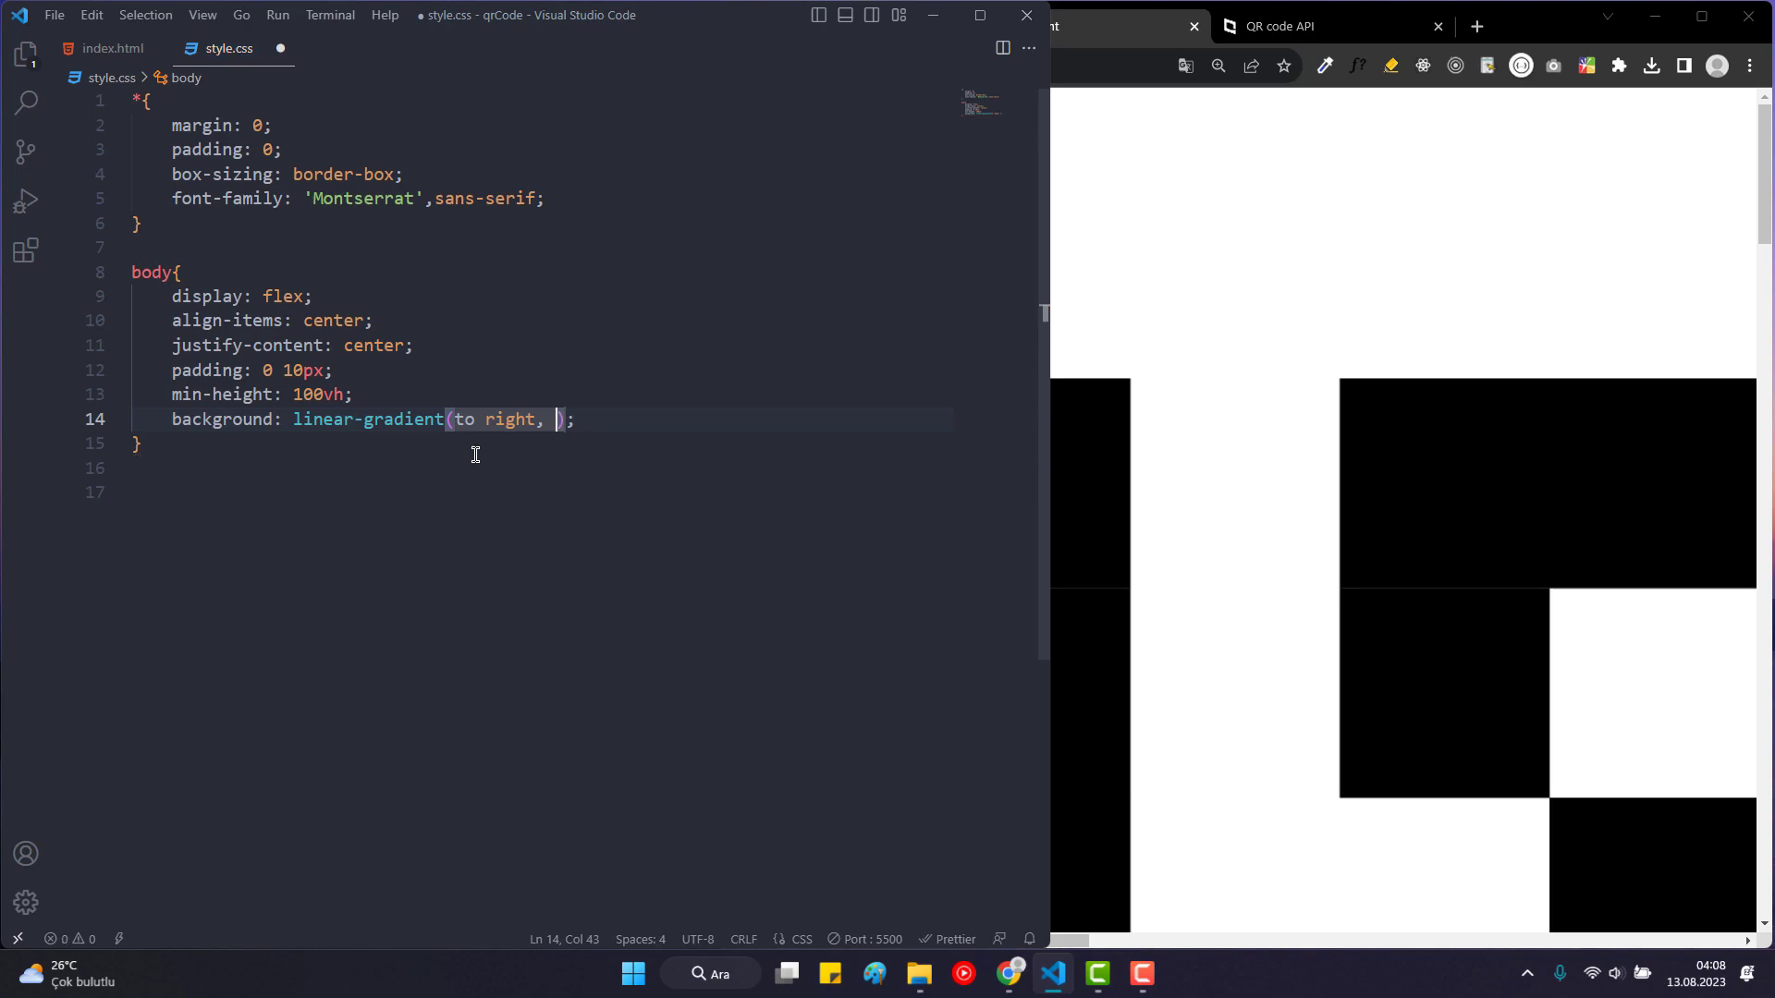
pyautogui.write('#56')
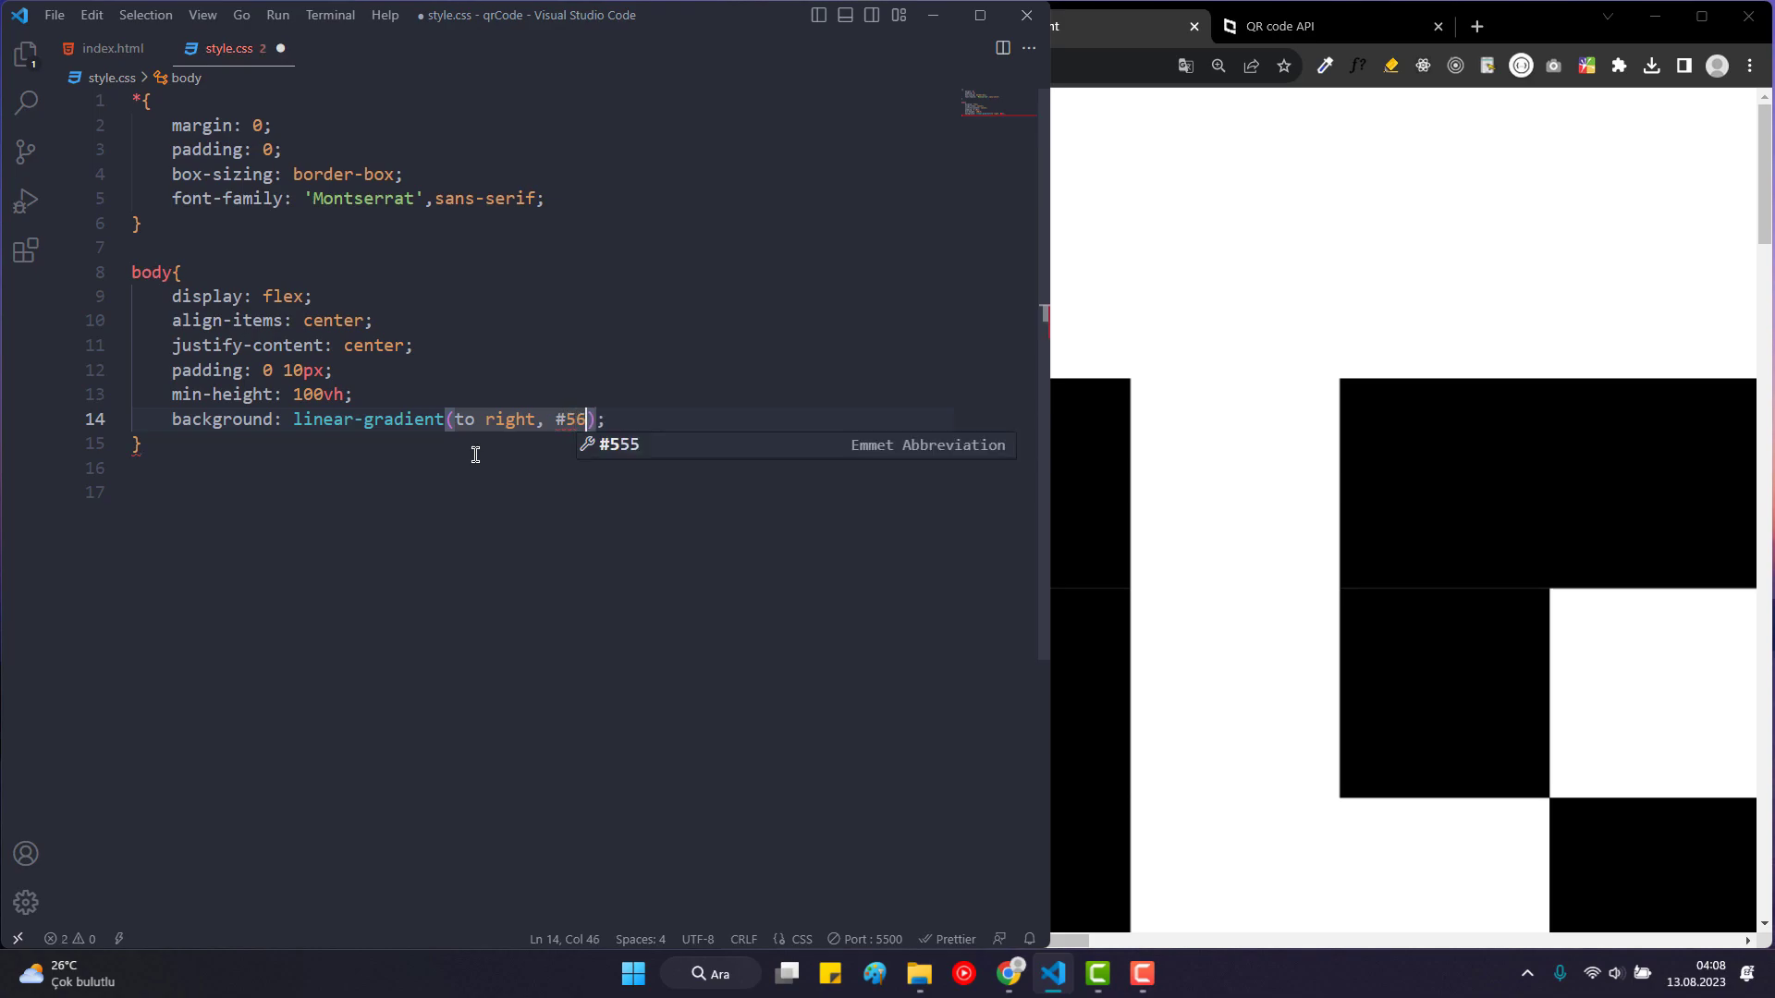
pyautogui.write('c7c9')
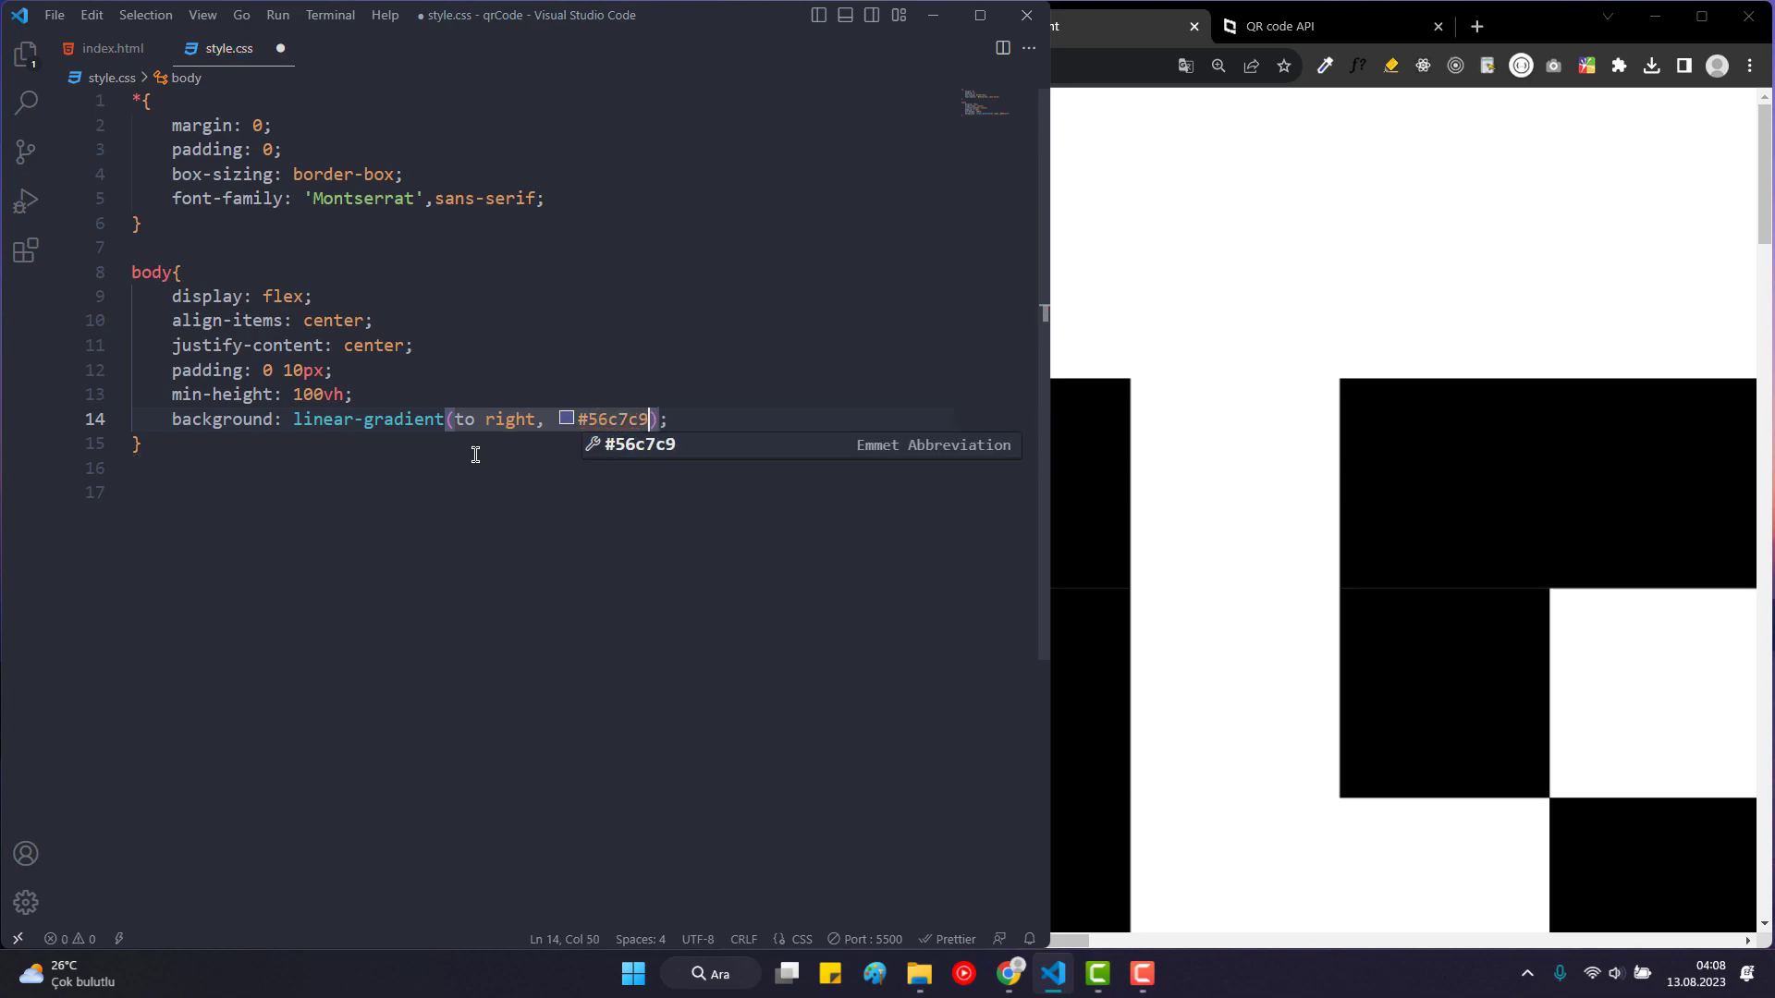
pyautogui.write(', #')
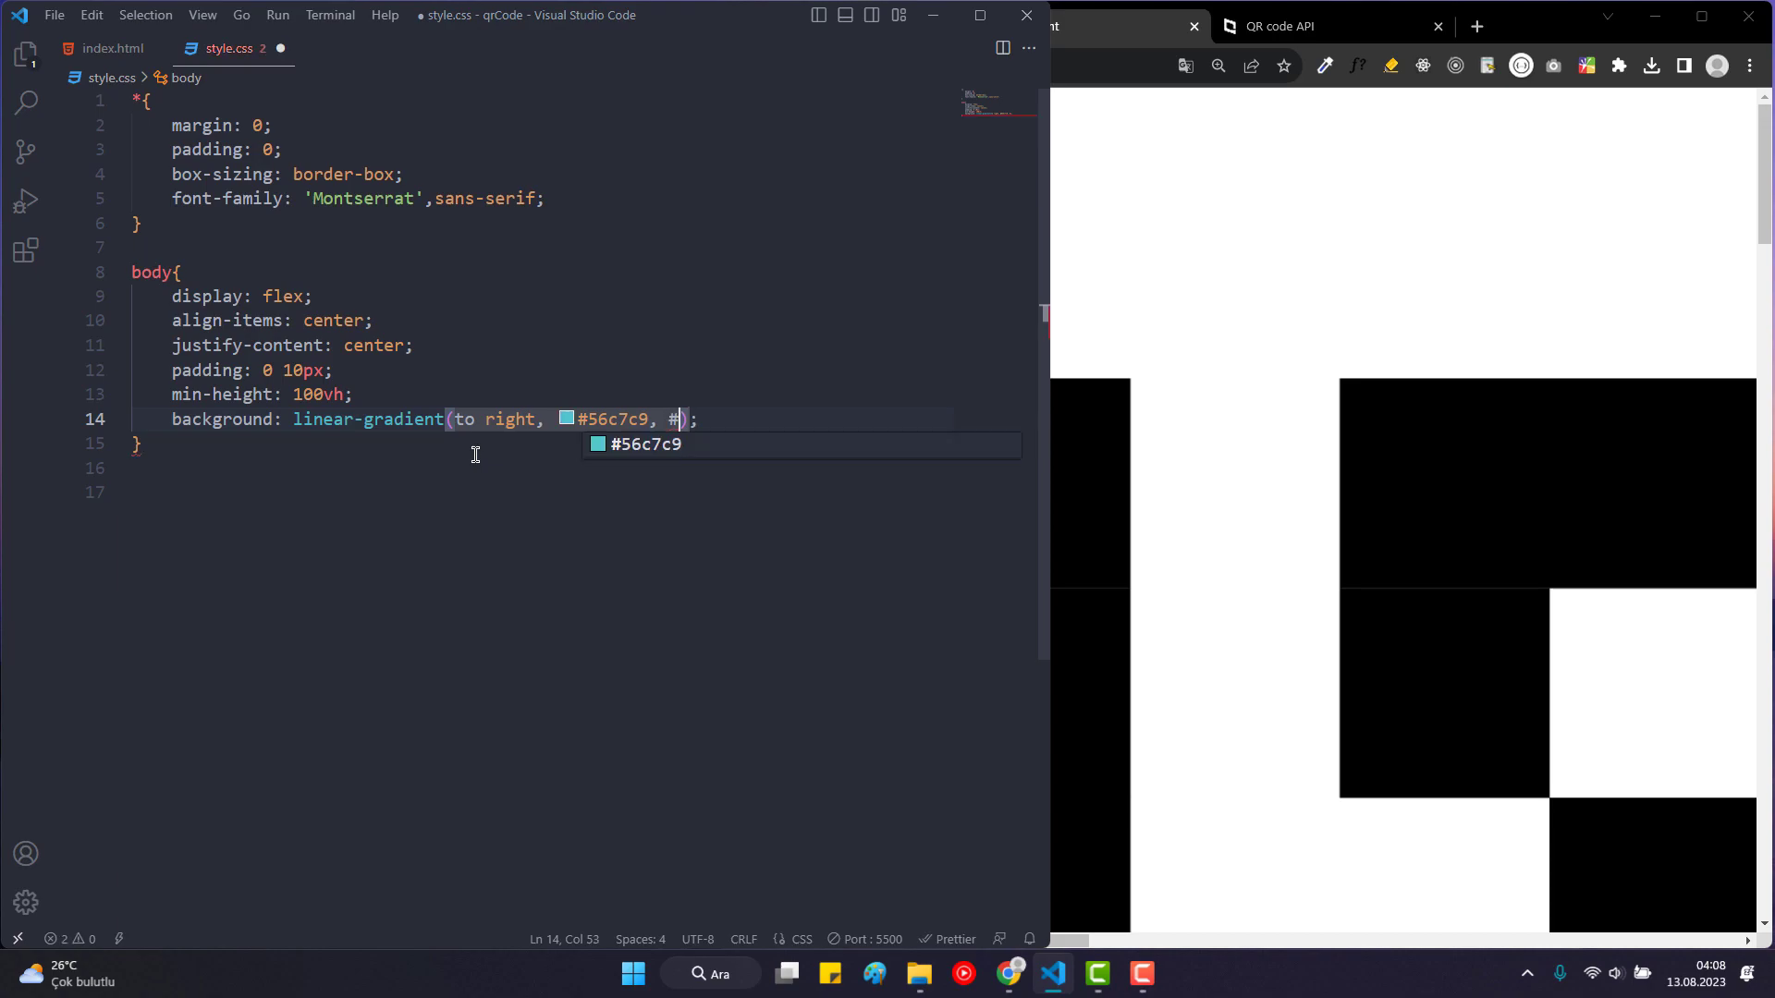
pyautogui.write('0')
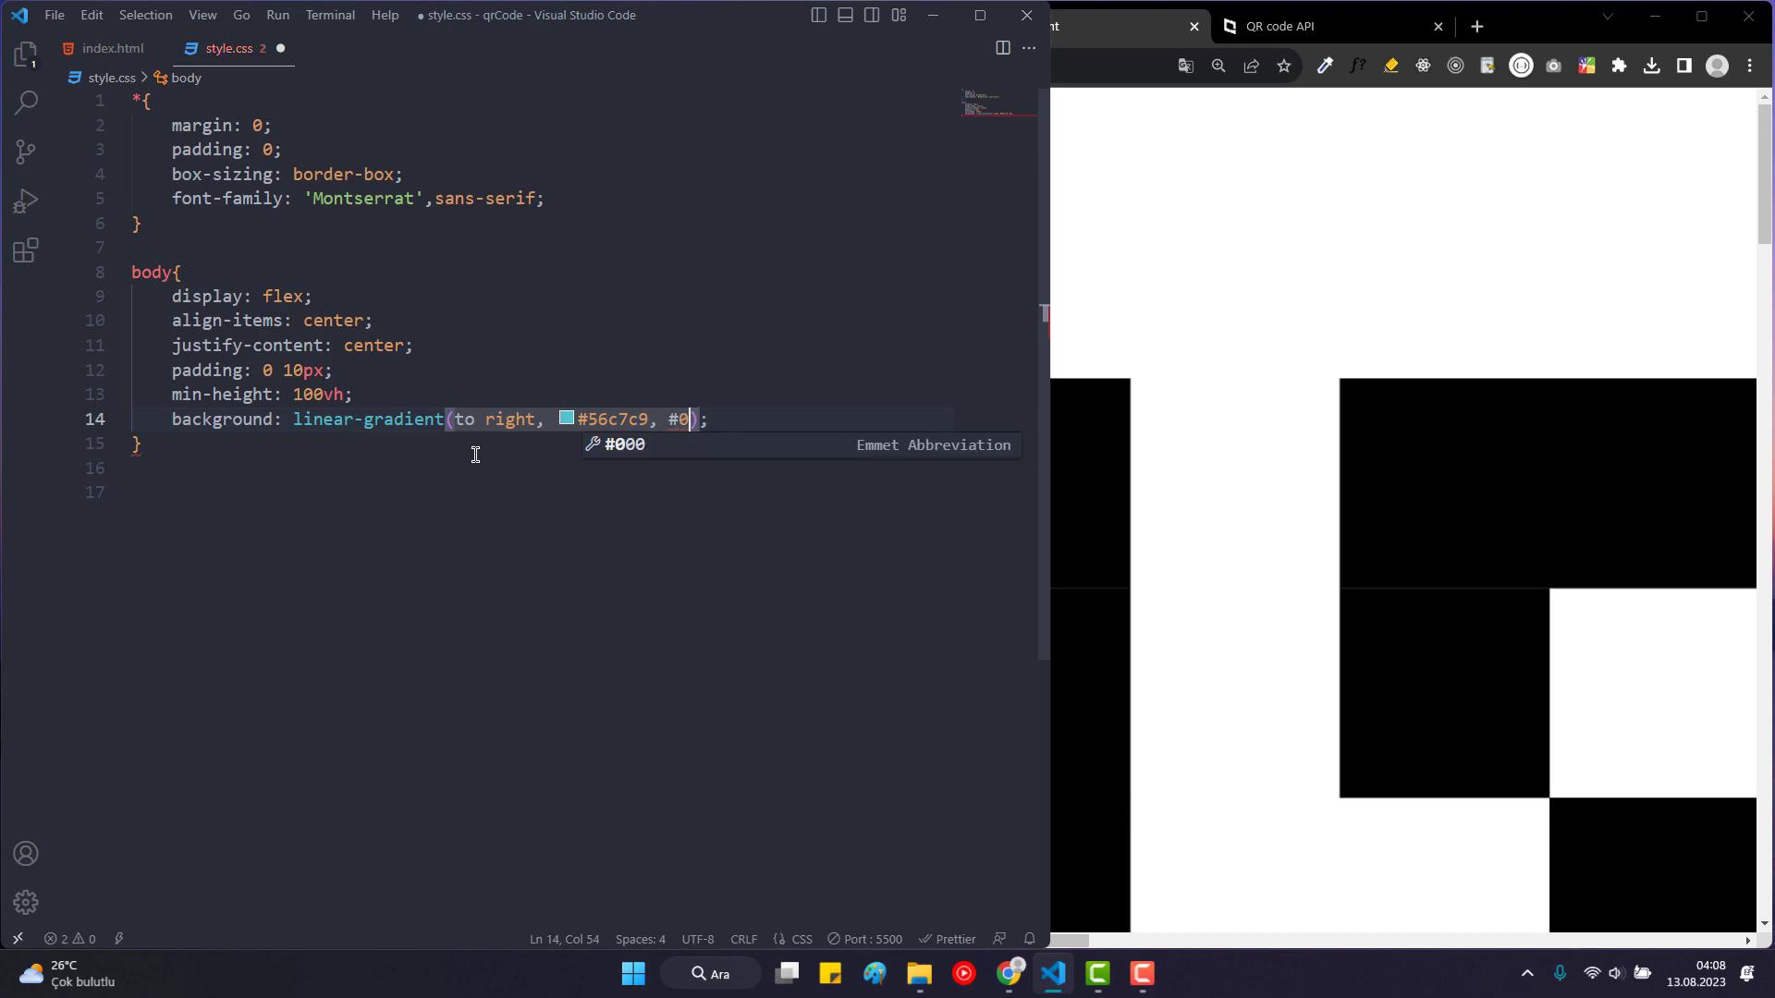
pyautogui.write('71')
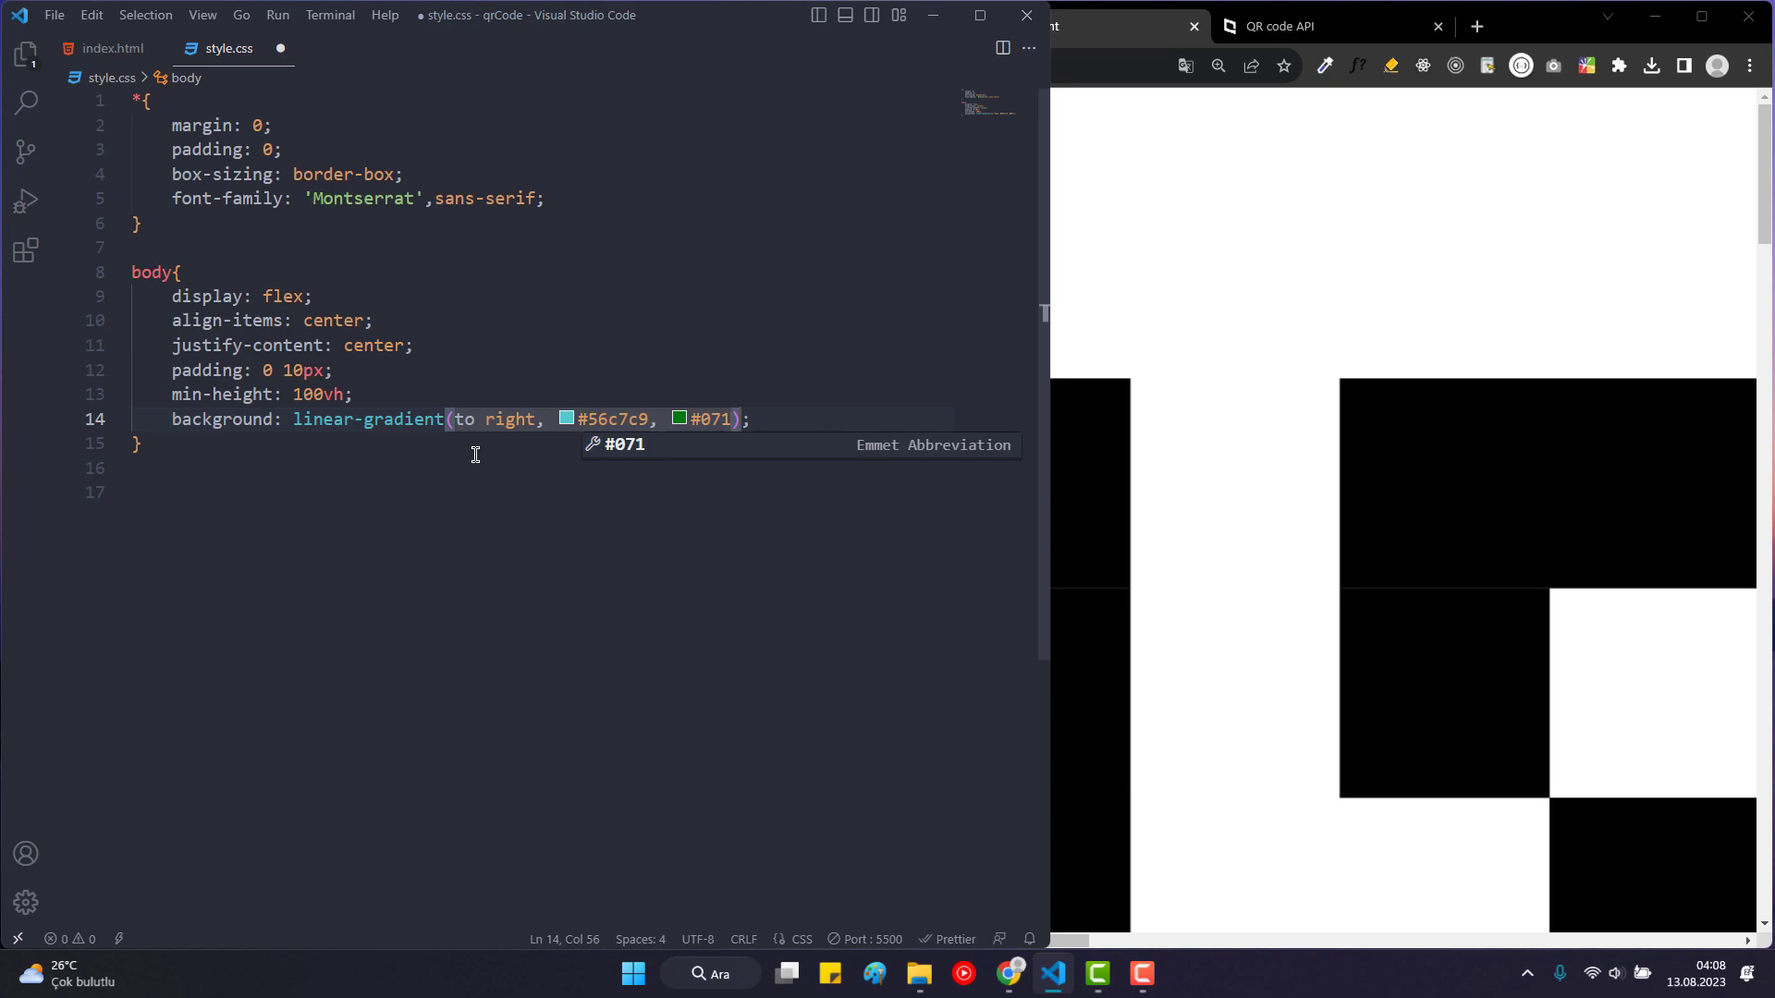
pyautogui.write('f4e')
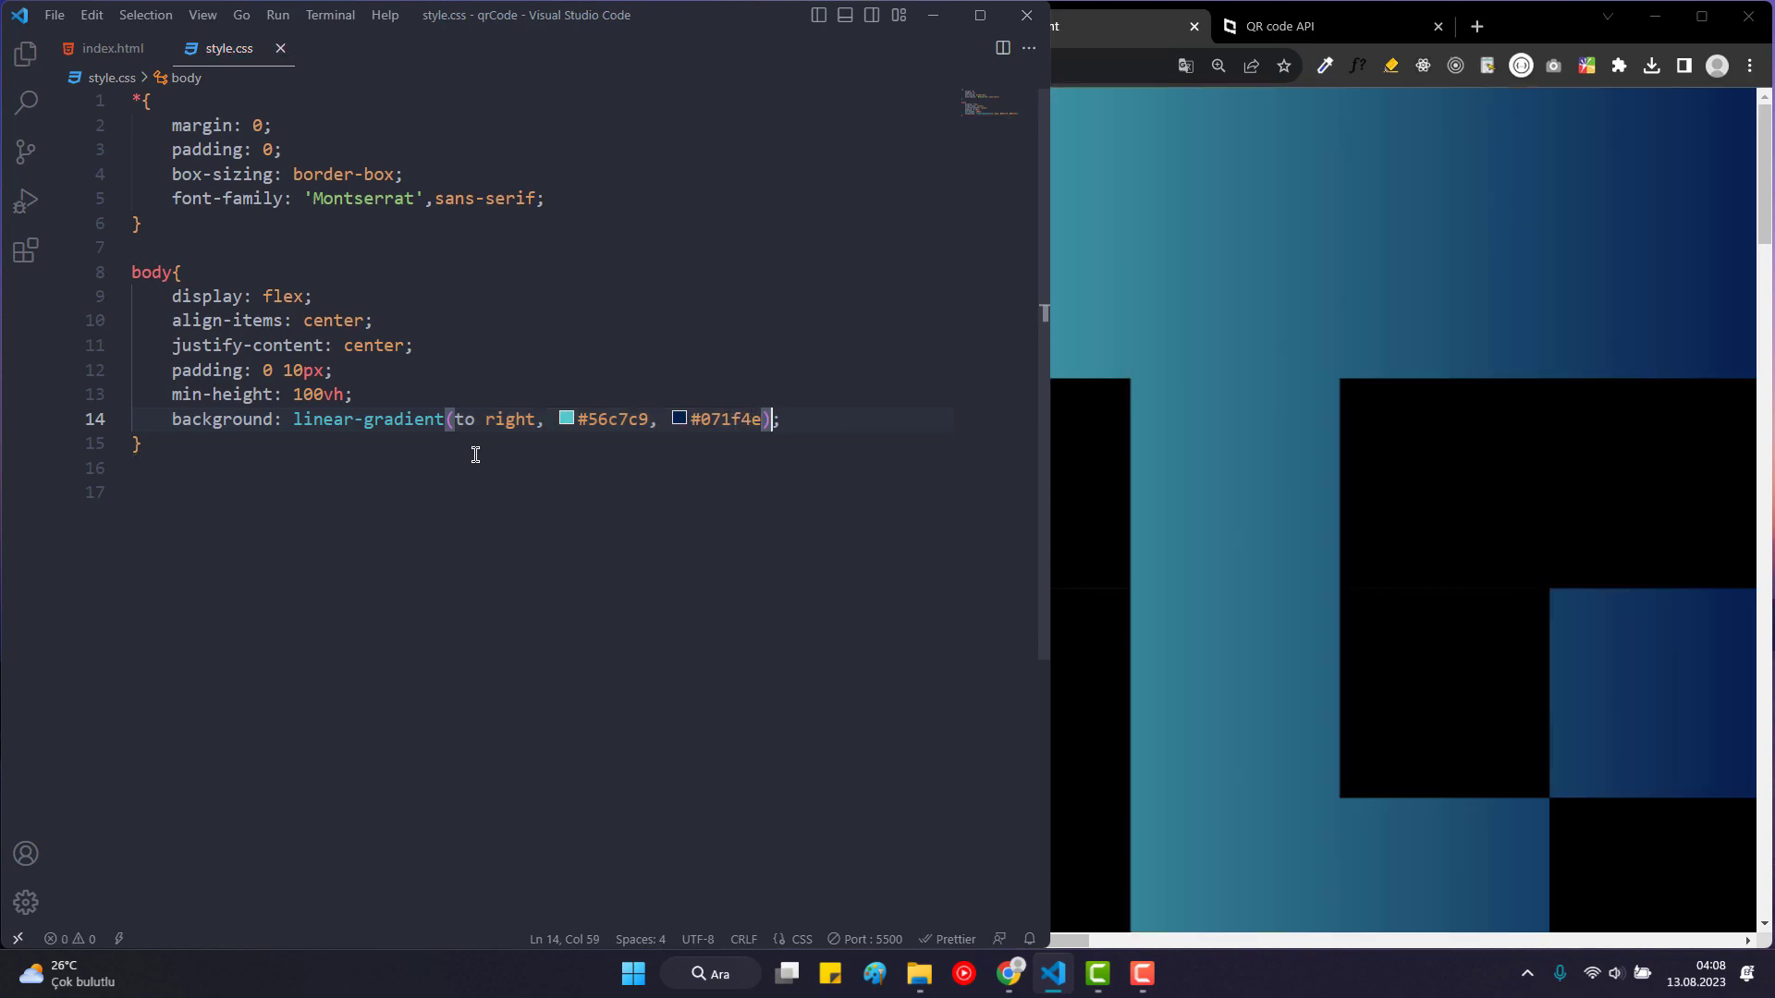
pyautogui.press('Enter')
pyautogui.write('.')
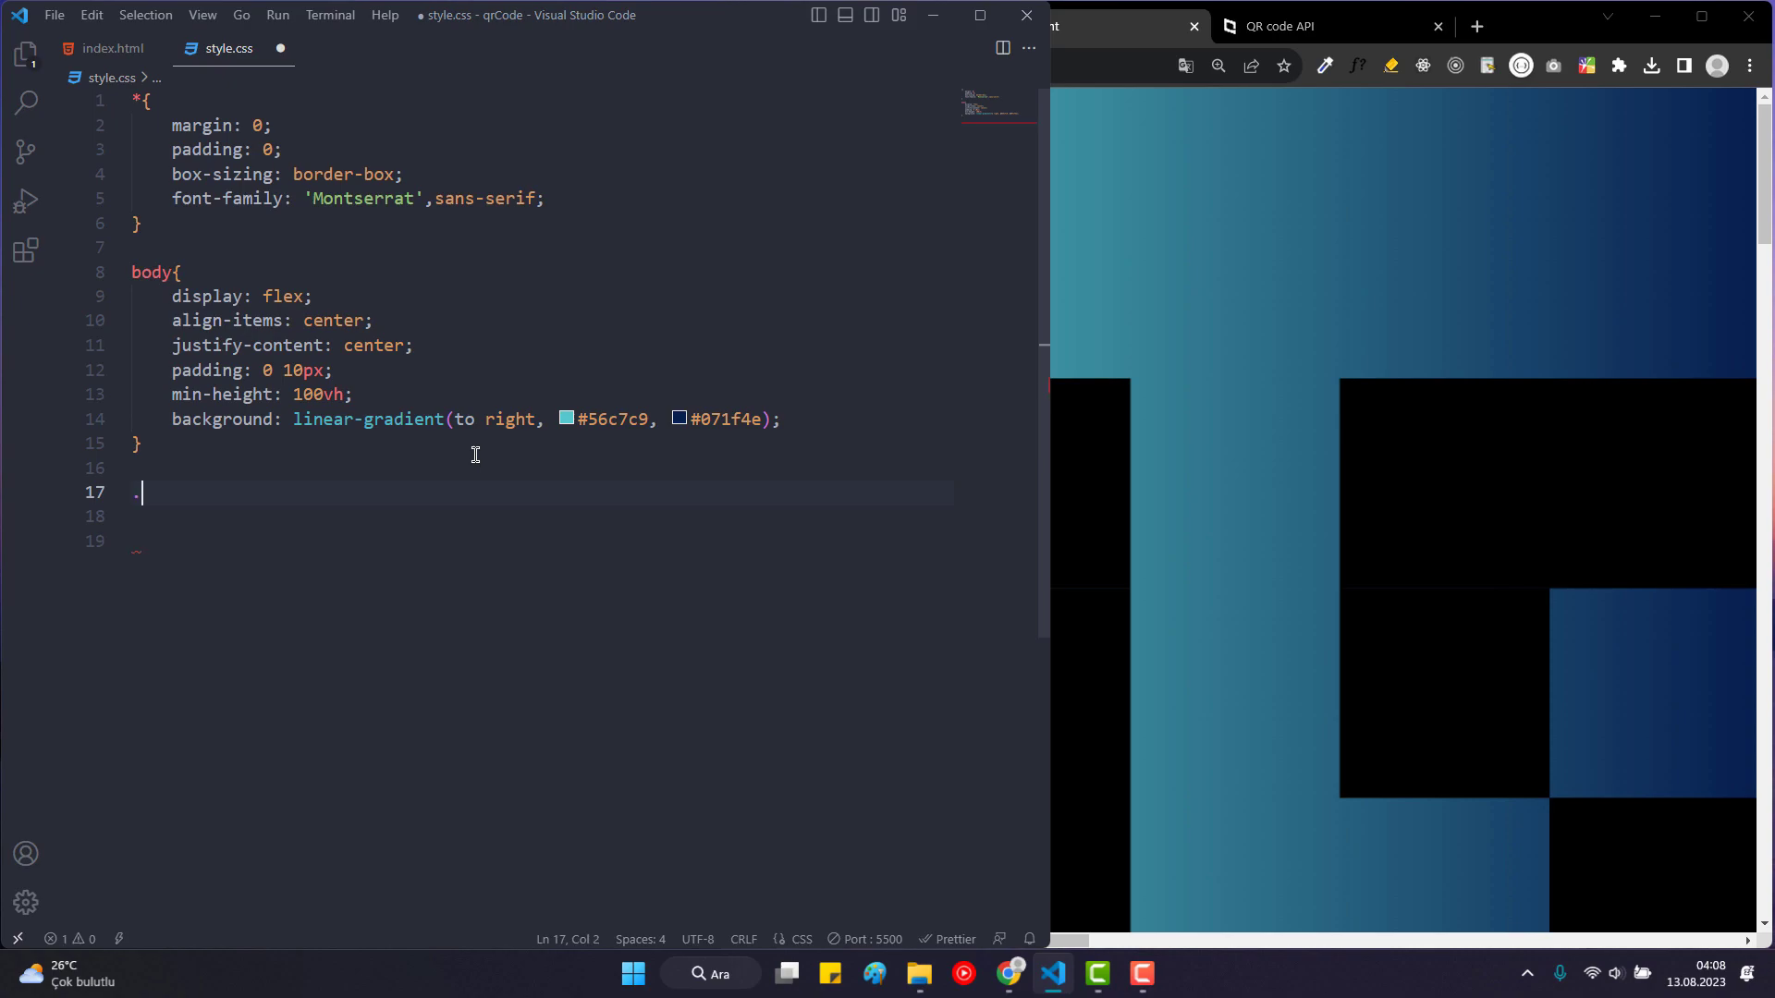
# Add a .container rule with height 265px, max-width 410px and white background.
pyautogui.write('container{')
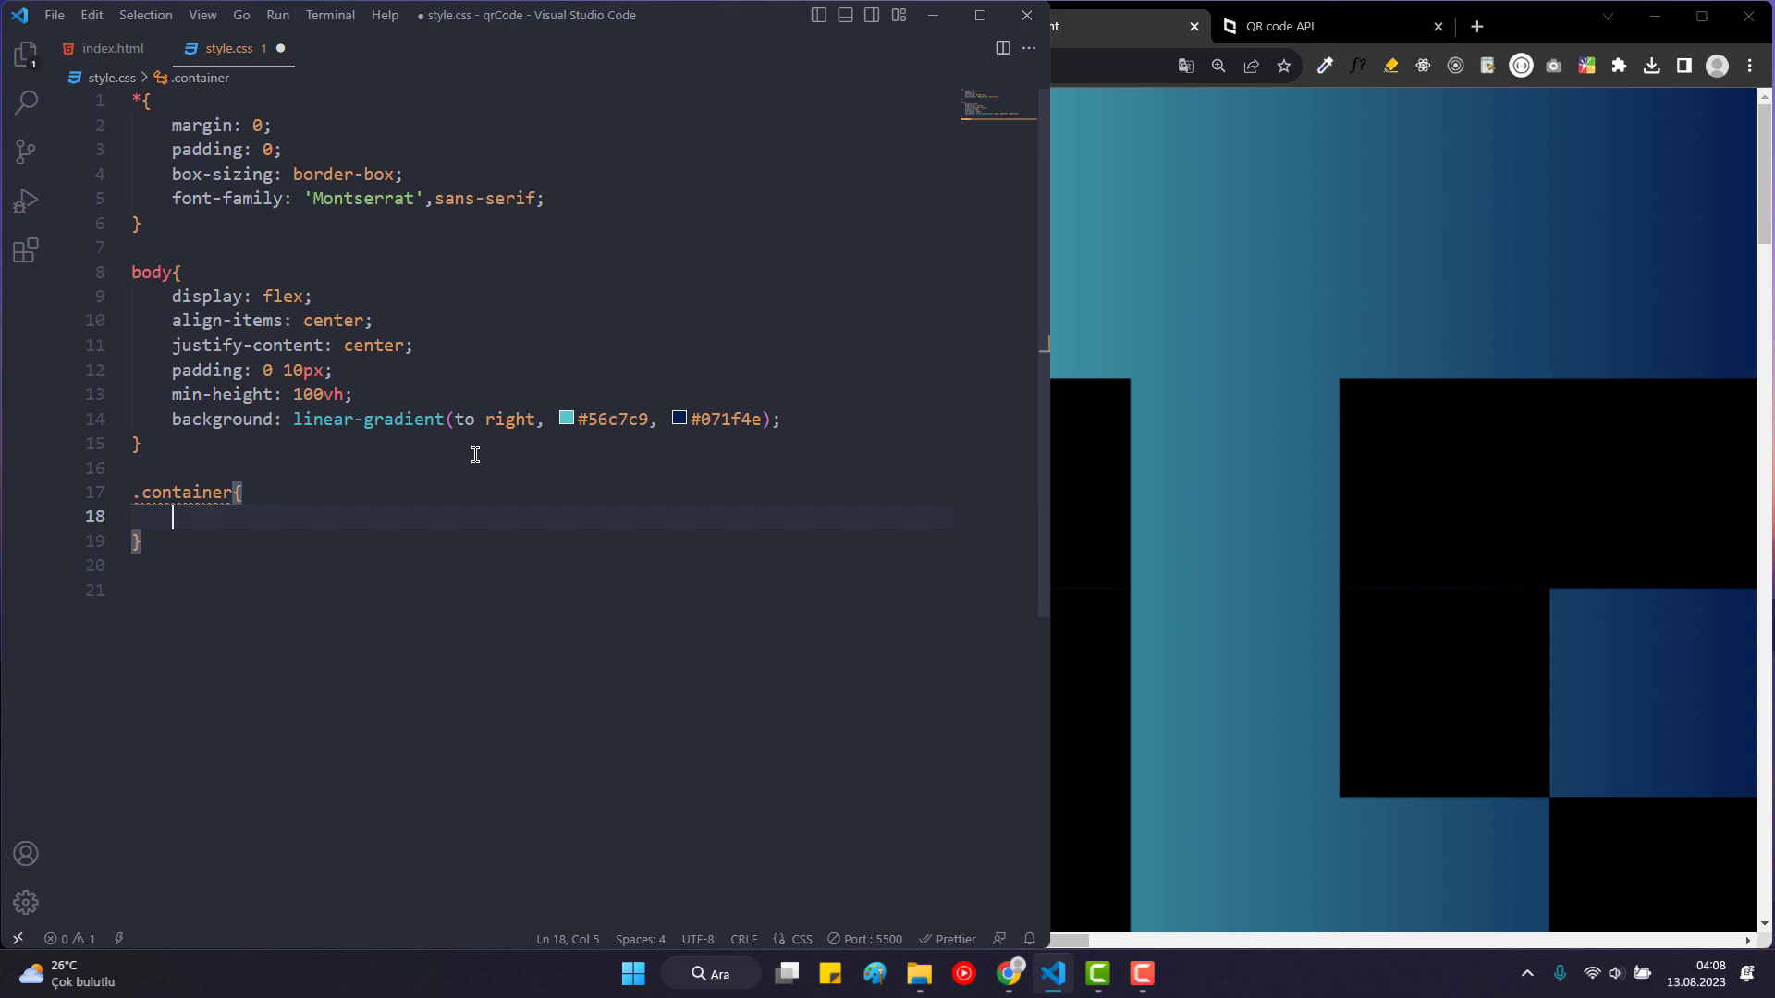
pyautogui.write('height: ;')
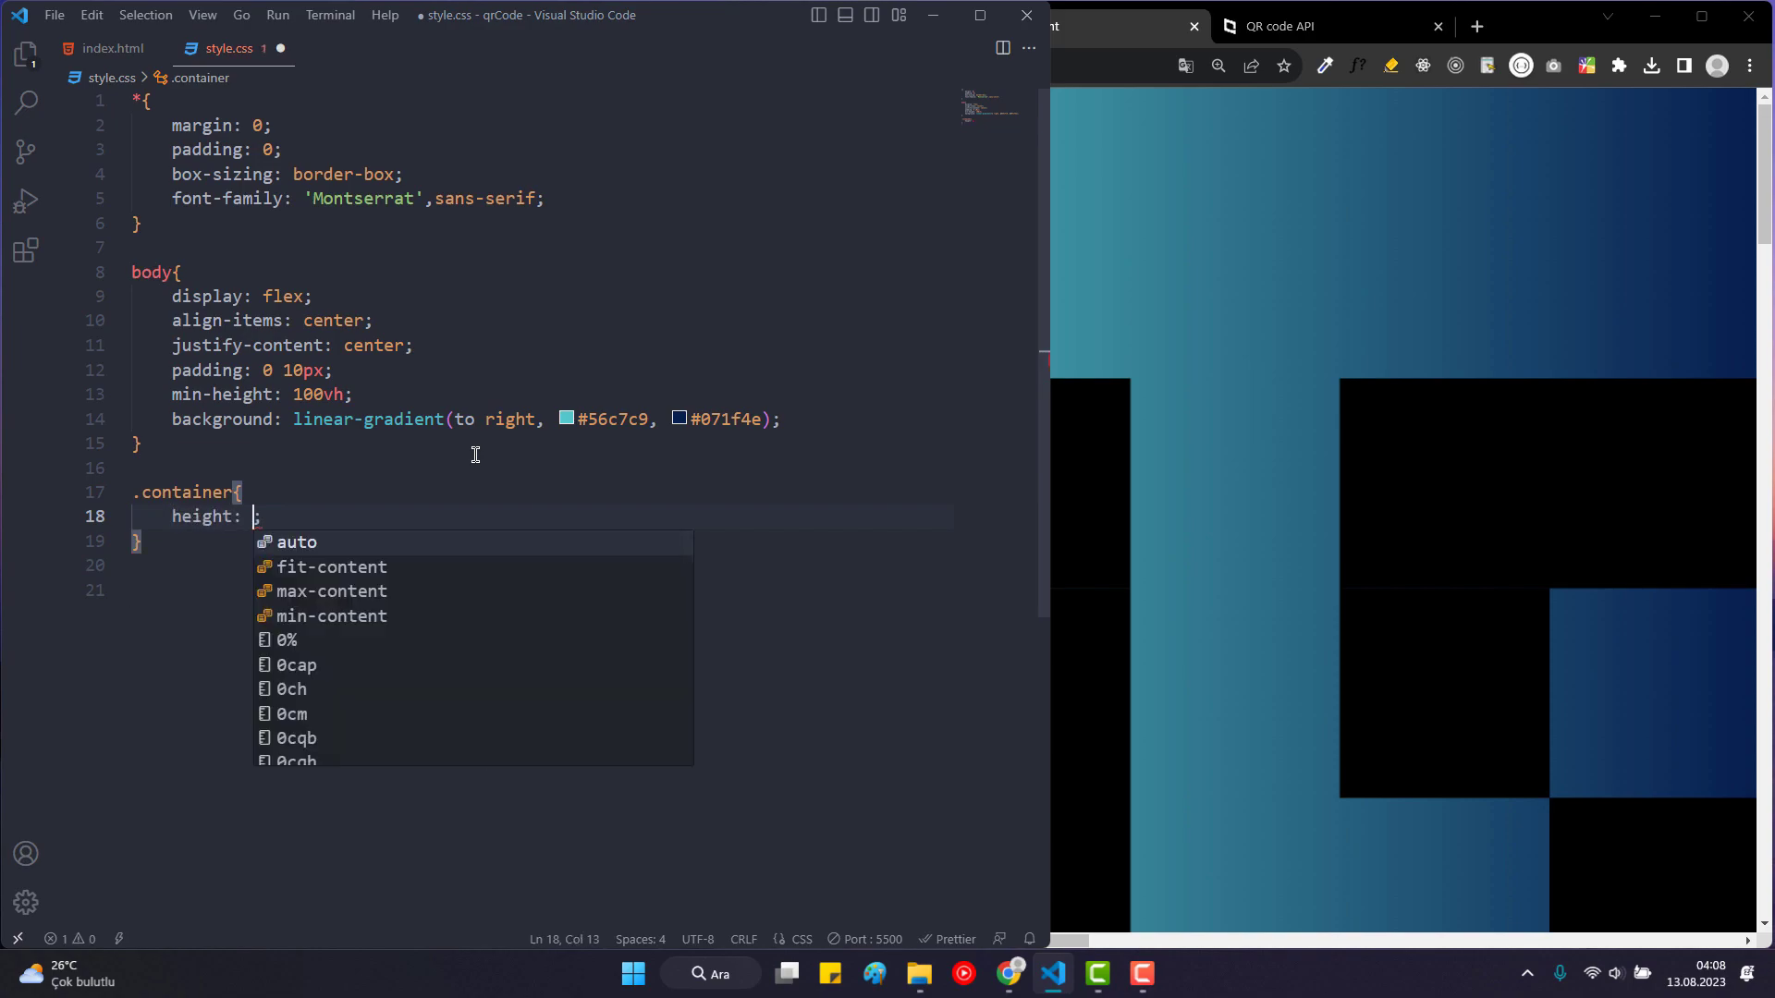
pyautogui.write('265px')
pyautogui.write('max-width: ;')
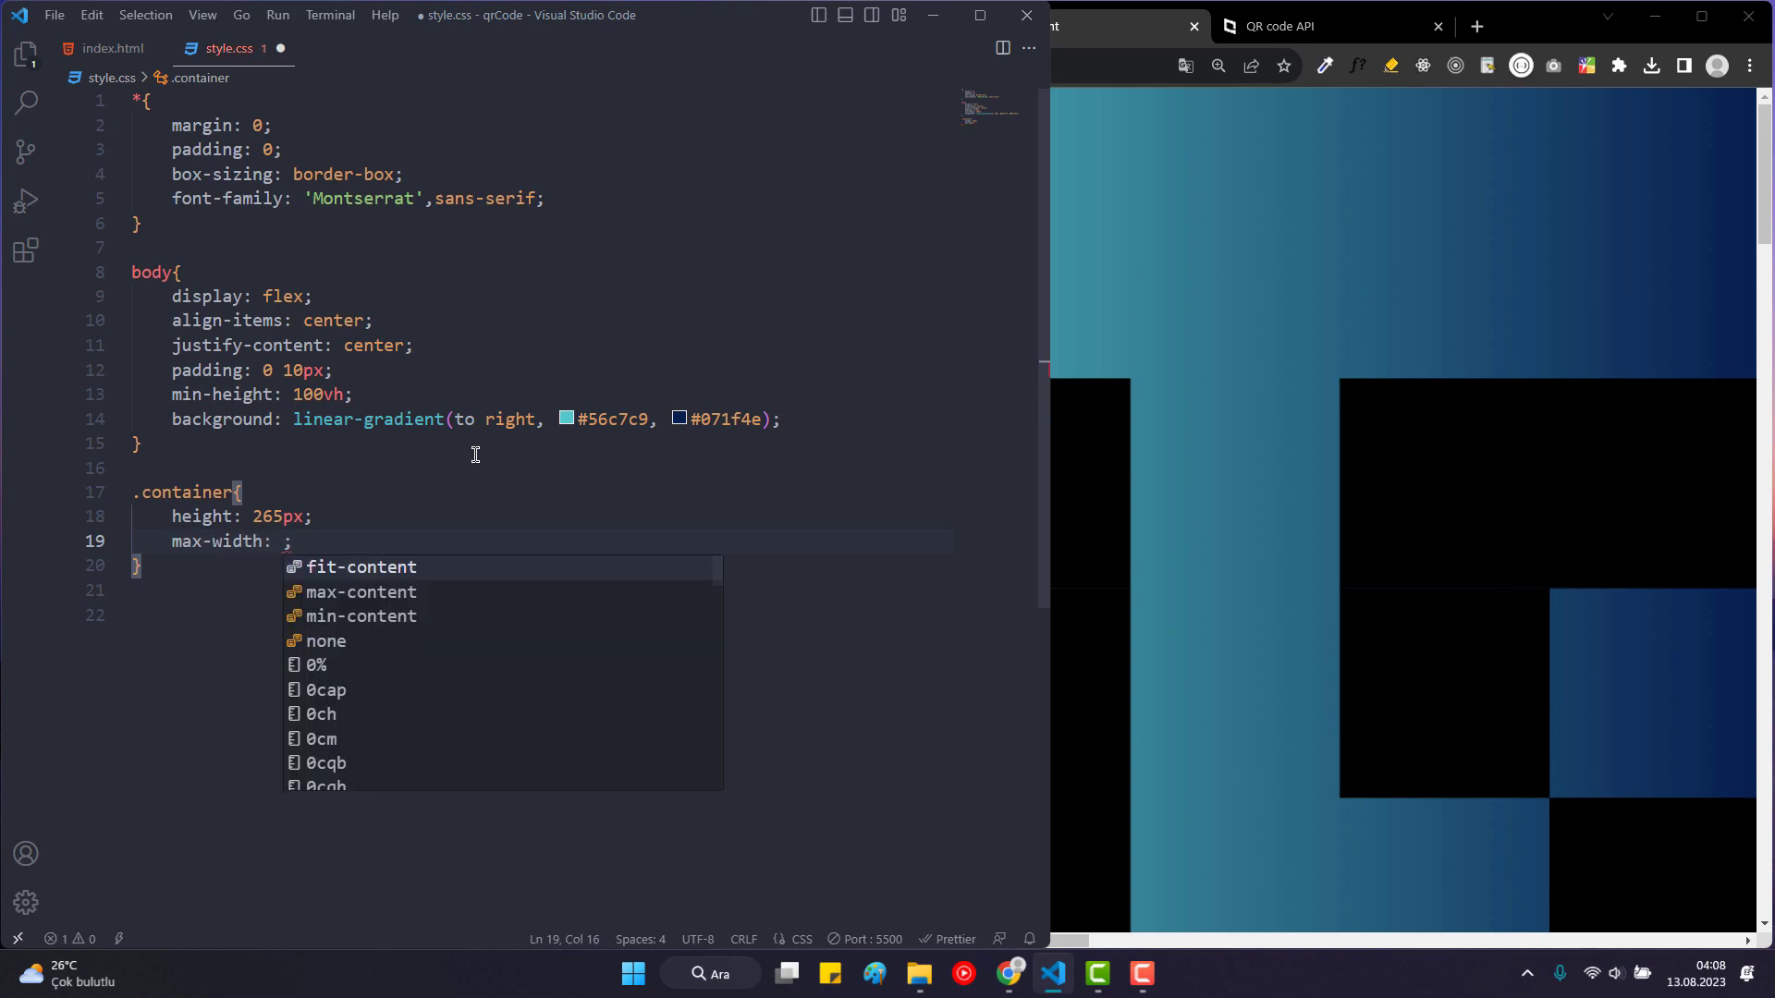
pyautogui.write('410px')
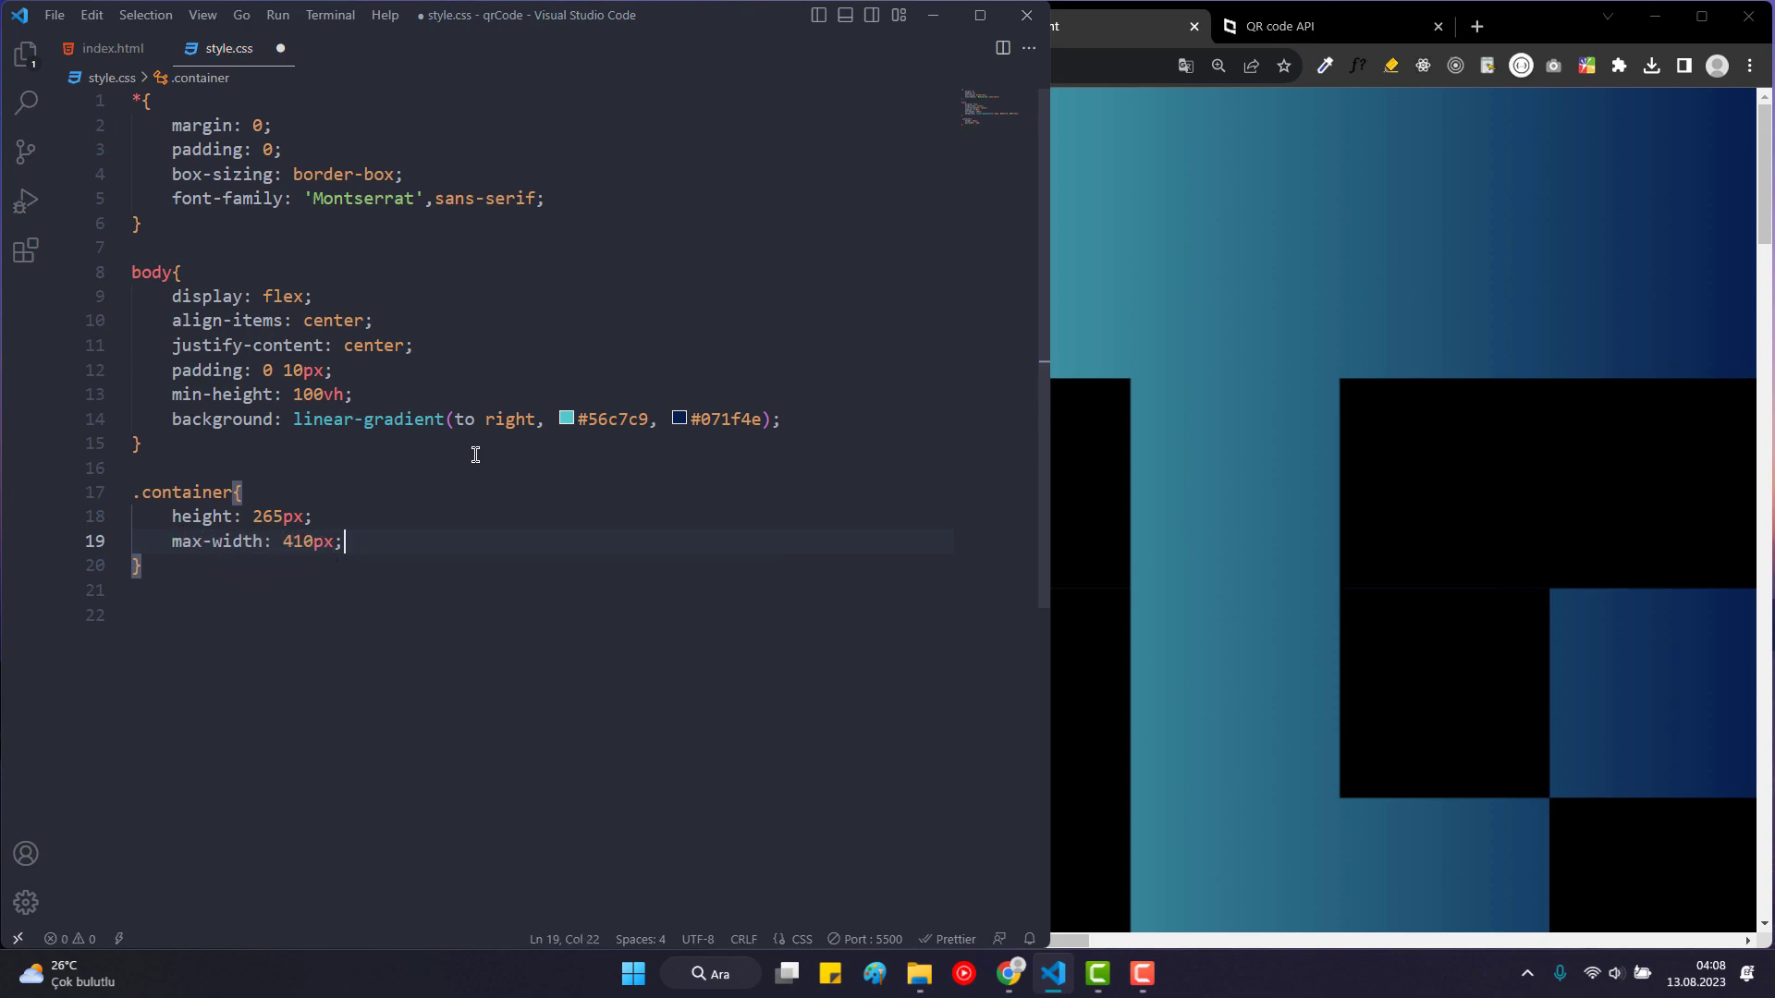
pyautogui.write('b')
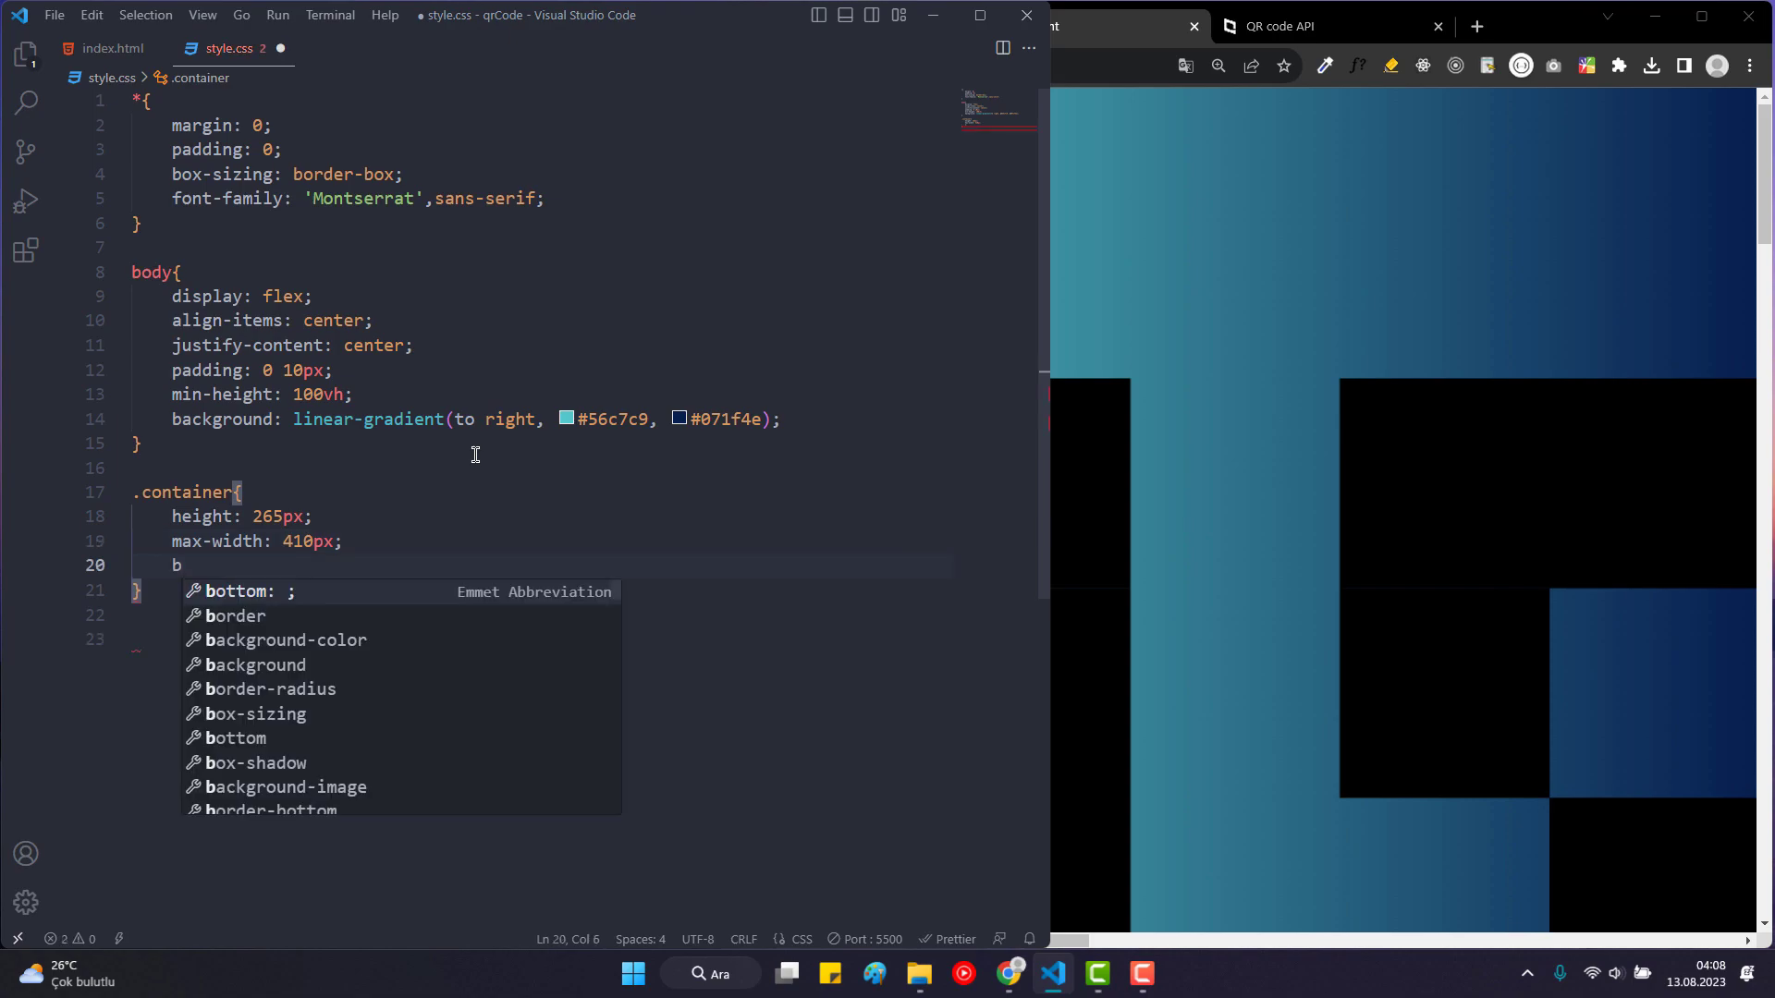
pyautogui.write('g')
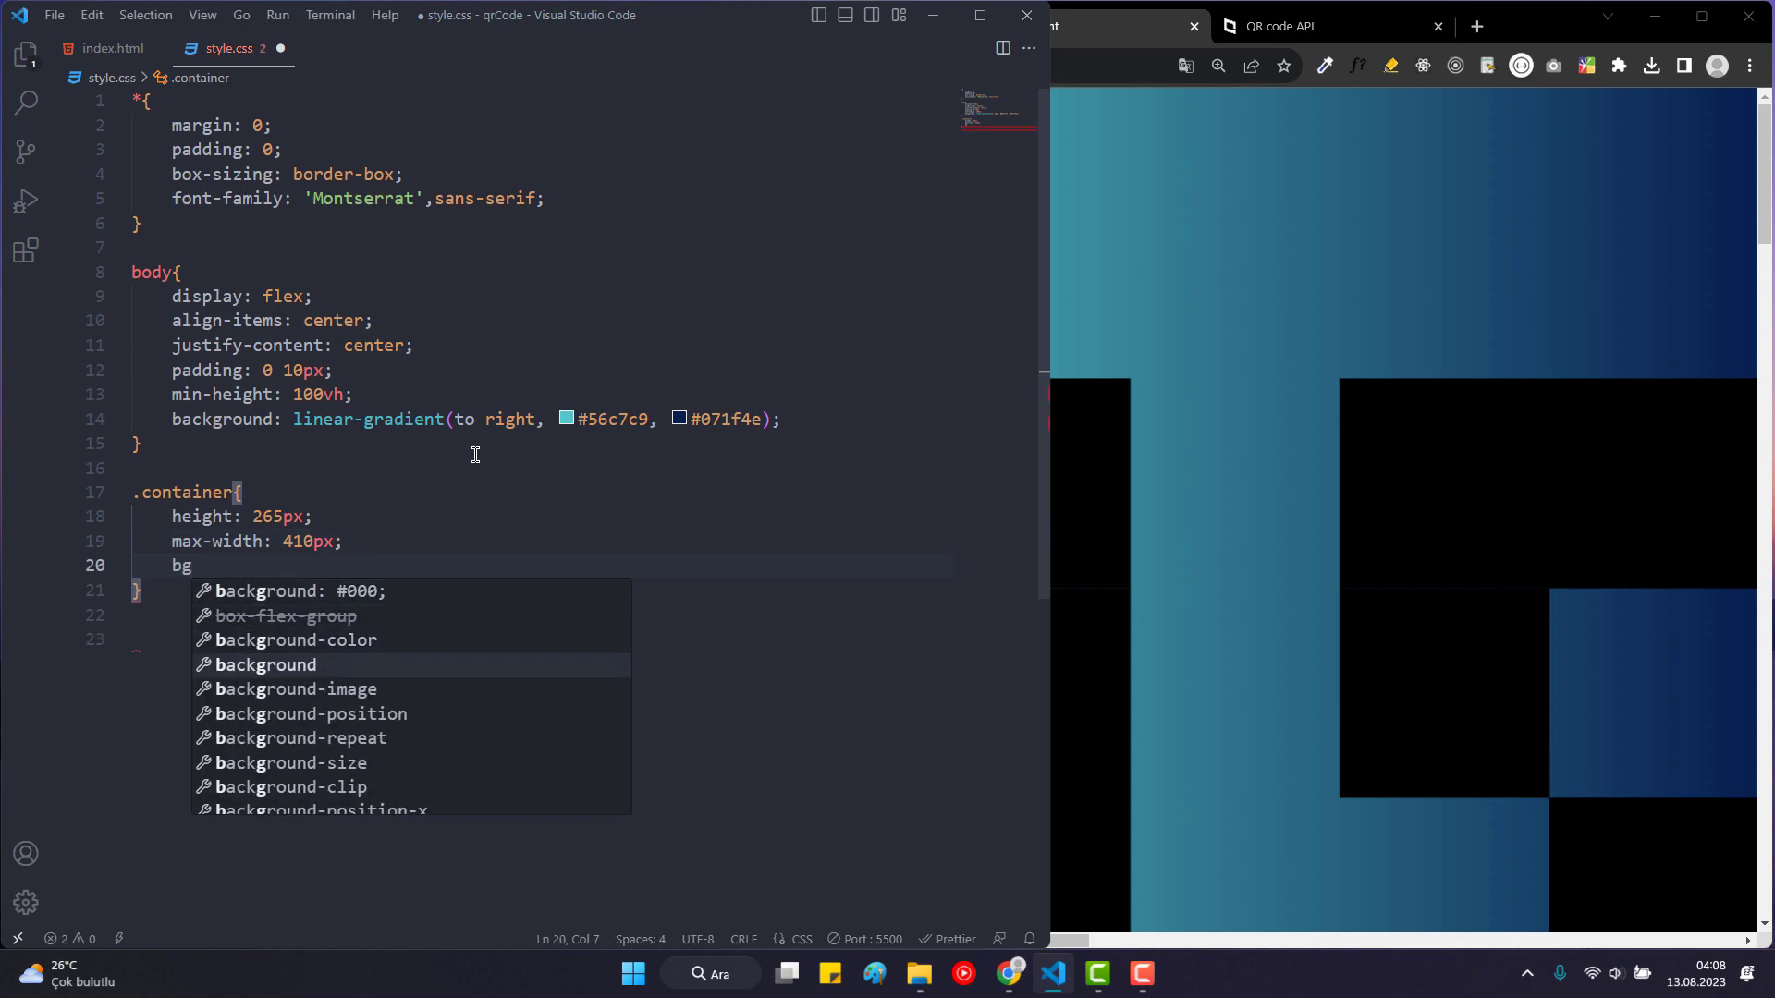
pyautogui.write('ackground: white;')
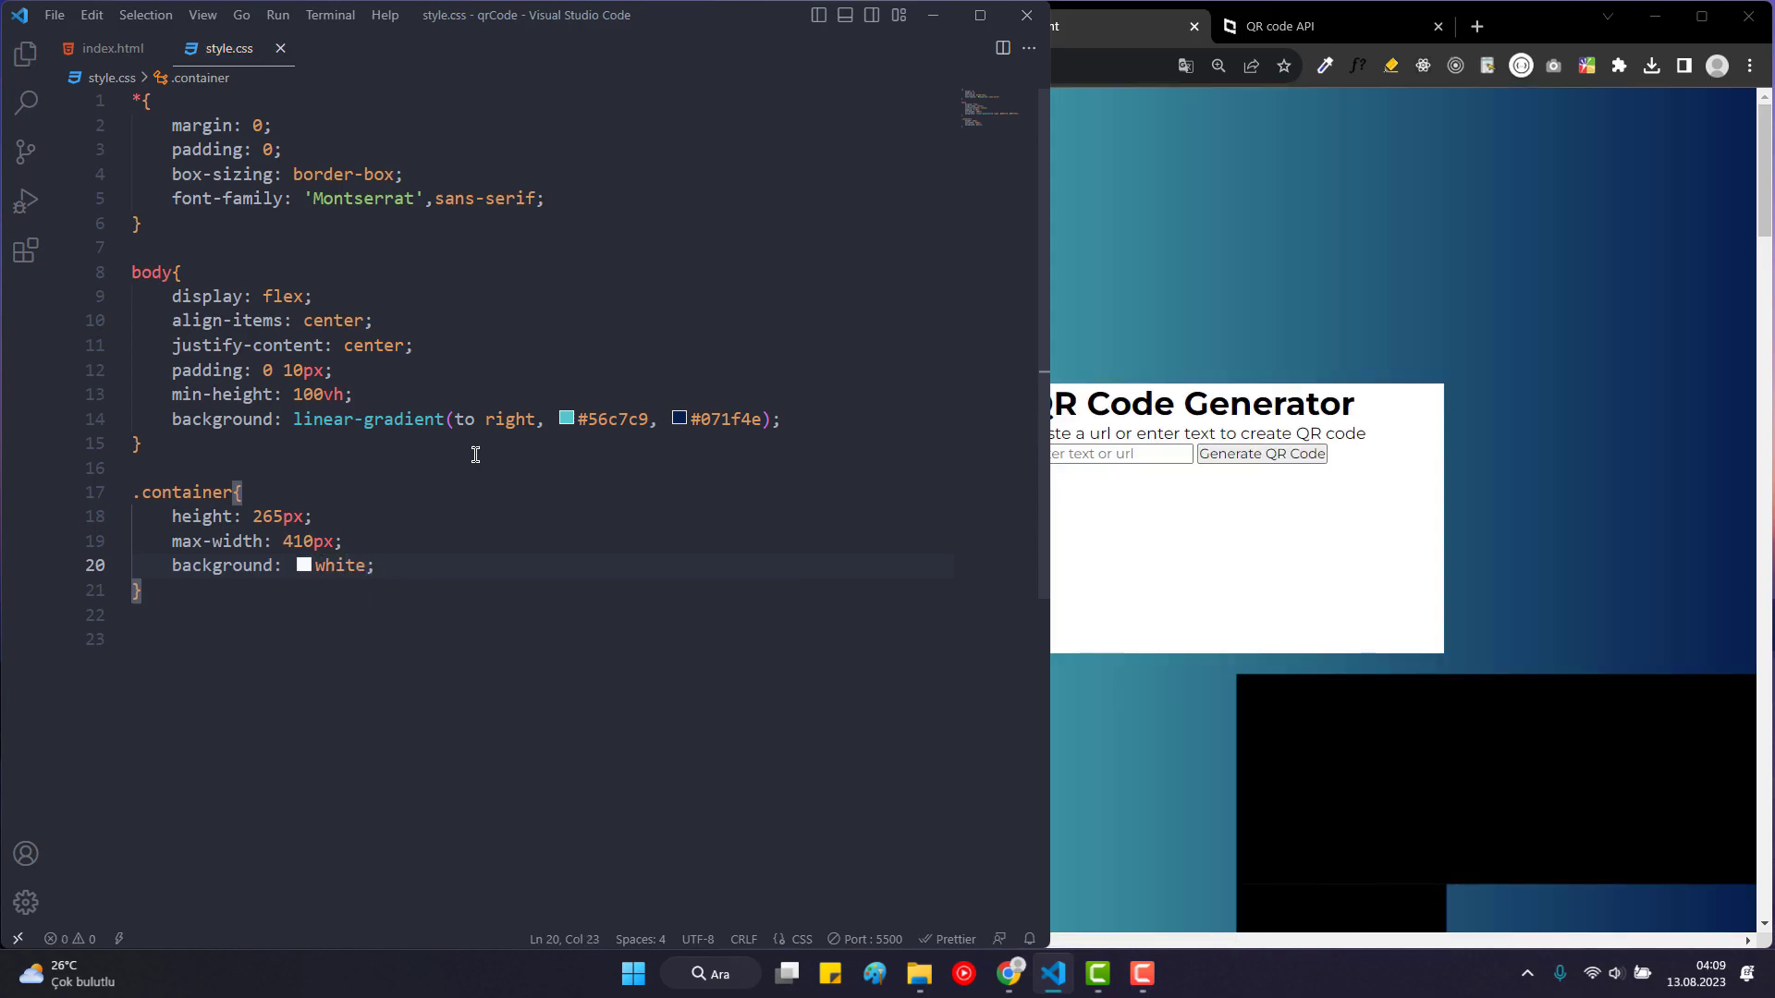
# Give the container a 7px border radius and padding 20px 25px 0.
pyautogui.write('border-radius: 7px;')
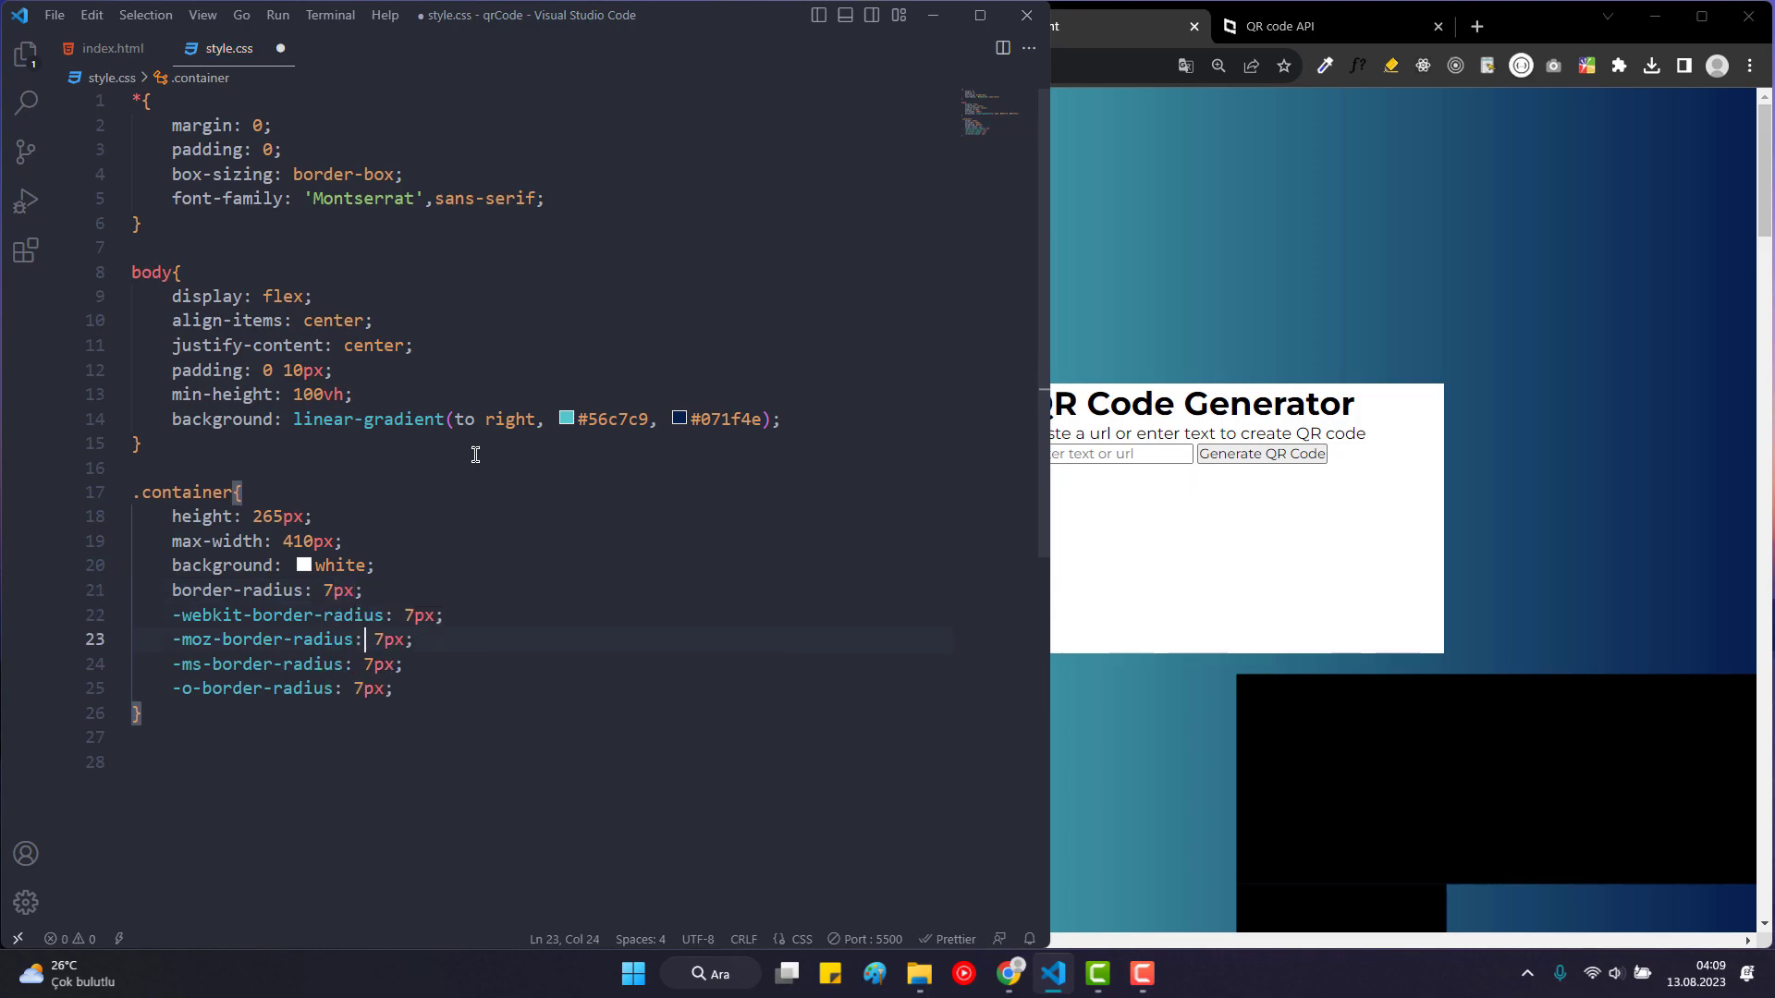
pyautogui.write('pad')
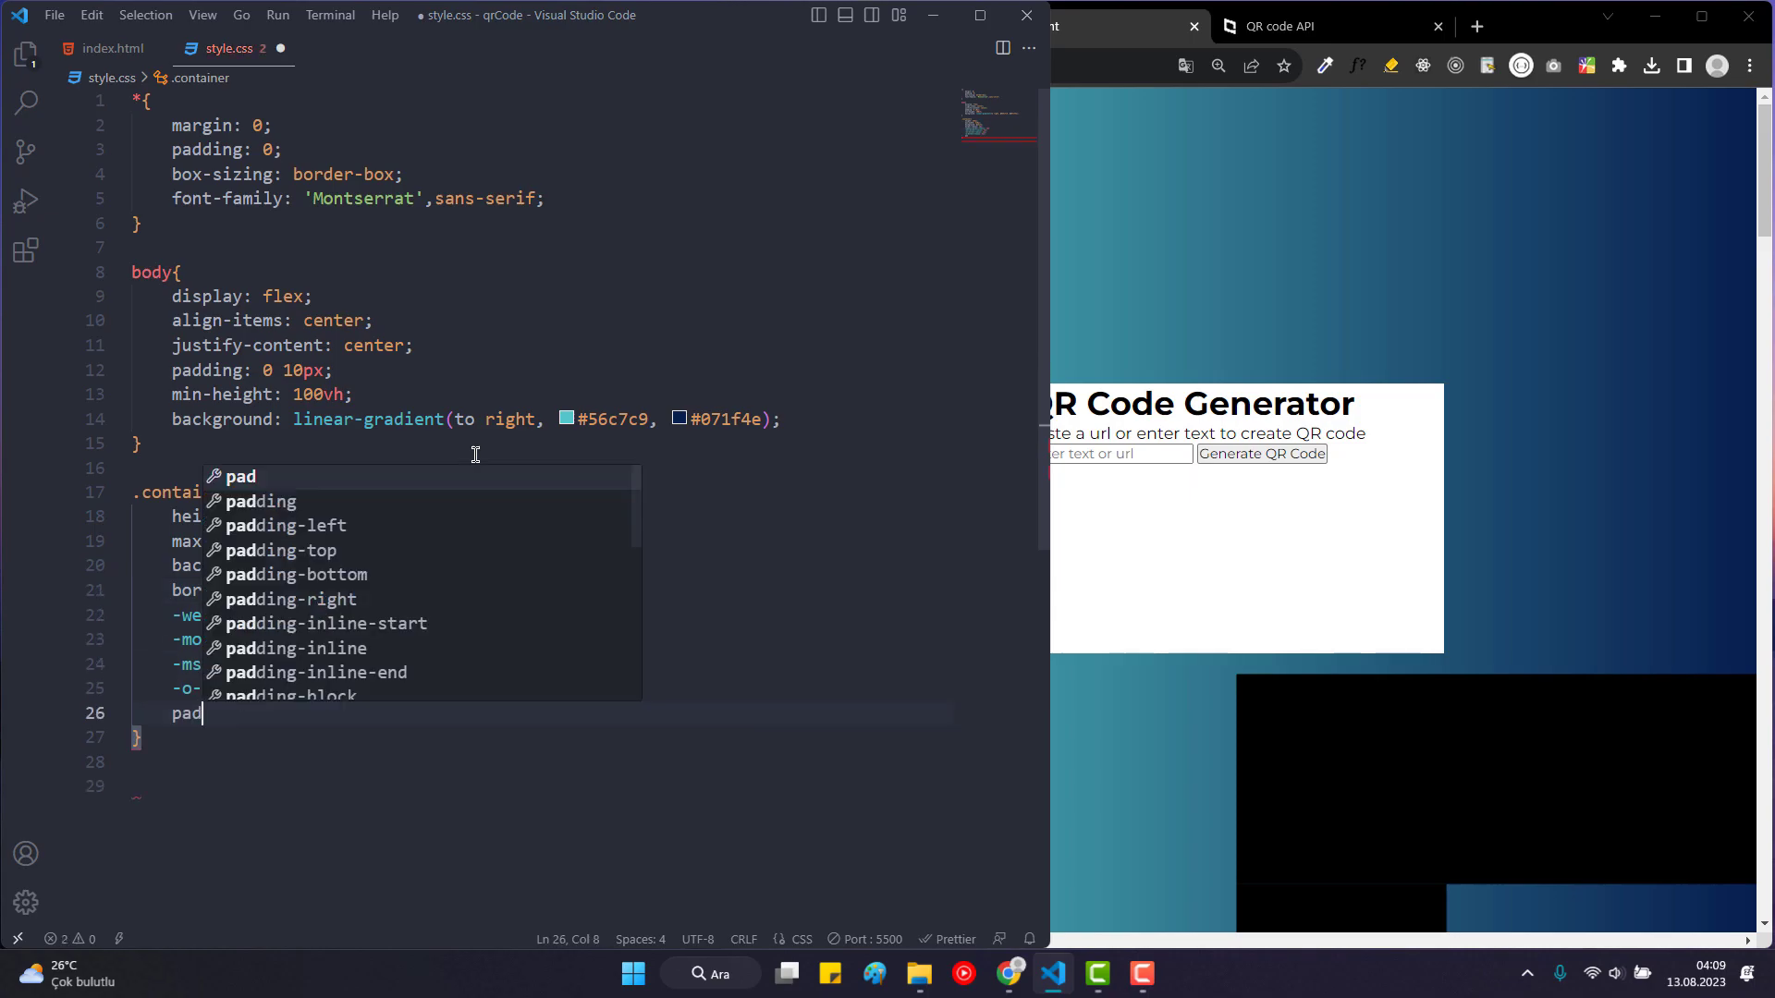
pyautogui.write('ding: 20px;')
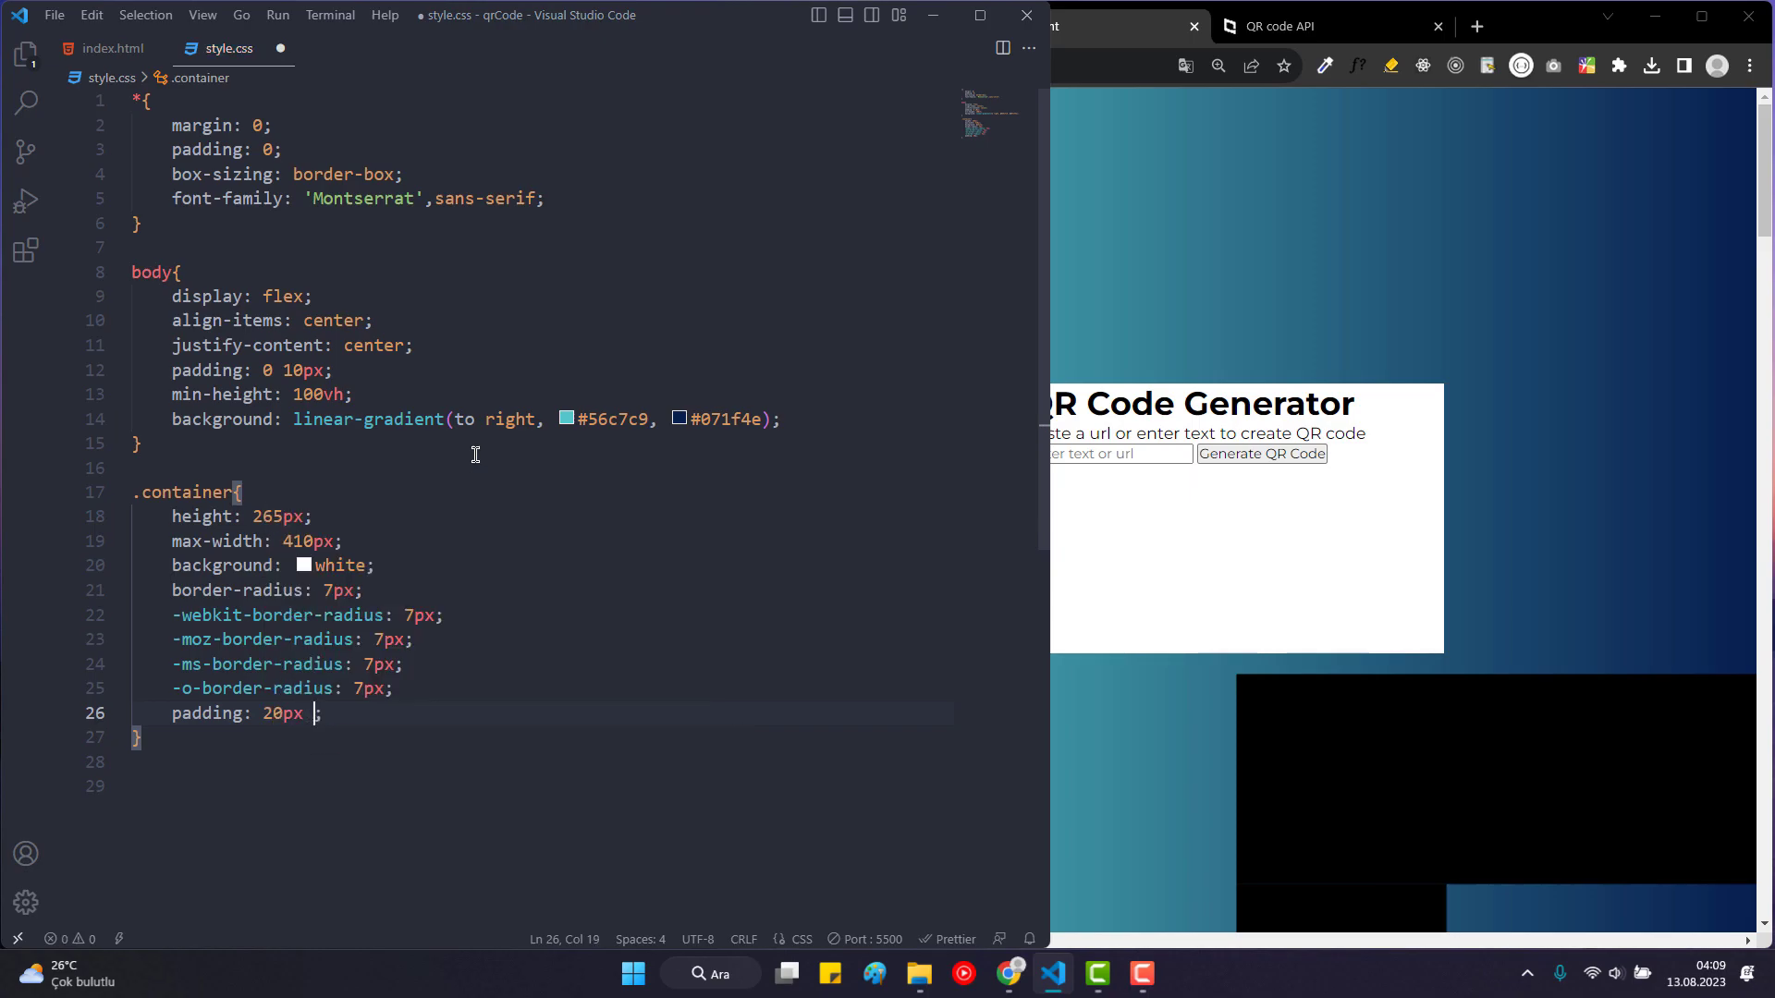
pyautogui.write('25')
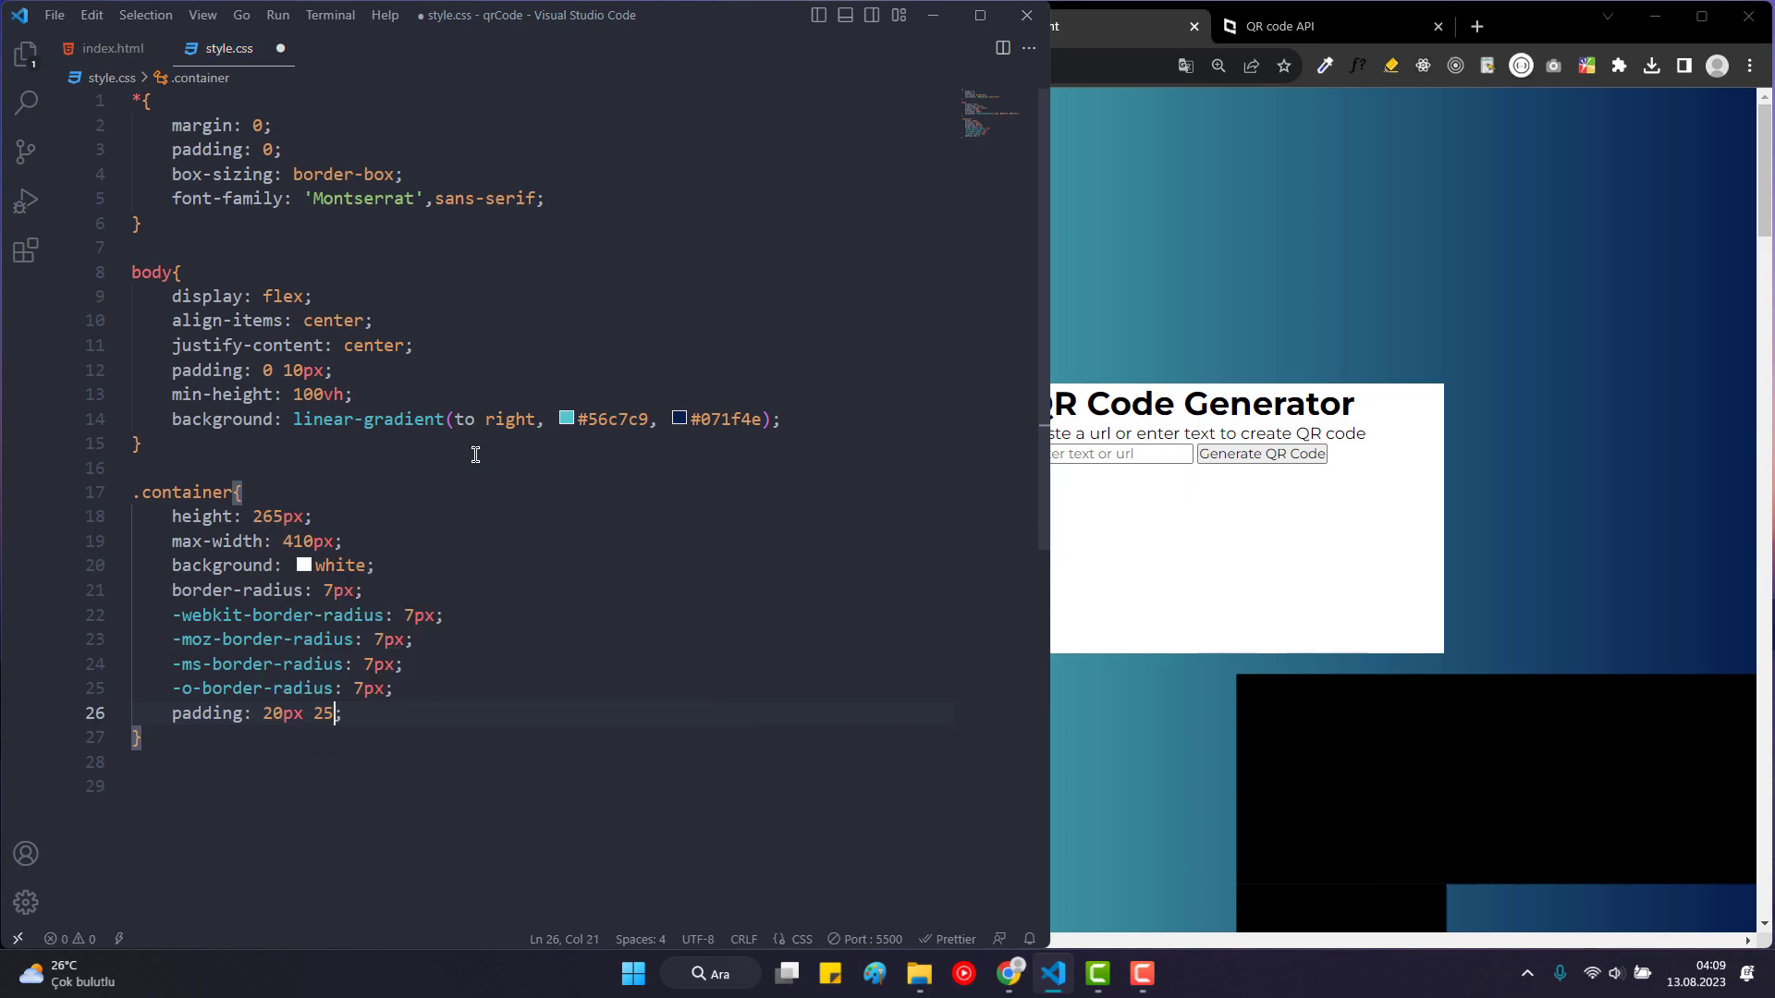
pyautogui.write('px')
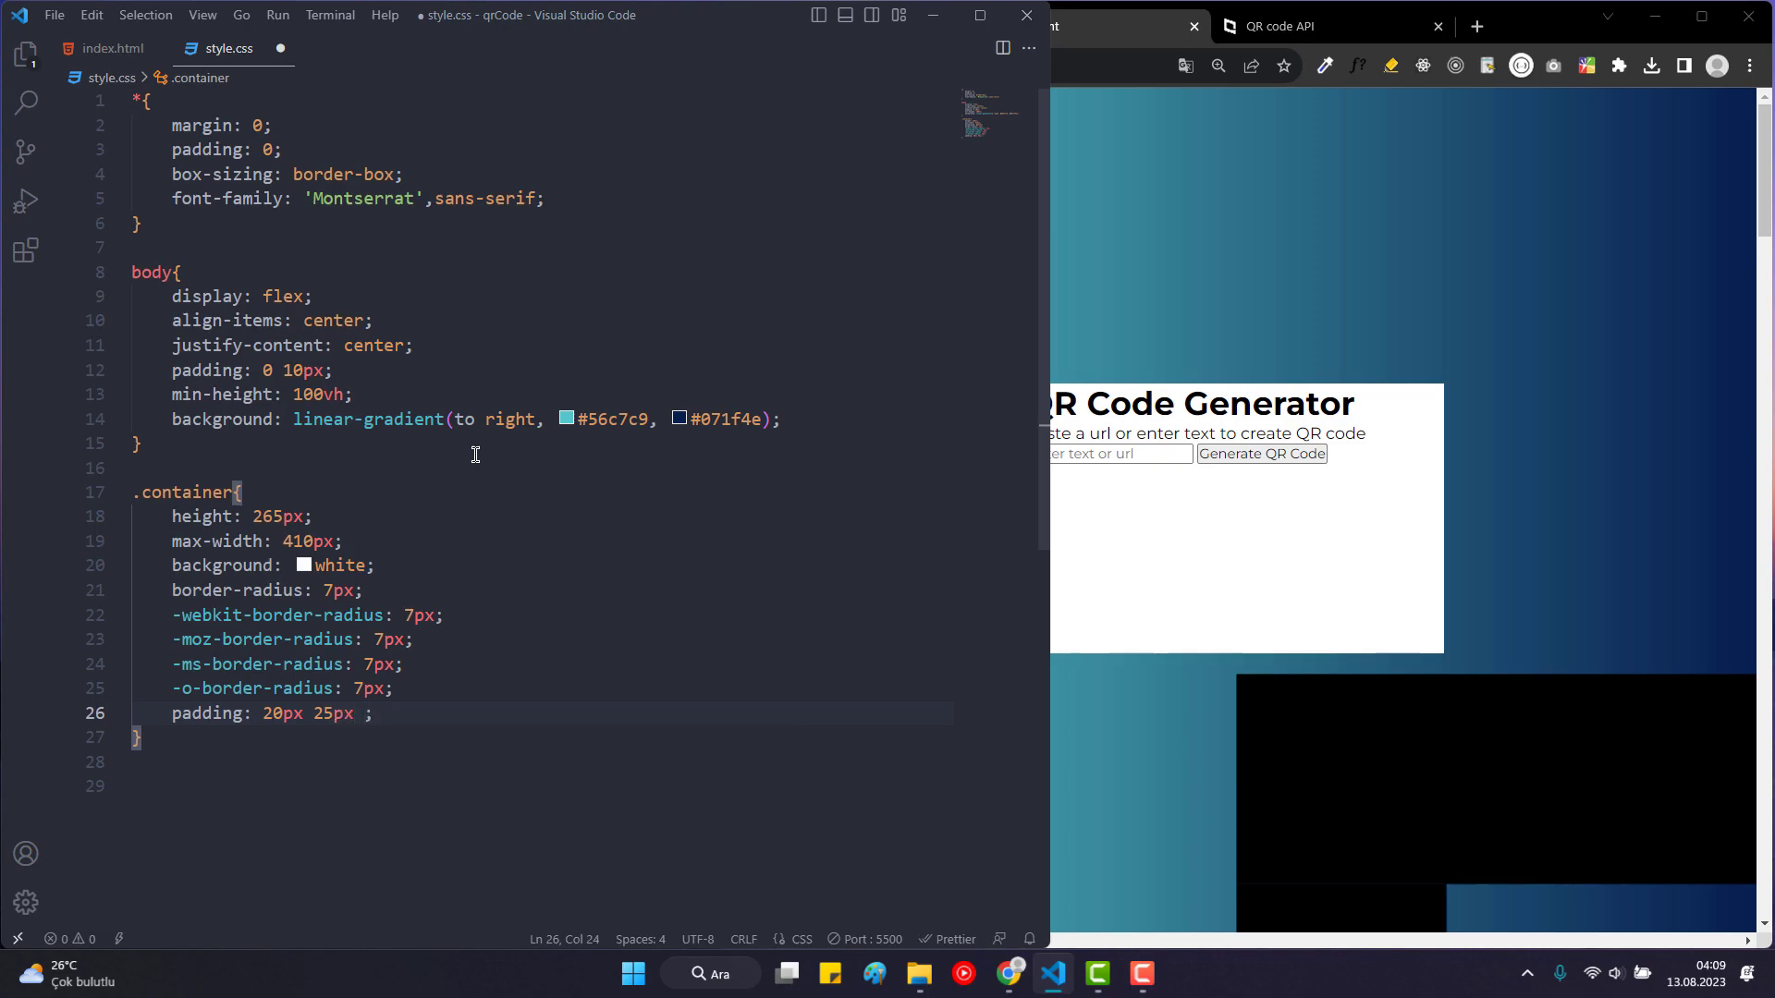
pyautogui.write('0')
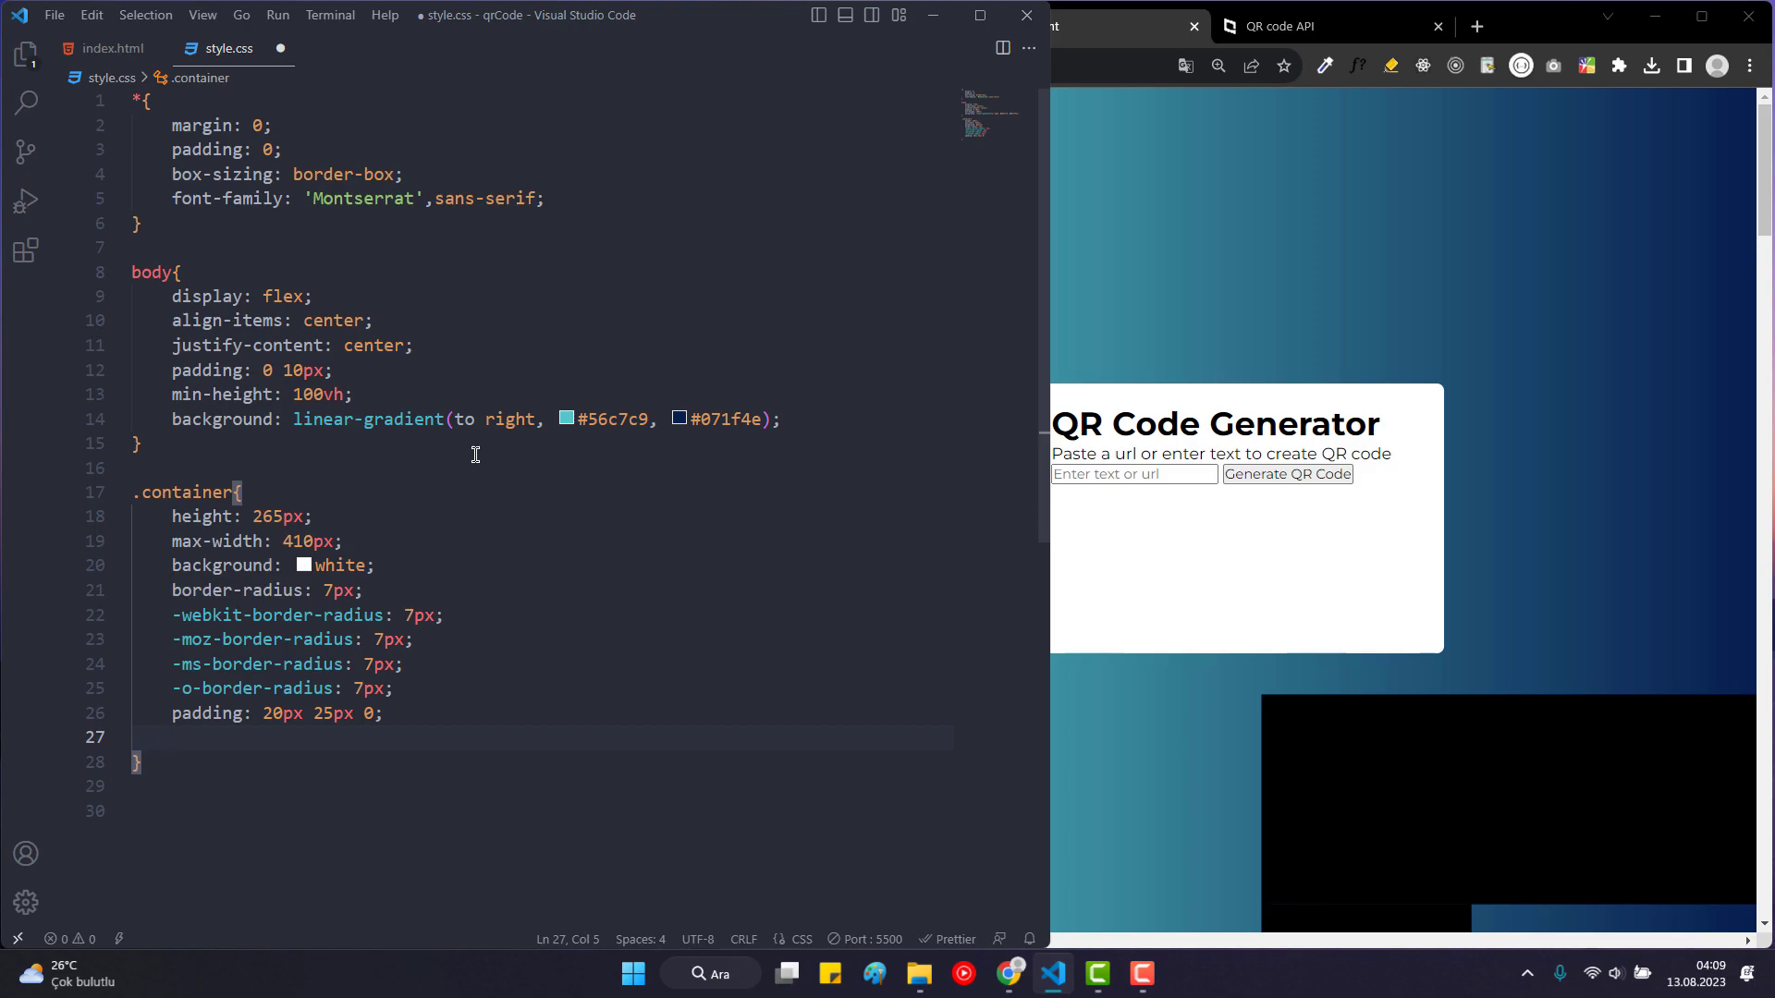
# Add 0.2s ease height transitions to the .container rule.
pyautogui.write('transition: height ;')
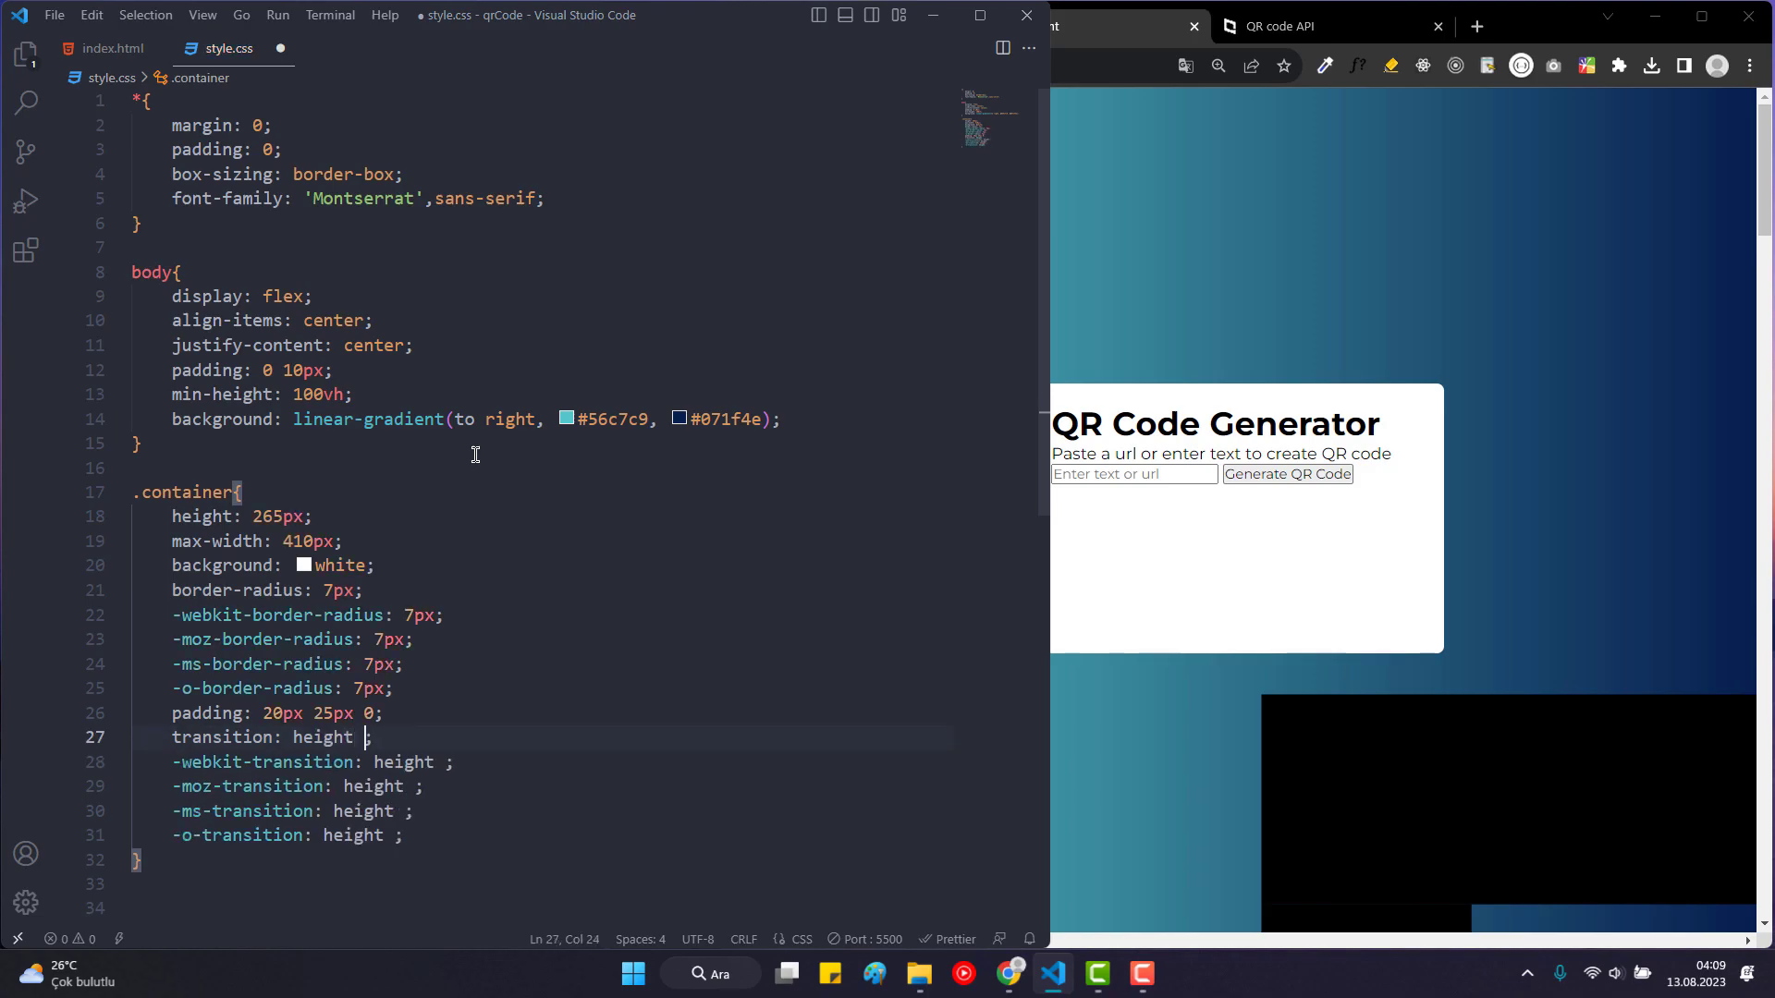
pyautogui.write('0.2s')
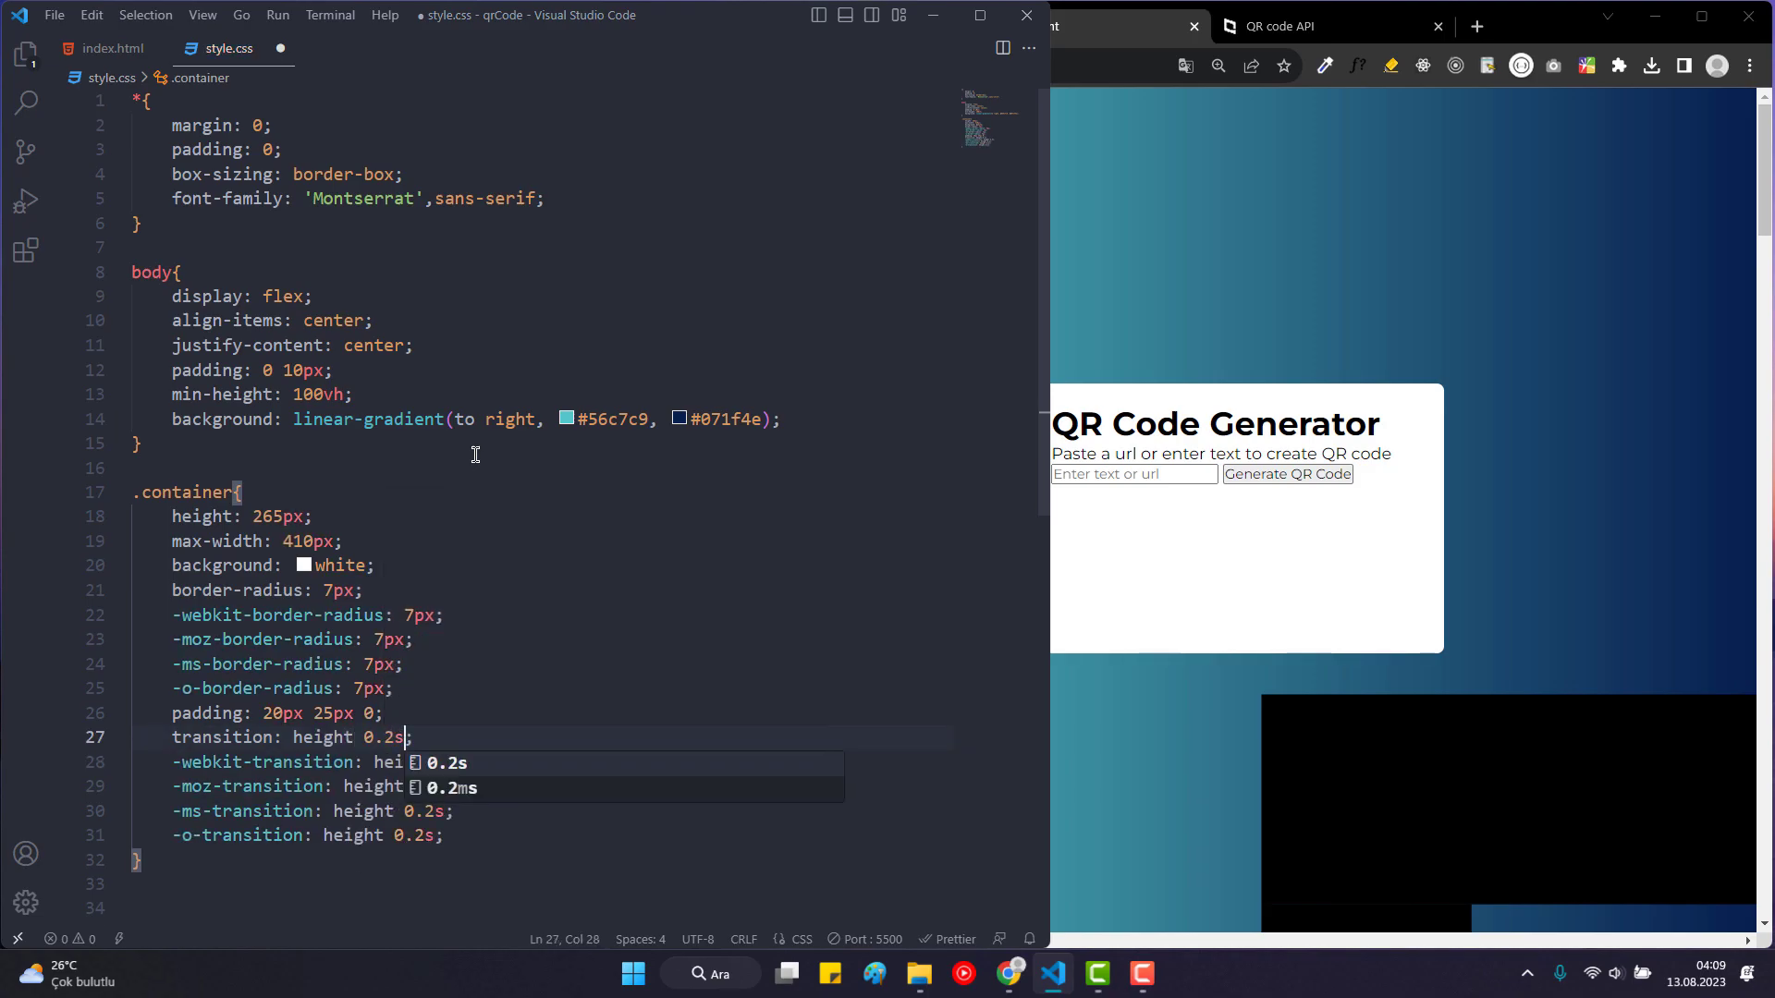
pyautogui.write('ease')
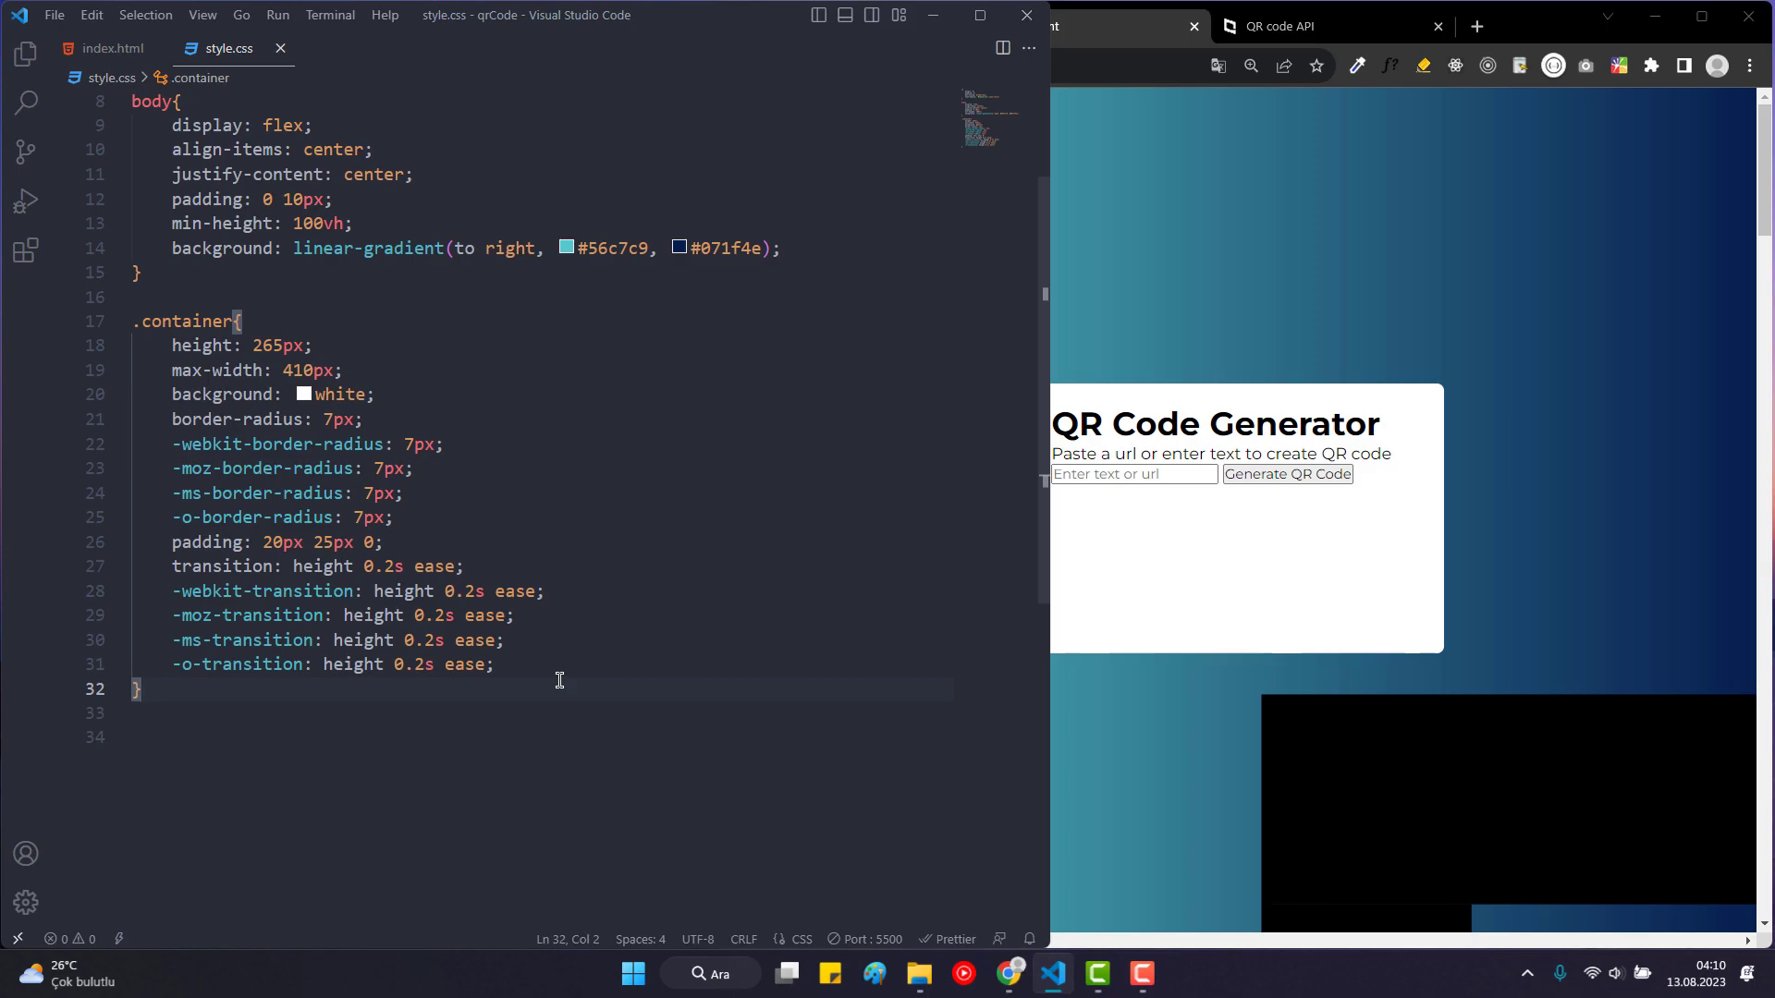
# Add box-shadow 0 10px 30px rgba(0, 0, 0, 0.2) to .container and save.
pyautogui.write('boxshadow: 0 ;')
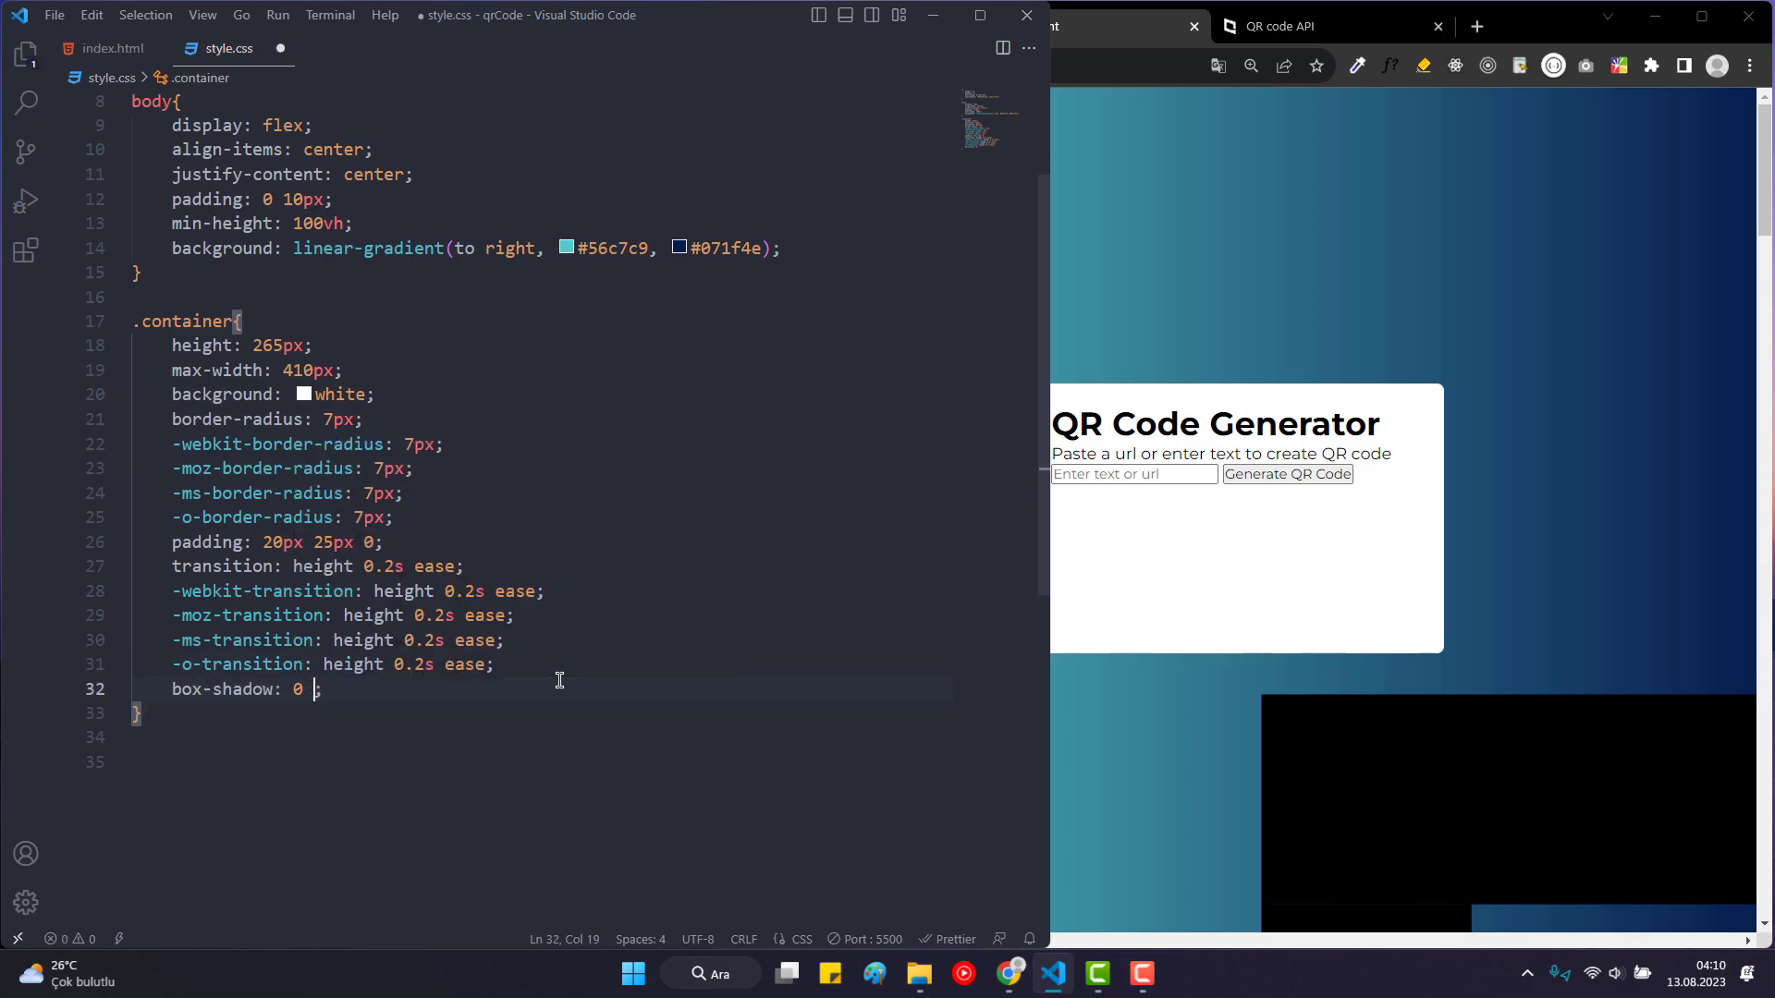
pyautogui.write('10px 30px')
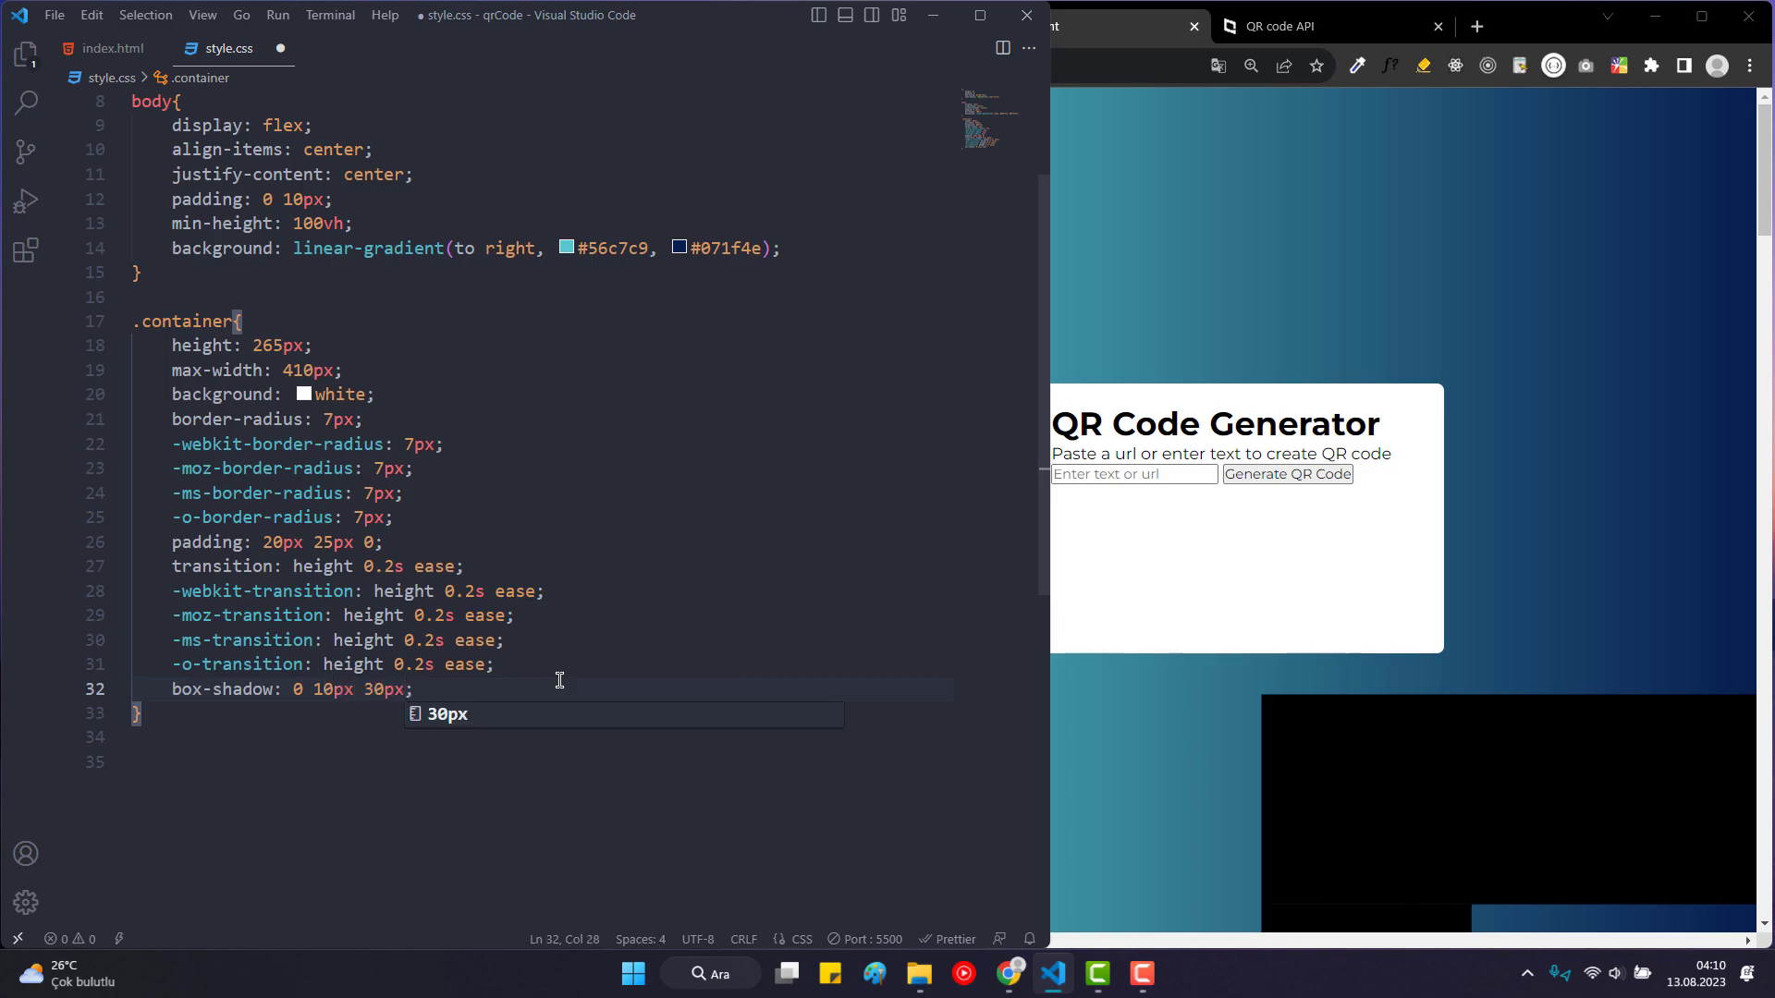
pyautogui.write('rgba(')
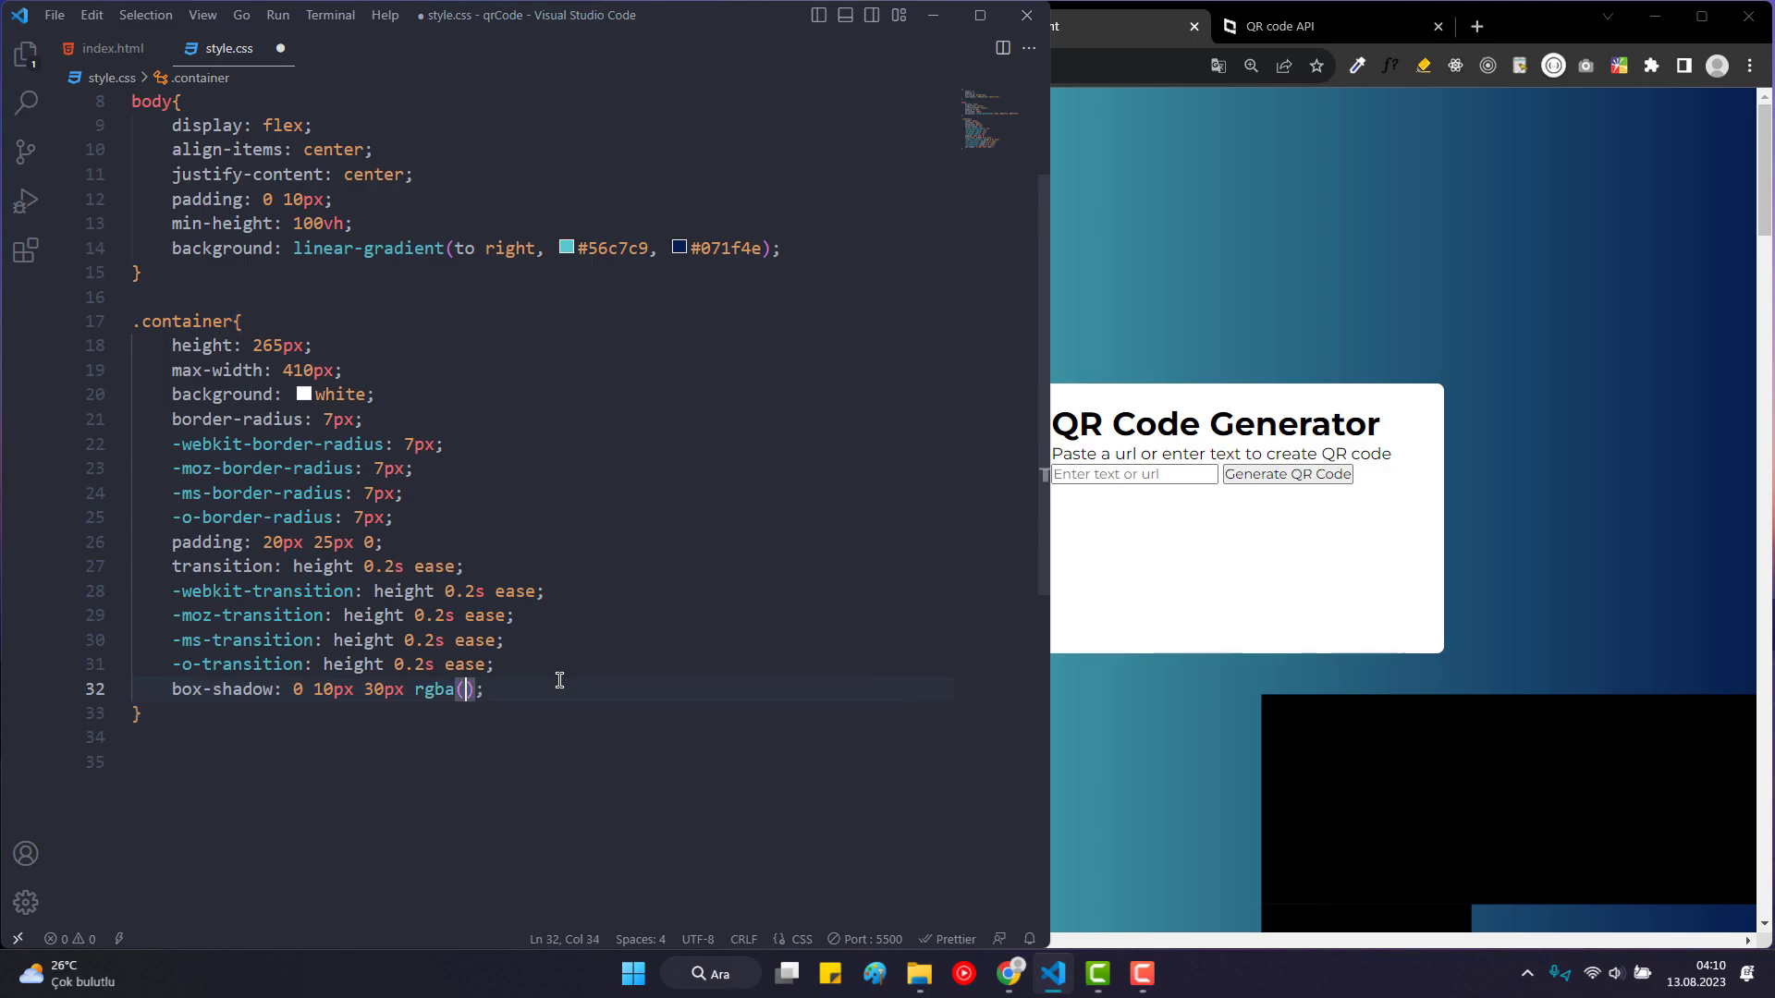
pyautogui.write('0, 0, 0, 0.')
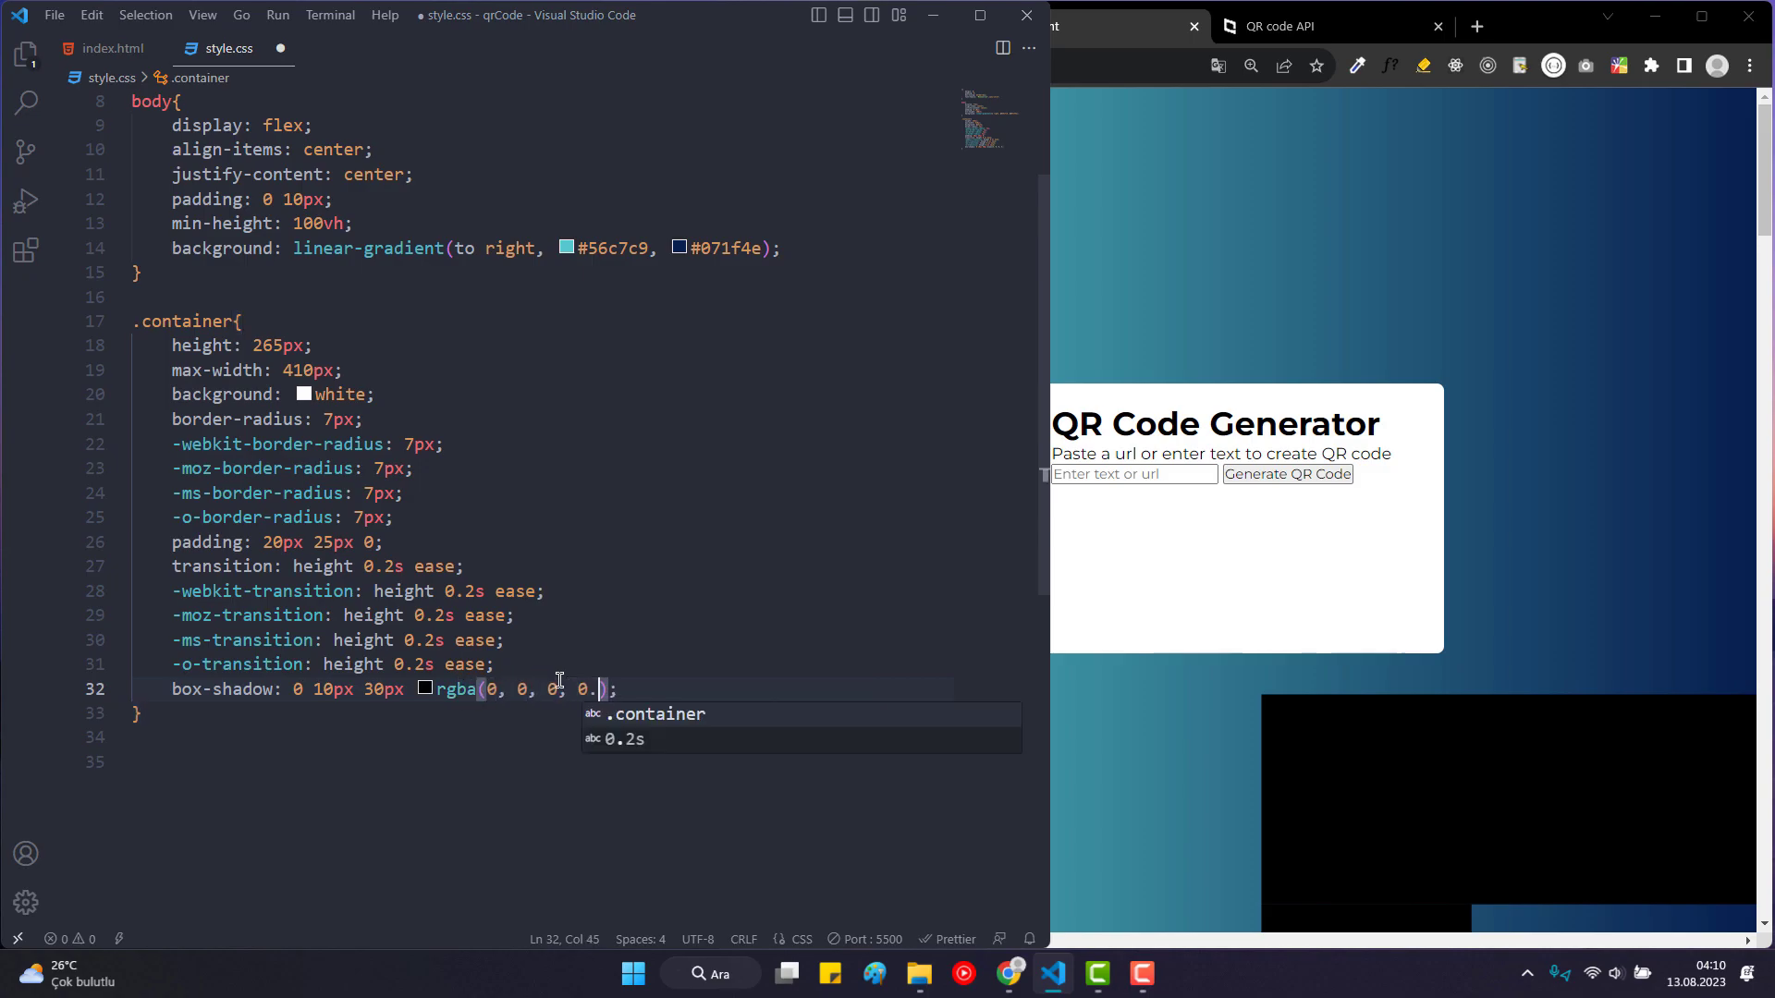
pyautogui.write('2')
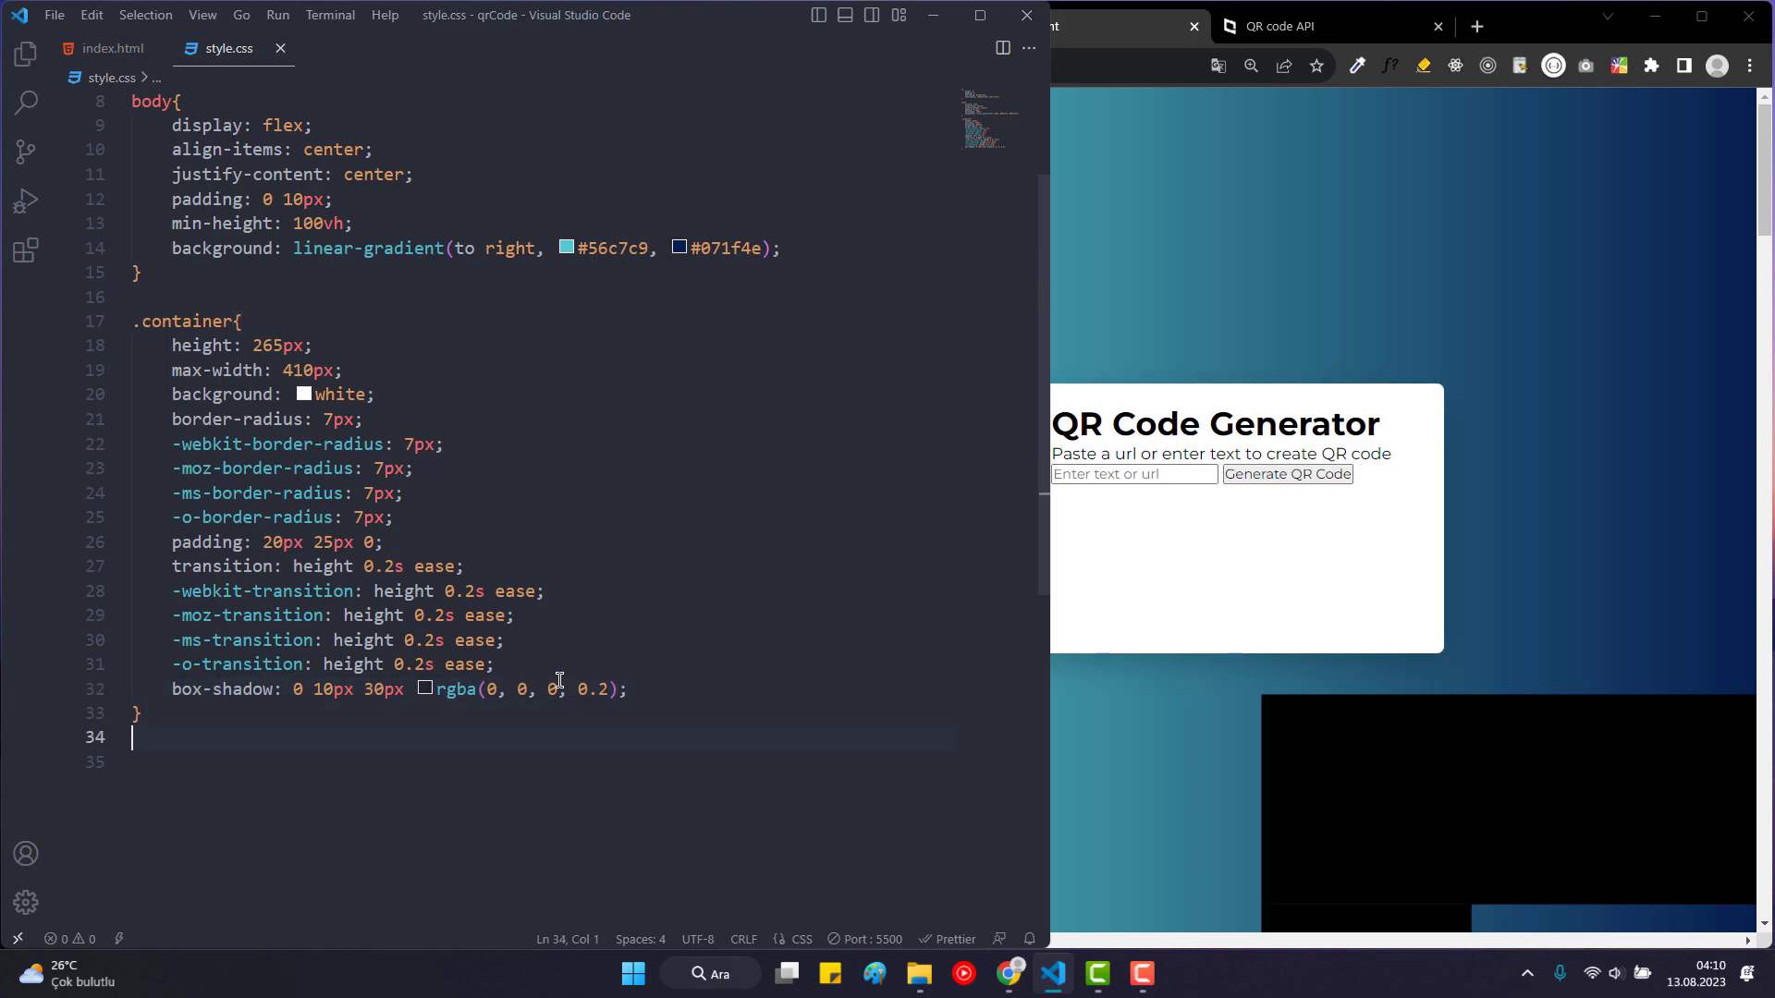
pyautogui.write('.conti')
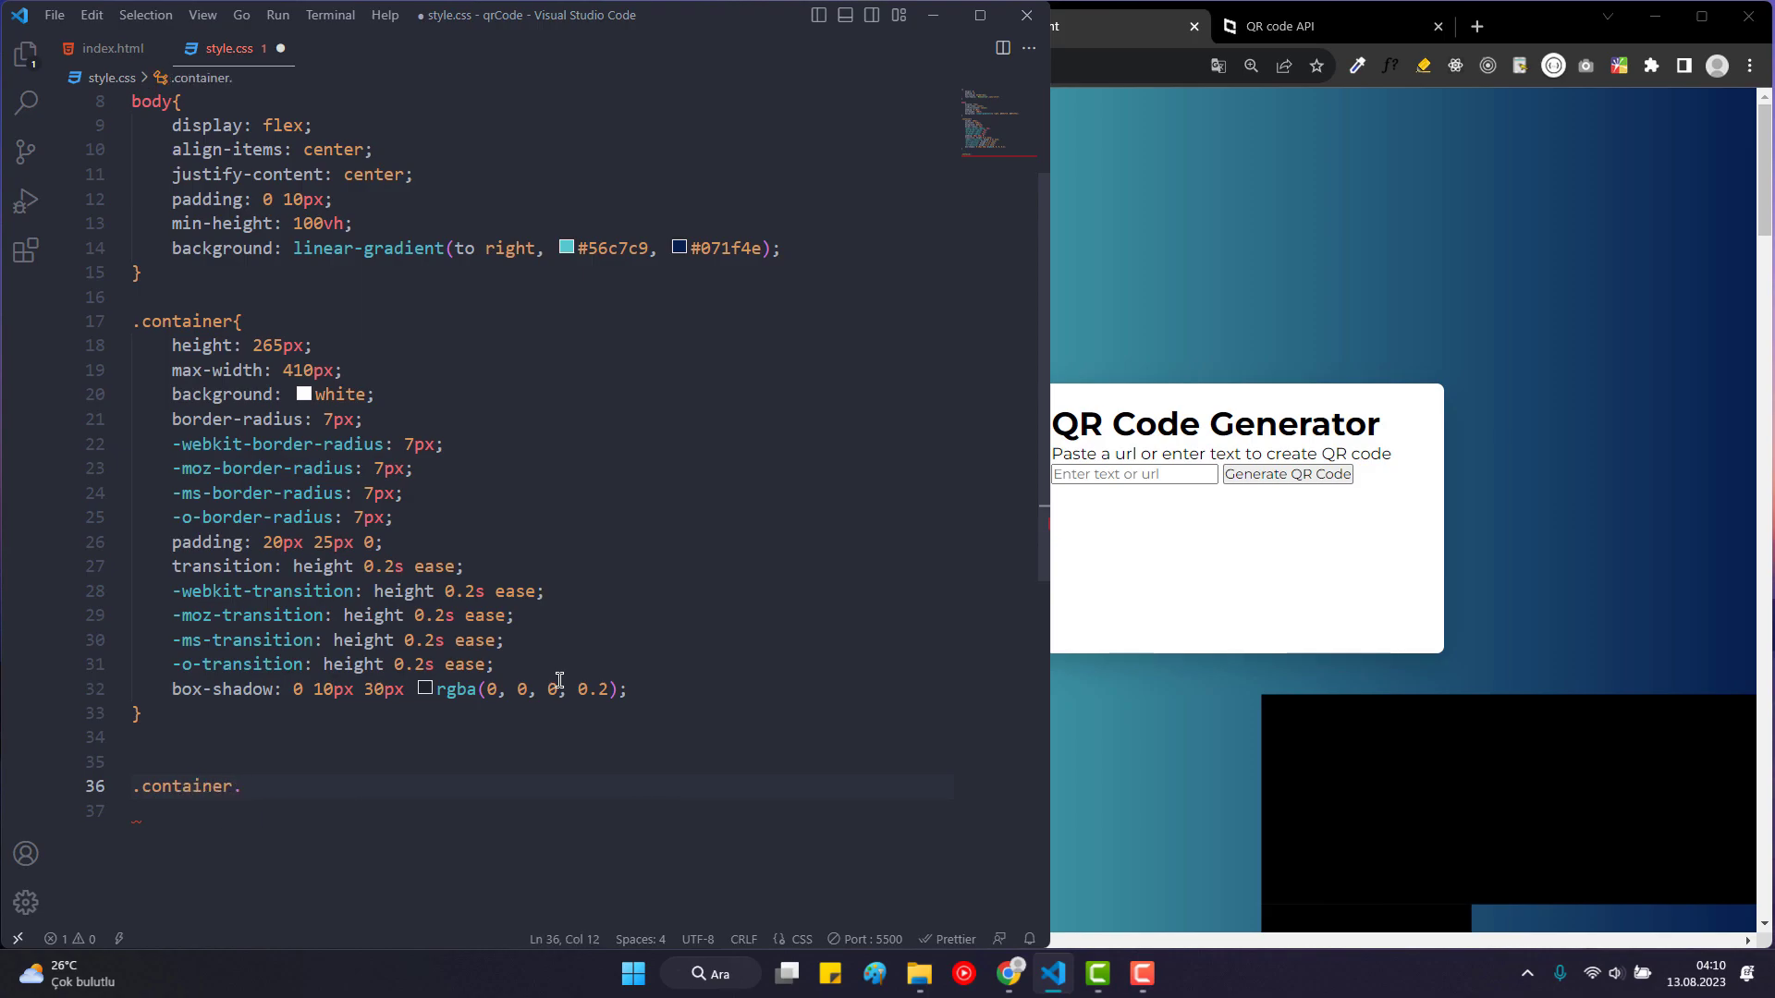
# Add a .container.active rule setting height to 530px.
pyautogui.write('active')
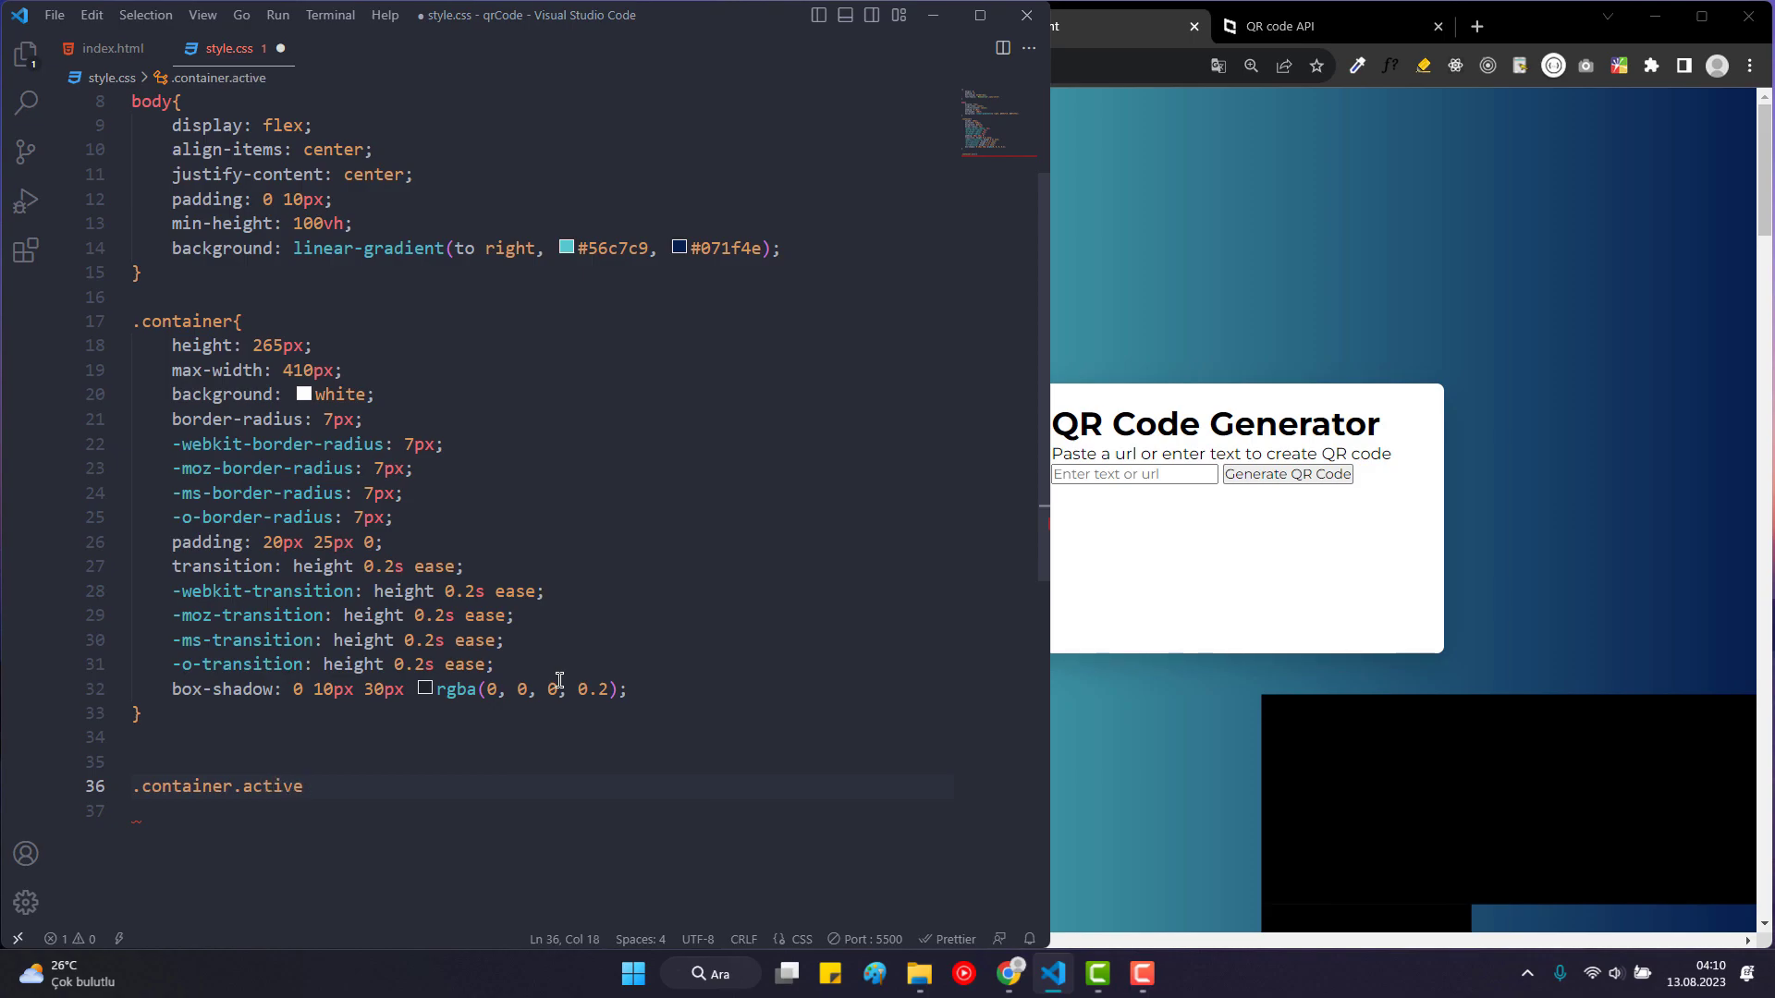
pyautogui.write('{')
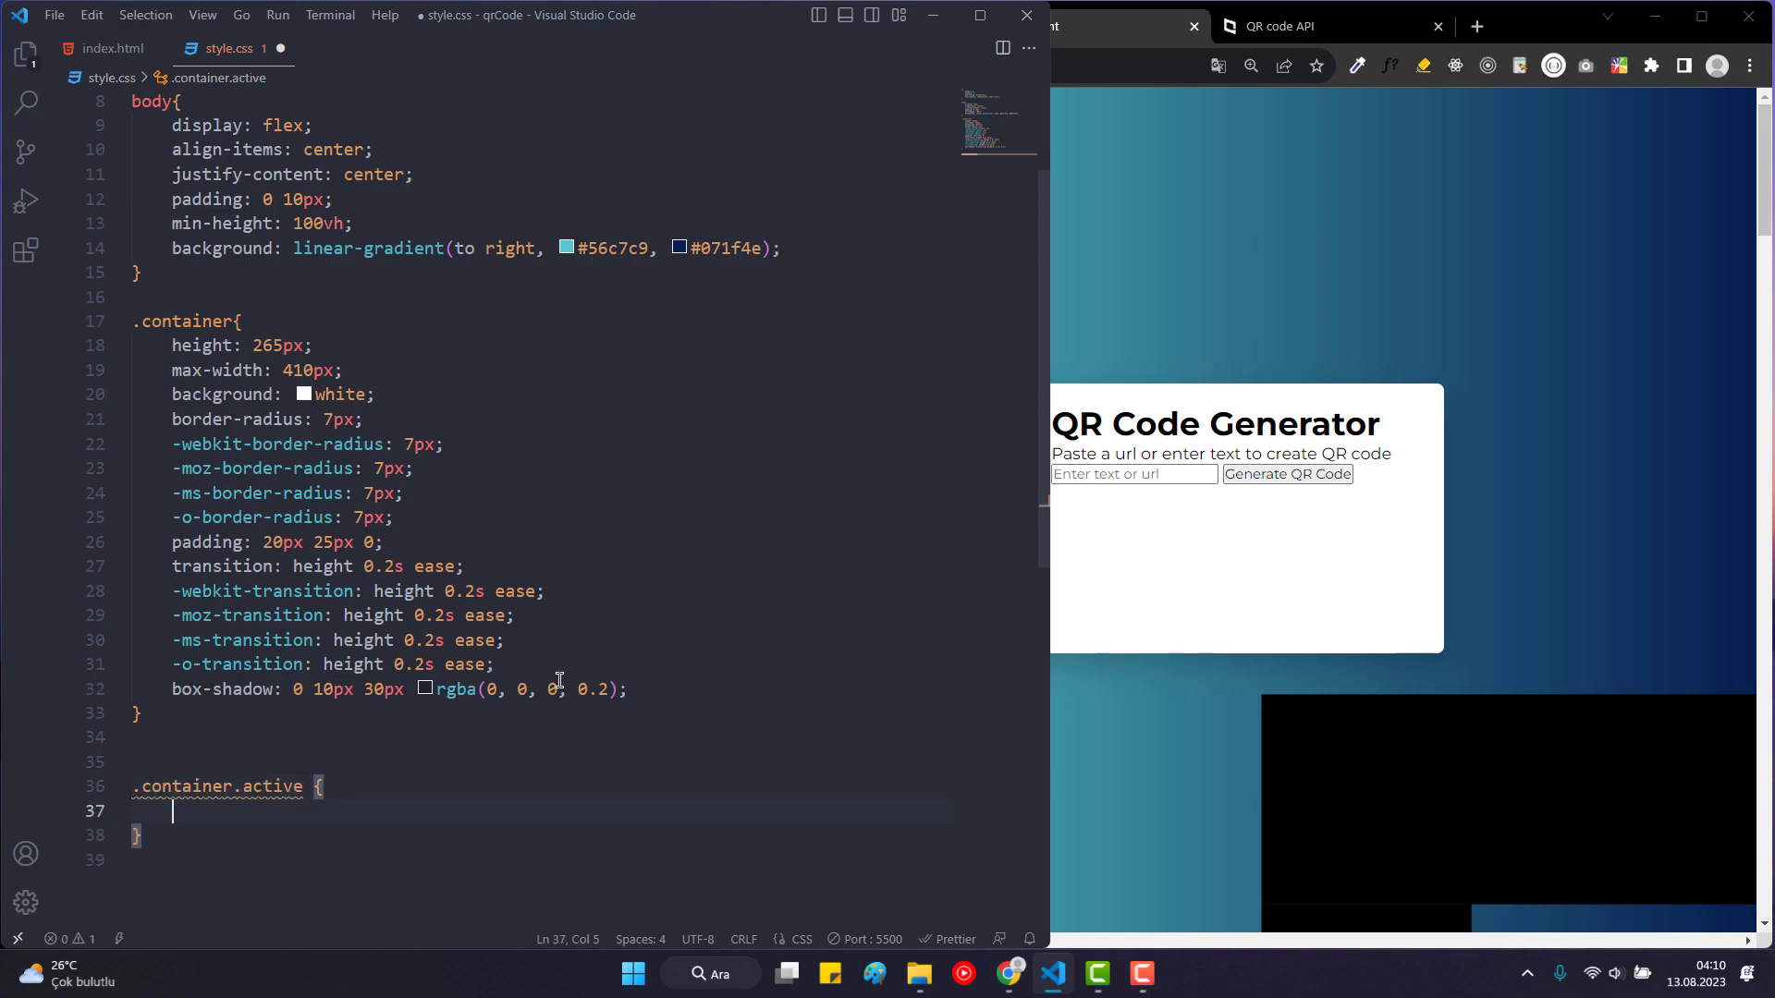
pyautogui.write('height: 530;')
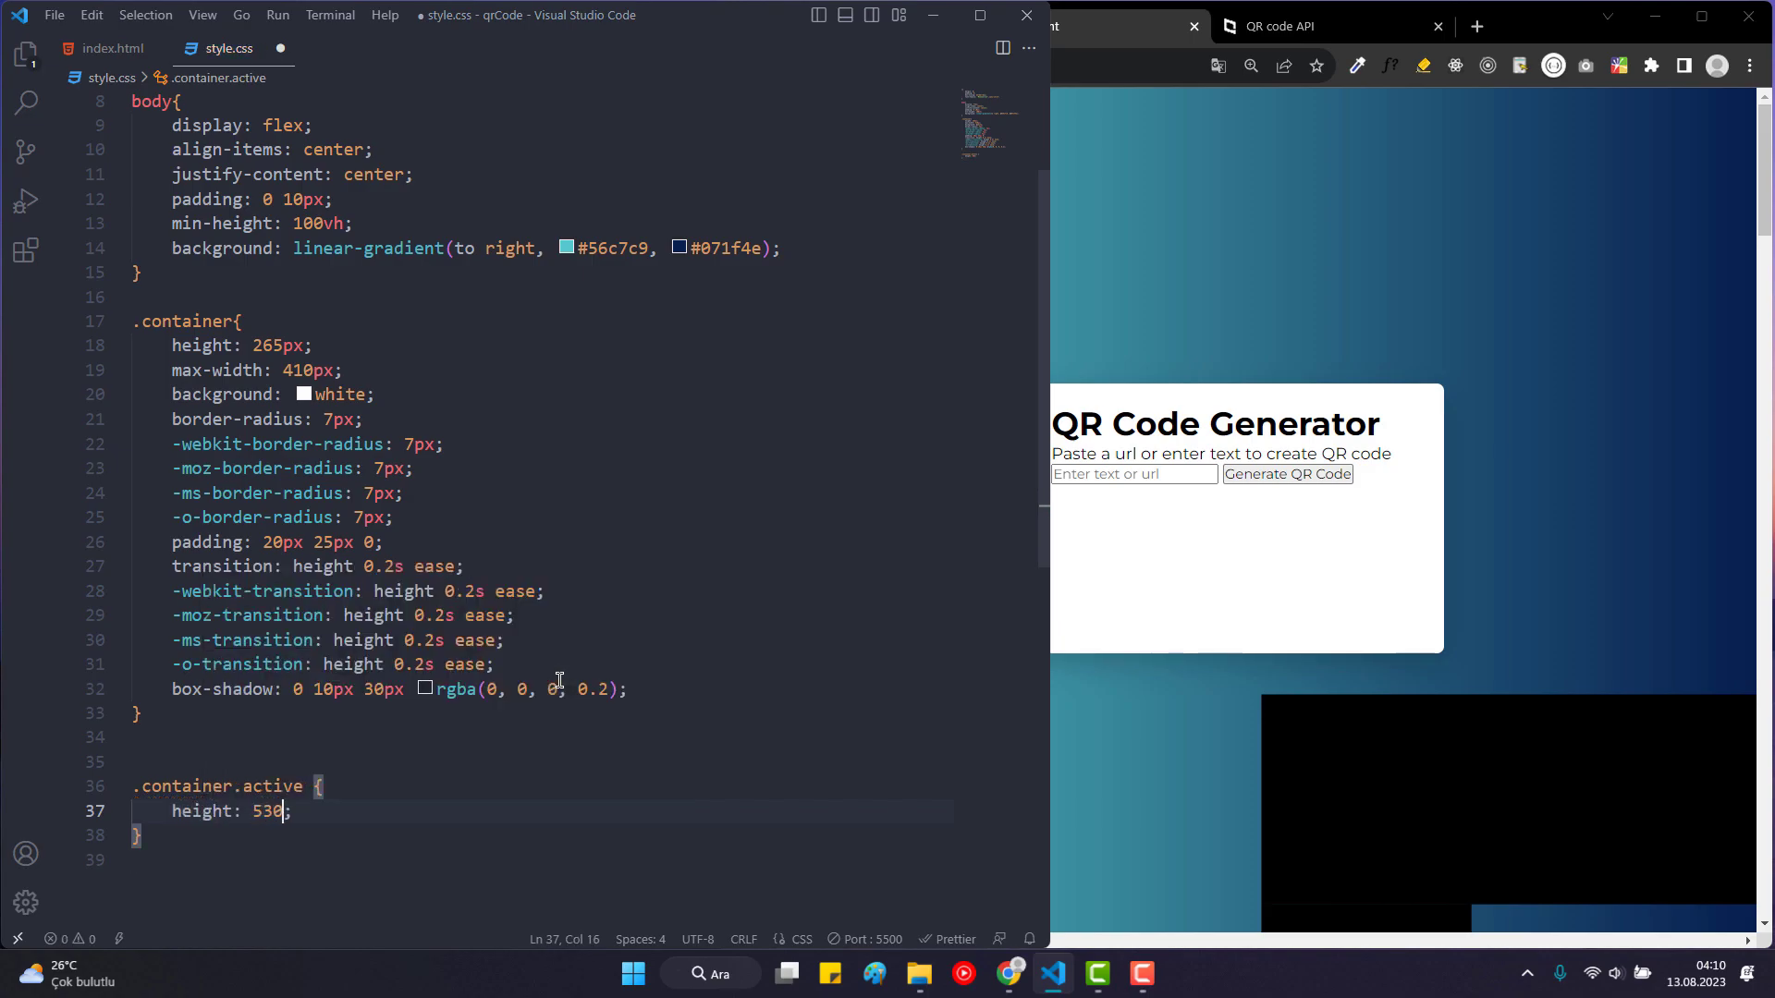
pyautogui.write('px')
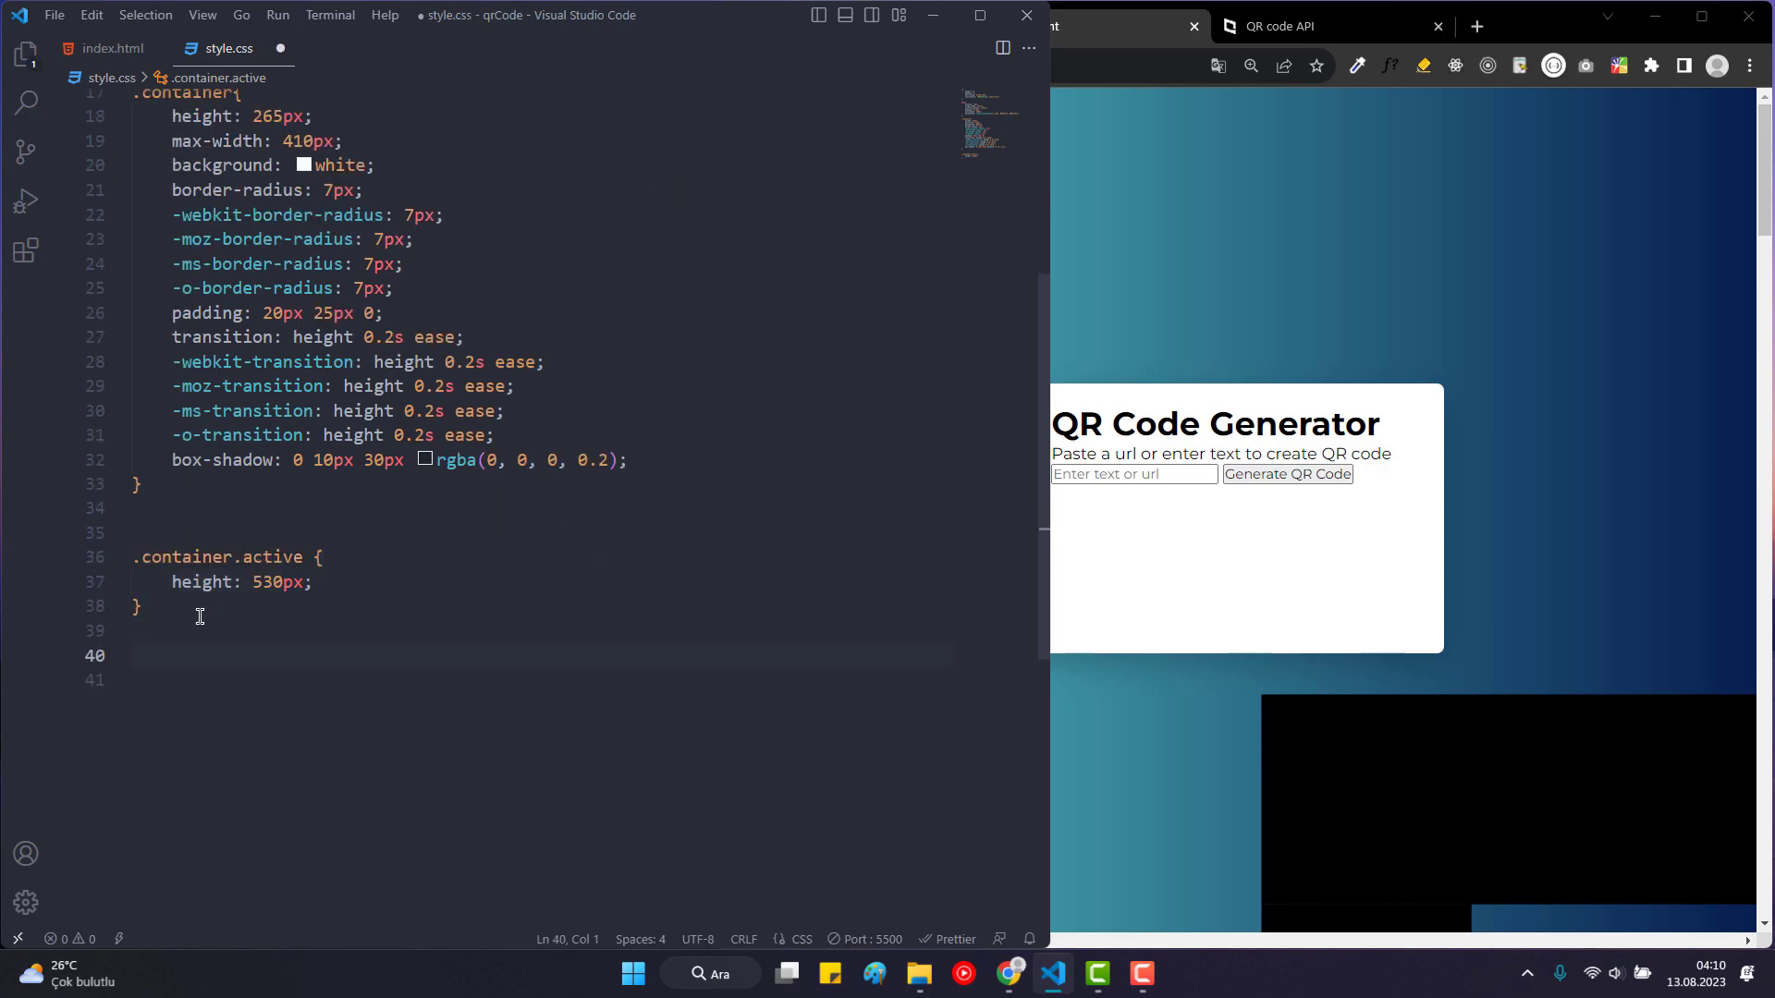
# Add a header h1 rule with font-size 1.3rem and font-weight 500.
pyautogui.write('header')
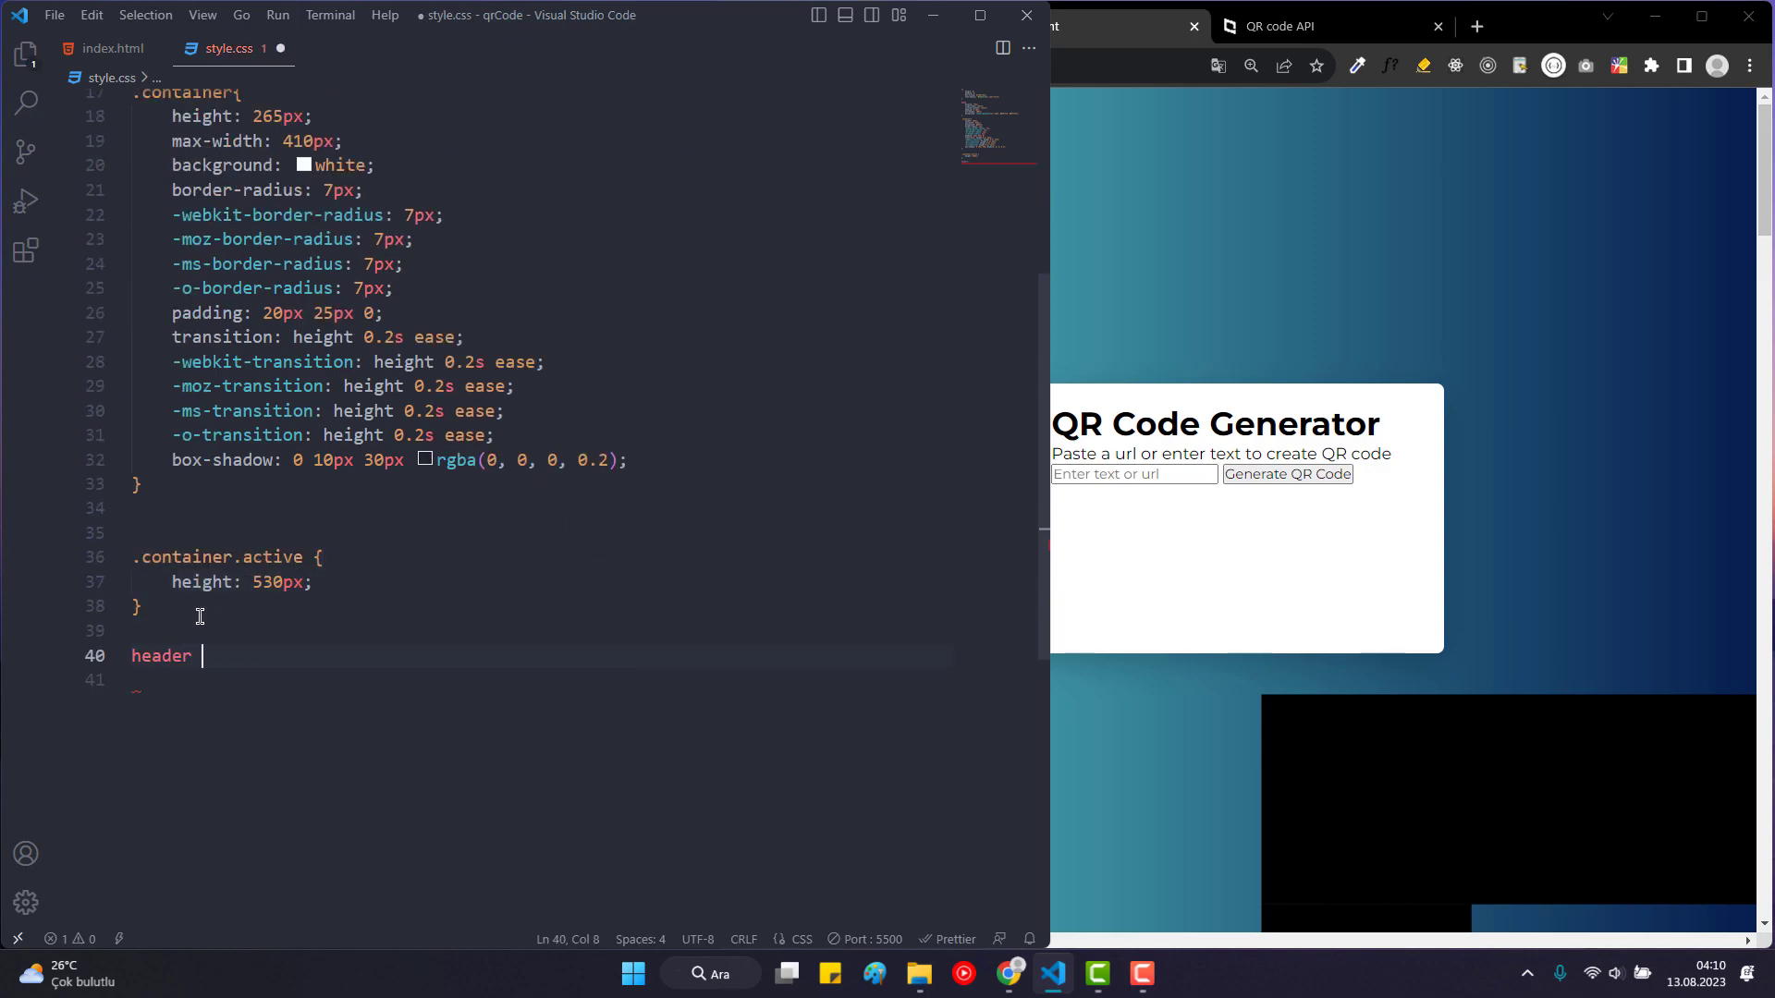
pyautogui.write('h1{')
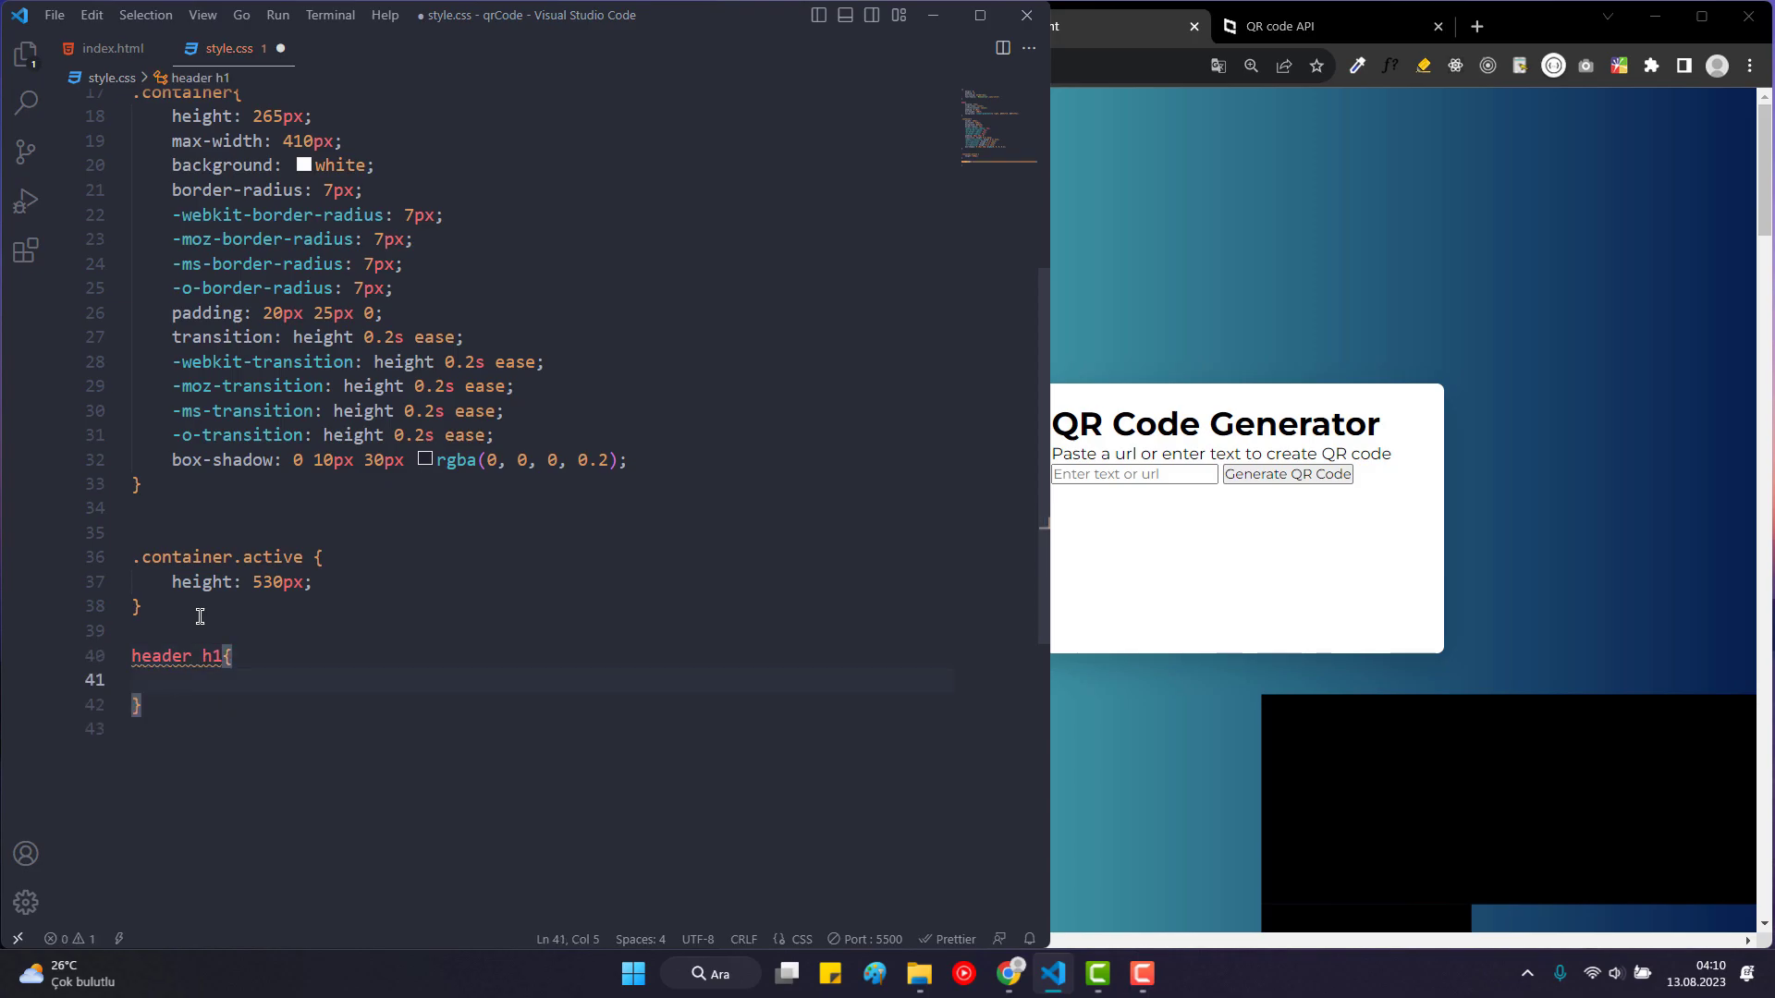
pyautogui.write('fs')
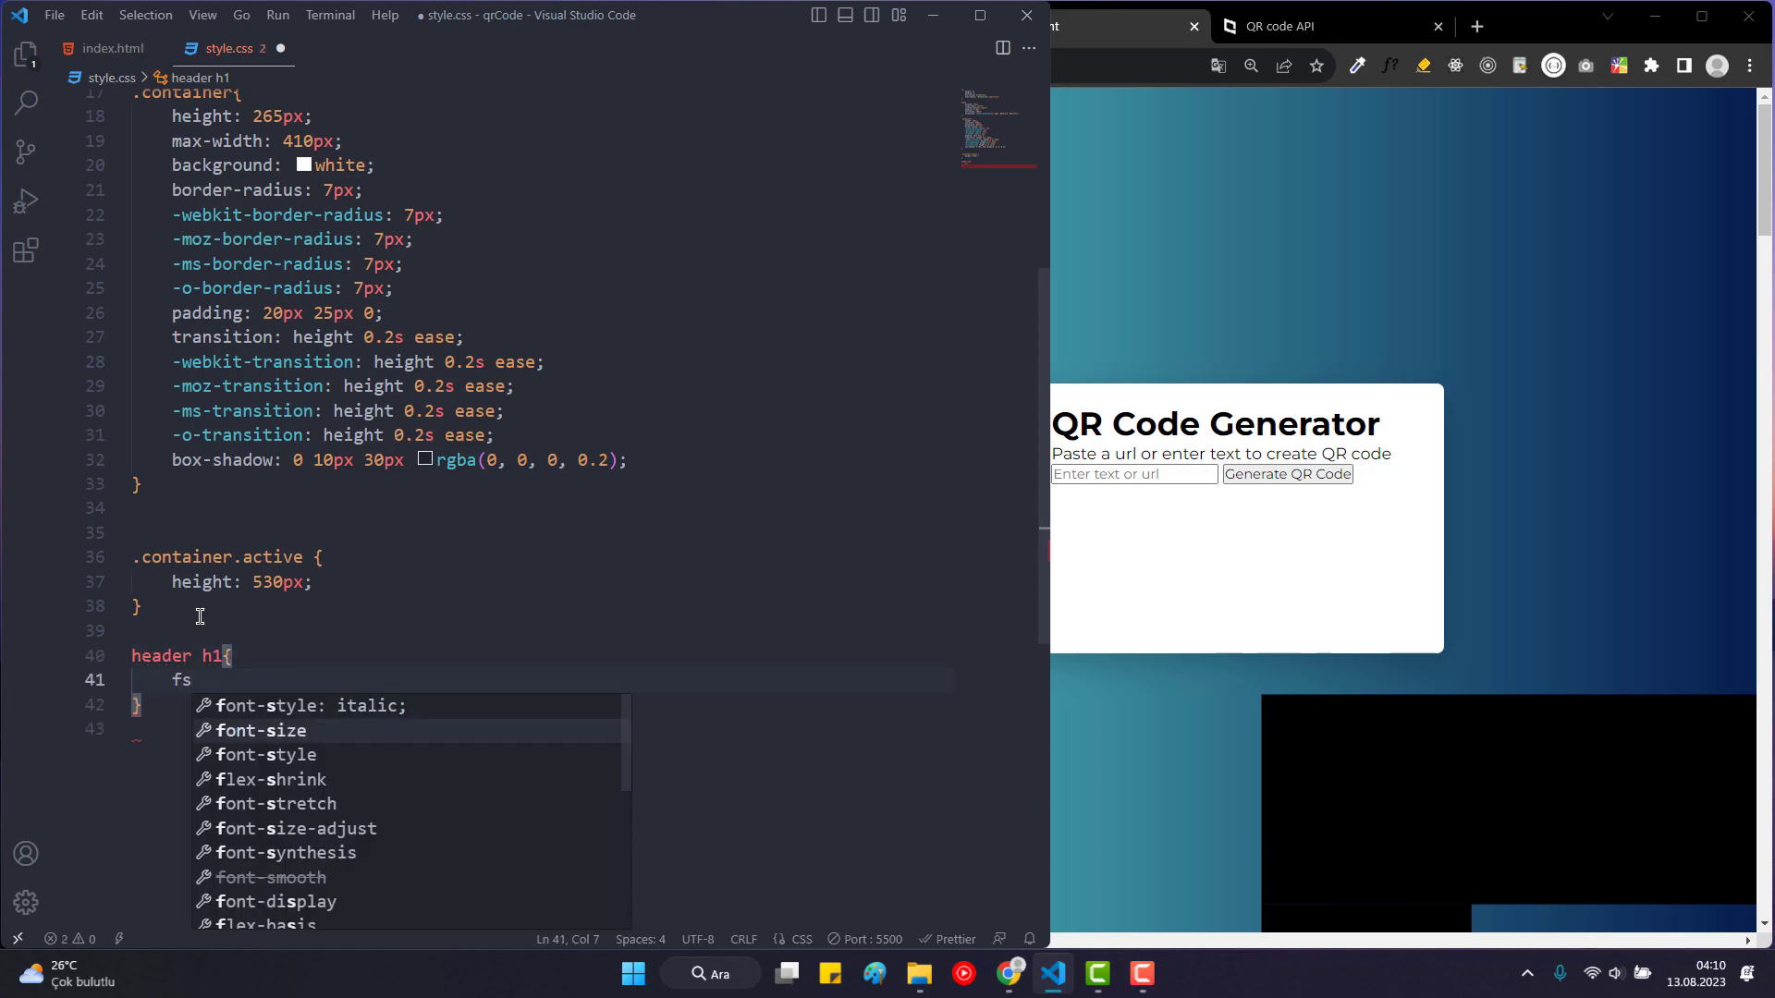
pyautogui.write('font-size: 1.3rem;')
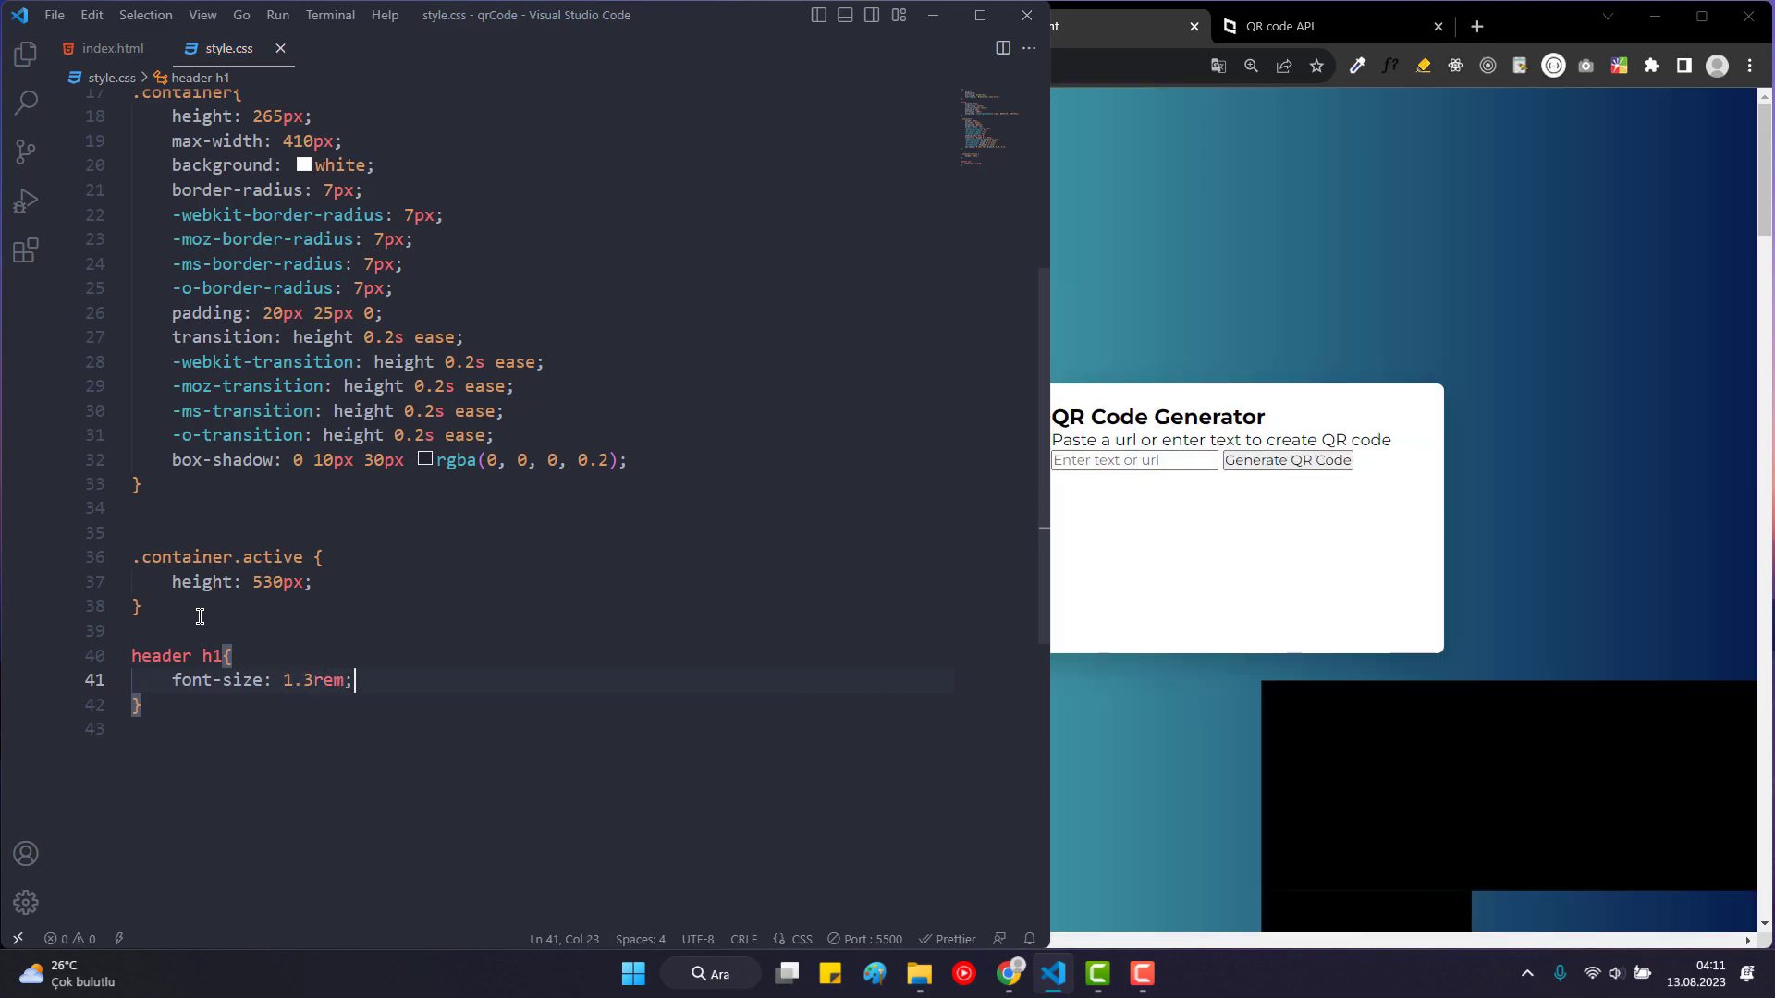
pyautogui.write('font-weight: 50;')
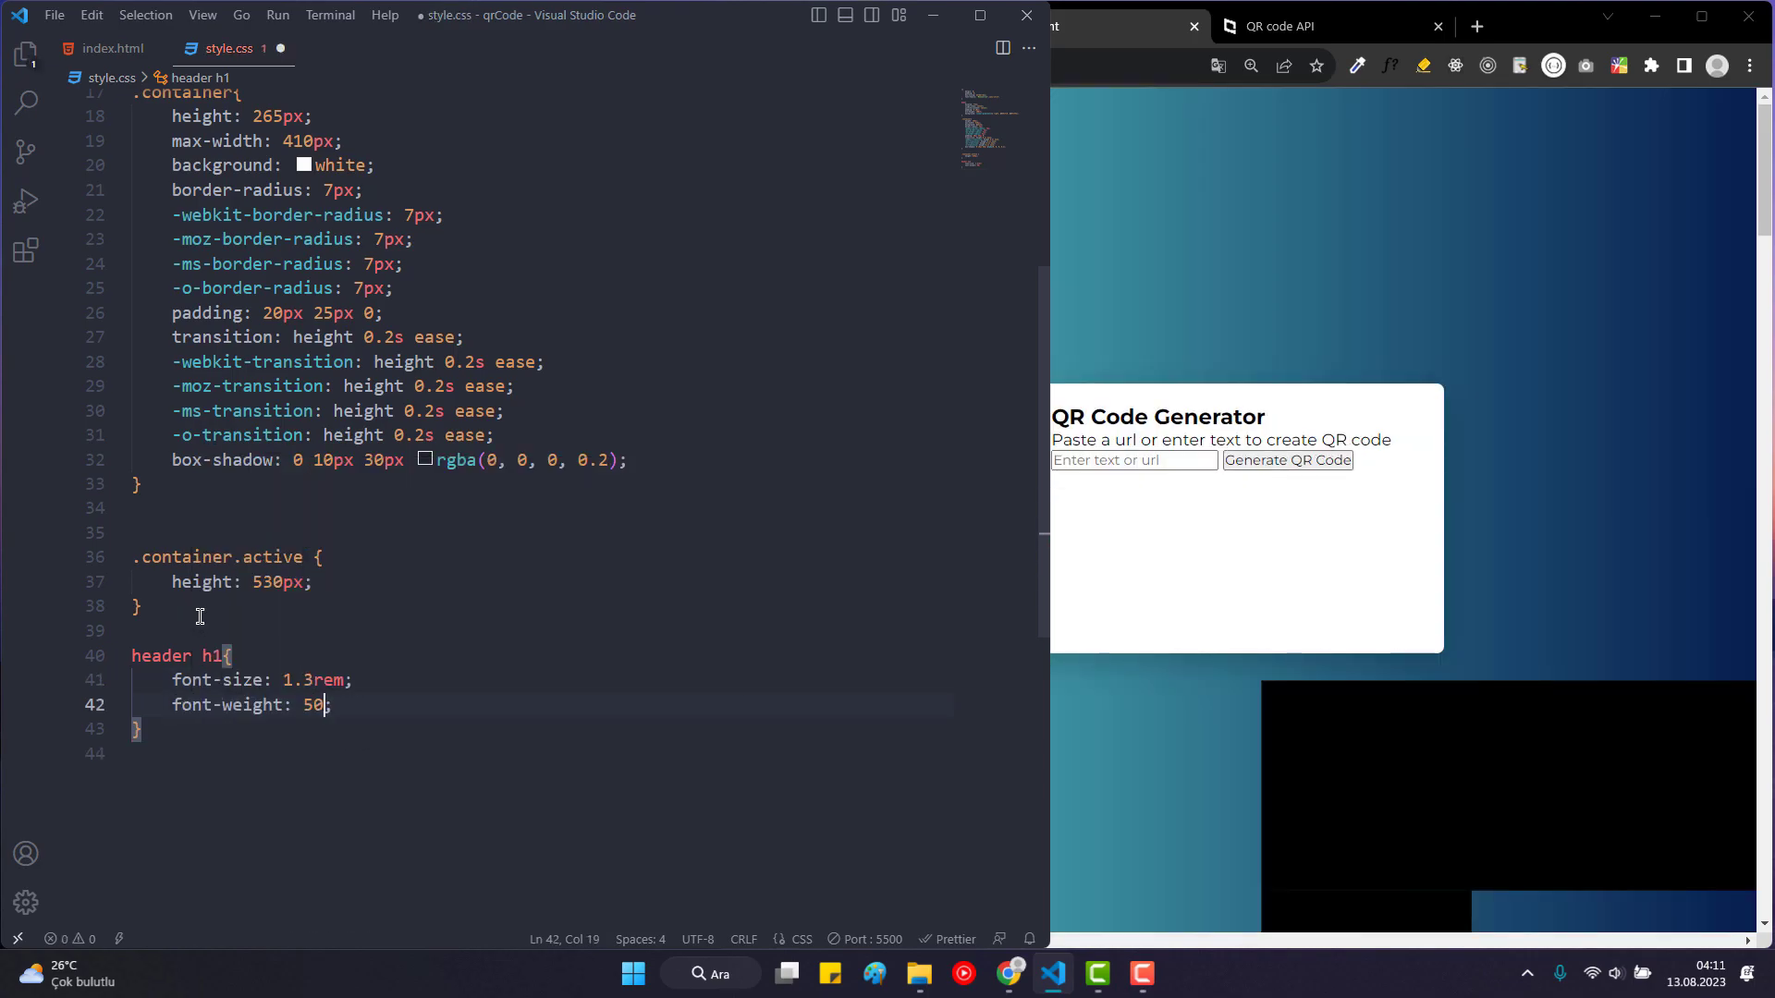
pyautogui.write('0')
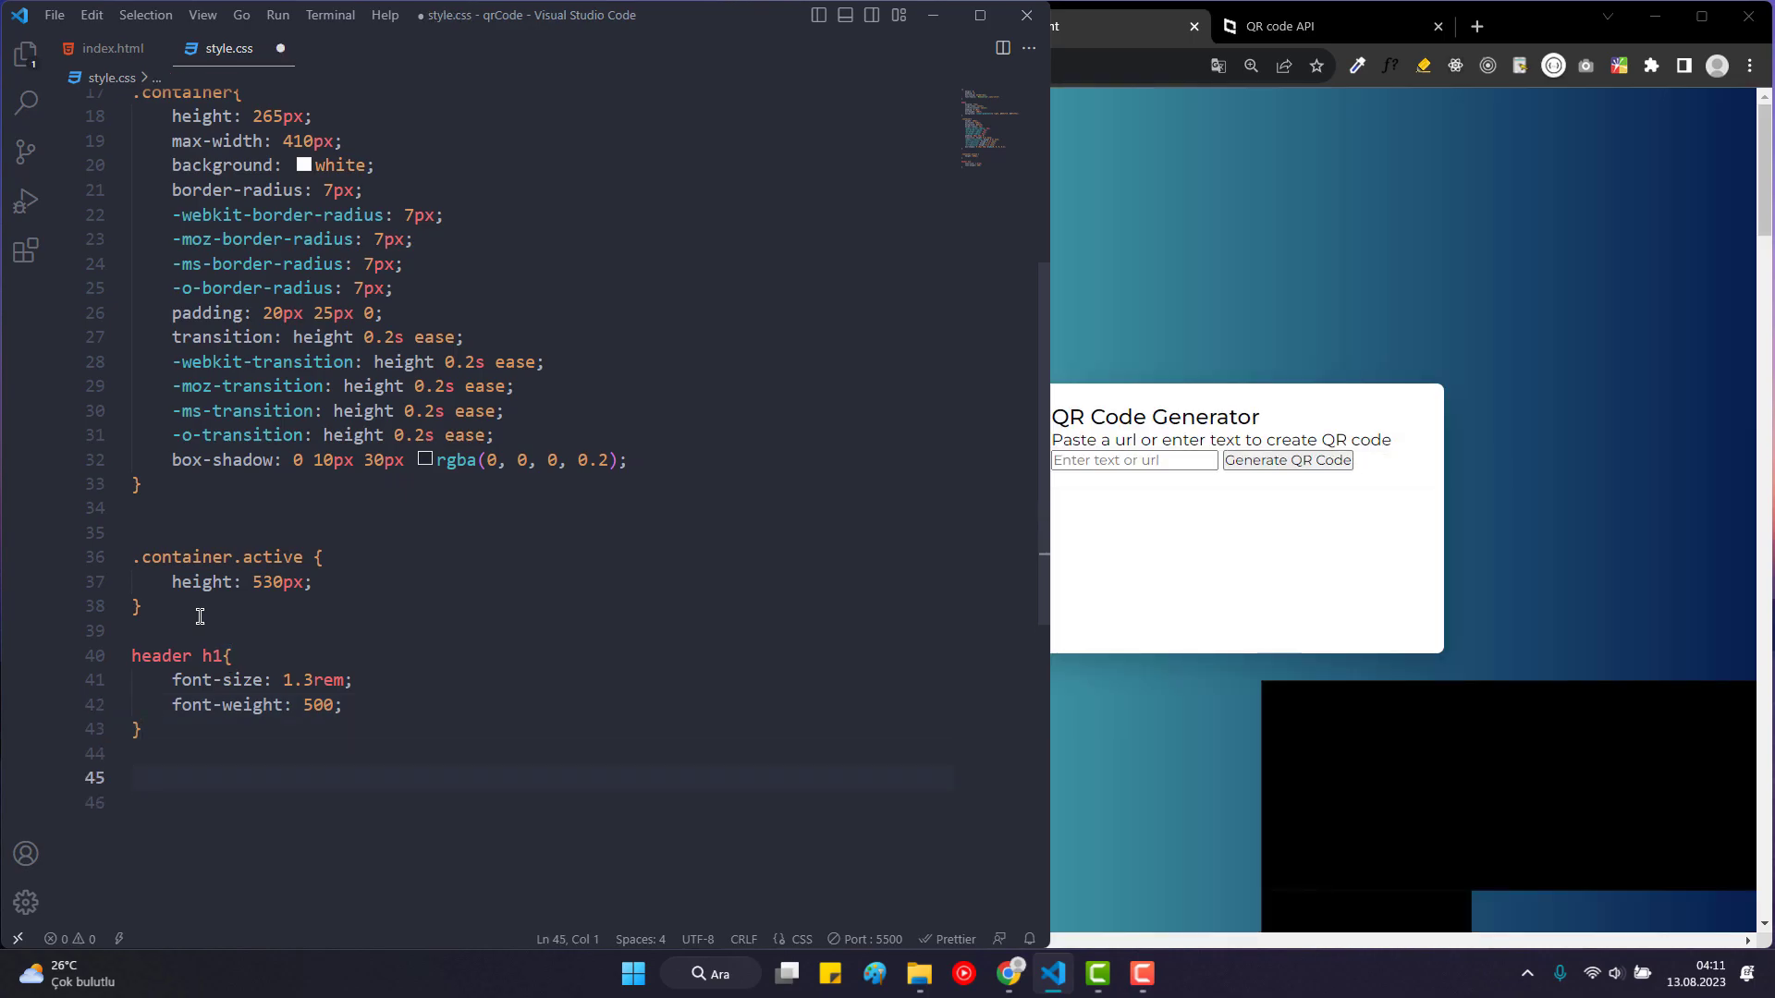
# Add a header p rule with 5px top margin, #575757 colour and 1rem font size.
pyautogui.write('header')
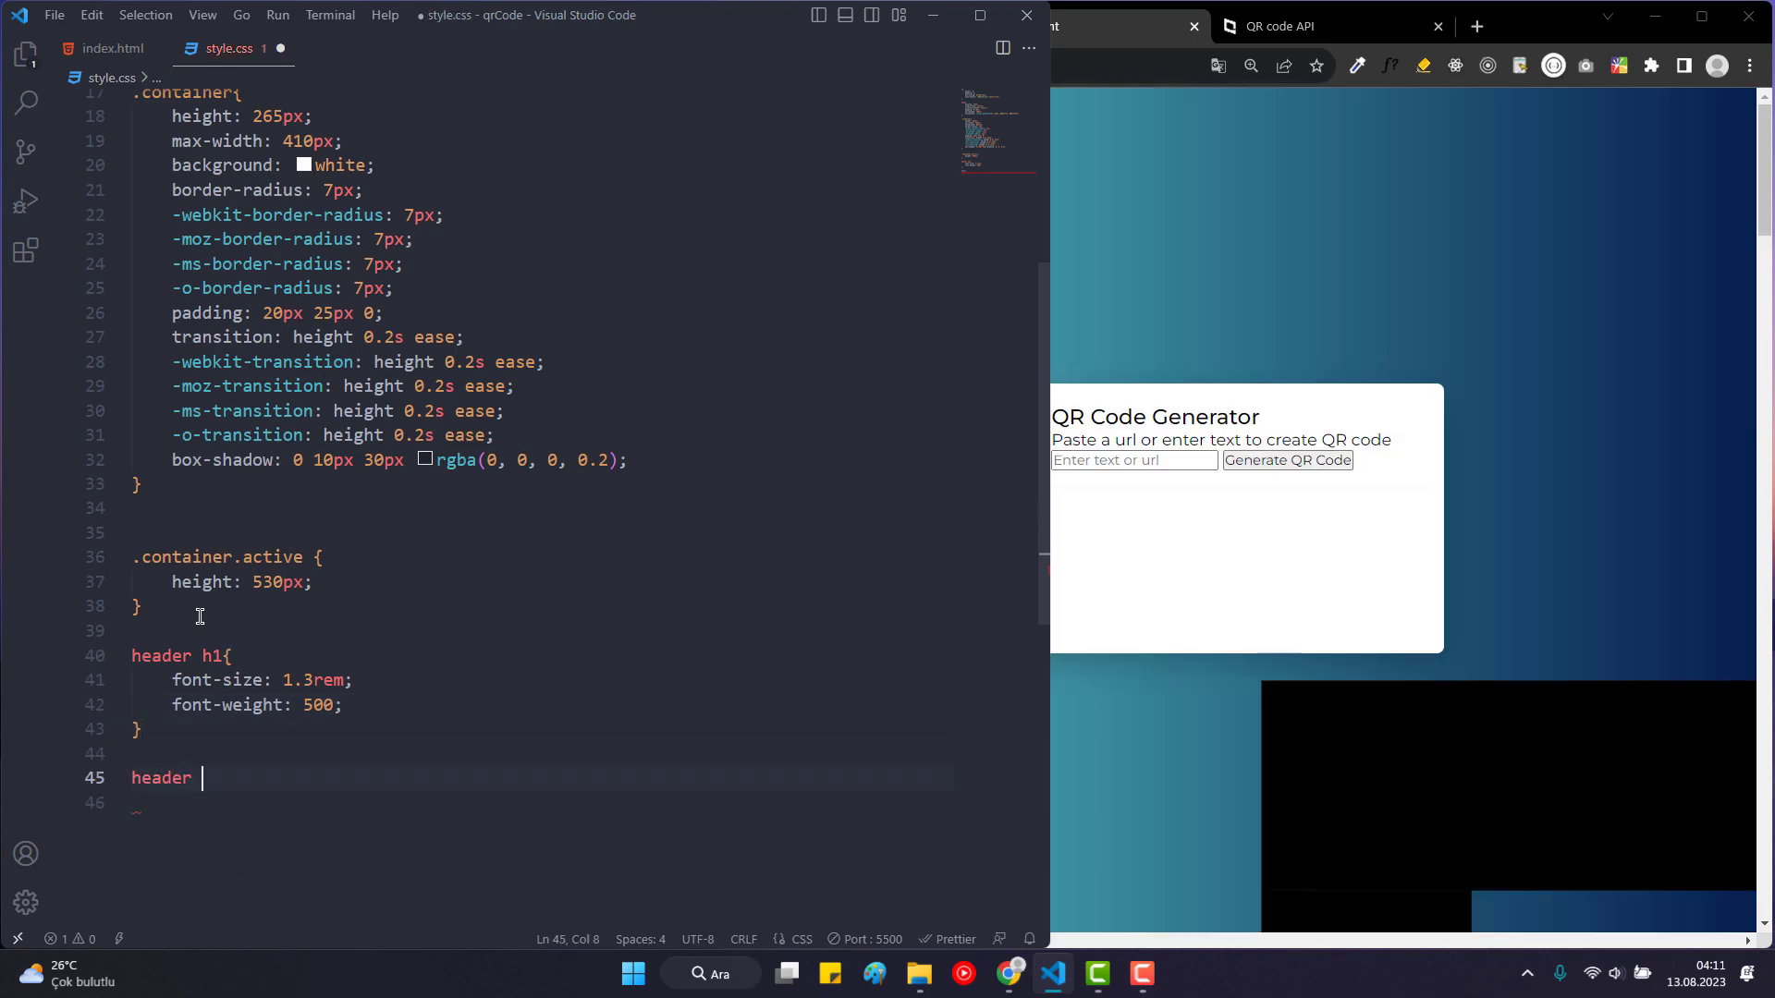
pyautogui.write('p{')
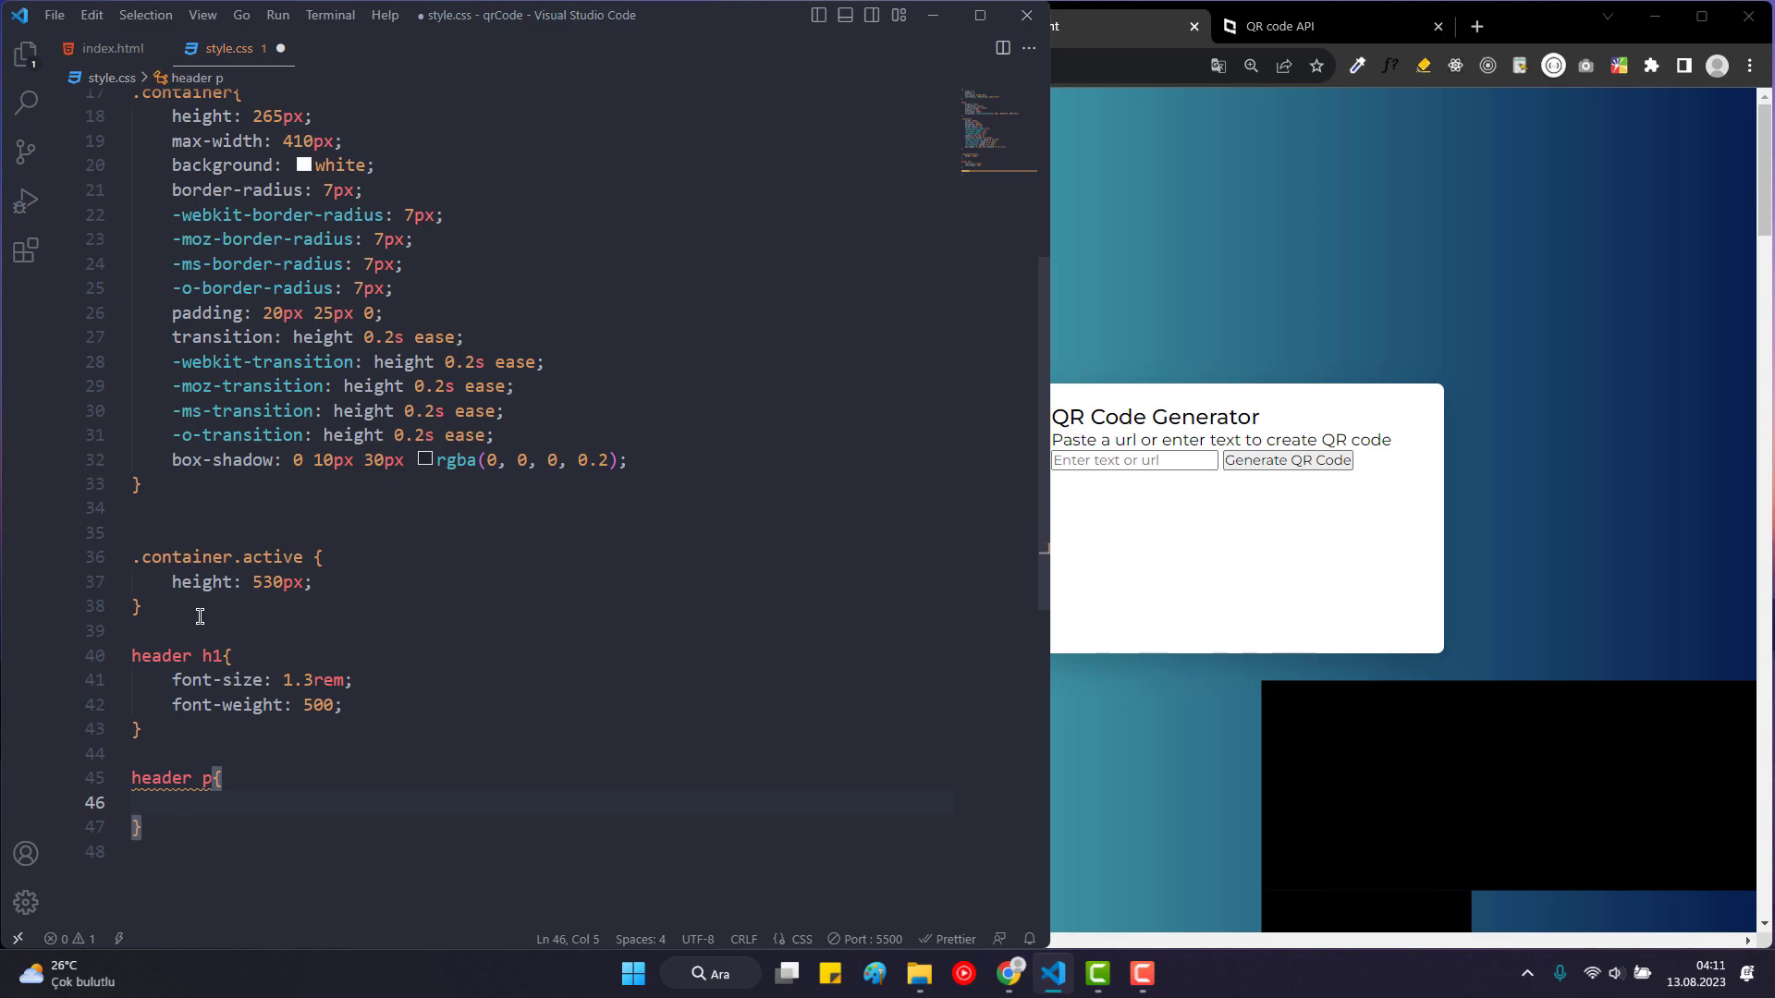
pyautogui.write('margin-top: 5;')
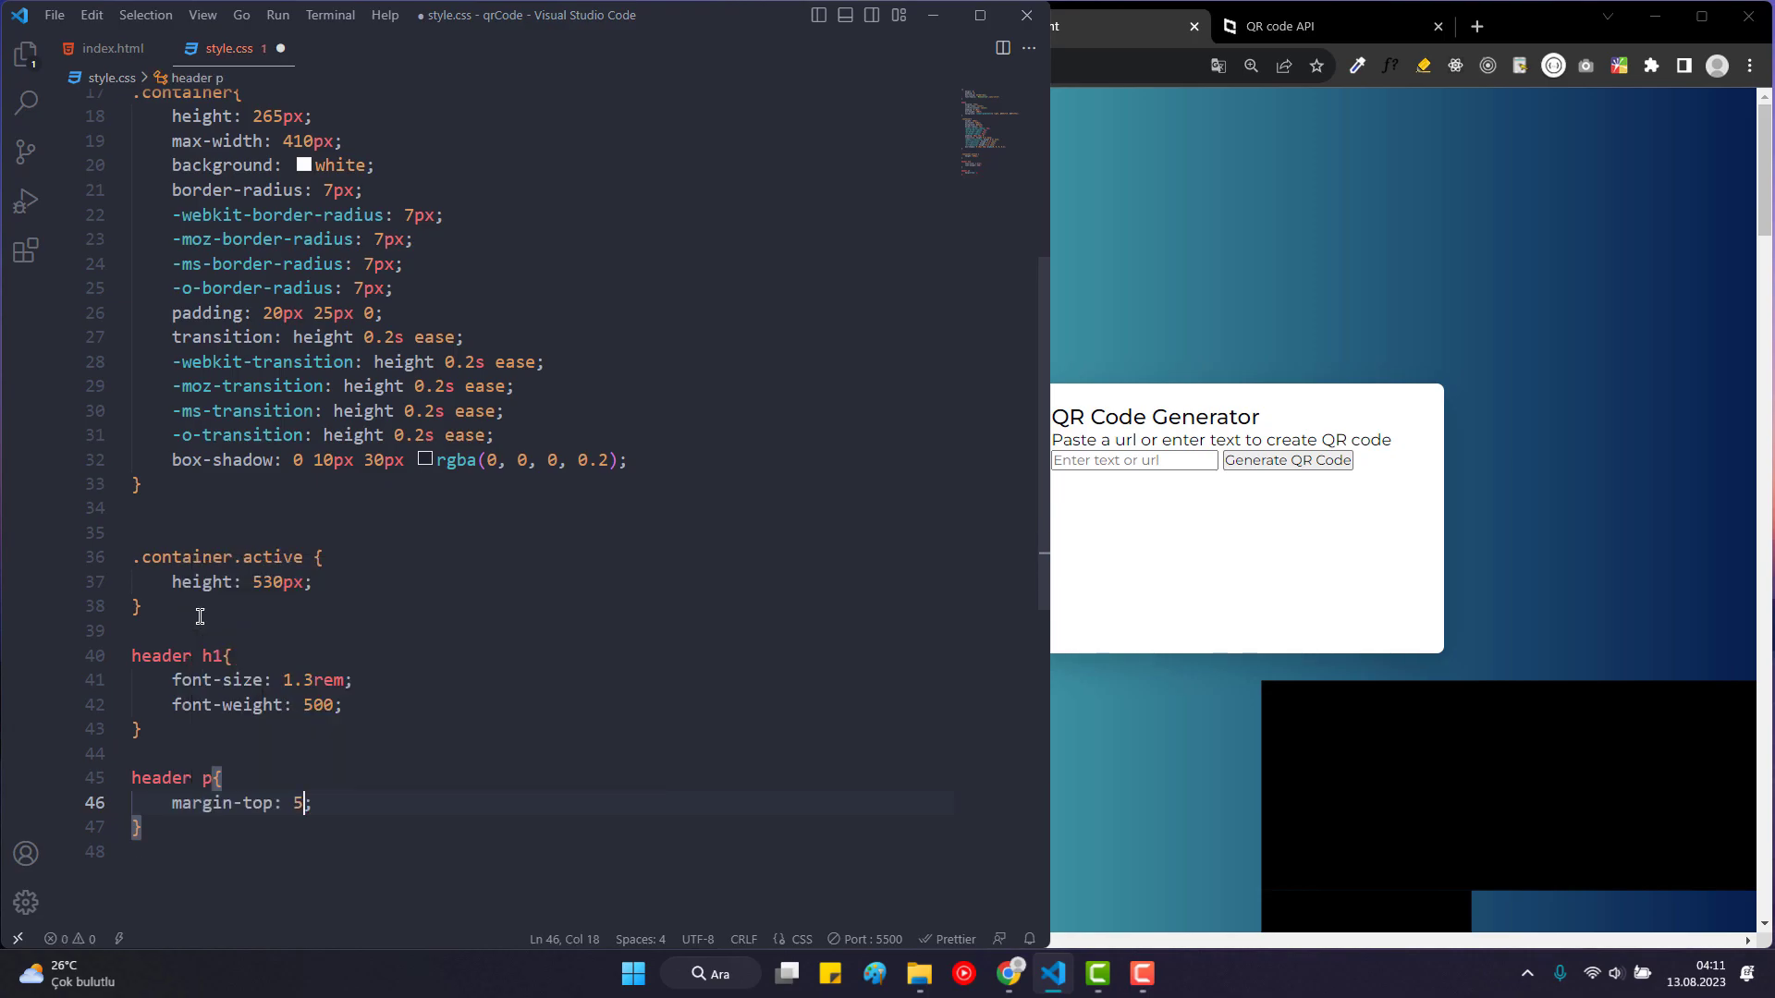
pyautogui.write('color: #5757;')
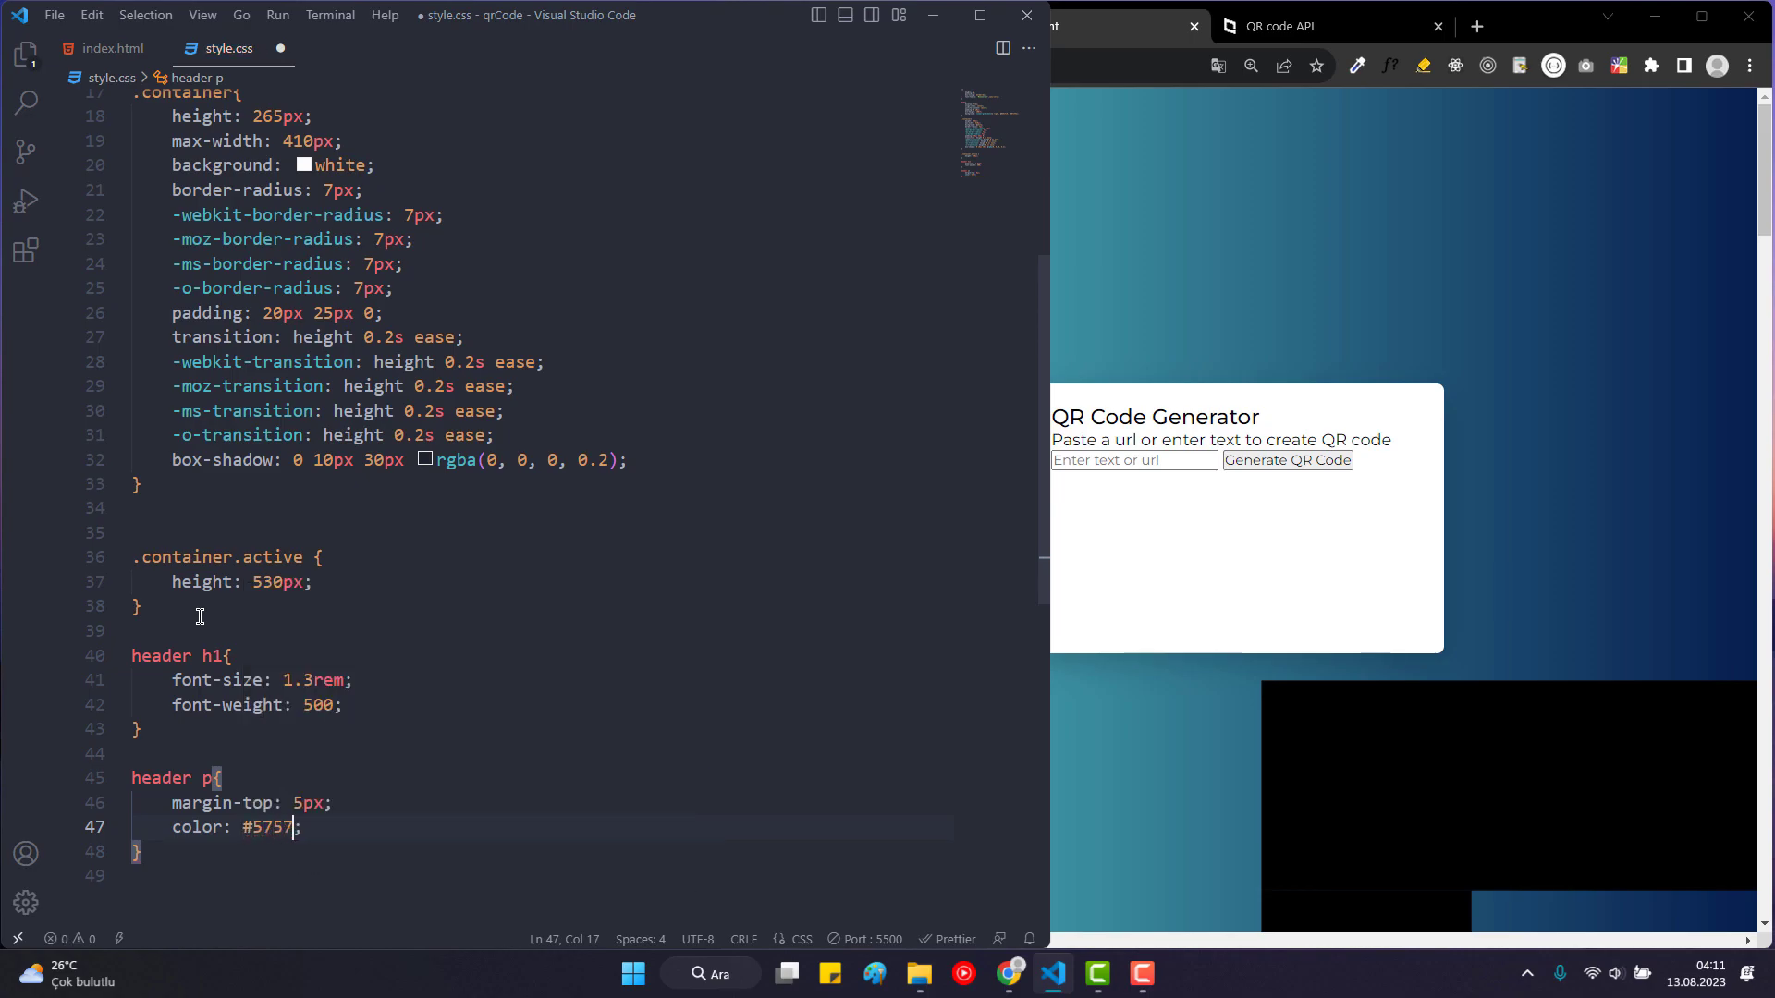
pyautogui.write('fs')
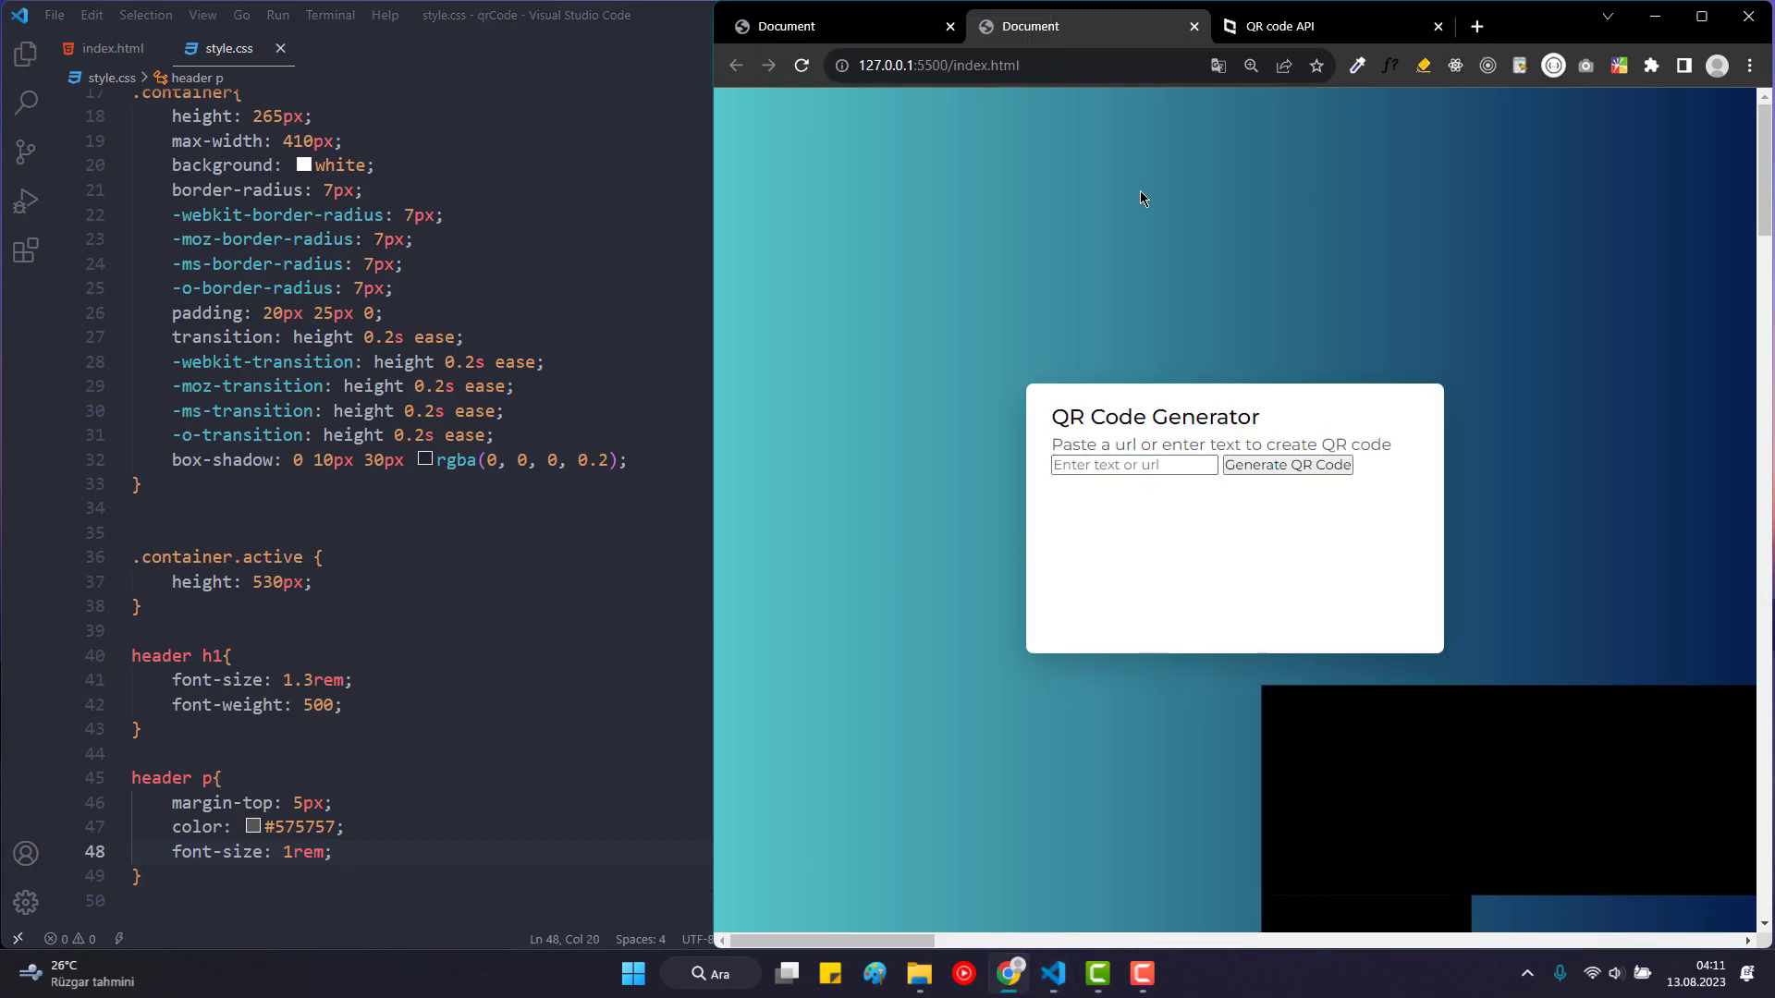
pyautogui.click(1083, 26)
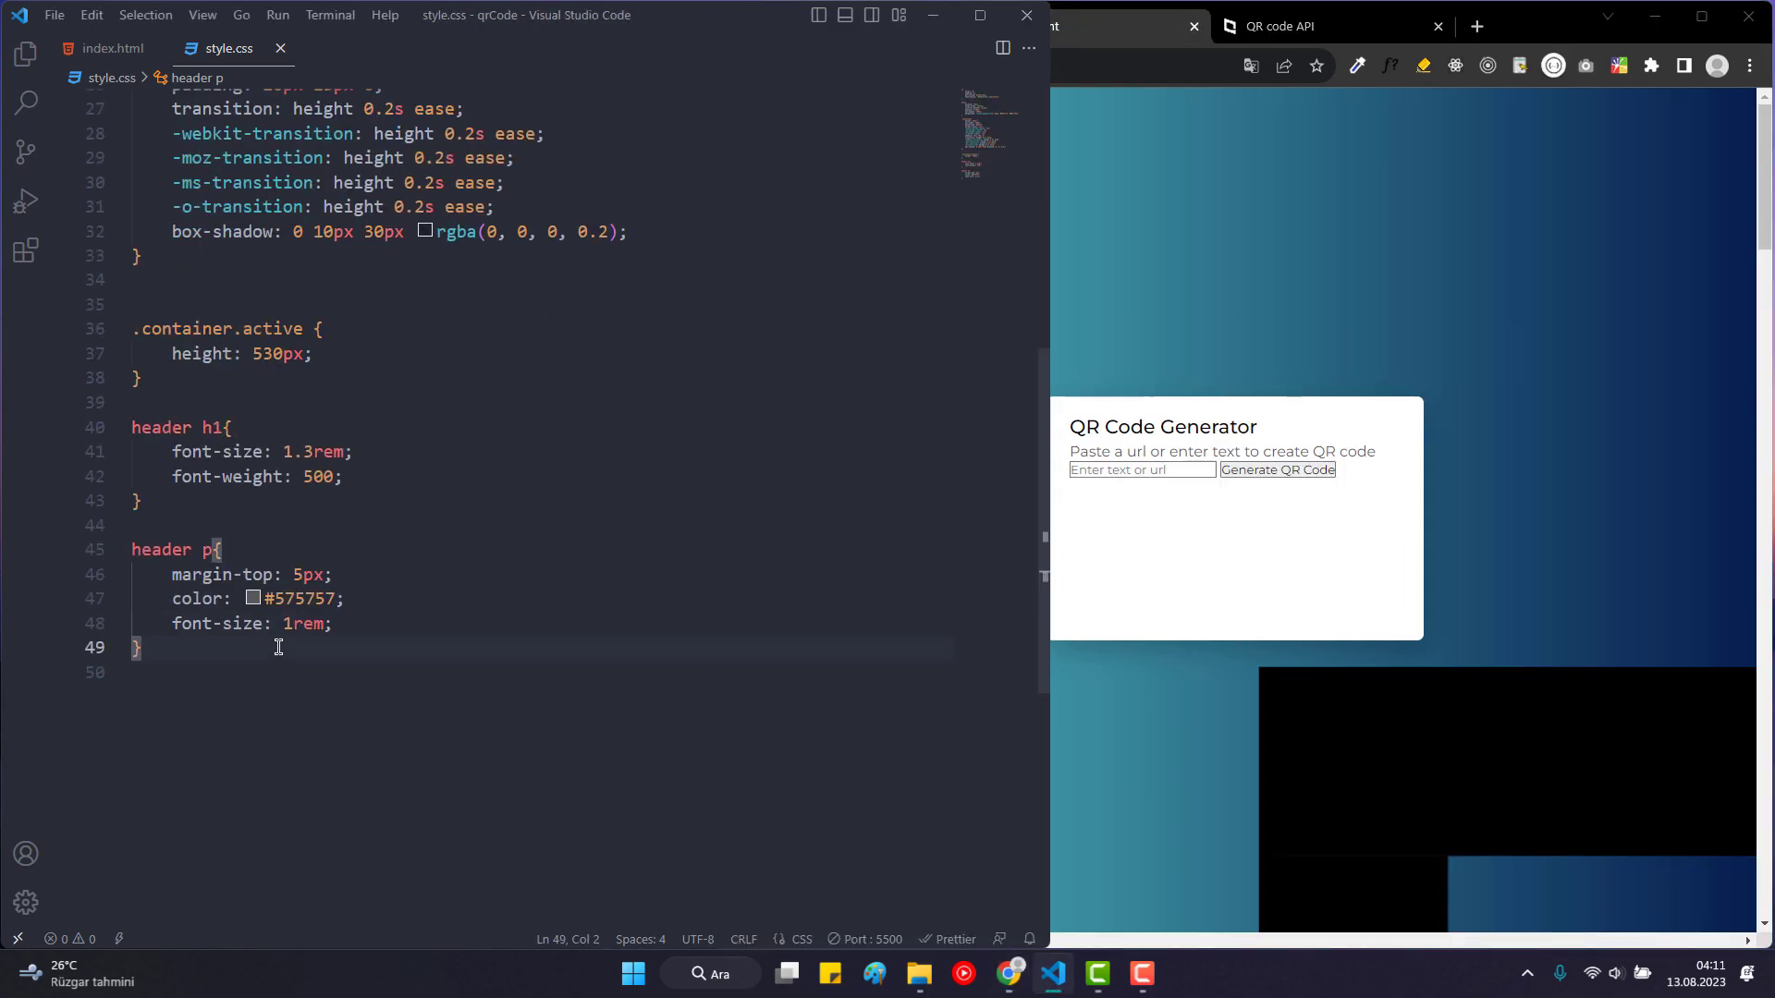
# Add a .container .form rule with margin 20px 0 25px and begin the .form input selector.
pyautogui.press('Enter')
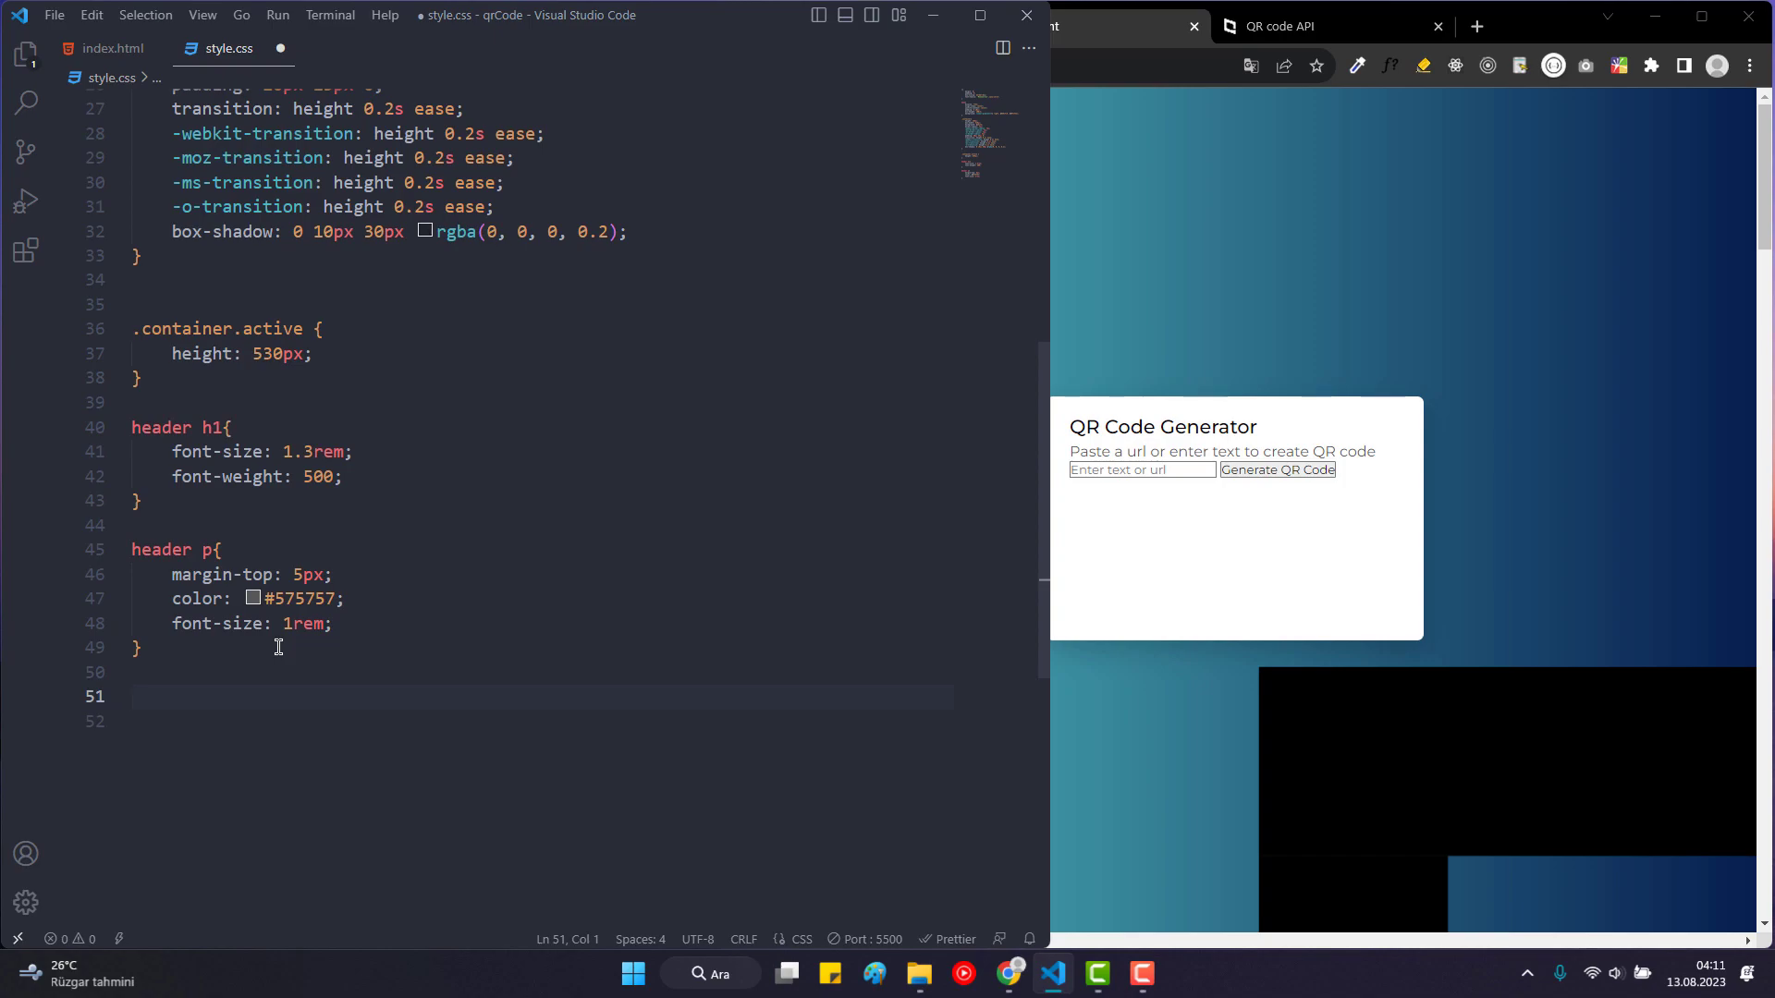
pyautogui.write('.form')
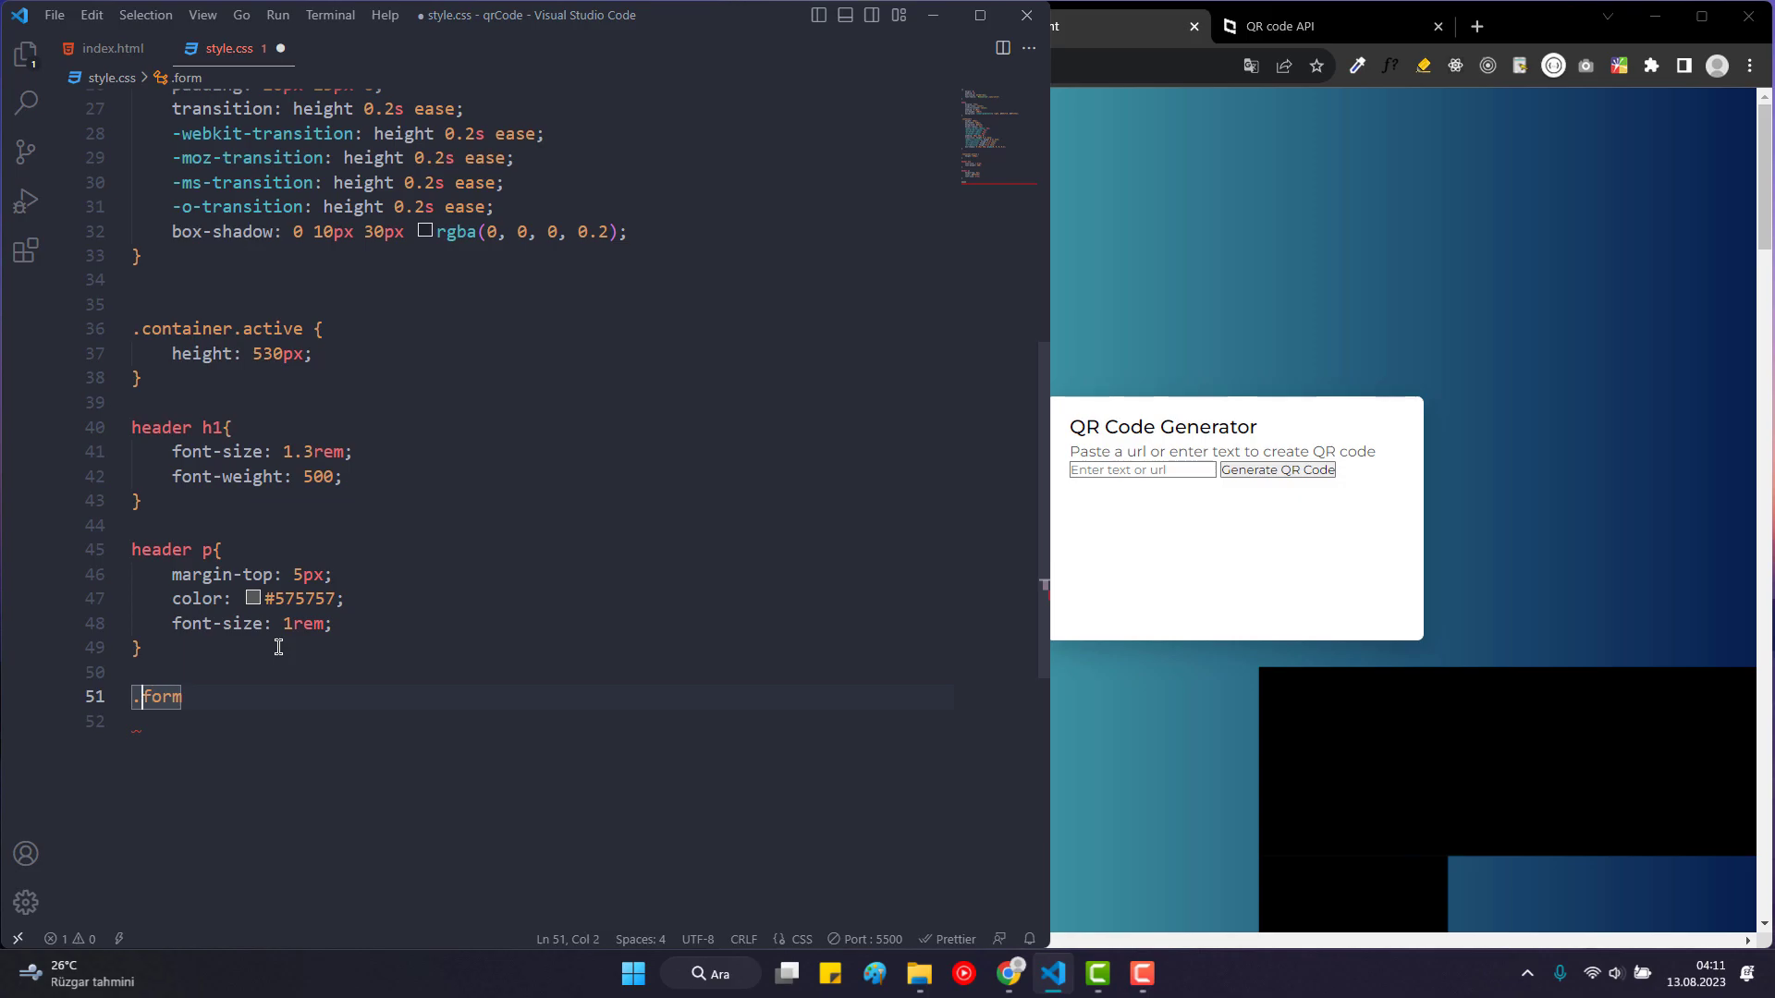
pyautogui.write('.container')
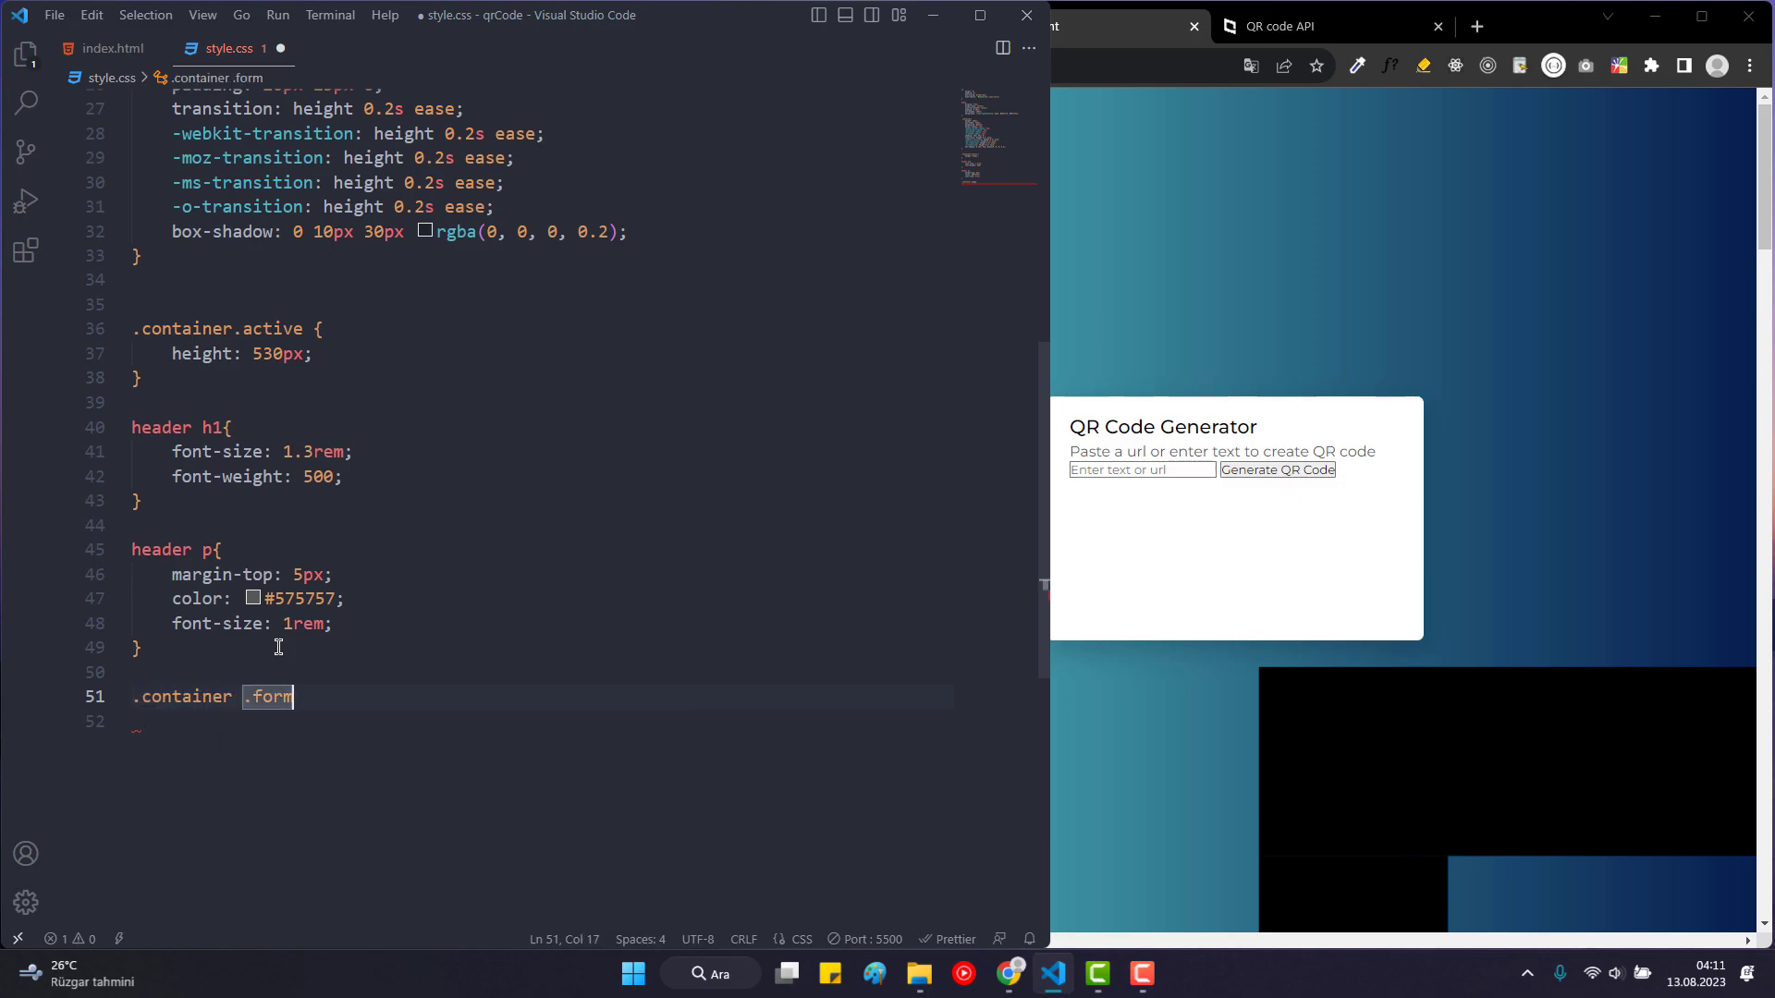
pyautogui.write('{')
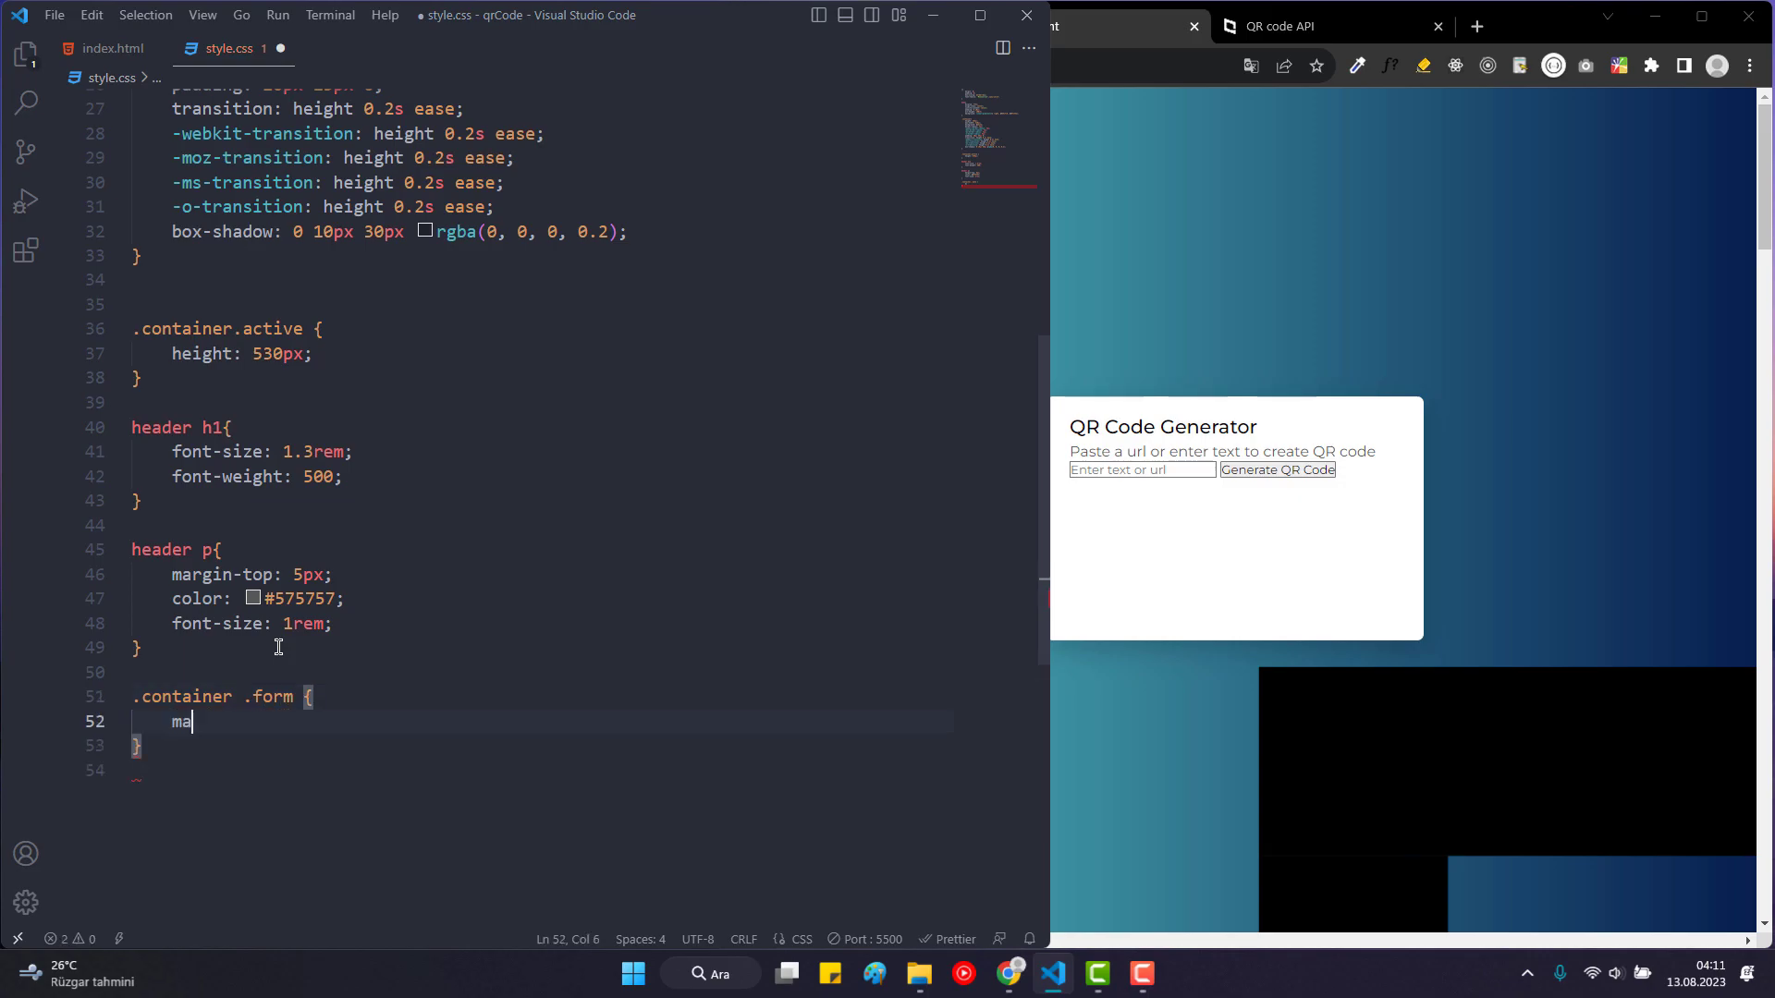
pyautogui.write('rgin: 20;')
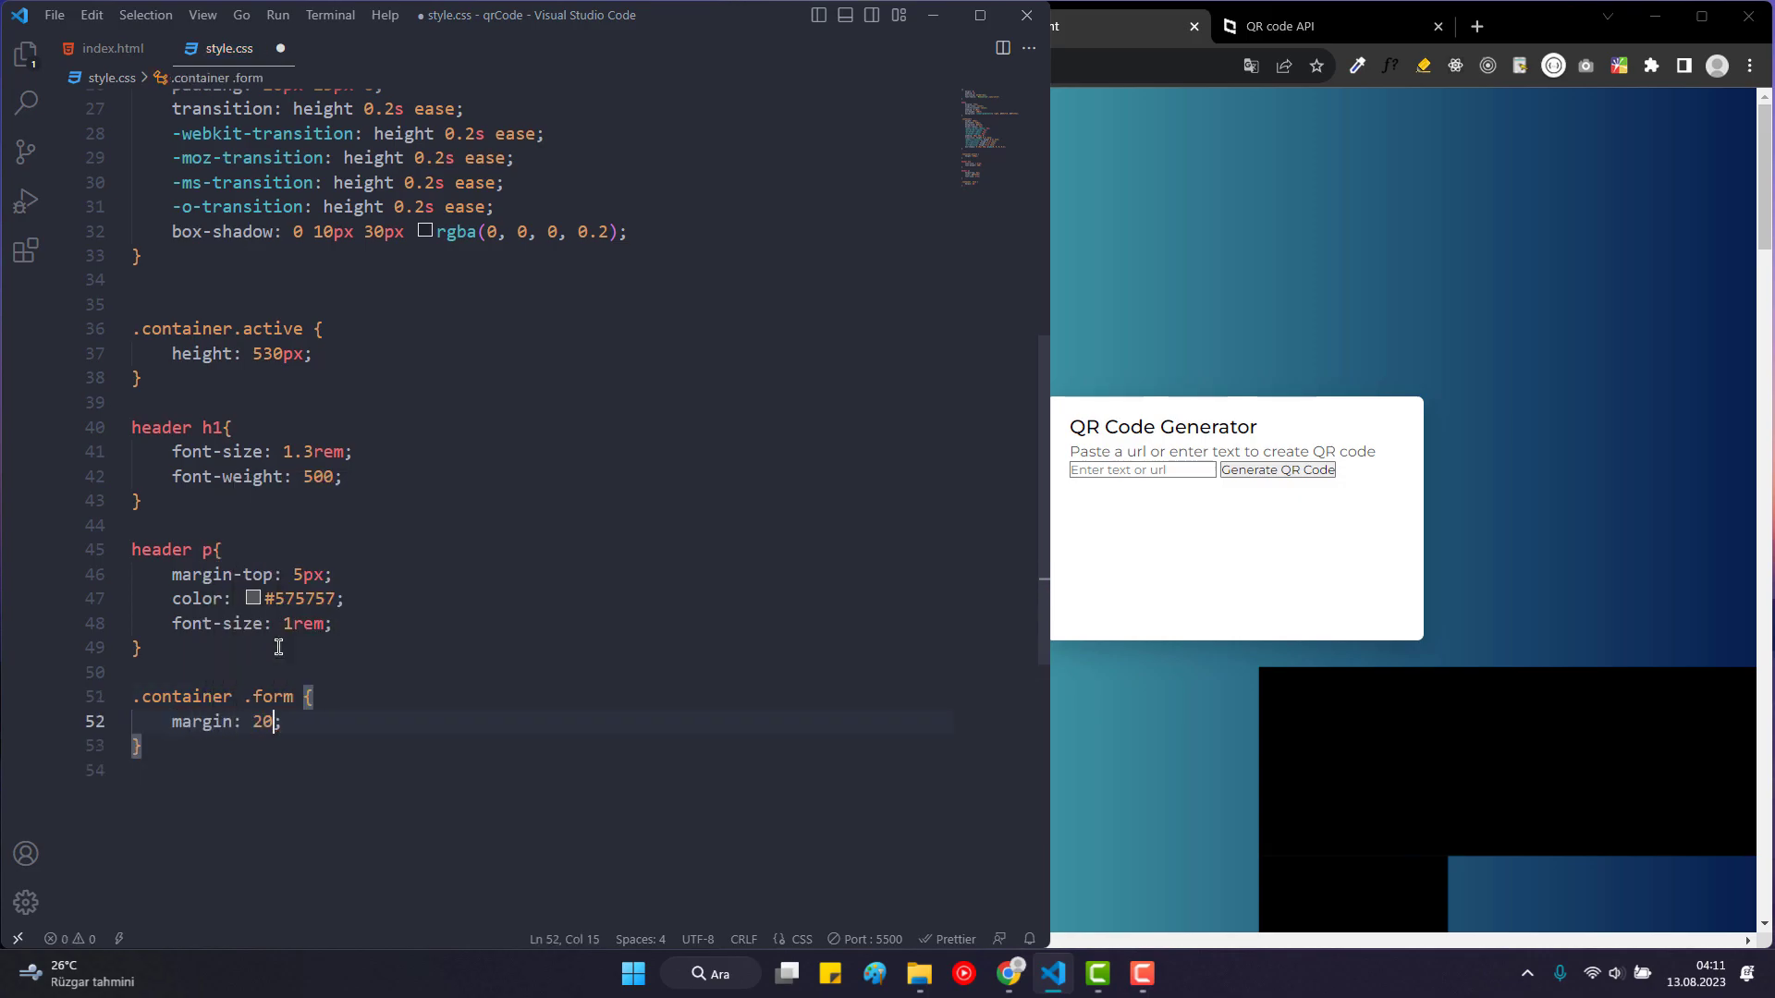
pyautogui.write('px')
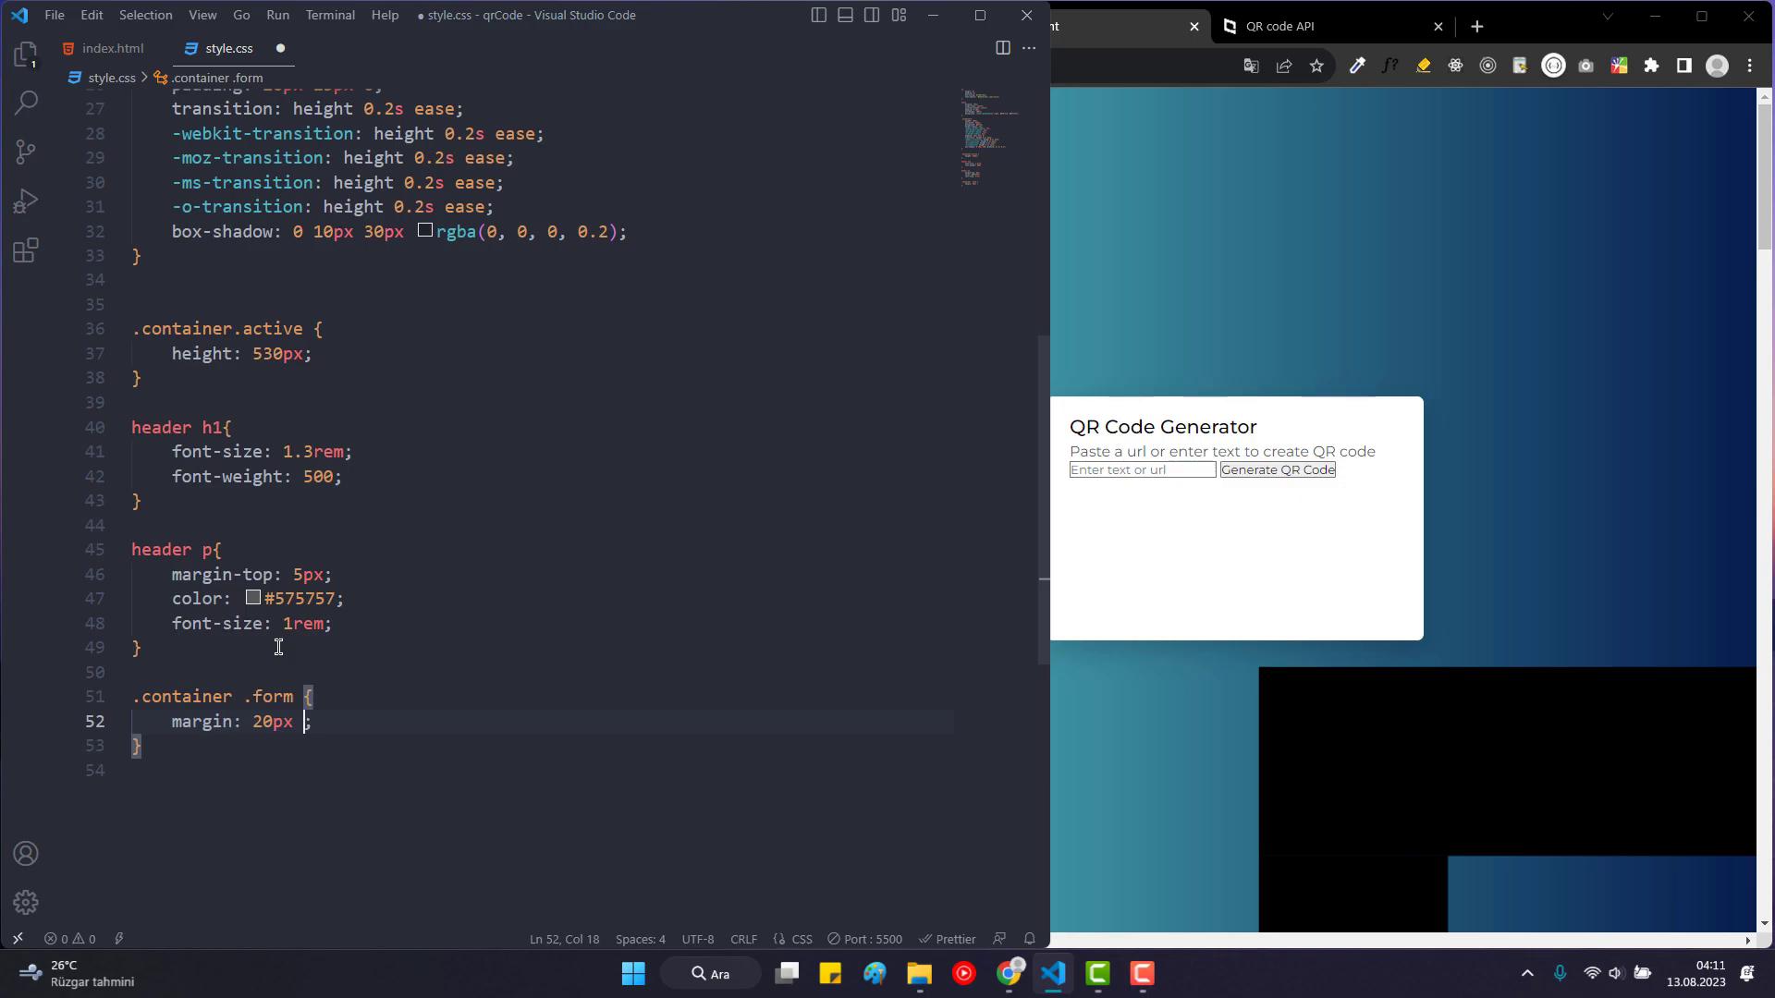
pyautogui.write('0')
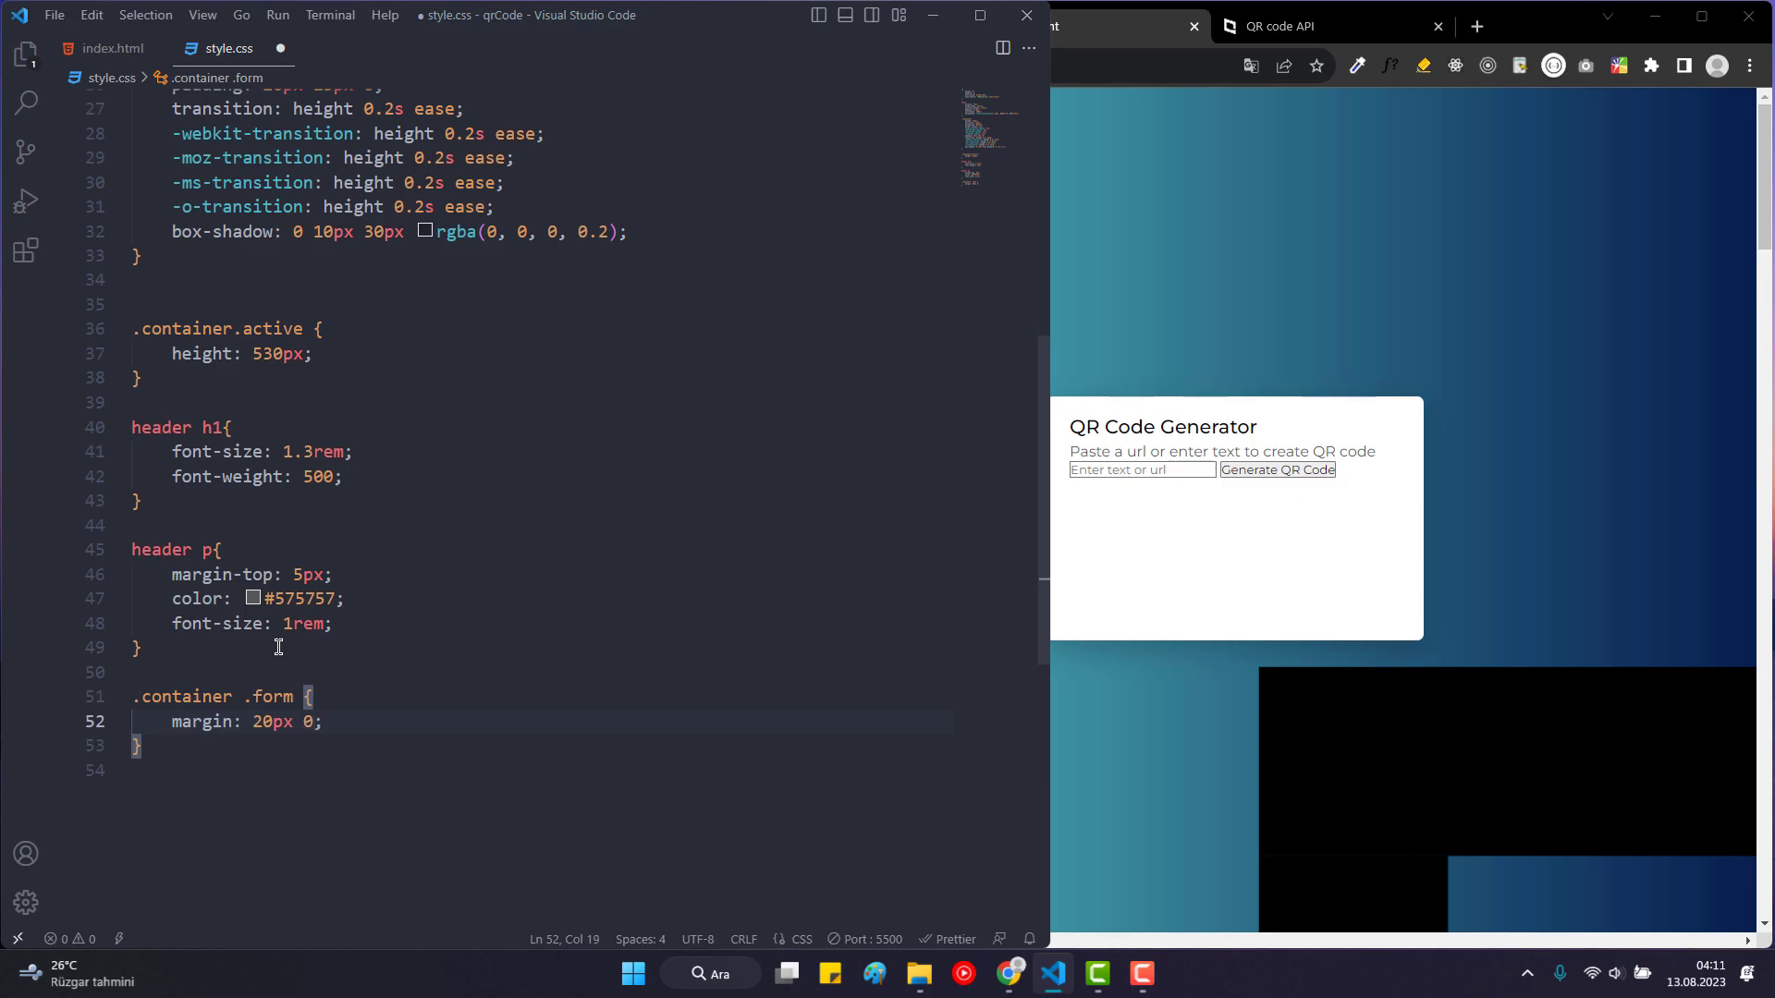
pyautogui.write('25px')
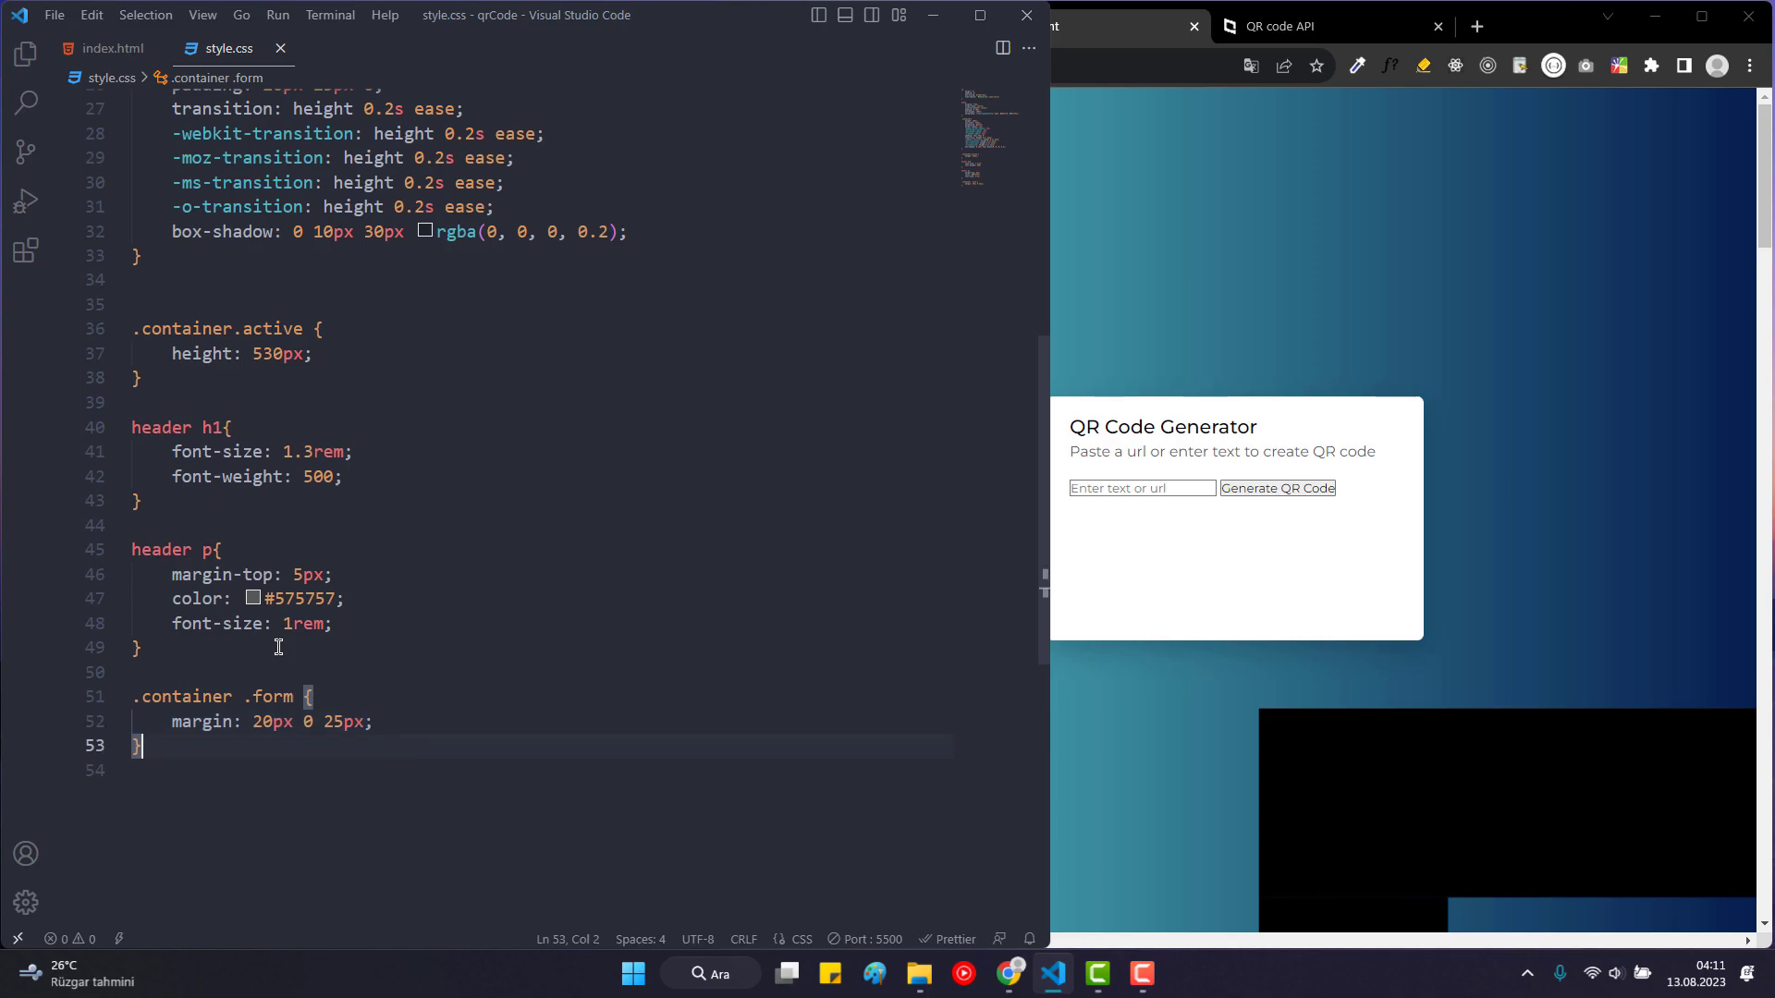
pyautogui.write('.form i')
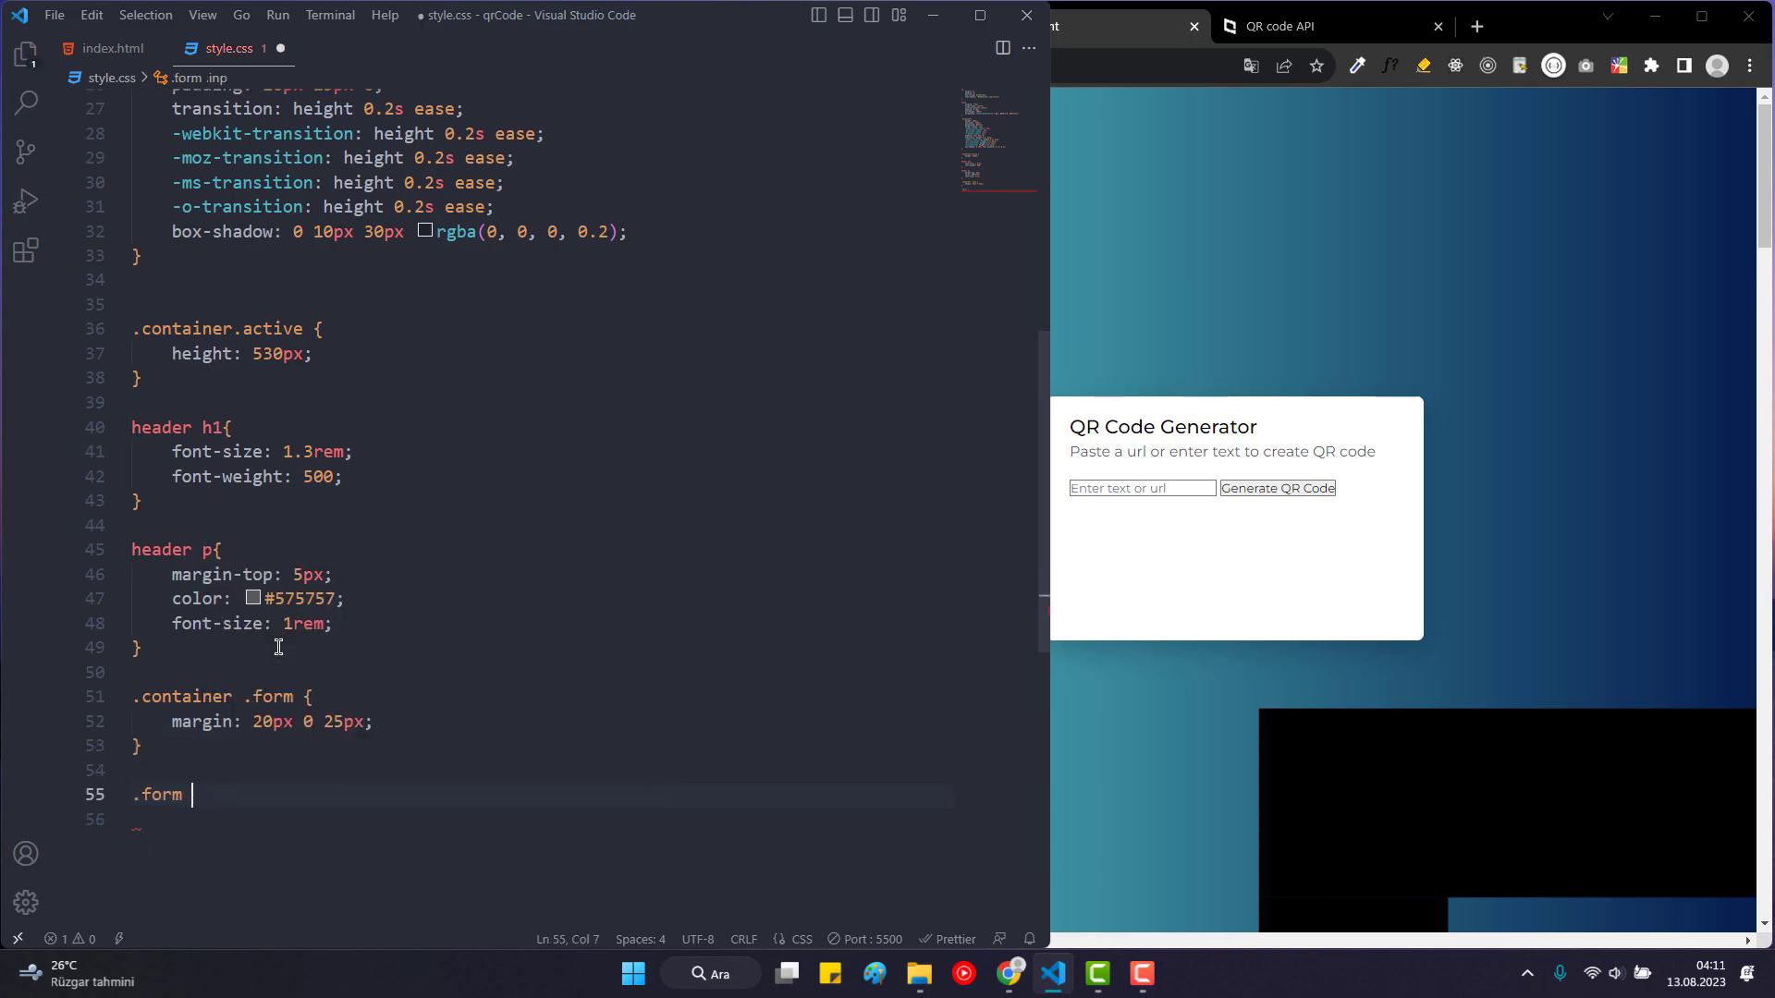
# Start the .form input, .form button rule with width 100% and height 55px.
pyautogui.write('input{')
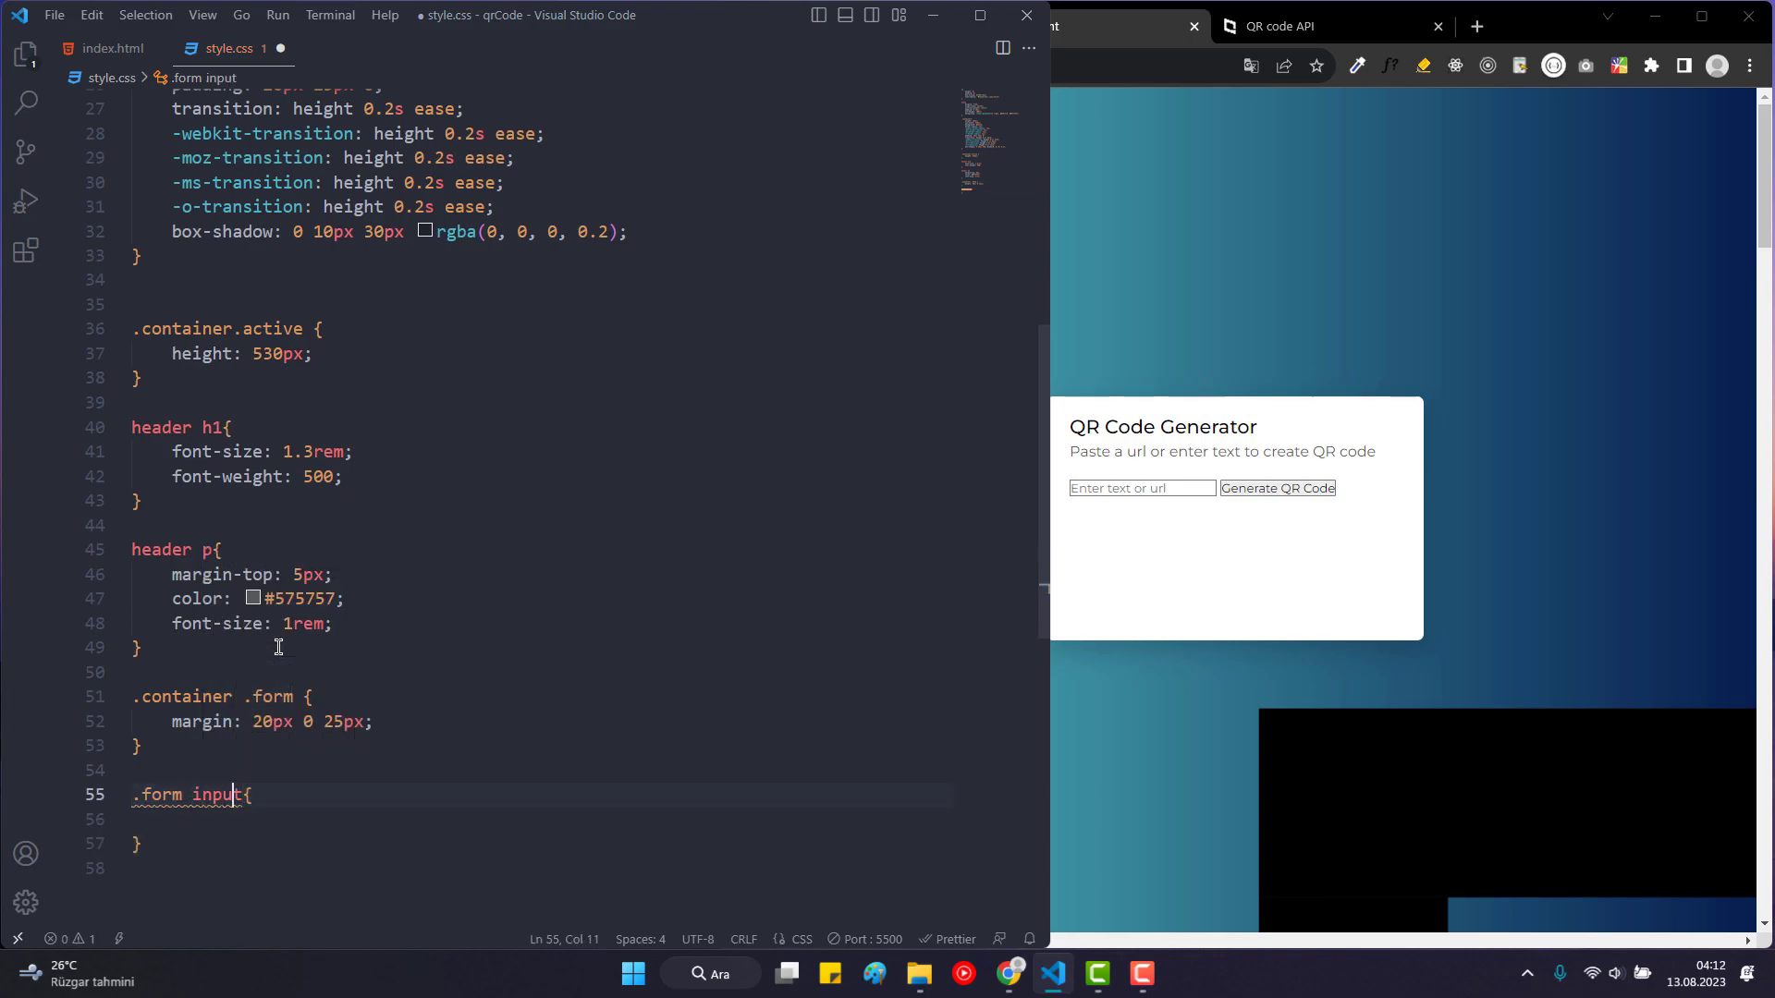
pyautogui.write(',')
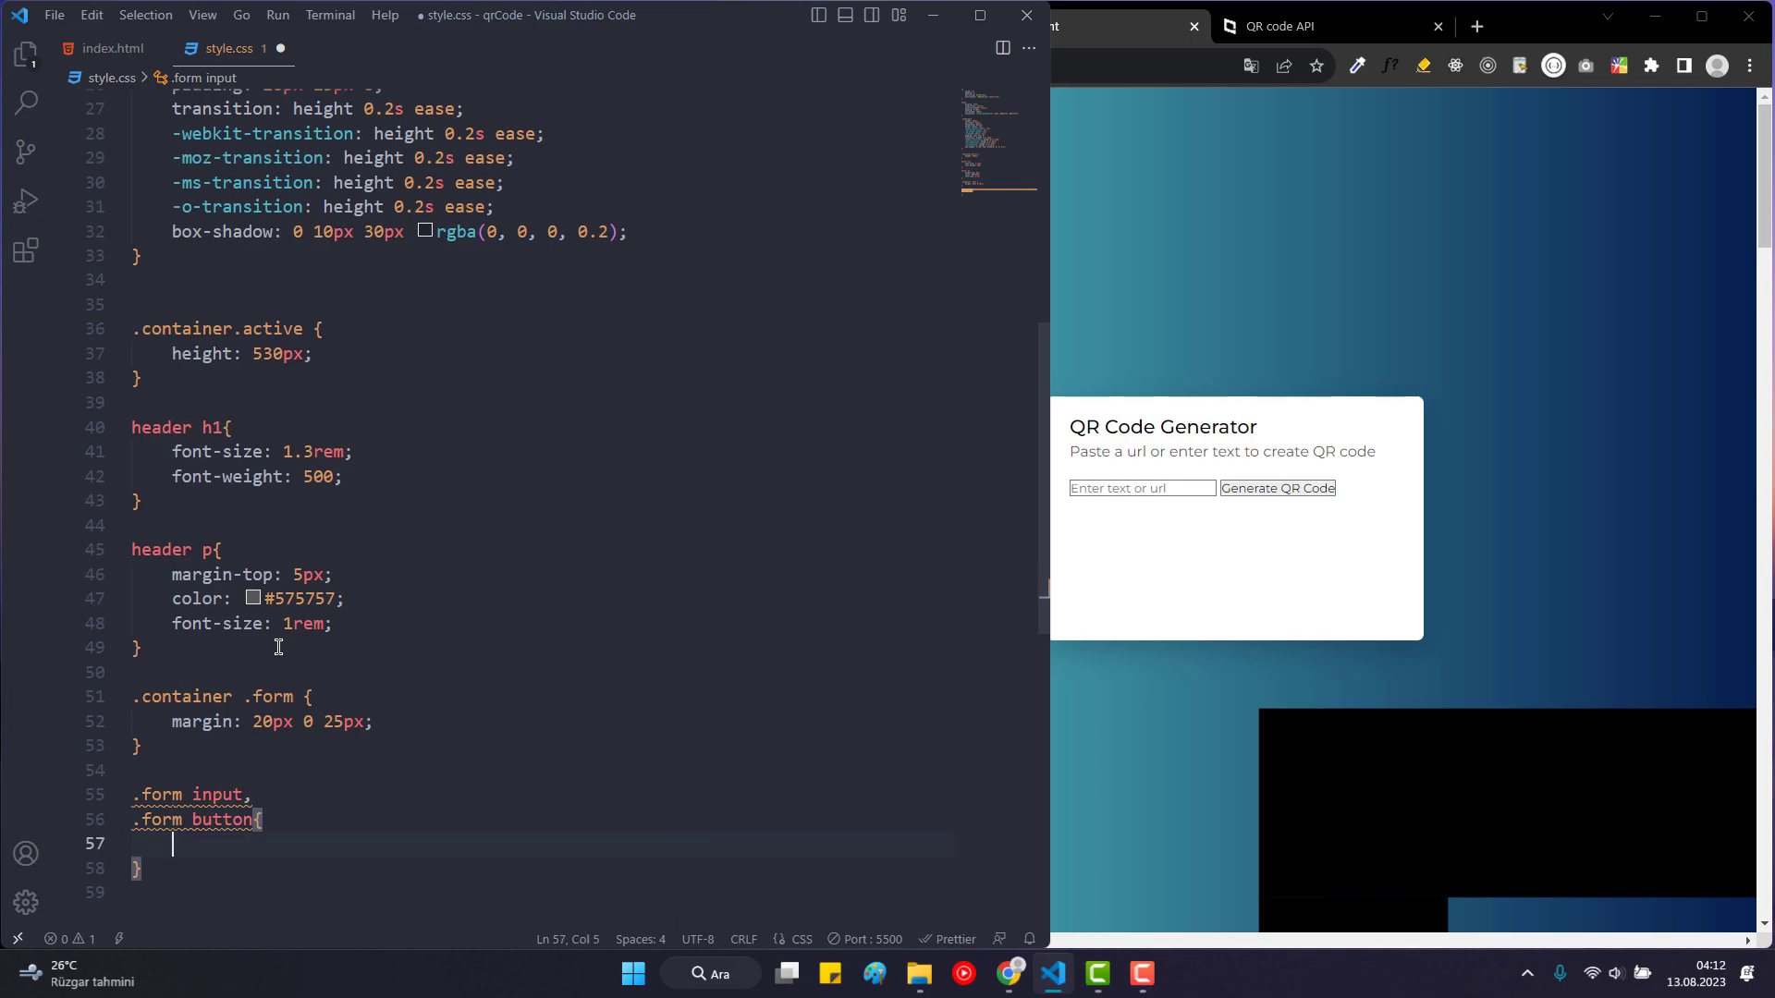
pyautogui.write('width: 100%;')
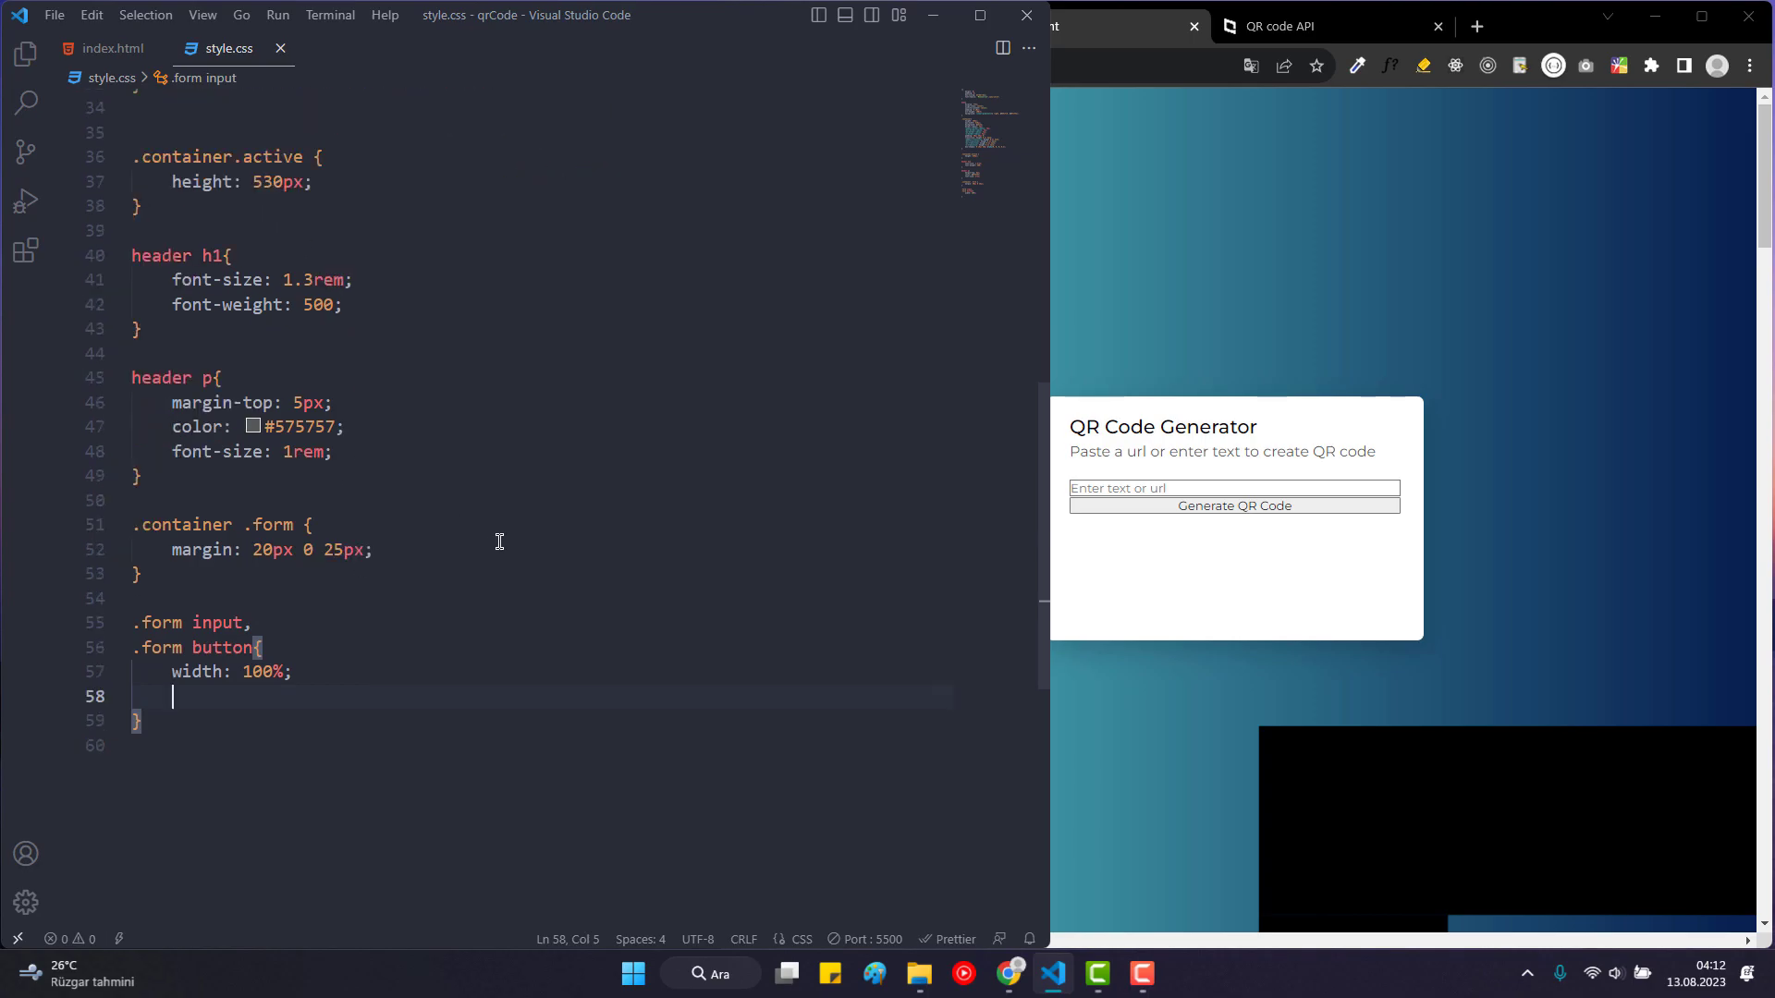
pyautogui.write('height: 55px;')
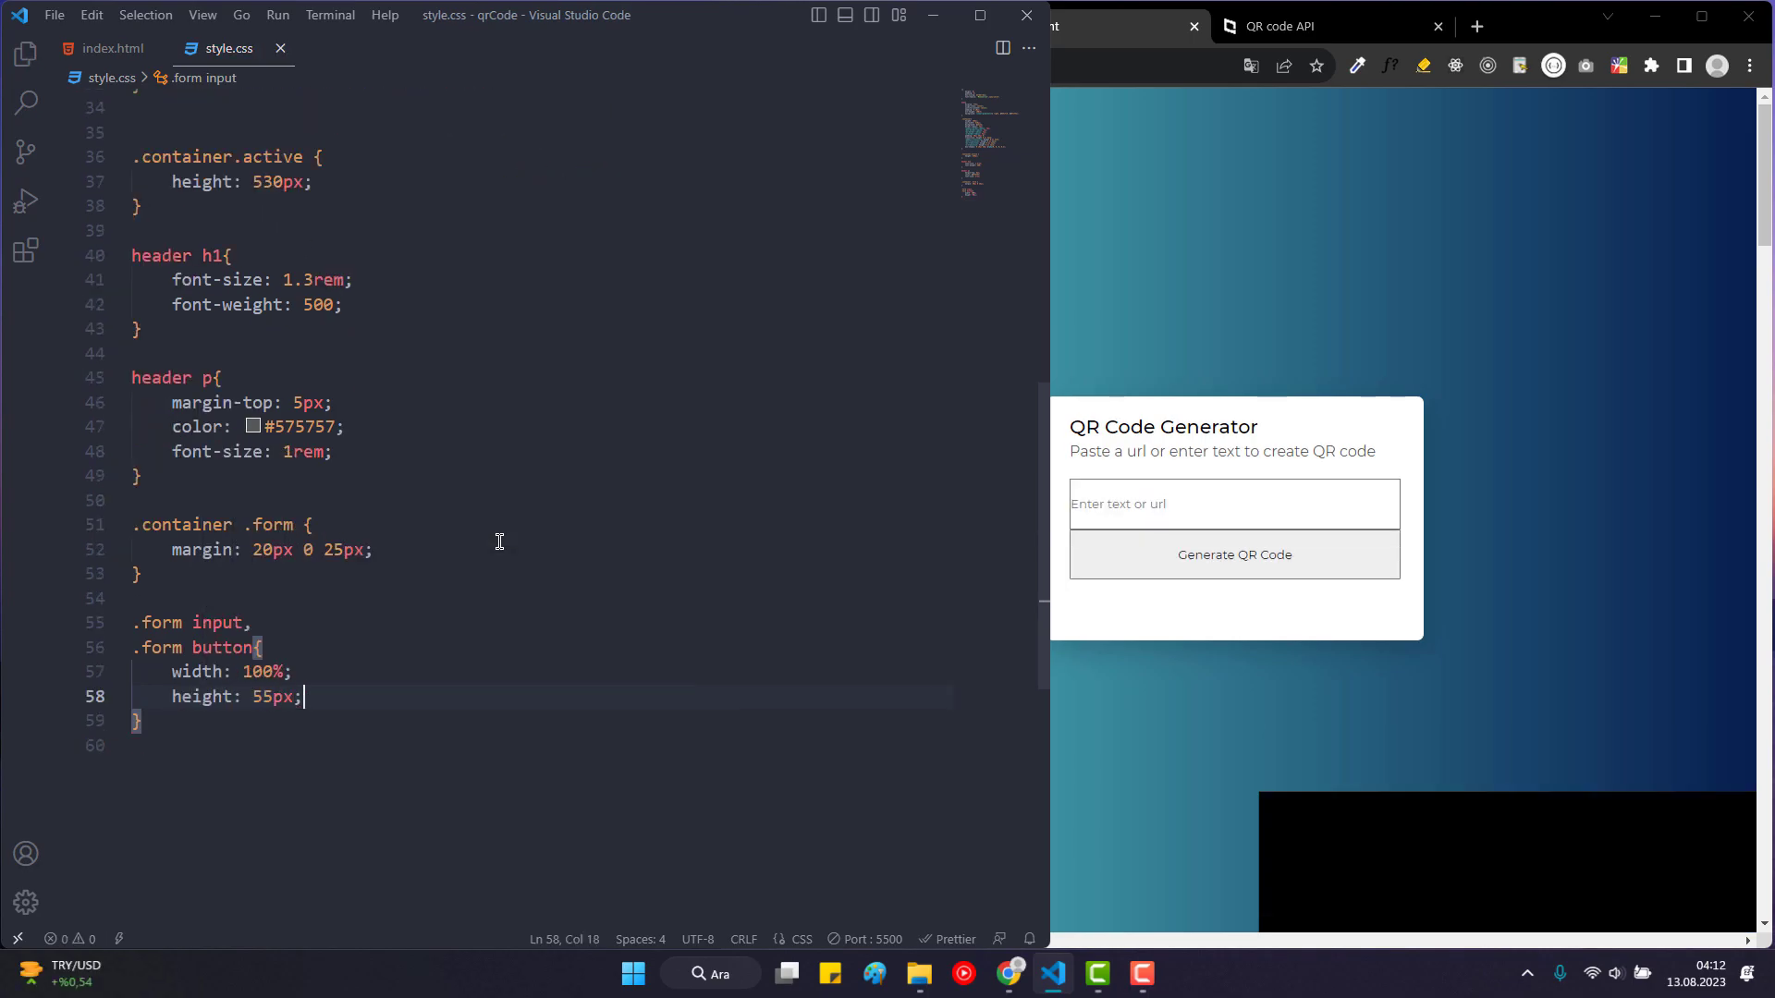
pyautogui.press('Enter')
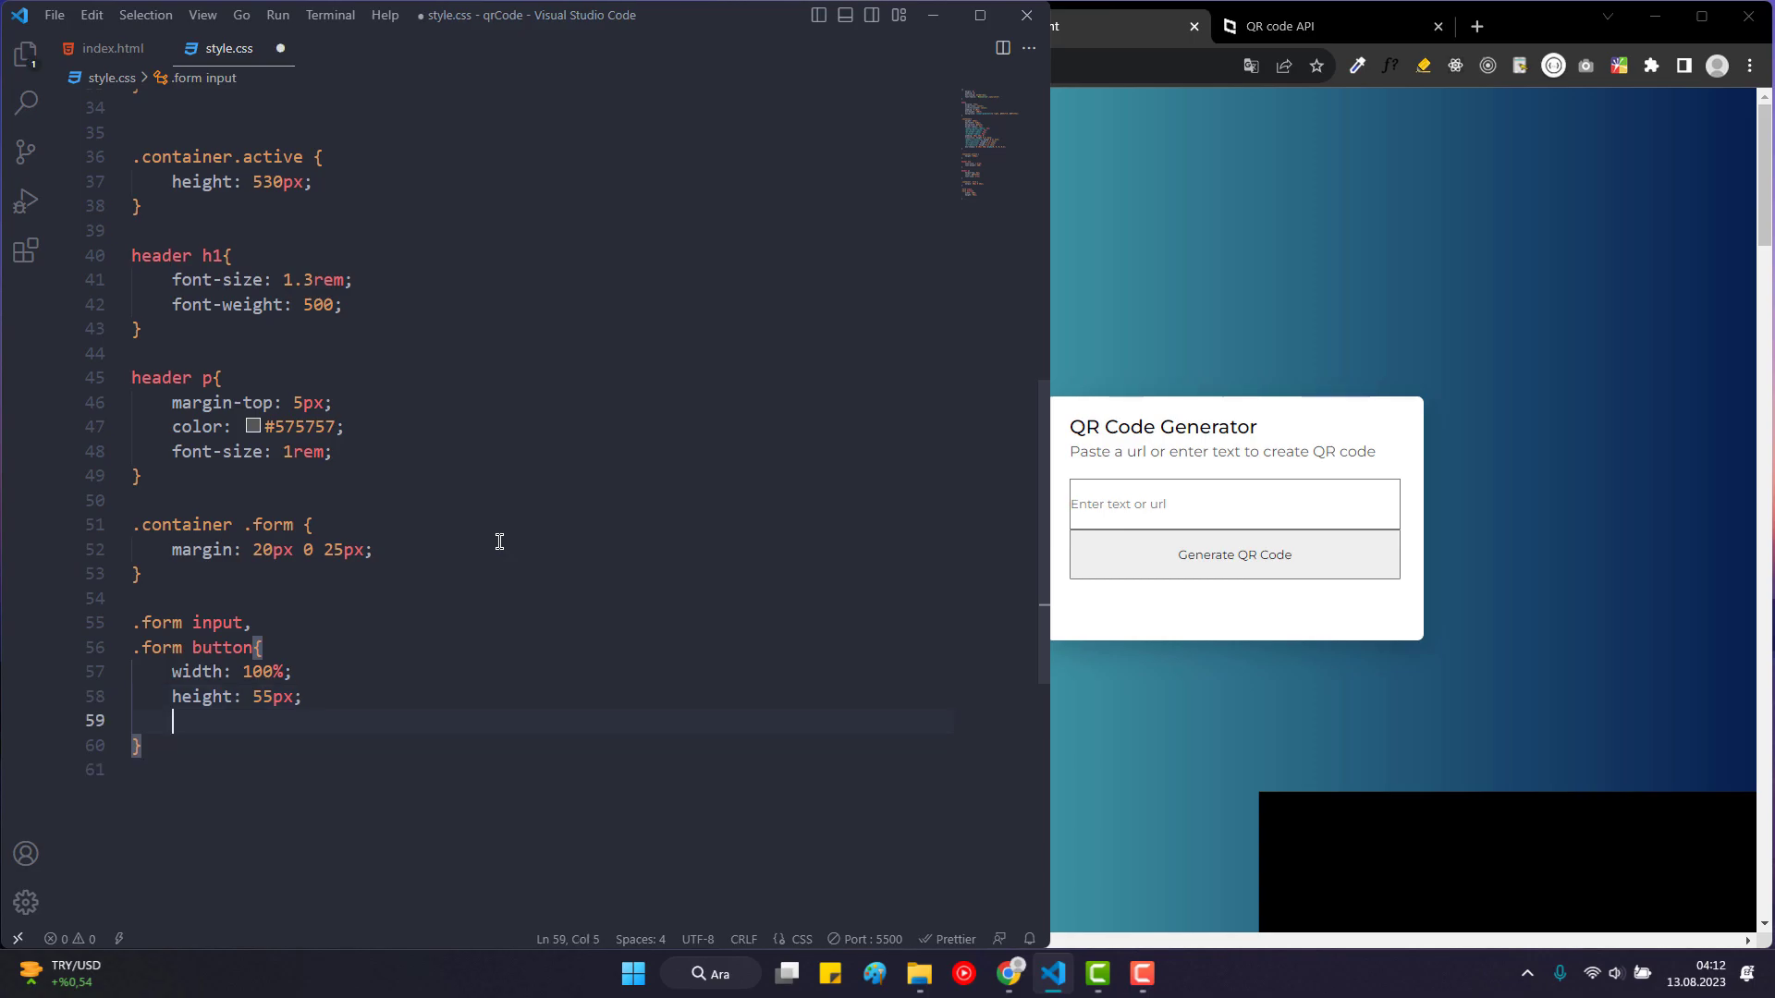
# Add border none, outline none, border-radius 5px and transition 0.1s ease to the shared rule.
pyautogui.write('border: mnone;')
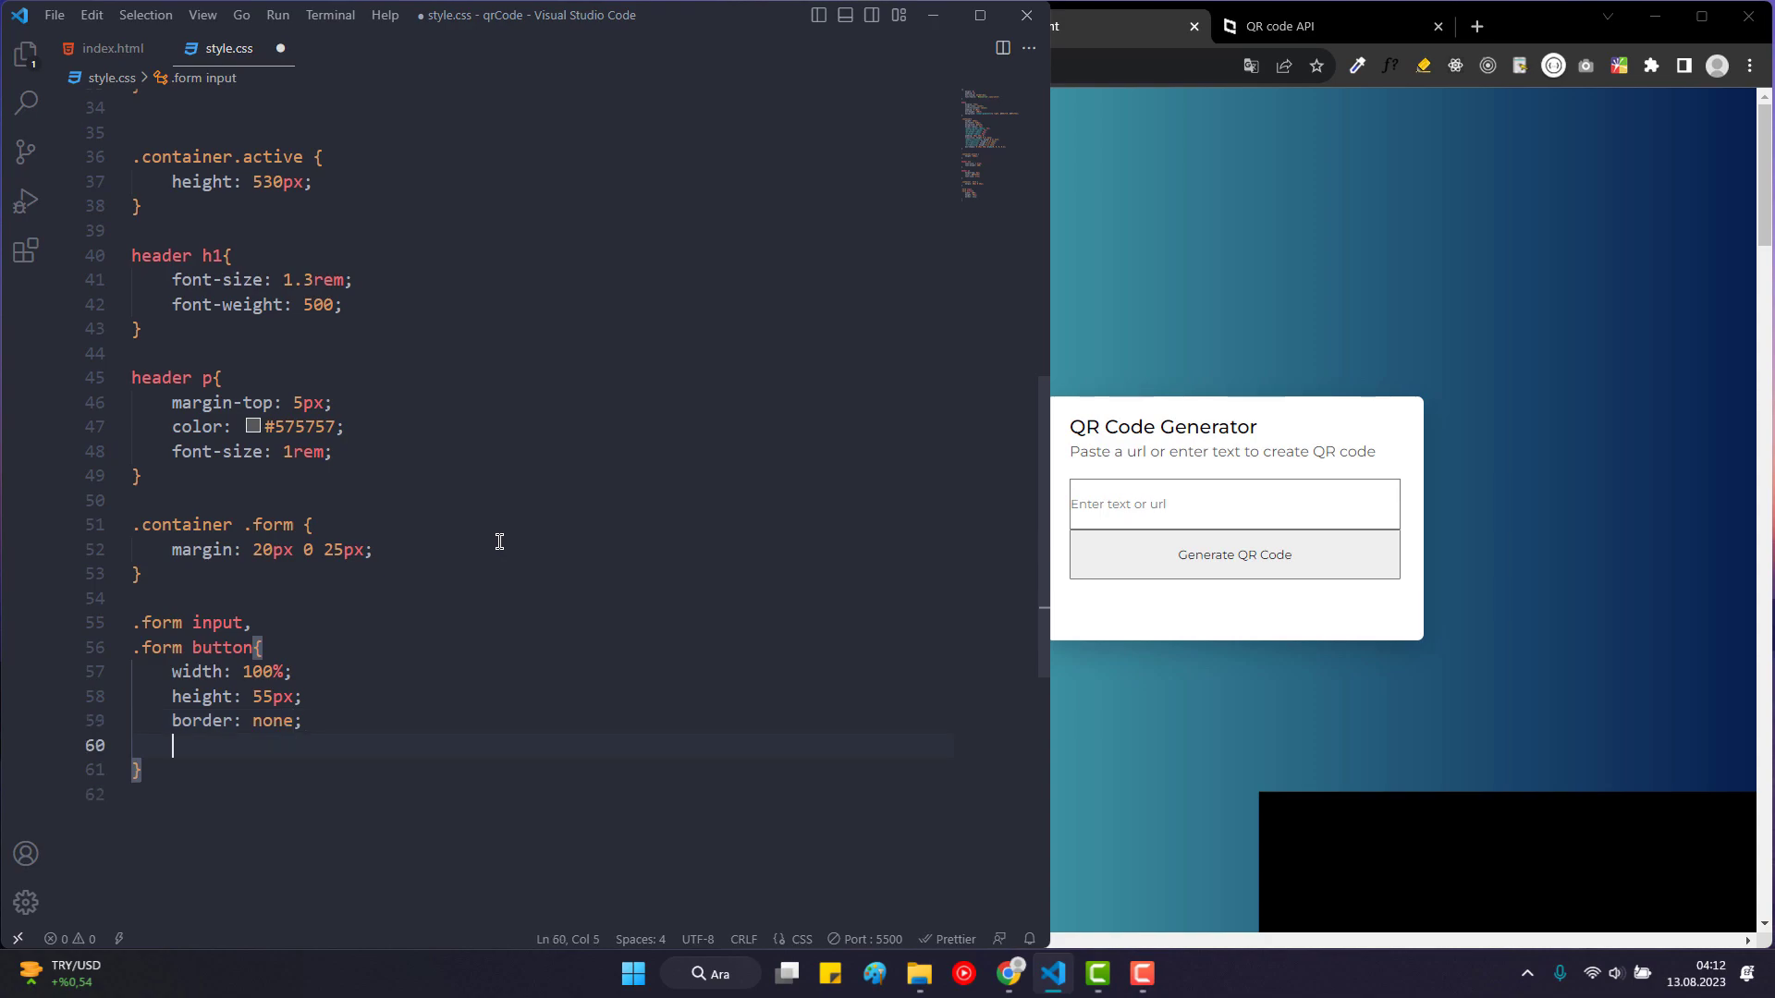
pyautogui.write('outline: none;')
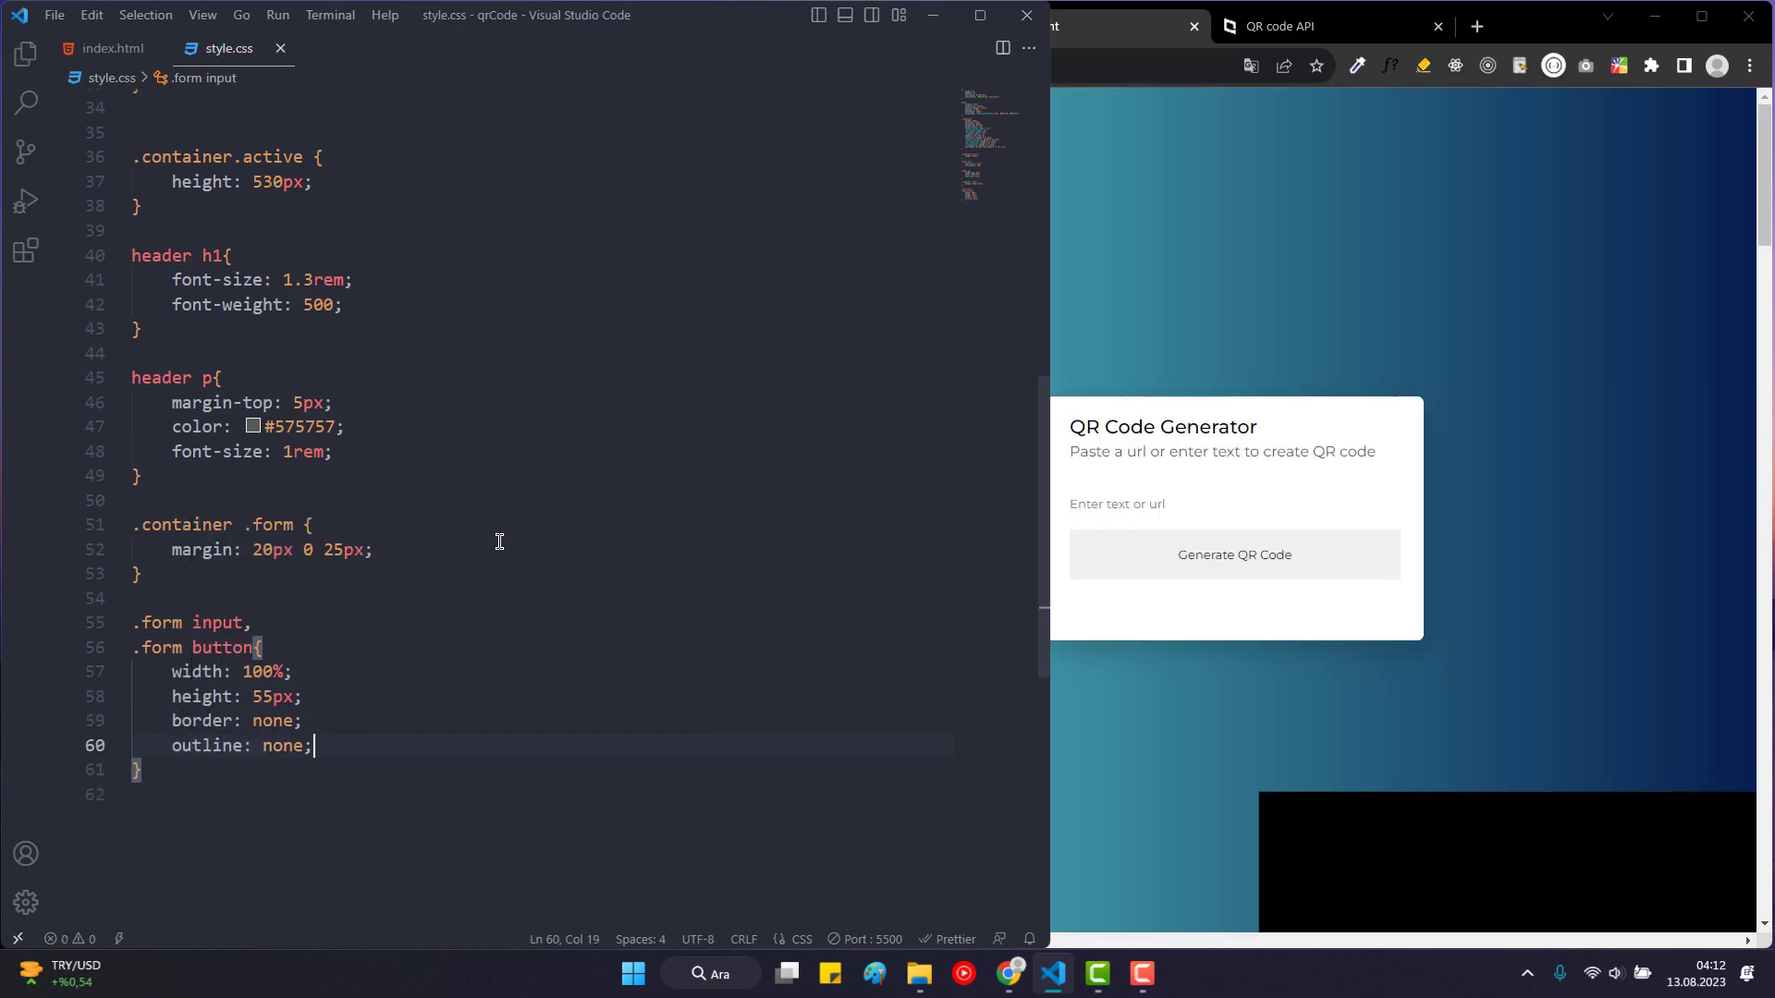
pyautogui.write('border-radius: ;')
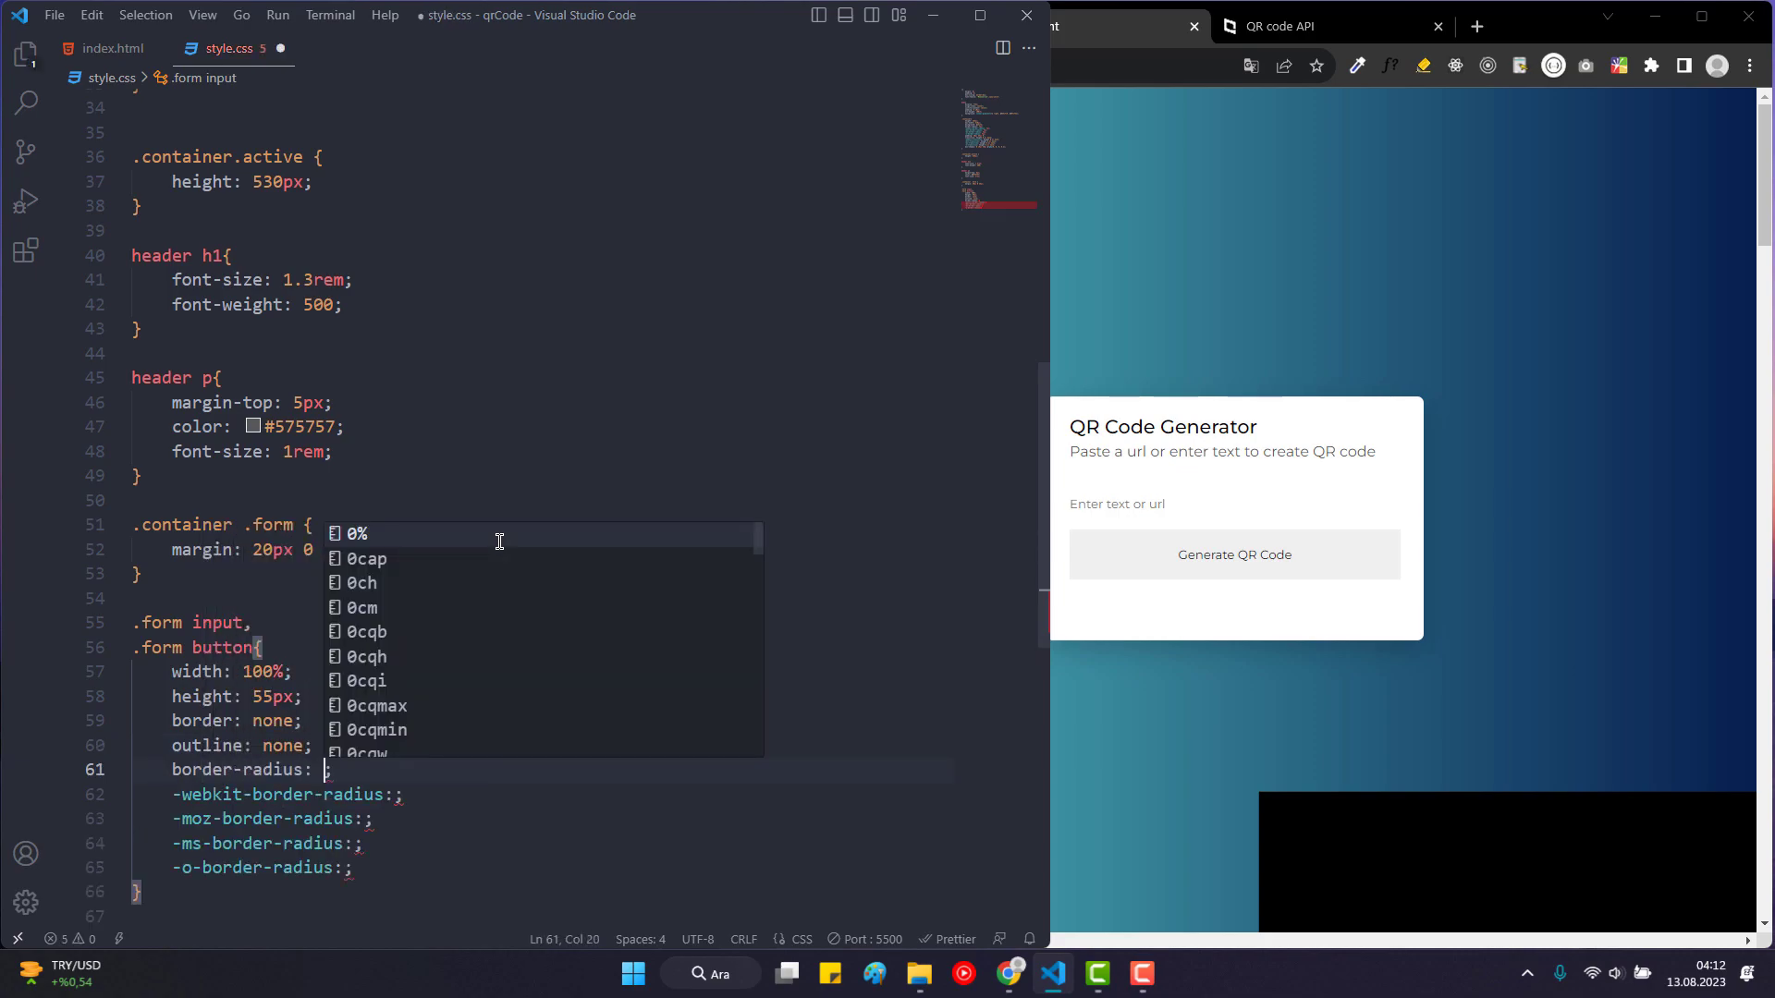
pyautogui.write('5px')
pyautogui.write('transition: ;')
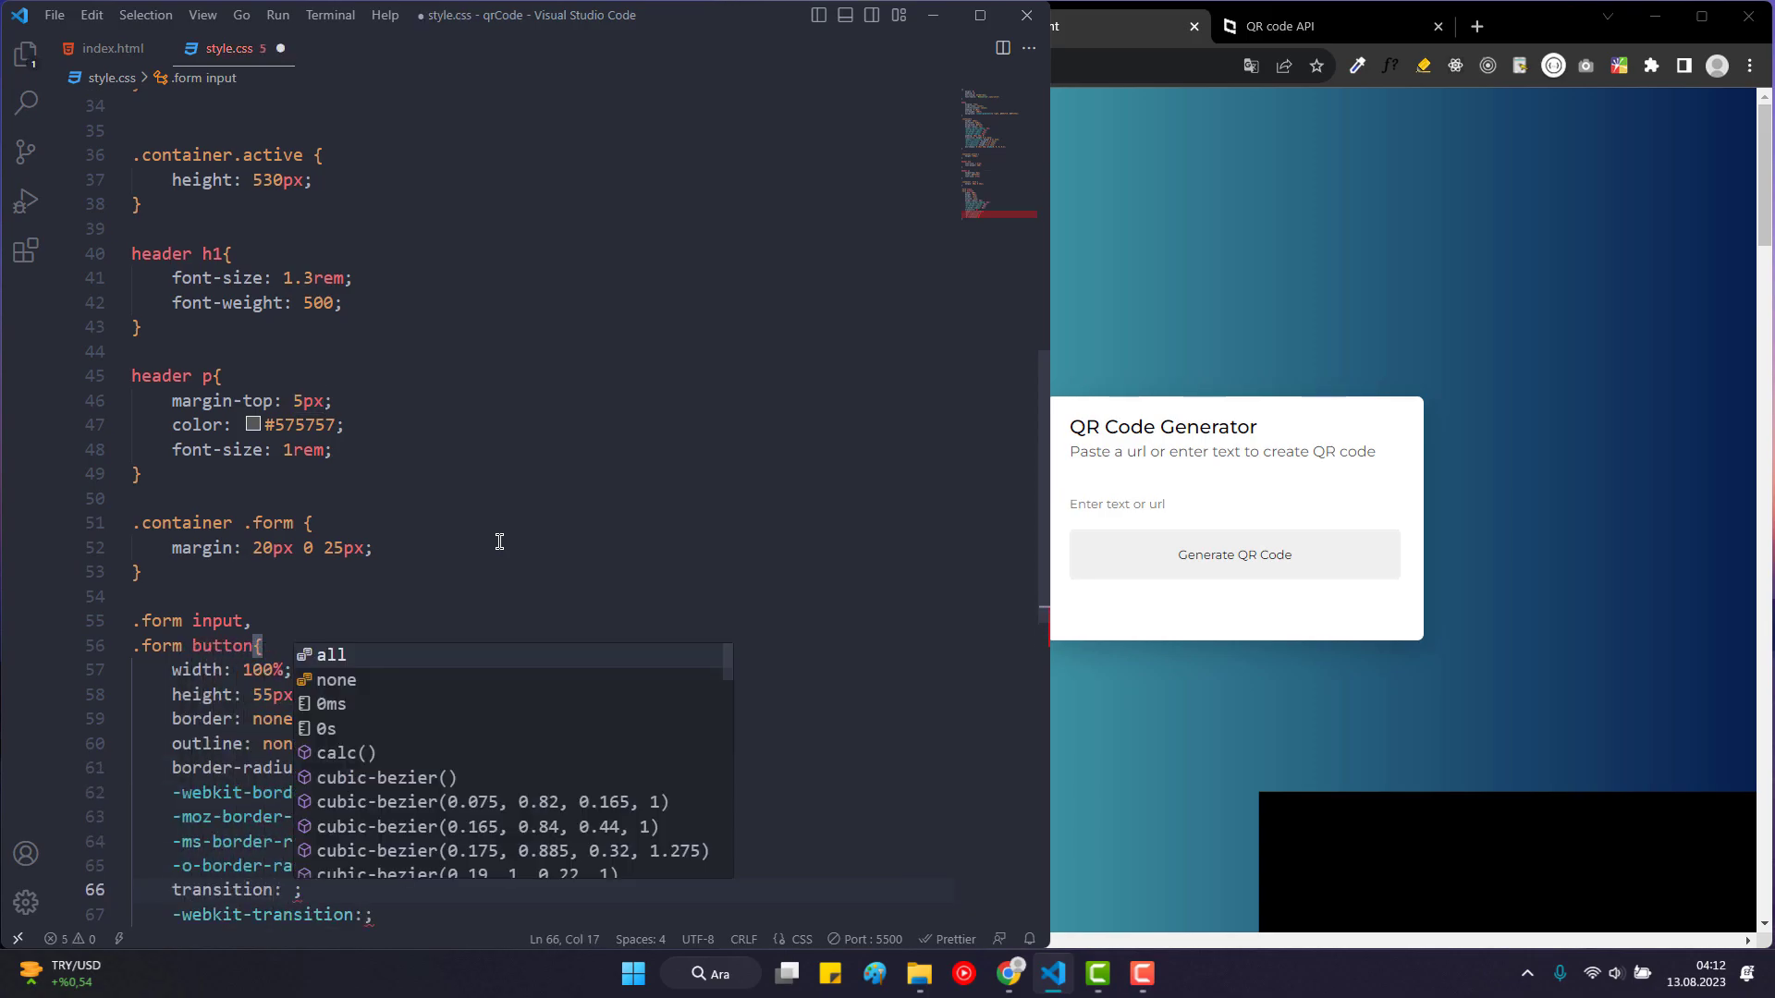
pyautogui.write('0.1s ease')
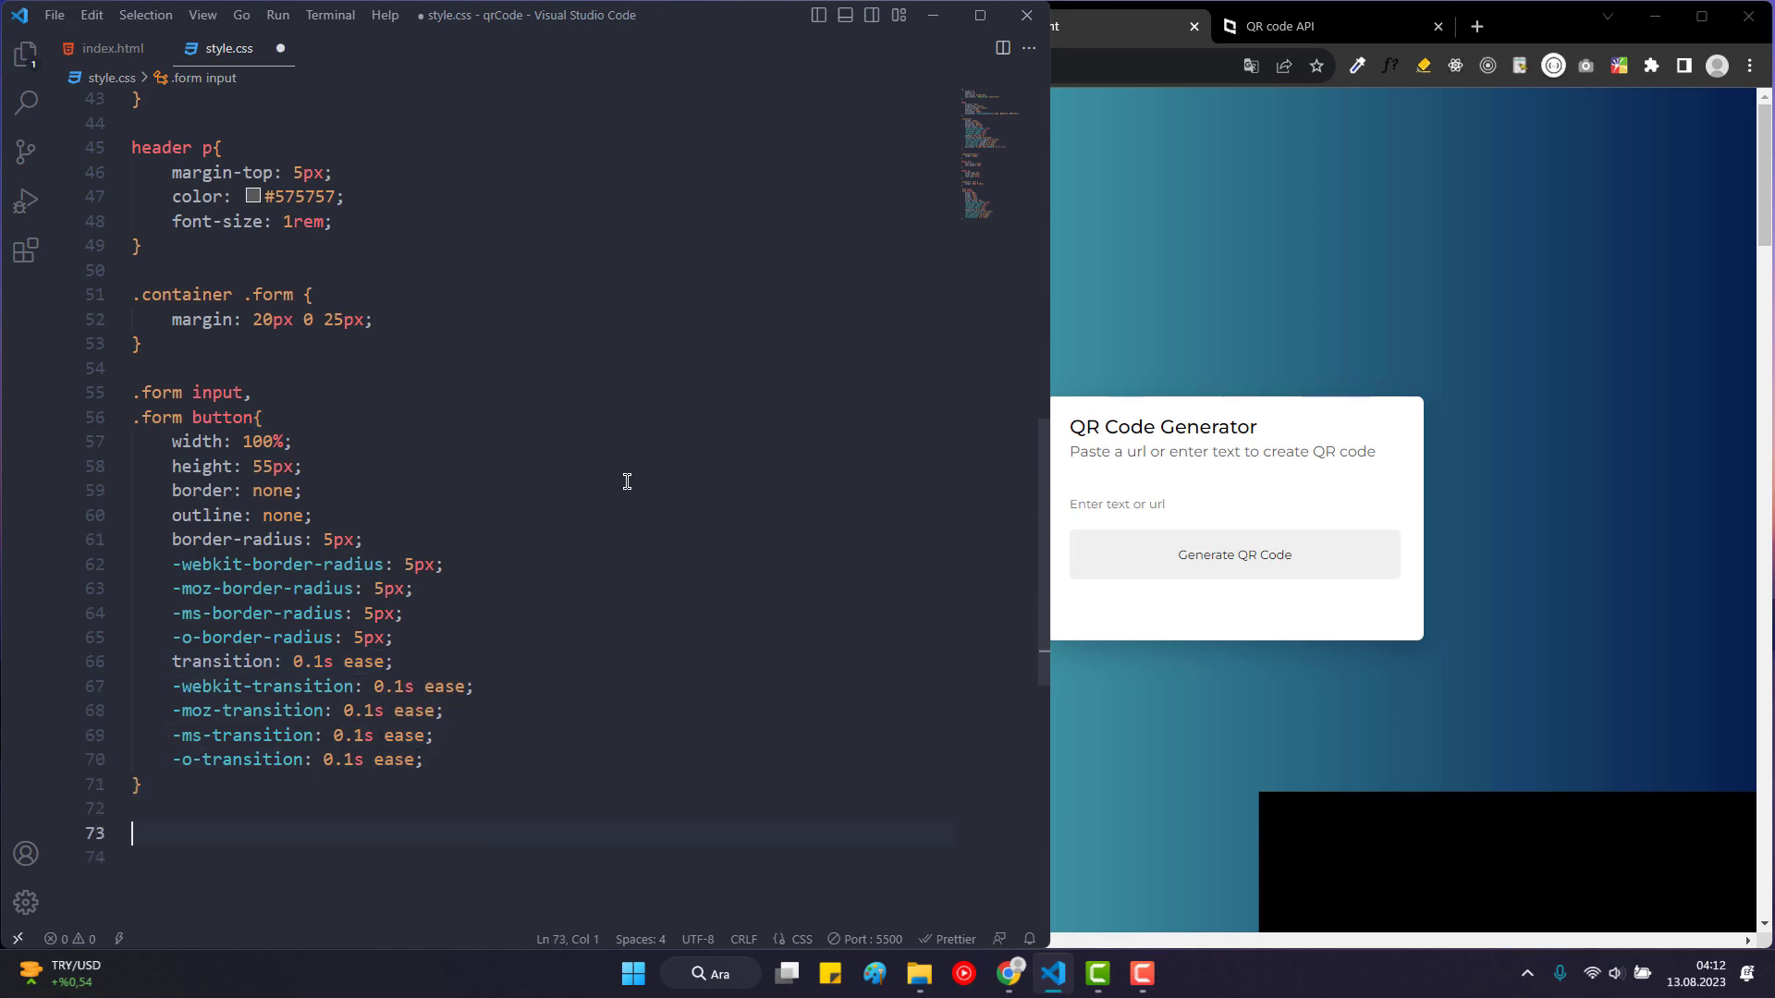
# Add a .form input rule with font-size 1.1rem, padding 0 1rem and a 1px solid #999 border.
pyautogui.write('.form')
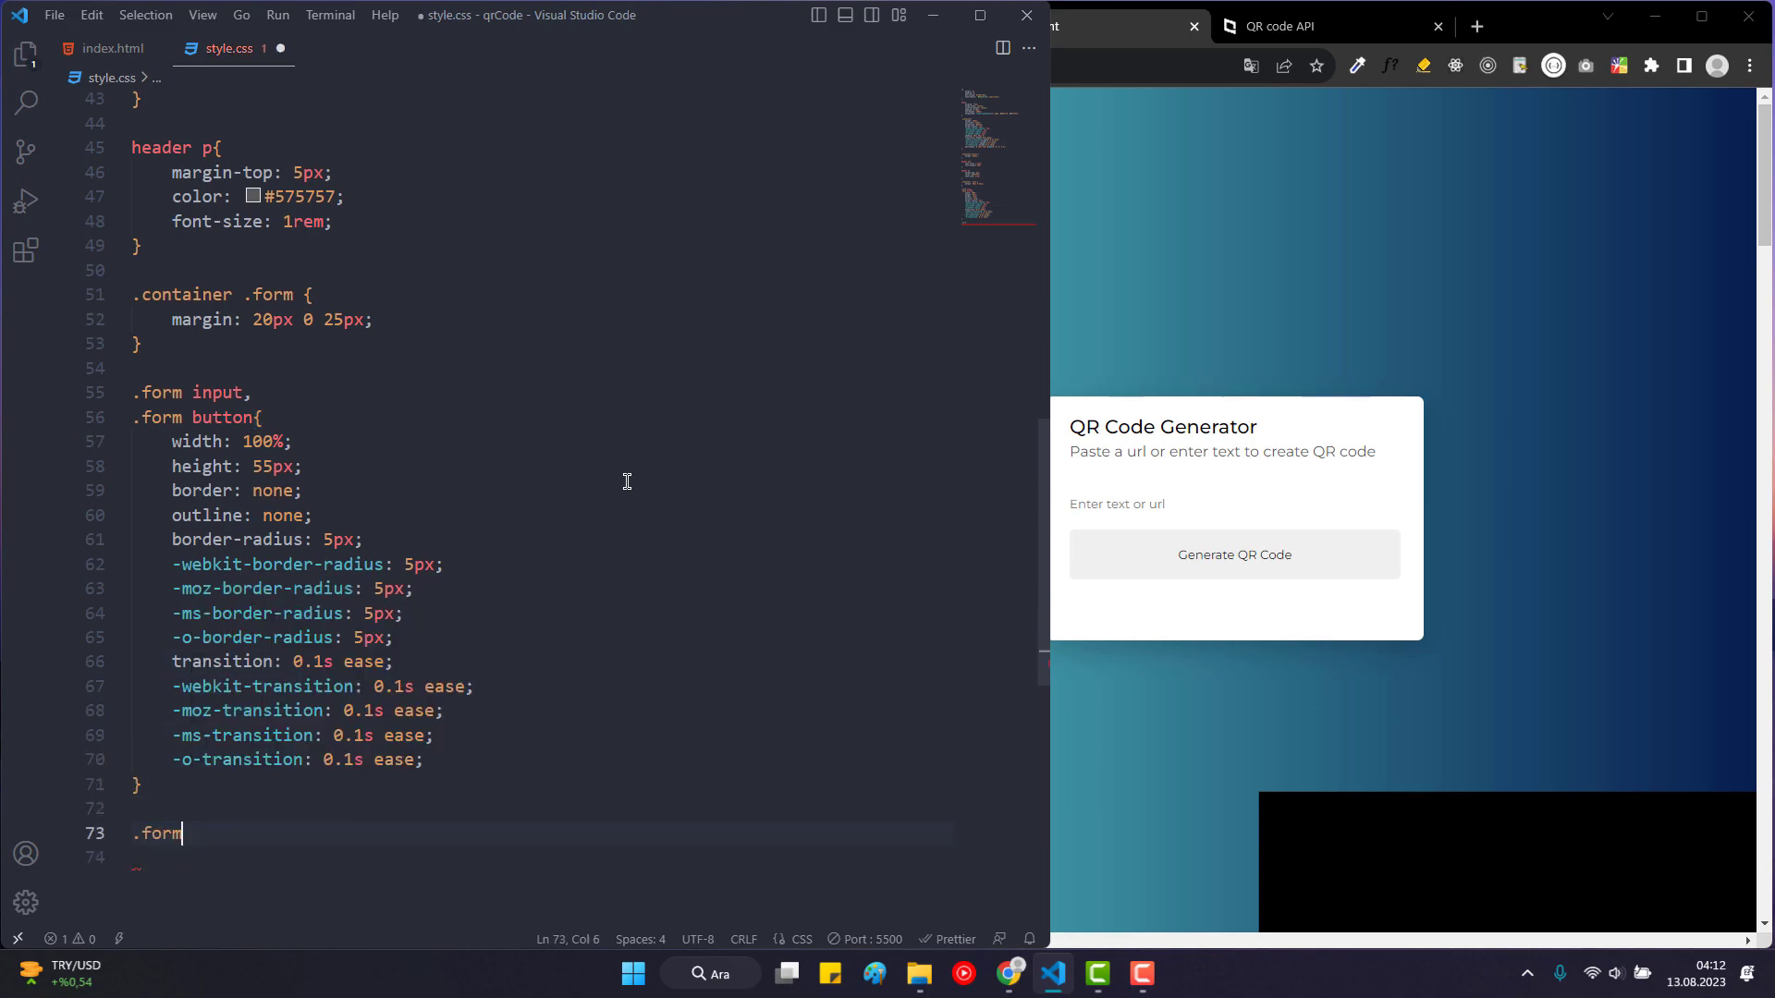
pyautogui.write('input{')
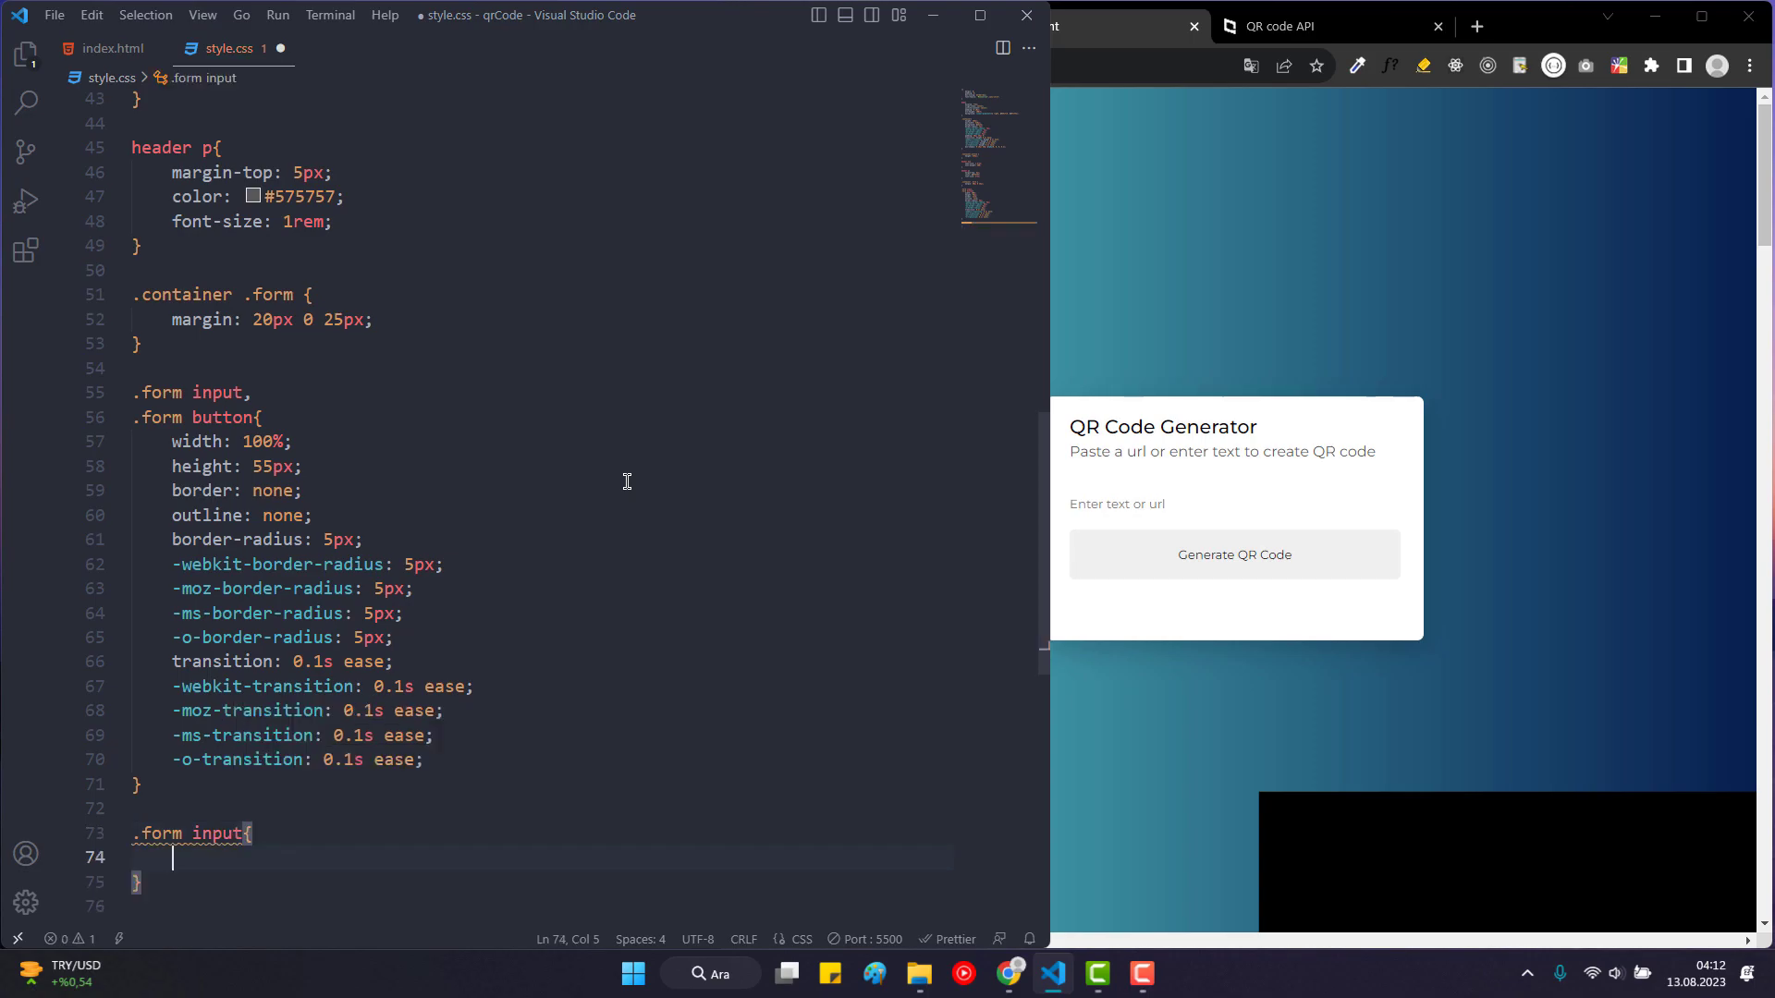
pyautogui.write('font-size: 1.1;')
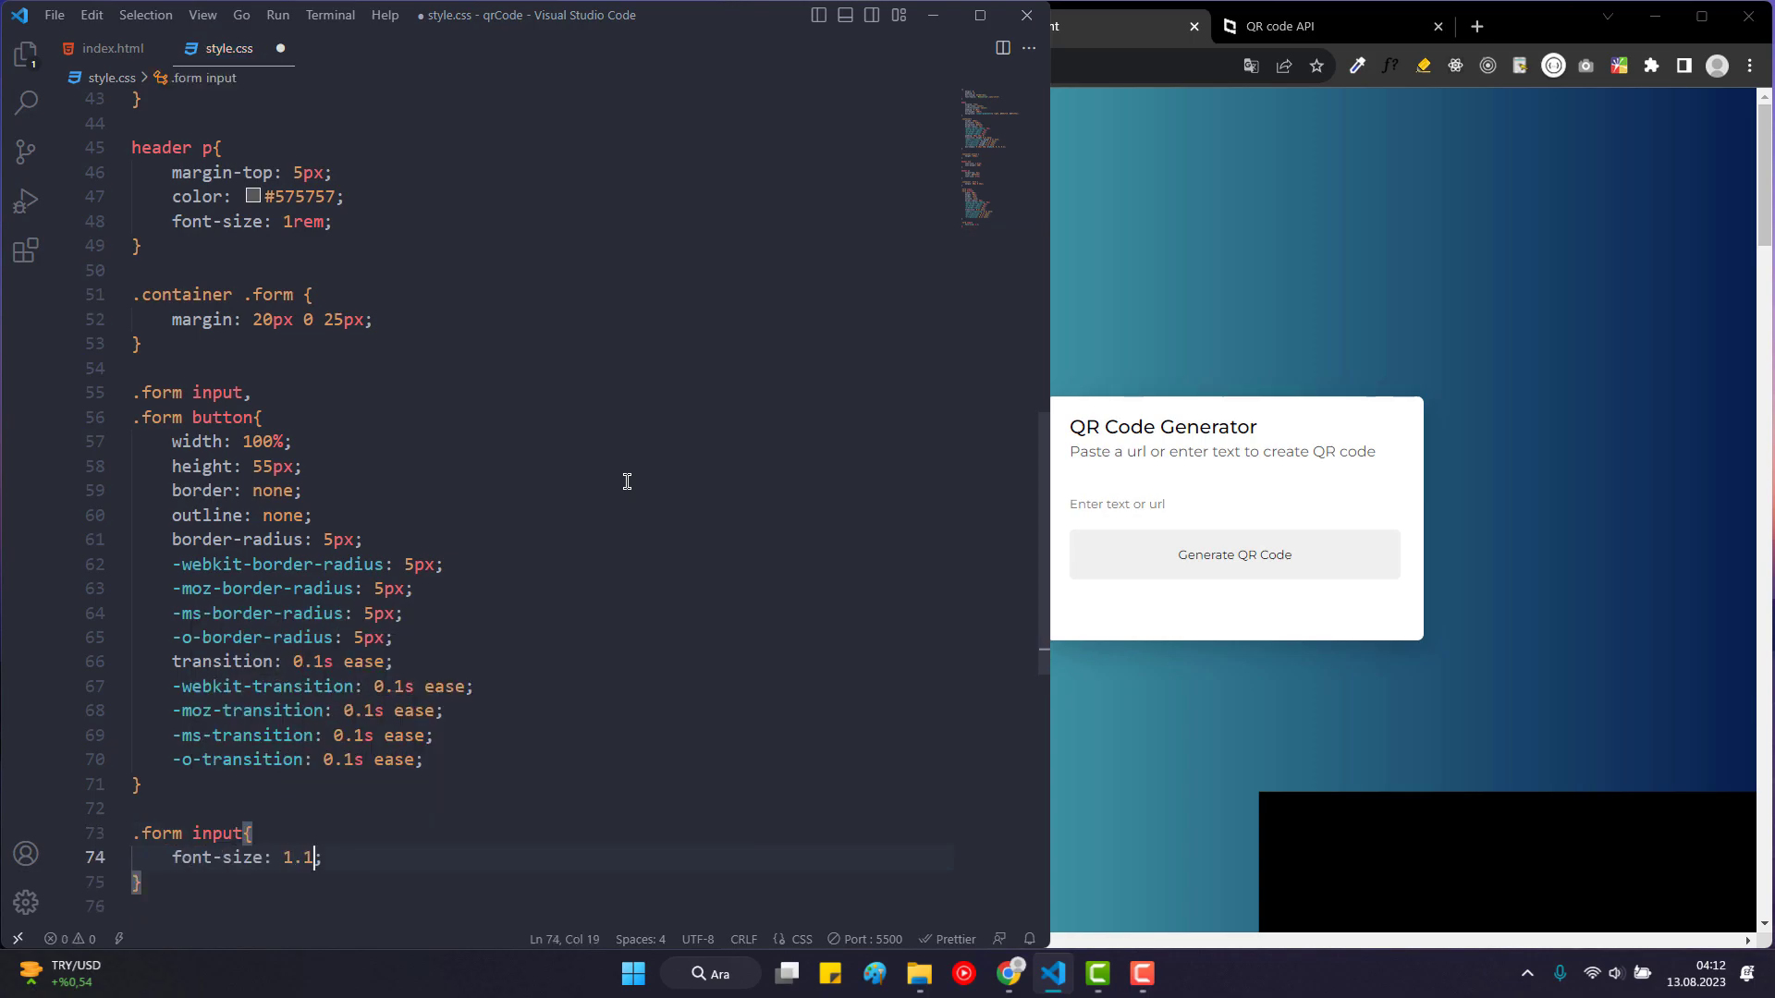
pyautogui.write('rem;')
pyautogui.write('padding: 0;')
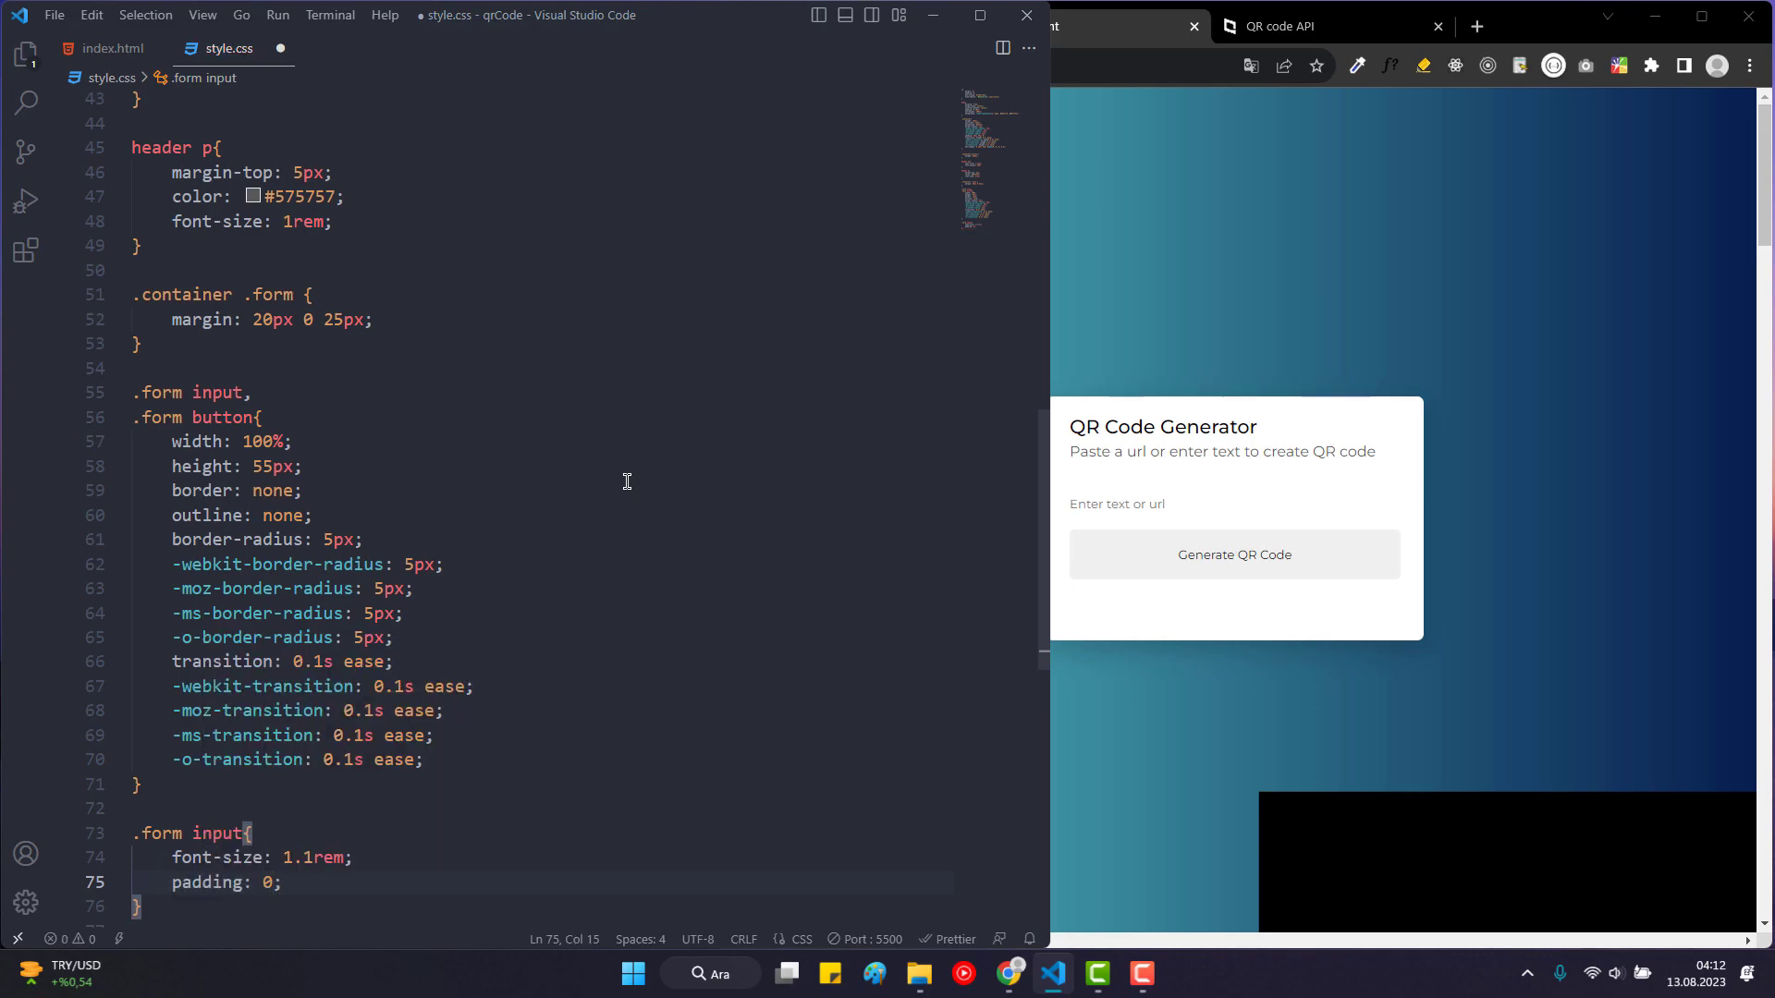
pyautogui.write('" "')
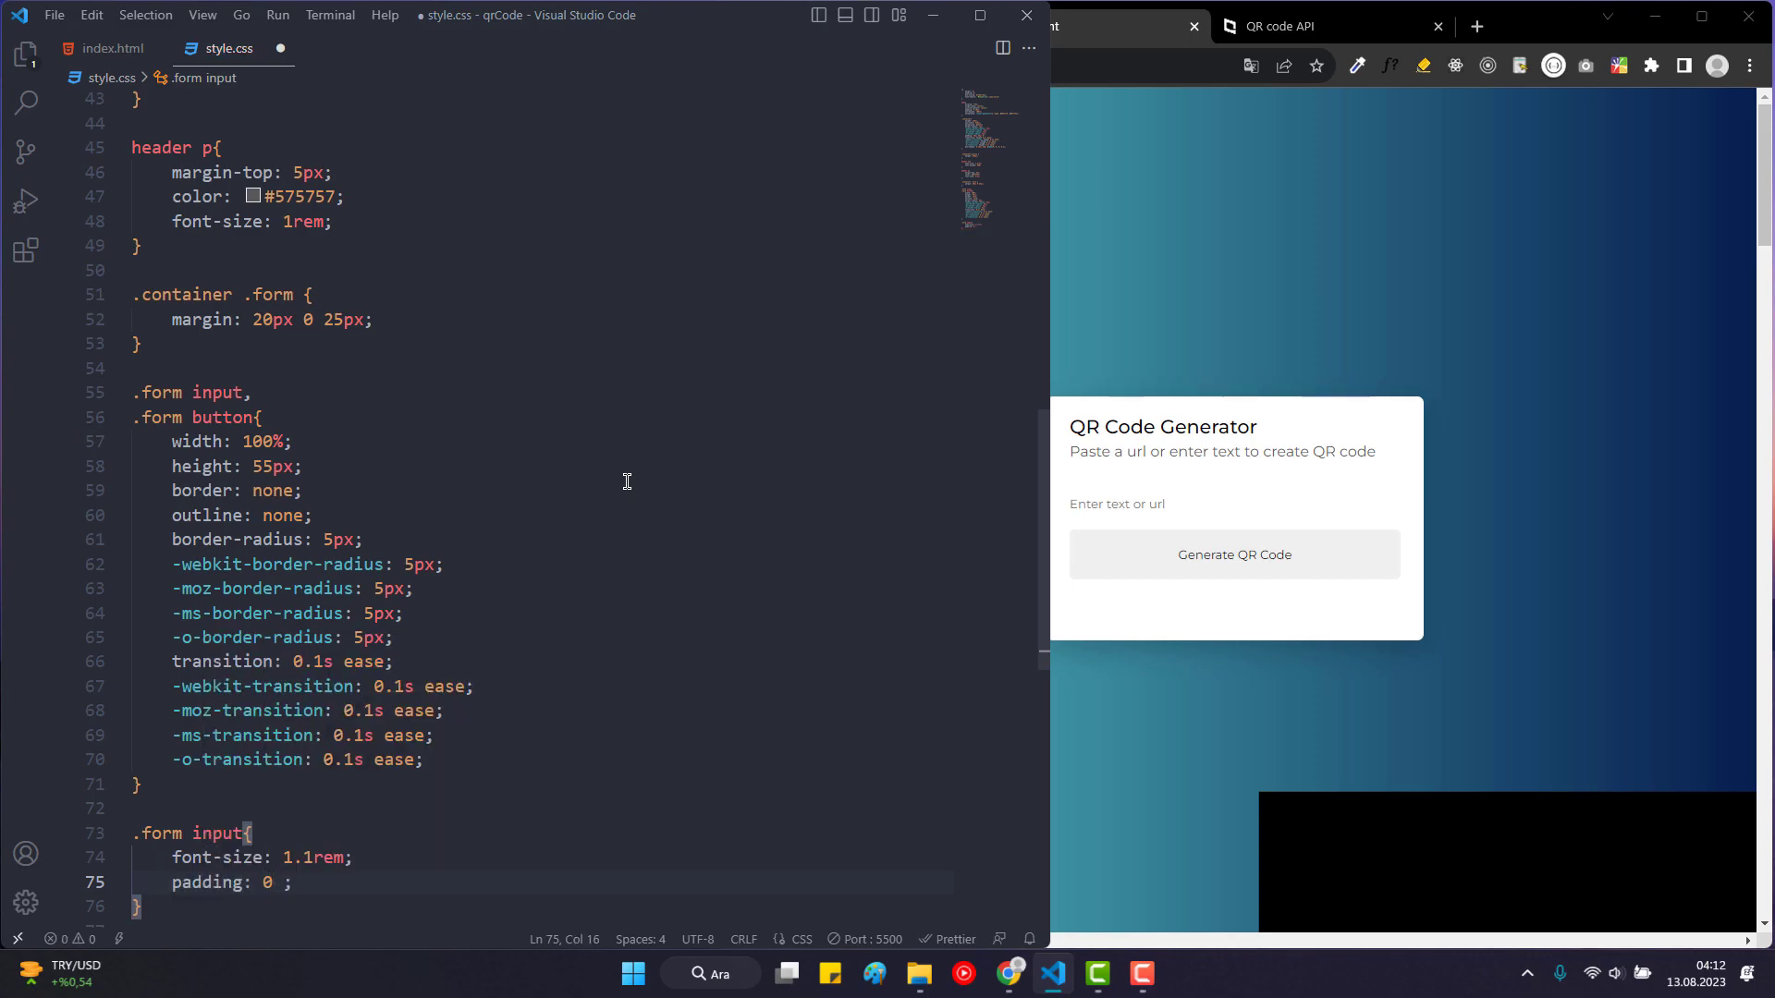
pyautogui.write('1rem')
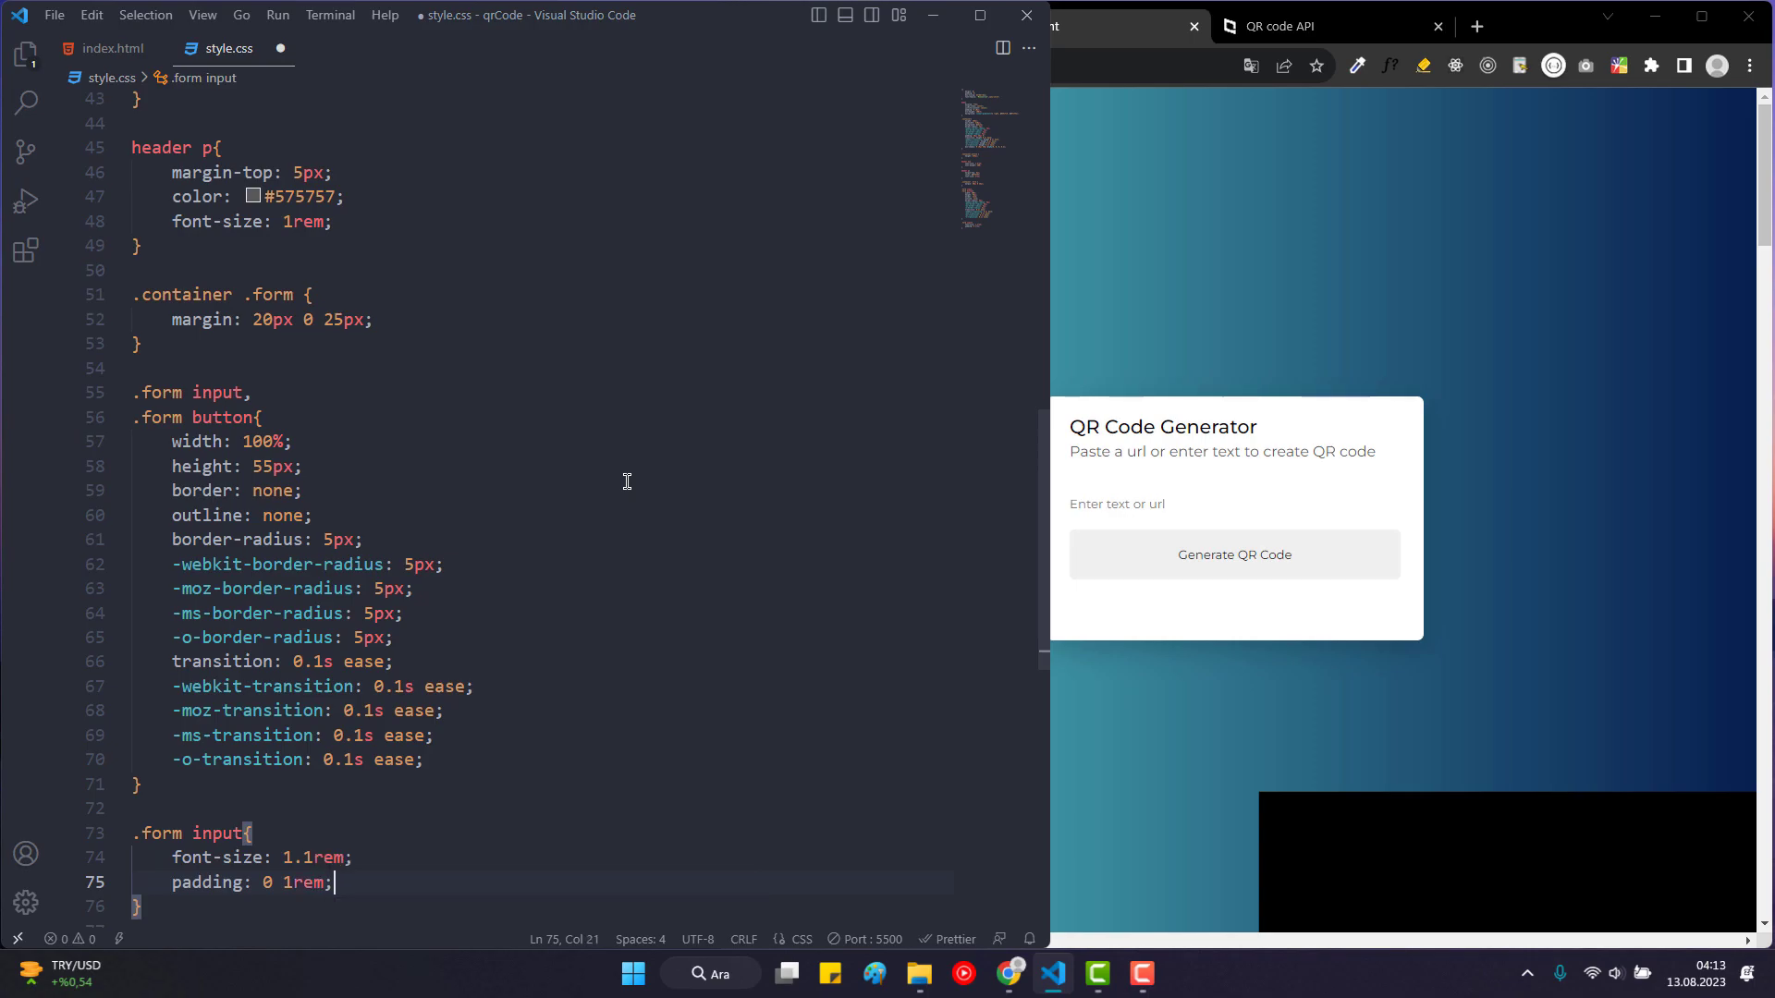
pyautogui.write('border: 1px solid ;')
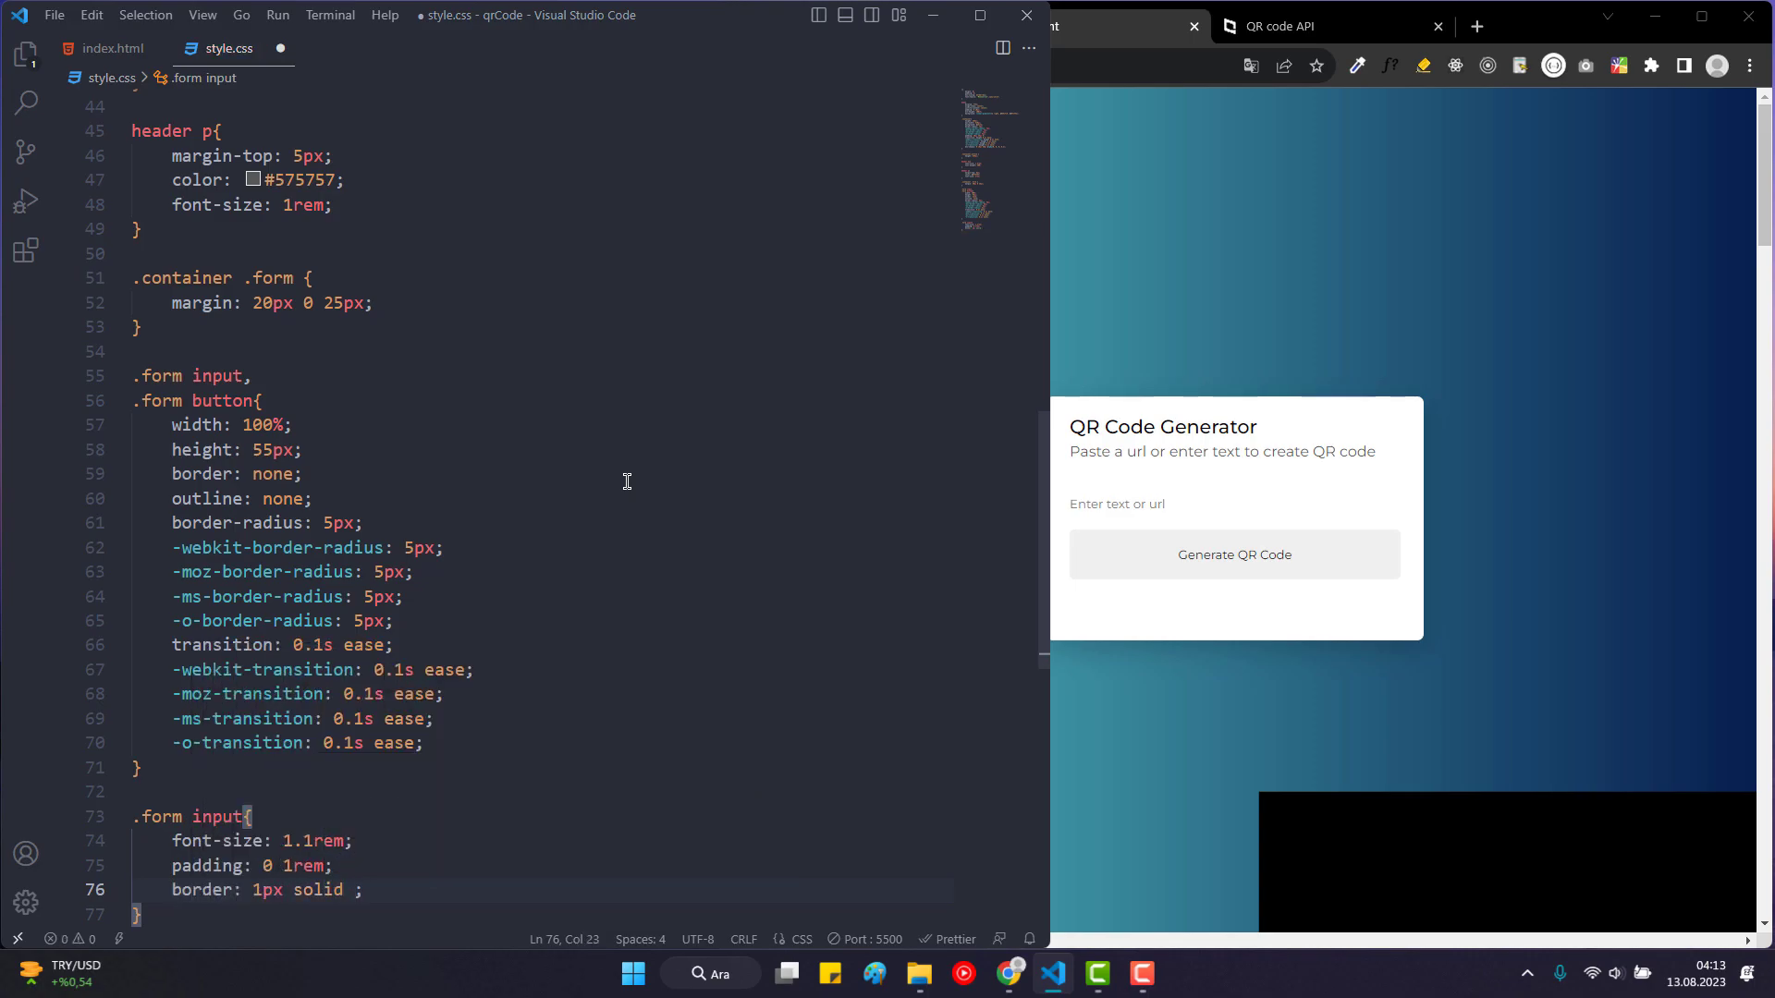
pyautogui.write('#999')
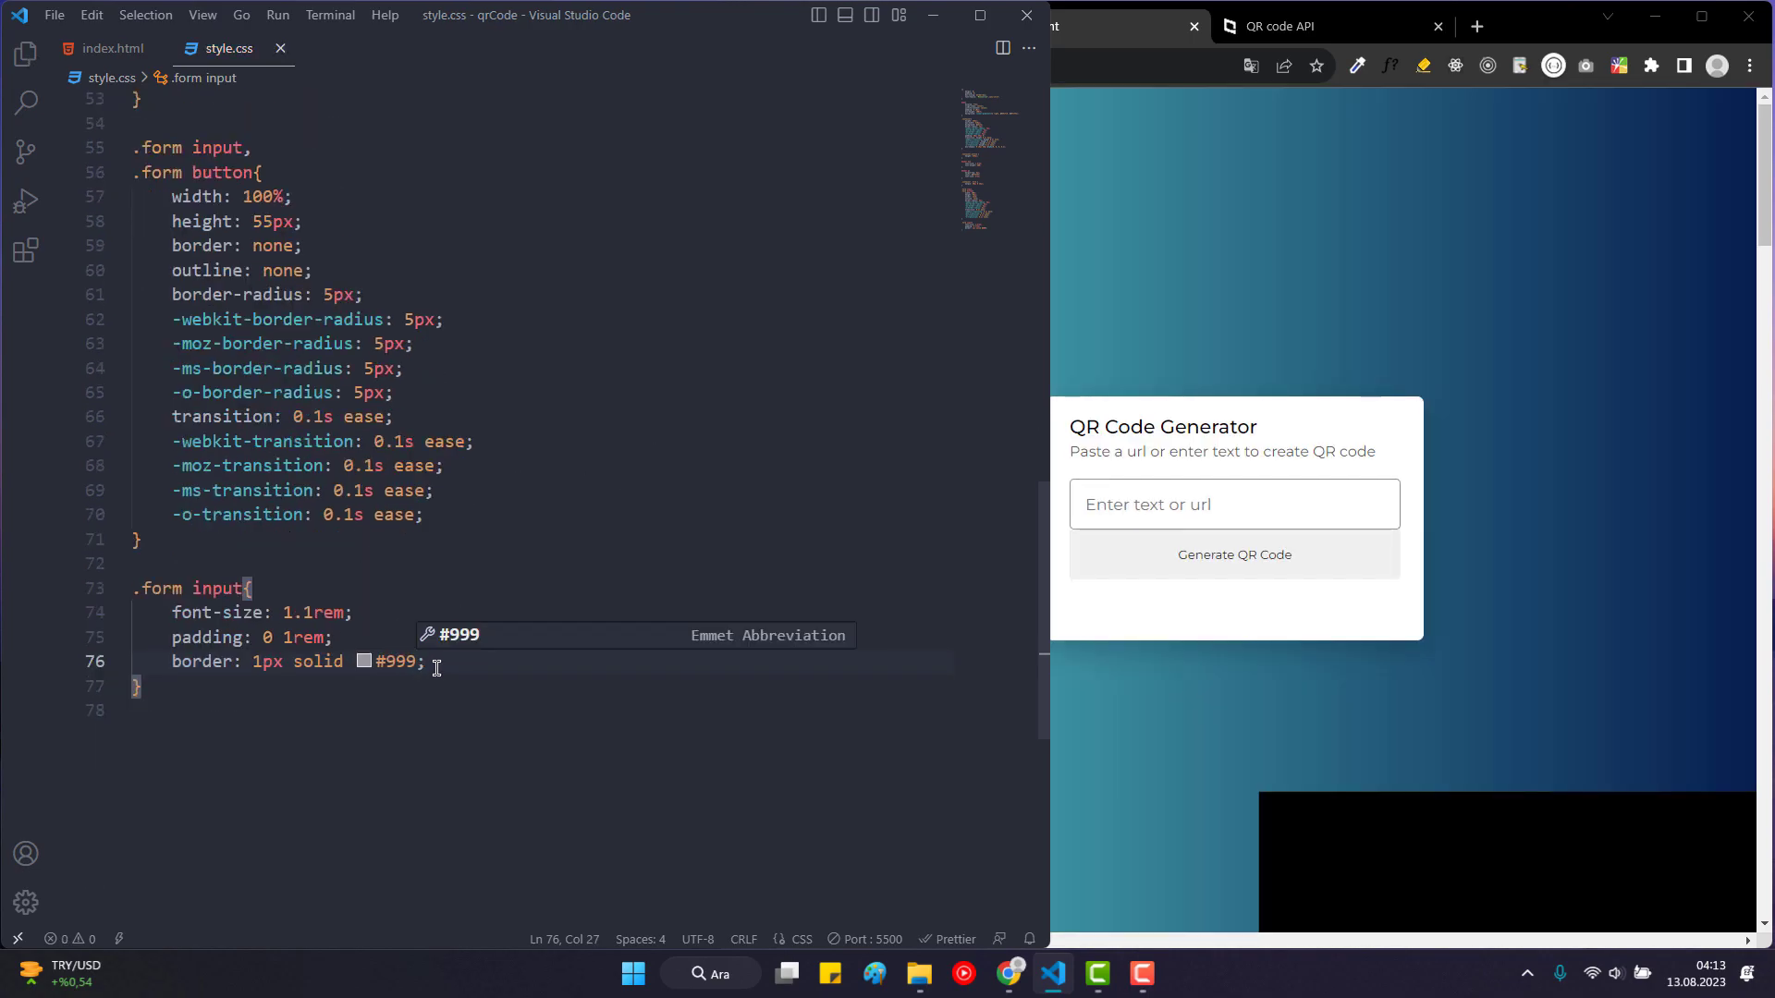
pyautogui.write('.')
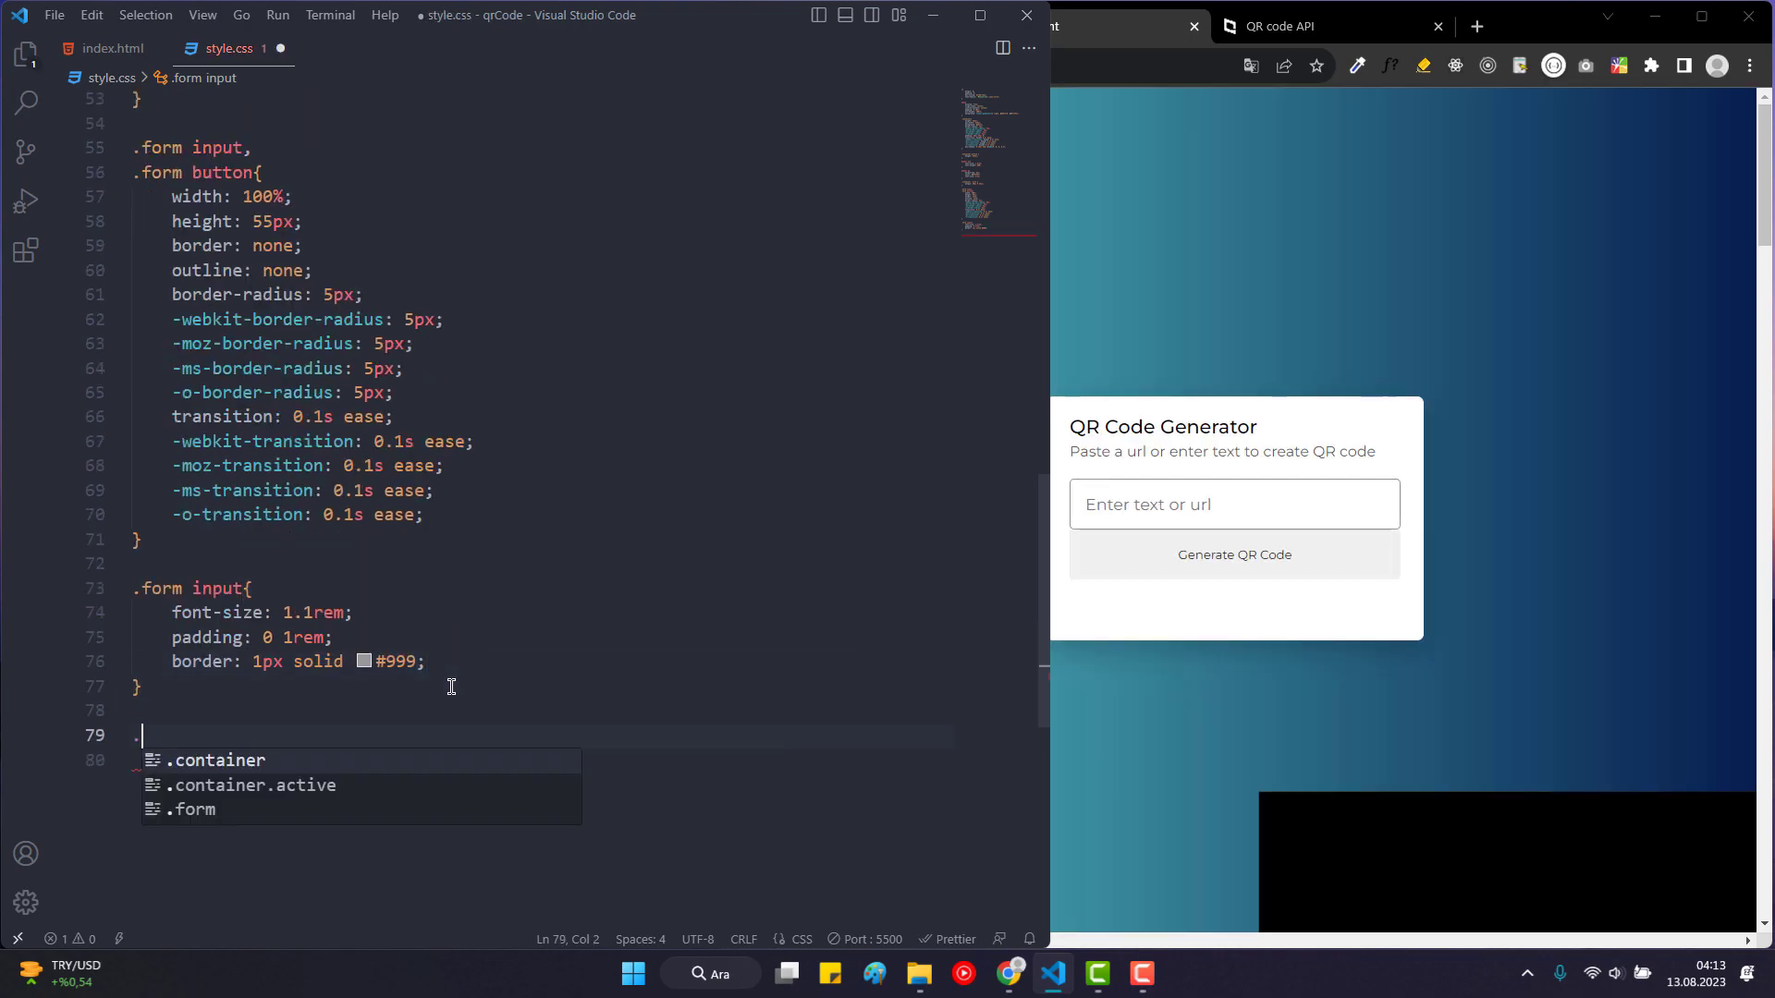
# Add a .form input:focus rule with box-shadow 0 3px 6px rgba(0, 0, 0, 0.2).
pyautogui.write('.form input')
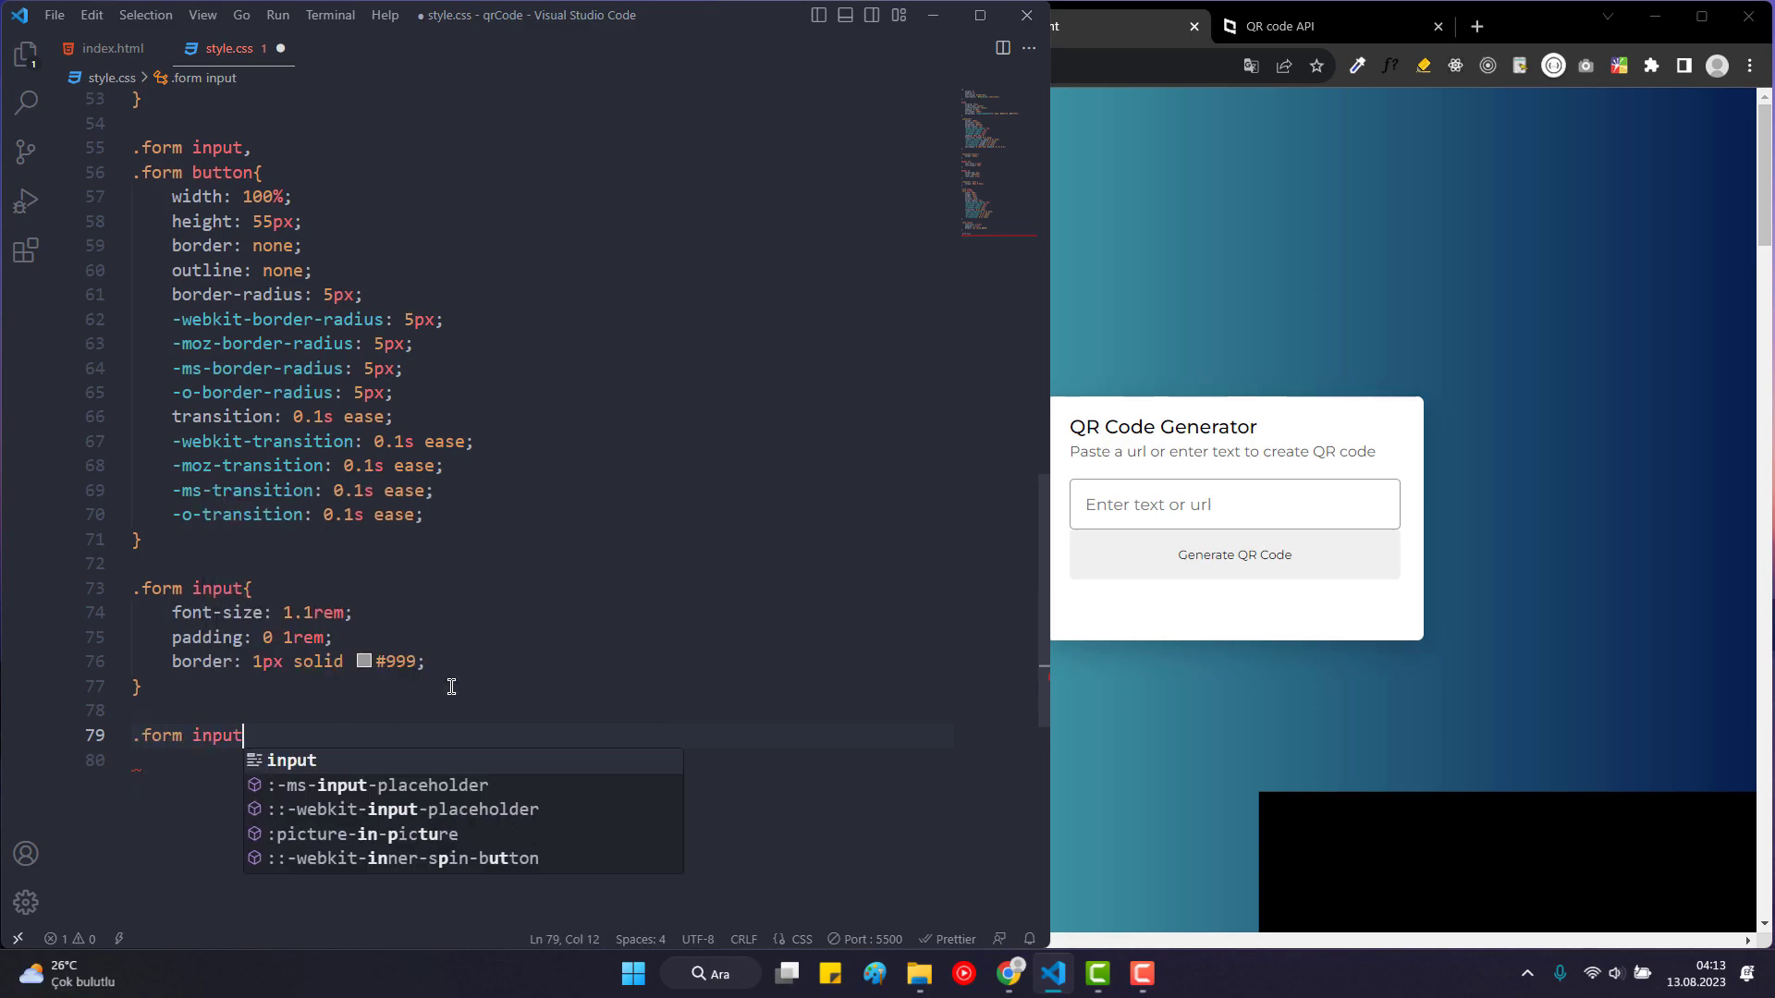
pyautogui.write(':focus{')
pyautogui.click(542, 760)
pyautogui.write('box-shadow: 0 3')
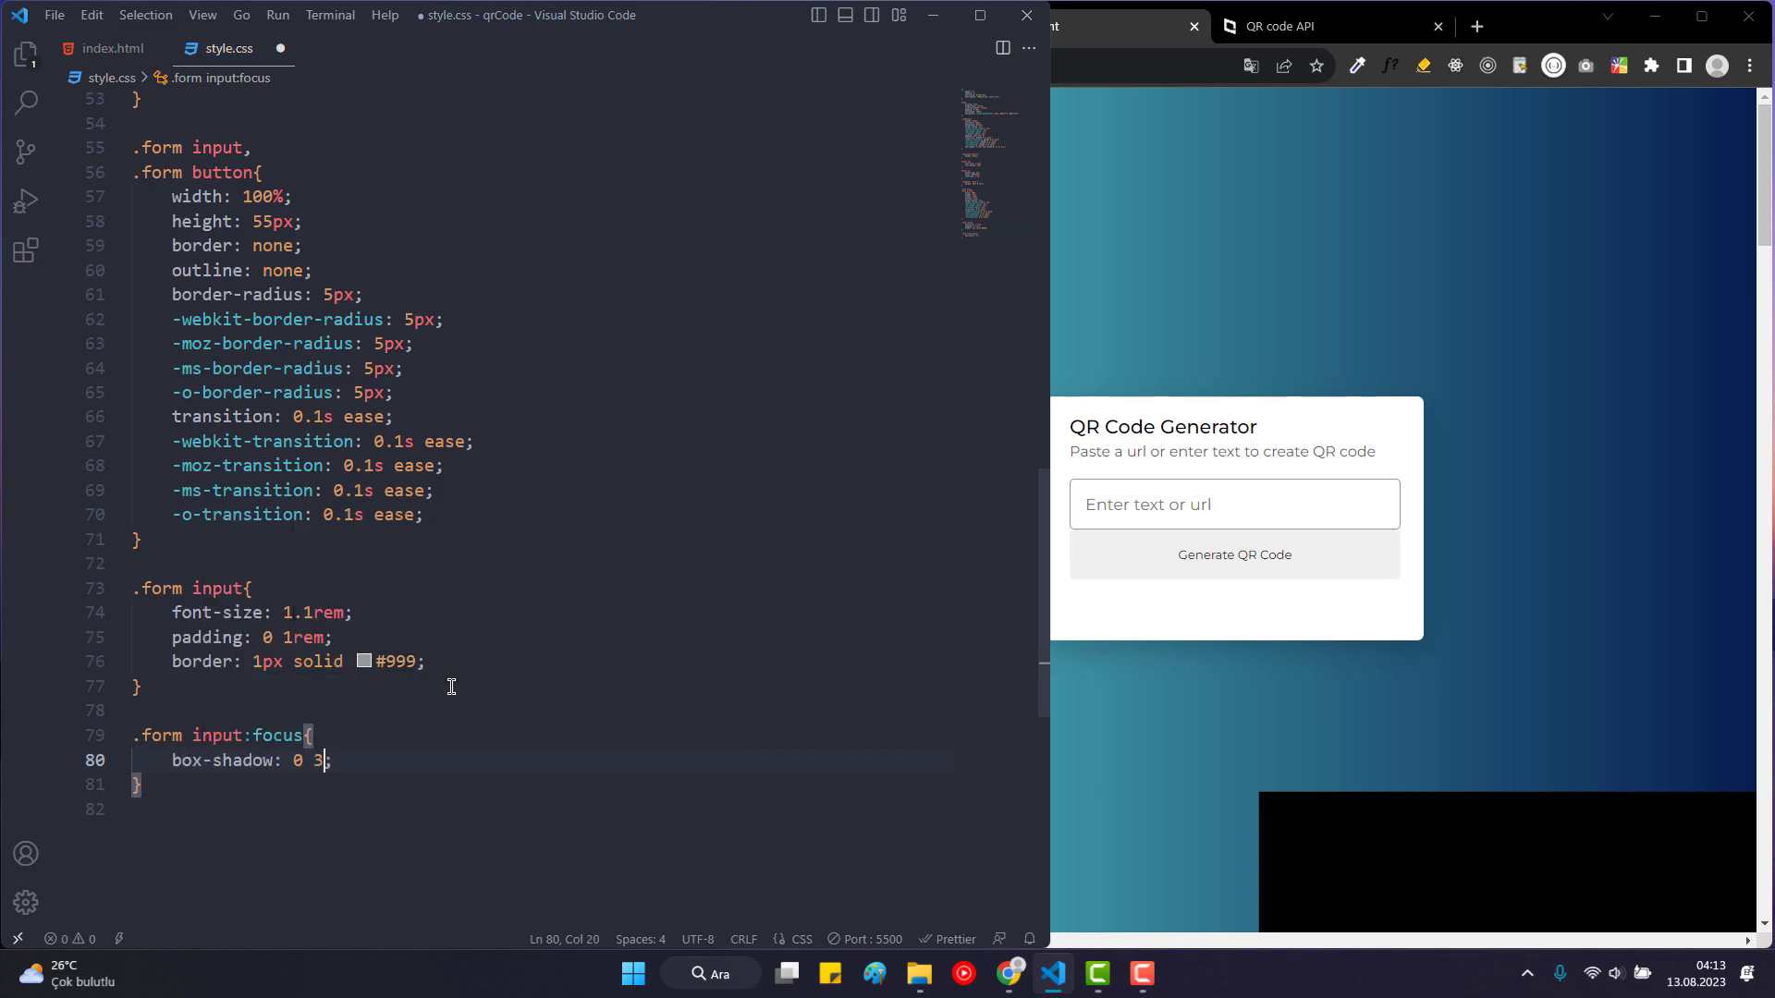
pyautogui.write('px 6px rgba(')
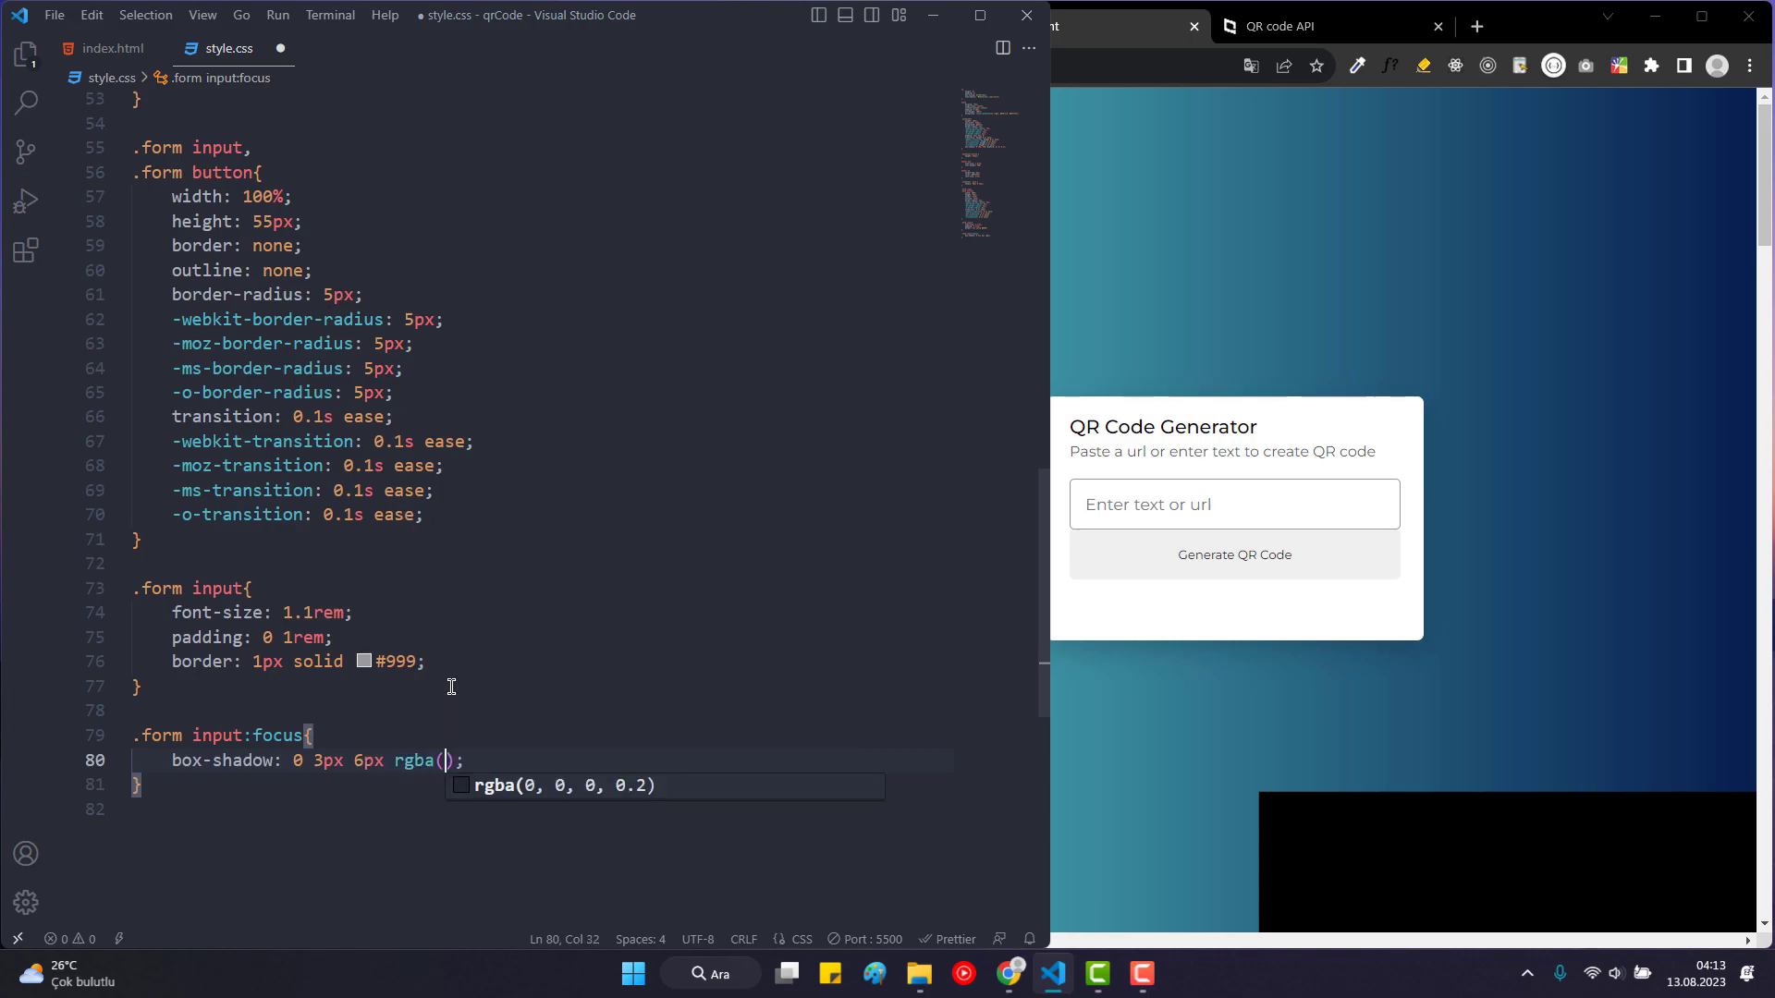
pyautogui.write('0, 0, 0, 0.2')
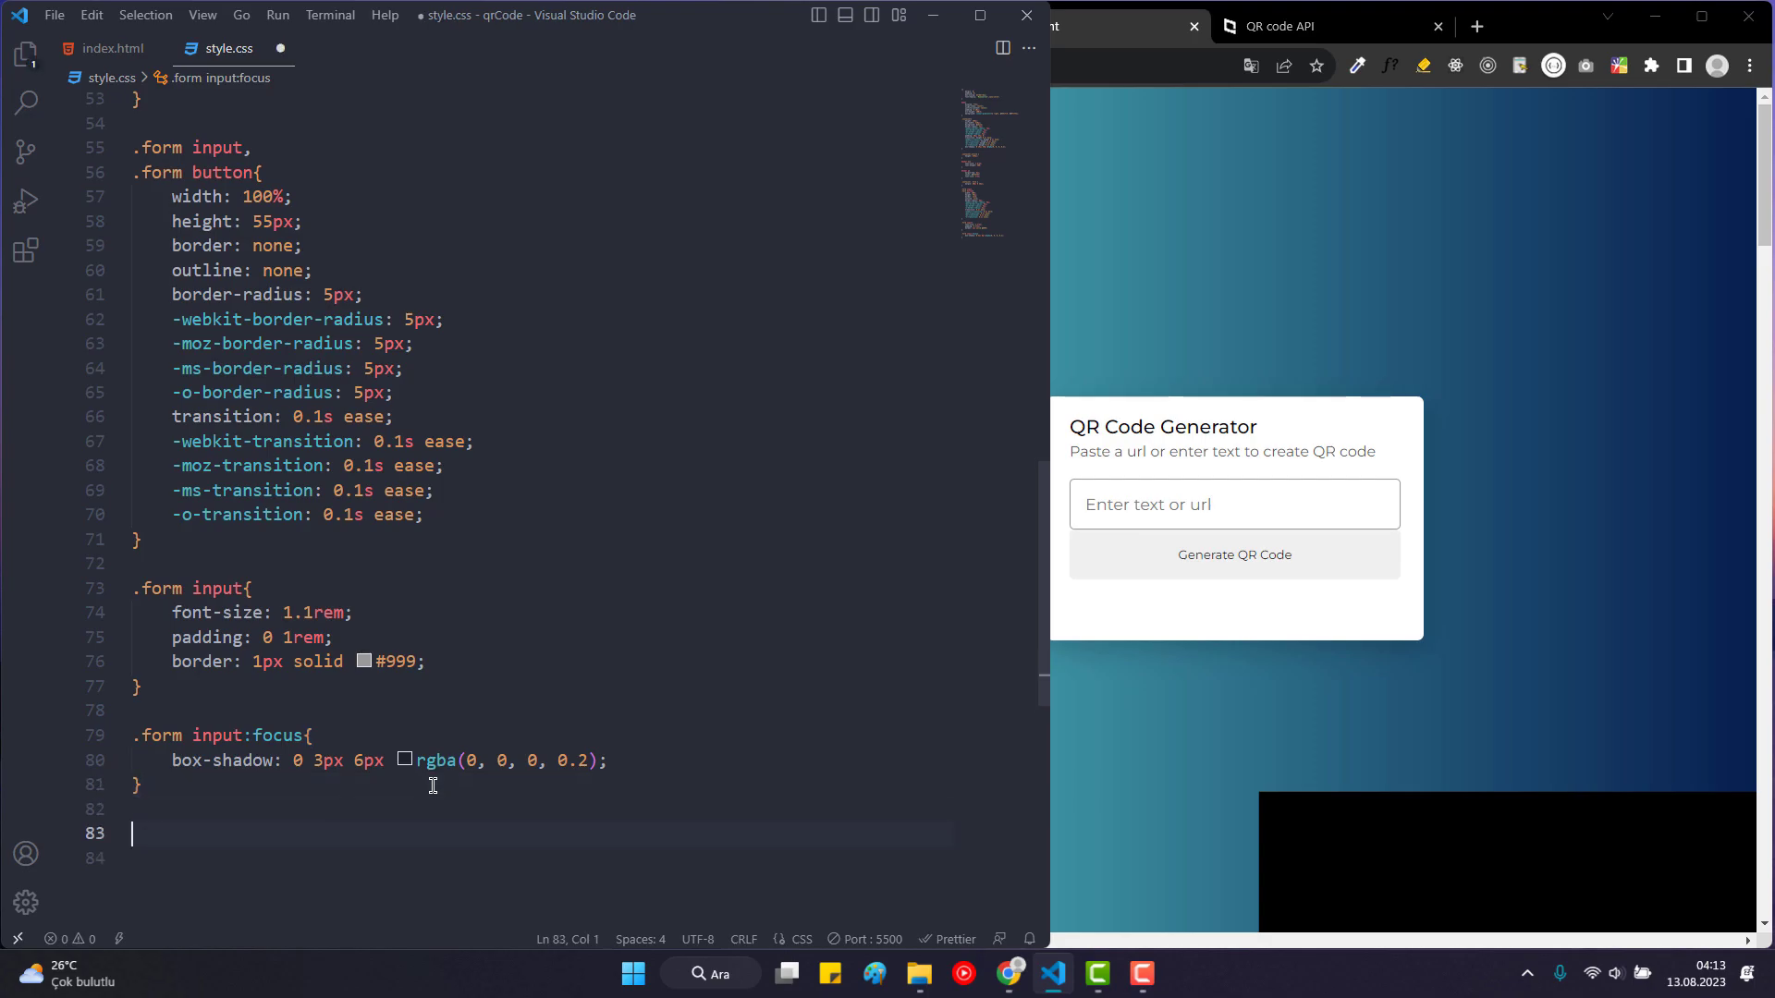
# Add a .form input::placeholder rule colouring the placeholder #999.
pyautogui.write('.form inpu')
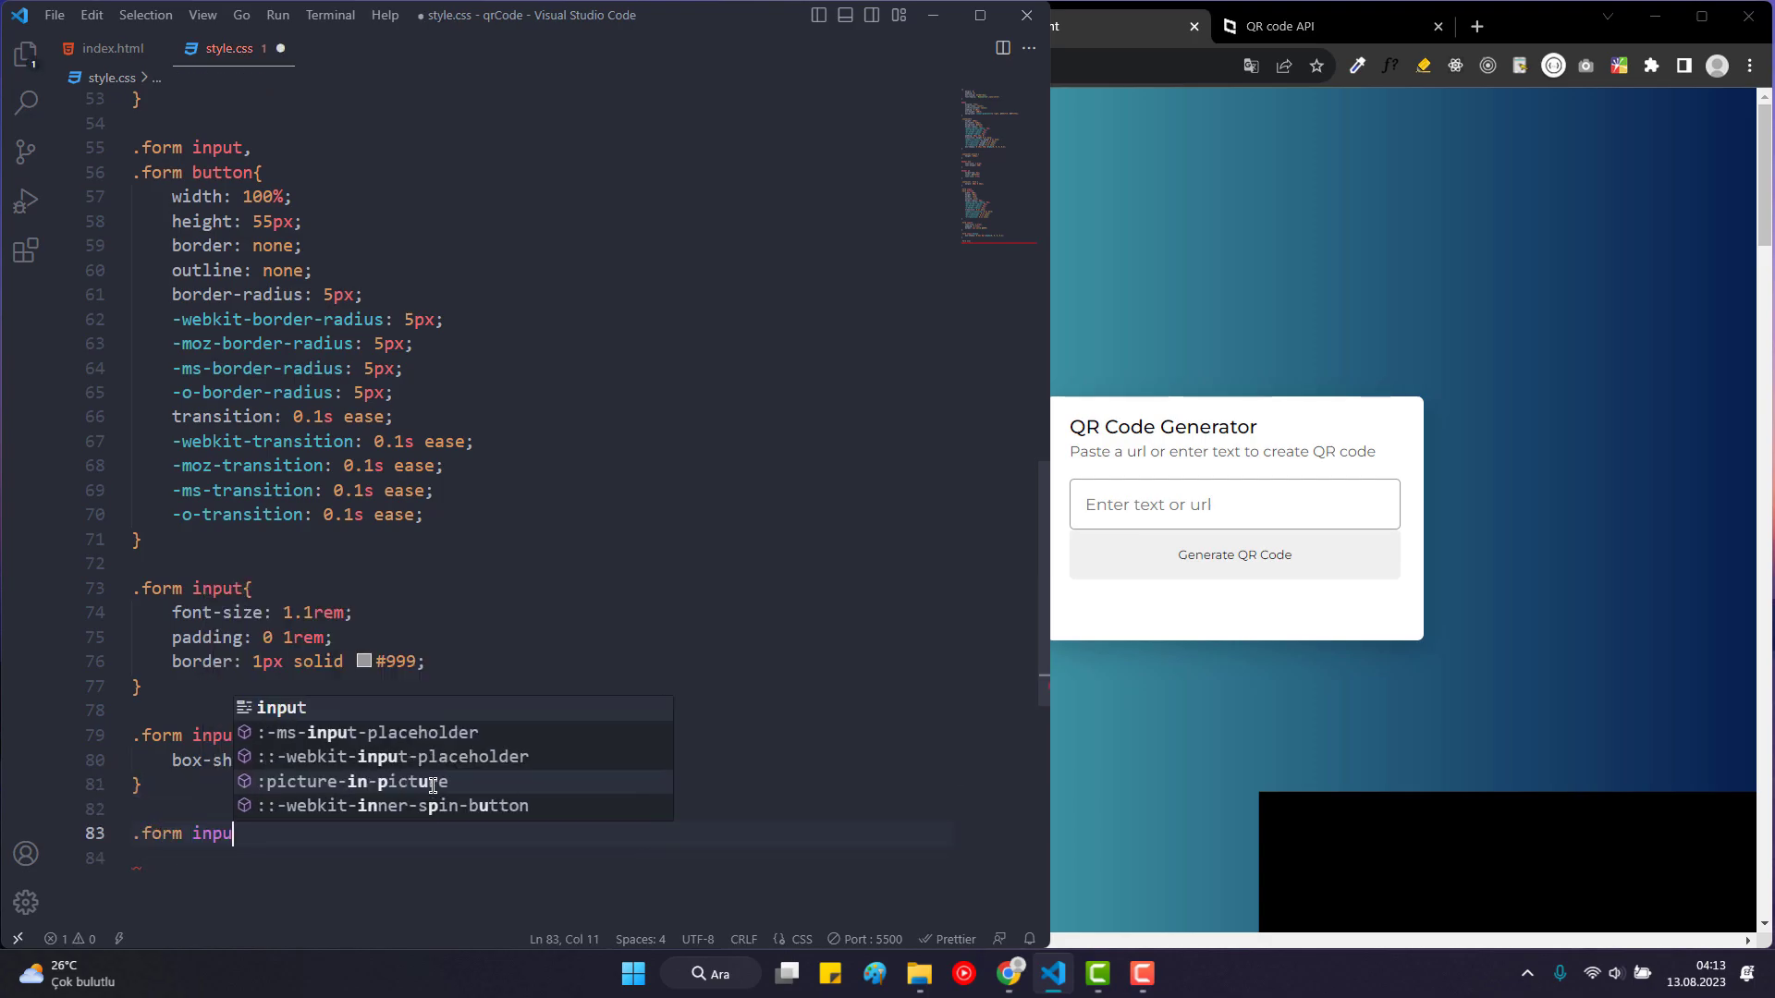
pyautogui.write('t:placeholder{')
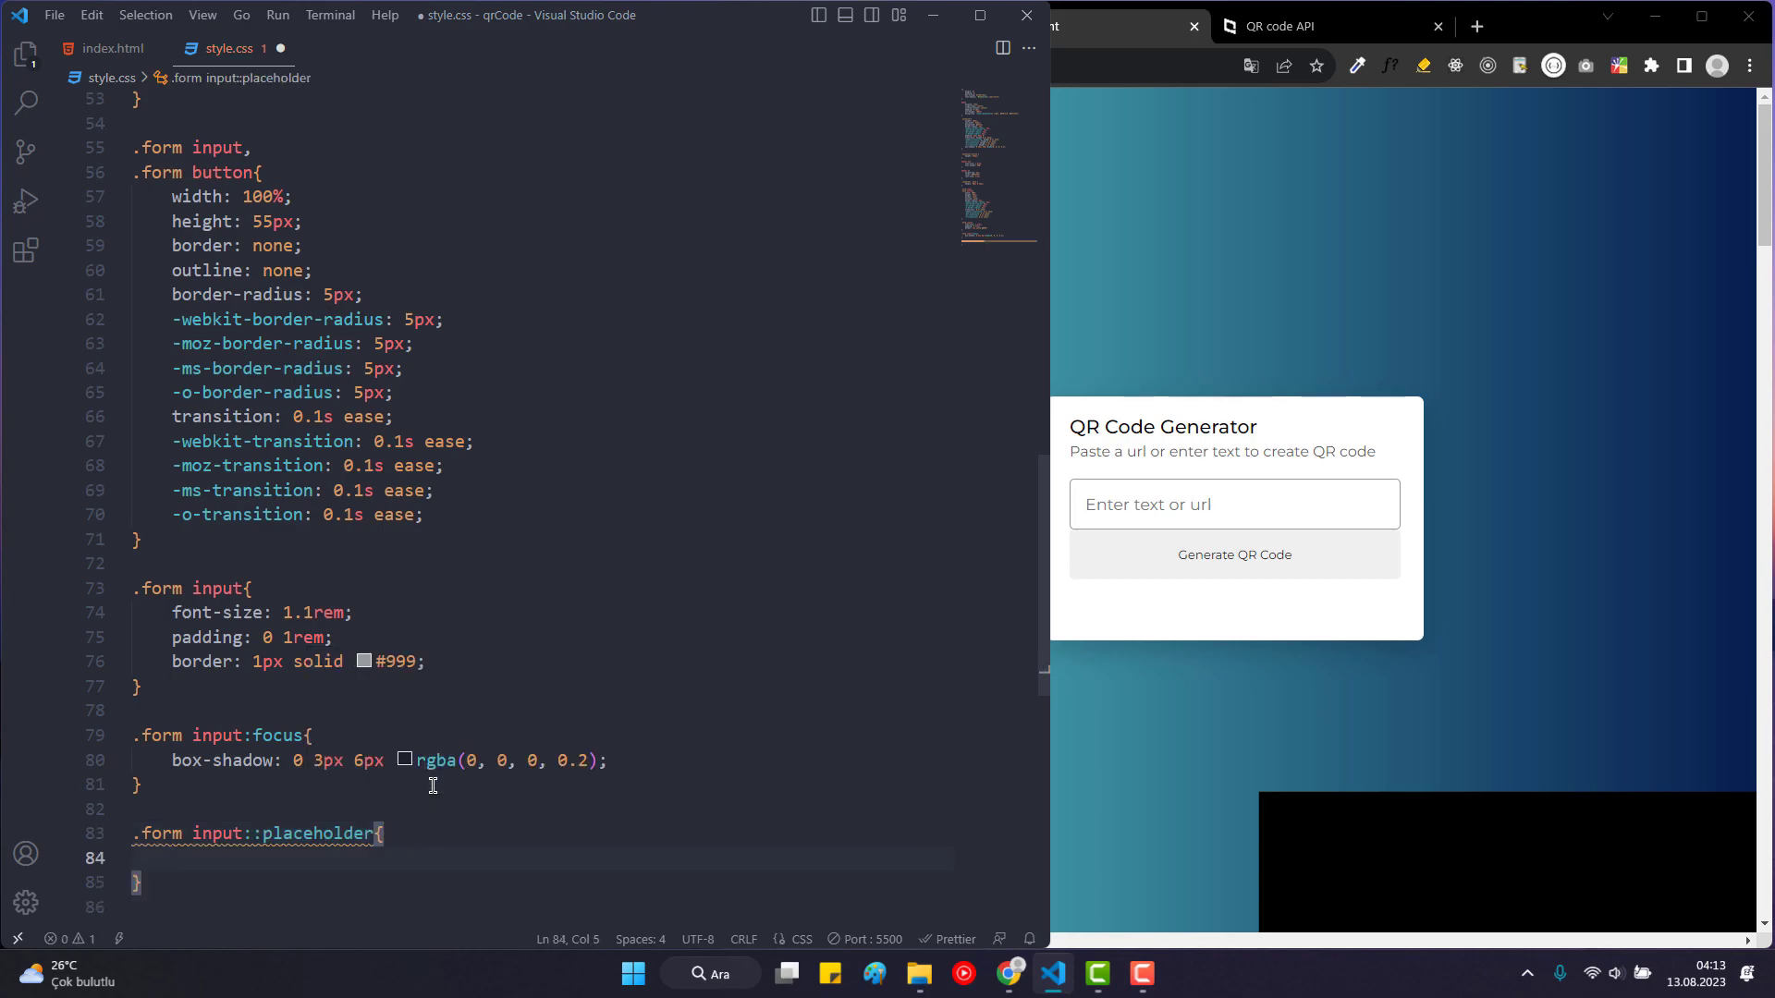
pyautogui.write('coor')
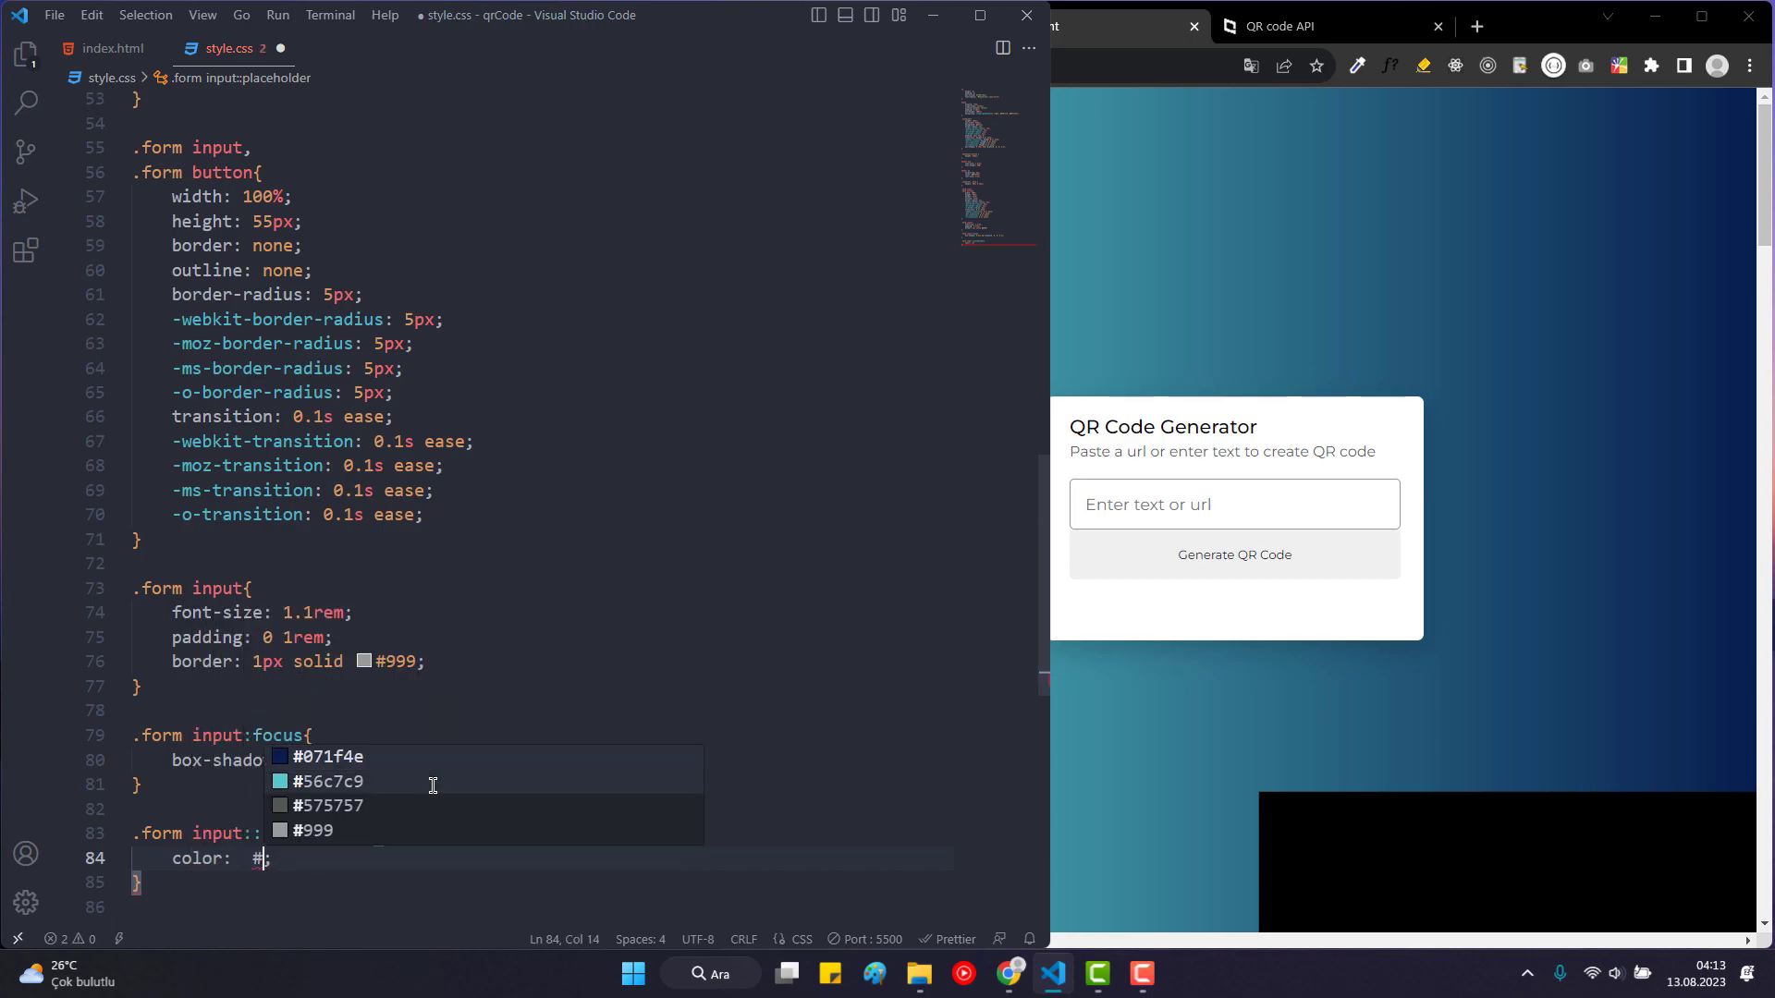
pyautogui.write('999')
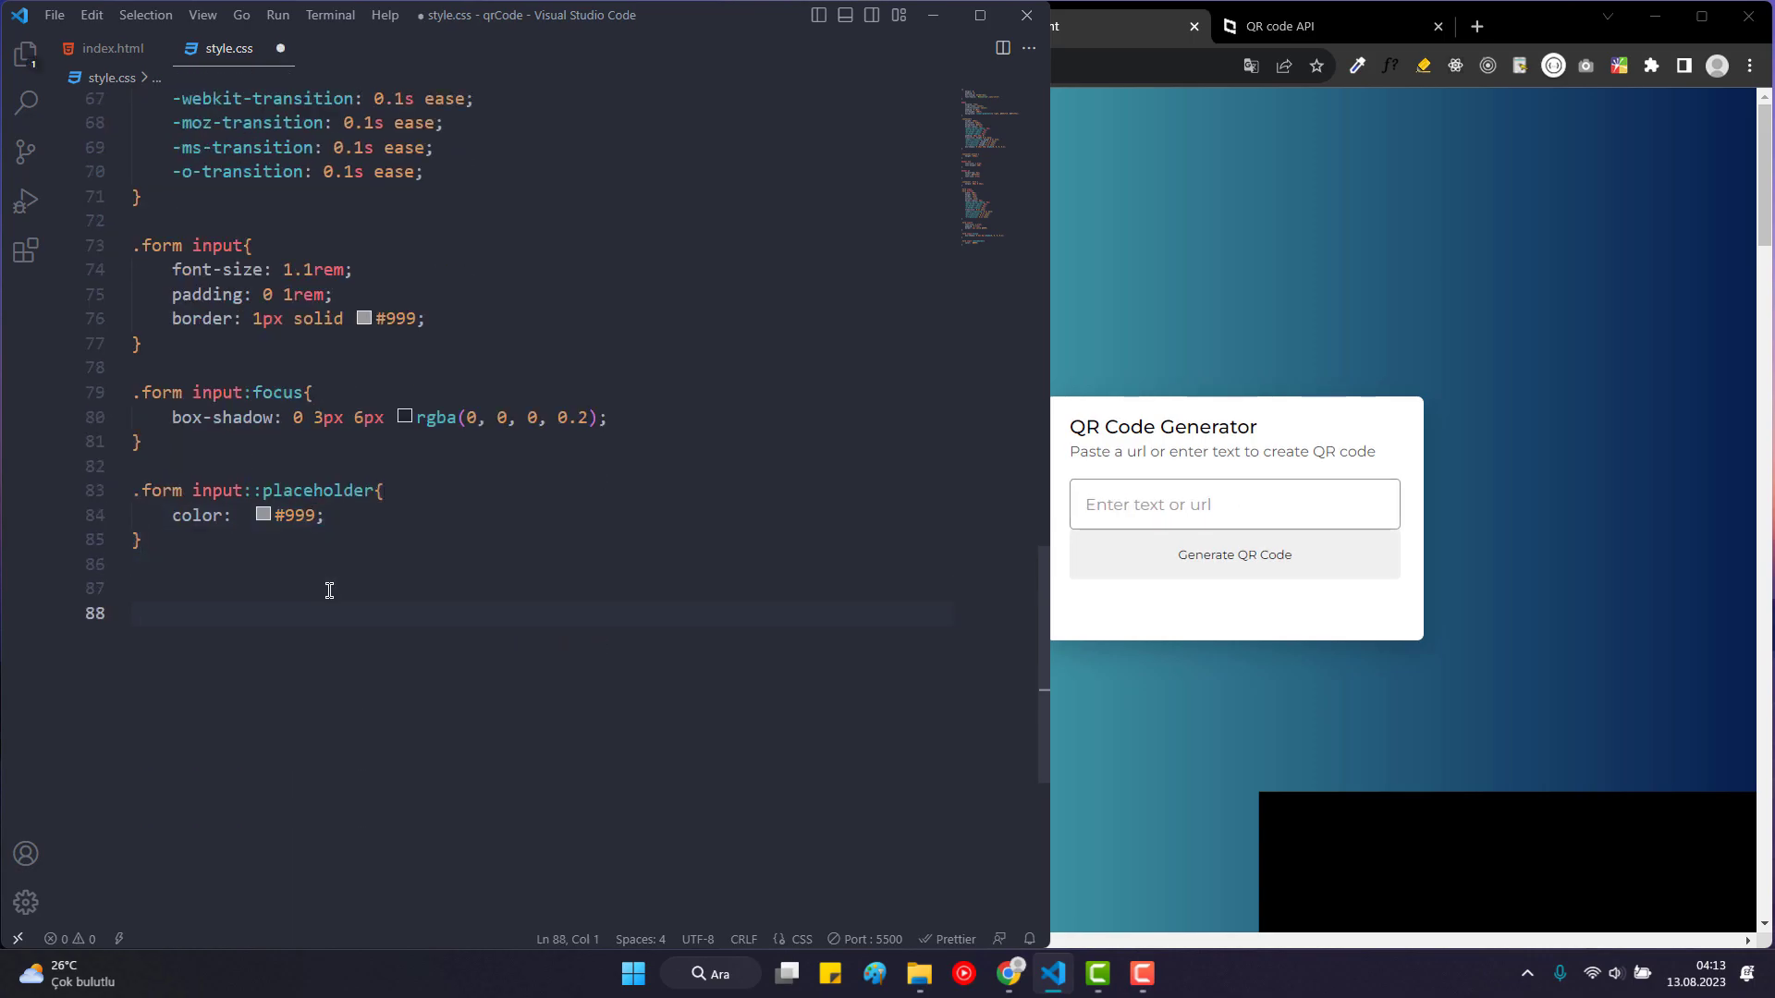
# Add a .form button rule with #fff text, pointer cursor, 20px top margin and 1.05rem font.
pyautogui.write('.form but')
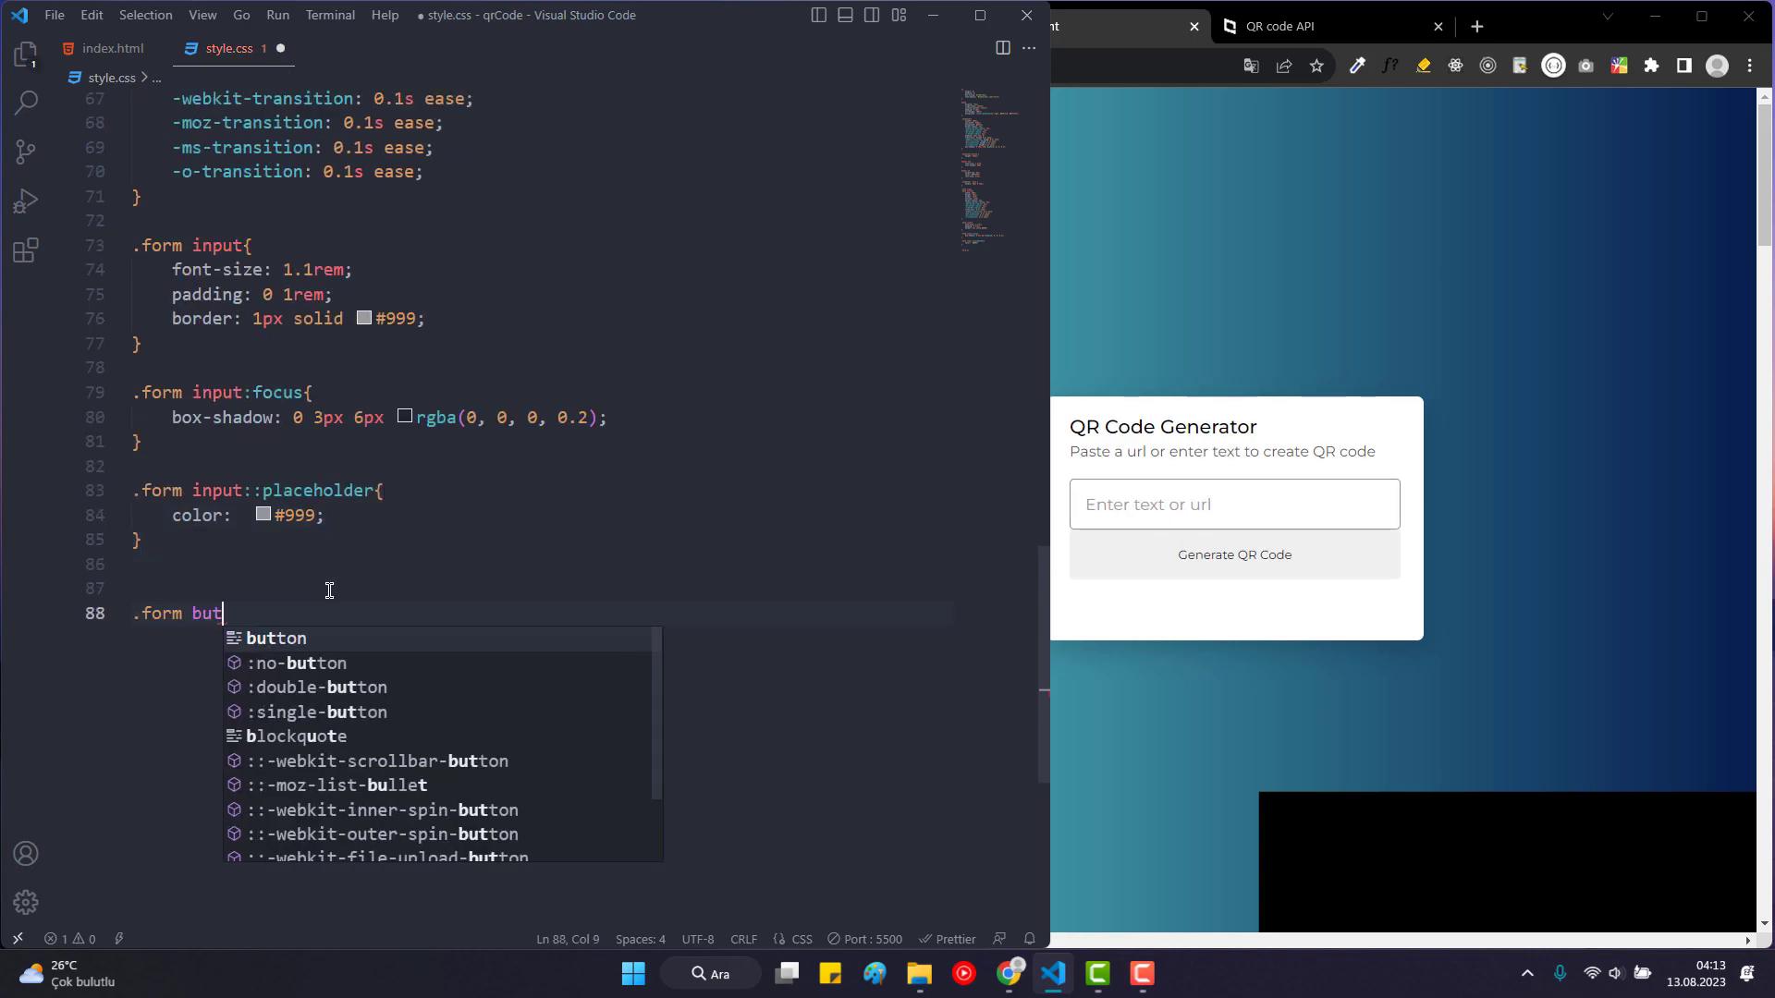
pyautogui.write('ton{')
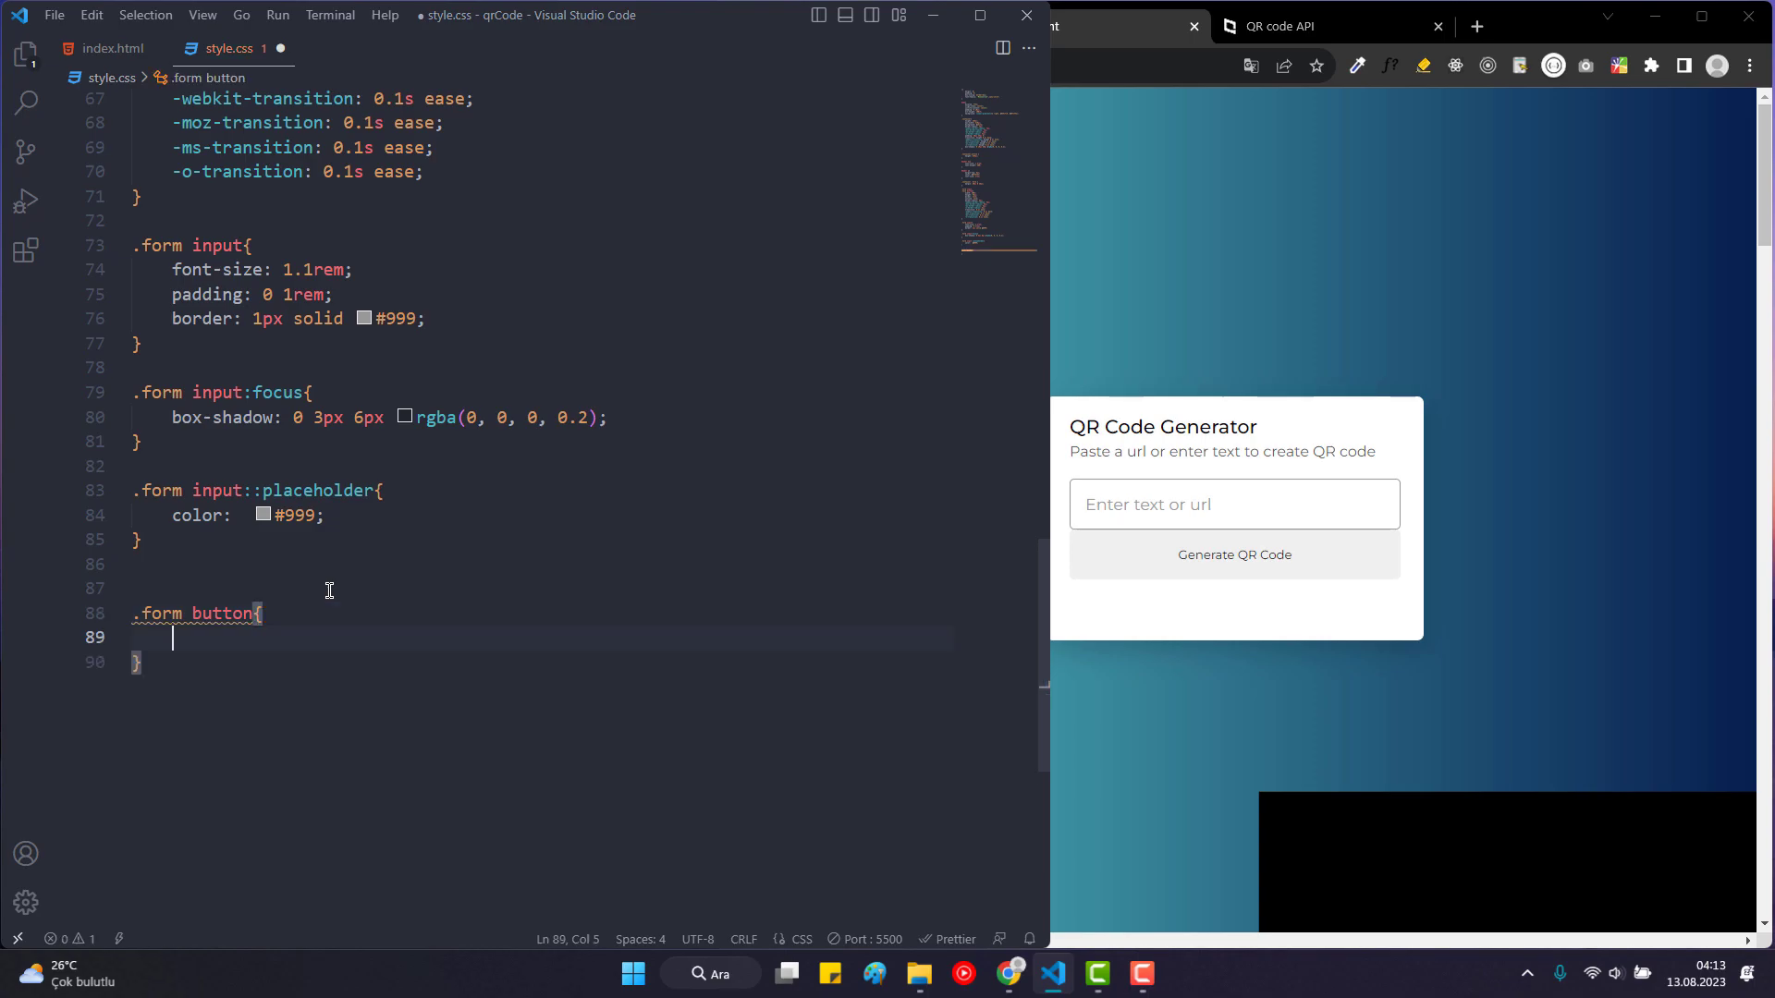
pyautogui.write('color: #;')
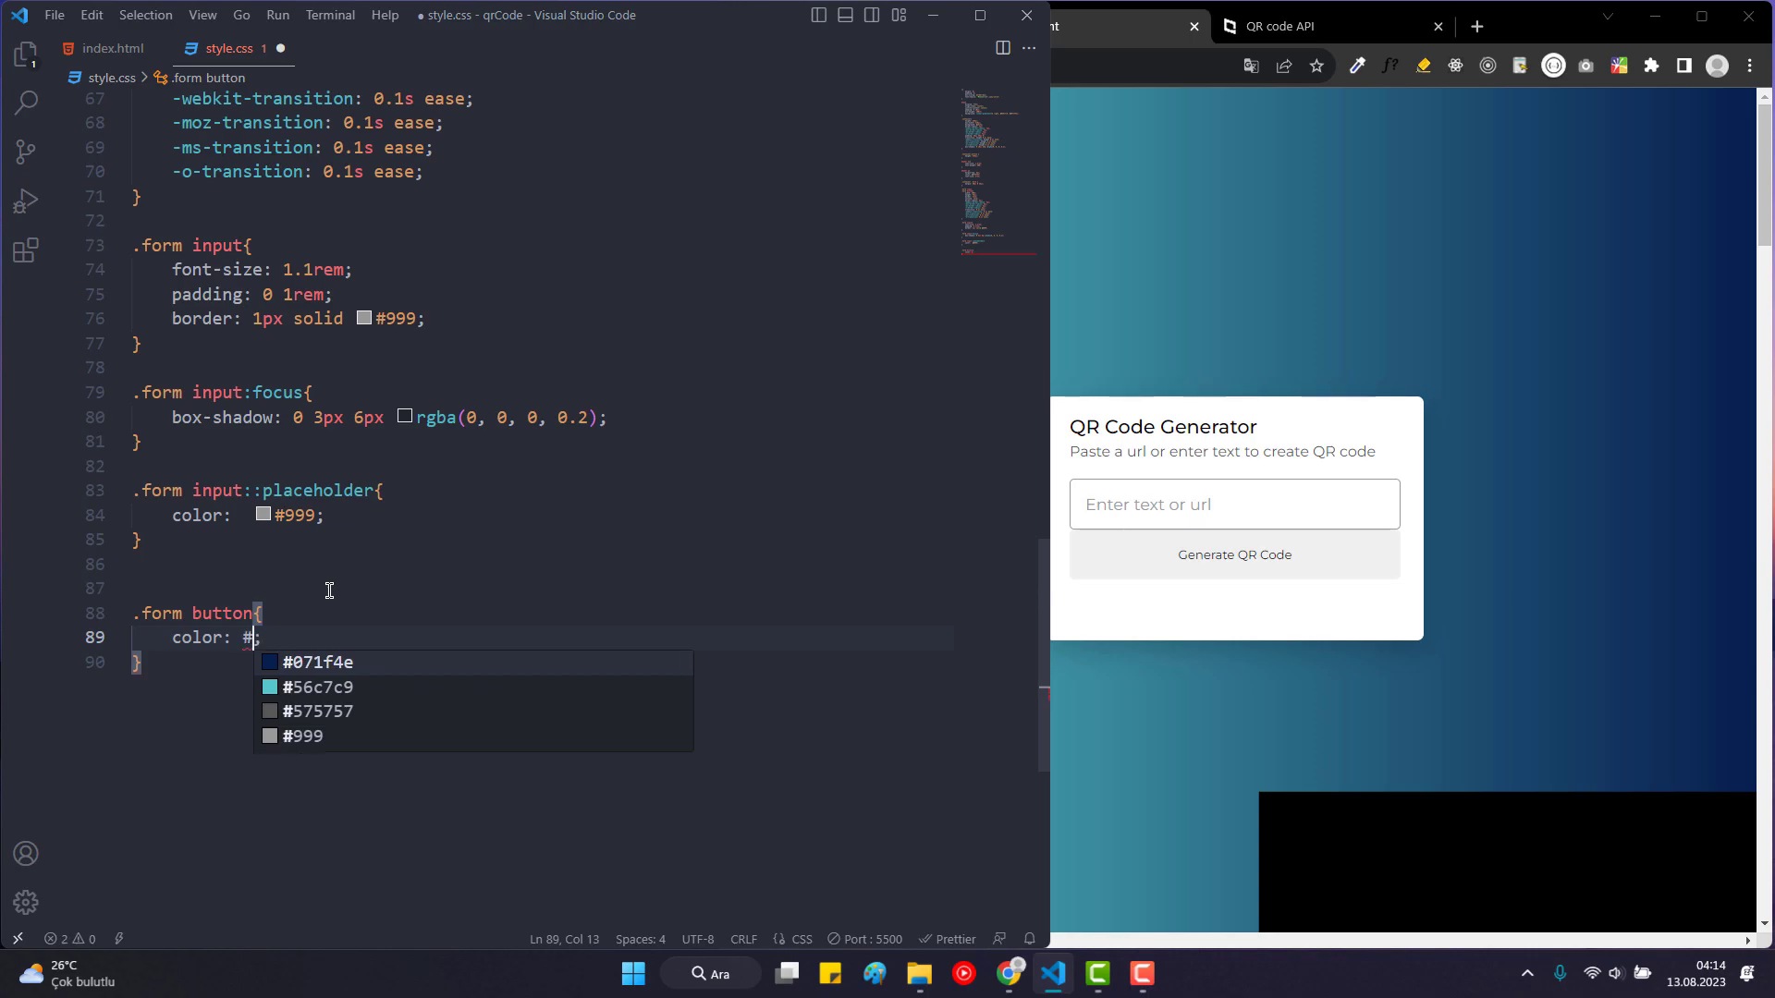
pyautogui.write('fff')
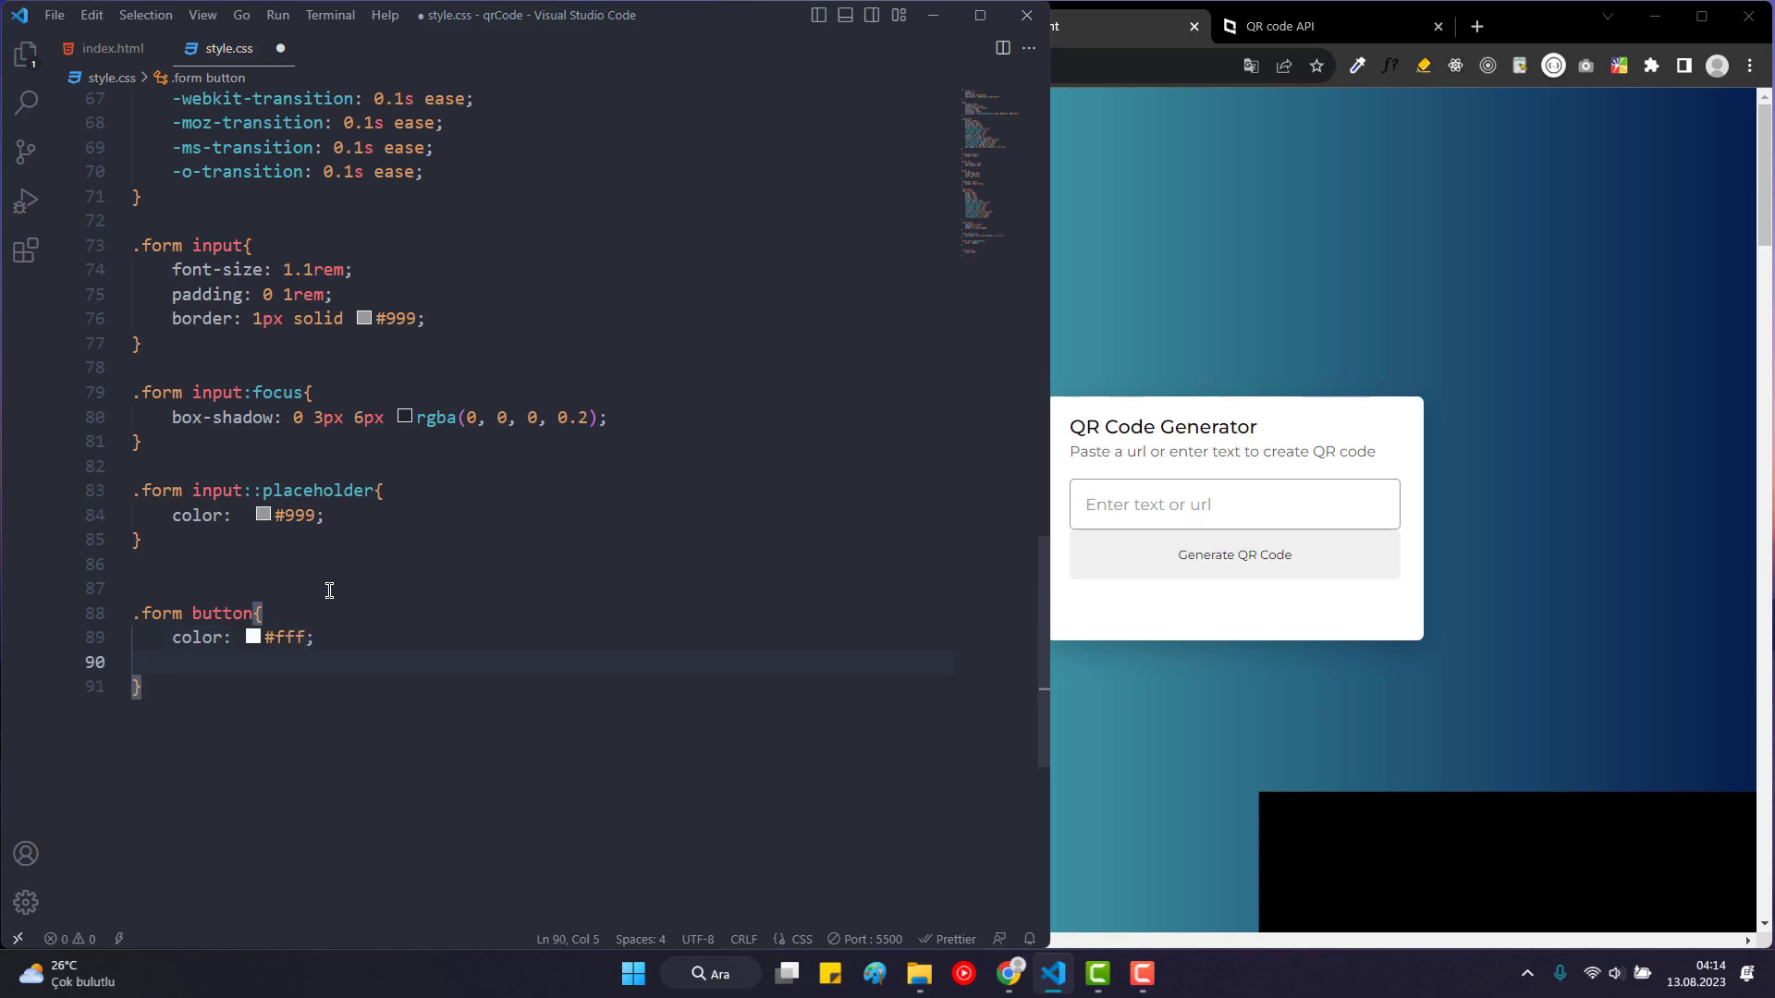
pyautogui.write('cursor: pointer;')
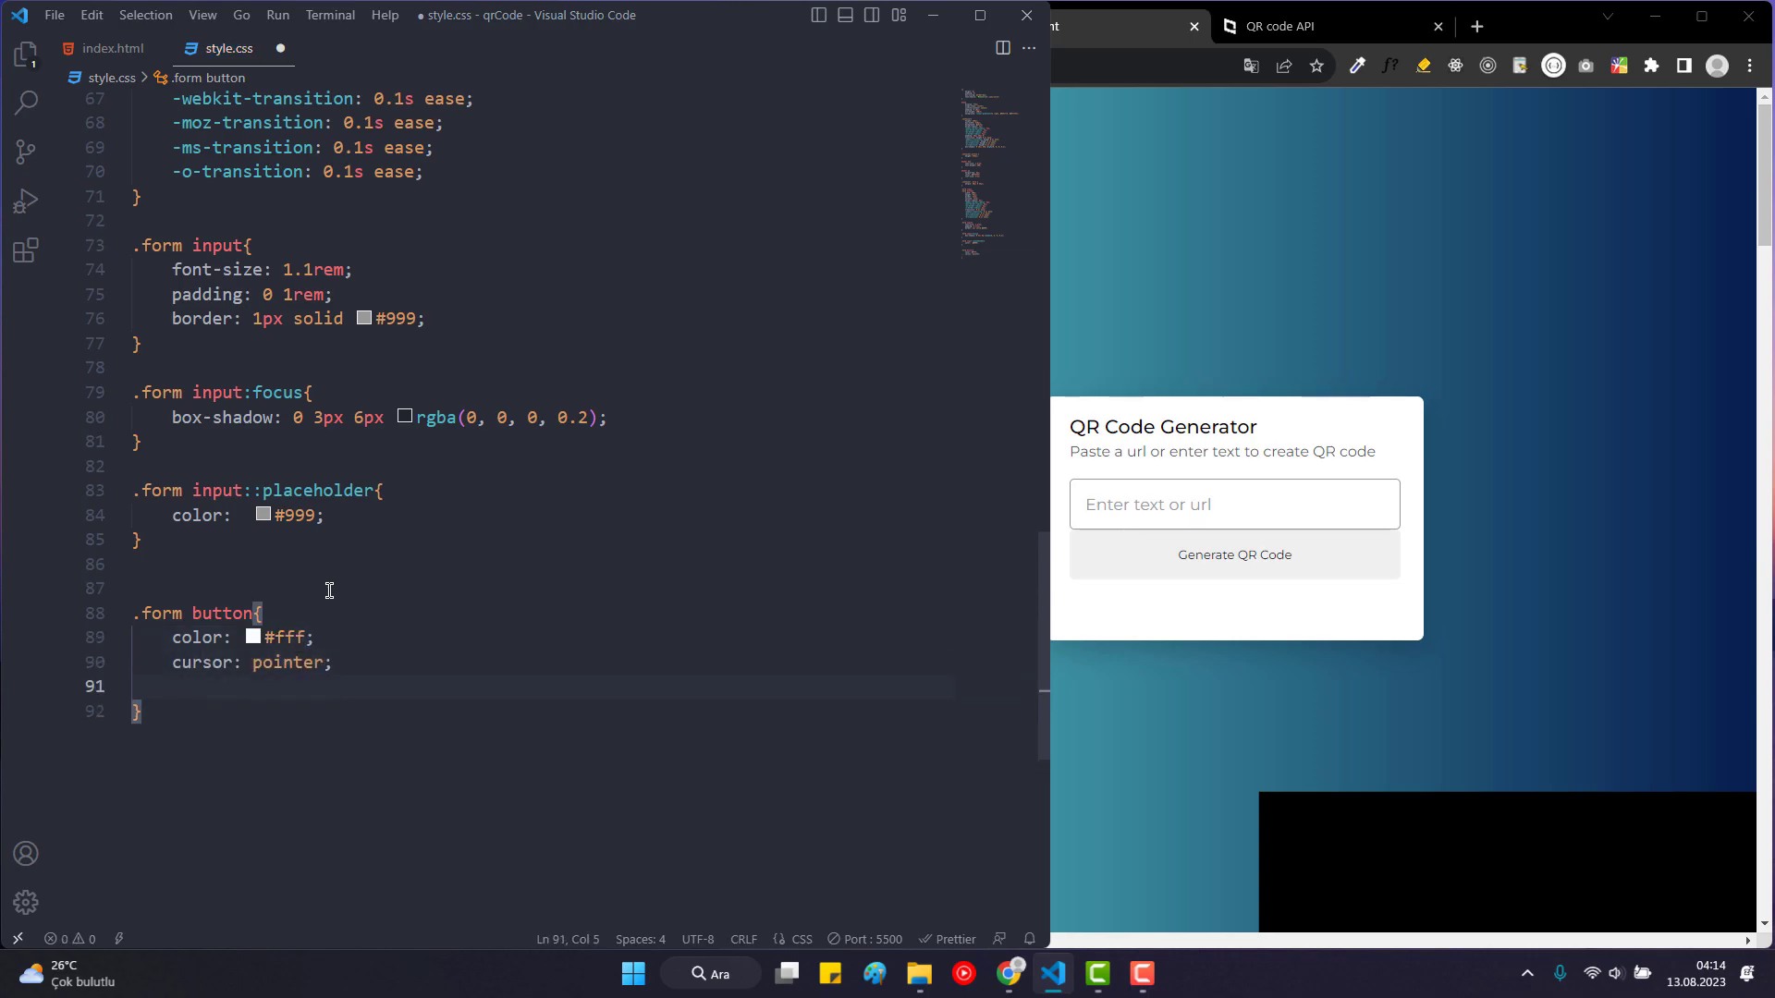
pyautogui.write('margin-top: 20px;')
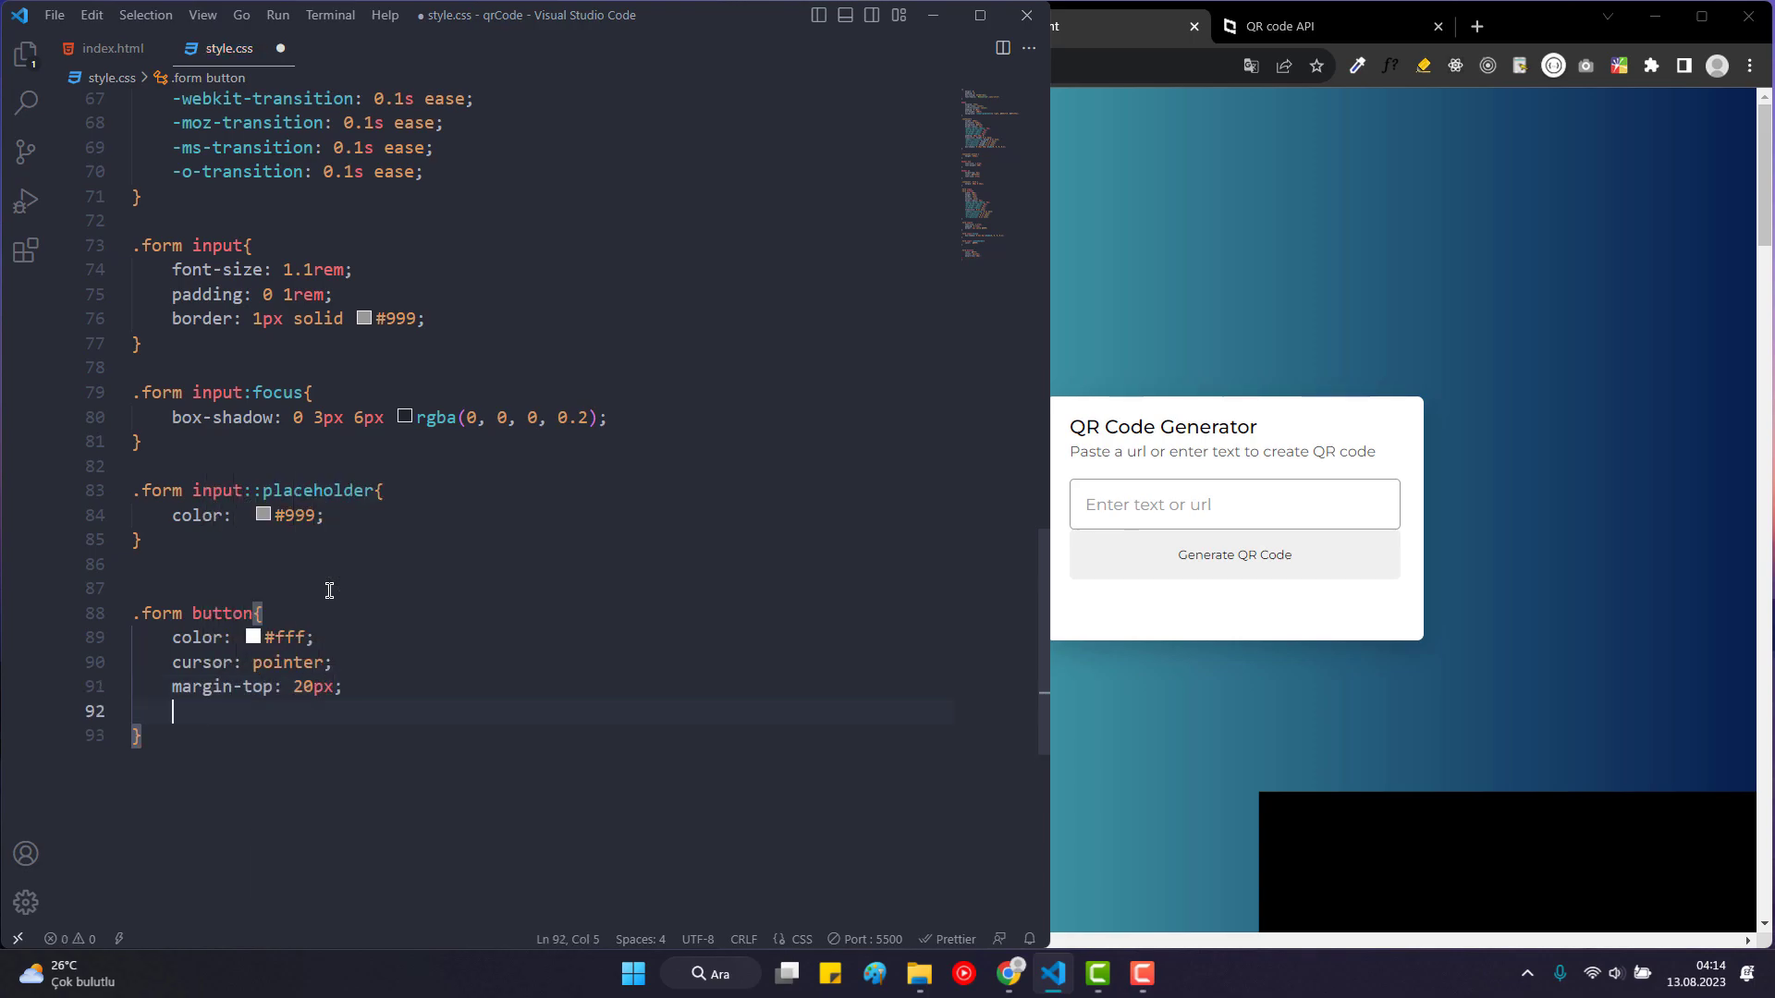
pyautogui.write('font-size: 1;')
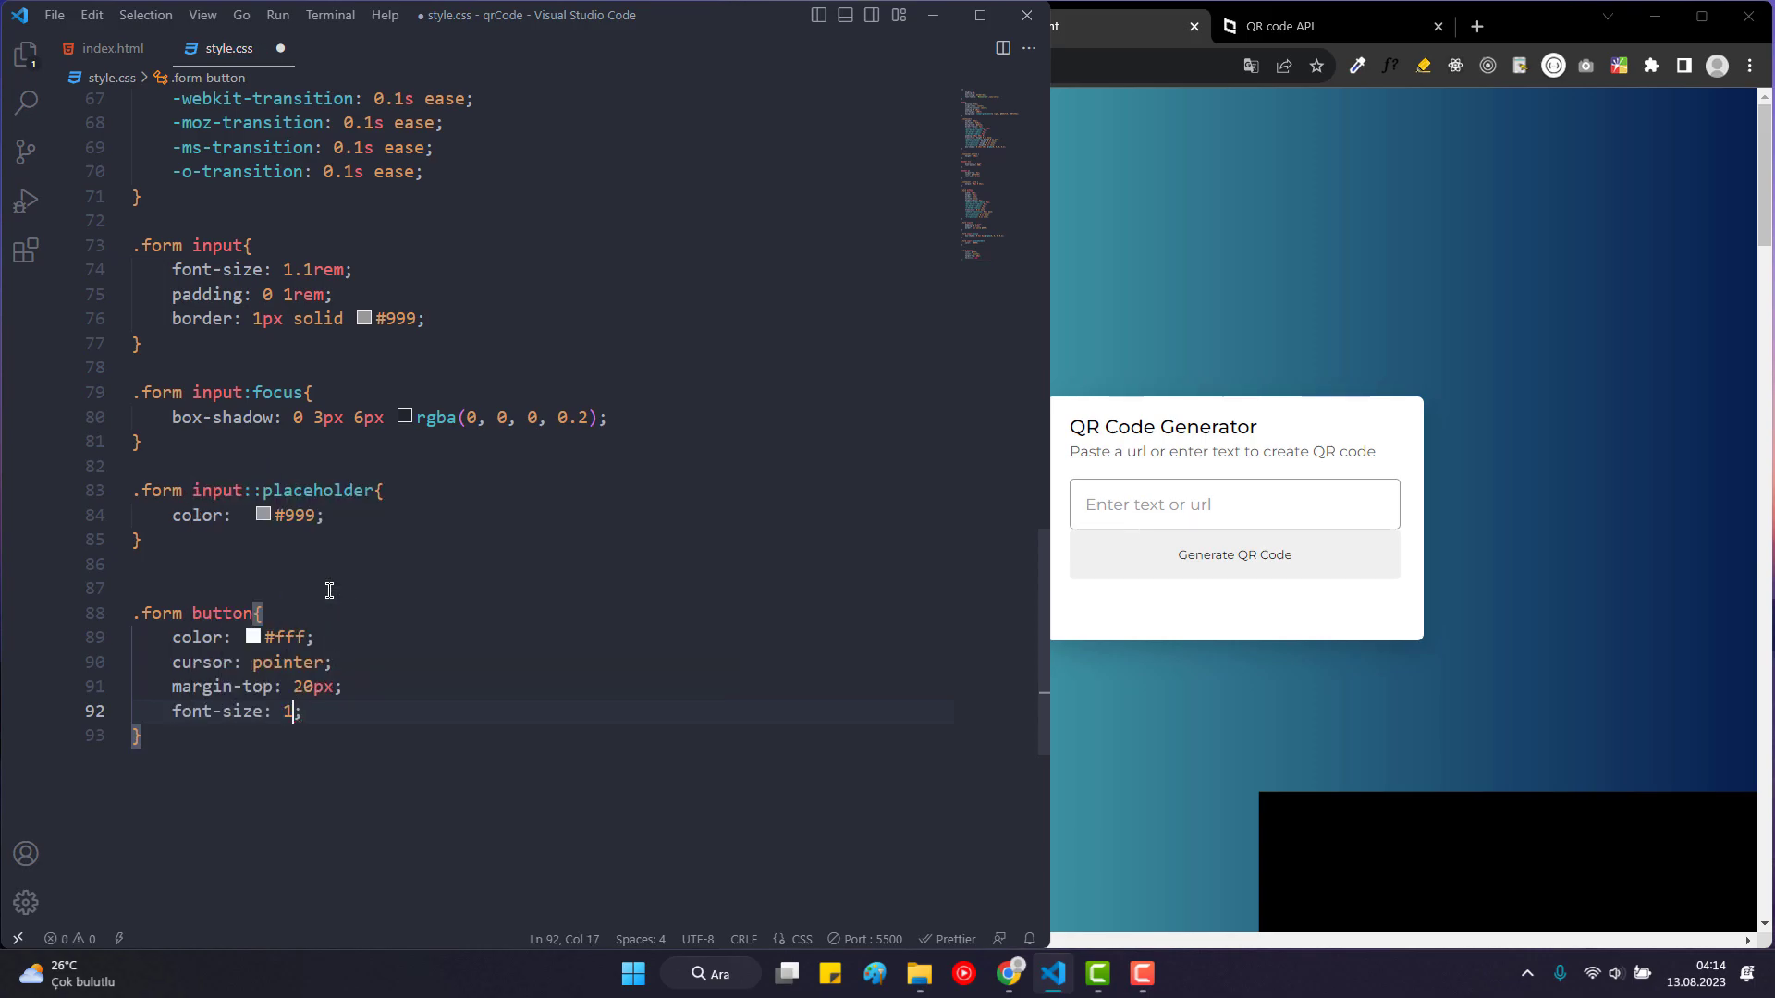
pyautogui.write('.05rem')
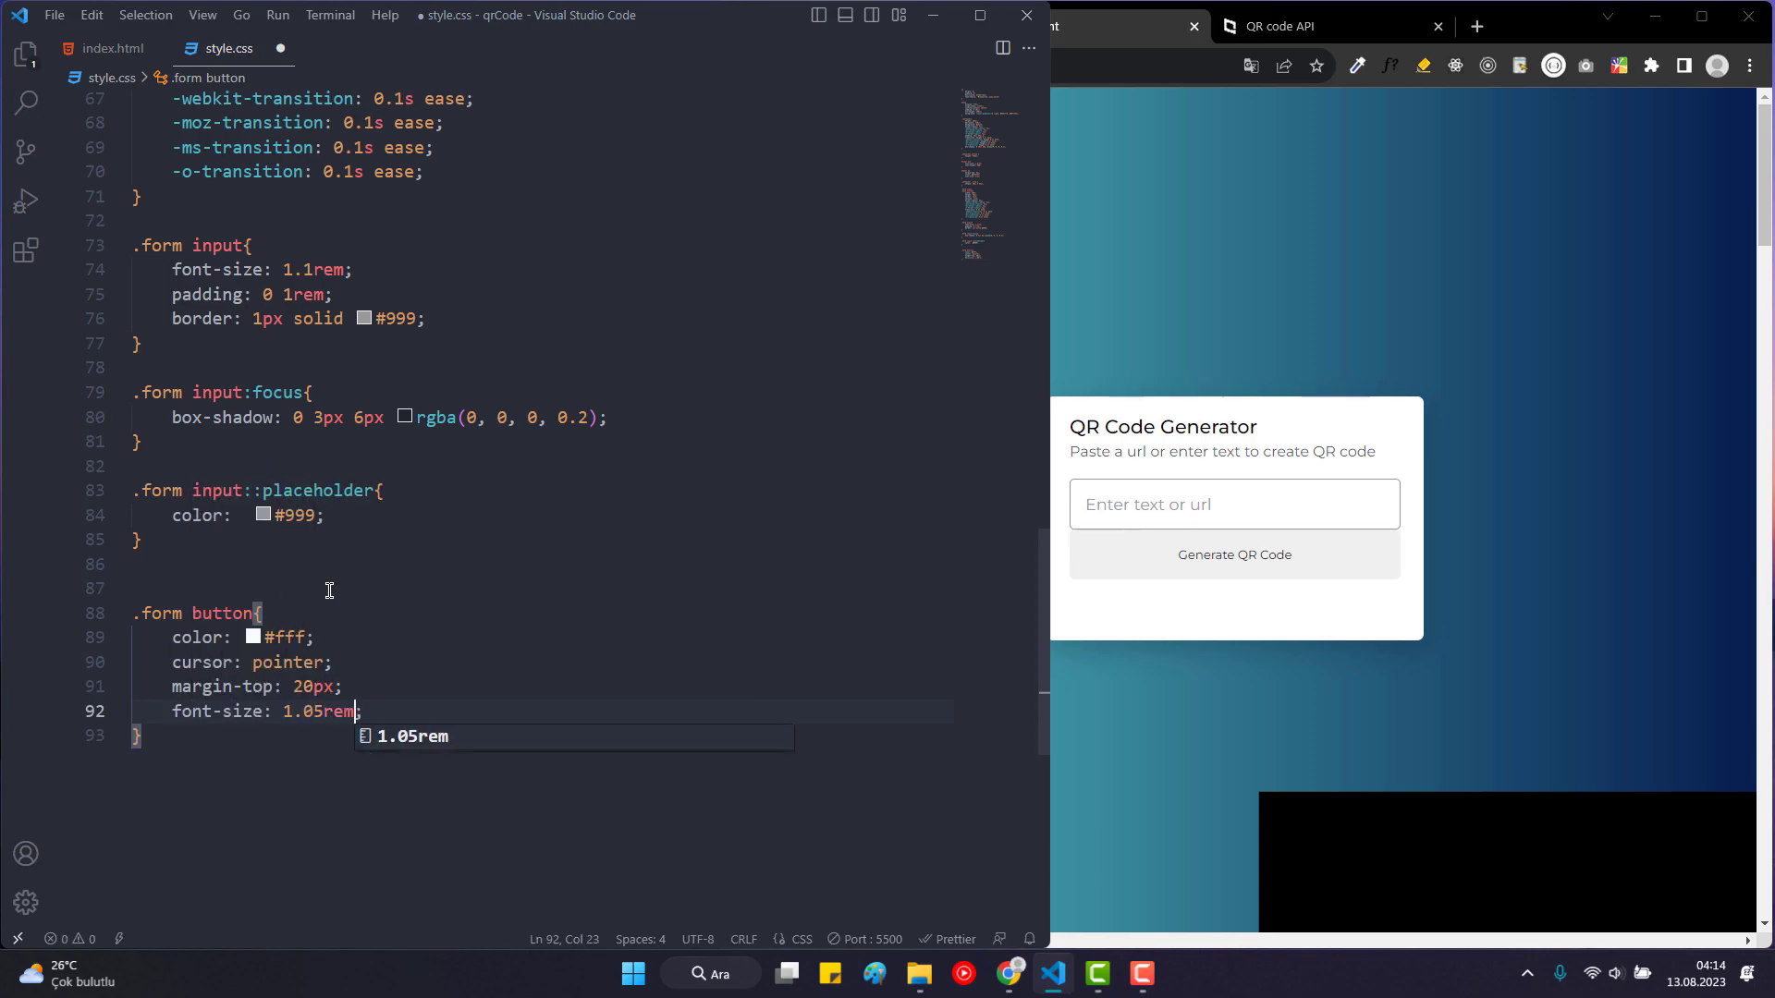
# Give the button a #003049 background and save the stylesheet.
pyautogui.press('Enter')
pyautogui.write('background: ;')
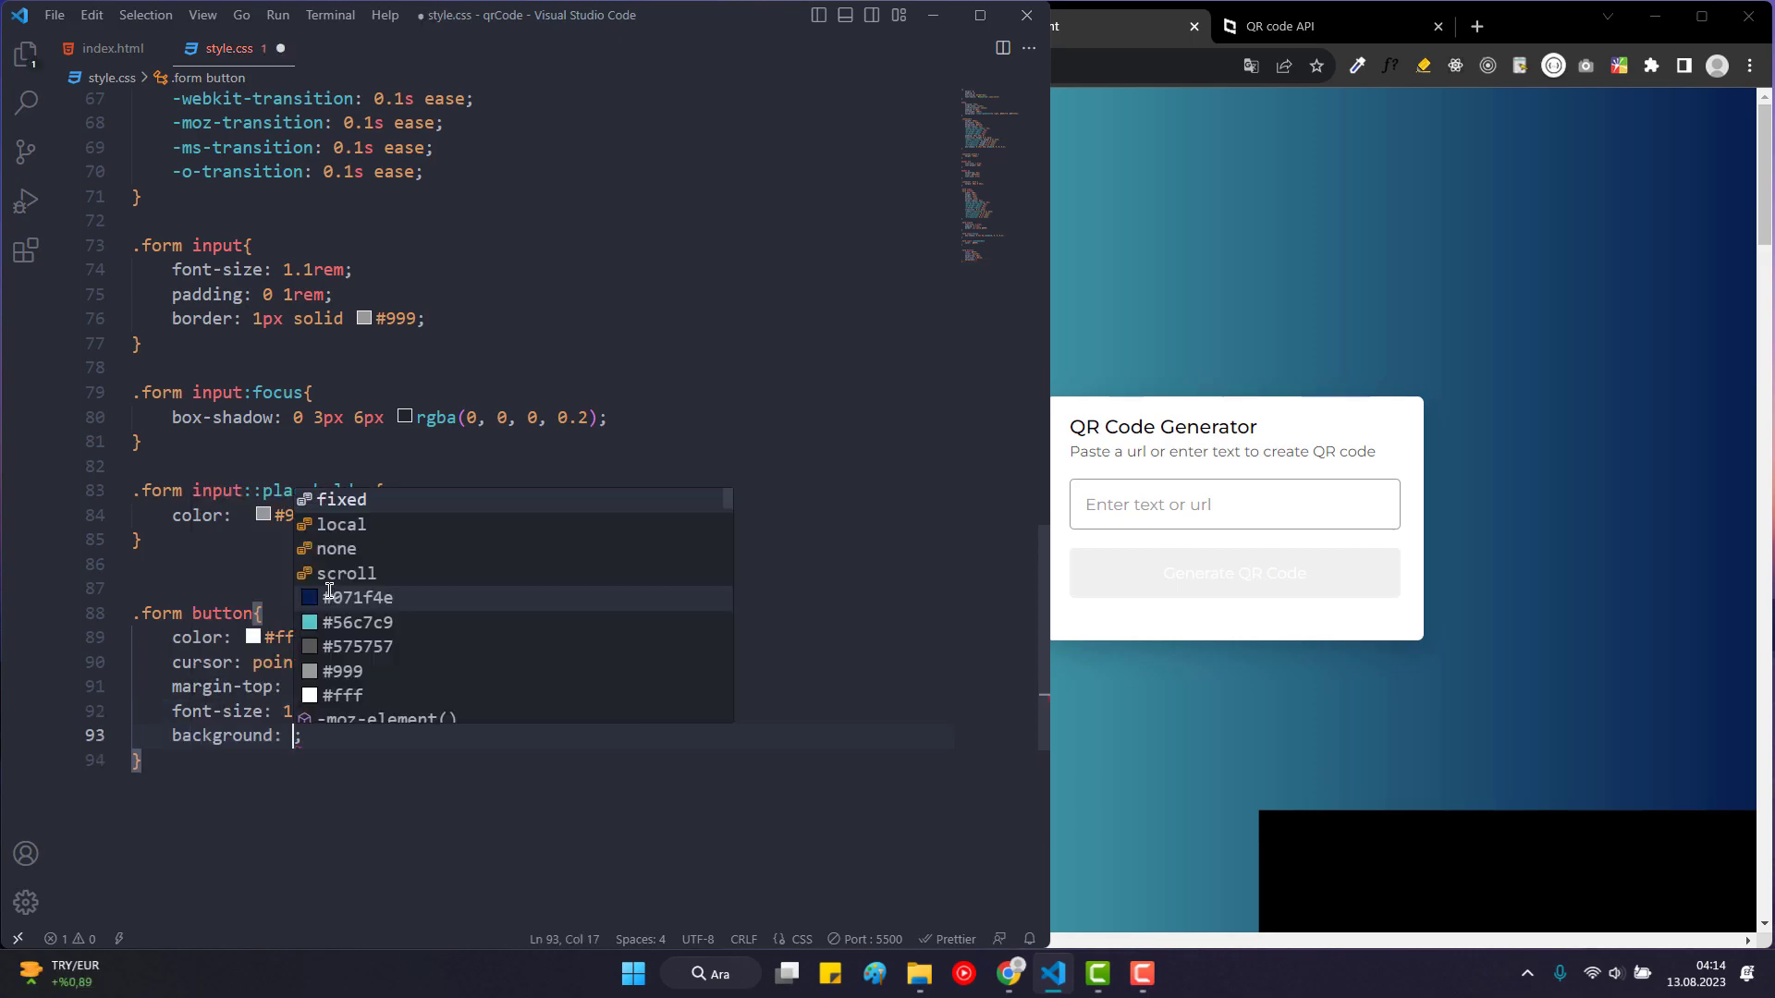
pyautogui.write('#0003')
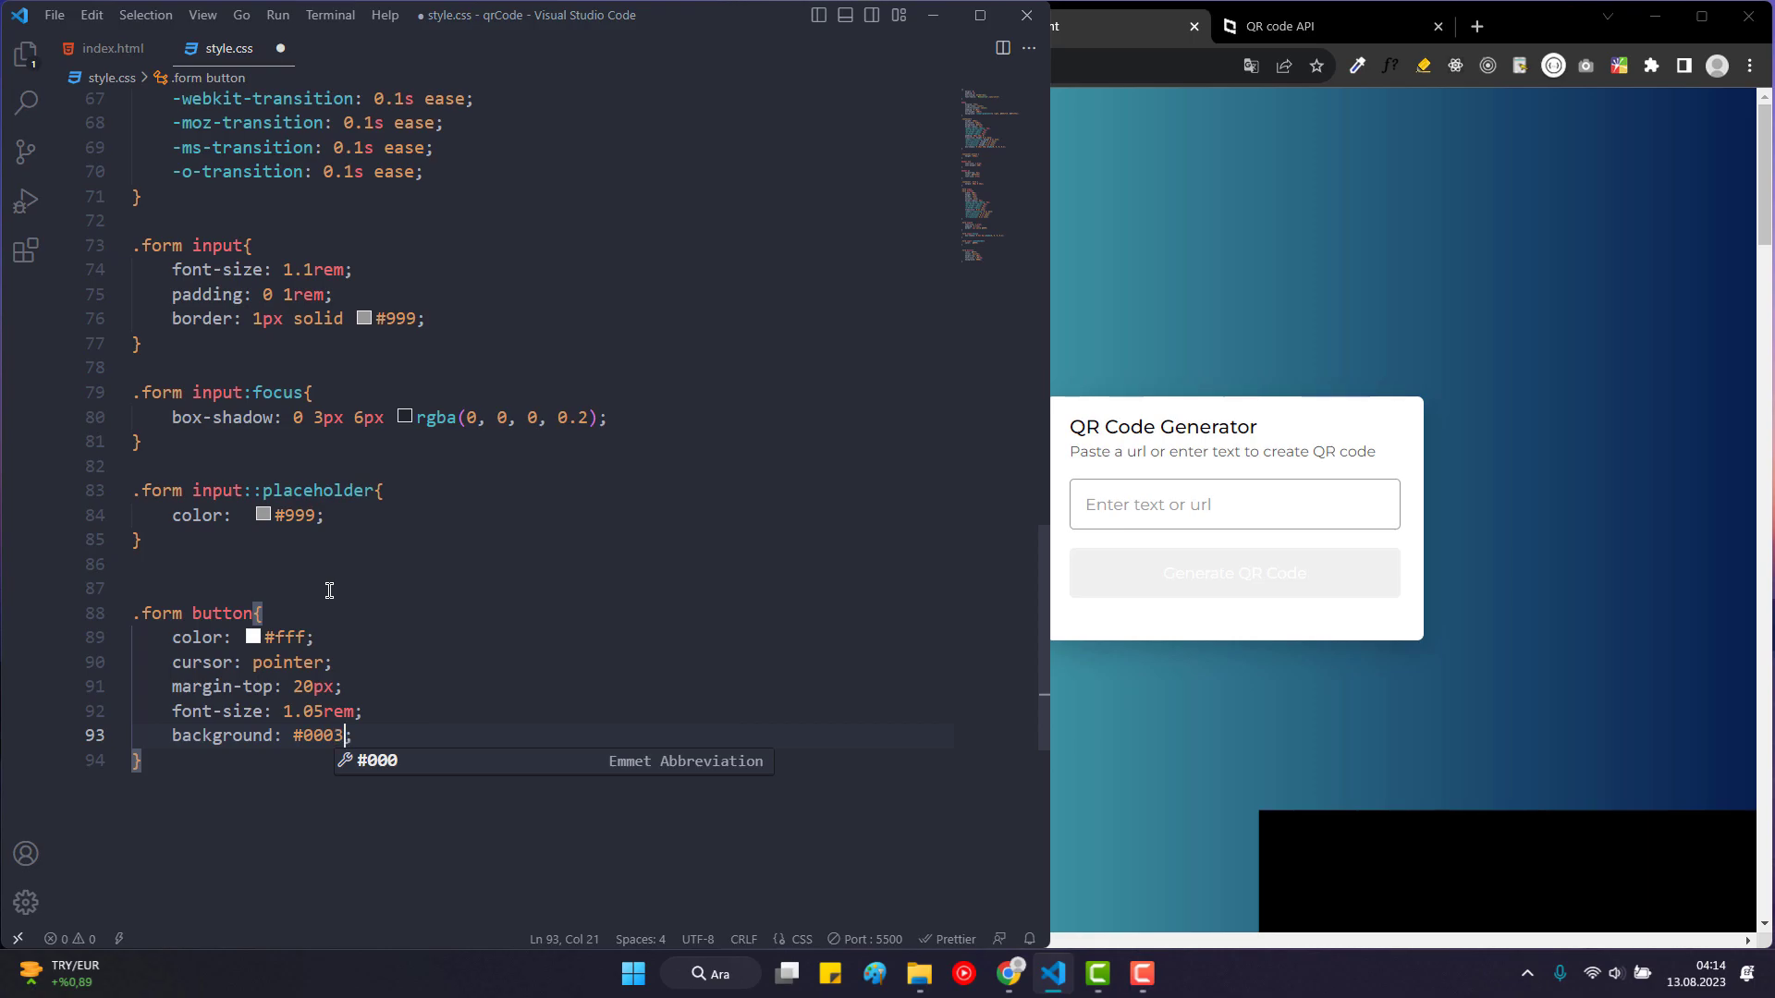
pyautogui.write('00')
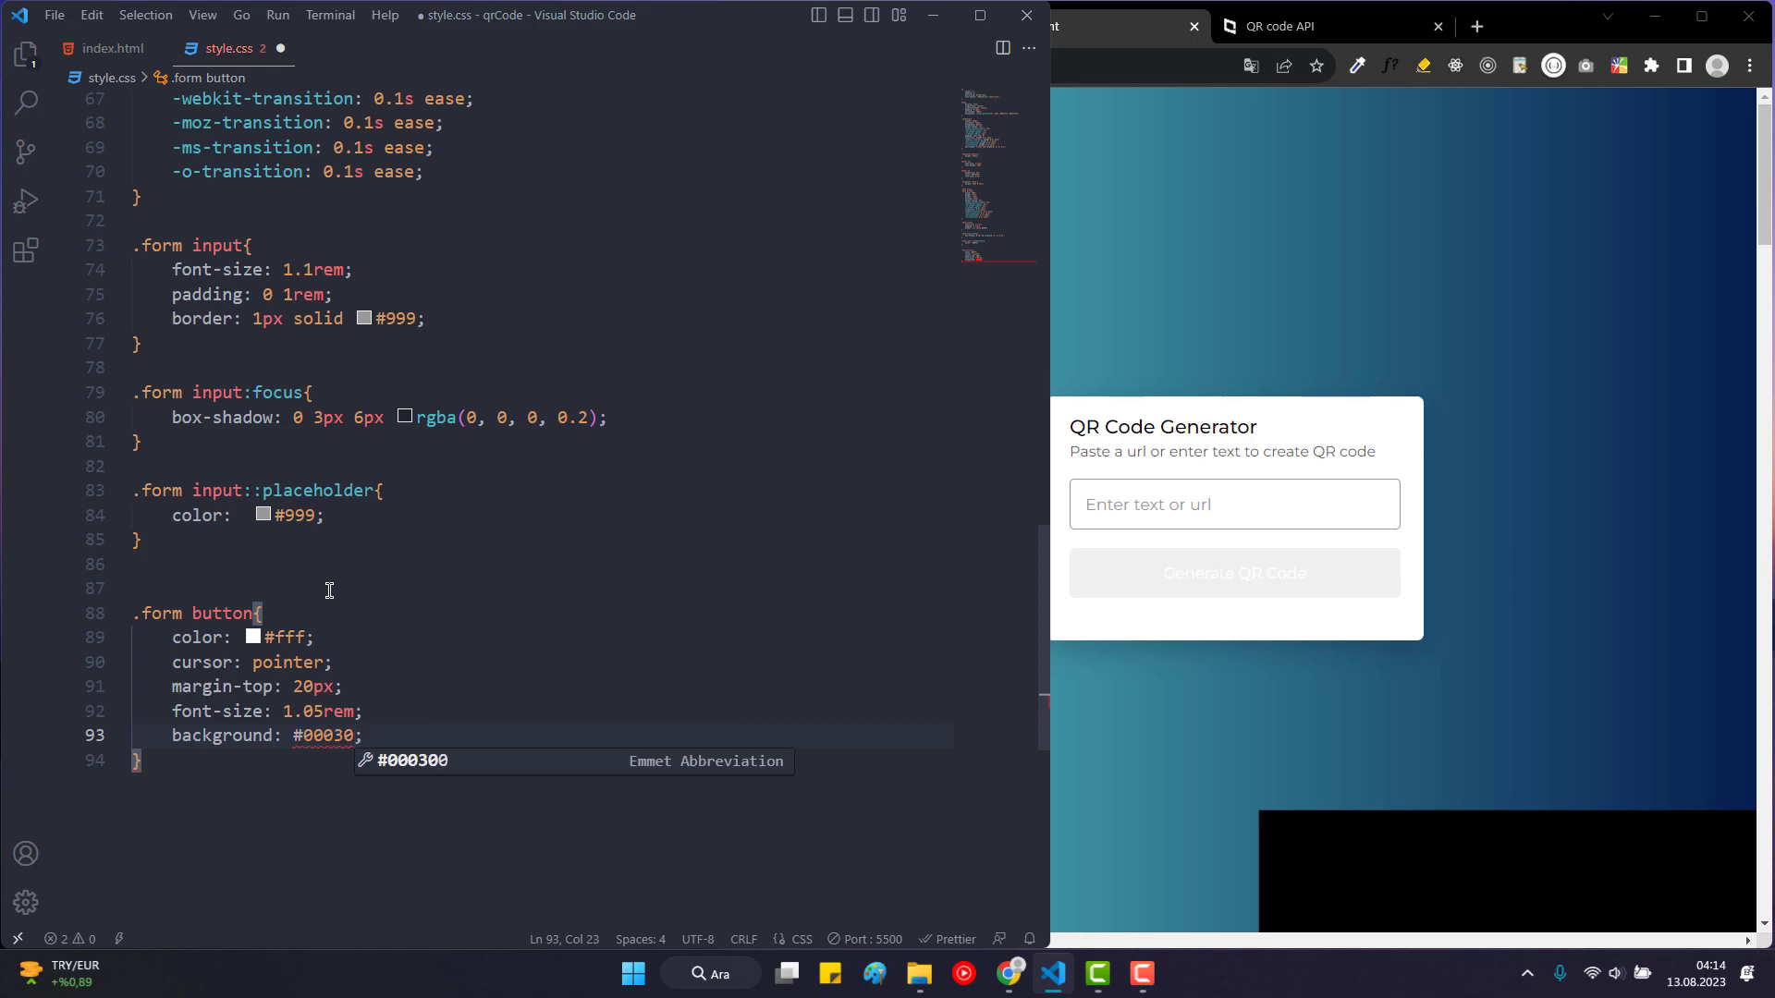
pyautogui.write('49')
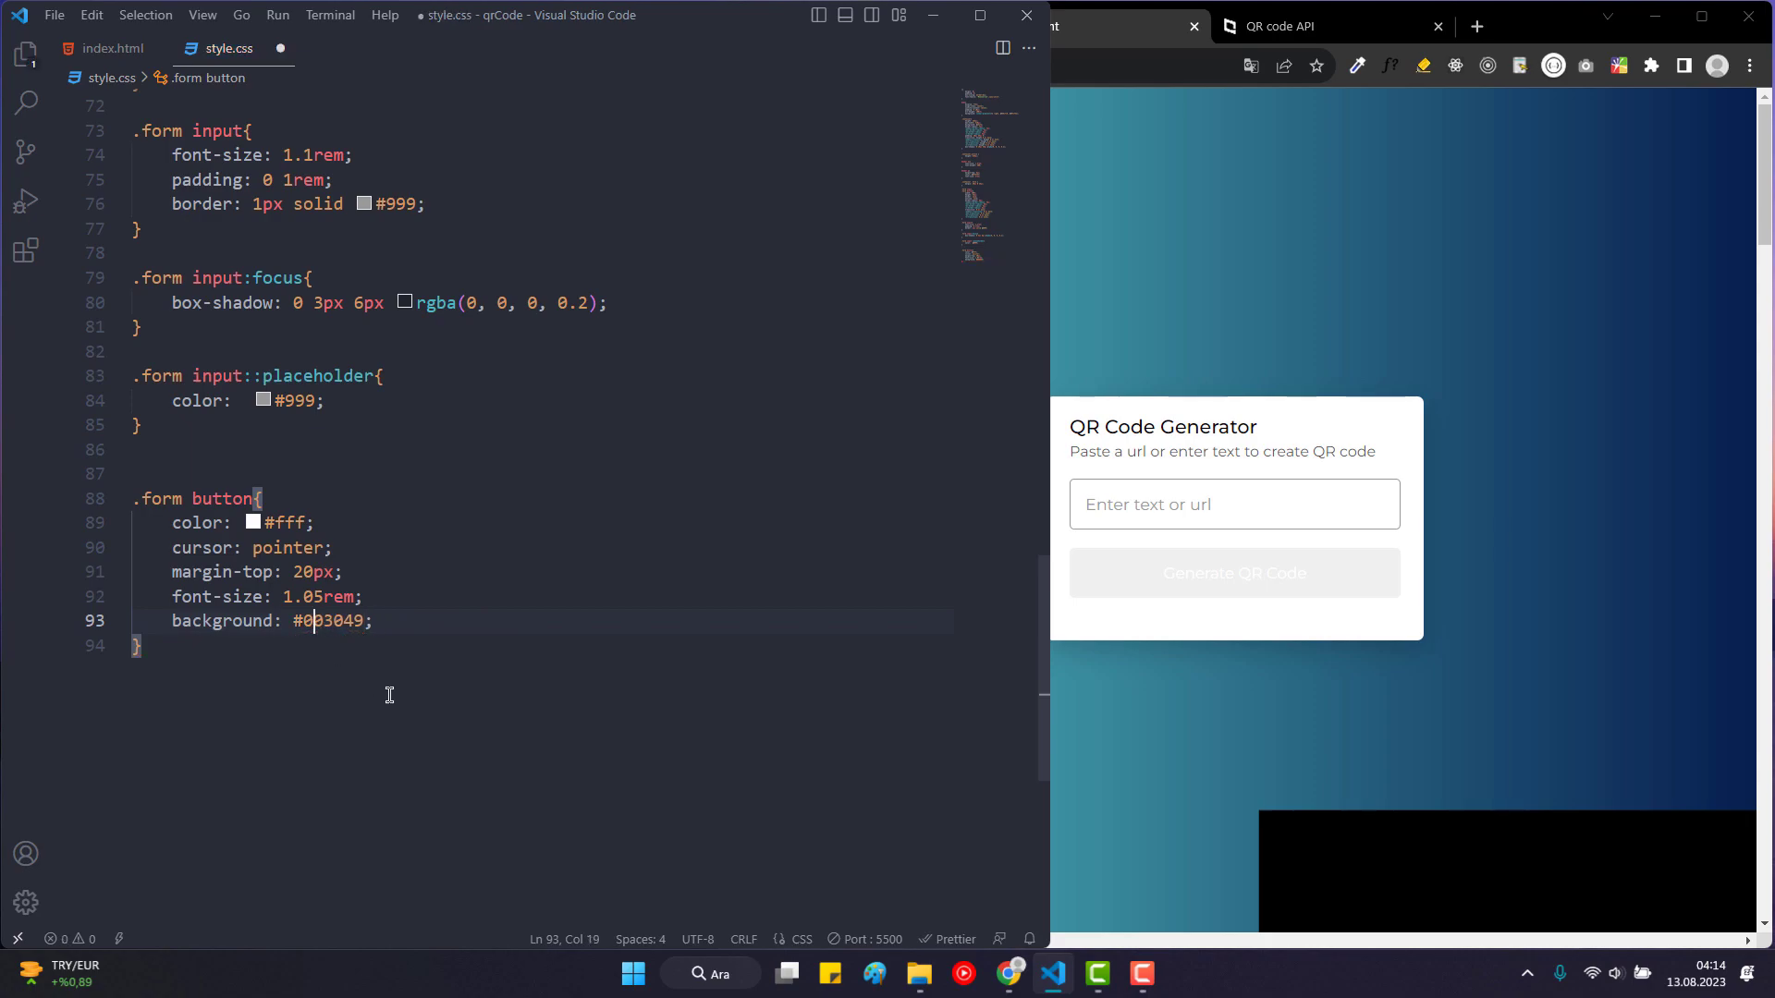
pyautogui.press('ctrl+s')
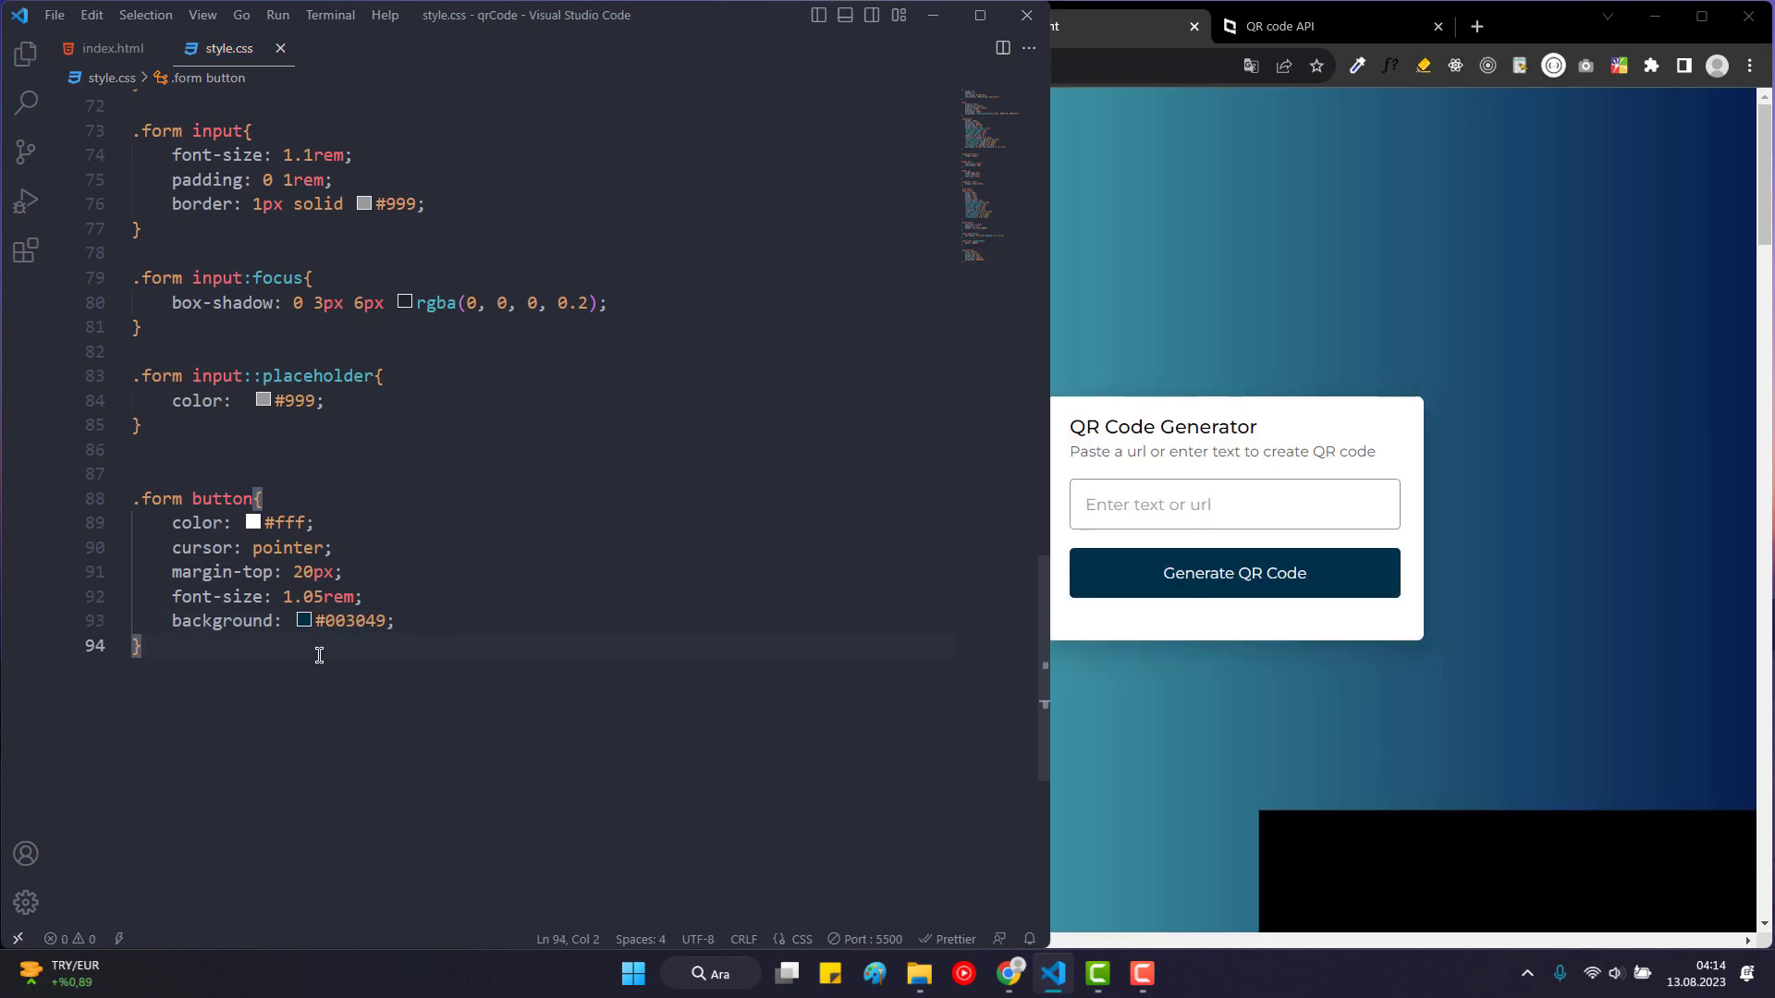
pyautogui.write('.')
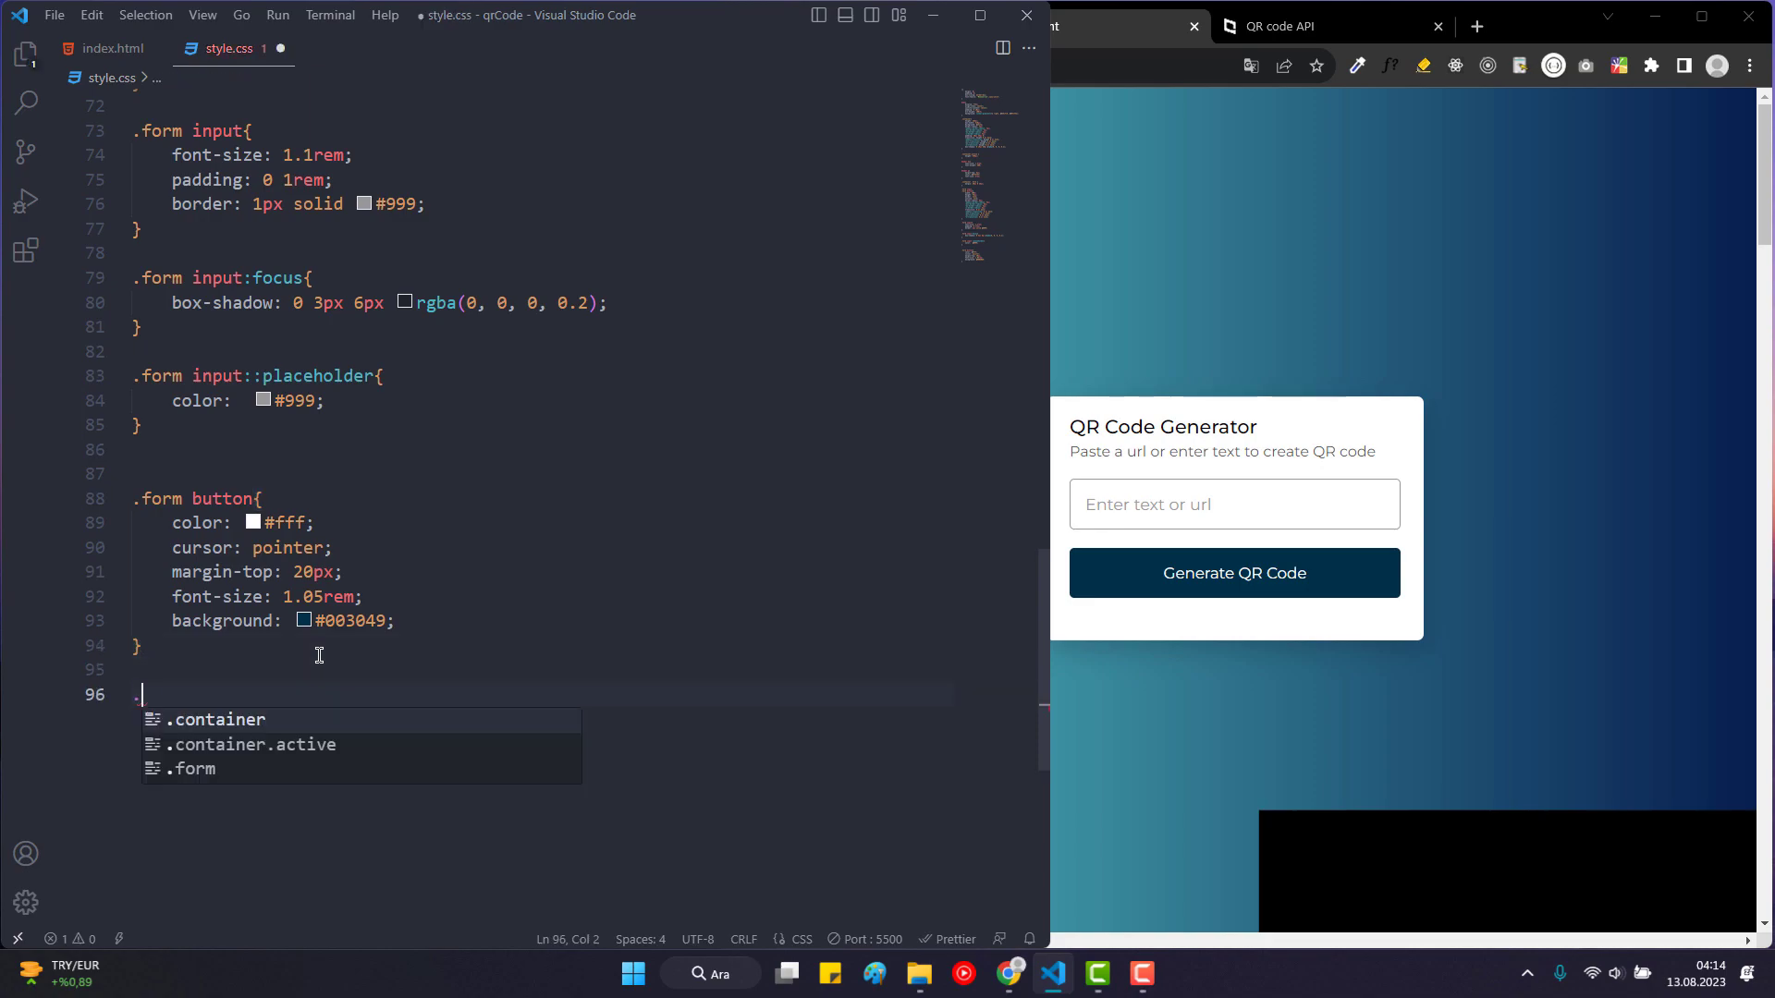
# Start a .qrCode rule with display flex, centred items and content, and padding 34px 0.
pyautogui.write('qrCode {')
pyautogui.write('display: flex;')
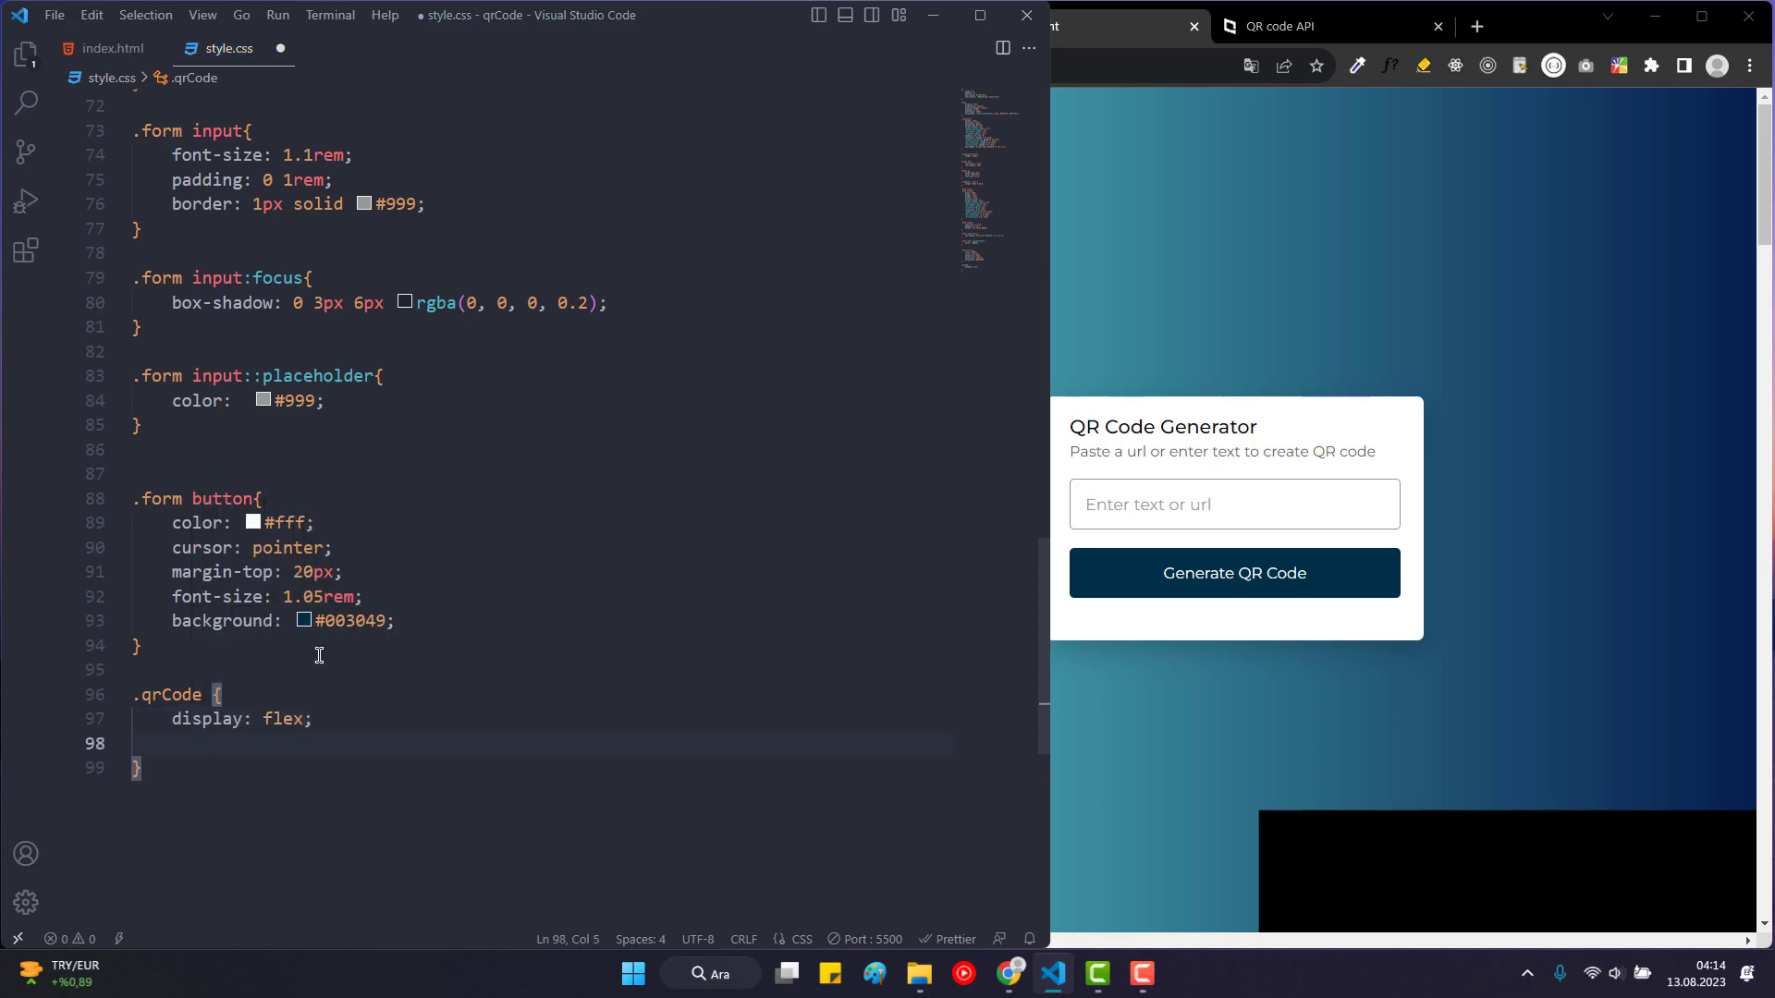
pyautogui.write('align-items: center;')
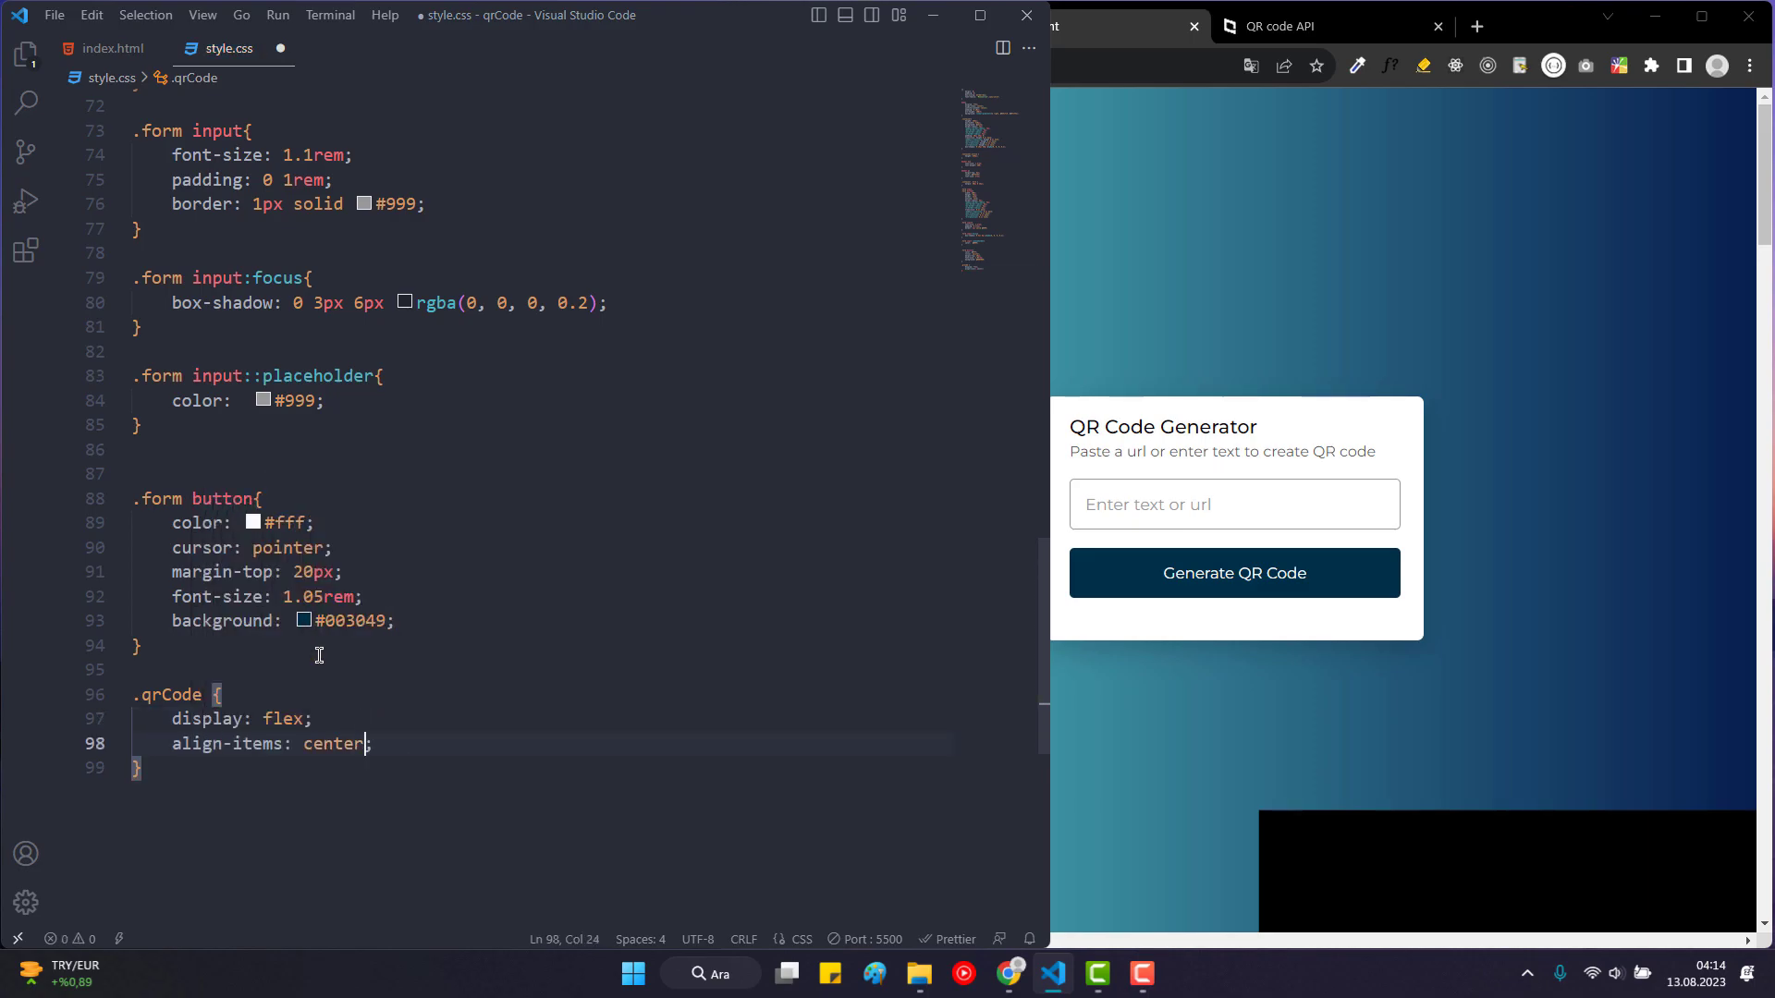
pyautogui.write('justify-content: center;')
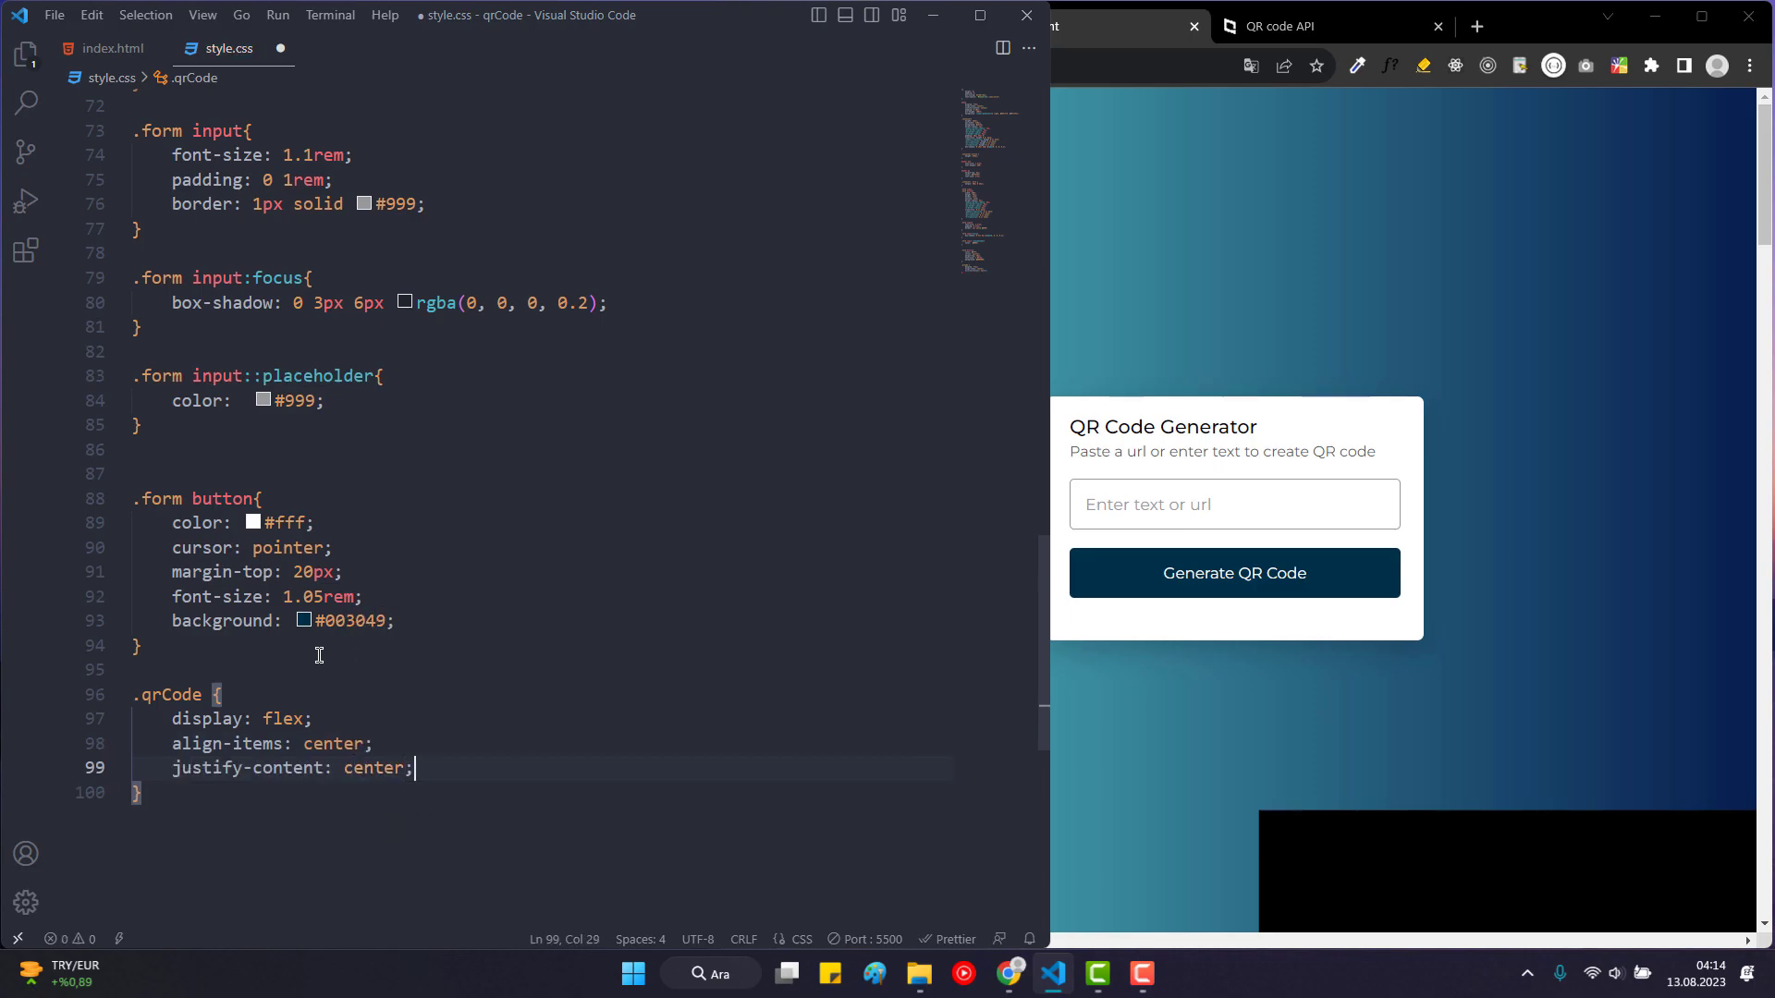
pyautogui.press('enter')
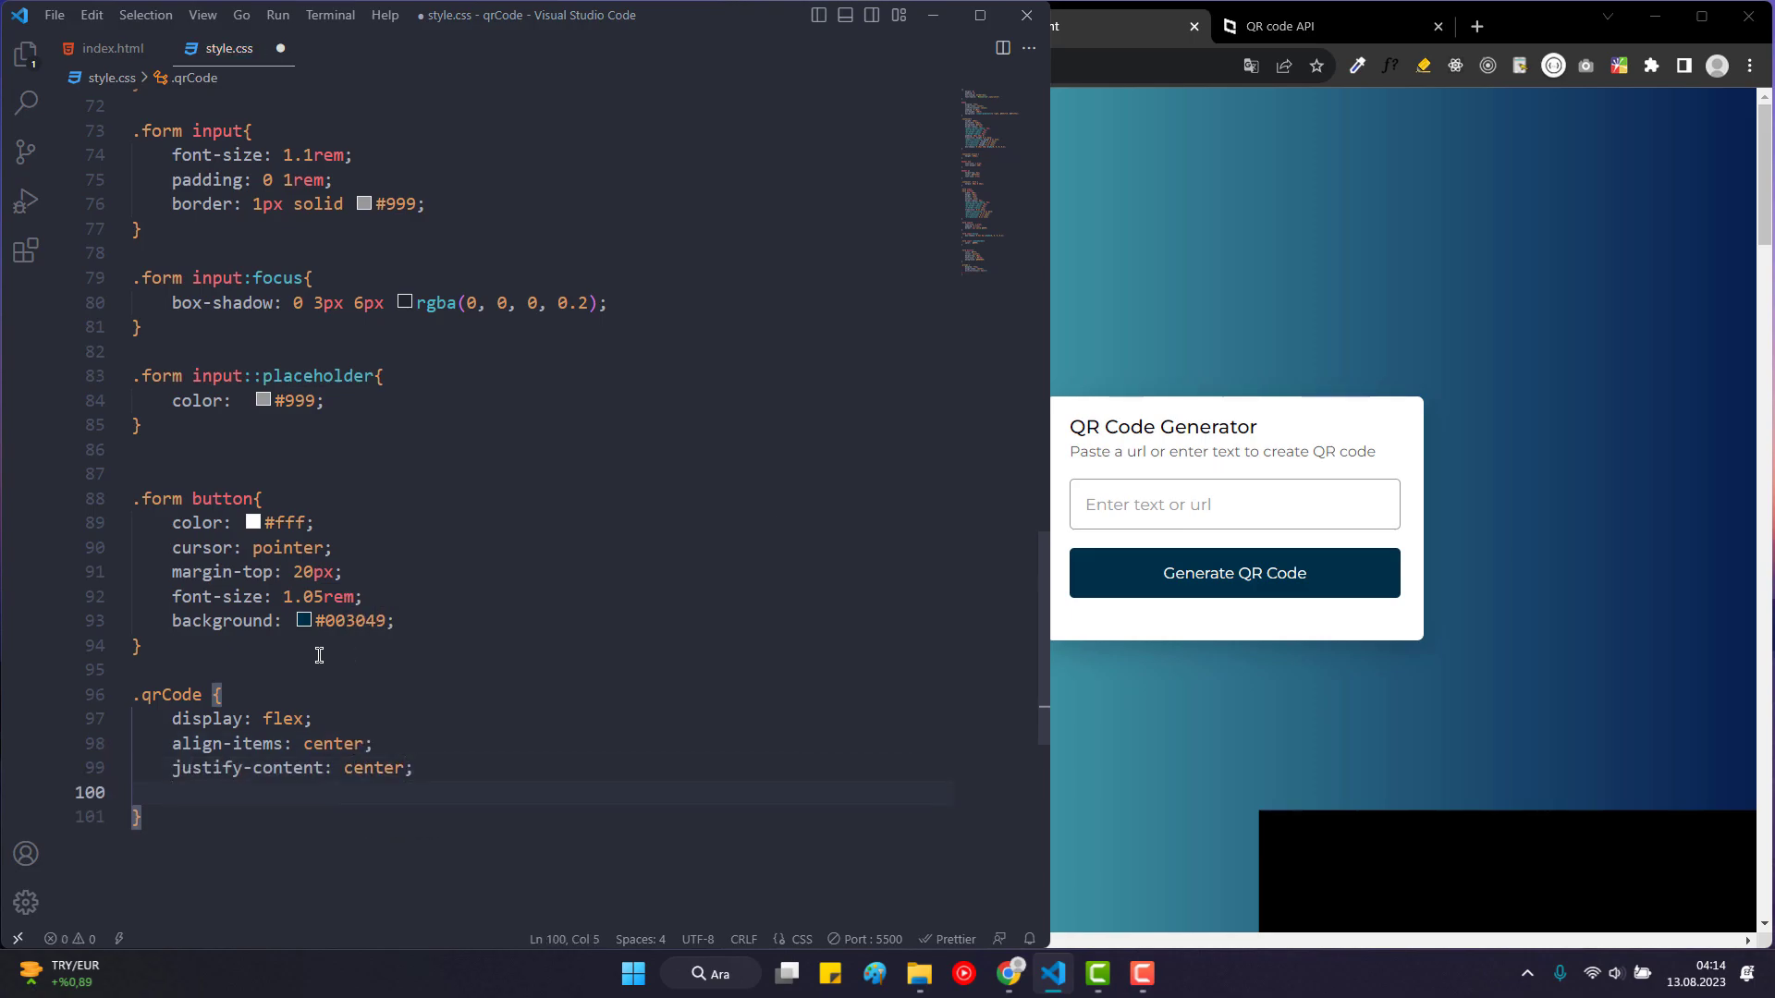
pyautogui.write('padding: 34;')
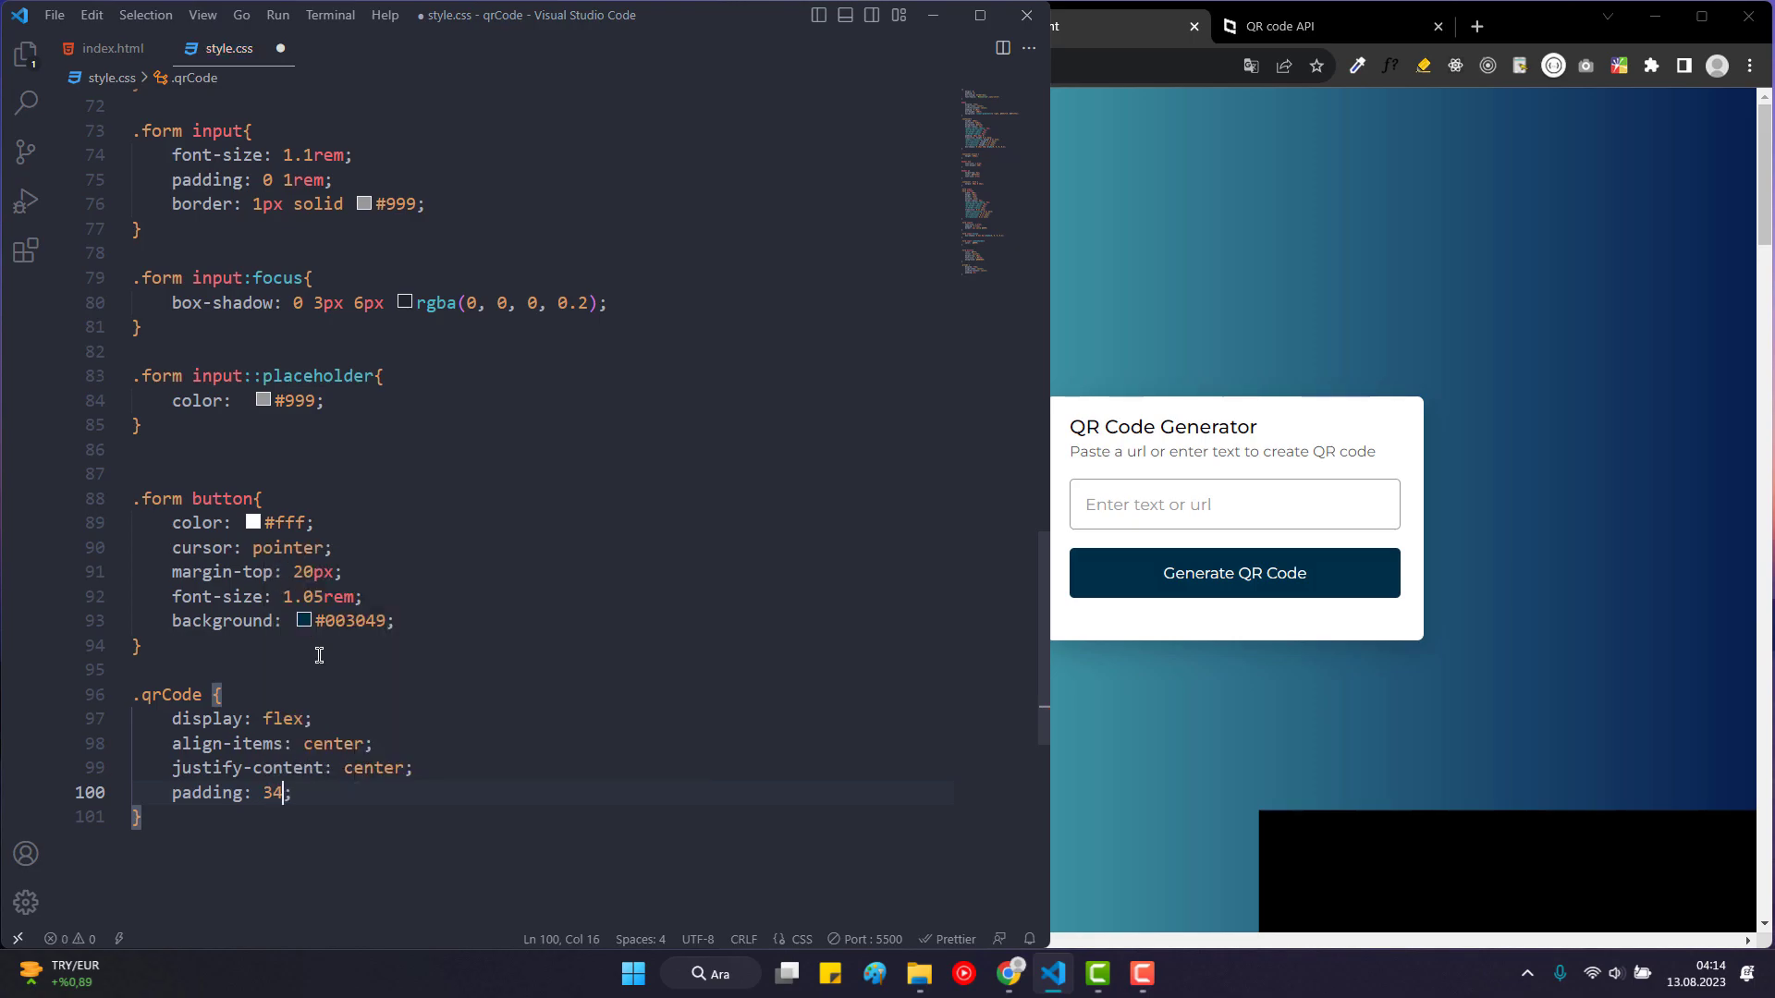
pyautogui.write('px')
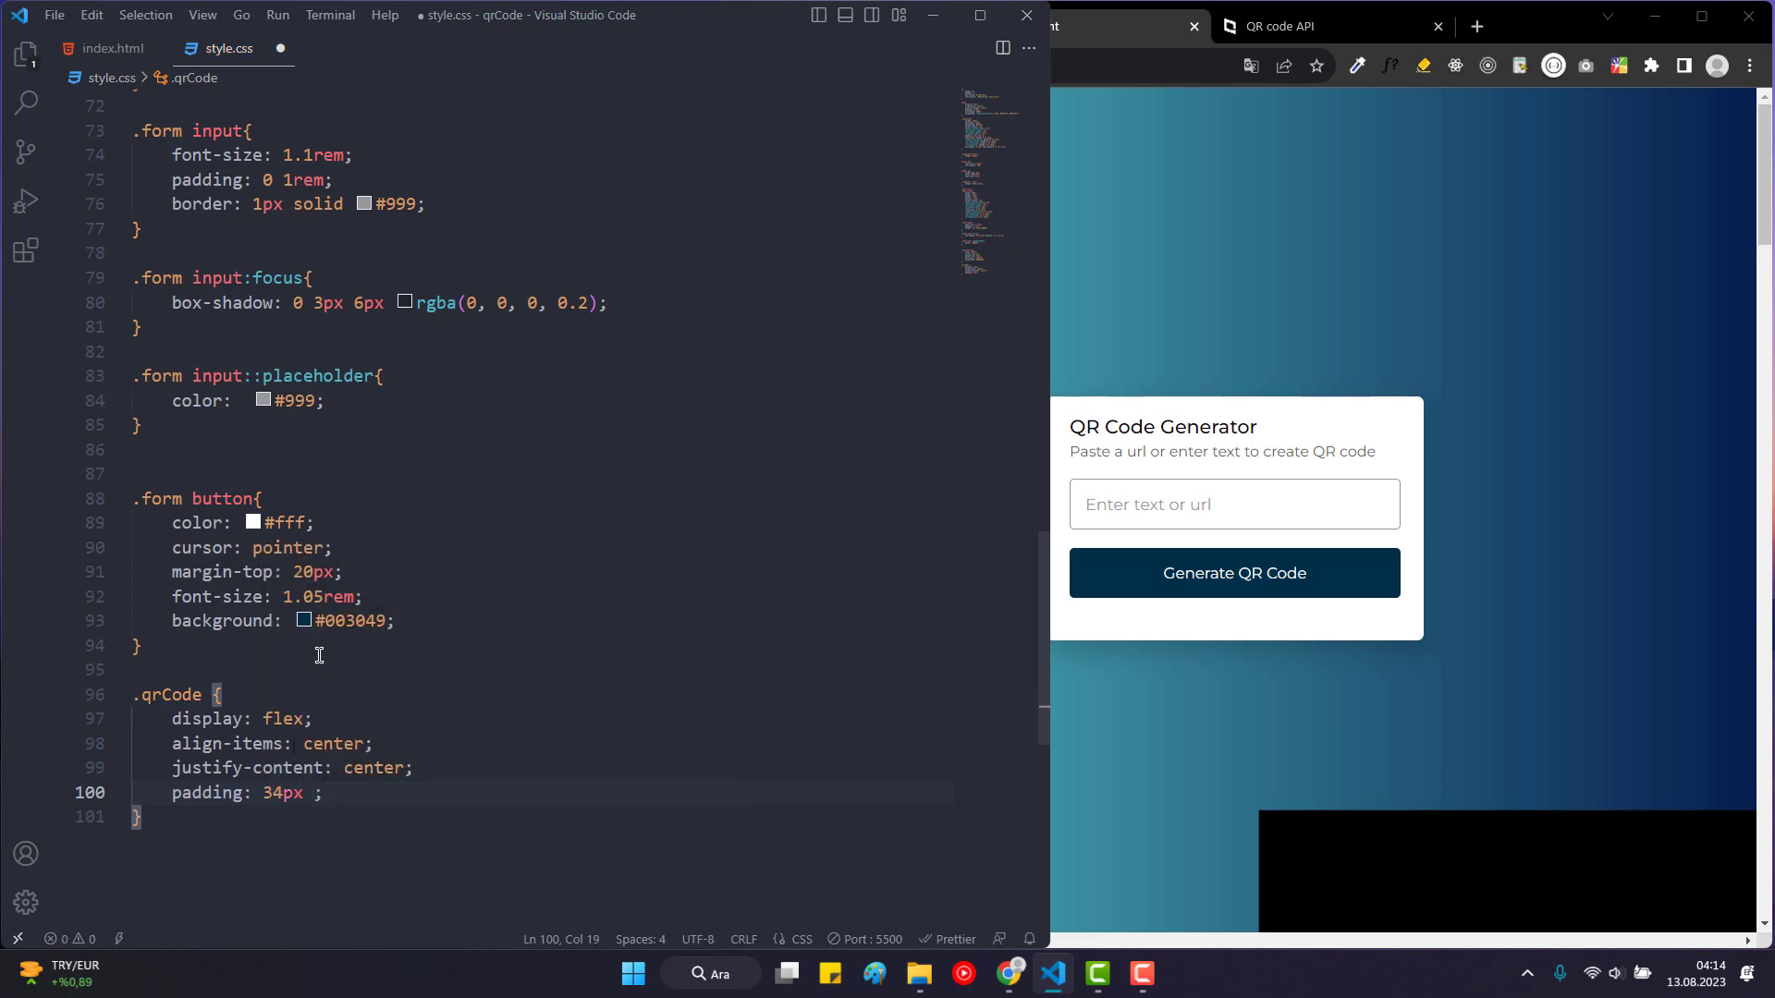
pyautogui.write('0')
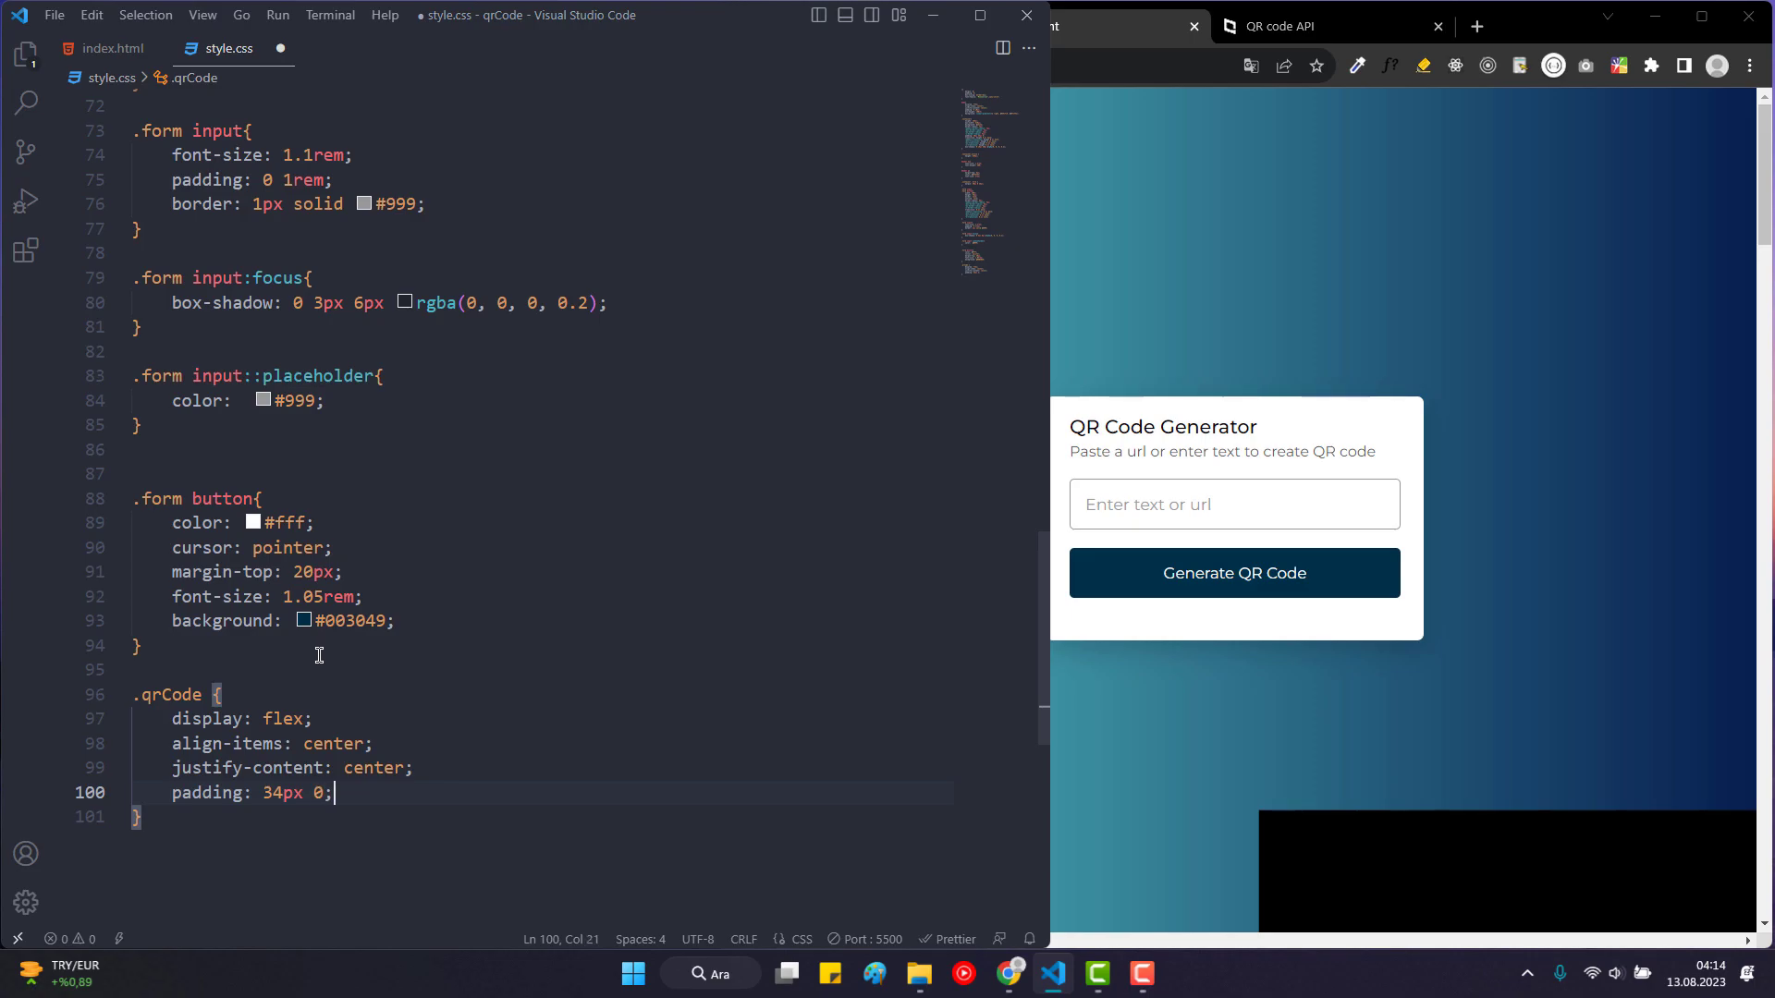
# Add border-radius 5px, a 1px solid #ccc border and opacity 0 to .qrCode.
pyautogui.write('border-radius: 5;')
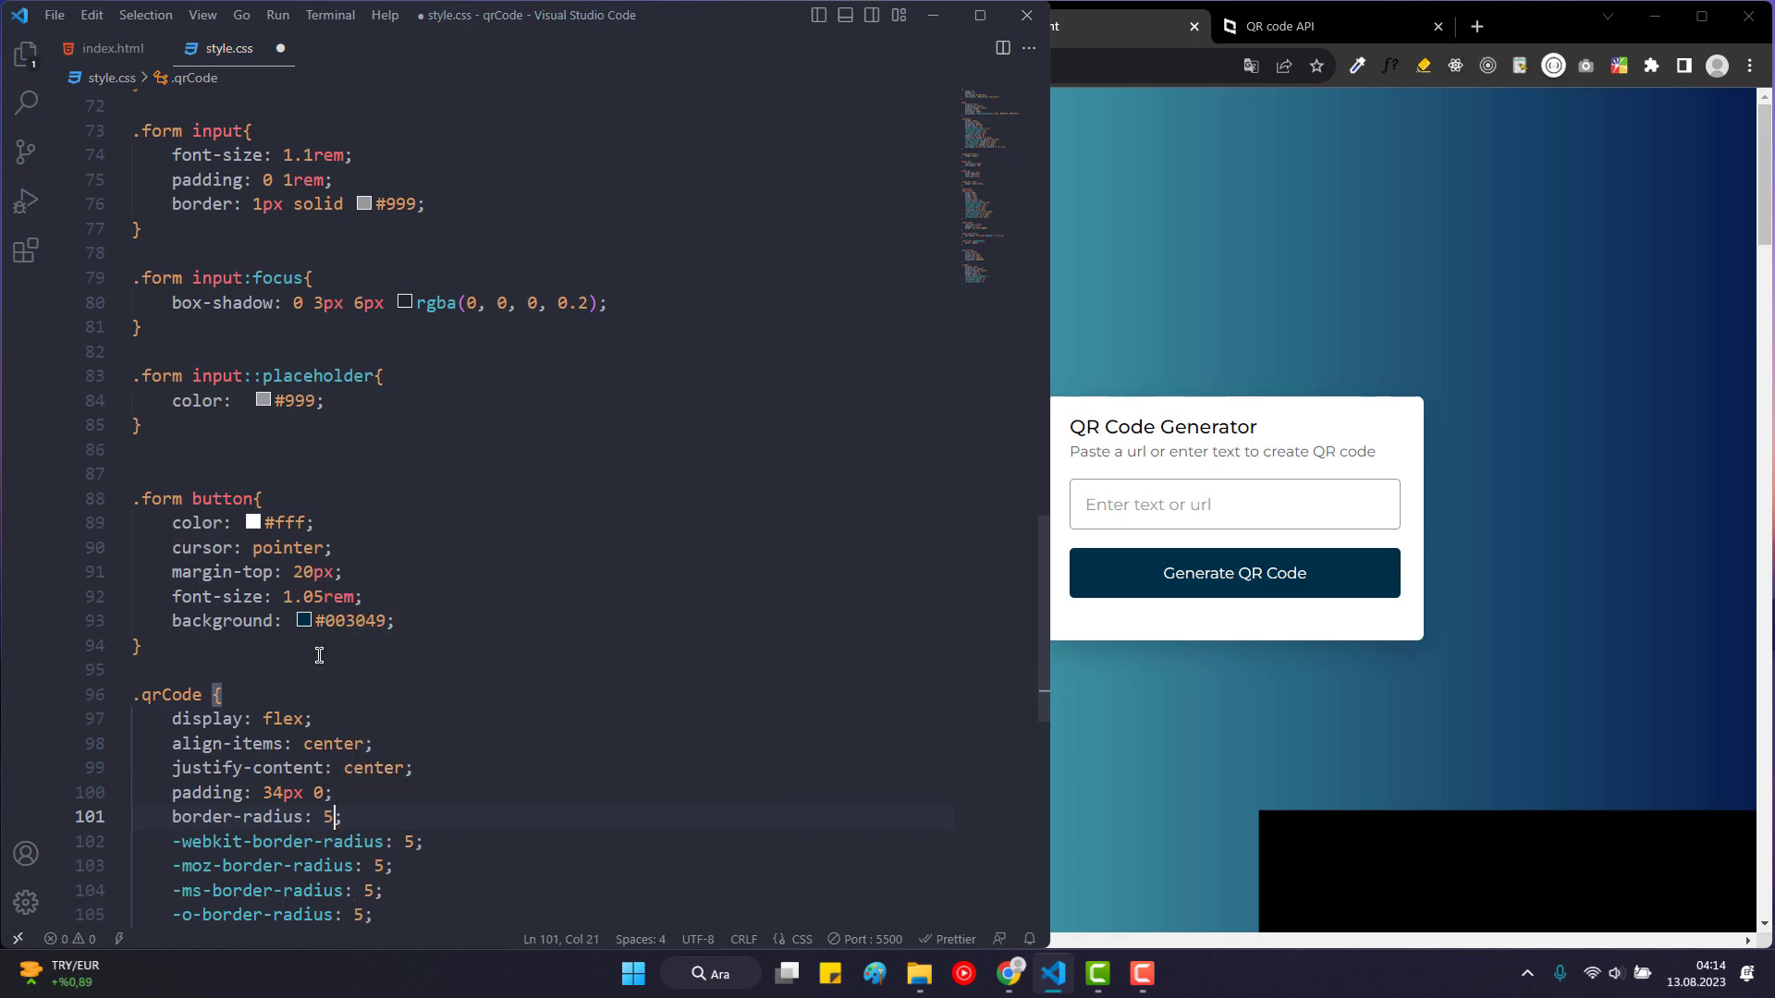
pyautogui.write('px')
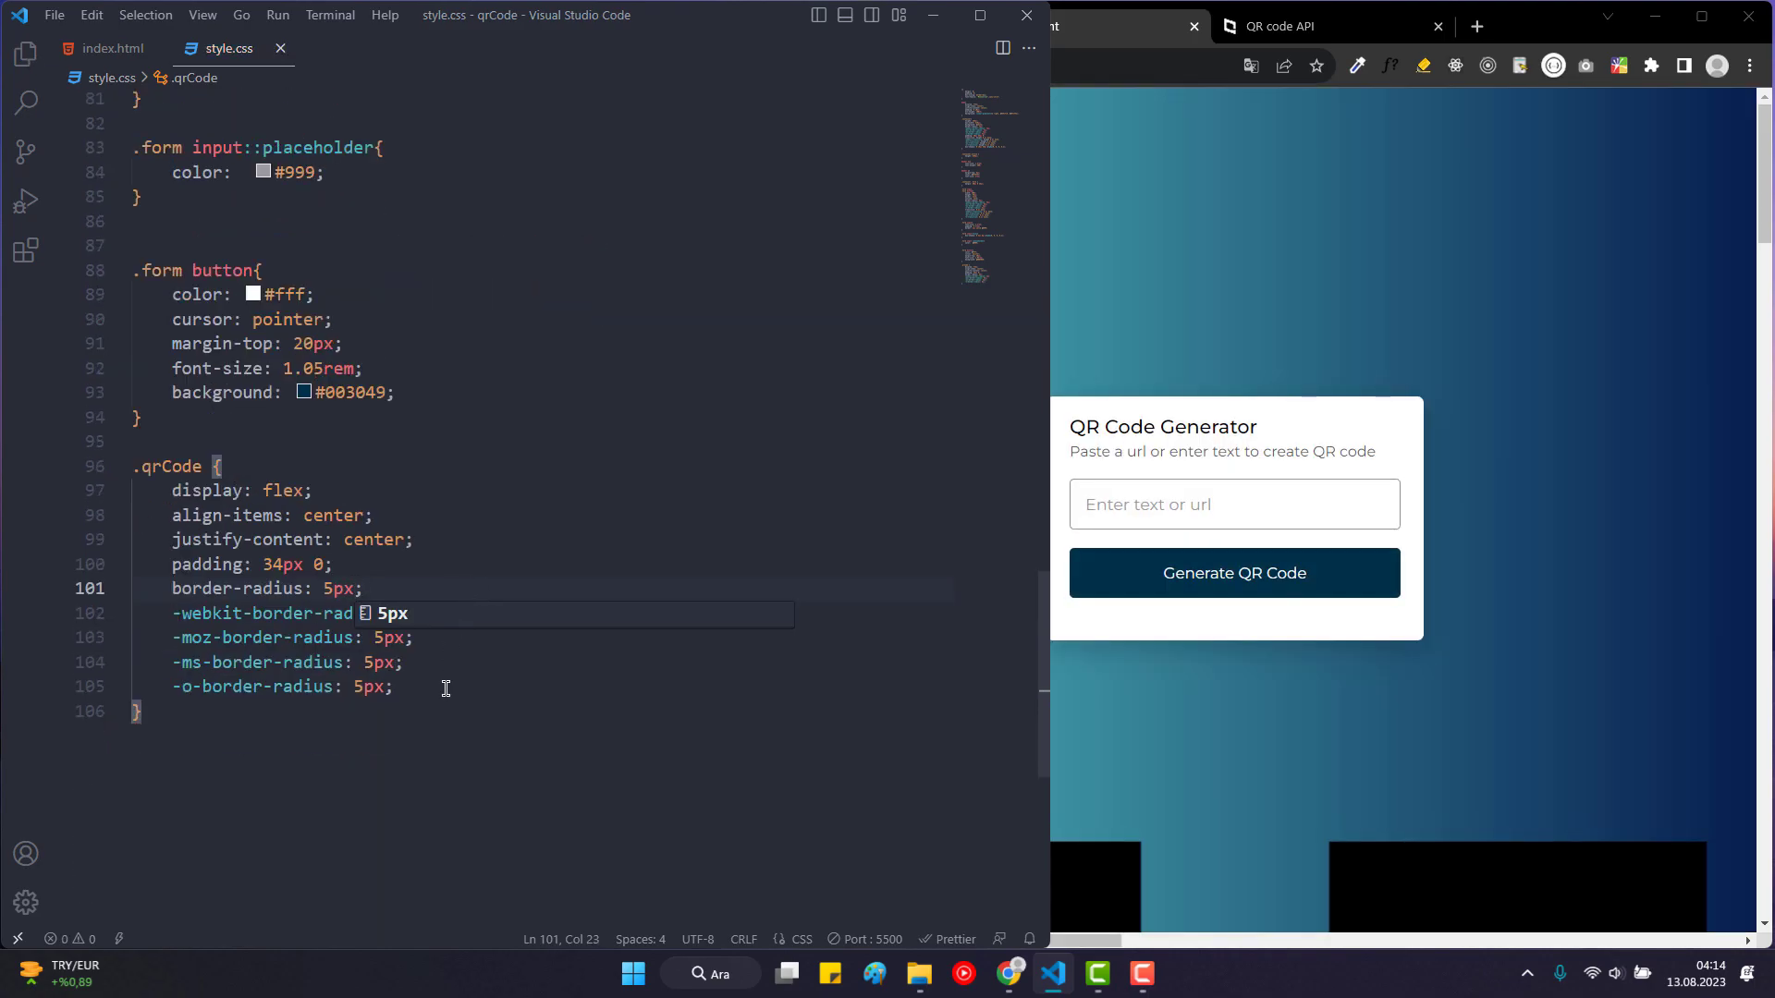
pyautogui.write('border: 1px solid ;')
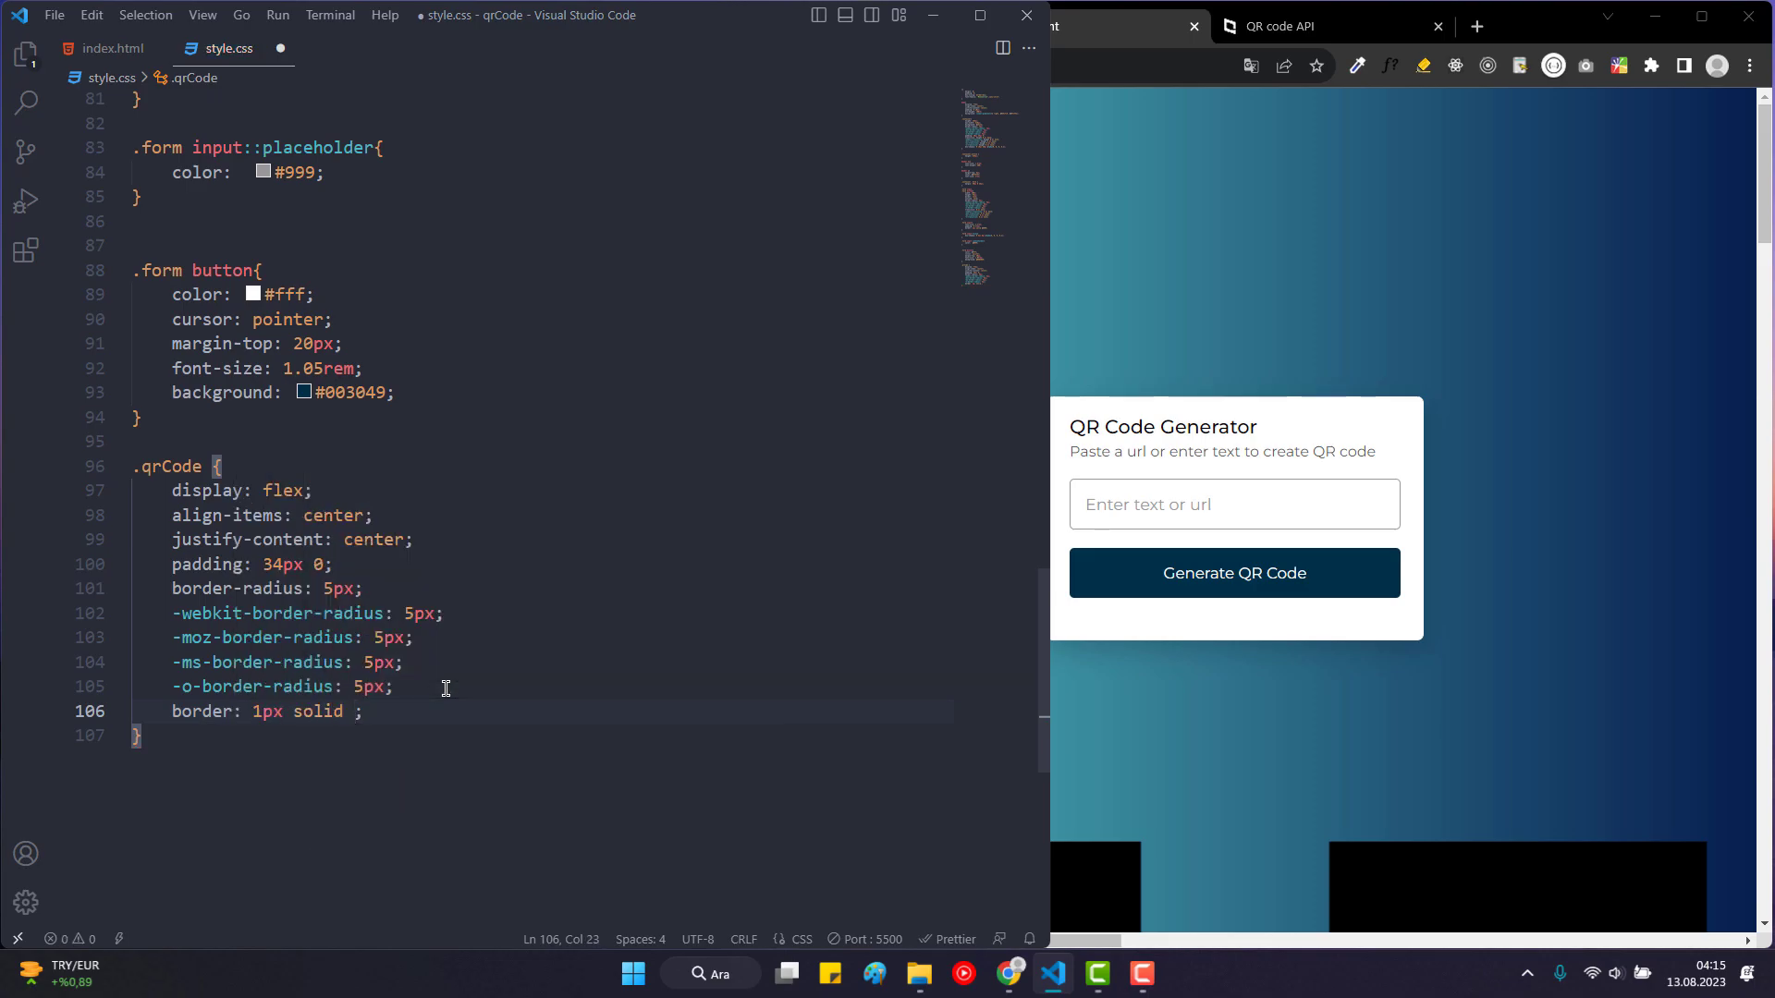
pyautogui.write('#ccc')
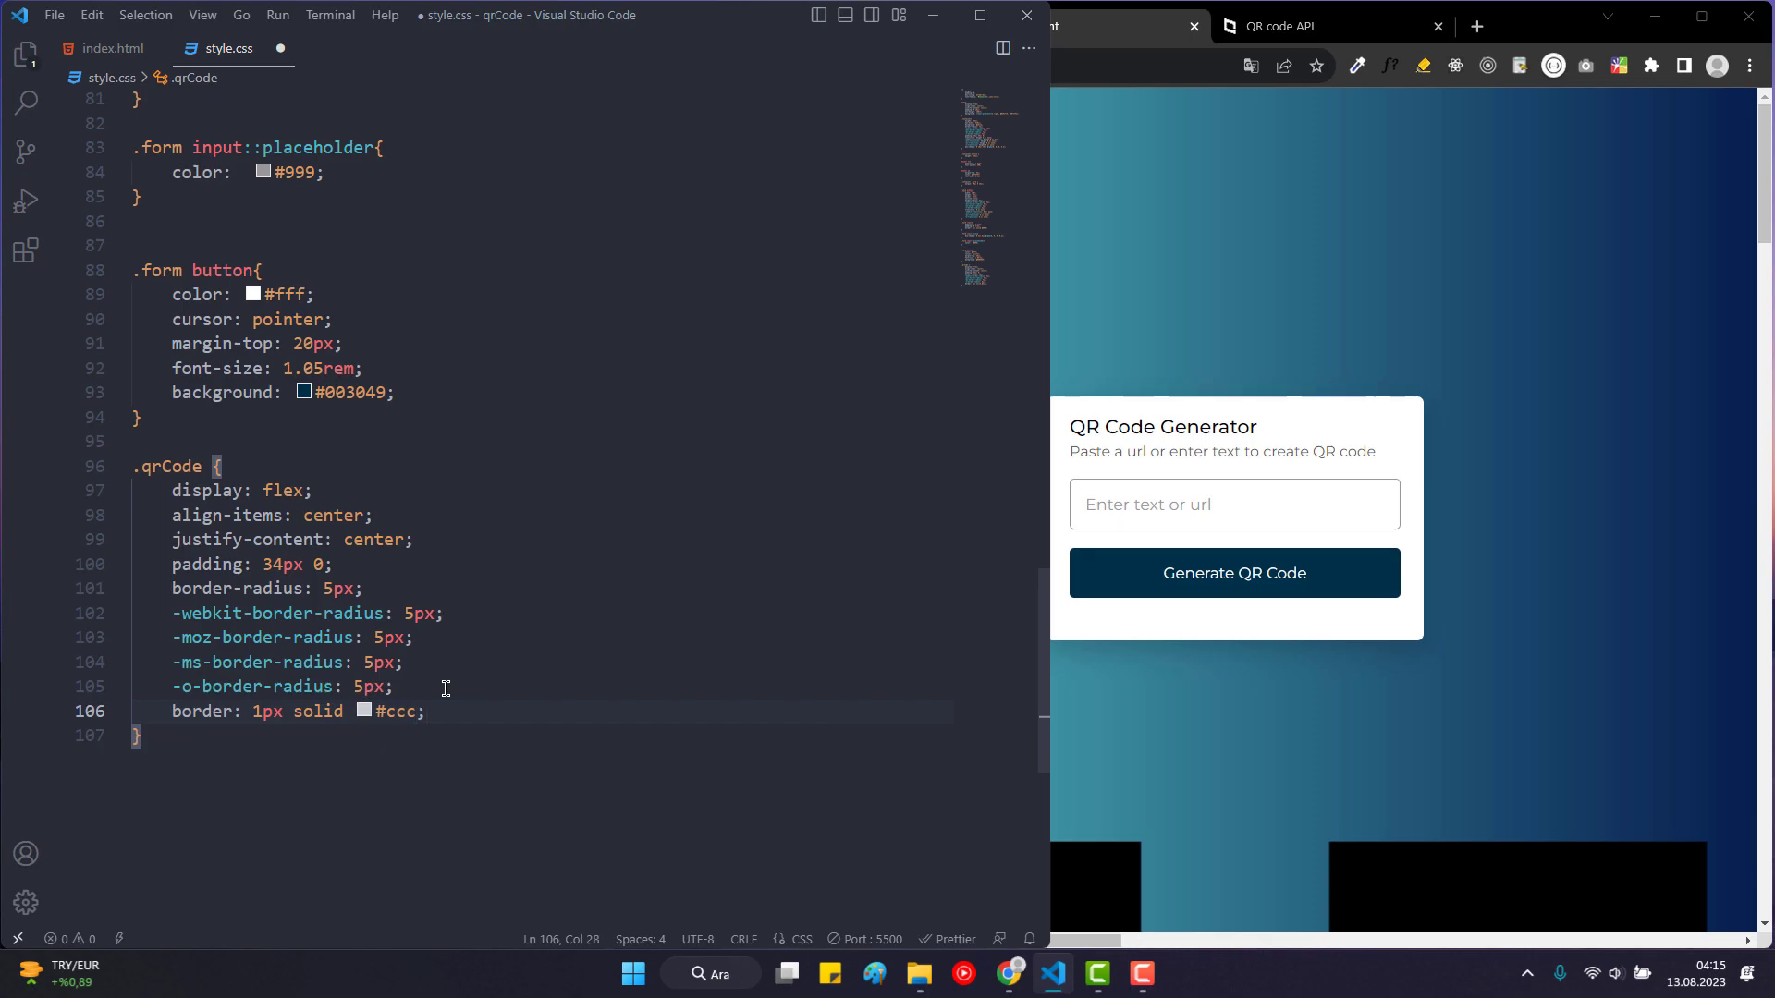
pyautogui.write('opacity: 0;')
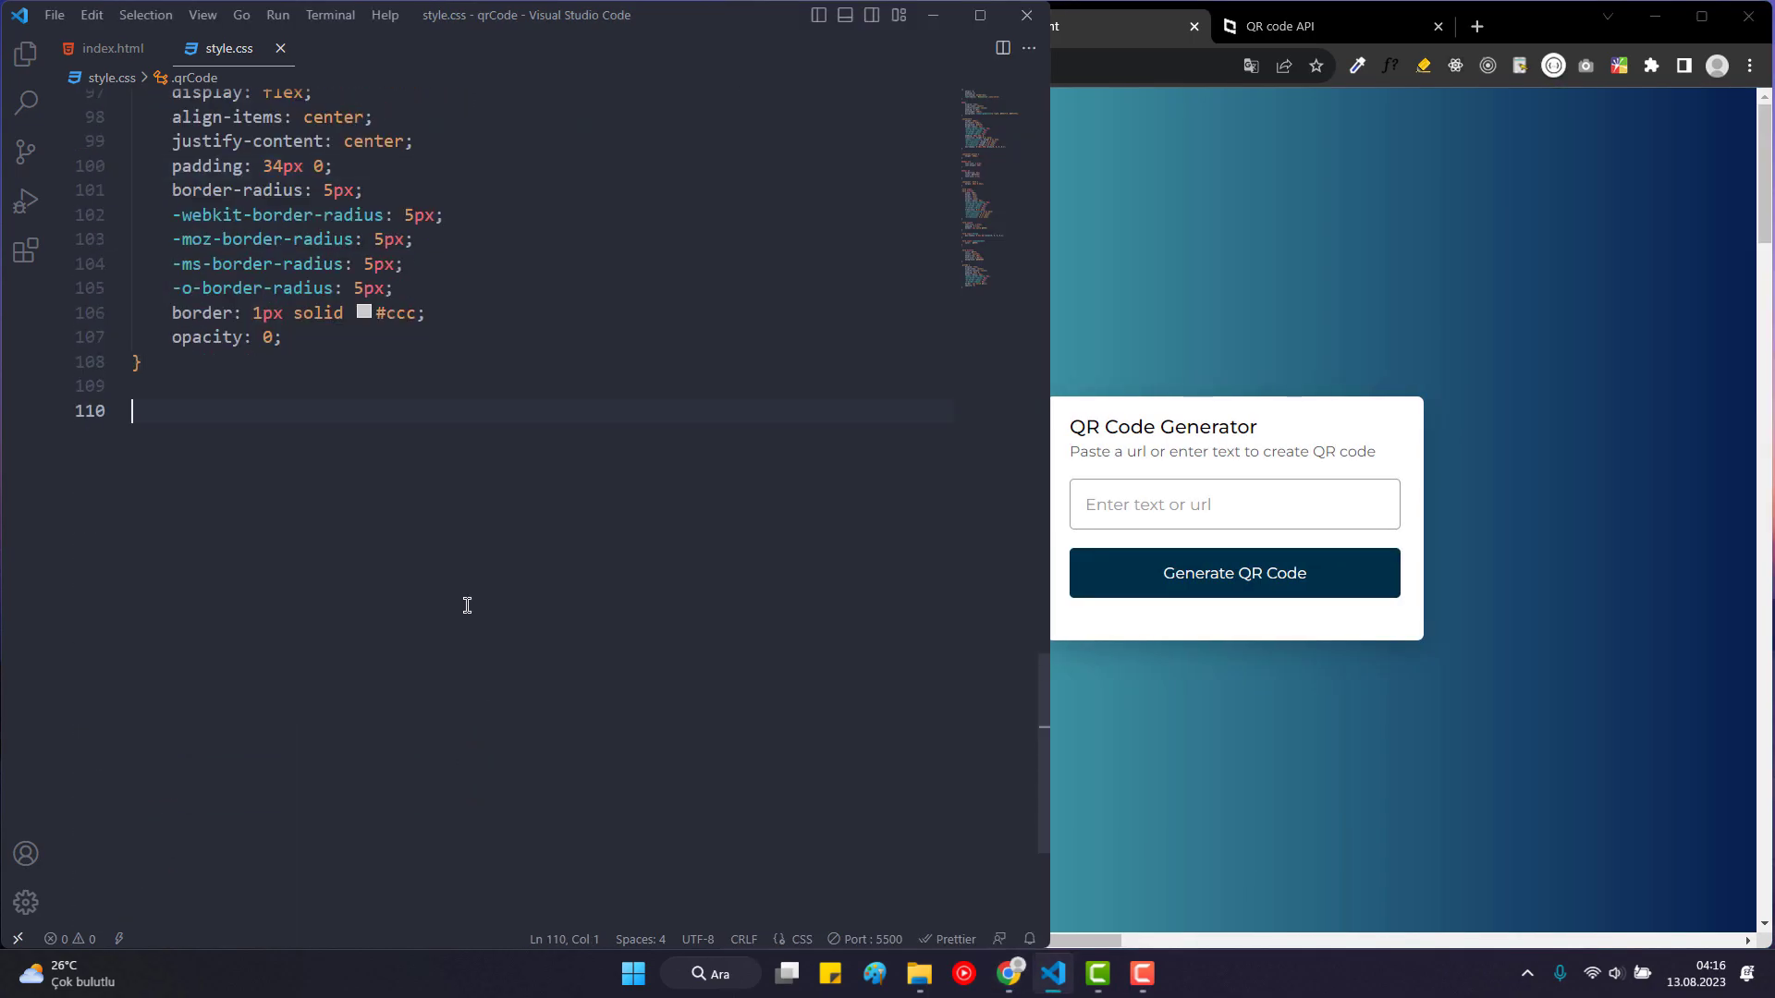
# Add a .qrCode img rule with width 170px.
pyautogui.write('.')
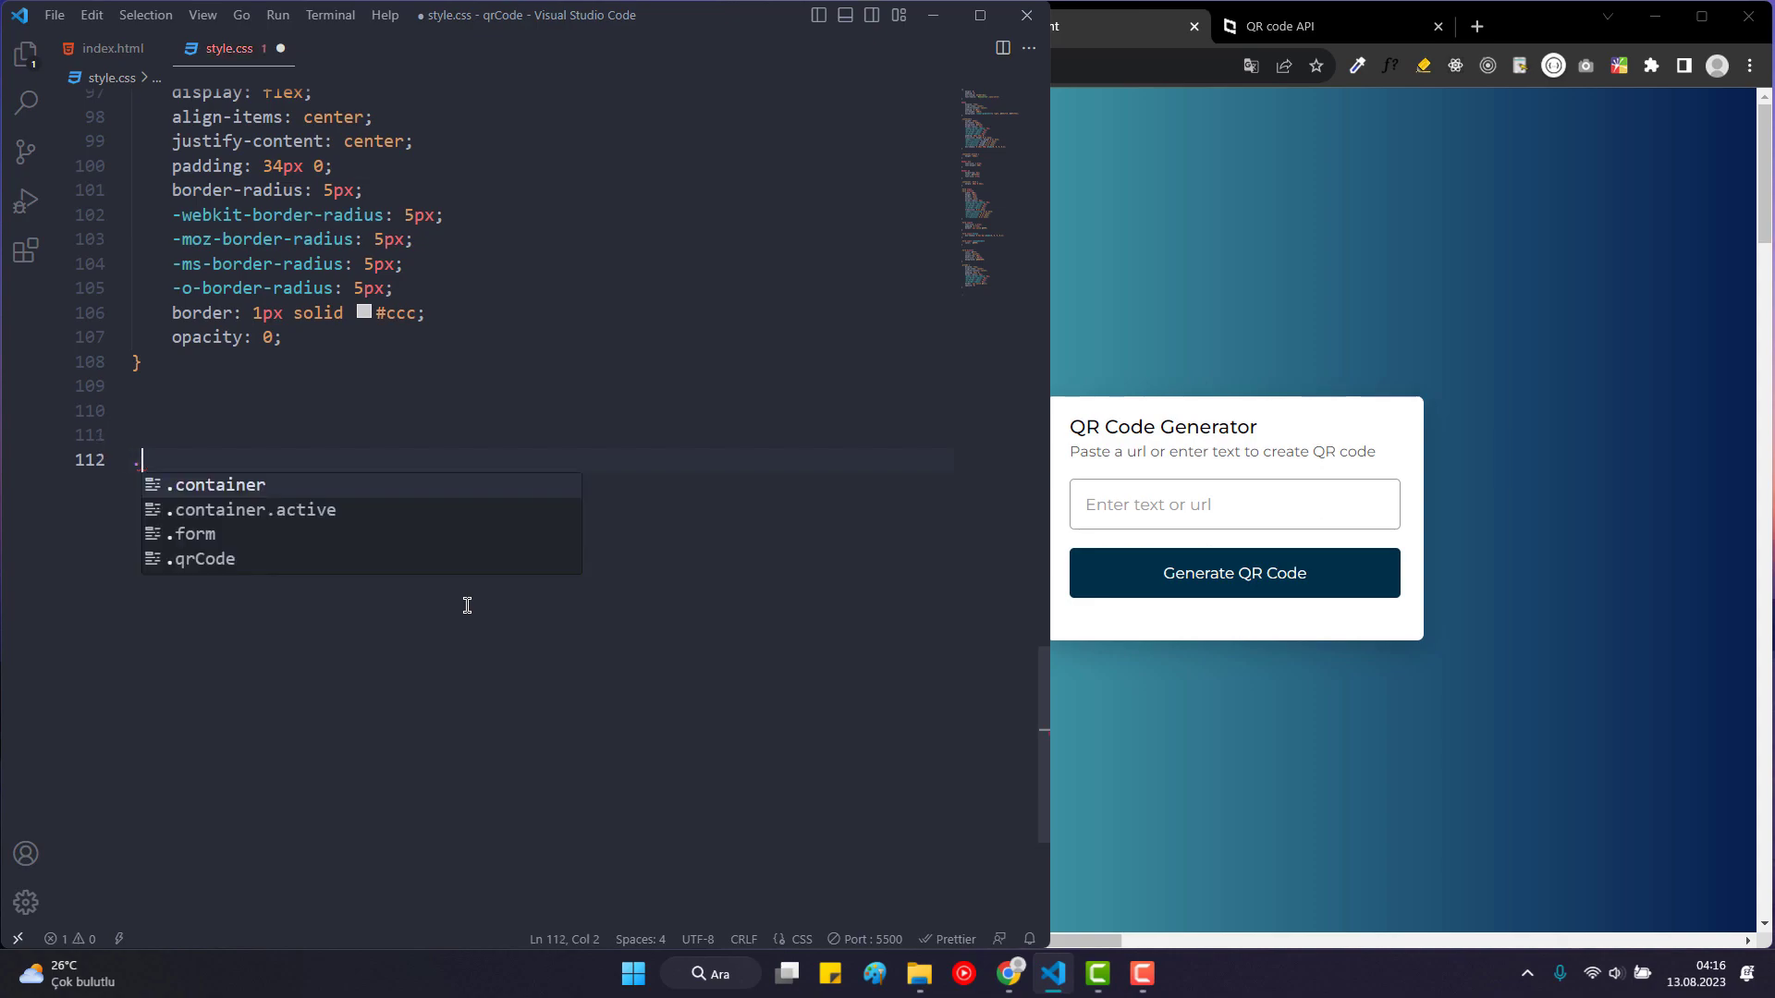
pyautogui.write('.qrCoe')
pyautogui.write('width: ;')
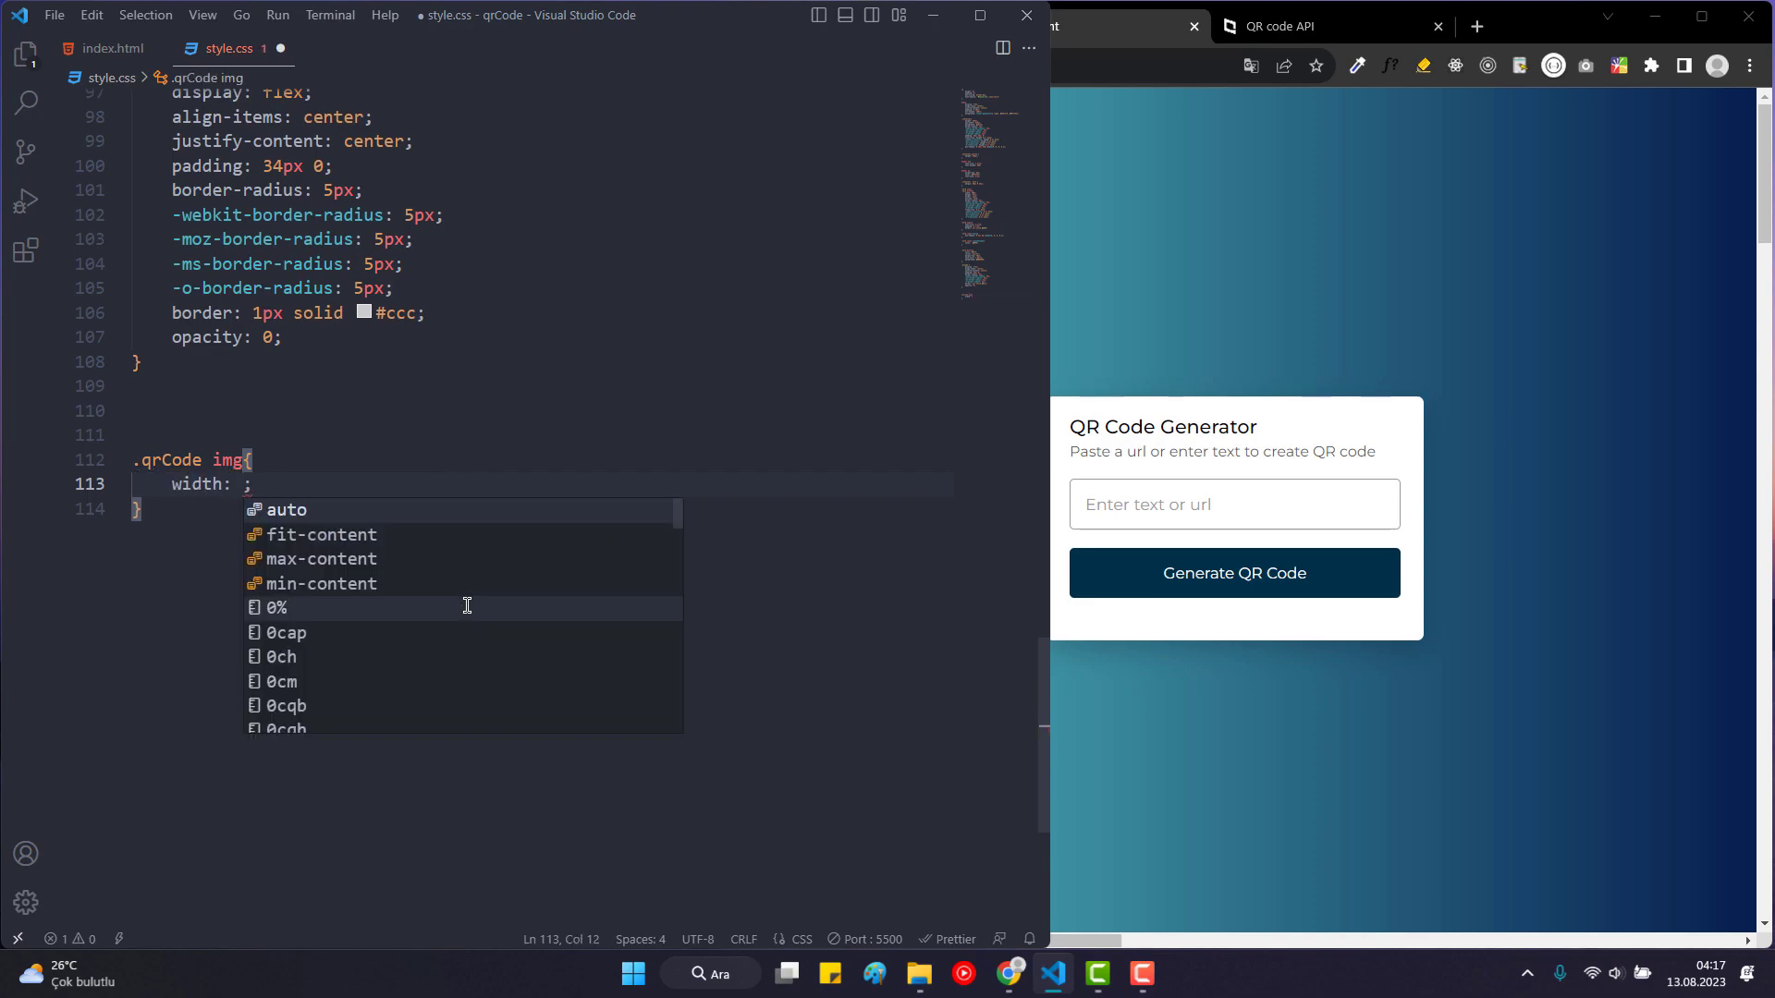
pyautogui.write('170px')
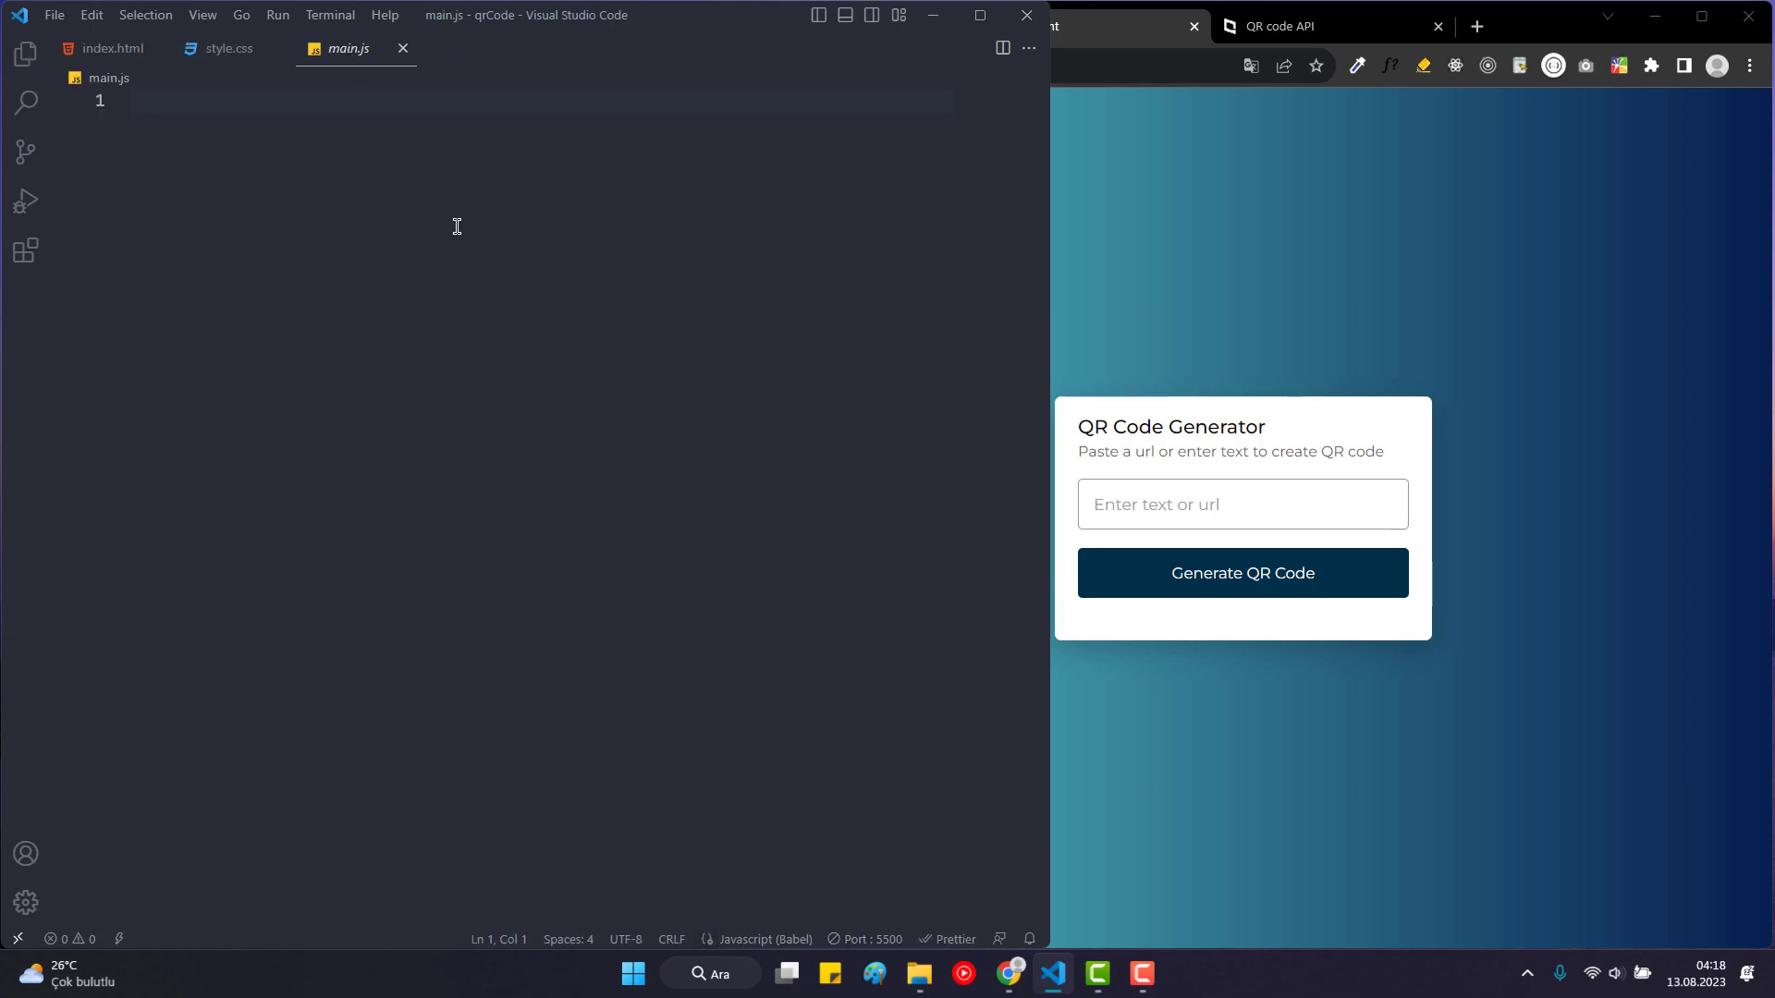
# Declare container and qrInput via querySelector for .container and .form input.
pyautogui.write('con')
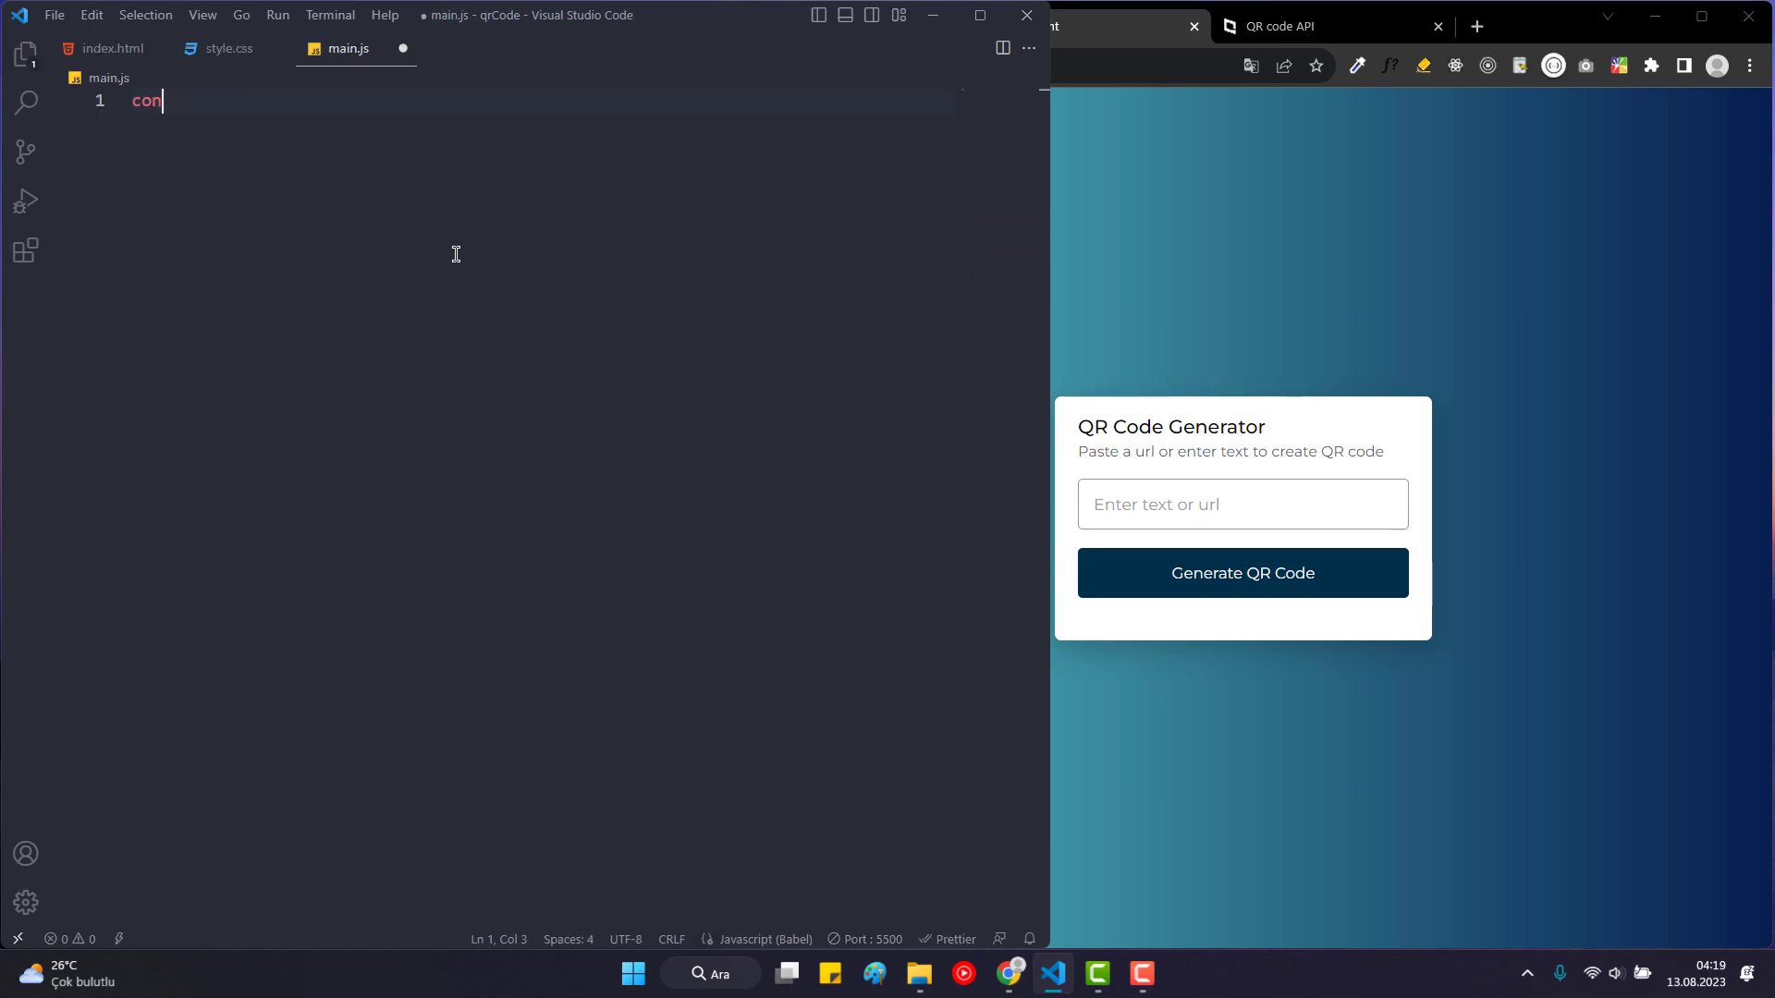
pyautogui.write('st container =')
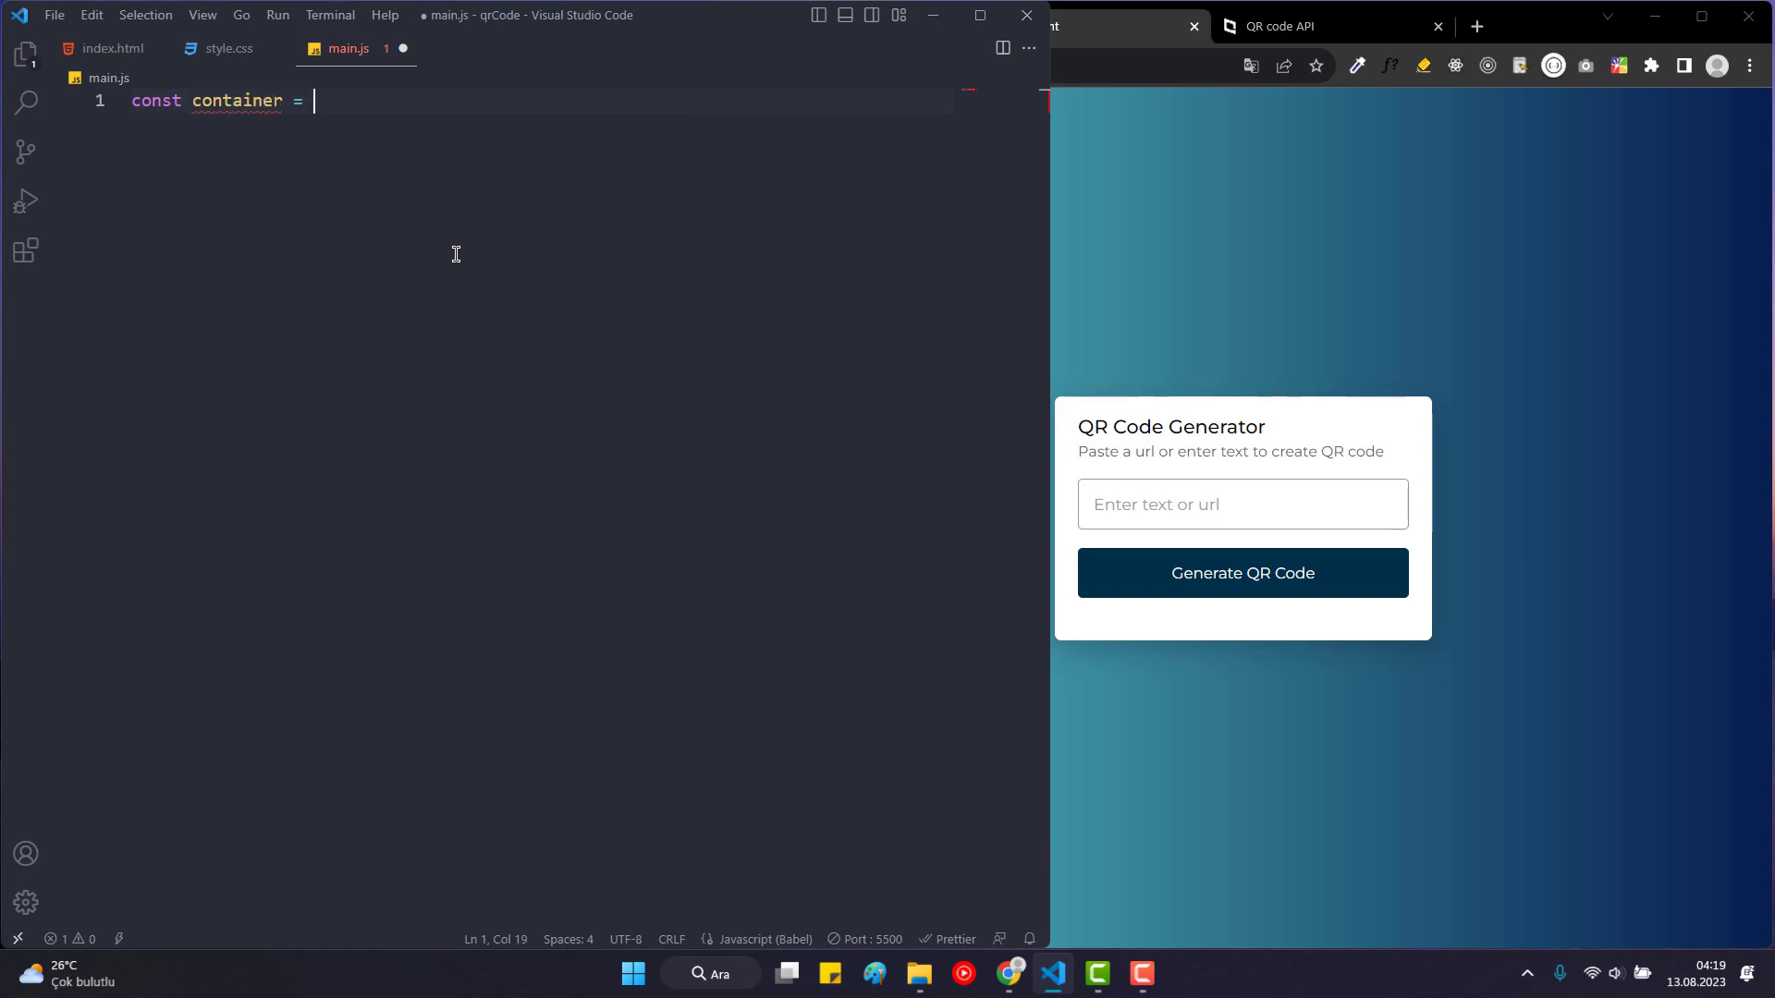
pyautogui.write('document.querySelector(')
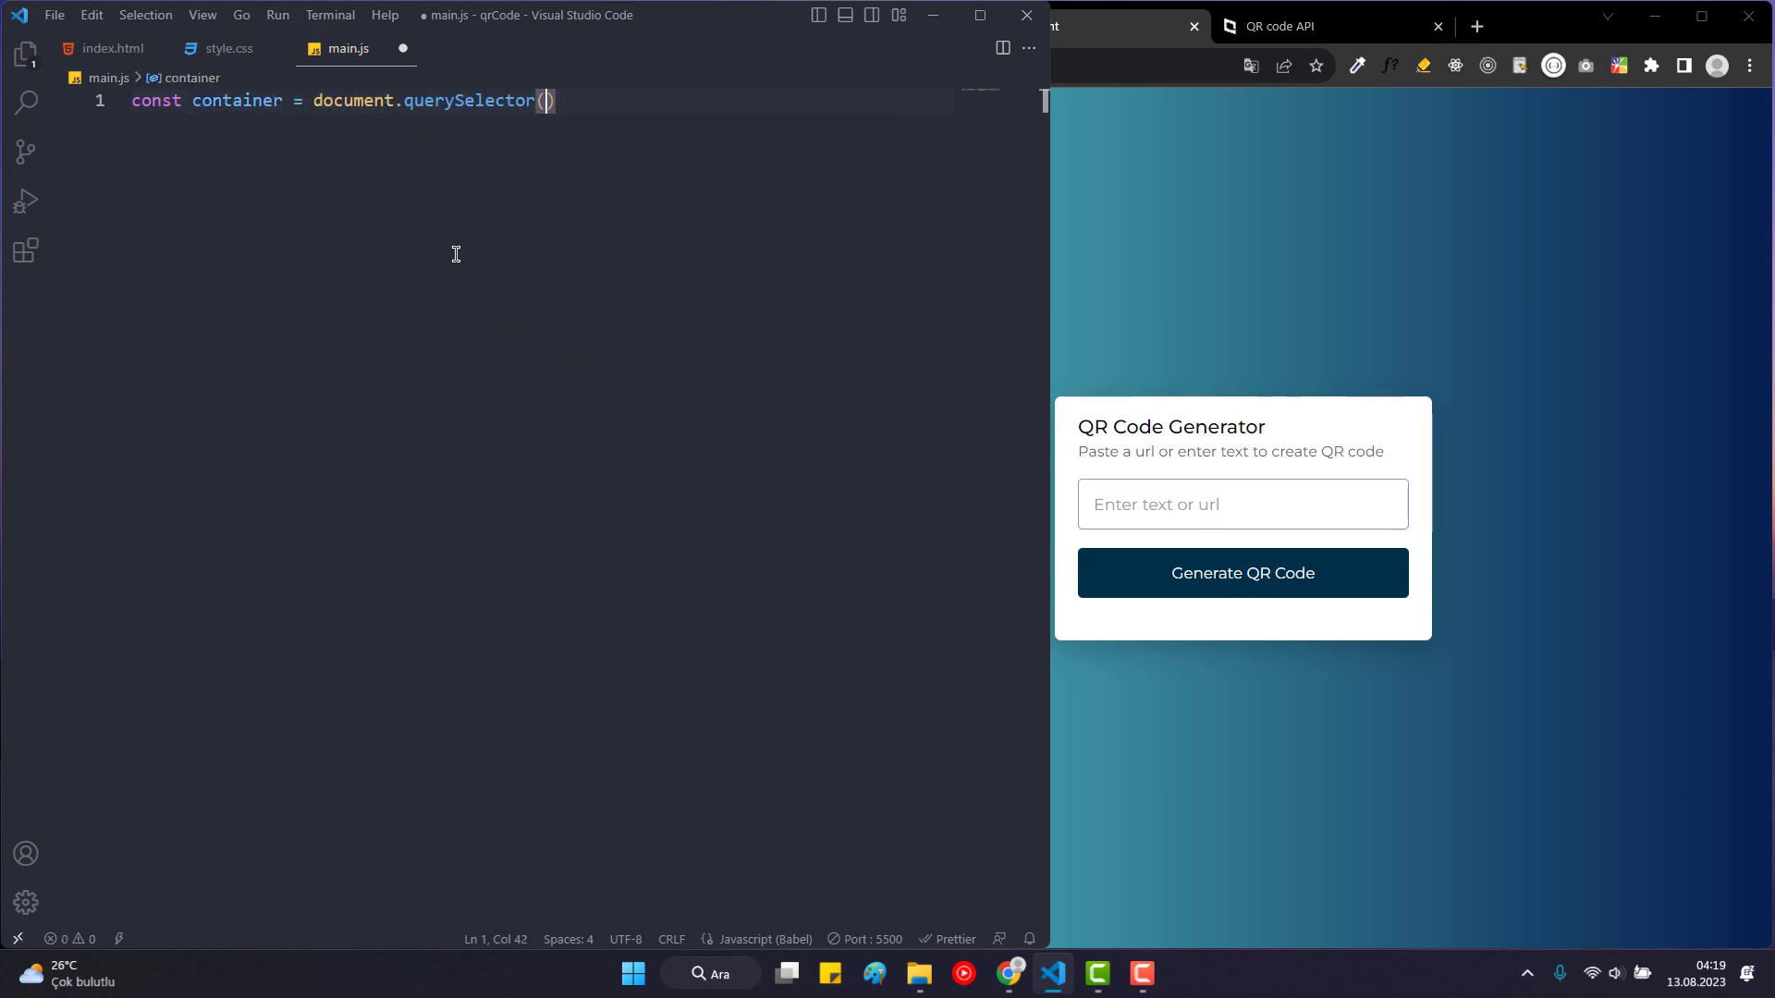
pyautogui.write('".container"')
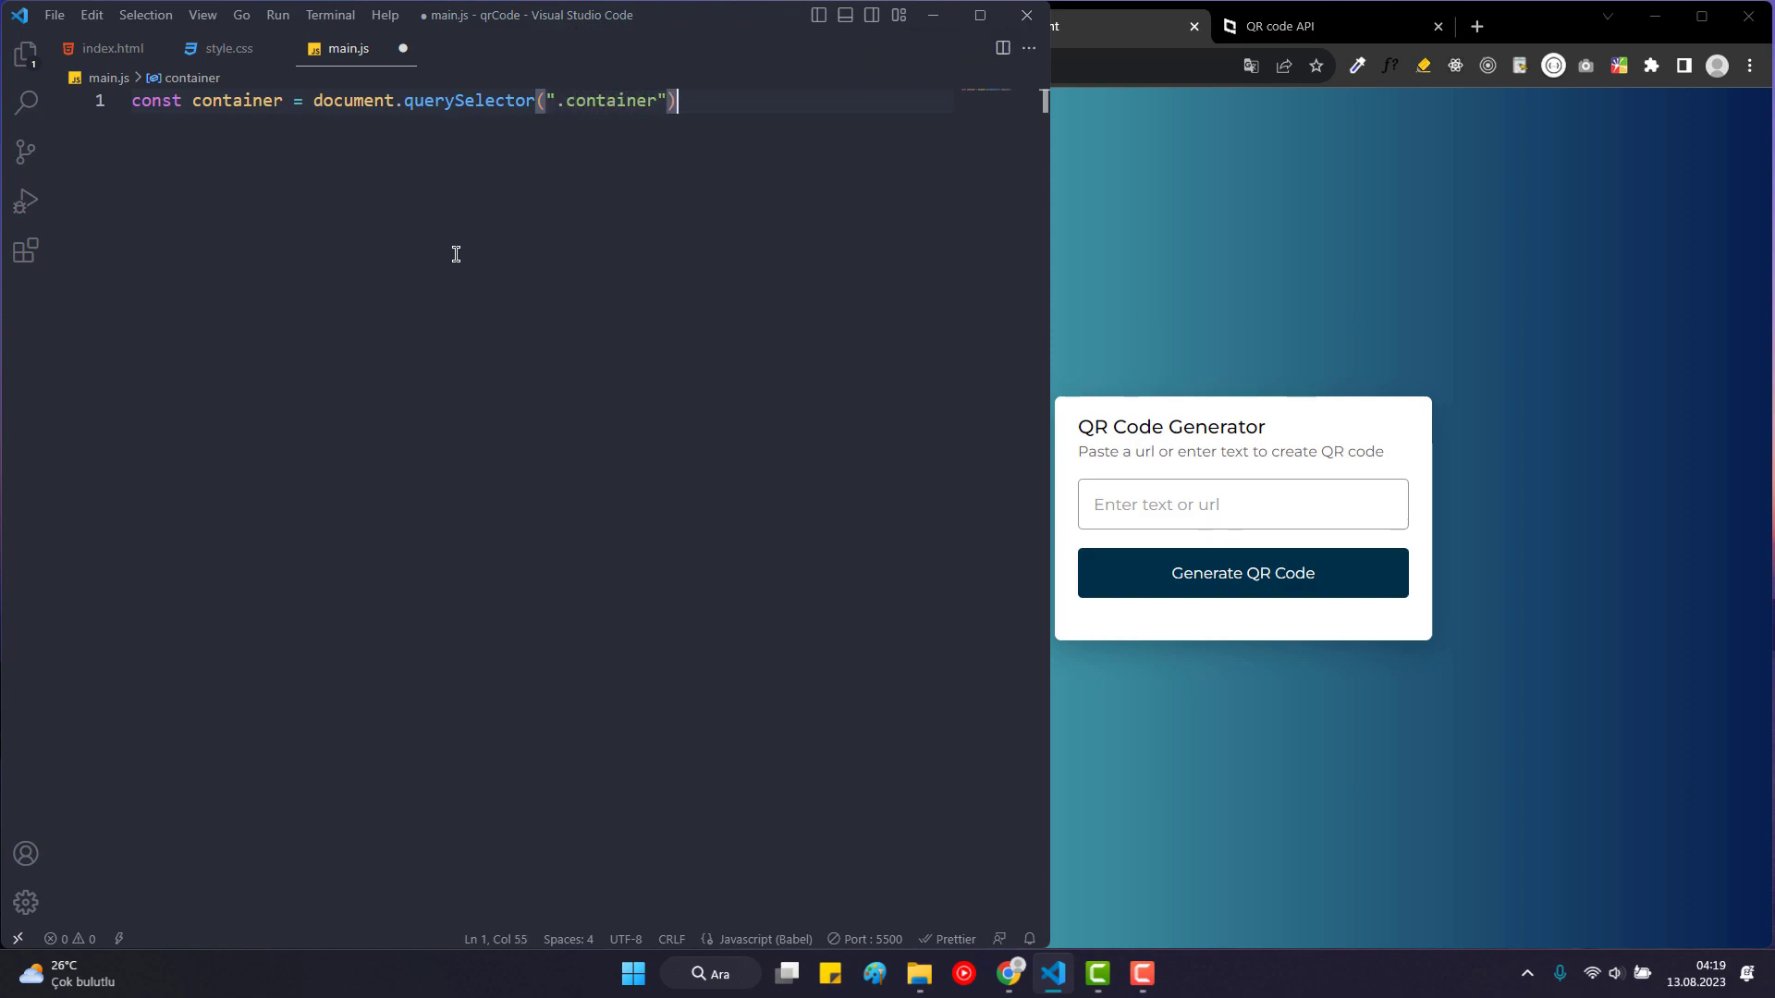
pyautogui.write(',')
pyautogui.press('enter')
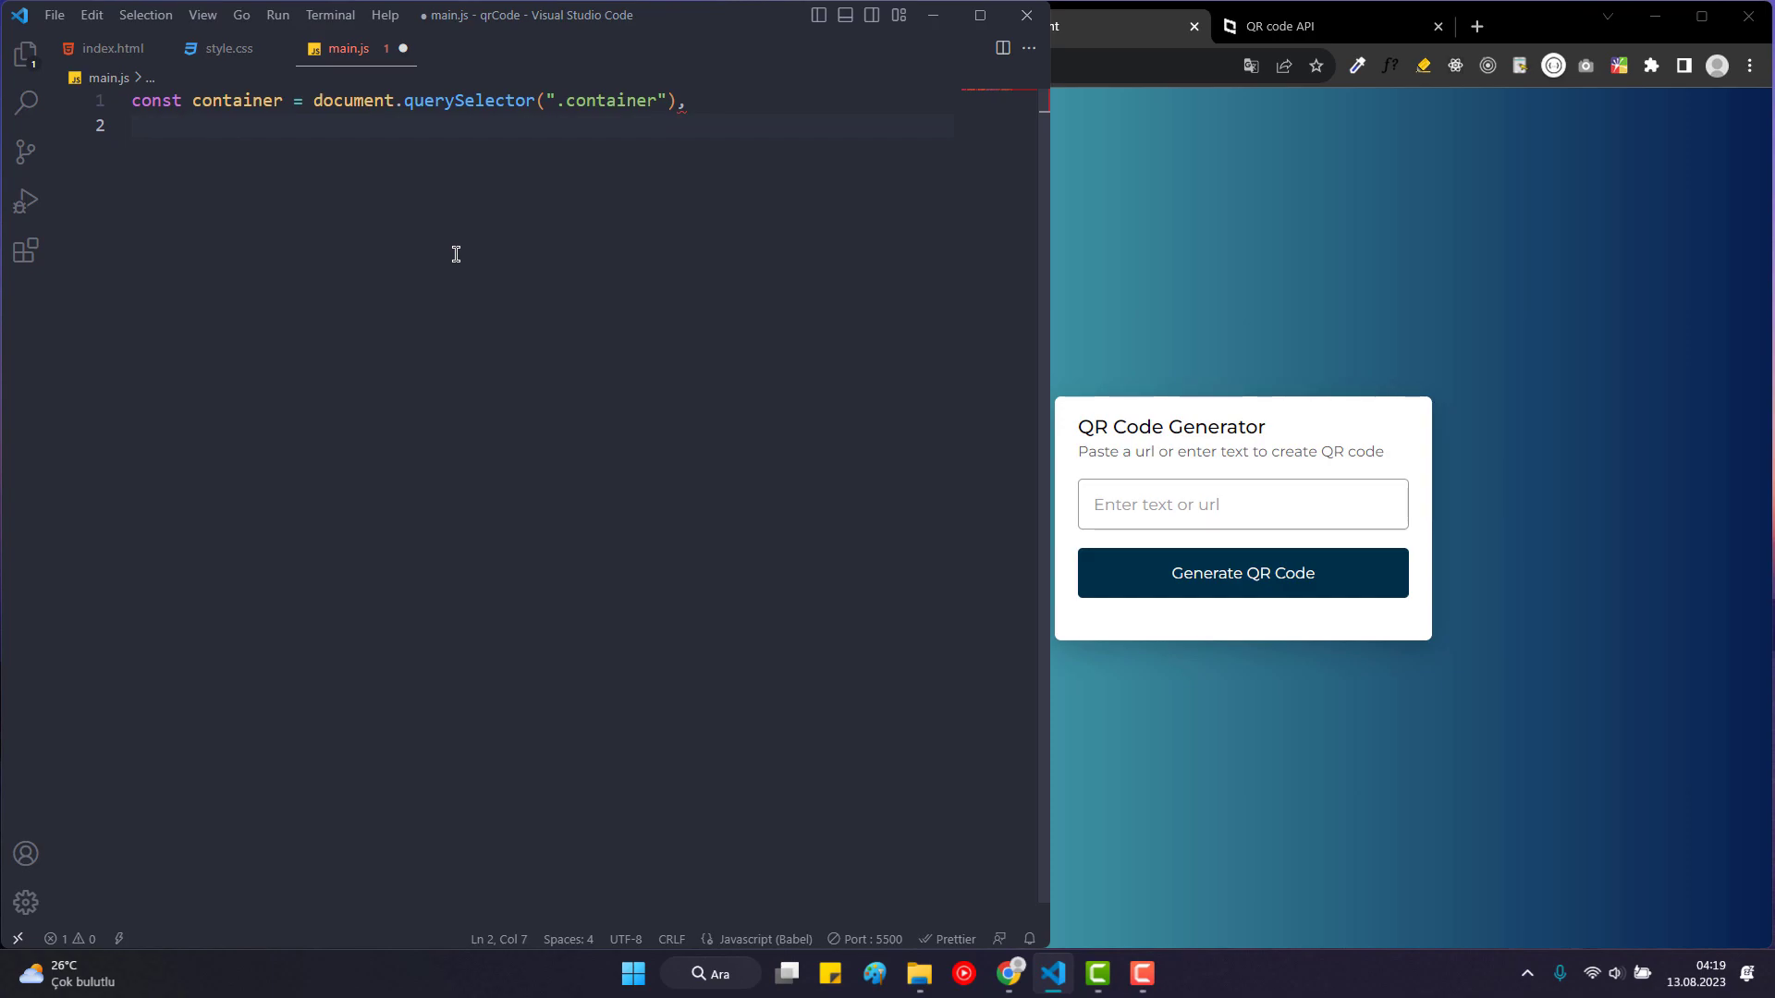
pyautogui.write('qrInput = doc')
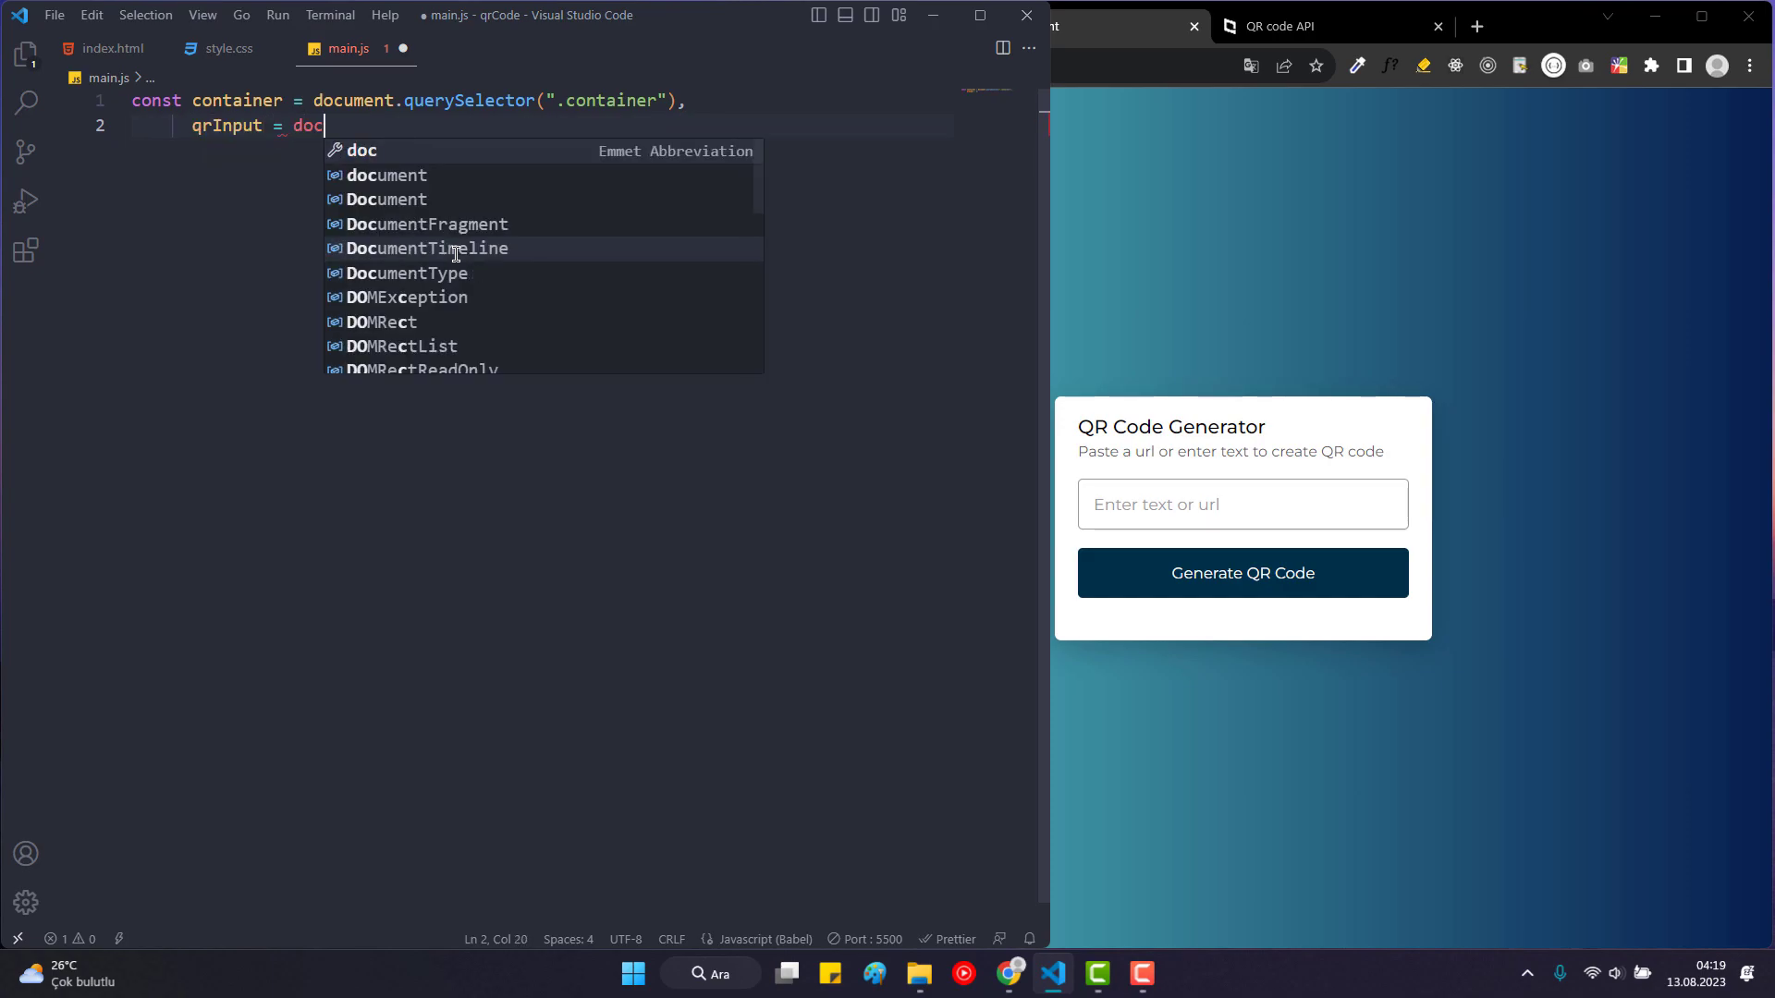
pyautogui.write('ument.querySelector(".fo')
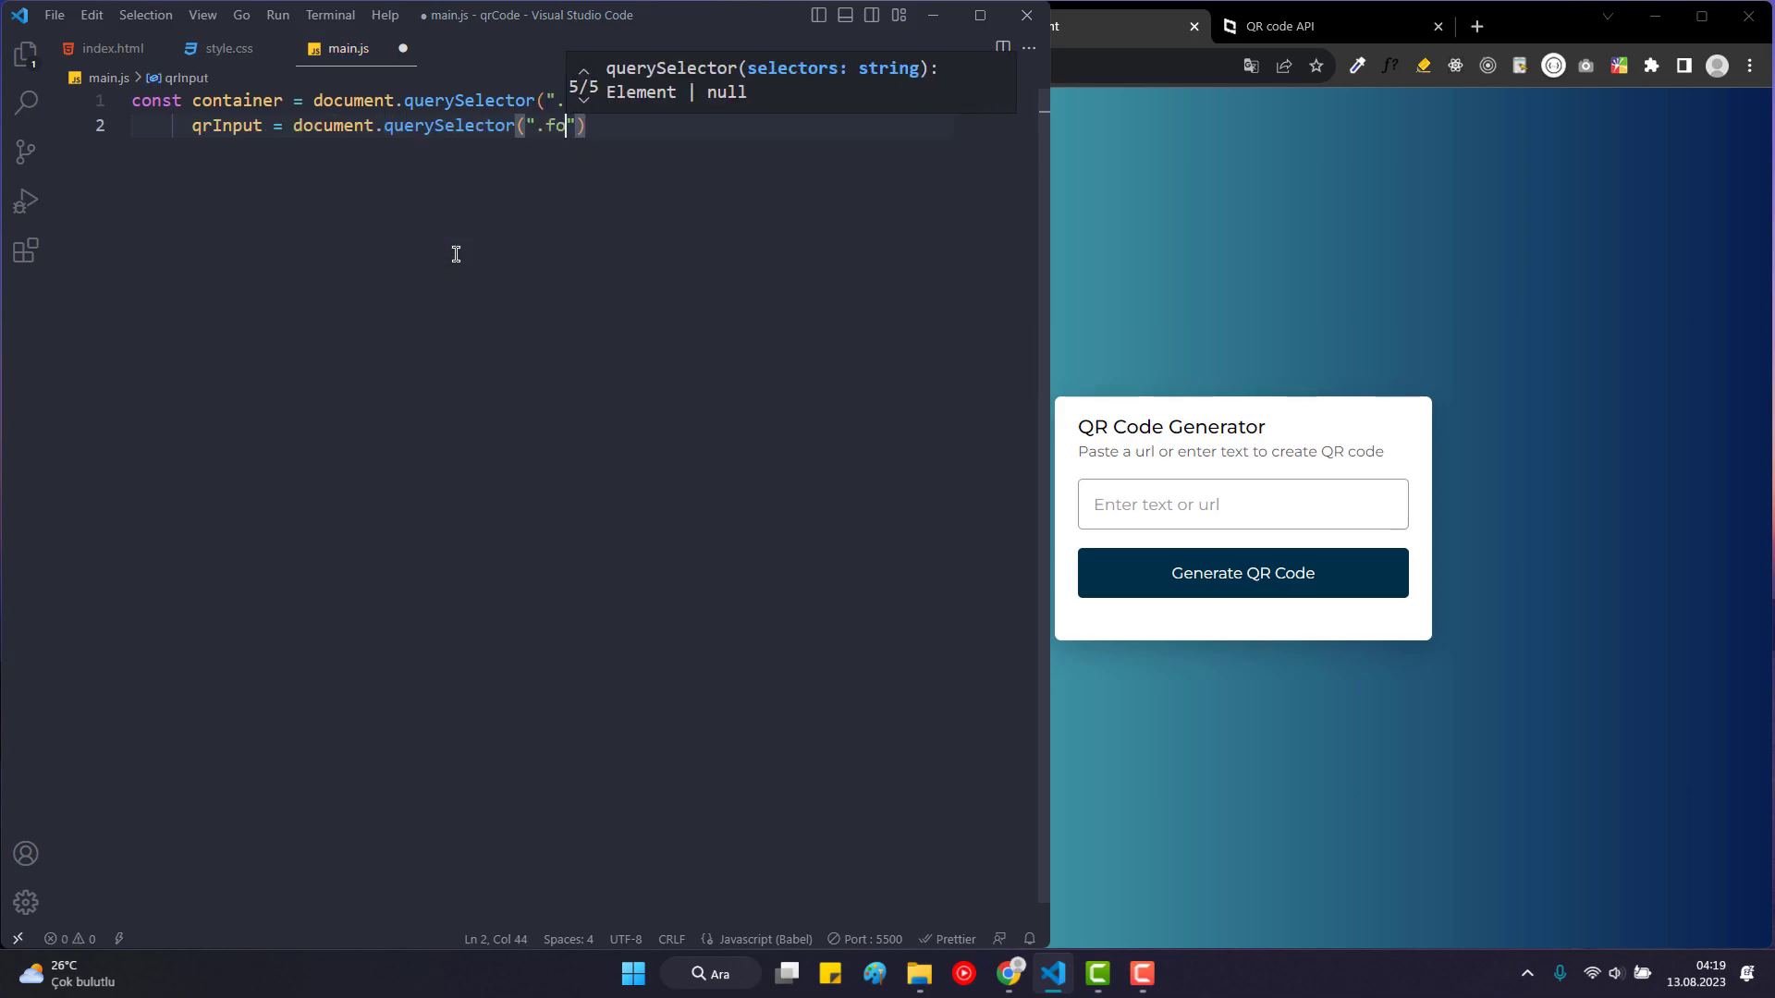
pyautogui.write('rm input')
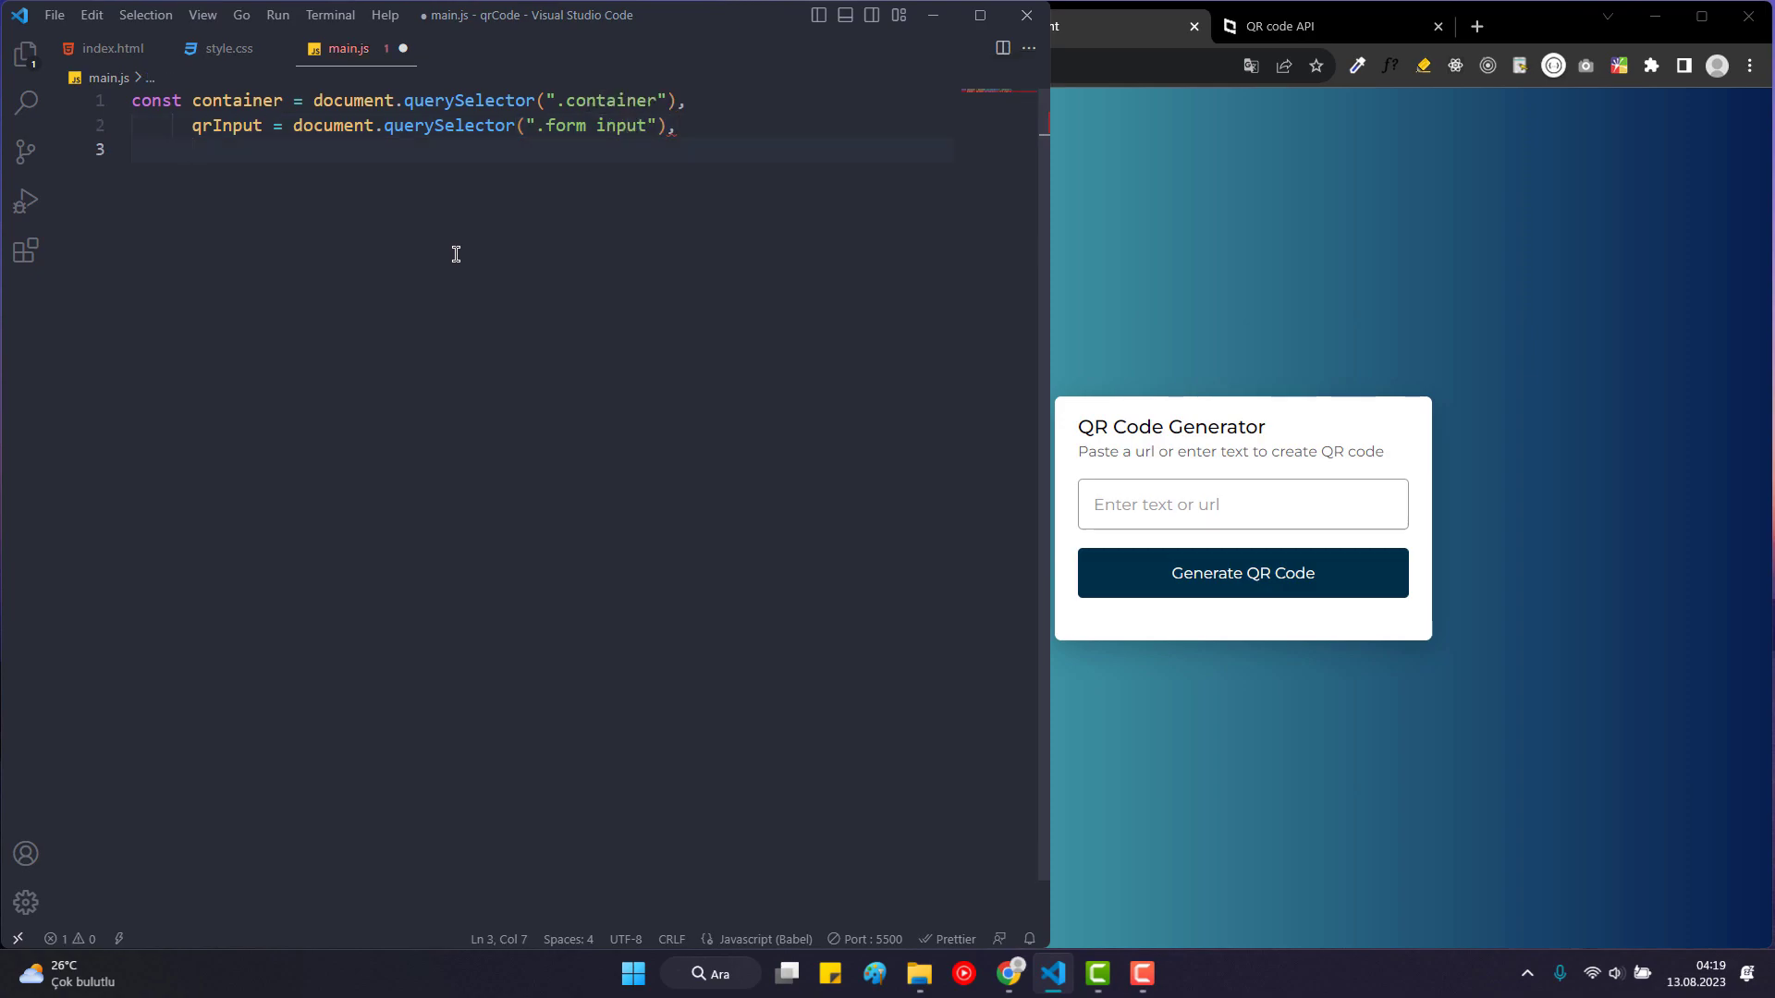
# Declare generateQR and qrImg via querySelector for .form button and .qrCode img.
pyautogui.write('generate')
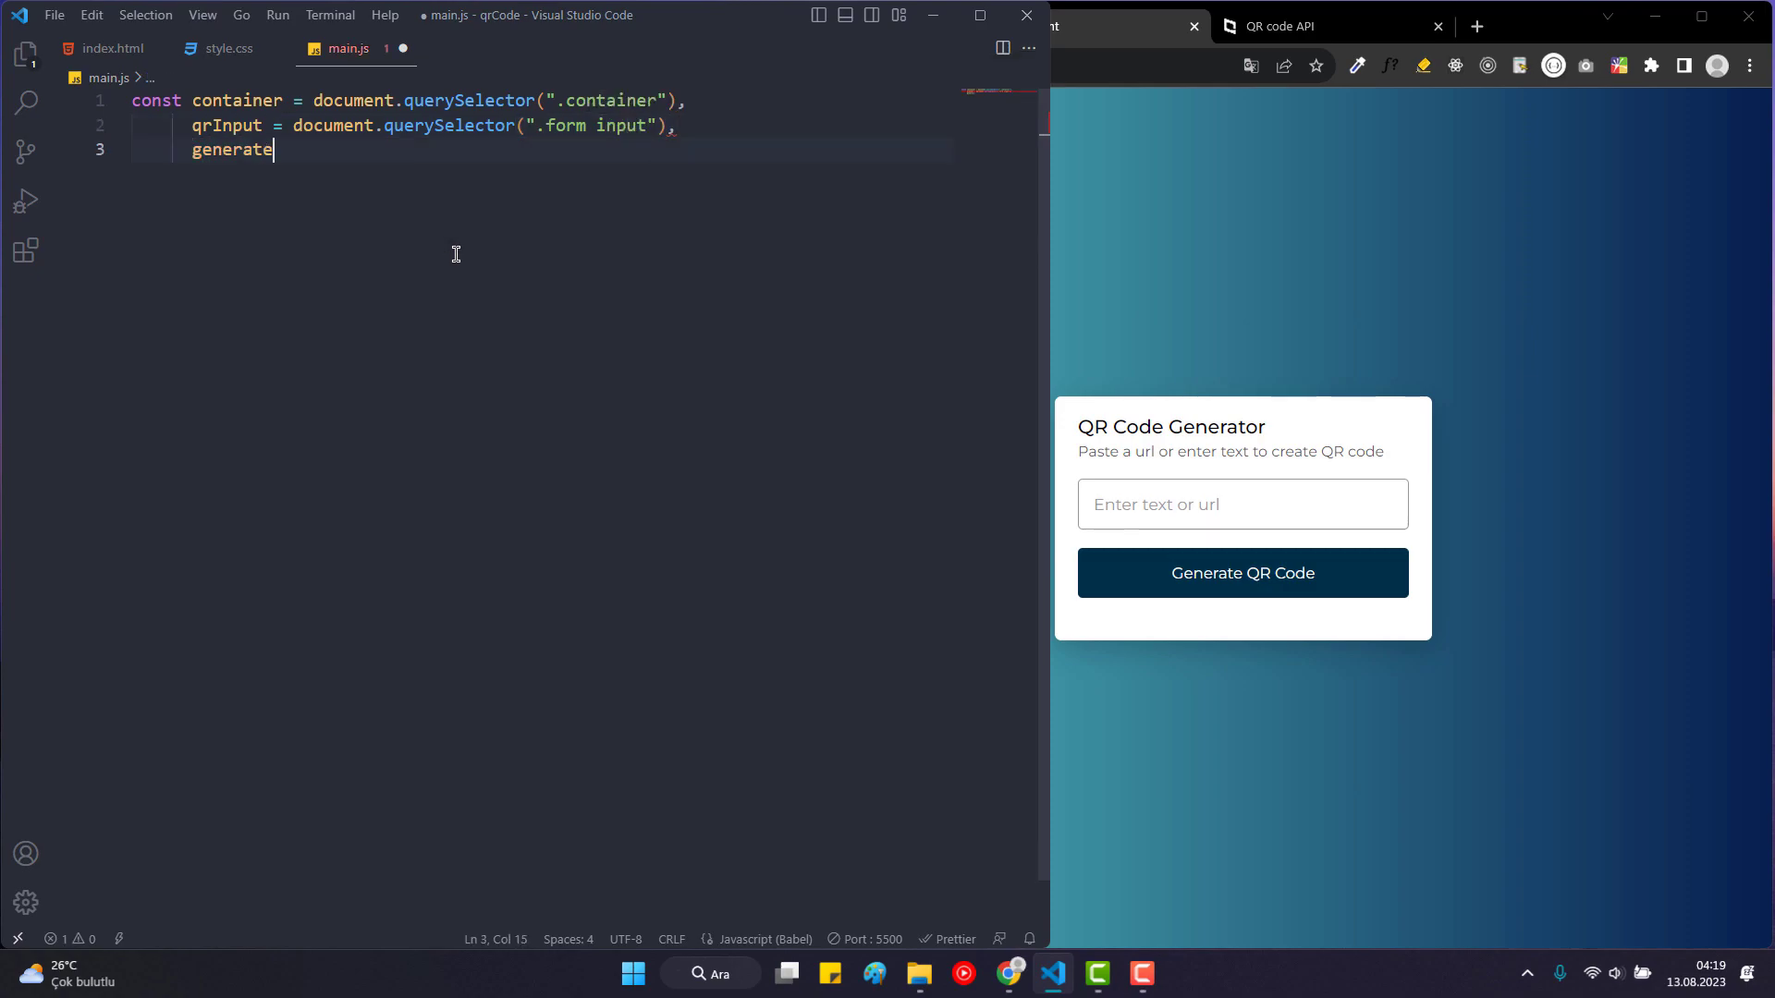
pyautogui.write('QR =')
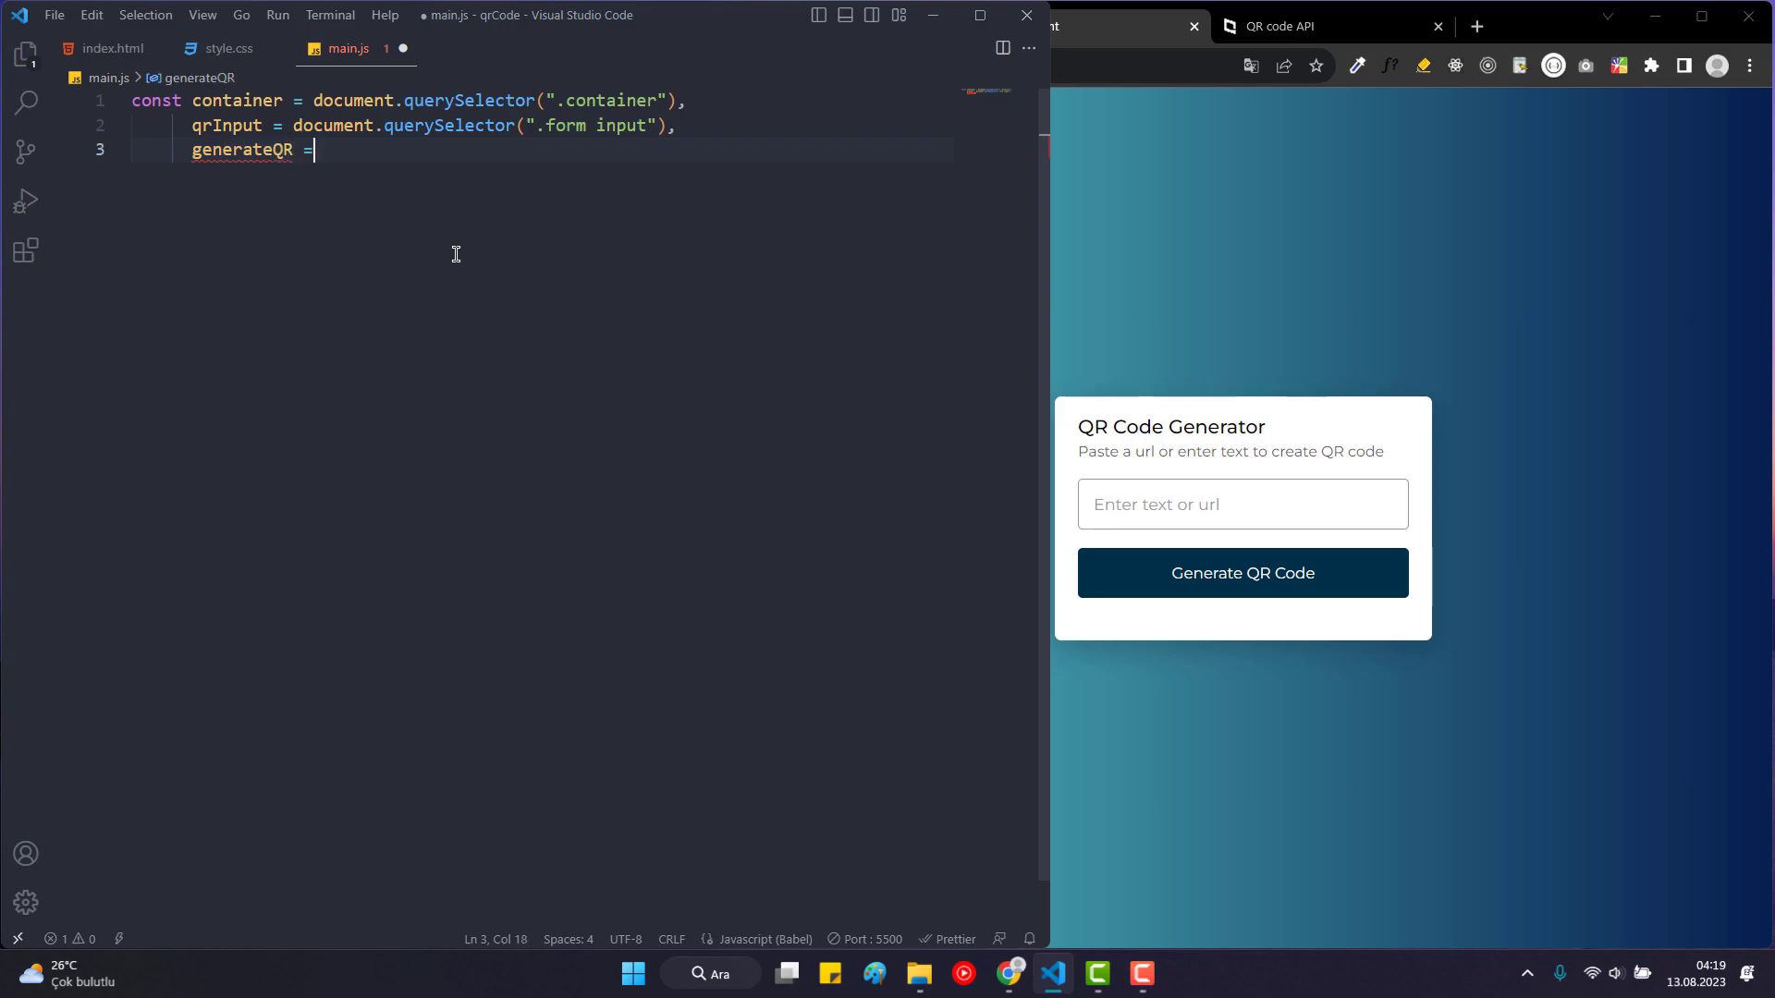
pyautogui.write('document')
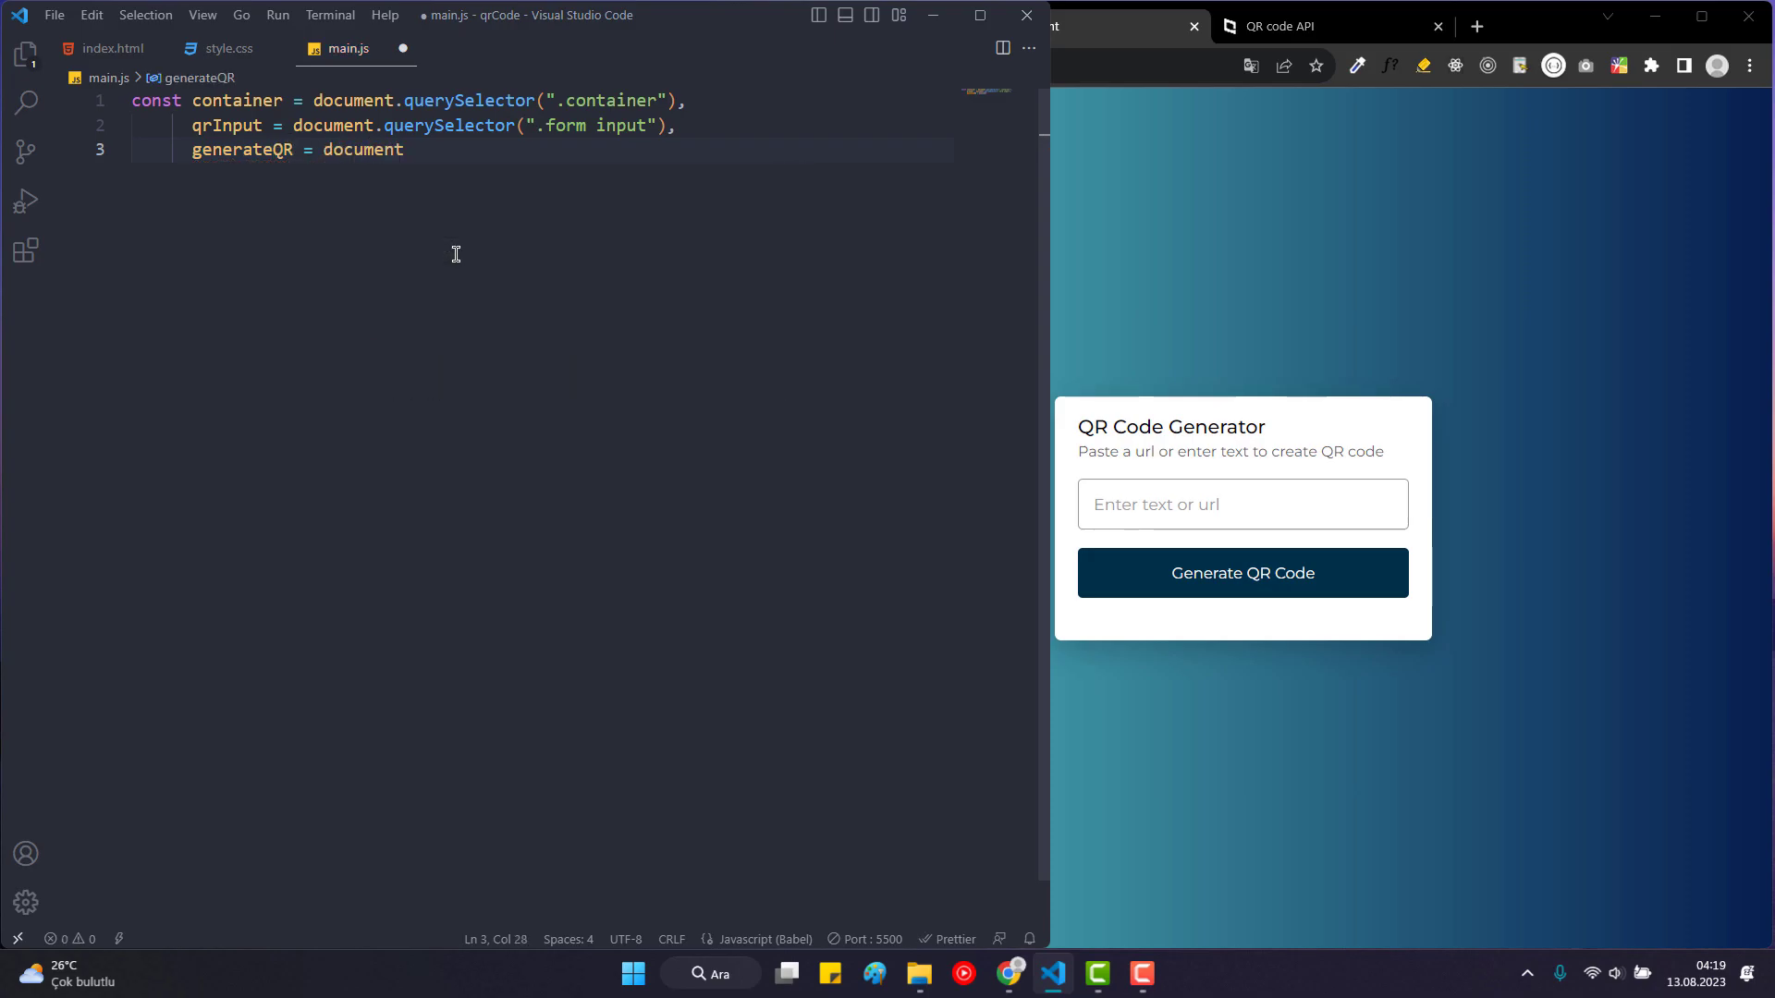
pyautogui.write('.querySelector(')
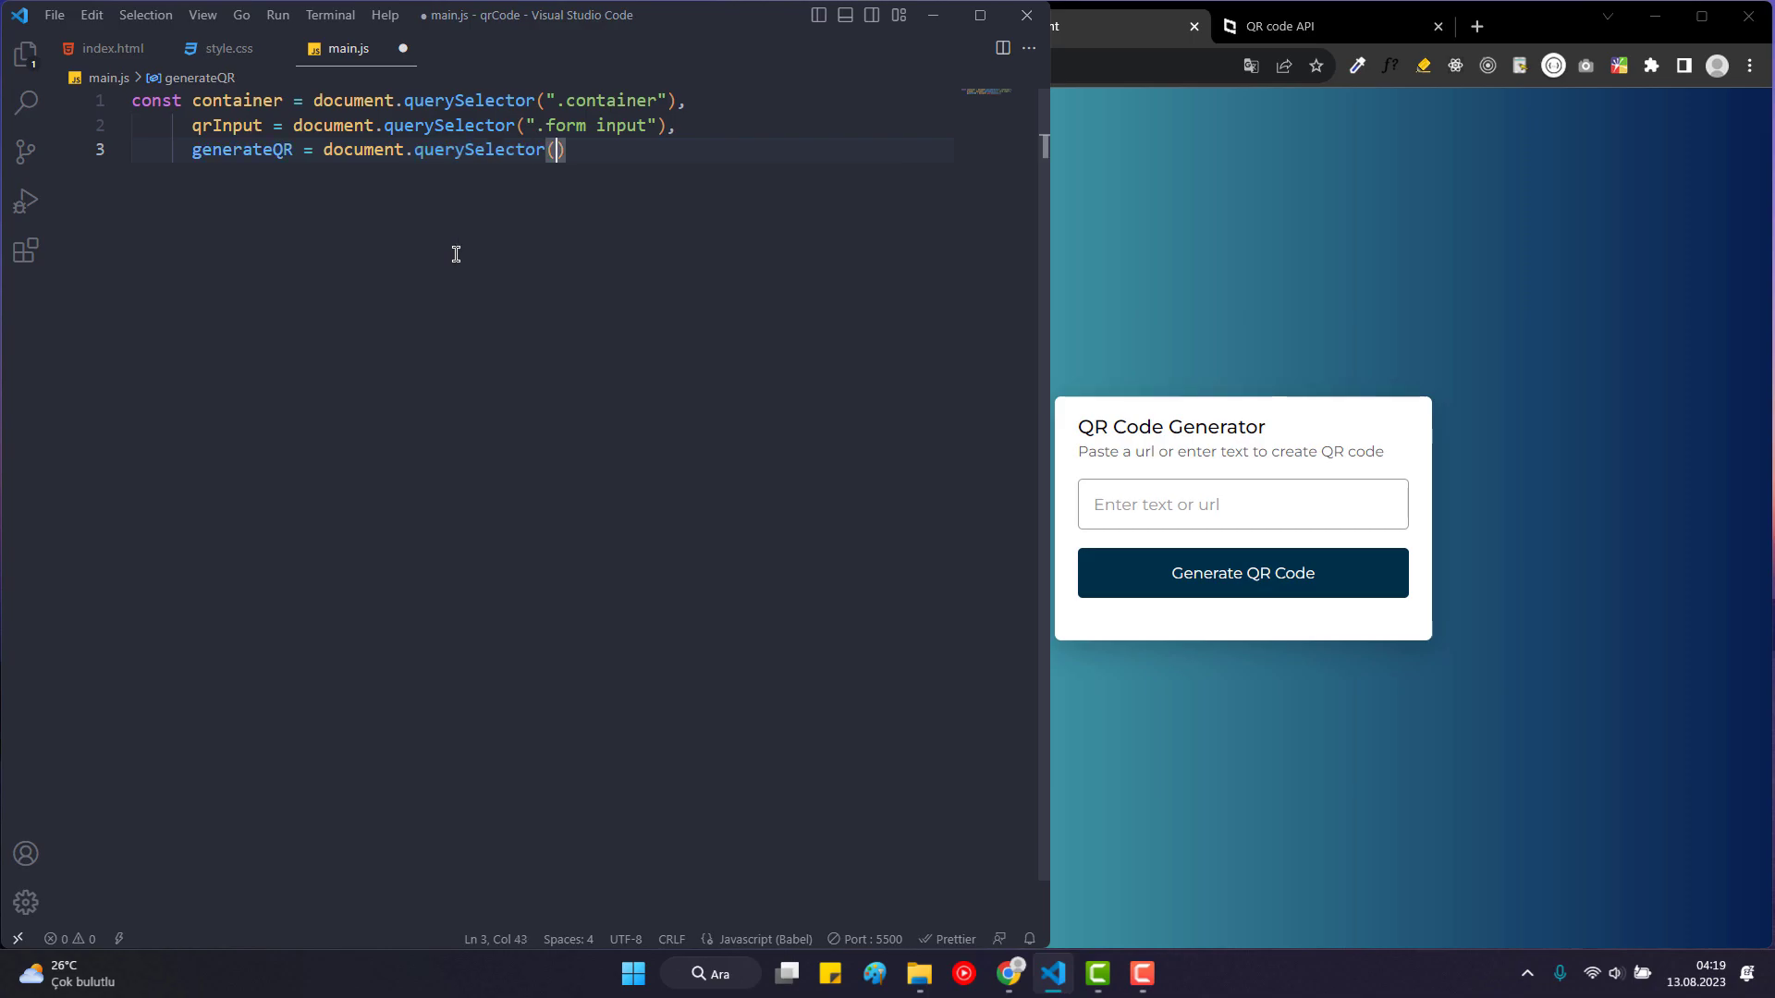
pyautogui.write('".form butt')
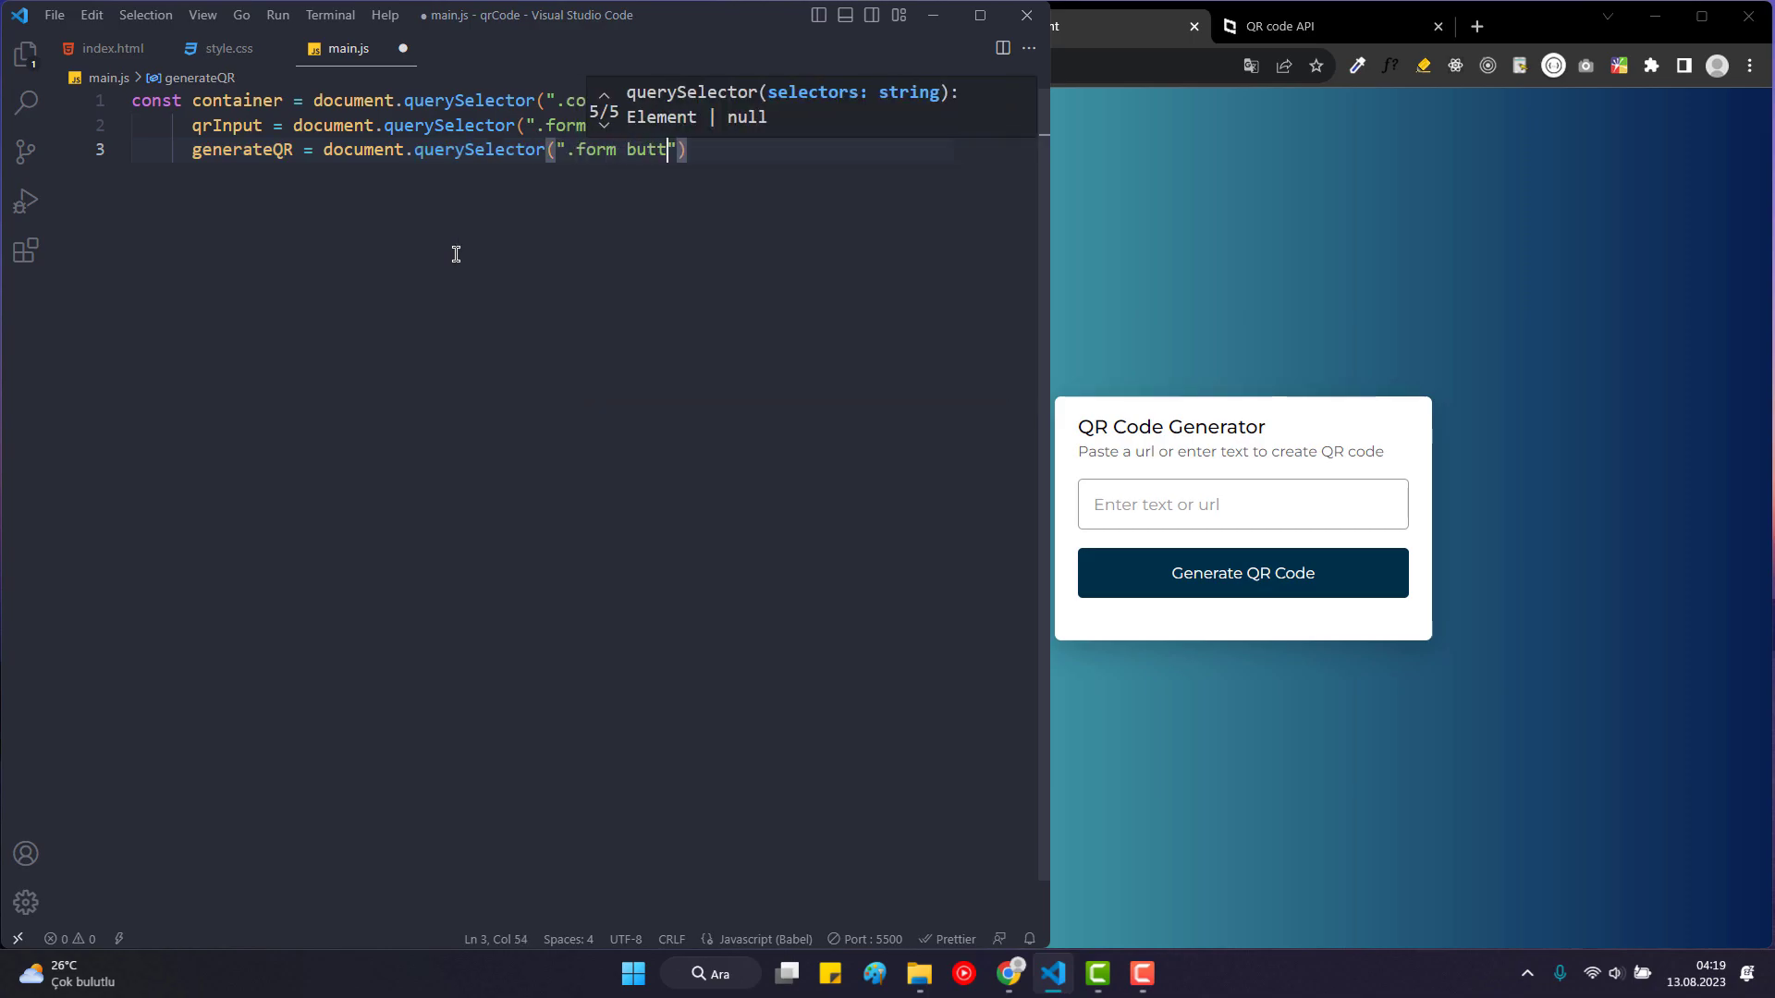
pyautogui.press('enter')
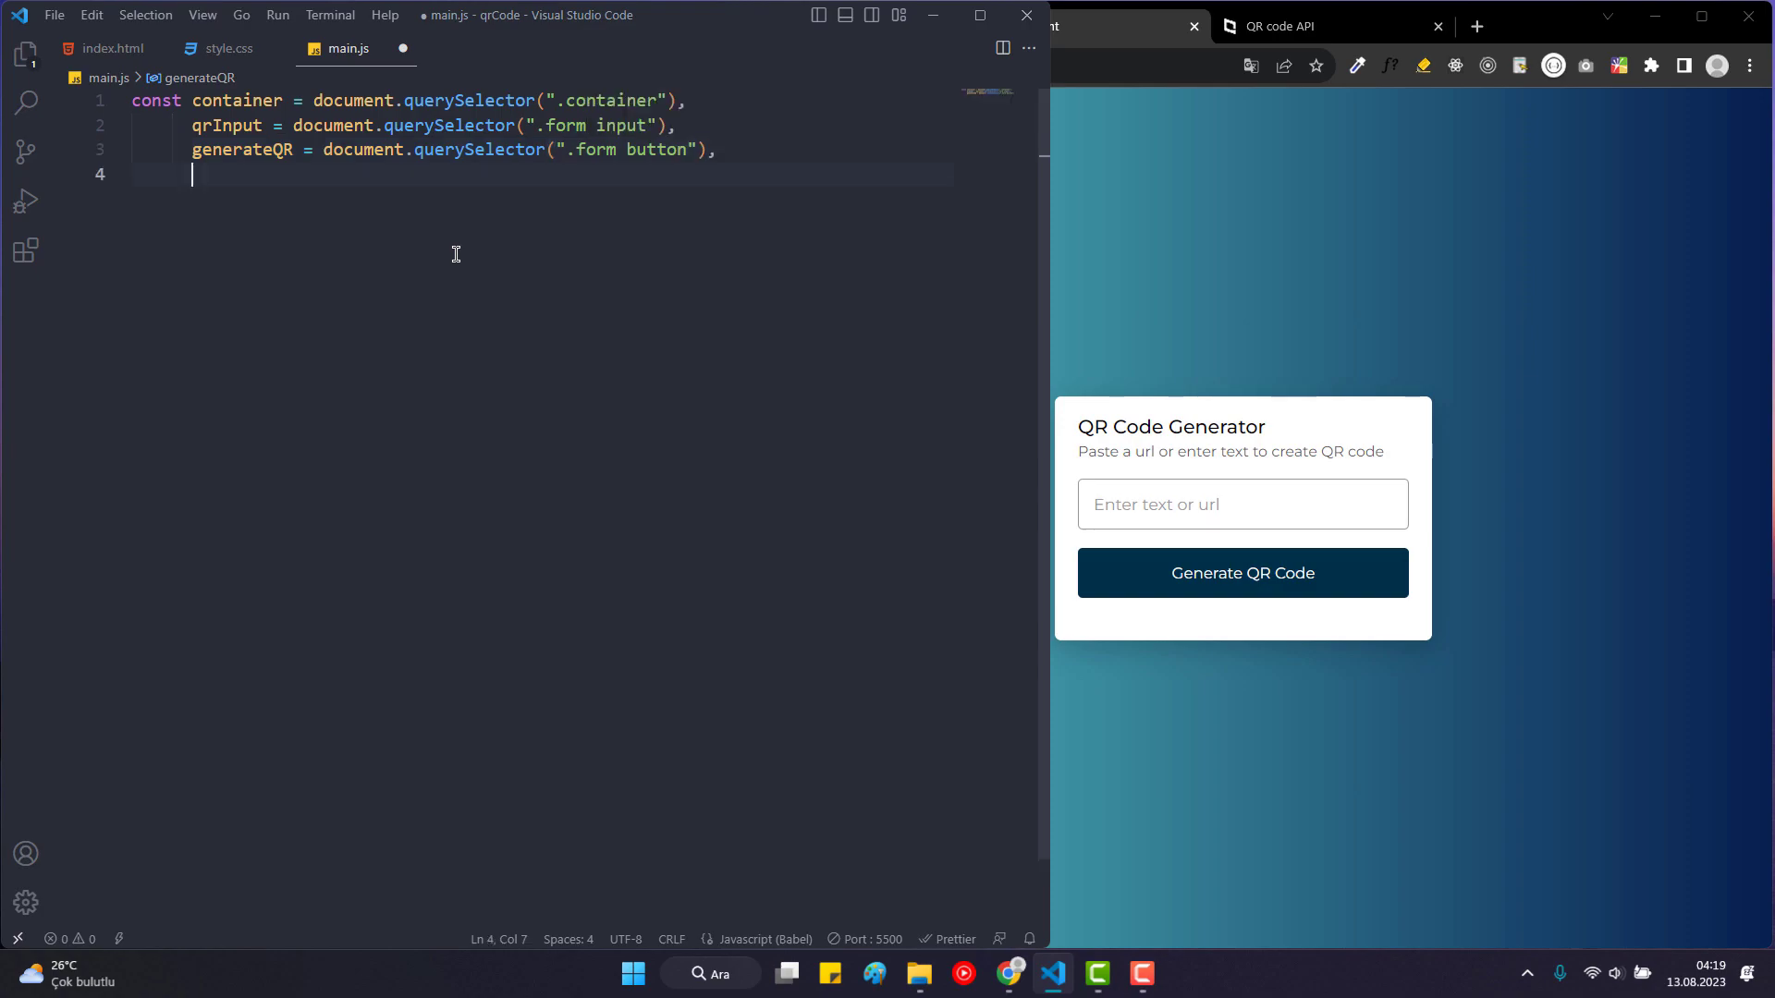
pyautogui.write('qrImg = document')
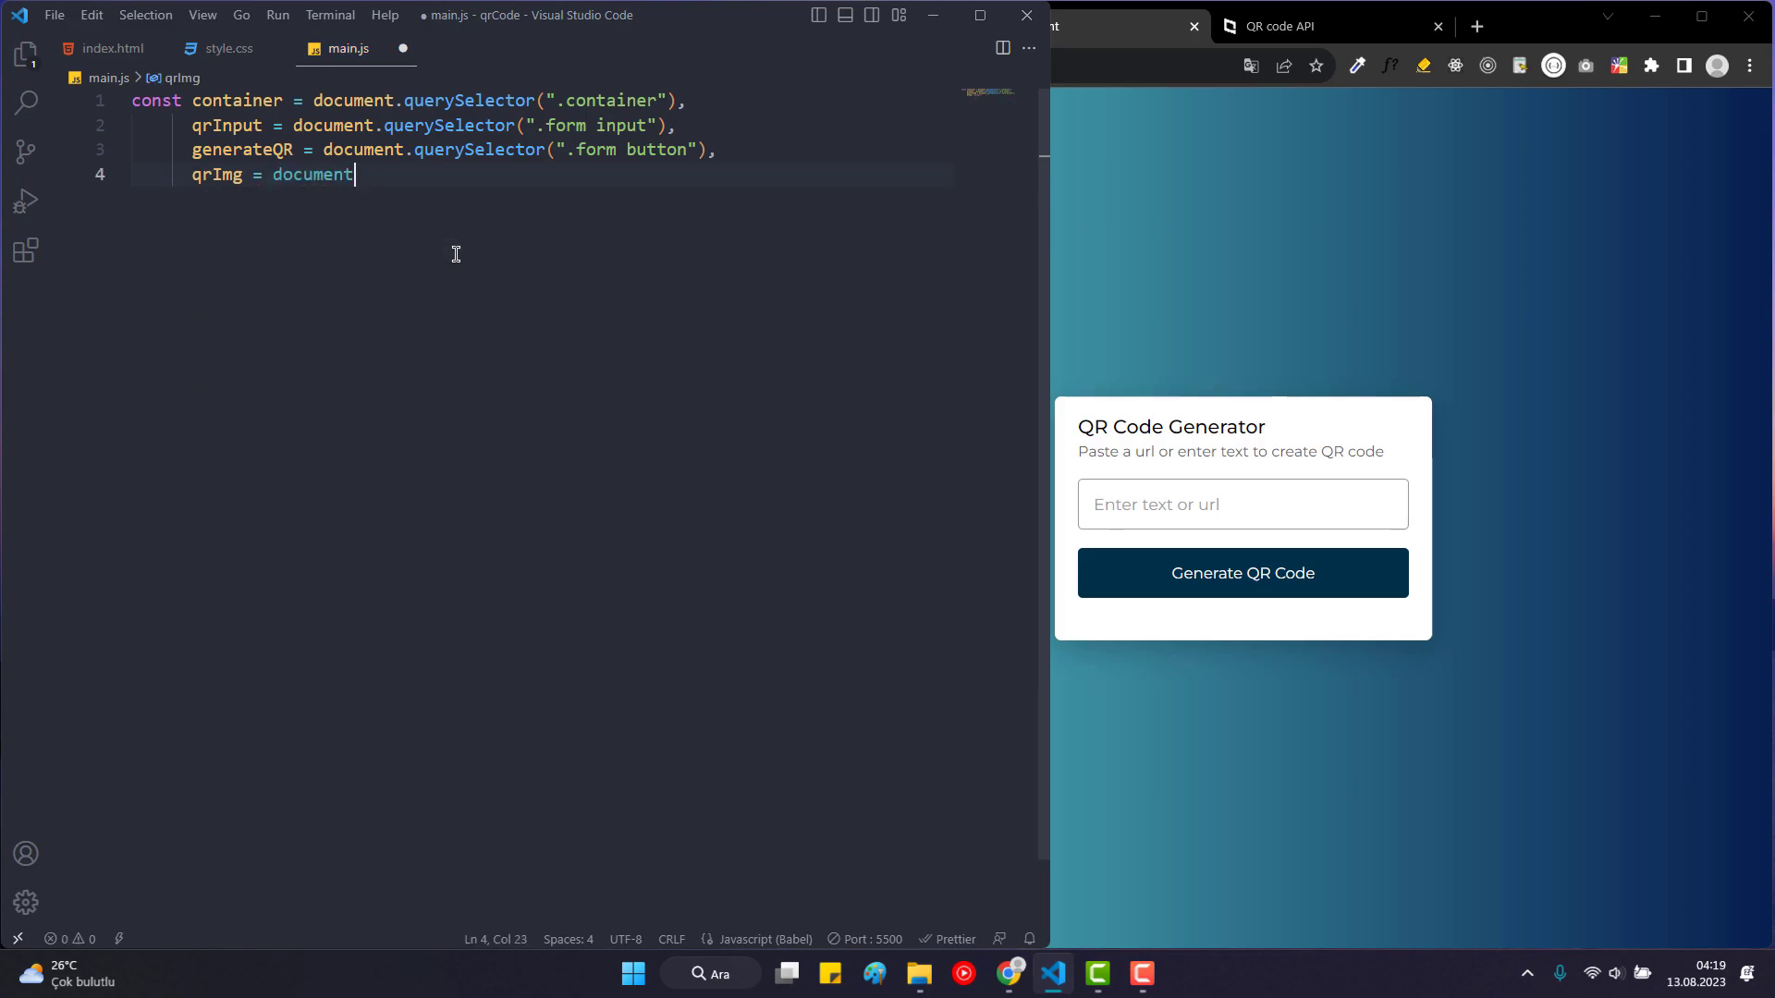
pyautogui.write('.querySelector(".q')
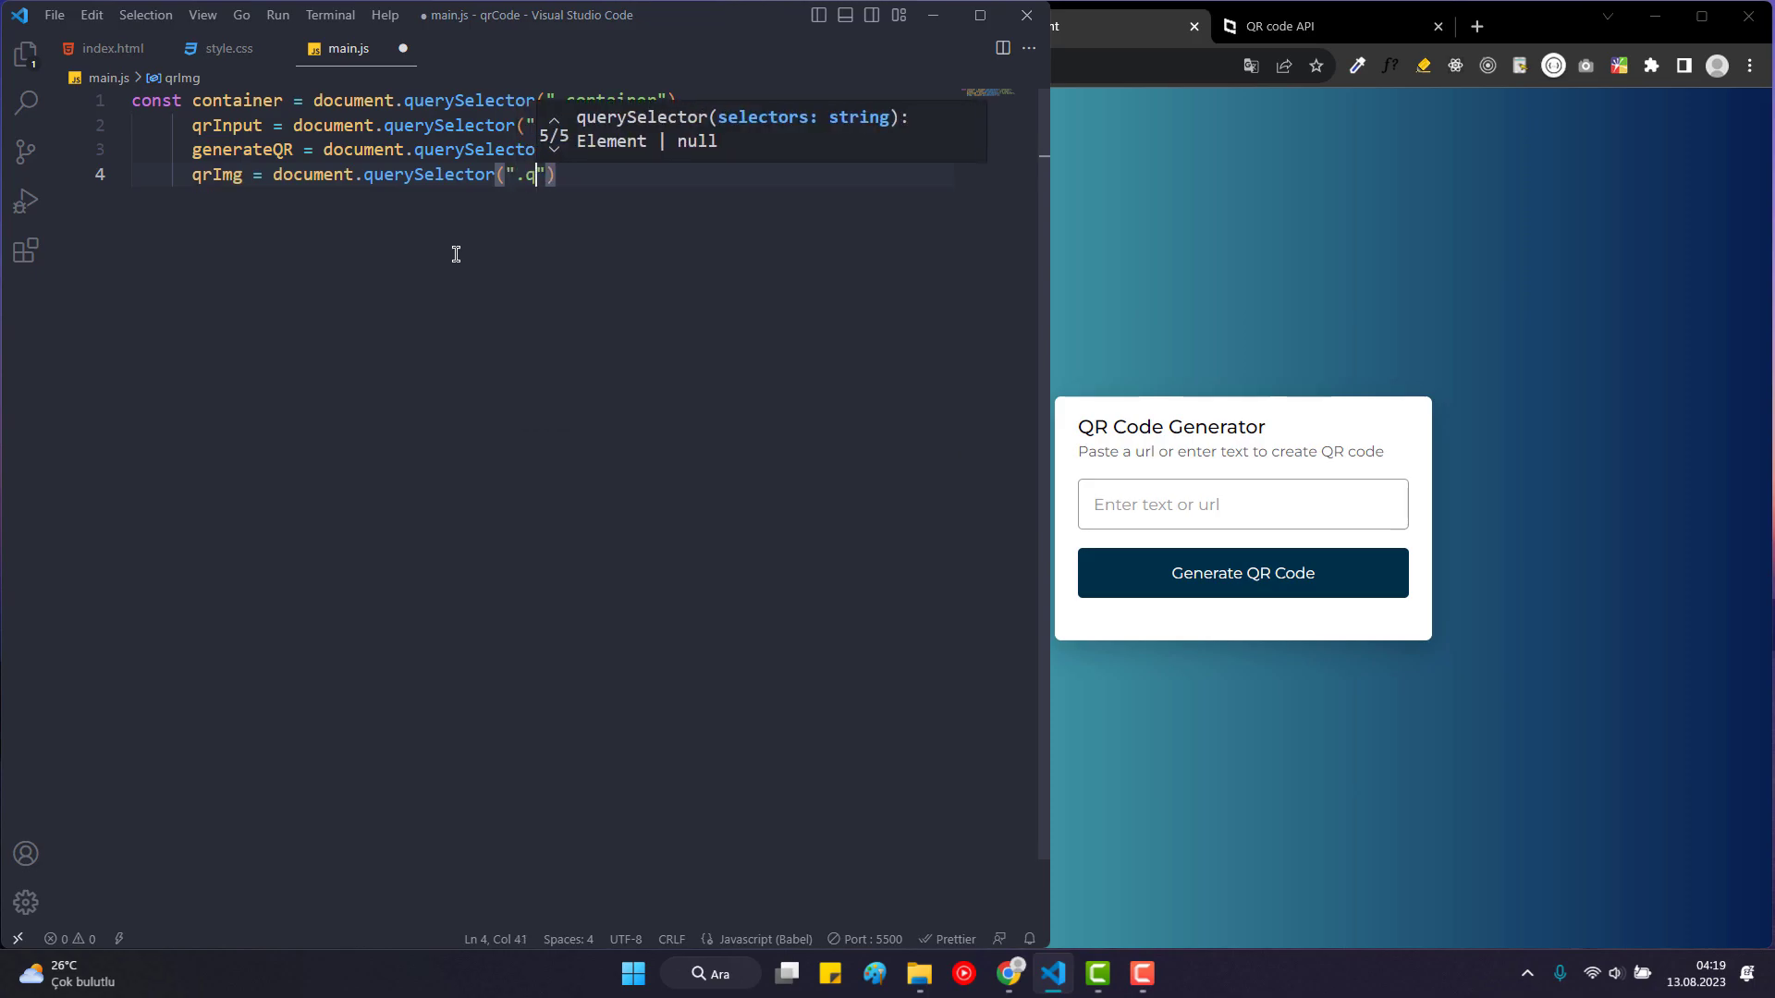
pyautogui.write('r')
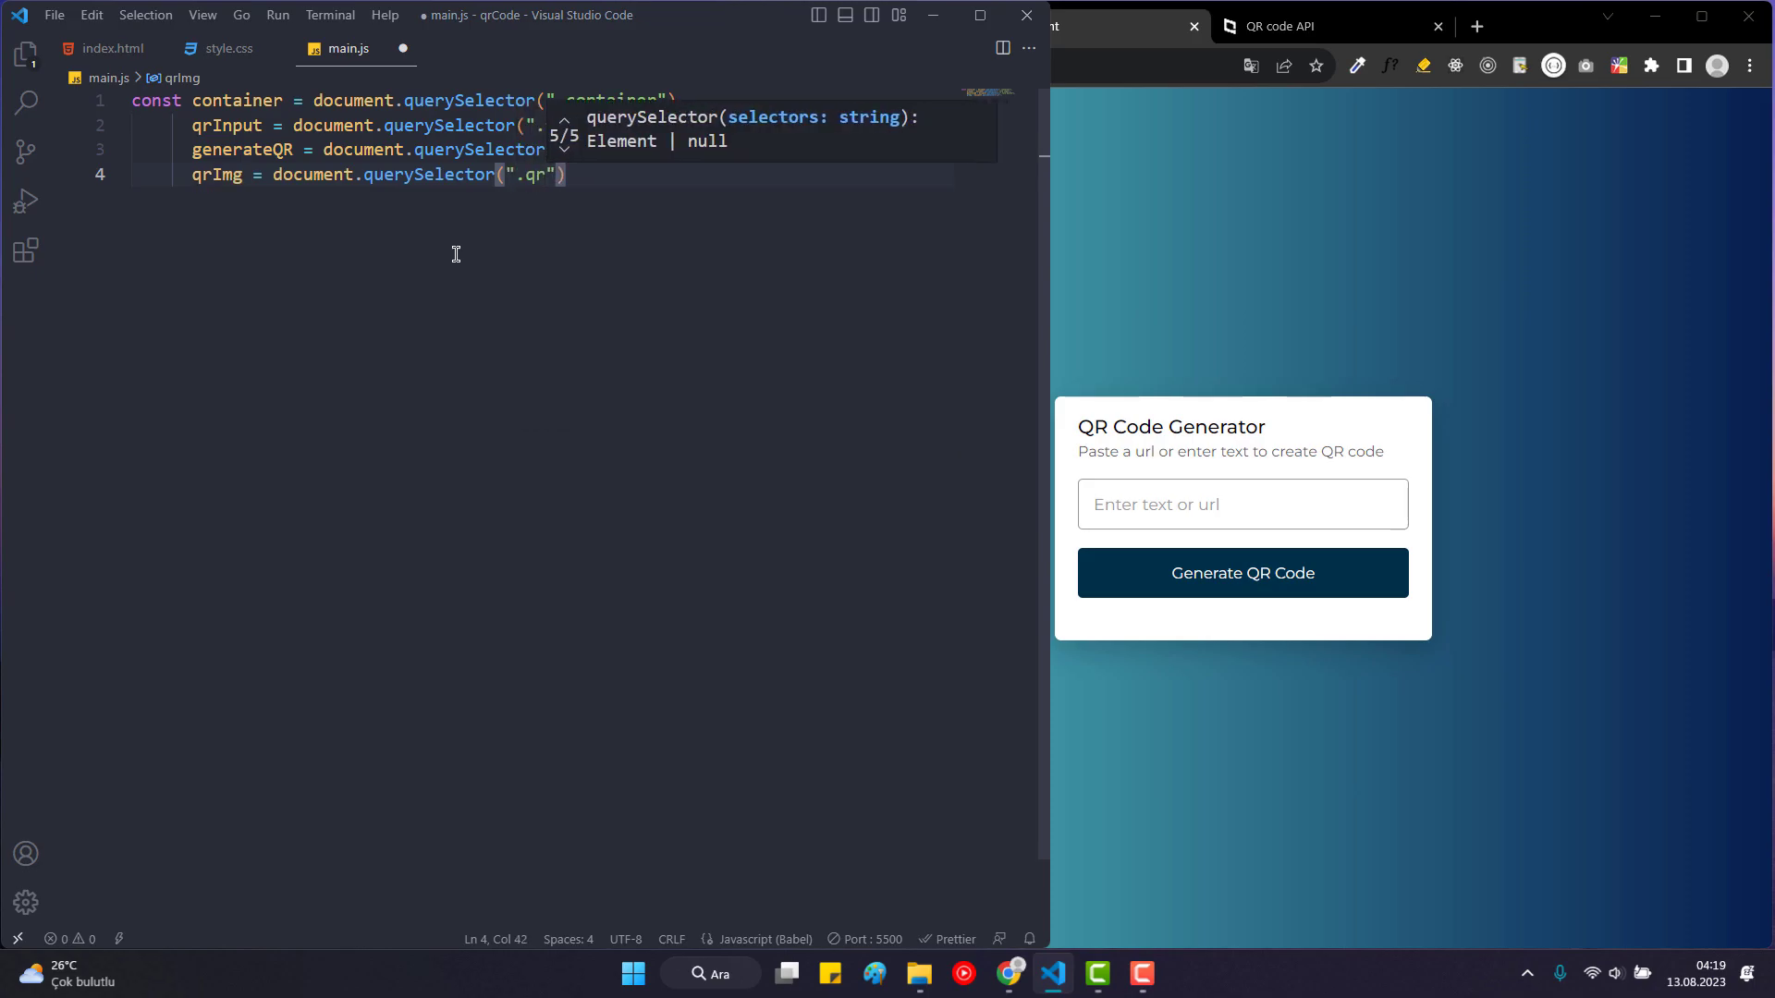
pyautogui.write('rCode im')
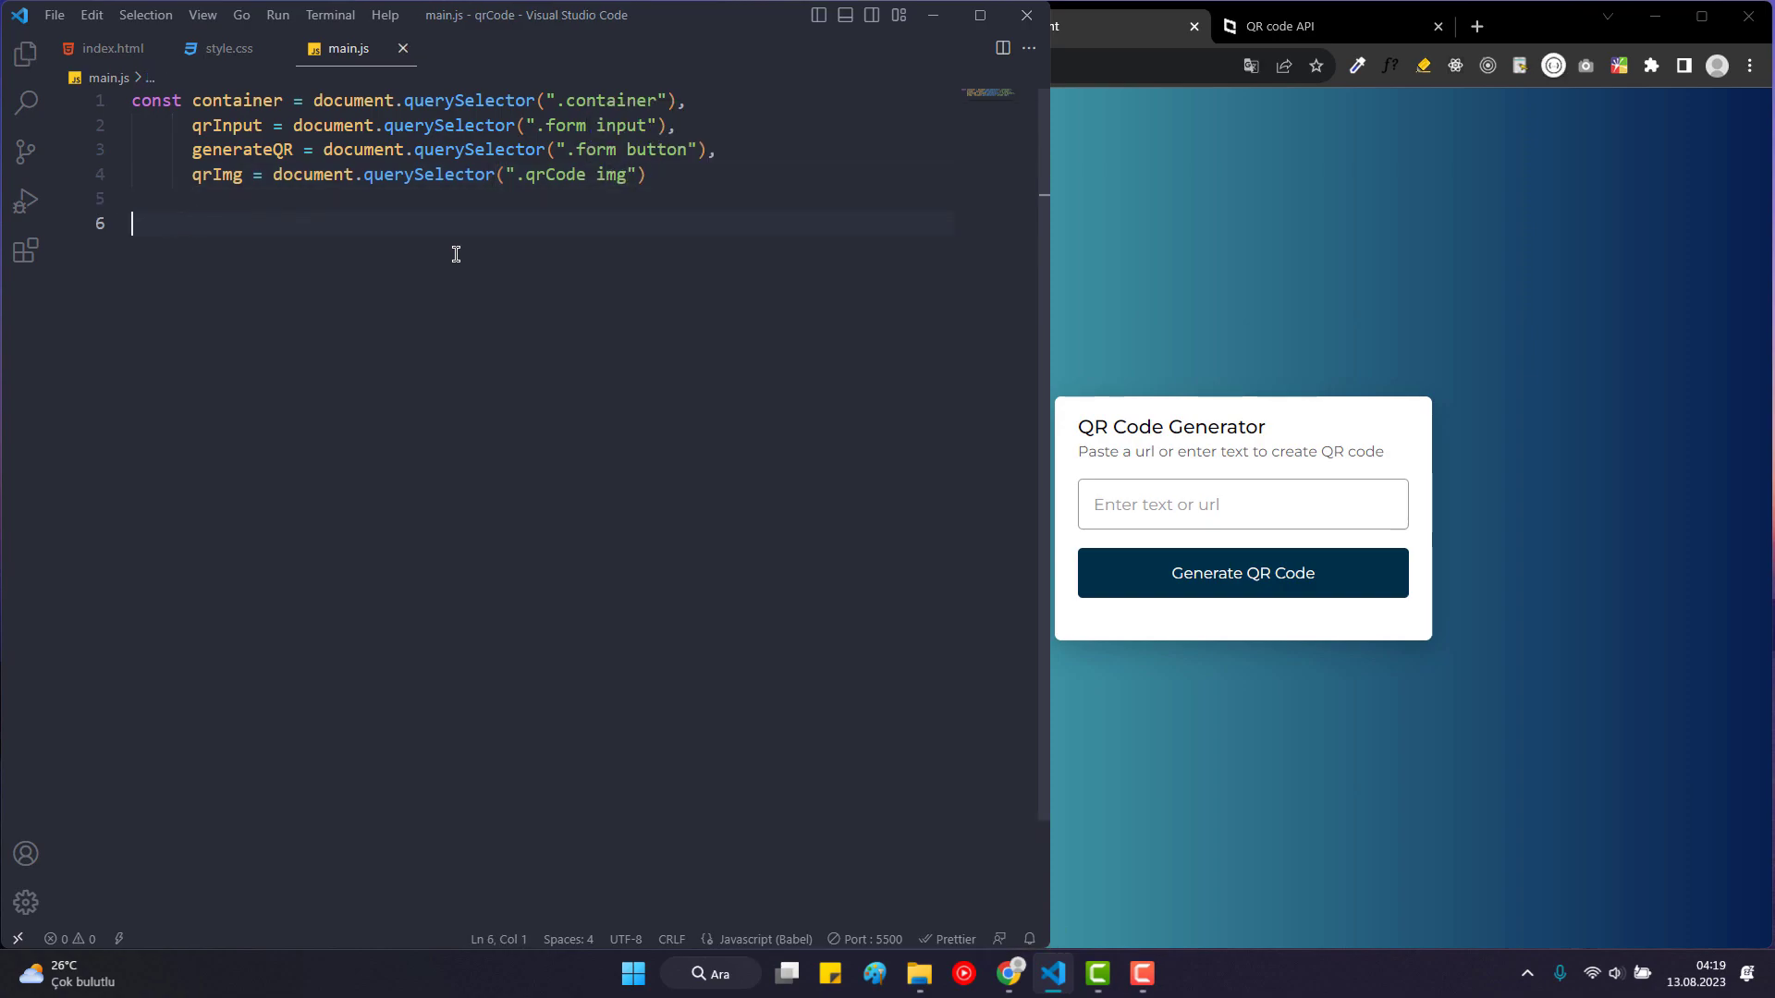
# Add a click listener on generateQR that adds the "active" class to container.
pyautogui.write('ge')
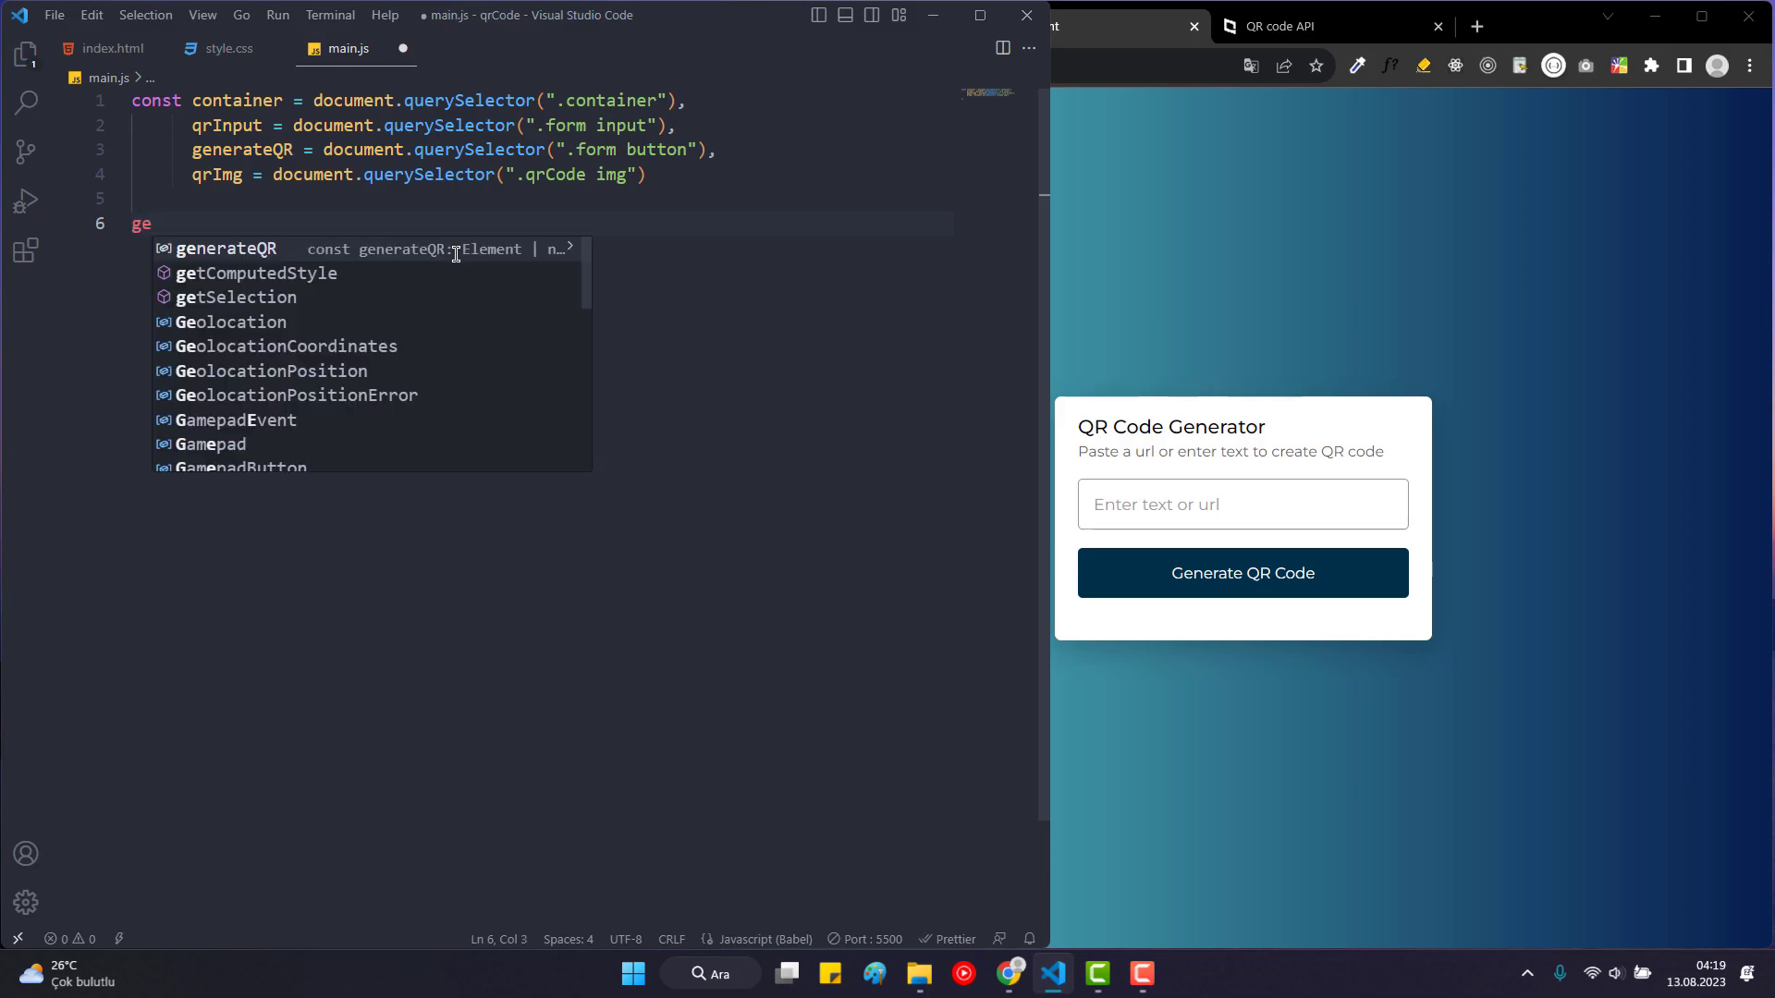
pyautogui.write('nerateQR.addEventListener("click')
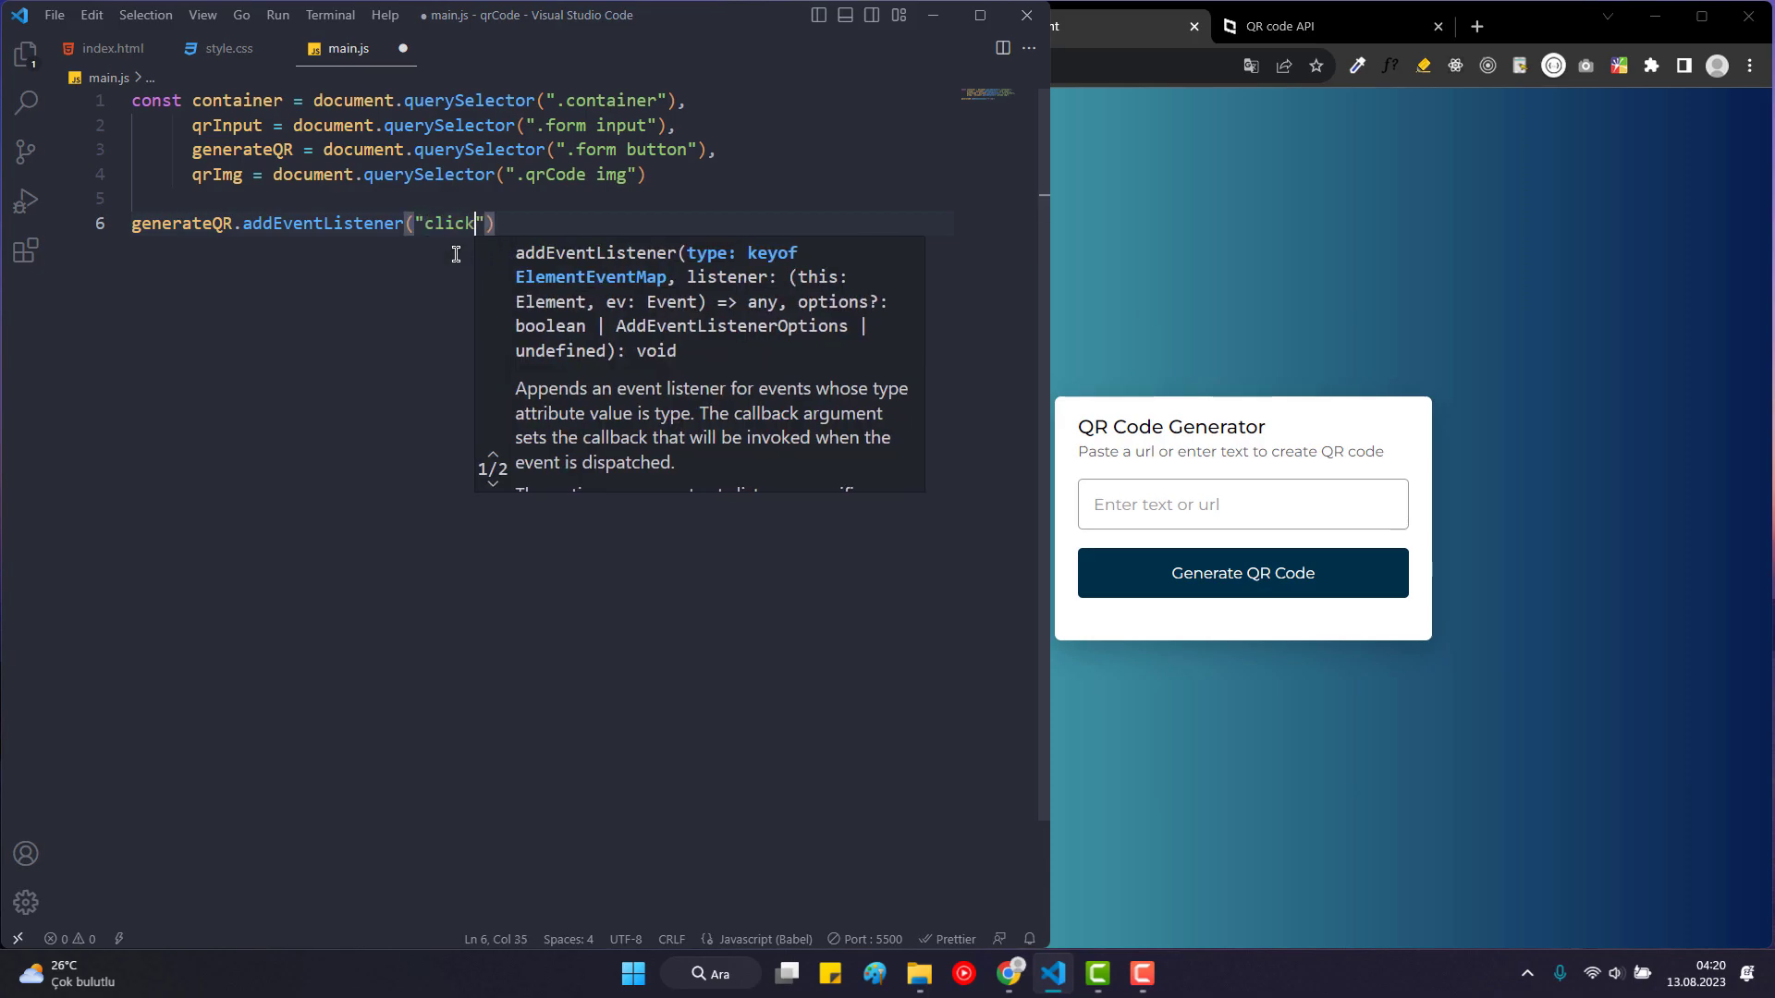
pyautogui.write(', ()')
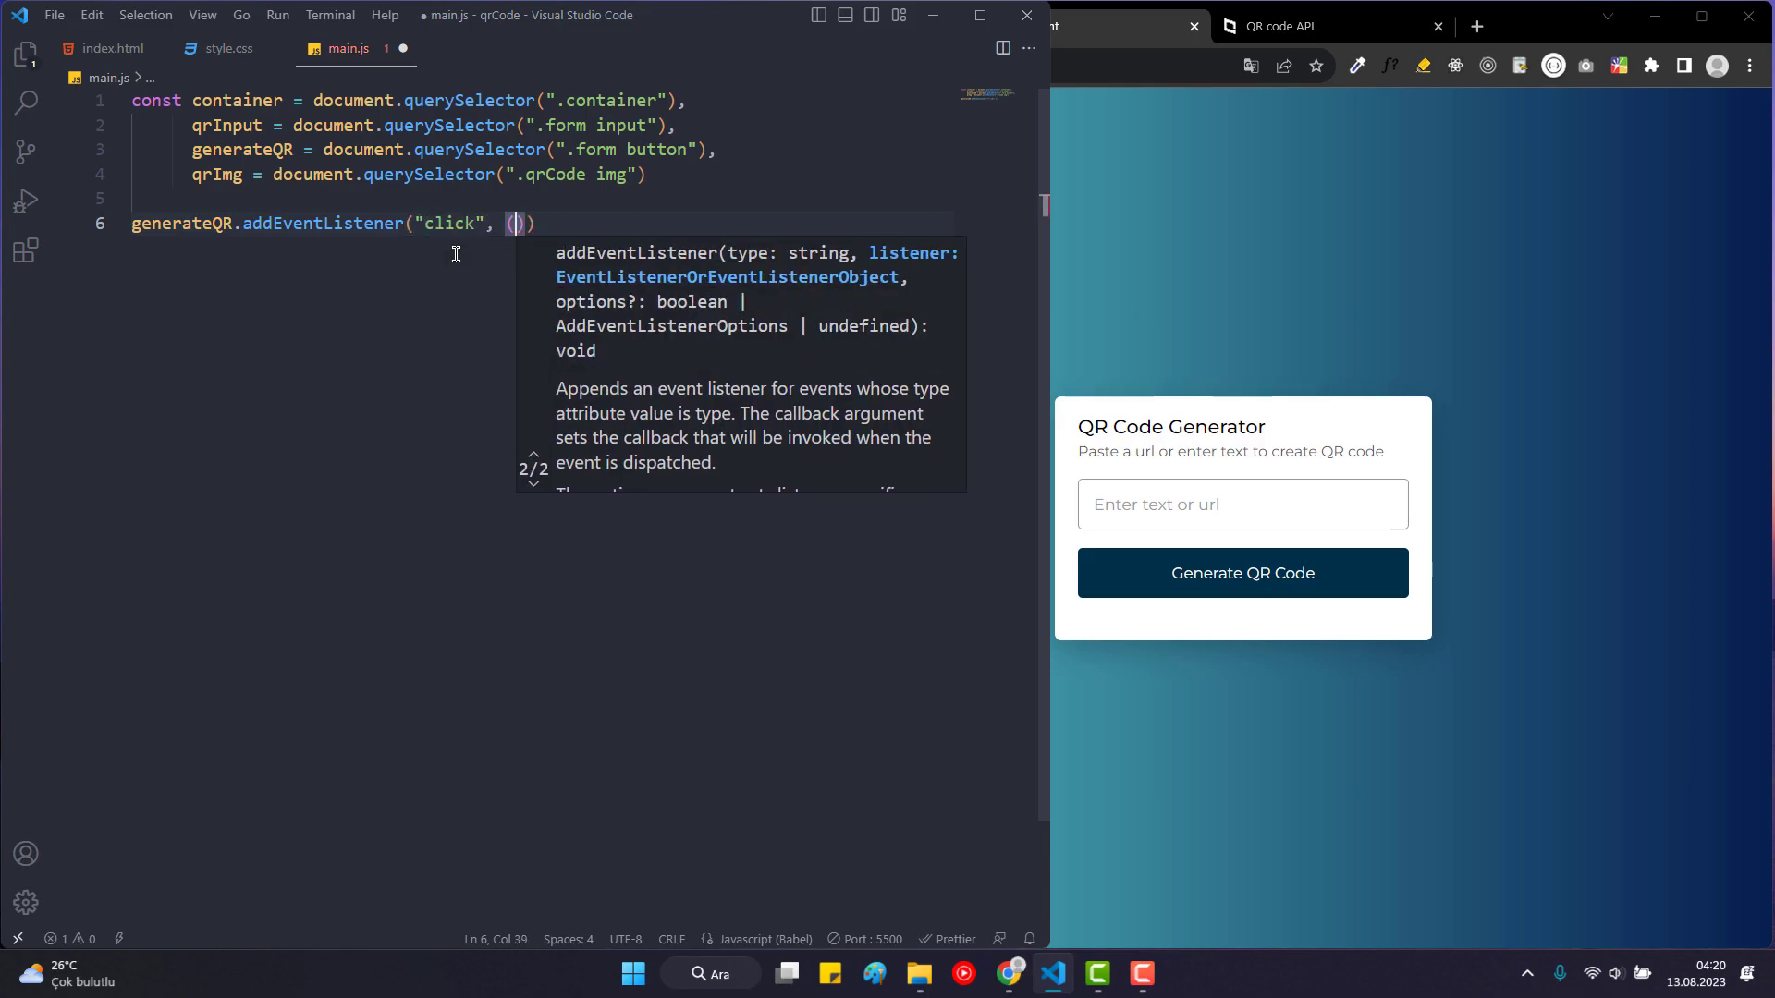
pyautogui.write('() =>')
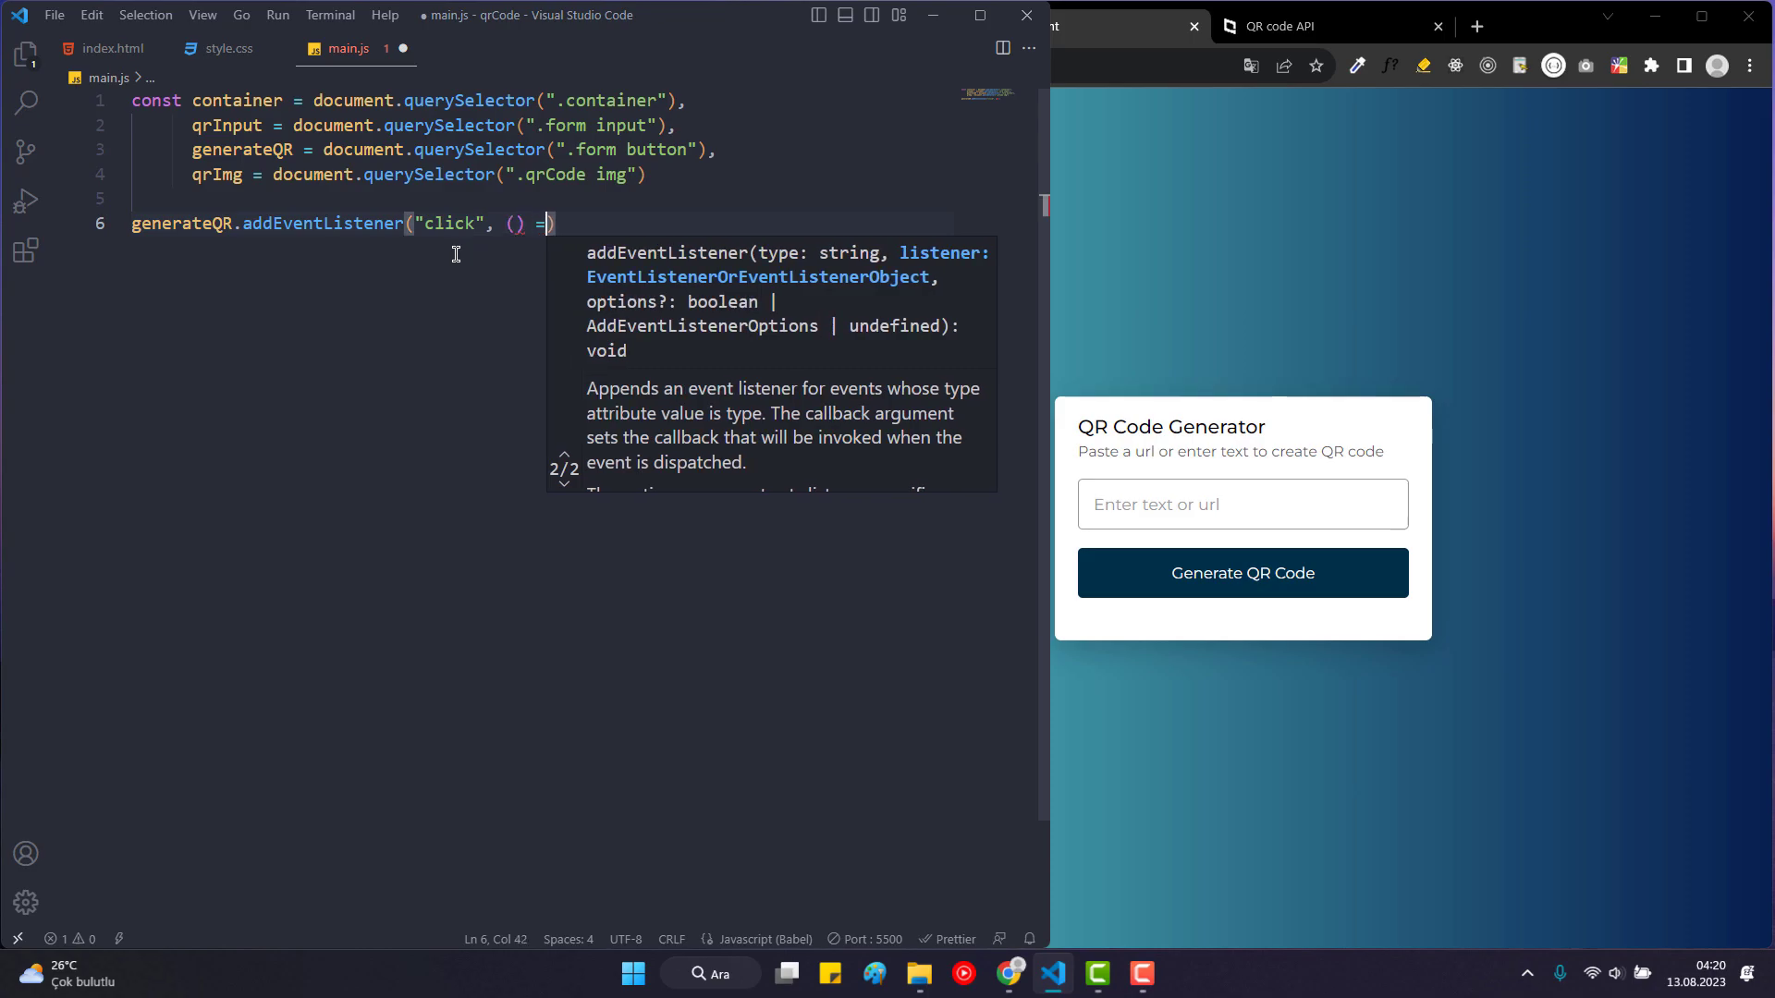
pyautogui.write('{')
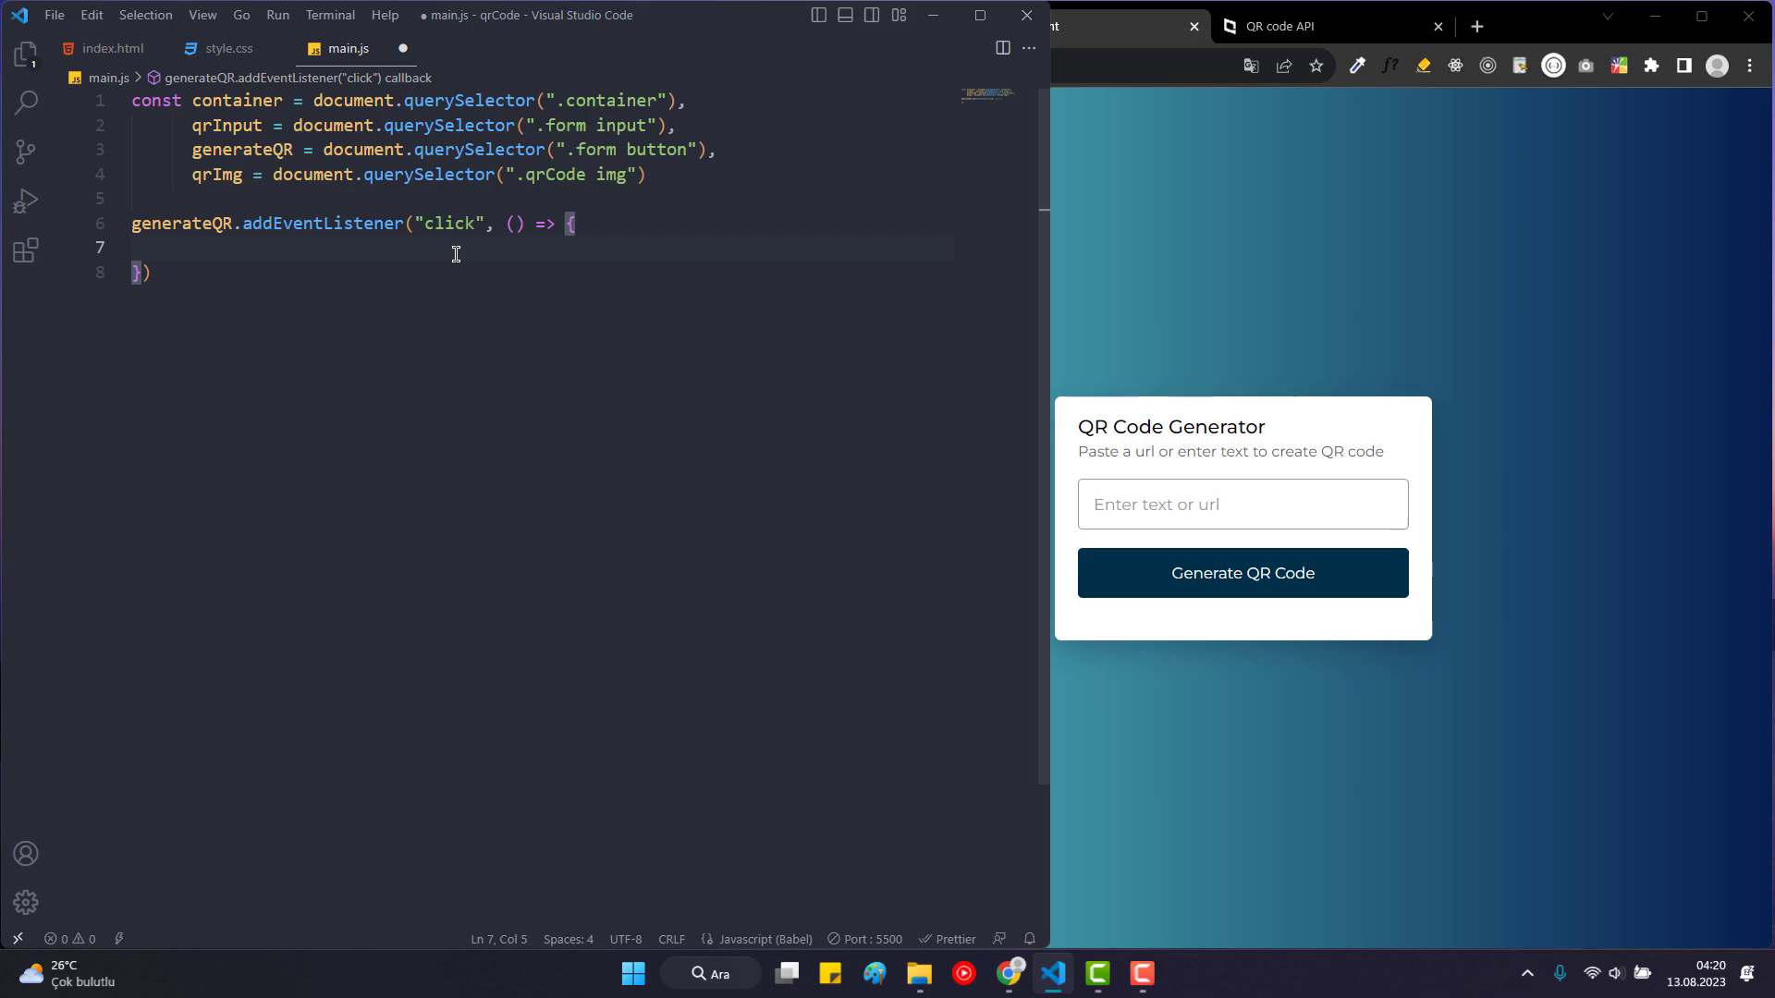
pyautogui.write('container.c')
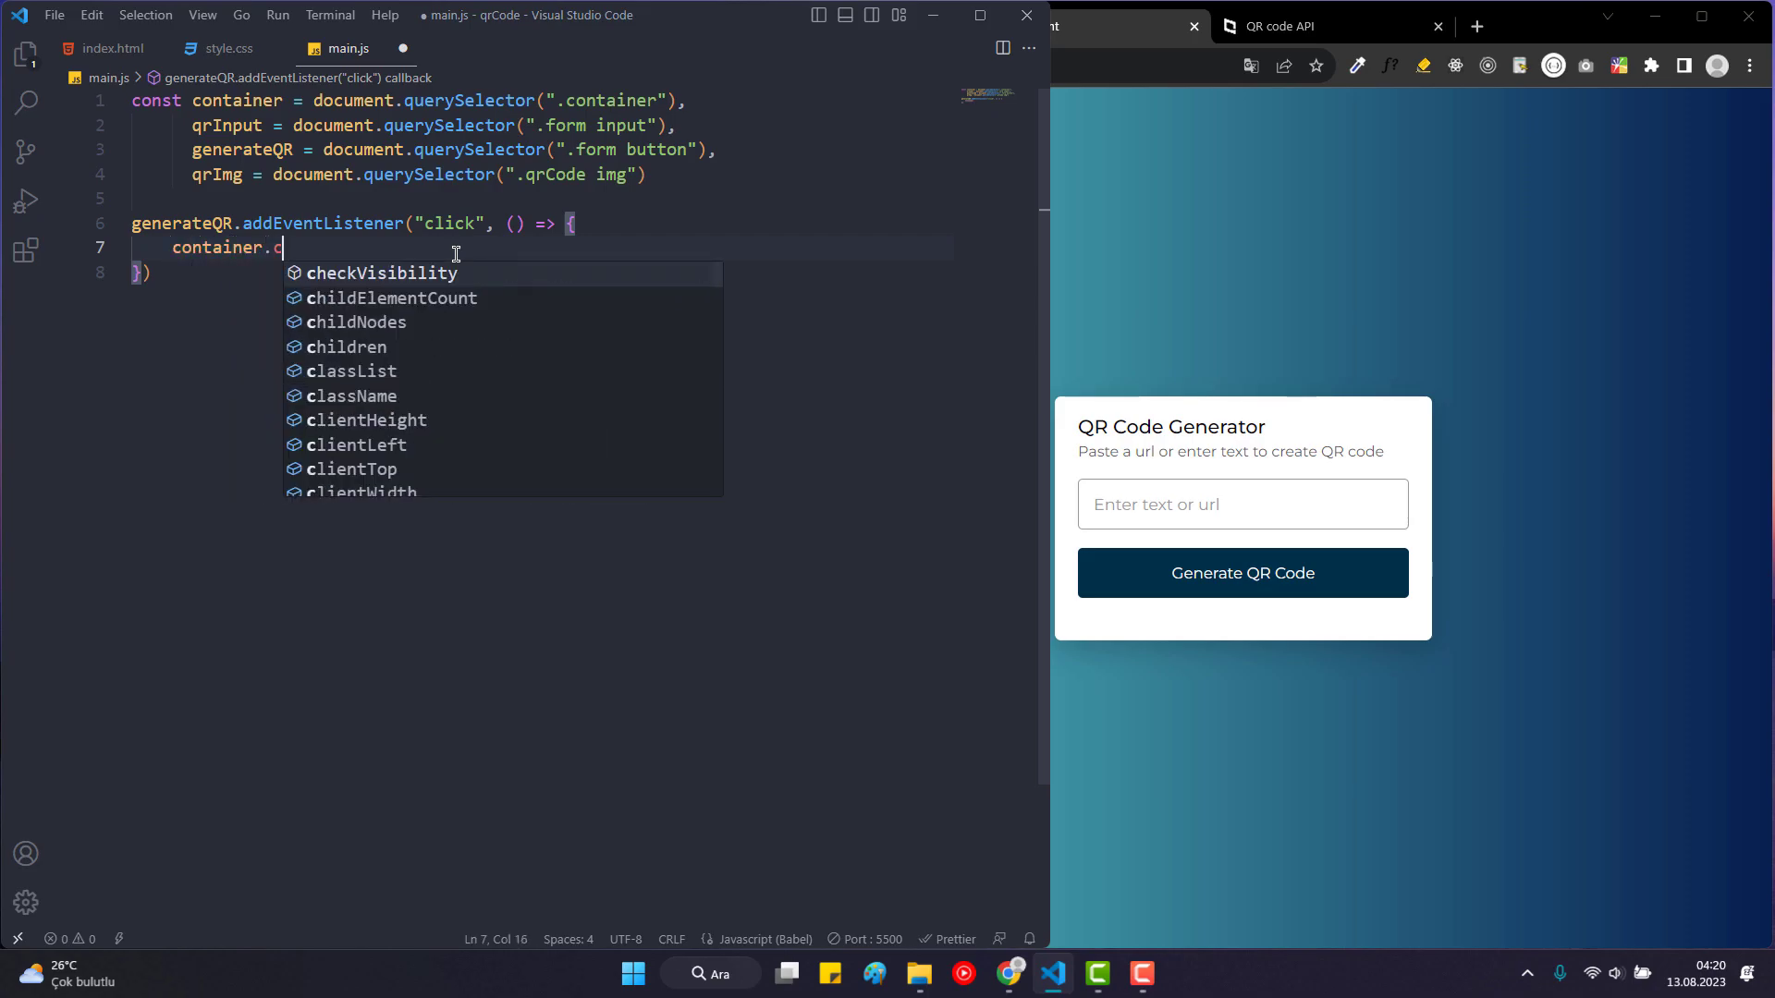
pyautogui.write('lassList.add(')
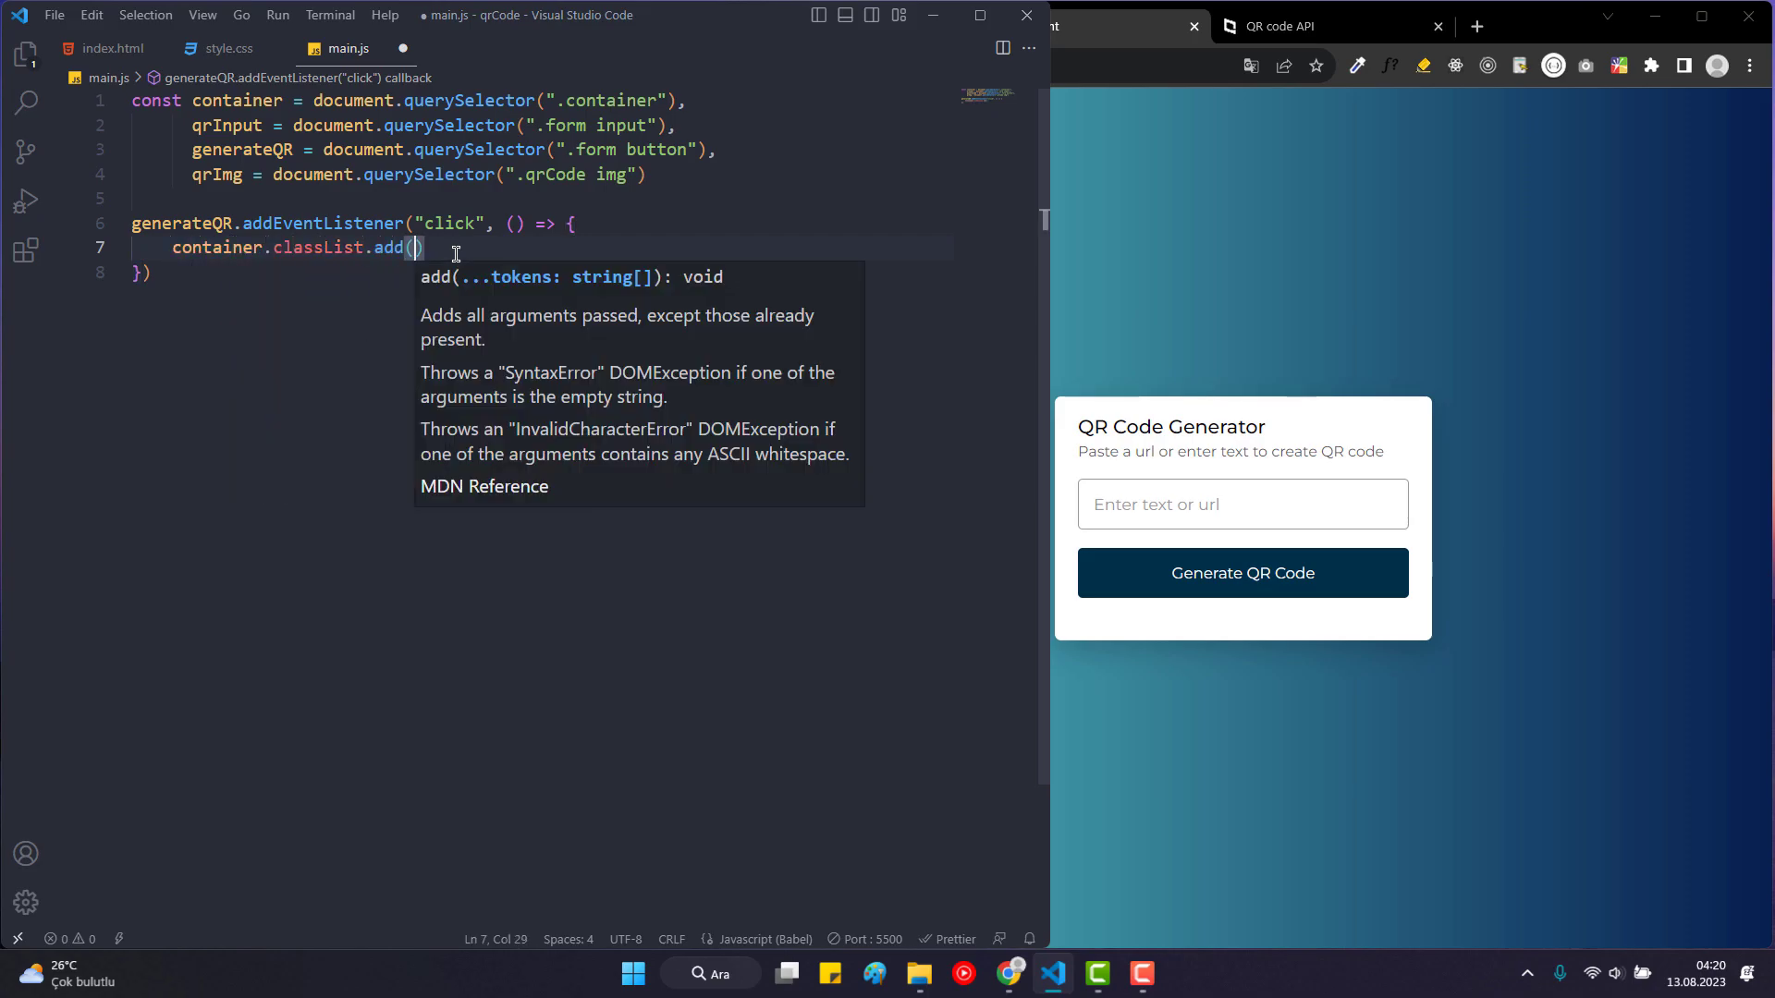
pyautogui.write('"active"')
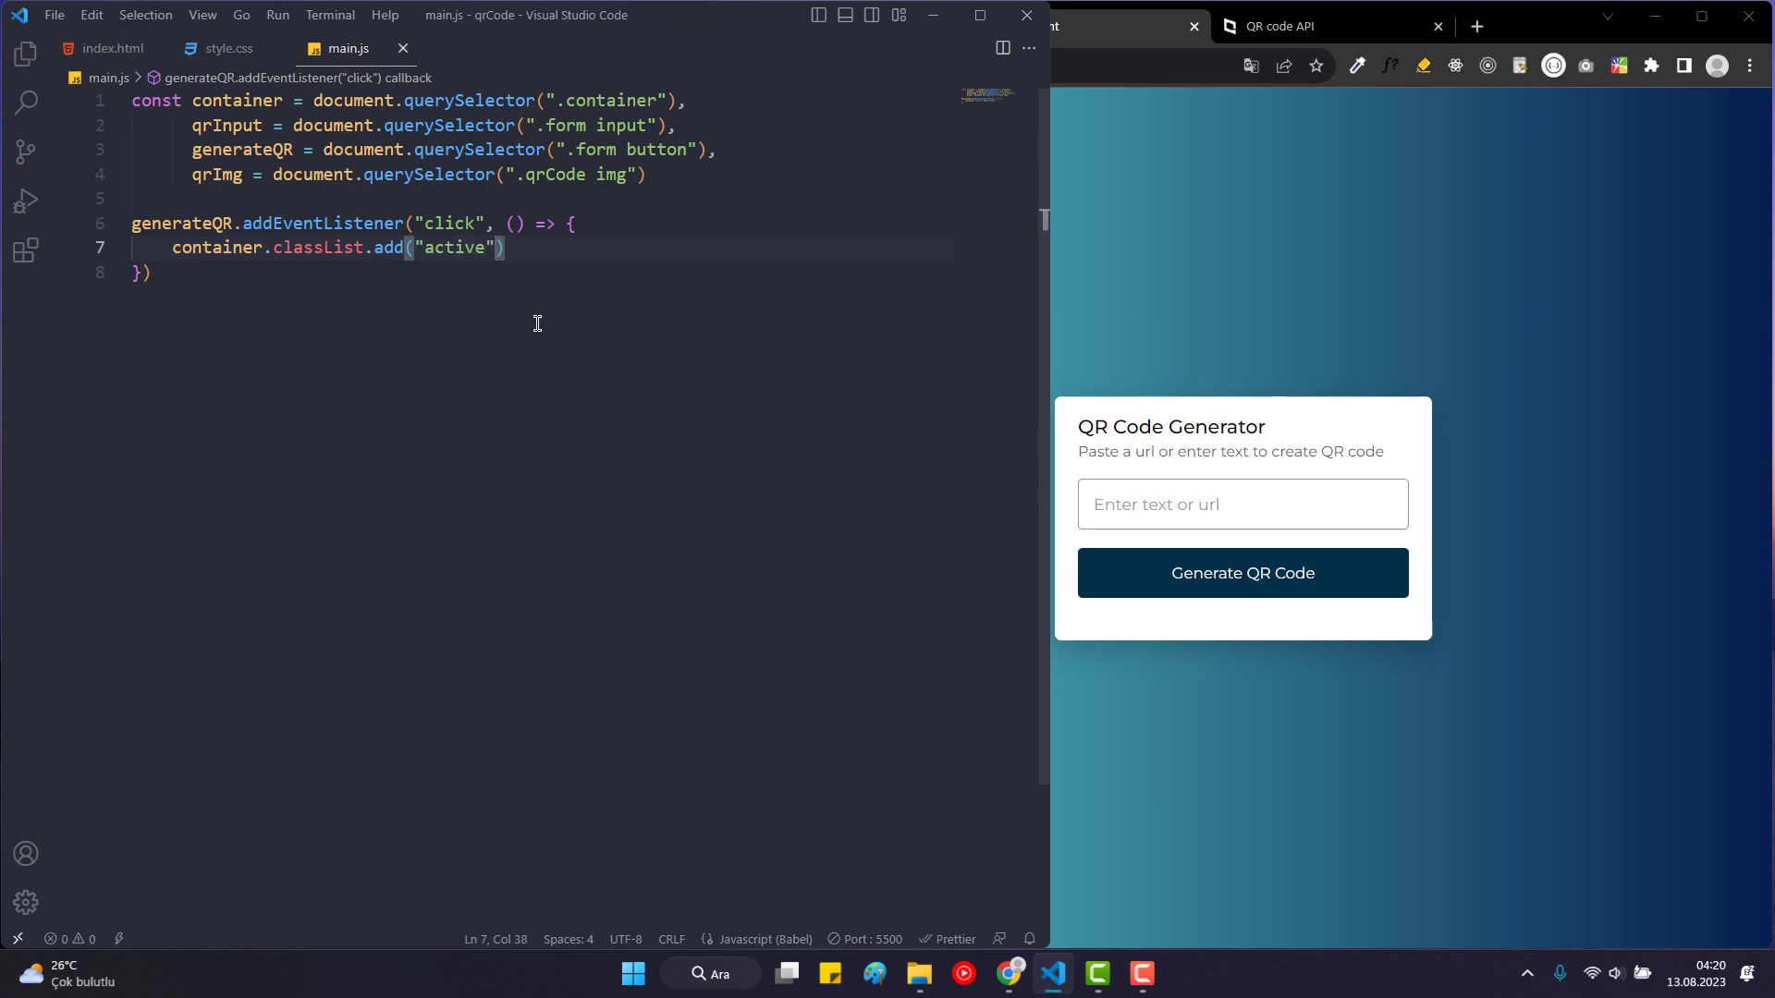
pyautogui.click(668, 224)
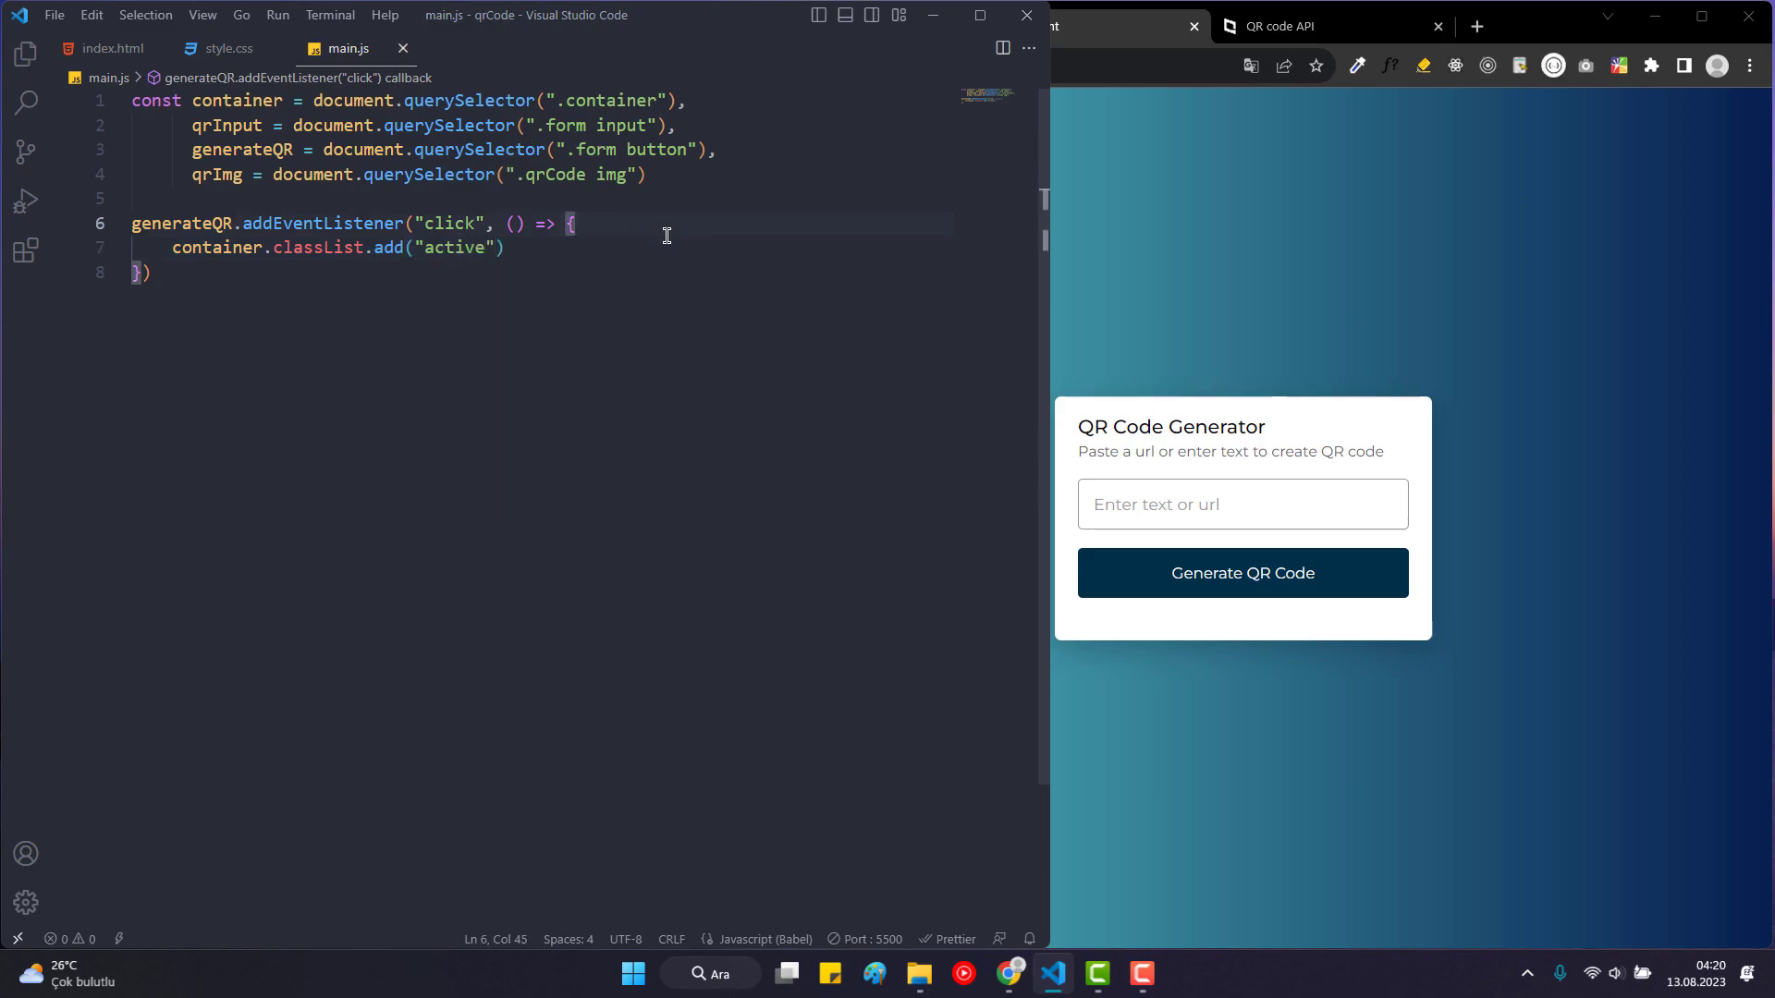
# At the top of the click handler, assign qrValue = qrInput.value and console.log(qrValue).
pyautogui.press('enter')
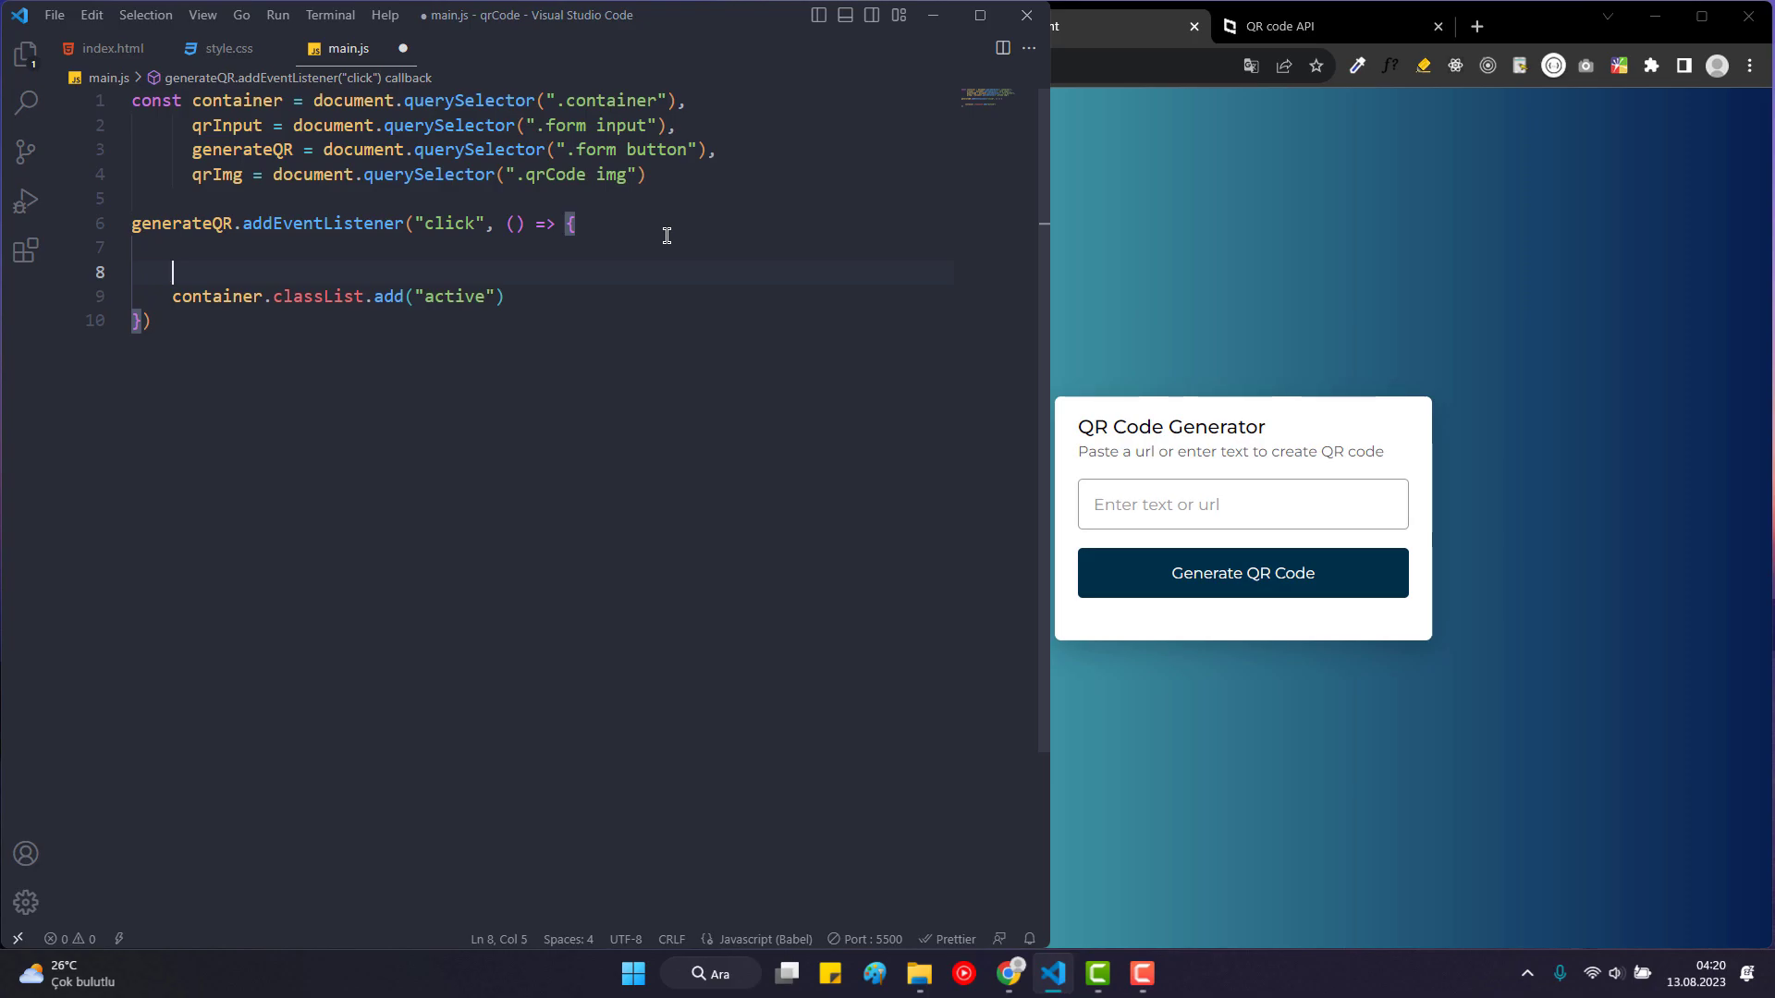
pyautogui.write('qrc')
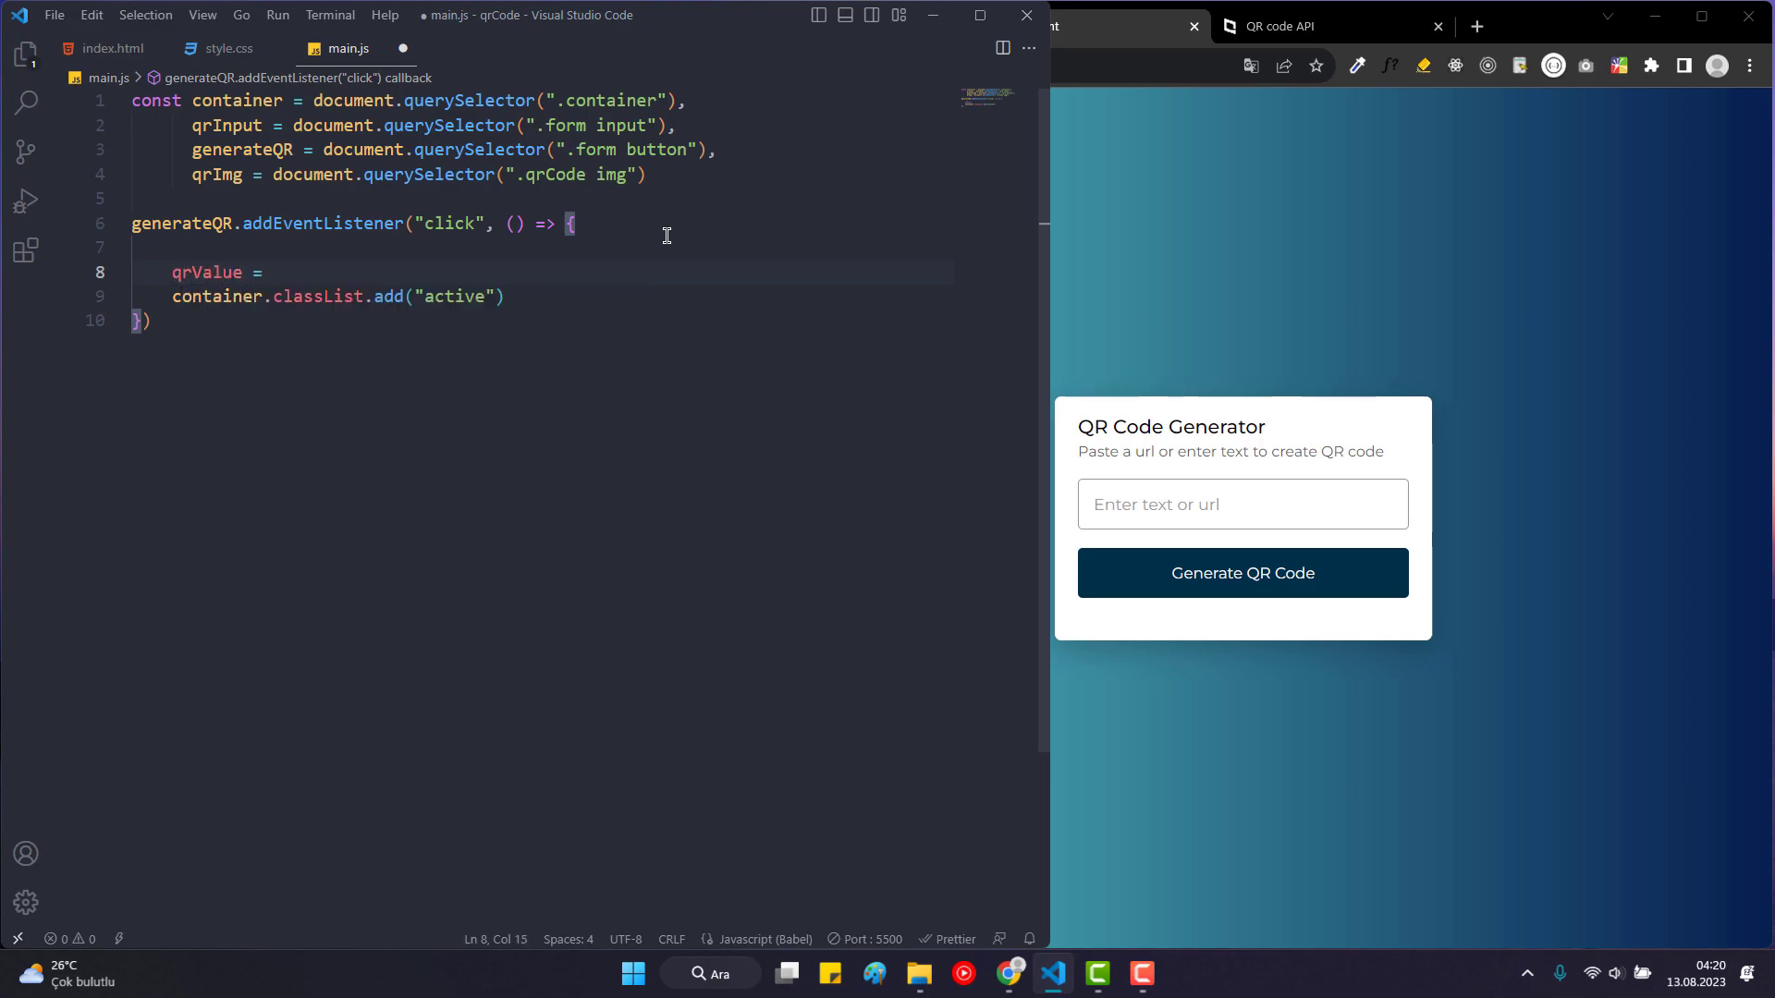
pyautogui.write('qrInput.')
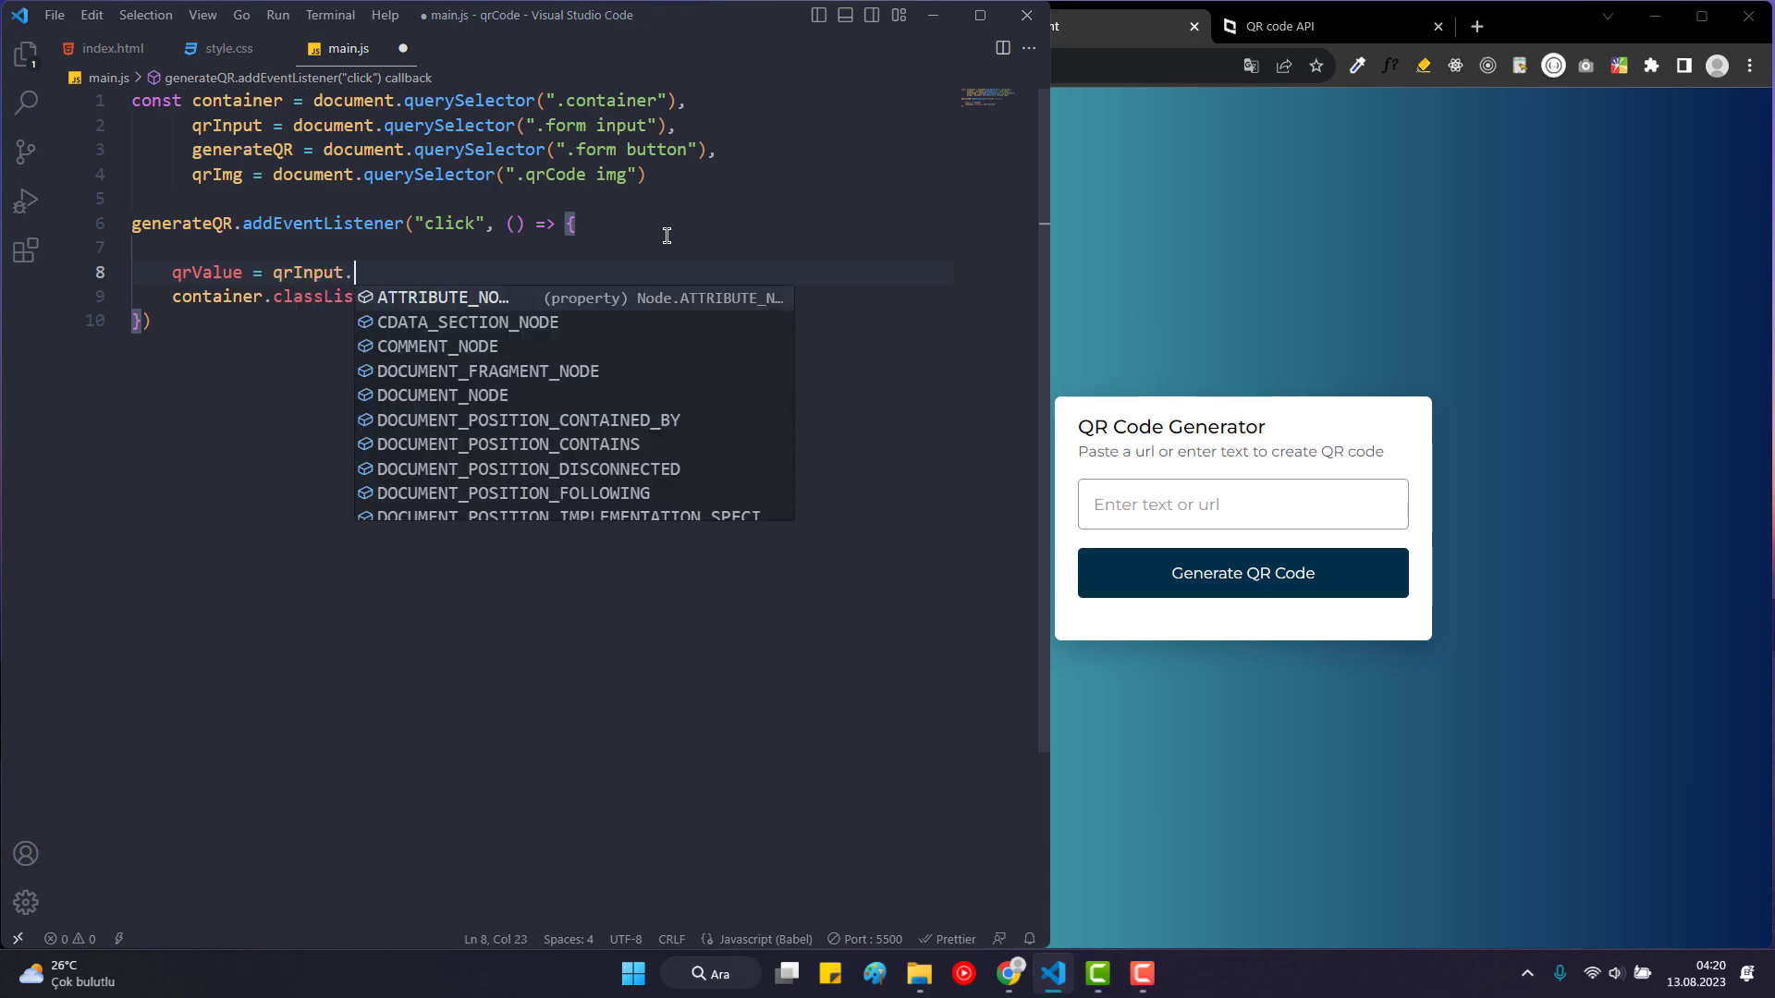
pyautogui.write('value')
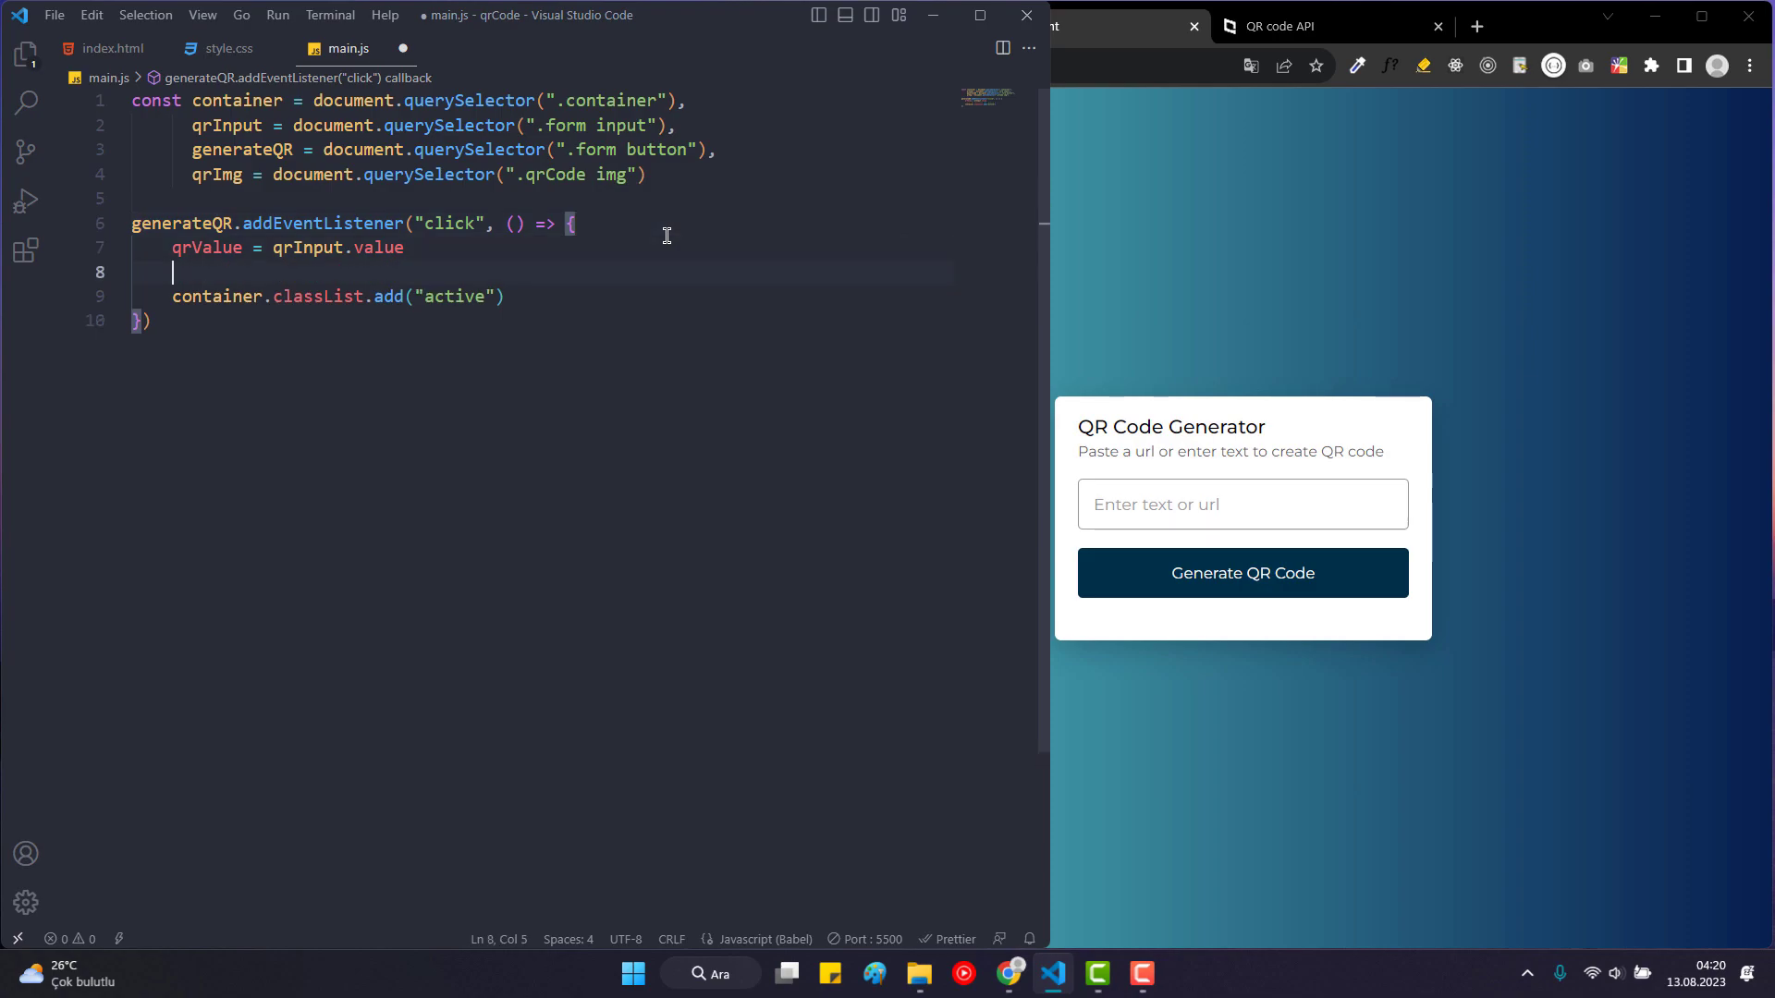
pyautogui.write('log(qrValue);')
pyautogui.click(1243, 503)
pyautogui.write('asdsad')
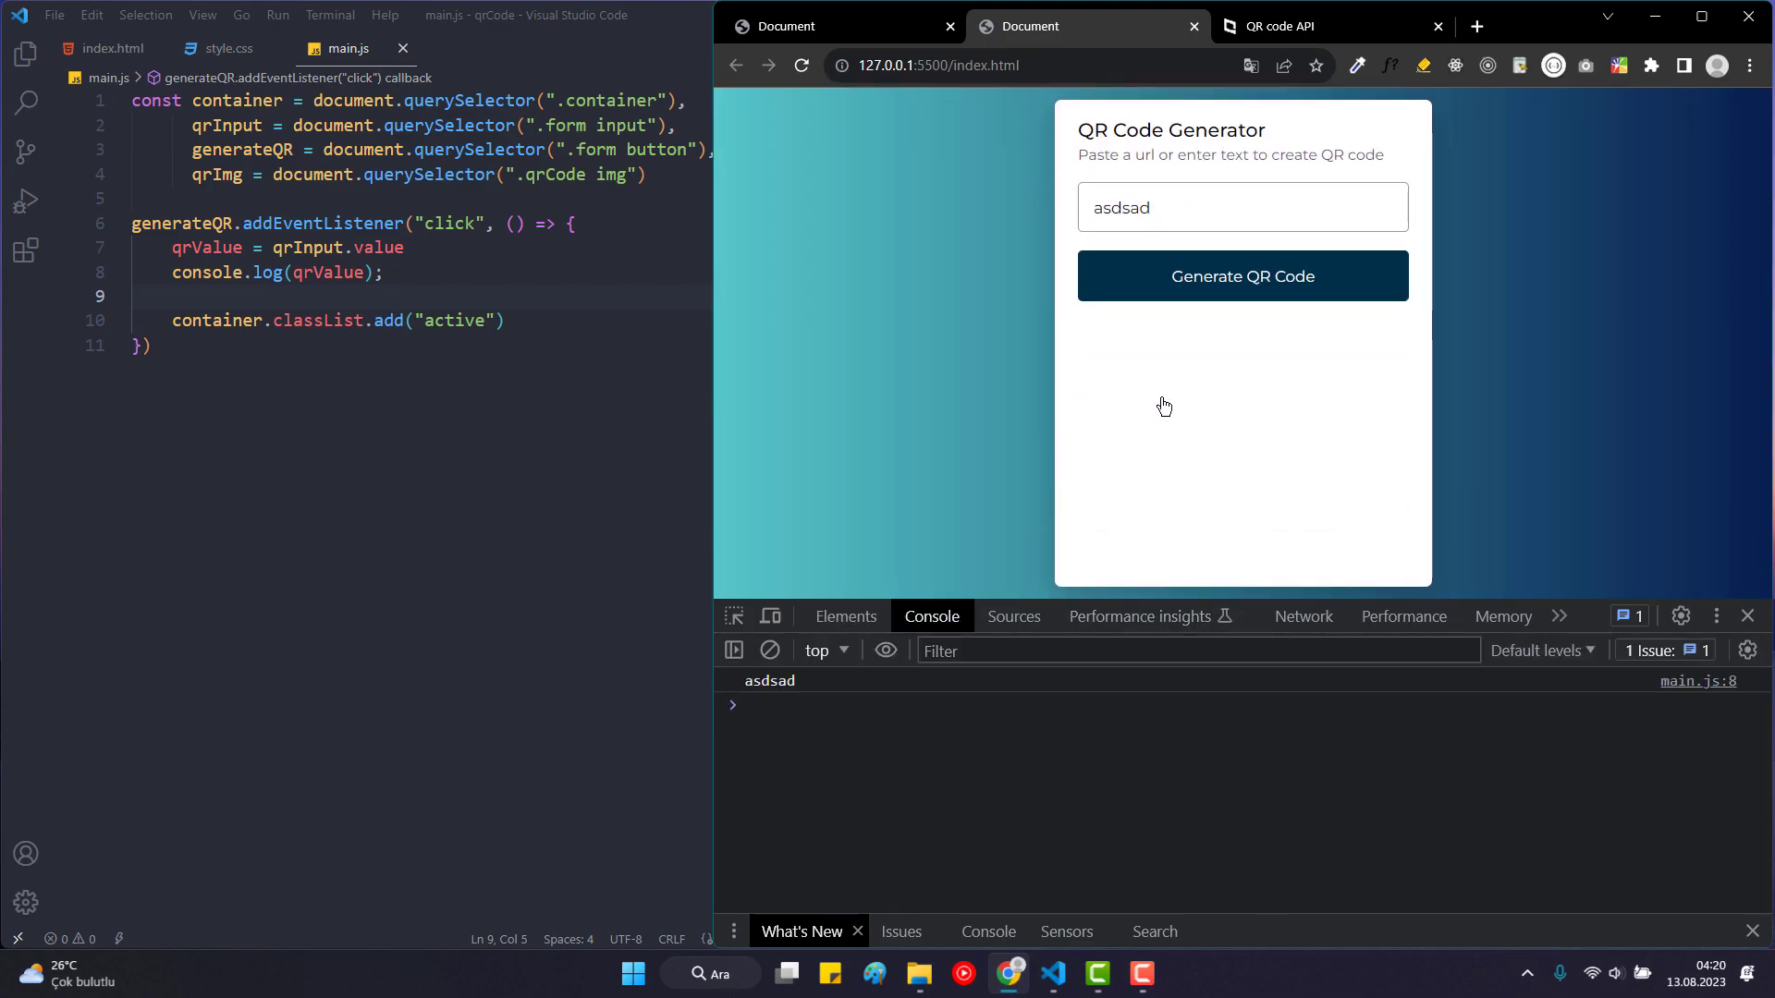
pyautogui.moveTo(1159, 421)
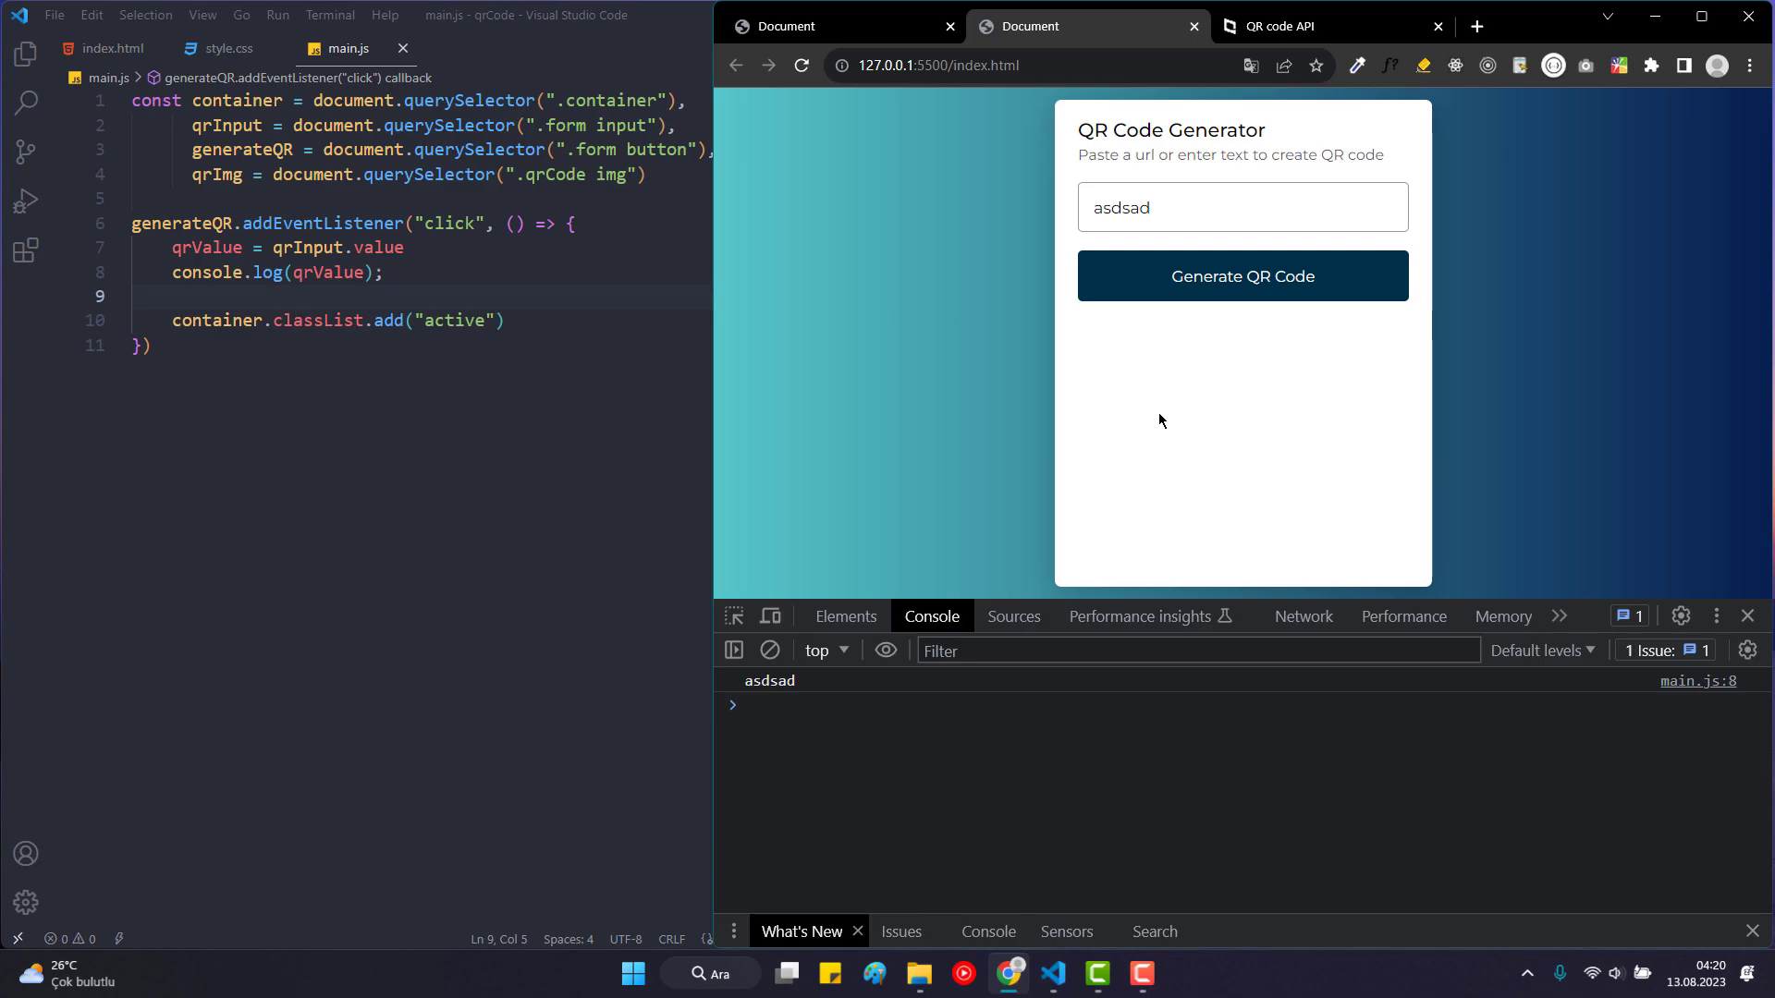
pyautogui.moveTo(1601, 559)
pyautogui.write('// ')
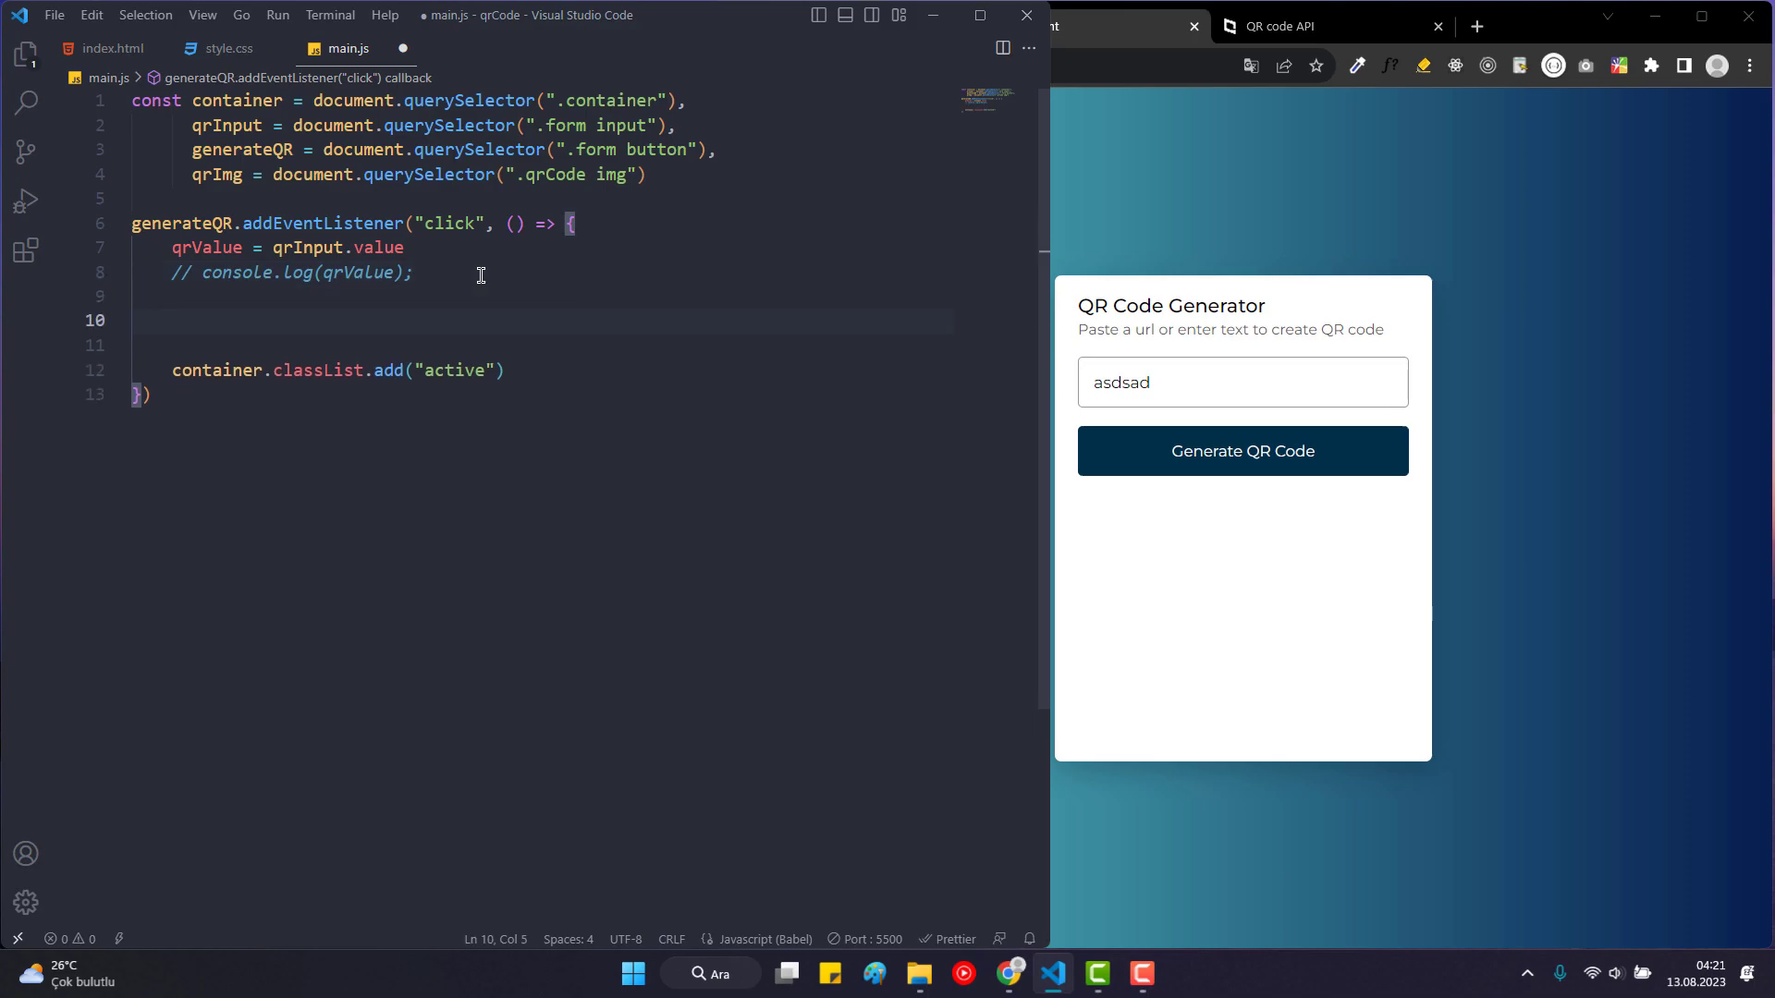
# Add an if(!qrValue) return; guard so empty input exits the handler early.
pyautogui.write('if(')
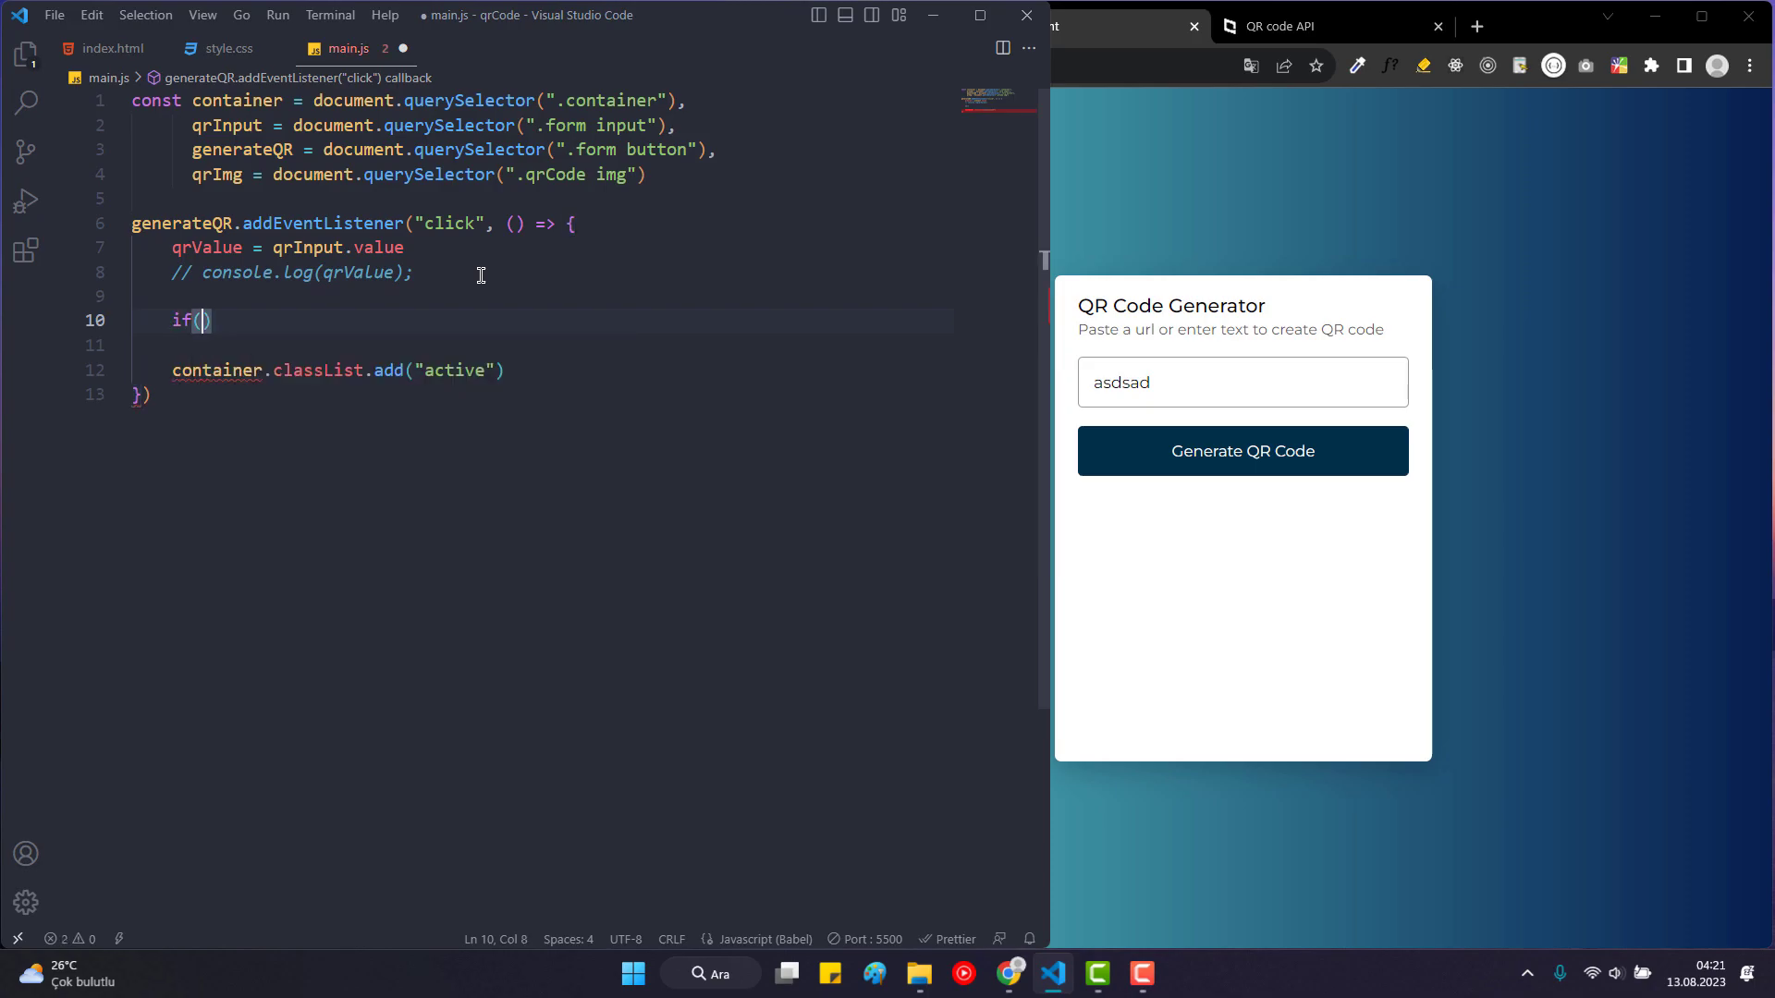
pyautogui.write('!qrVa')
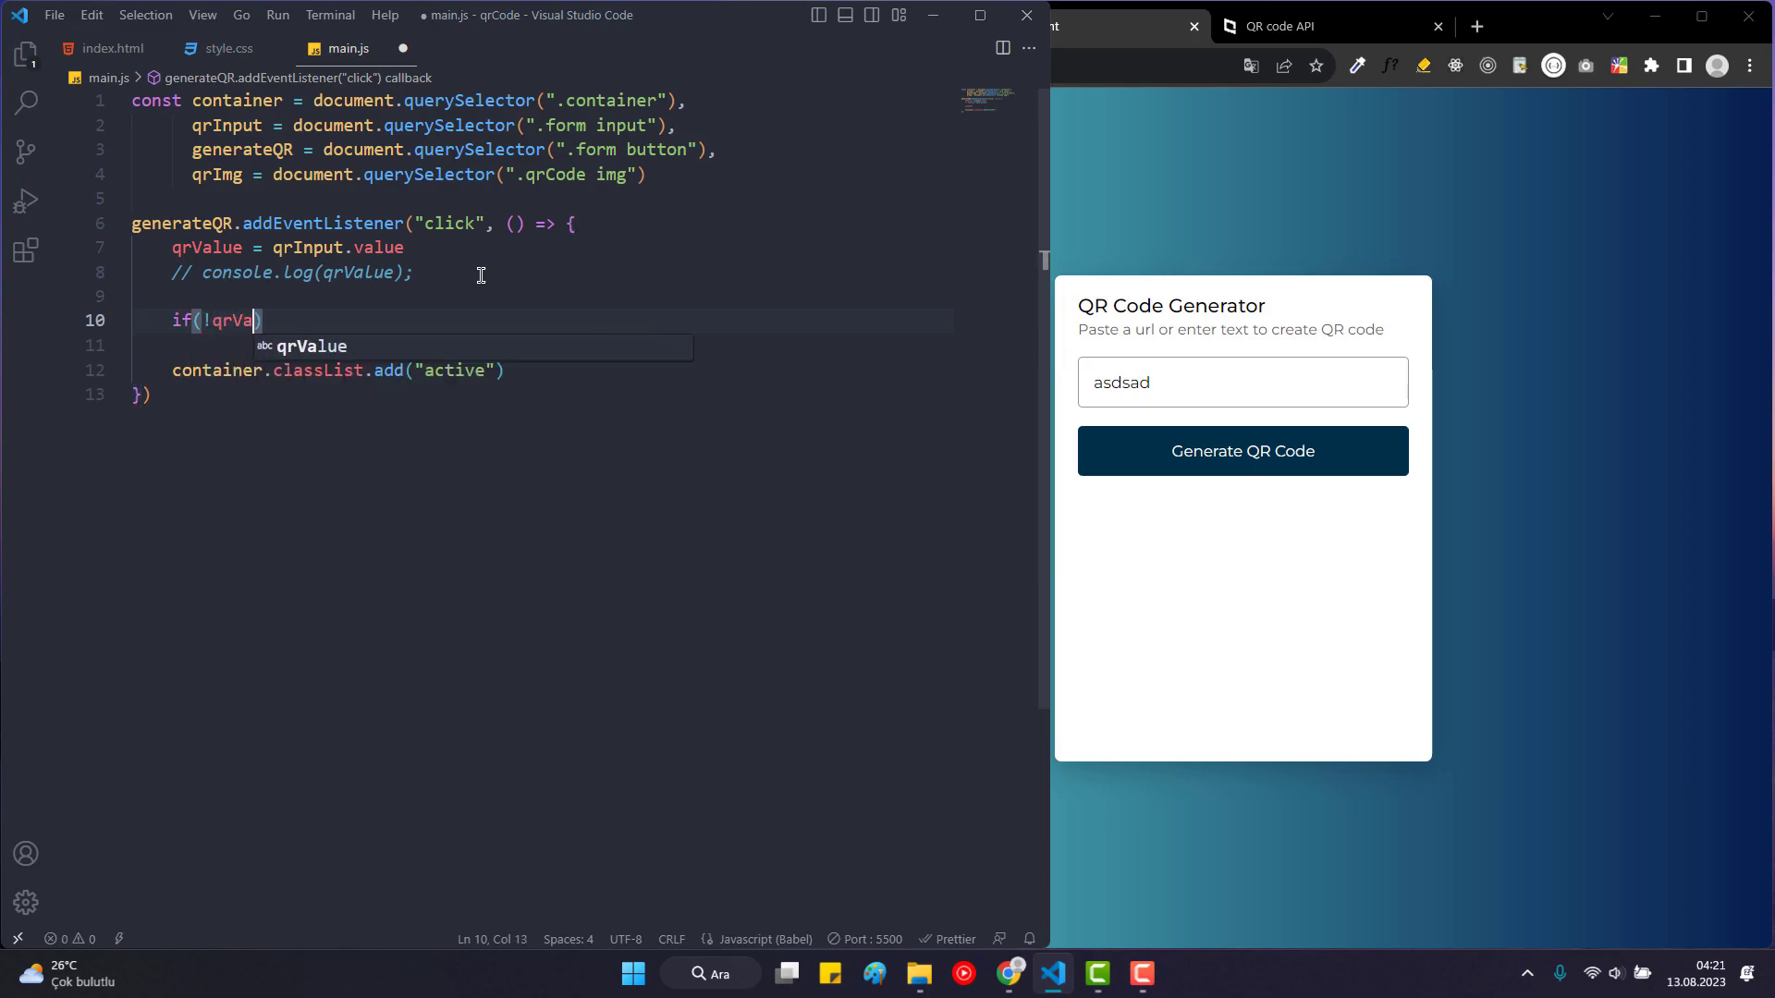
pyautogui.press('Tab')
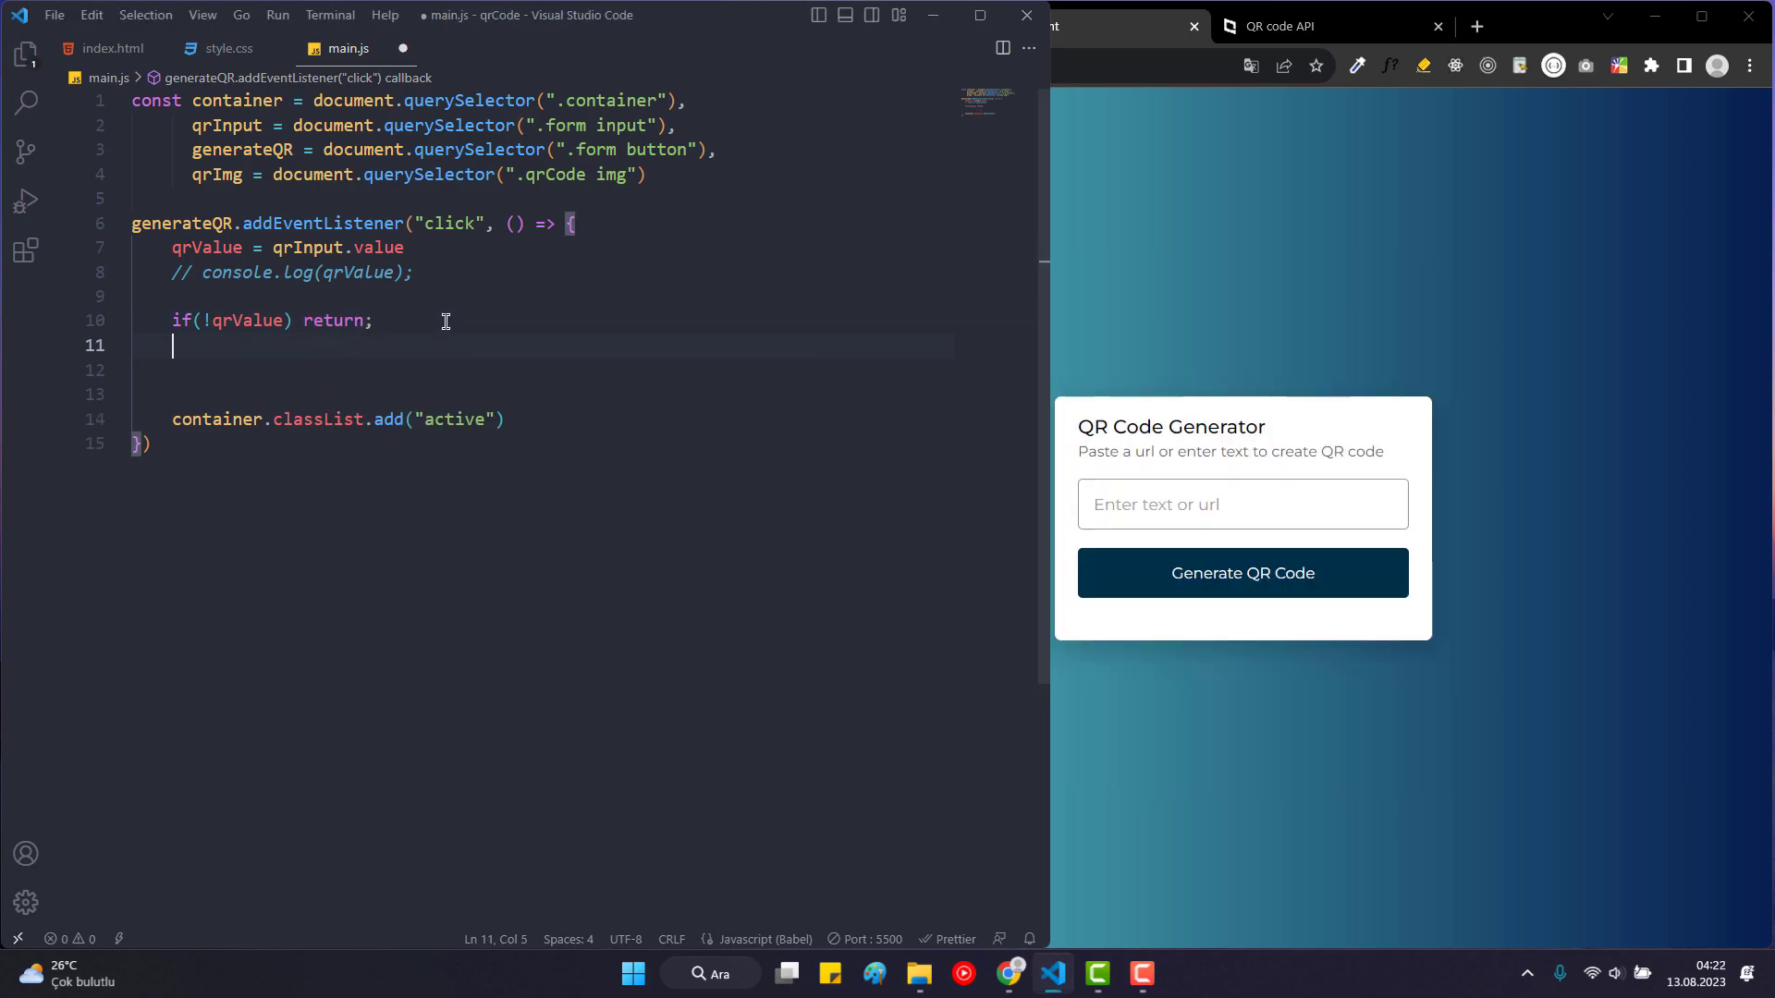
# Start qrImg.src = `` below the guard, save, and select the example QR API URL in Chrome.
pyautogui.write('qrImgs')
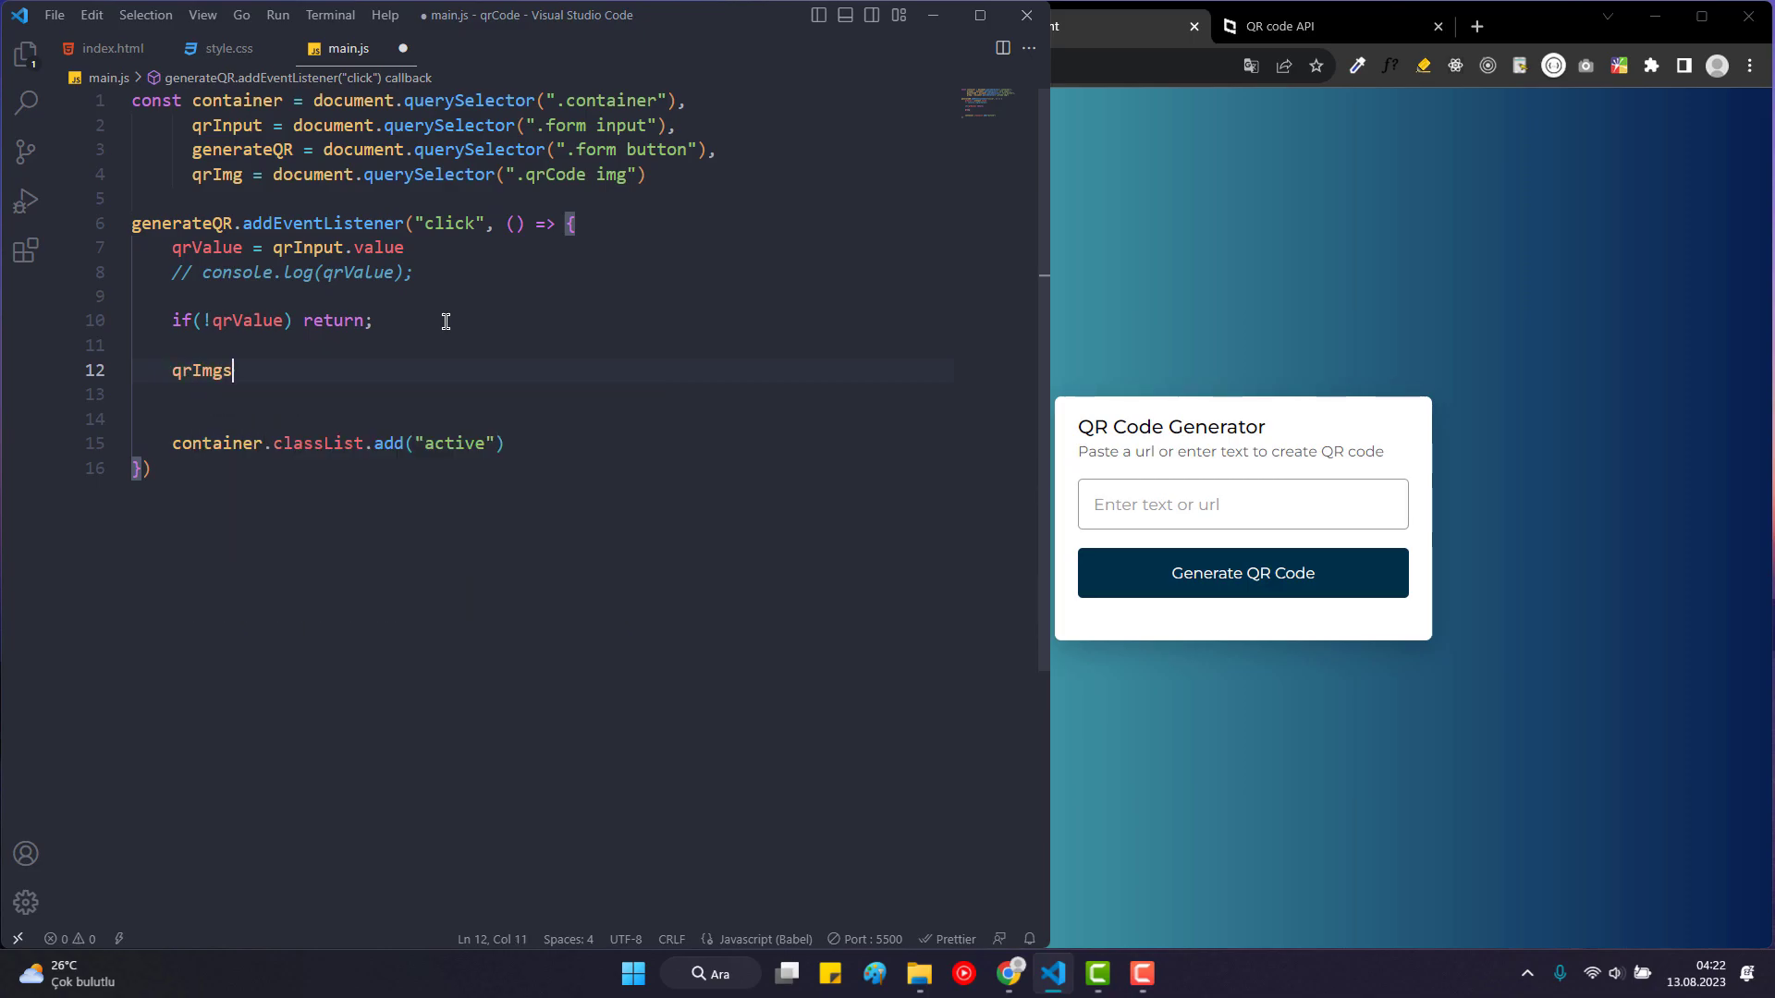
pyautogui.write('.src = `')
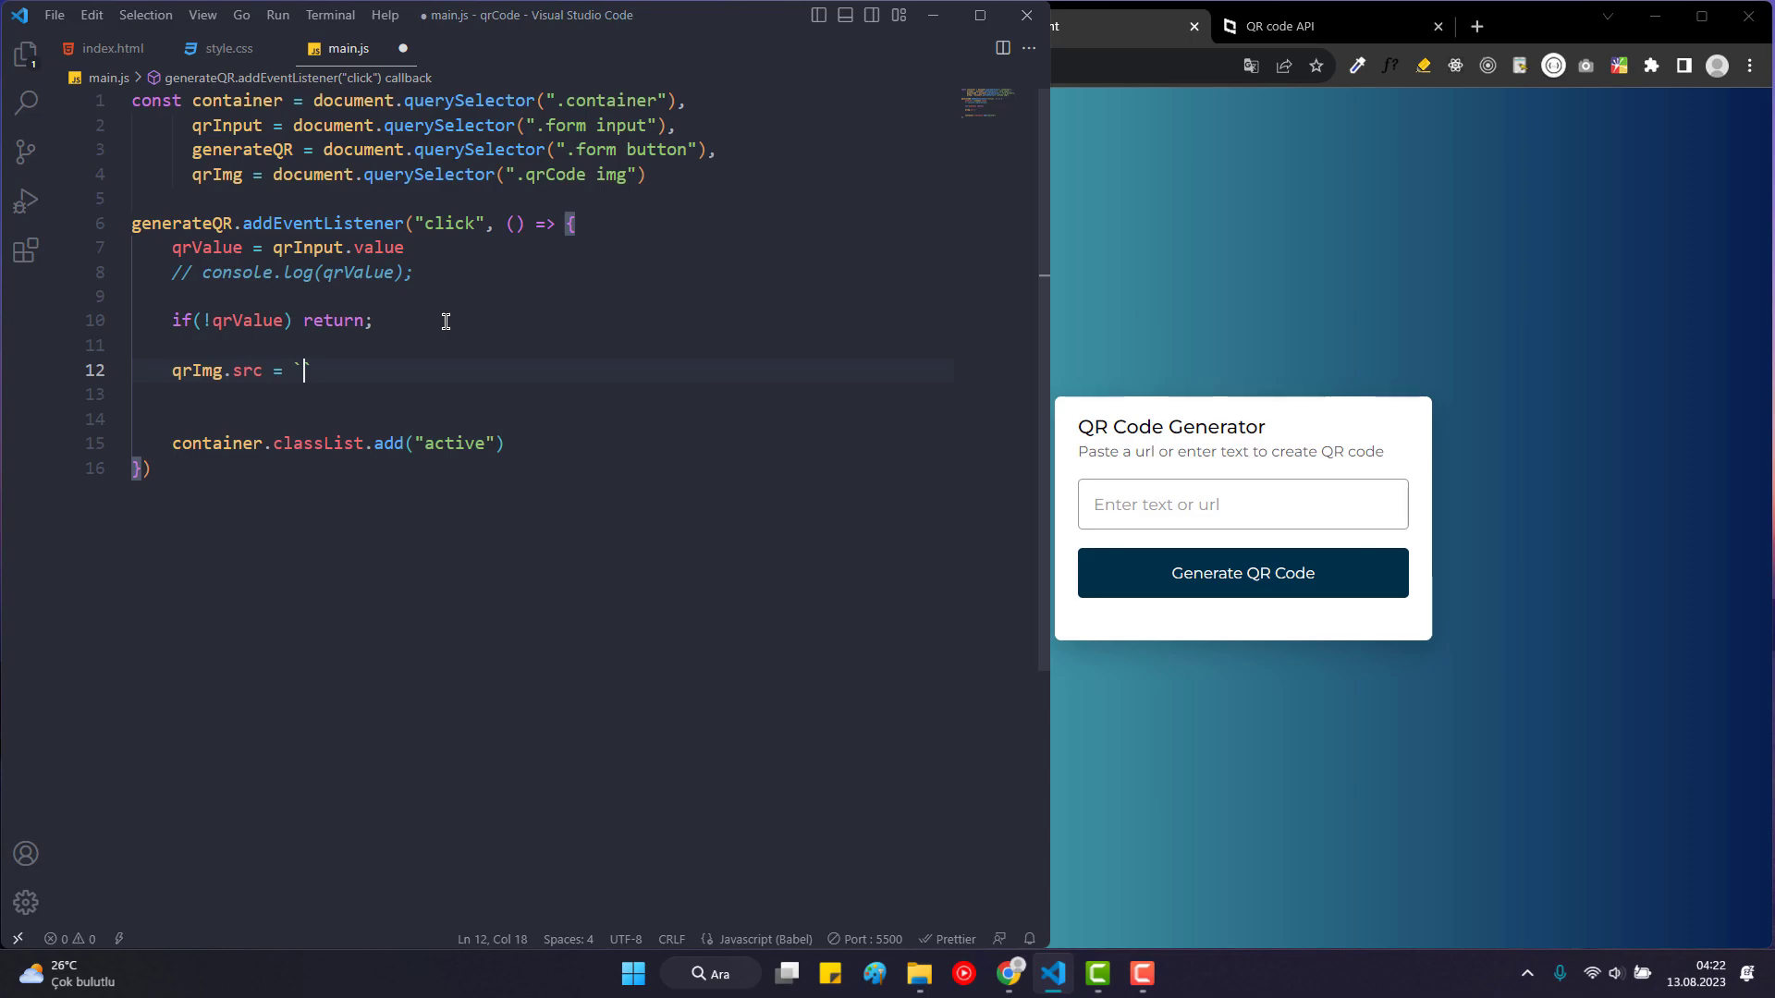
pyautogui.press('ctrl+s')
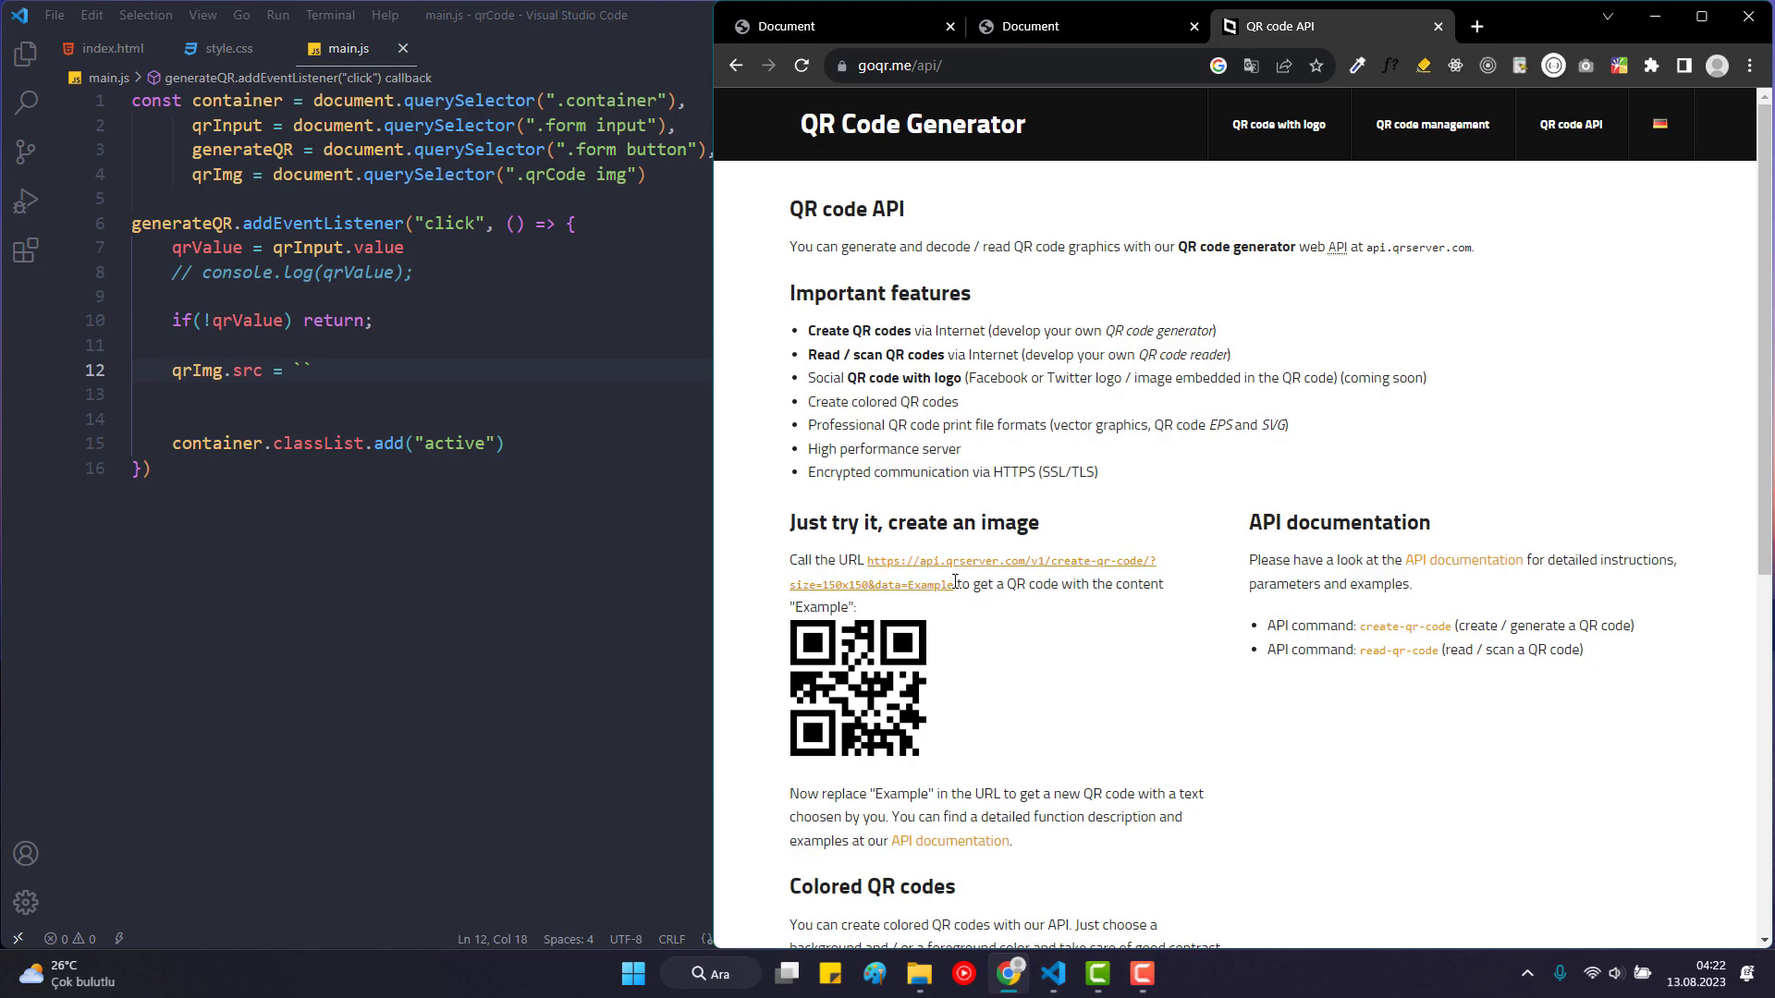
pyautogui.moveTo(867, 558); pyautogui.dragTo(956, 585)
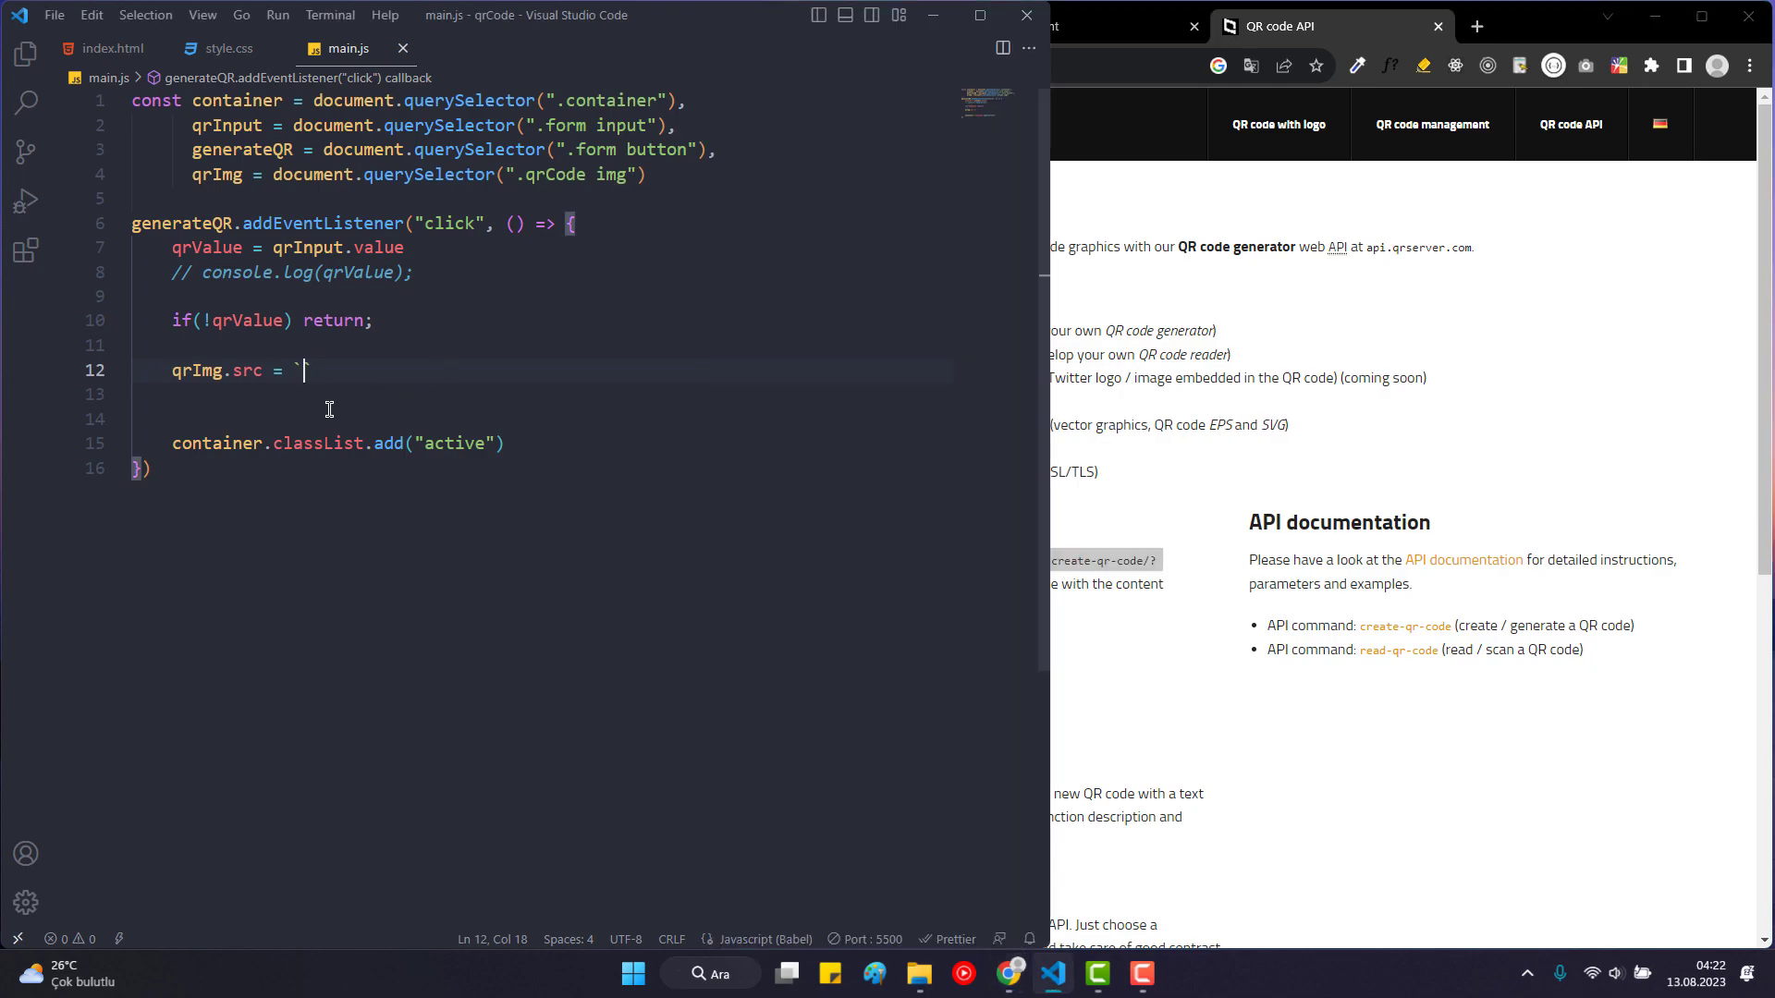
# Fill qrImg.src with the qrserver create-qr-code URL, size 170x170 and data ${qrValue}.
pyautogui.write('https://api.qrserver.com/v1/create-qr-code/?size=150x150&data=Example `')
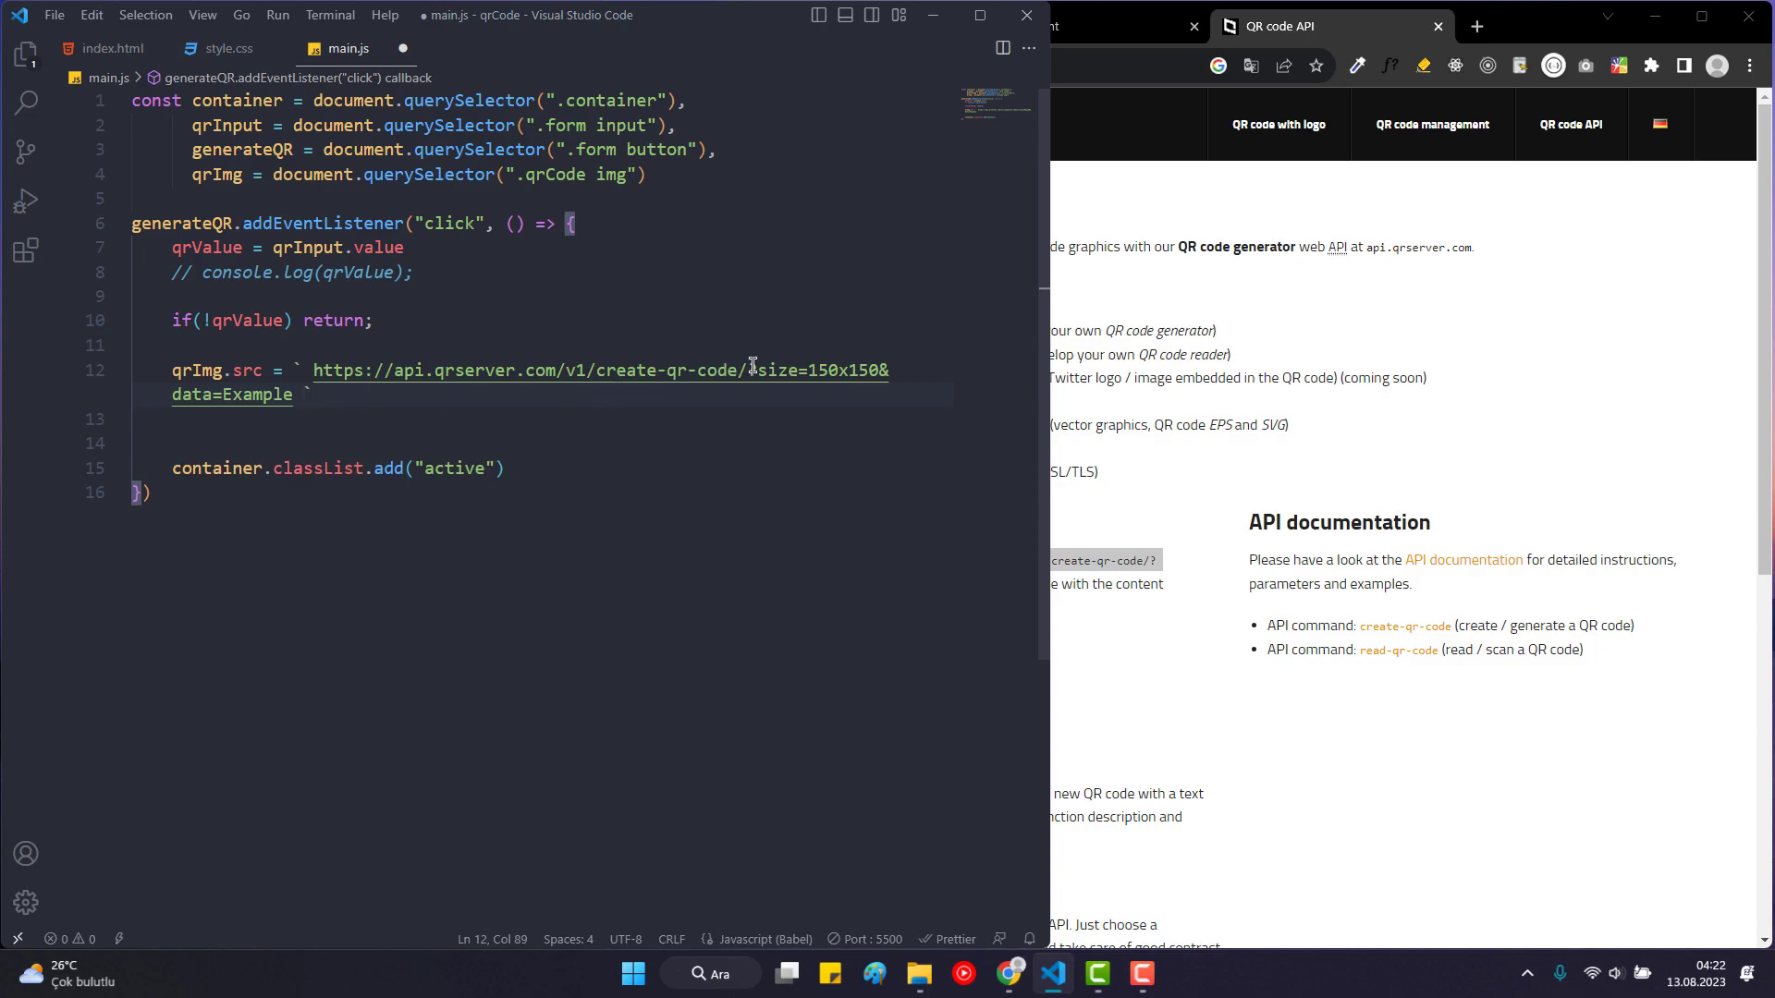
pyautogui.press('Backspace')
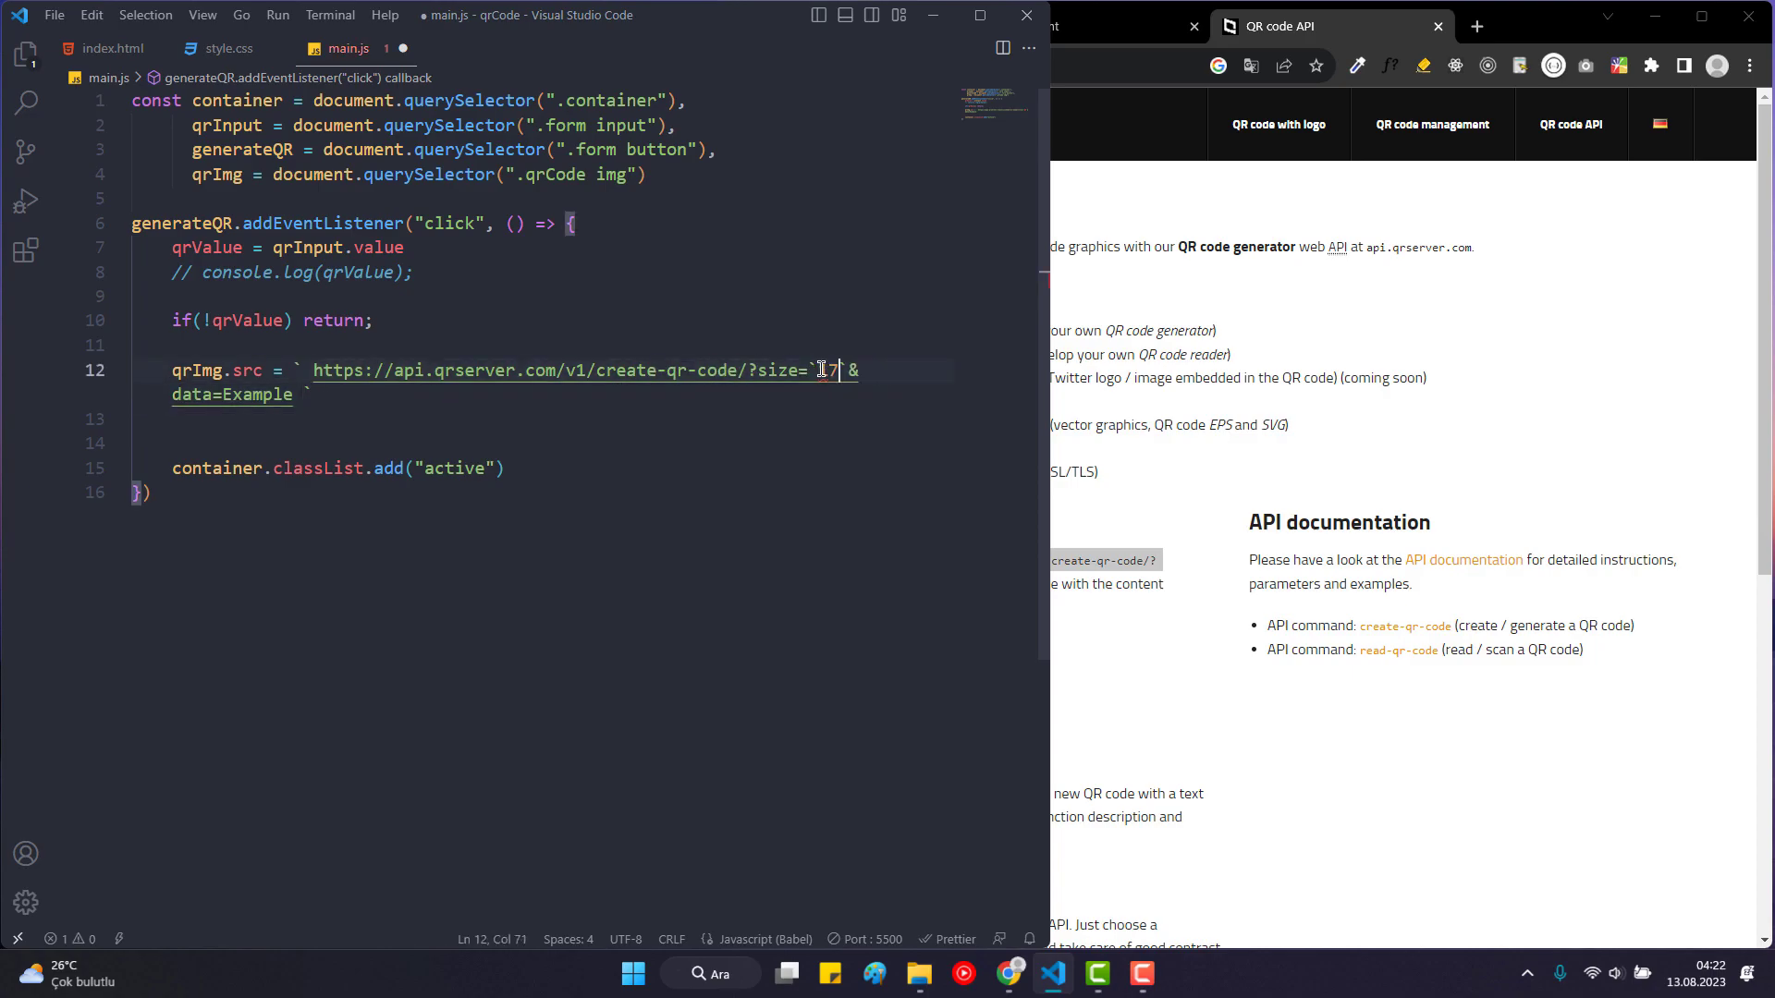
pyautogui.press('Backspace')
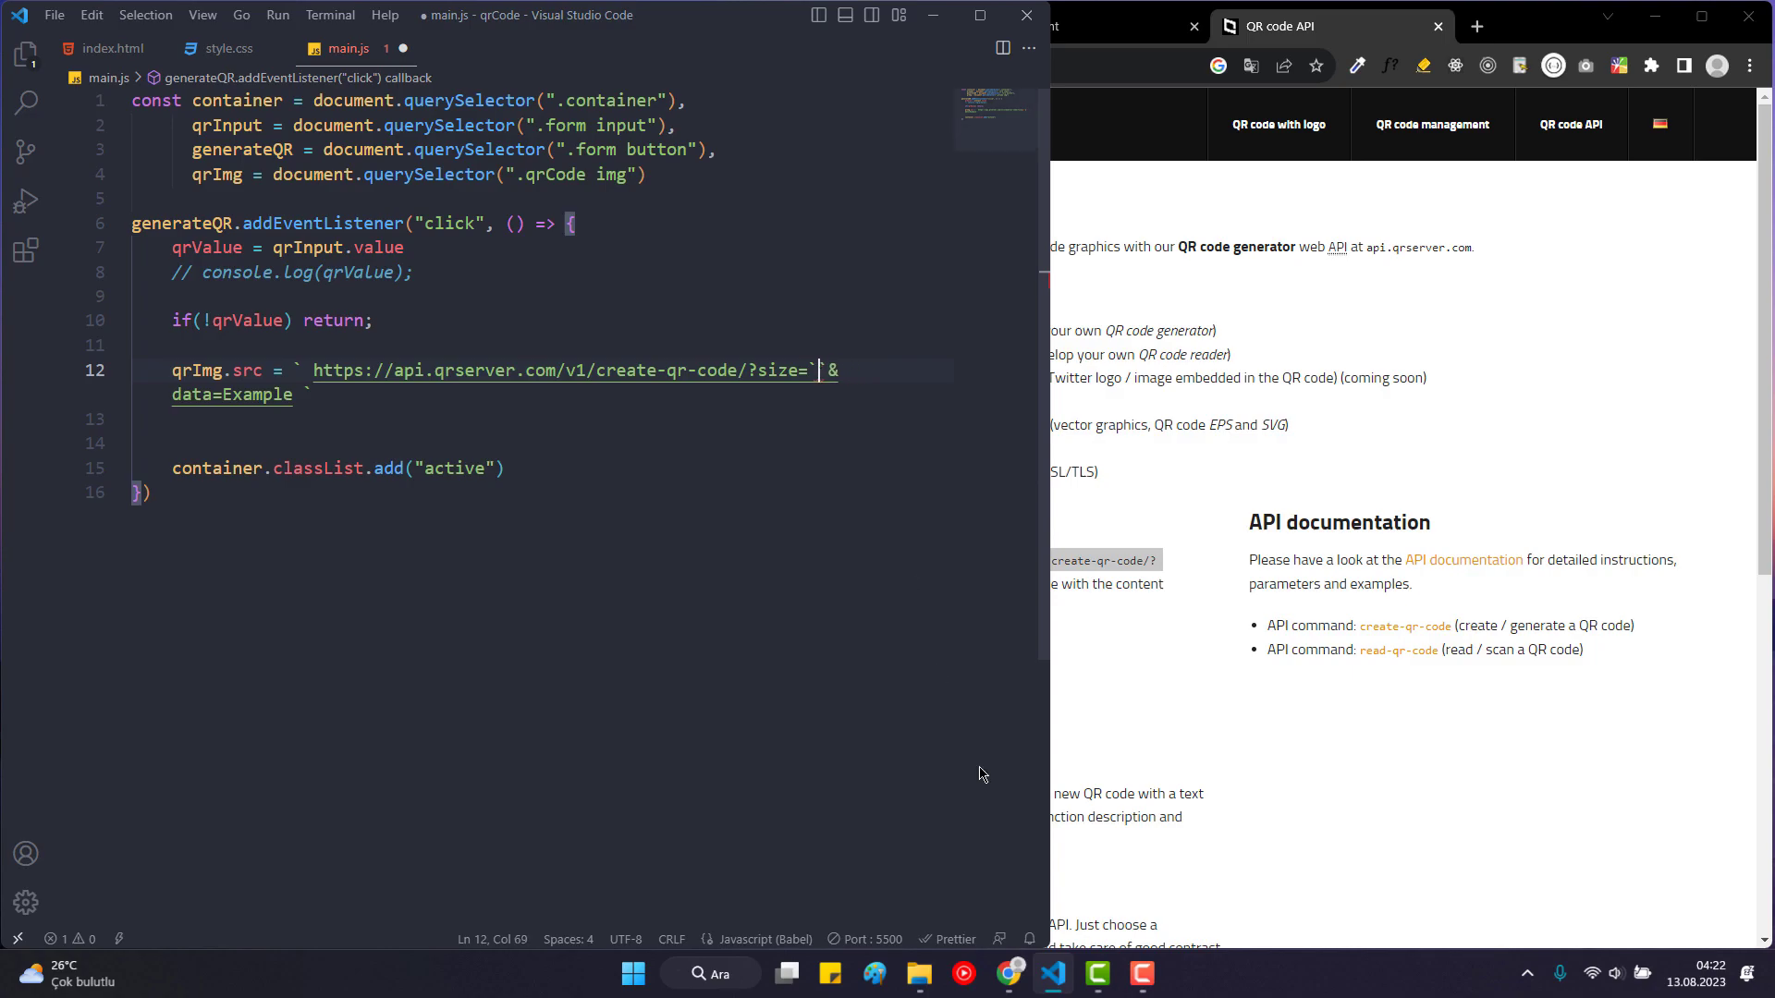
pyautogui.write('150x150')
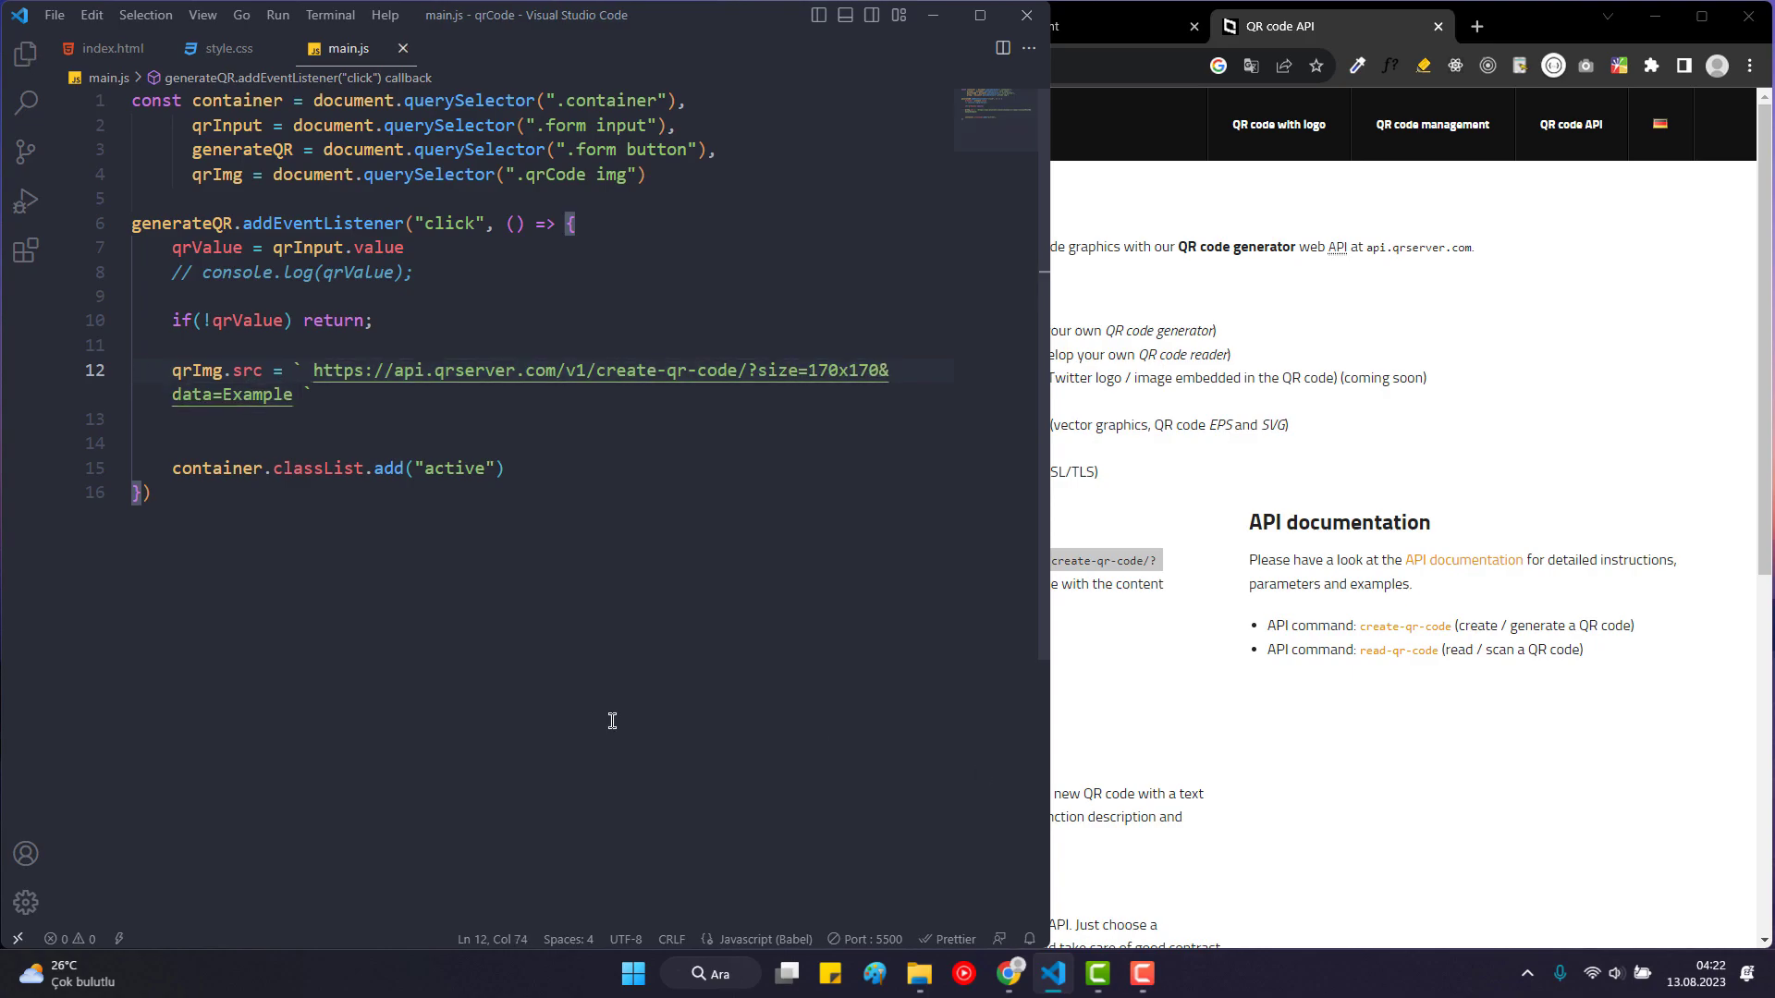
pyautogui.press('Backspace')
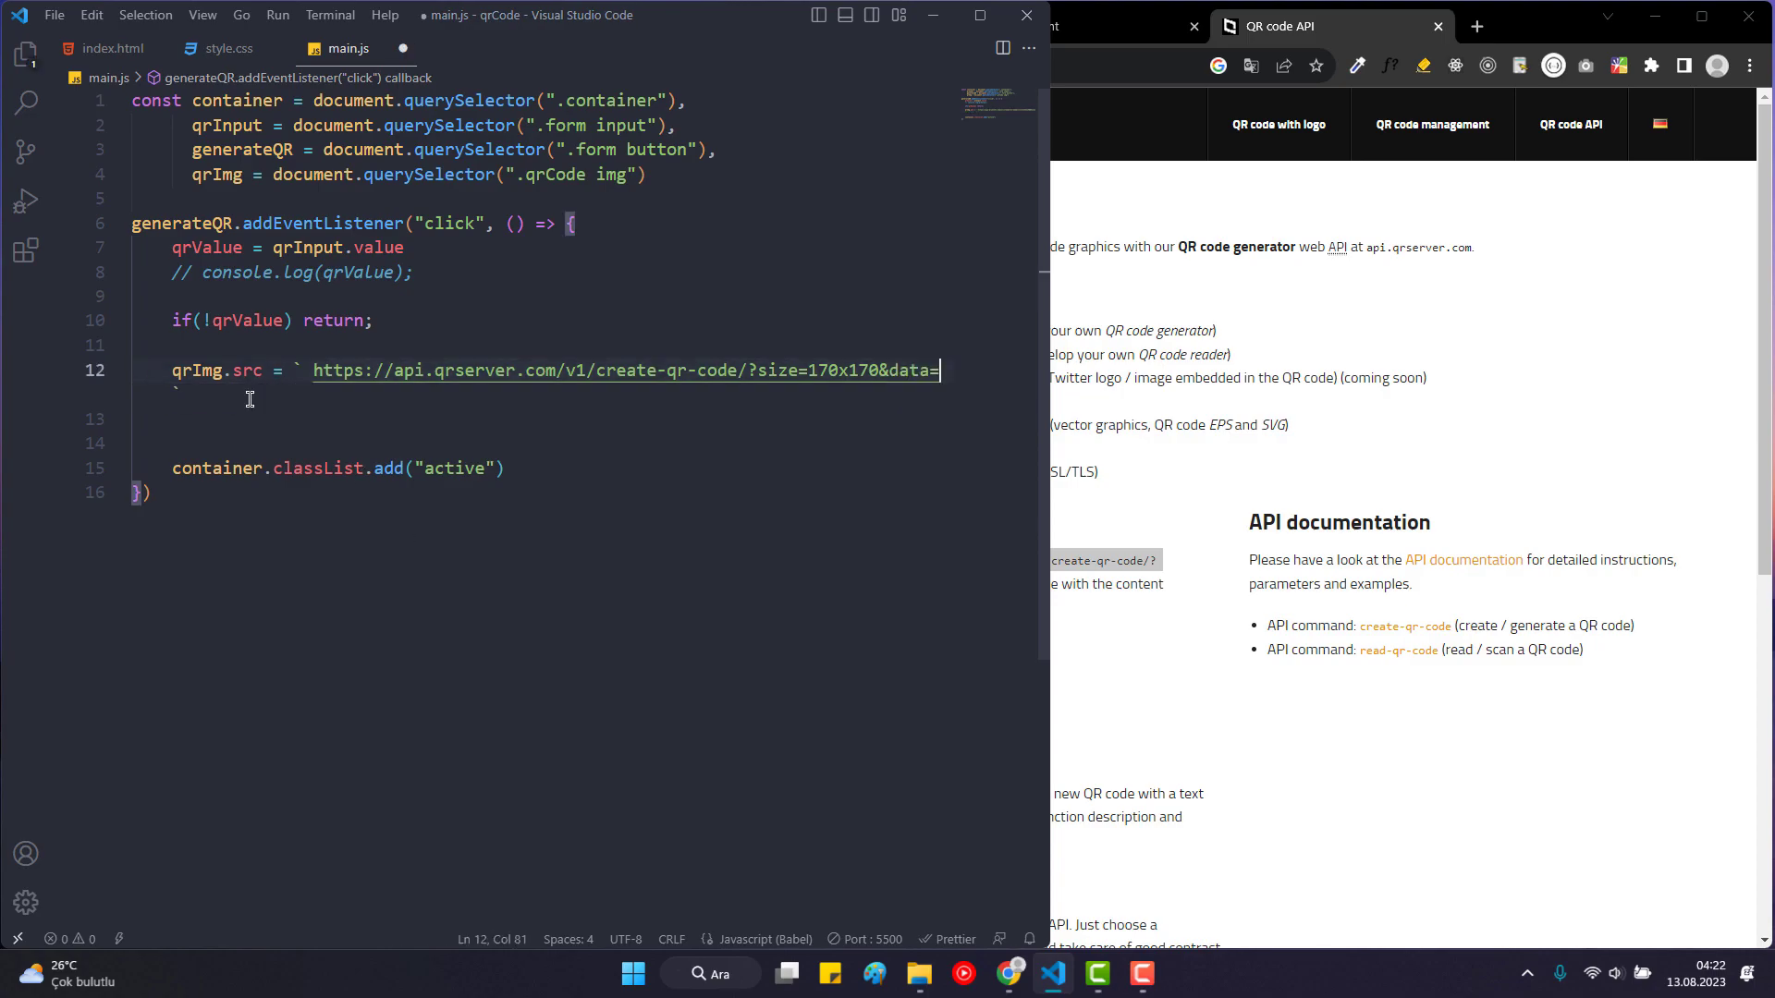
pyautogui.write('${q')
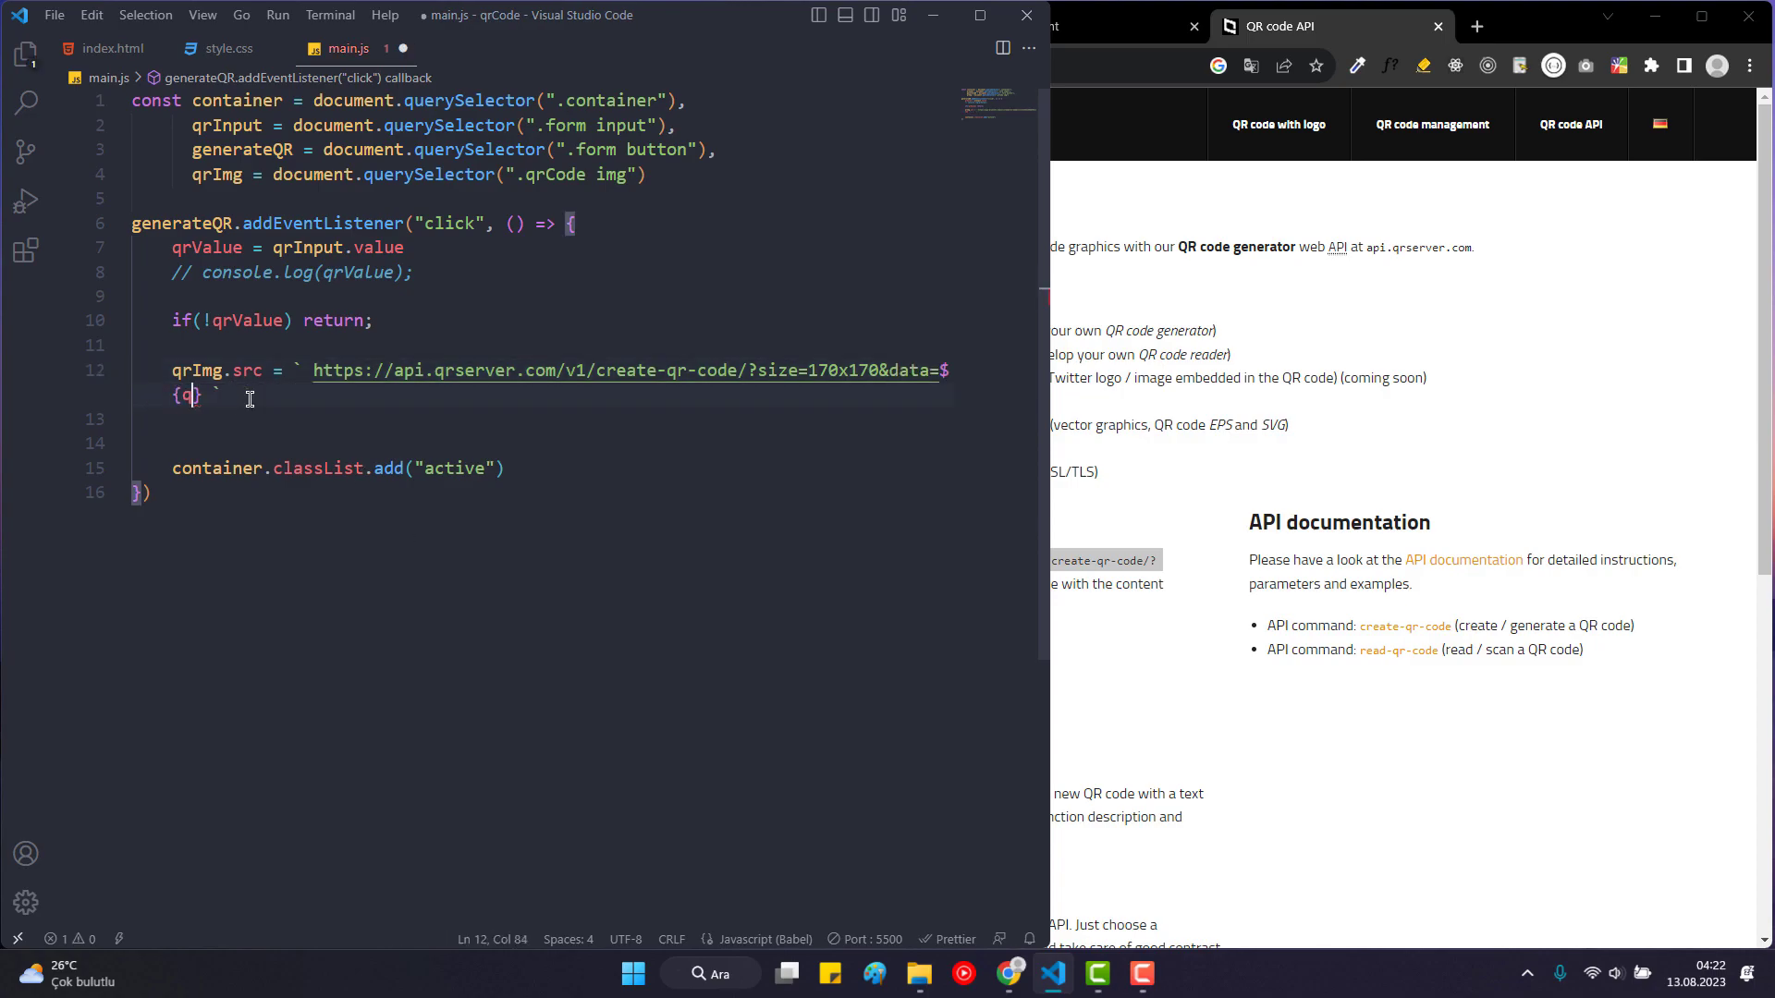
pyautogui.write('rValue')
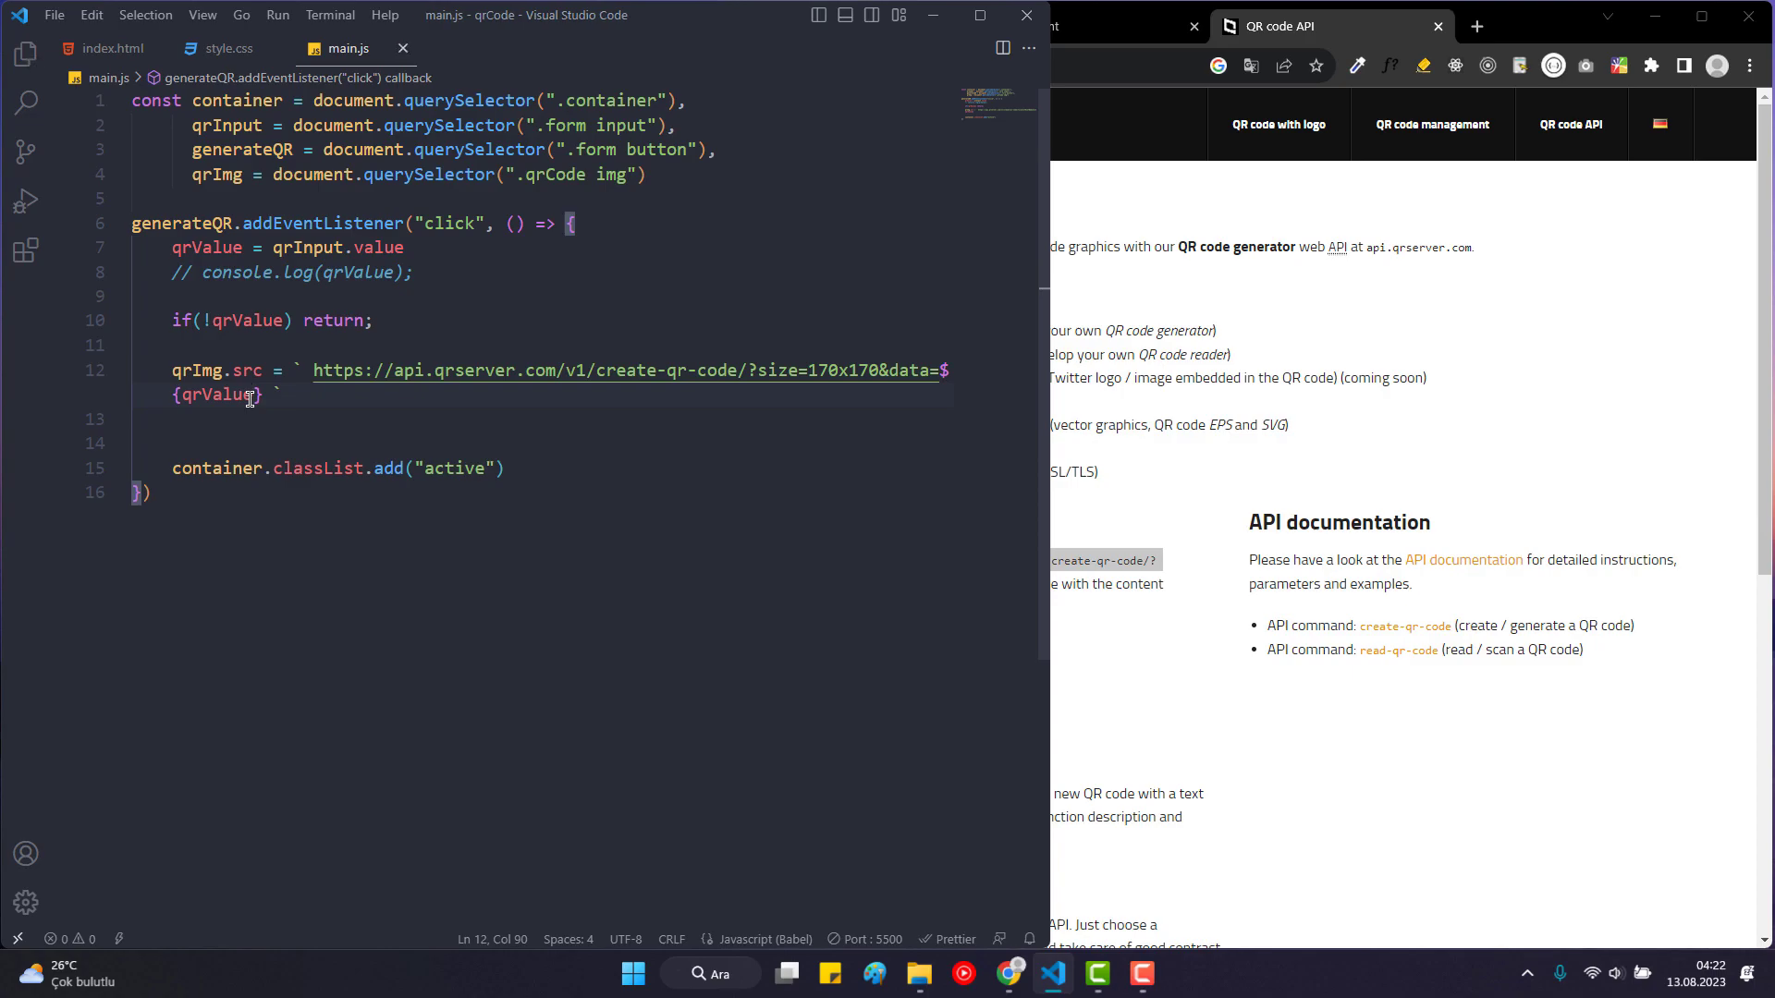
pyautogui.moveTo(250, 402)
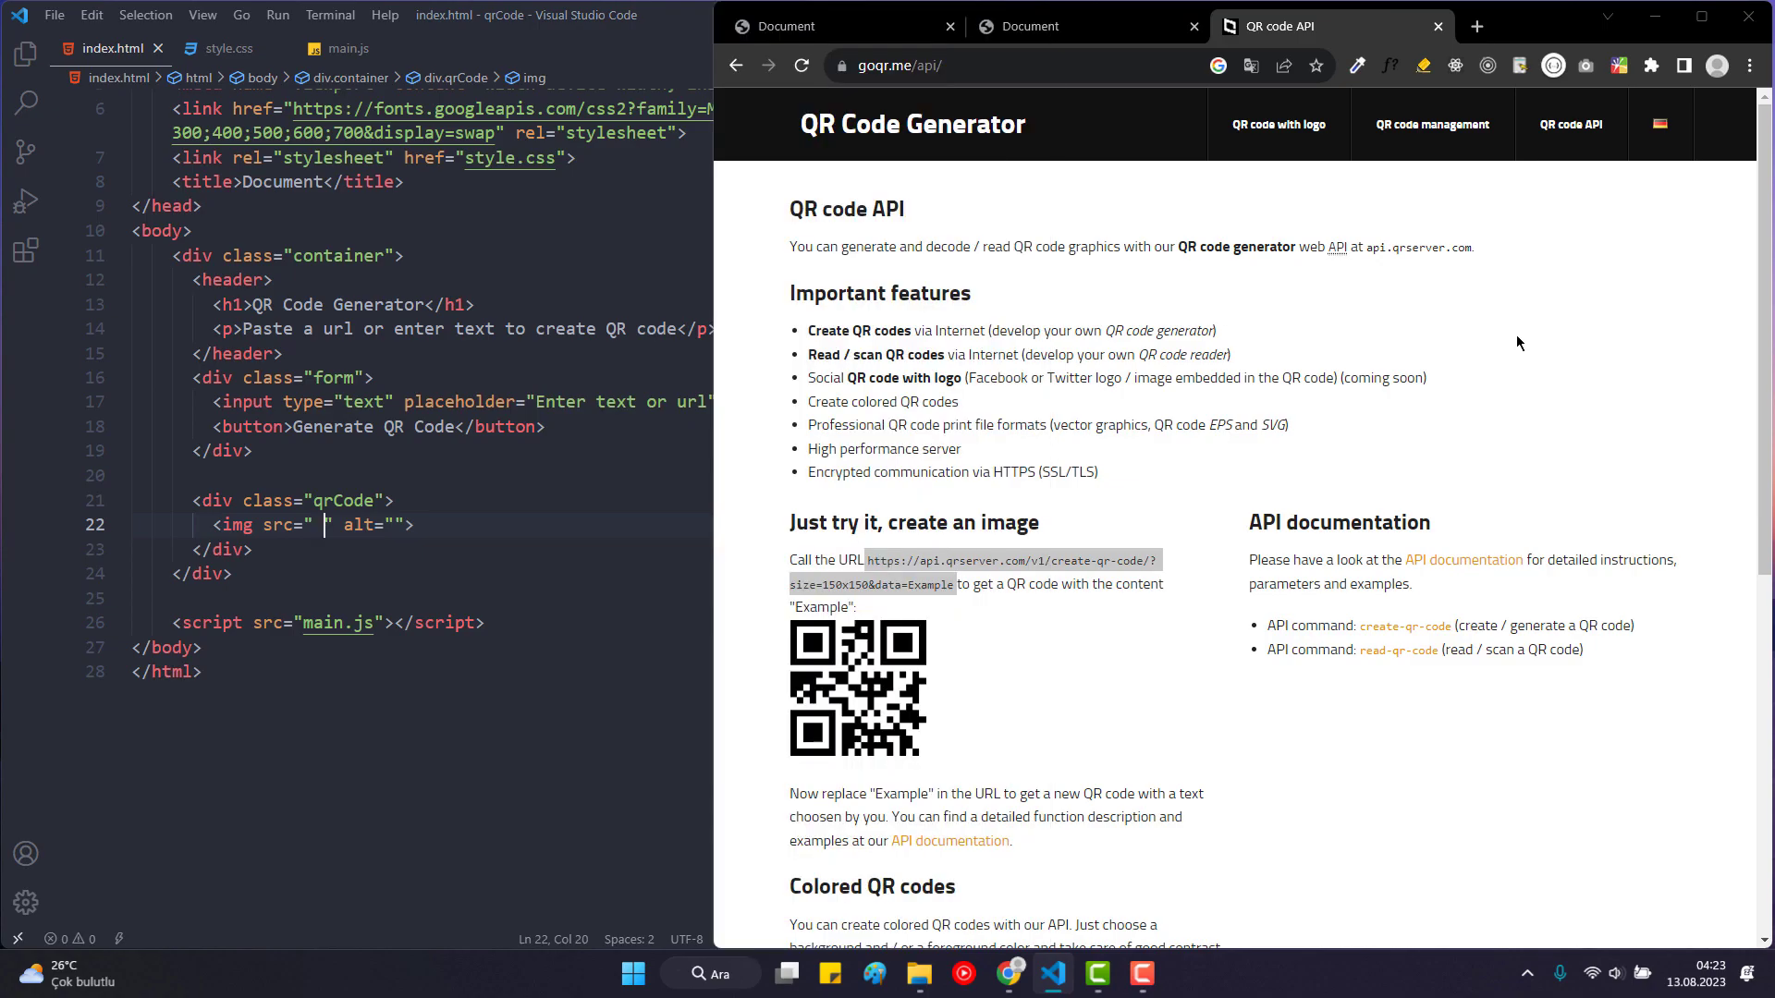
pyautogui.click(349, 49)
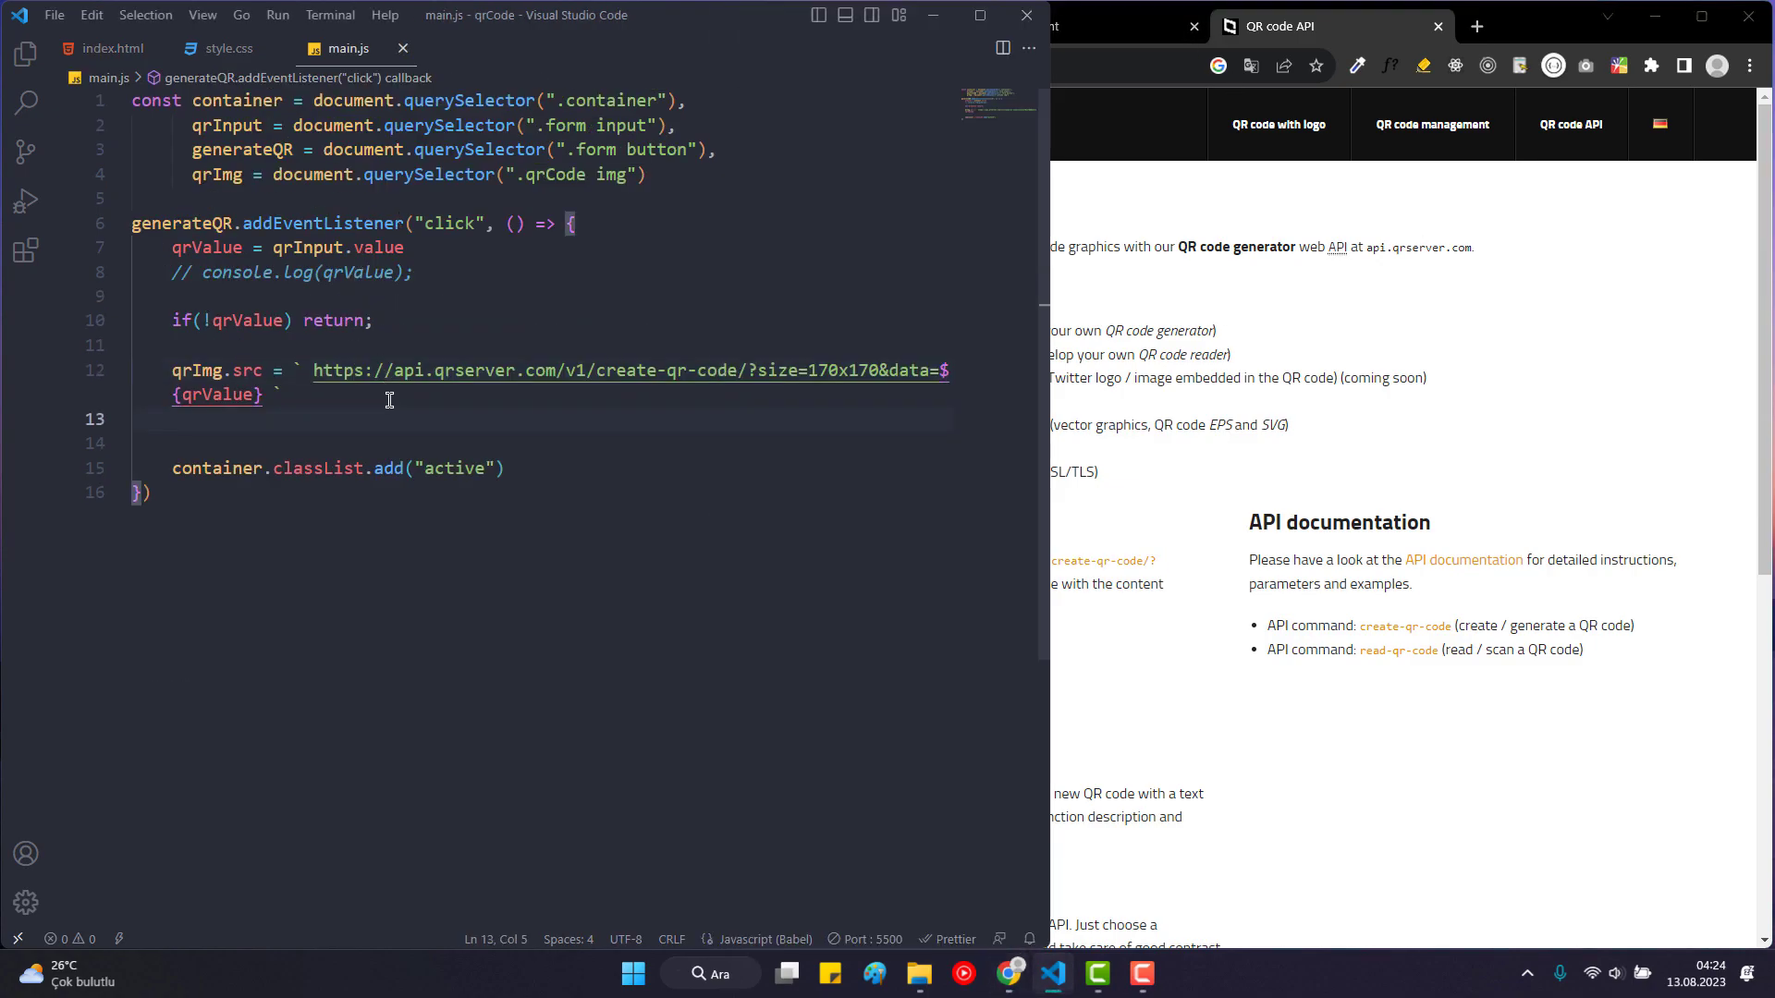
# After the image source line, begin a qrImg.addEventListener call.
pyautogui.click(372, 320)
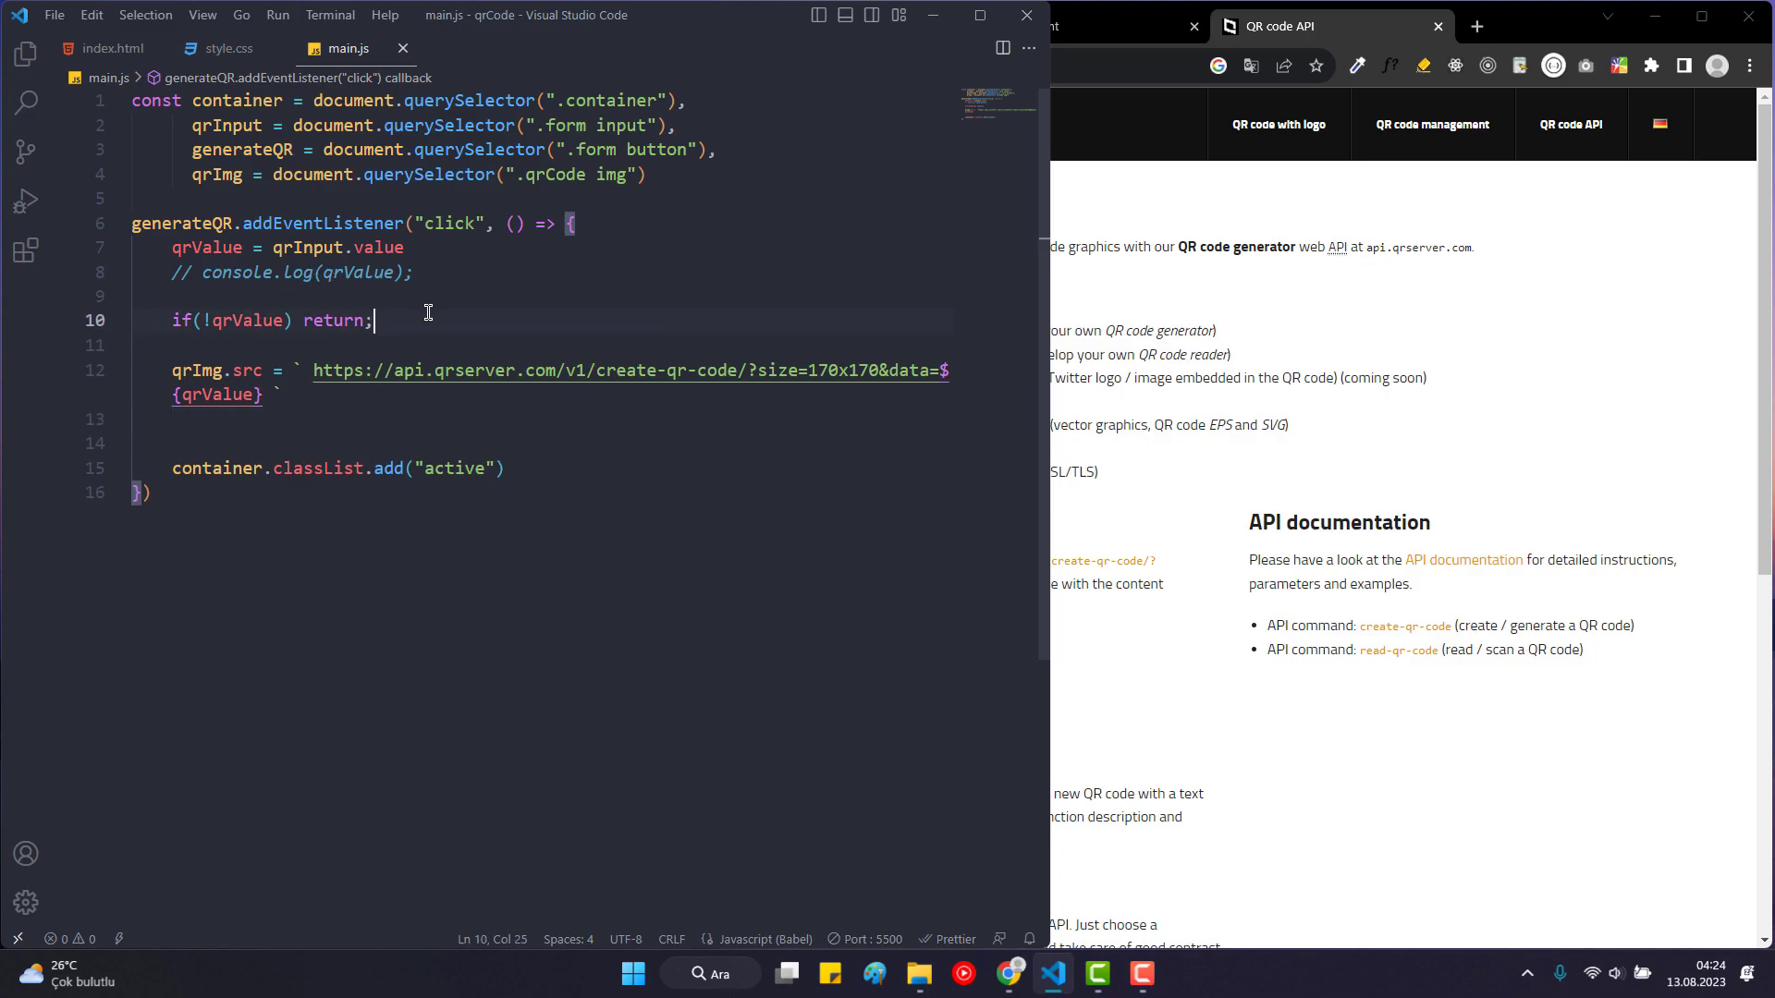
pyautogui.click(281, 396)
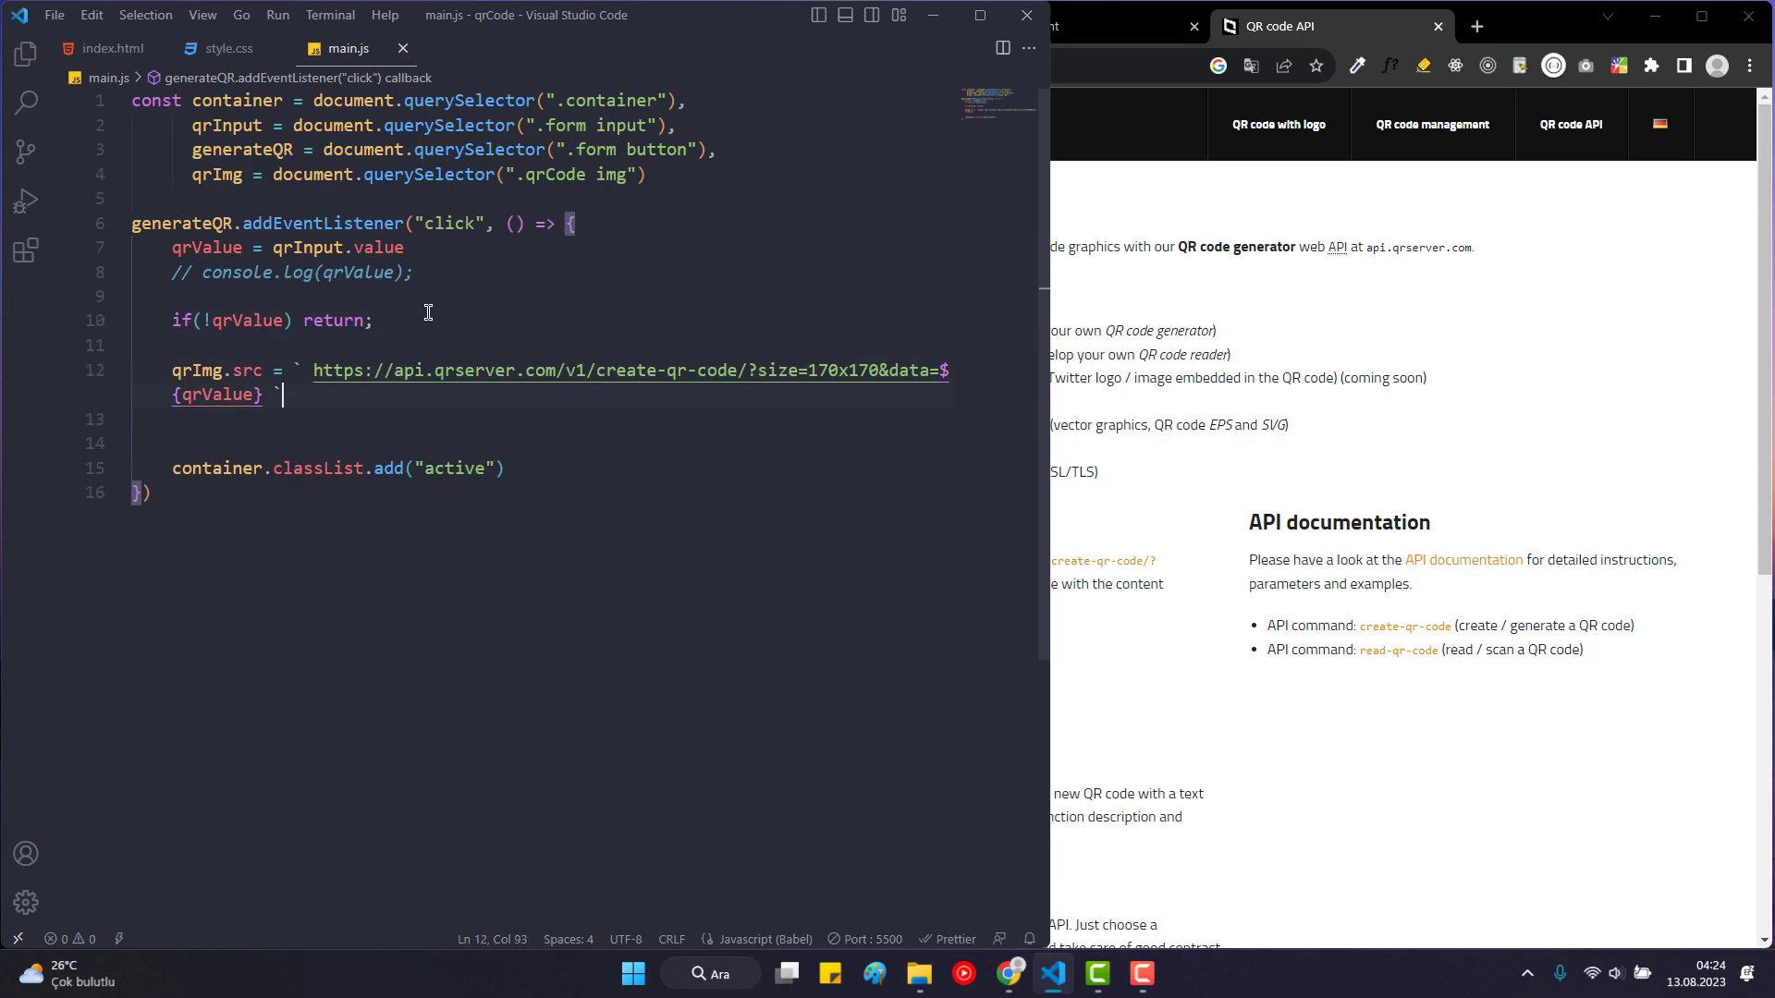
pyautogui.write('qrImga')
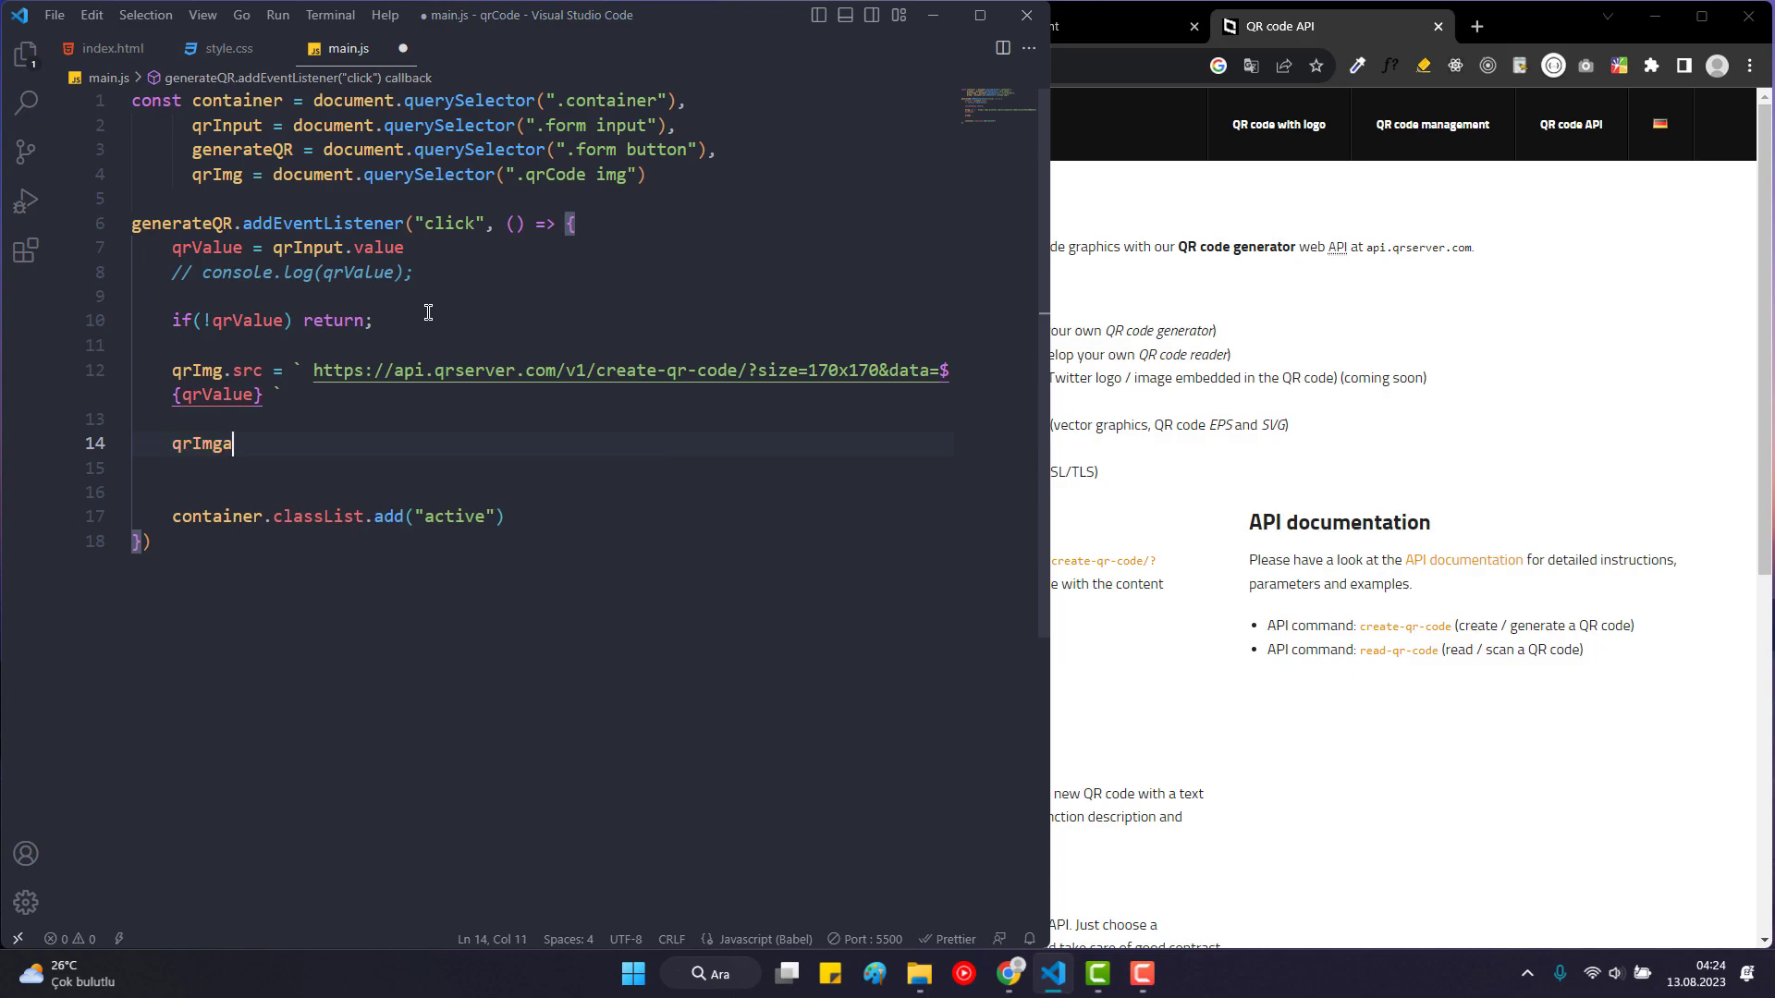
pyautogui.press('Backspace')
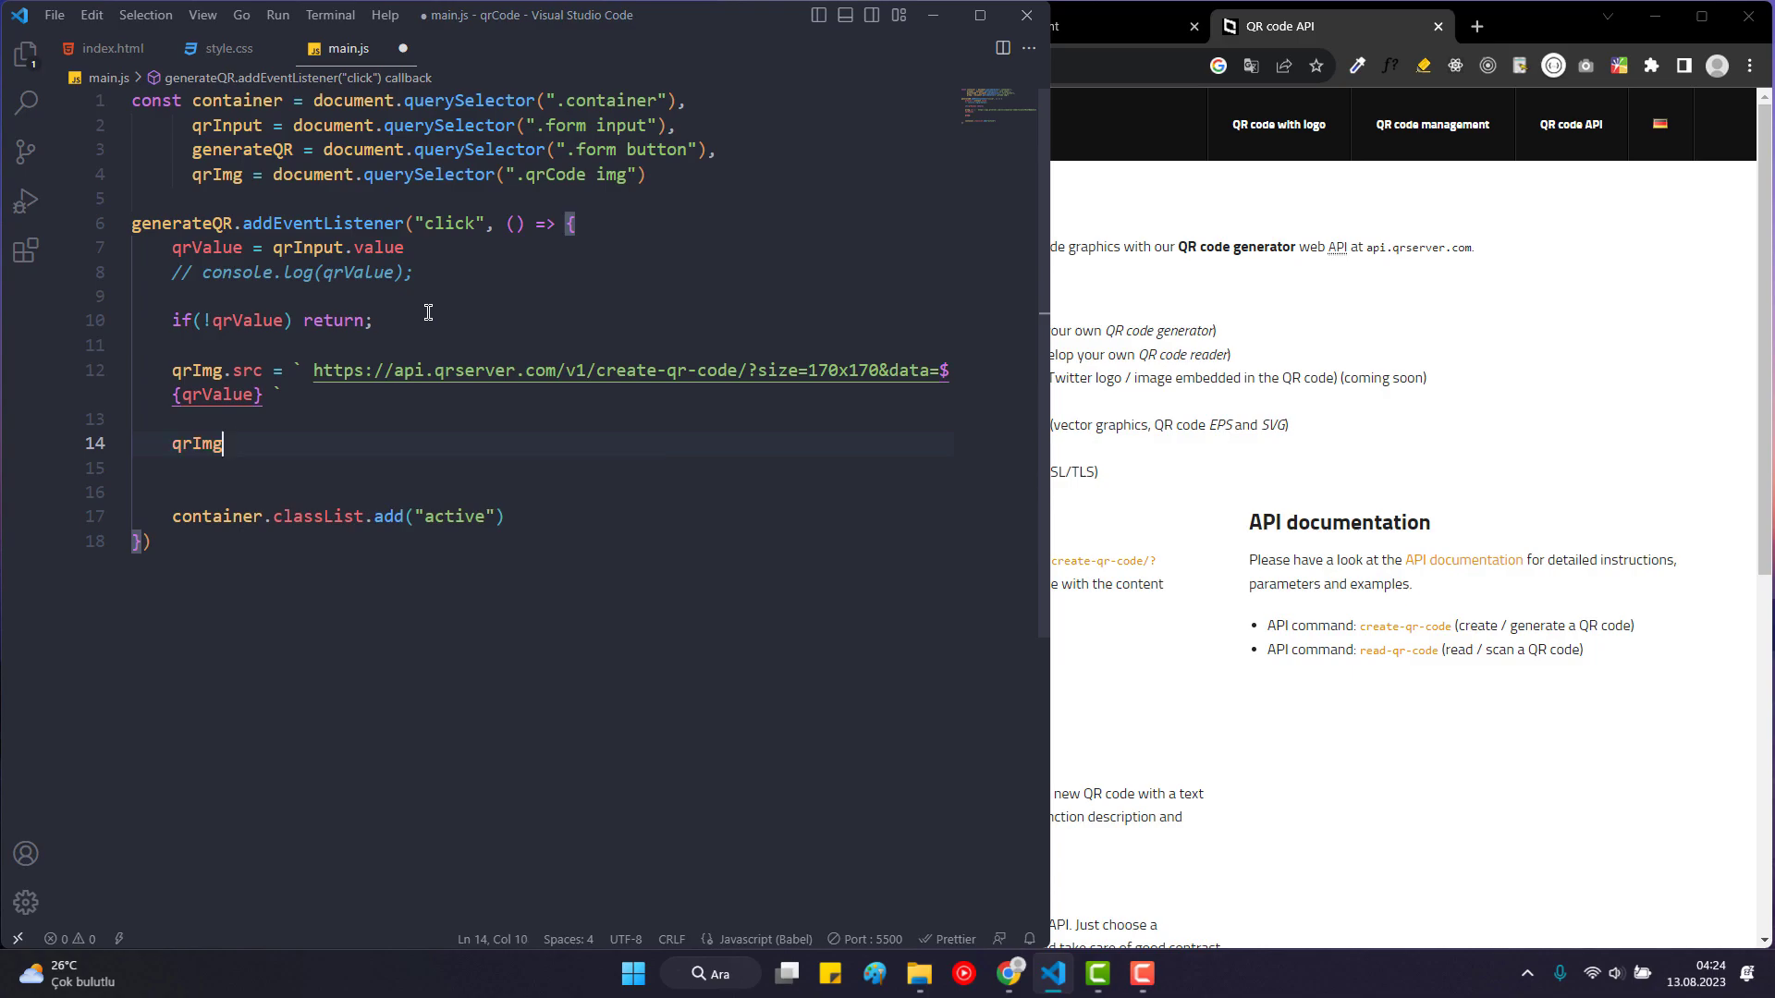
pyautogui.write('.add')
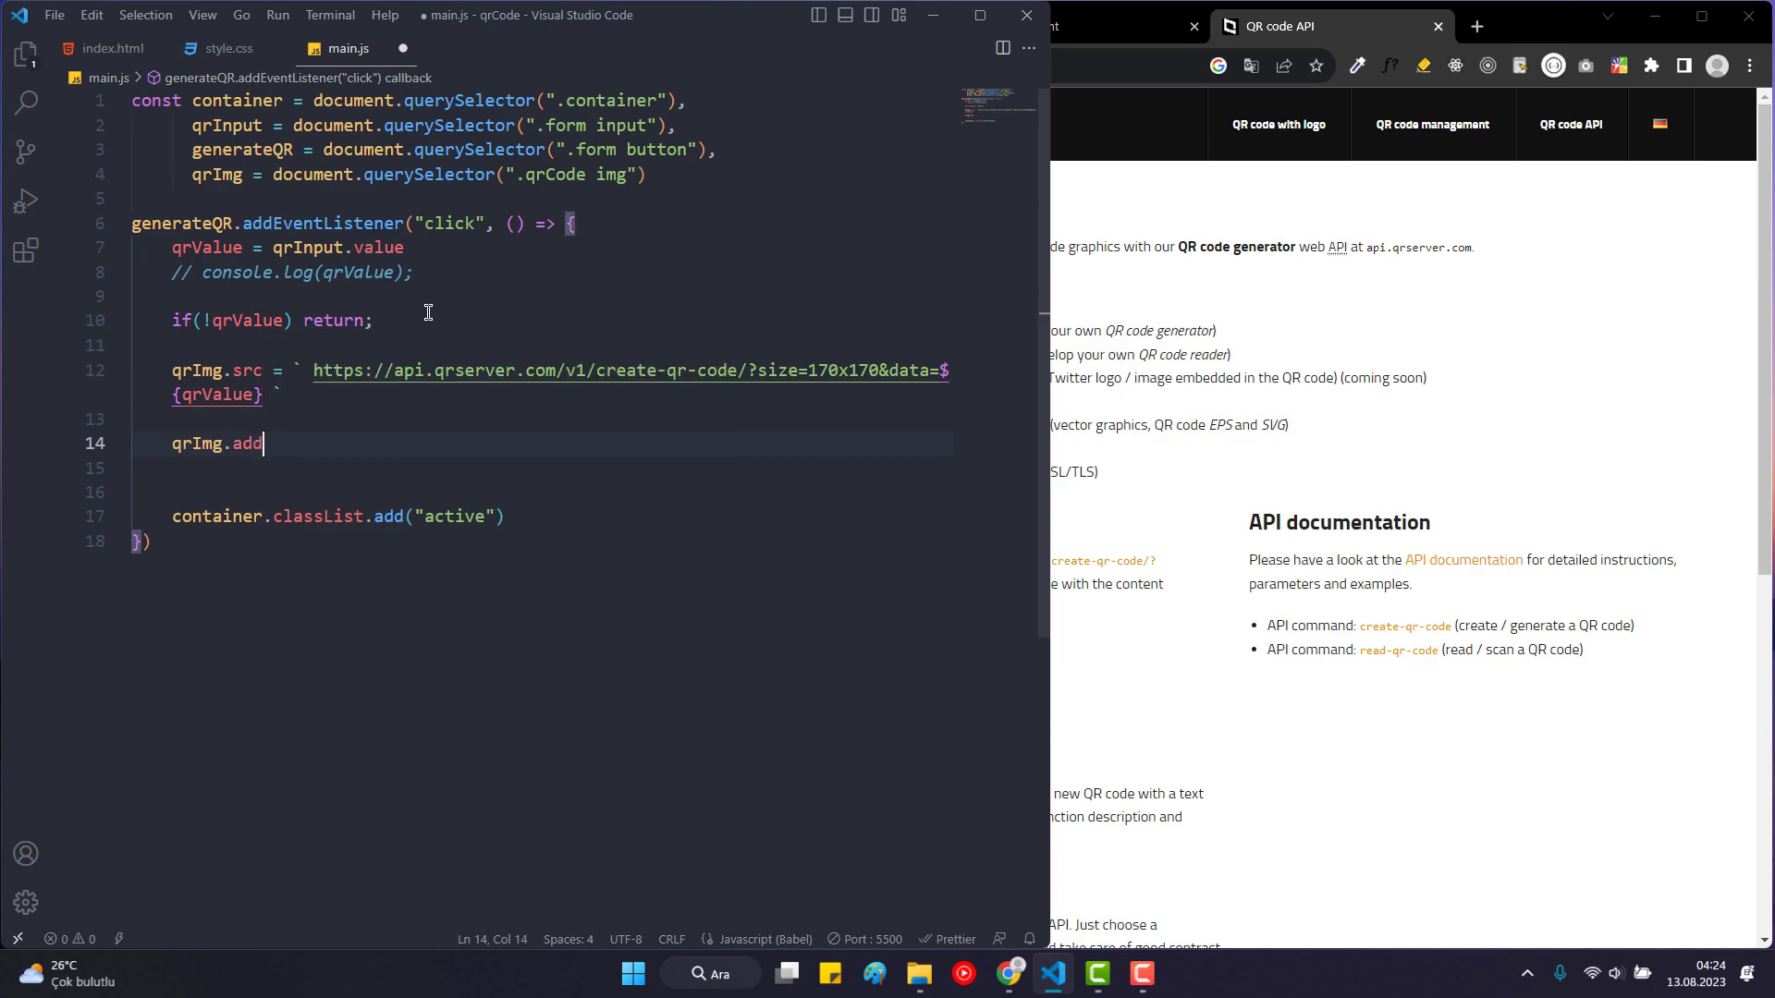
pyautogui.write('EventListener(')
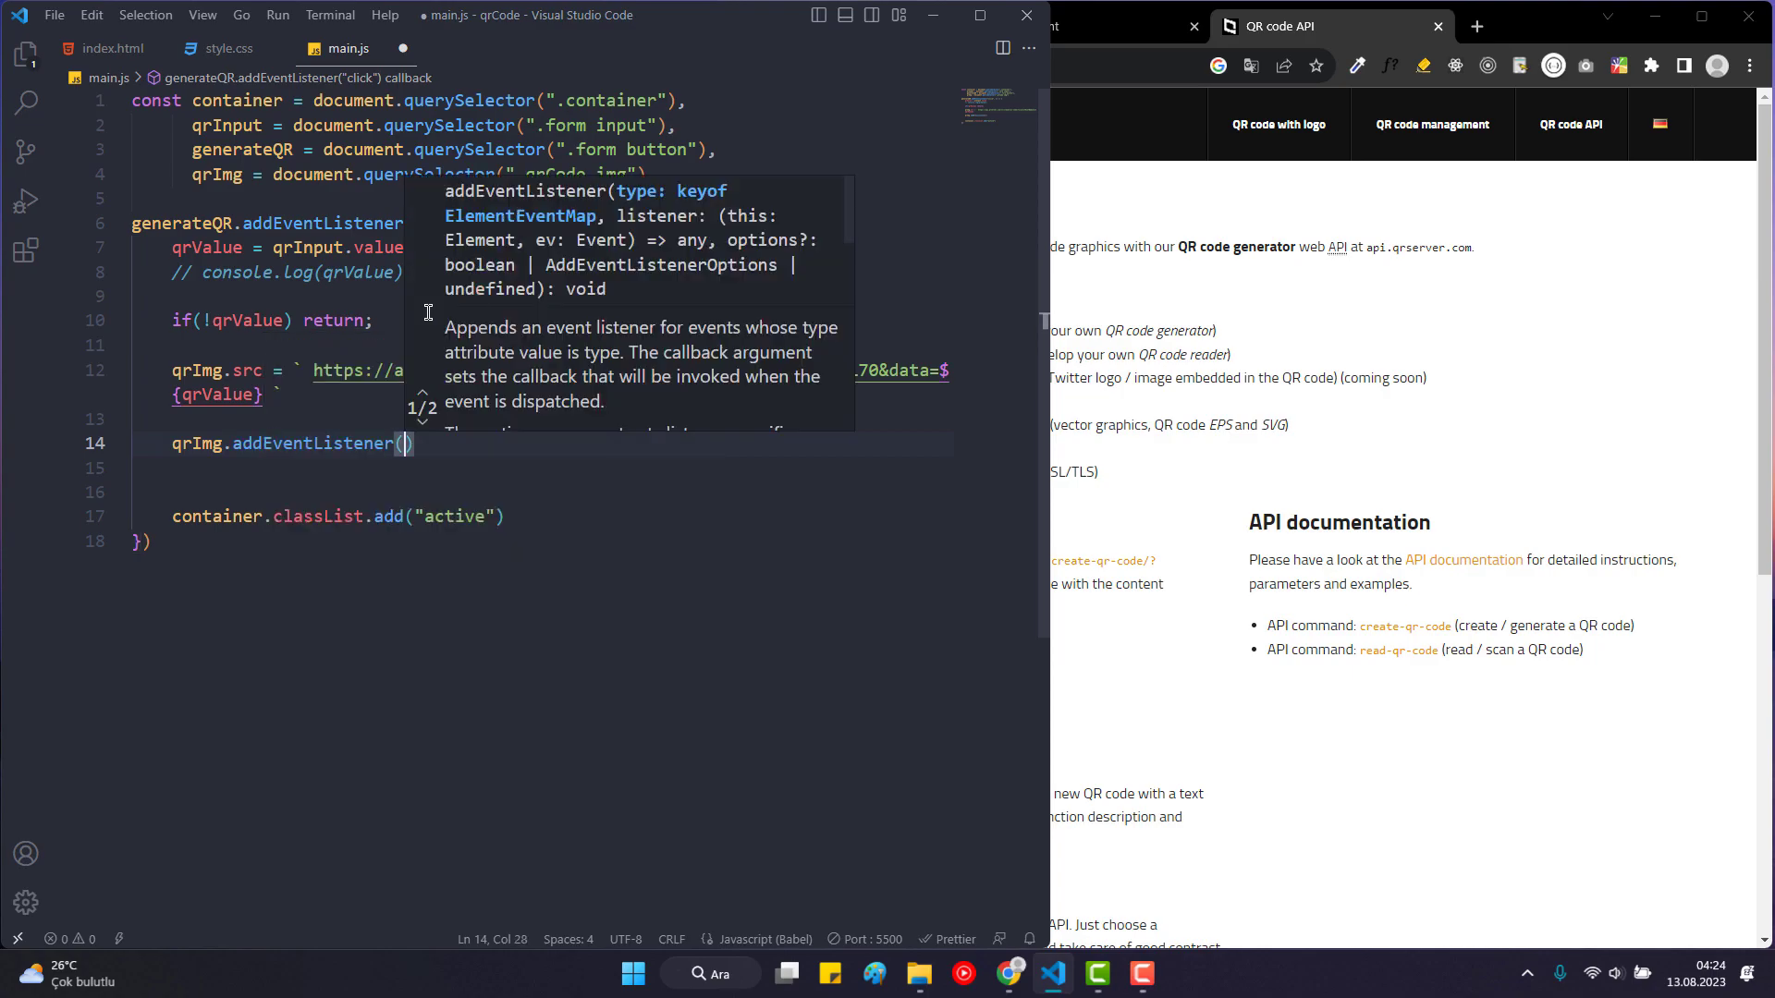
# Make it a "load" listener whose callback adds the active class to the container.
pyautogui.write('""')
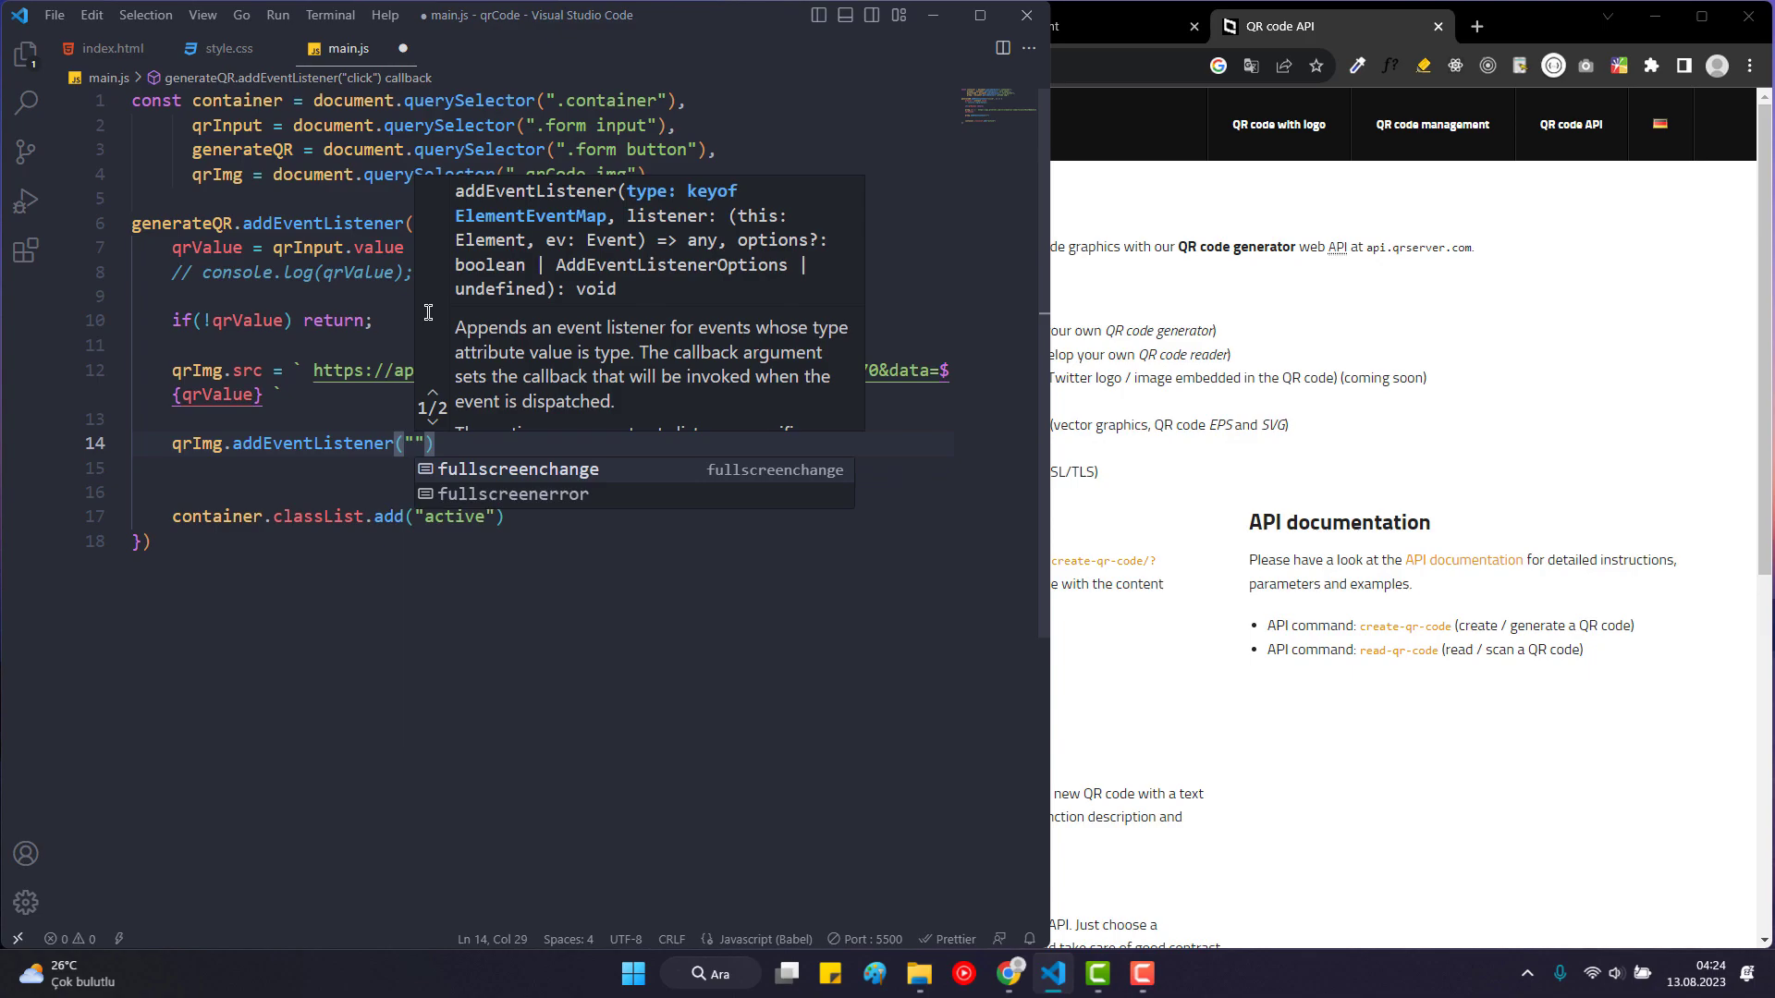
pyautogui.write('load')
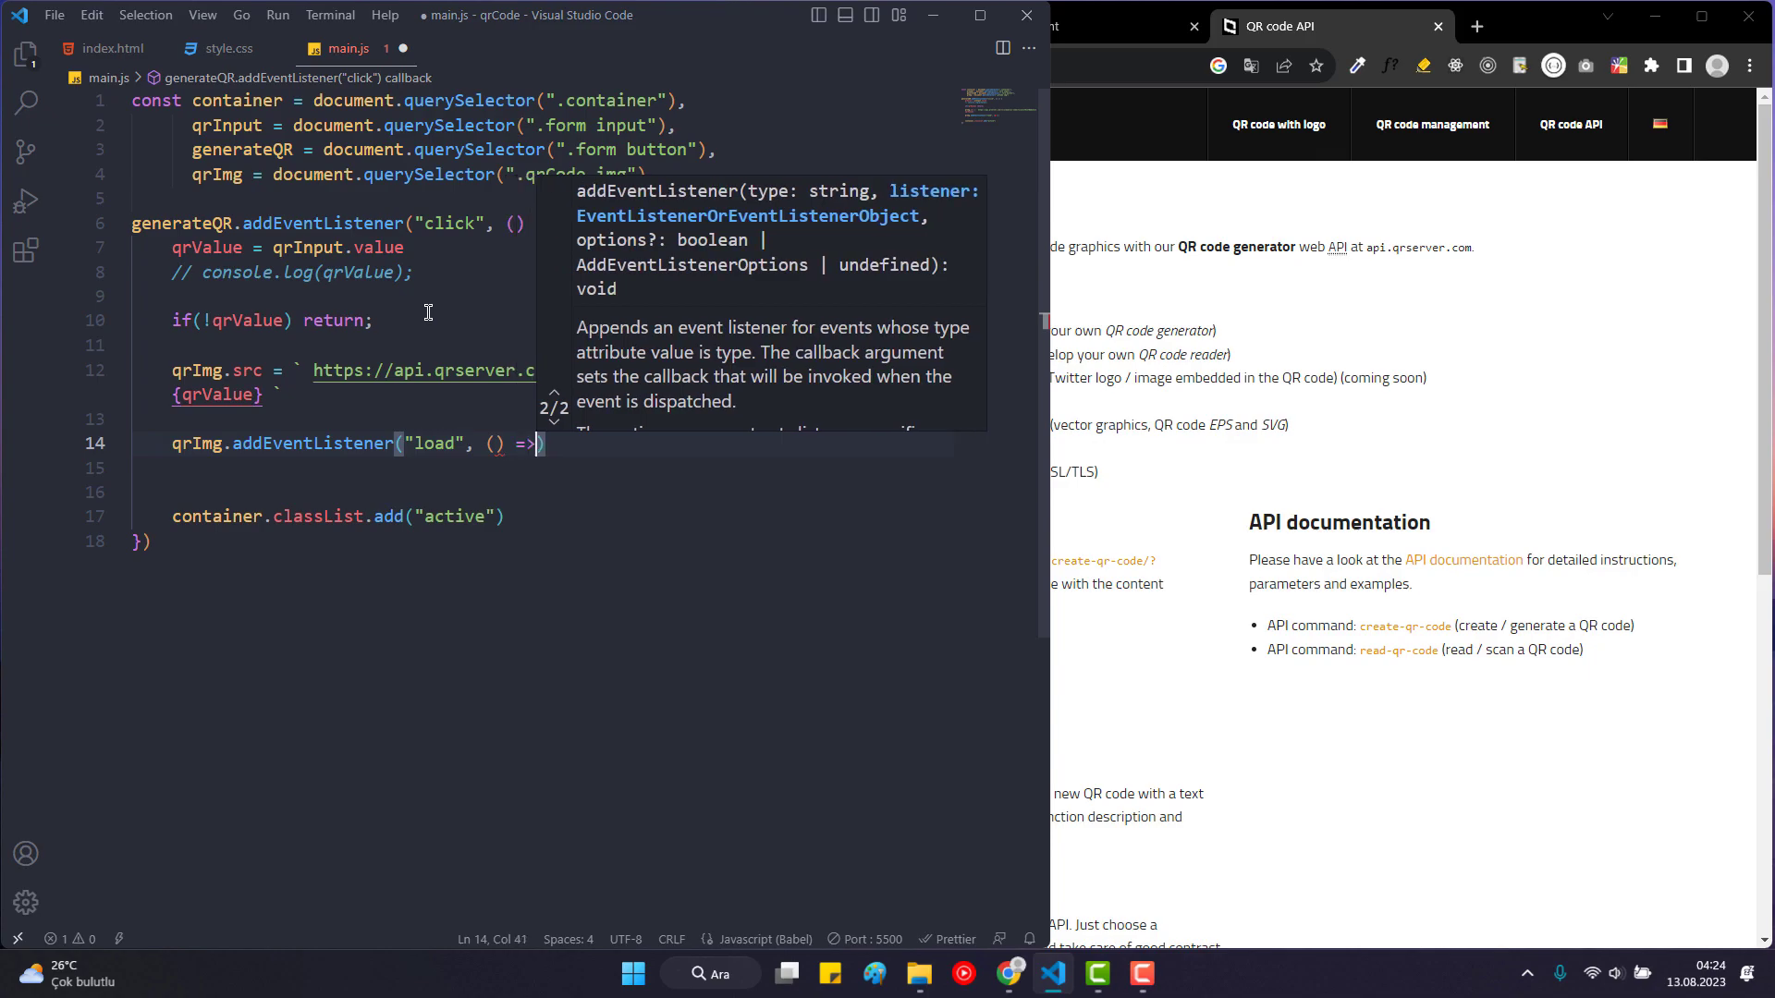
pyautogui.write('{')
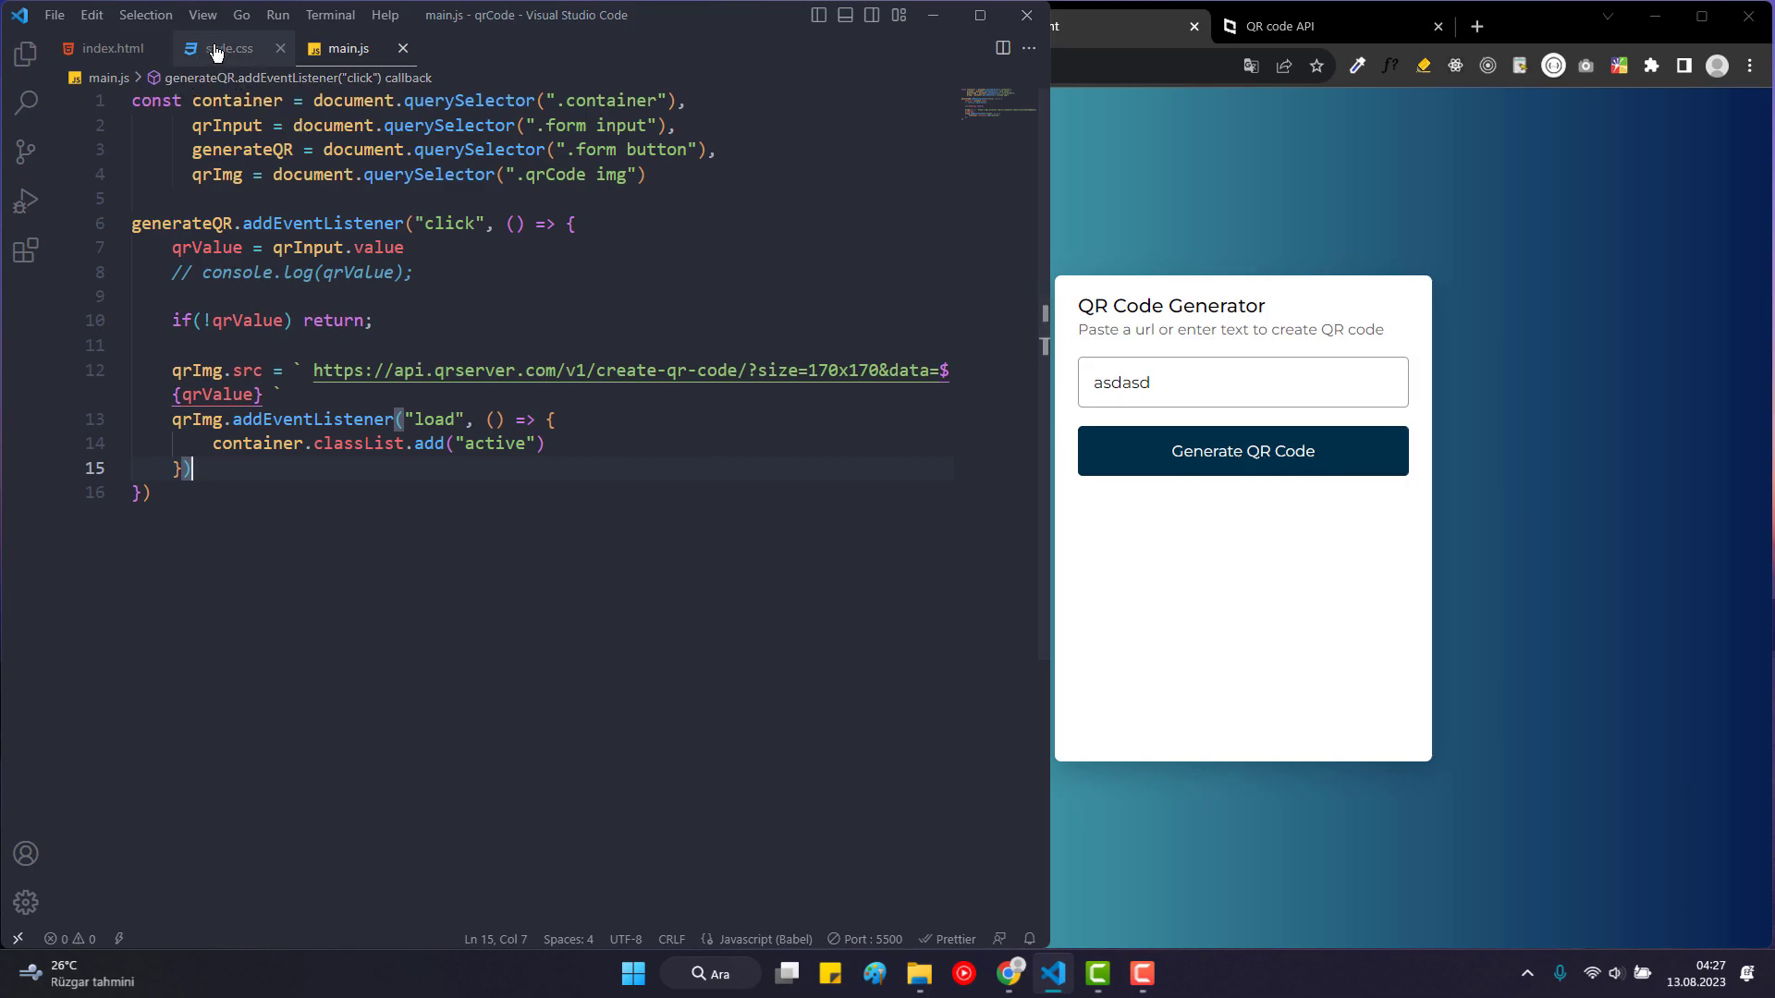
pyautogui.click(229, 48)
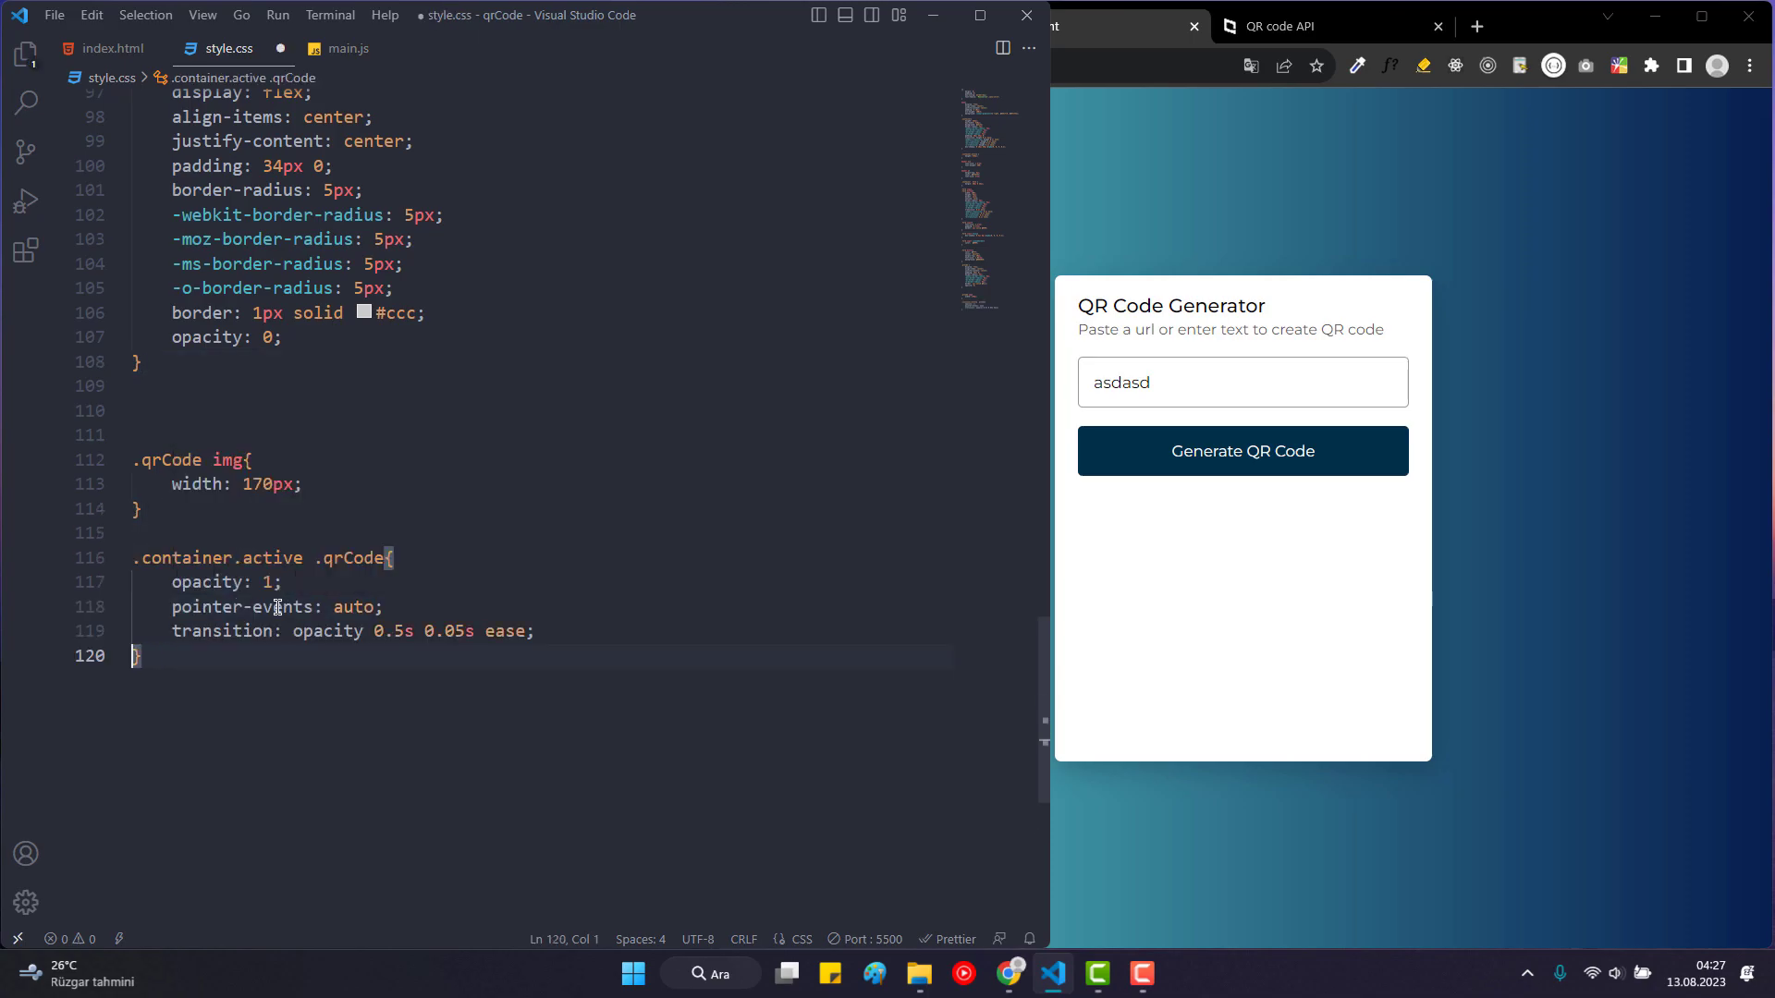
# Generate a QR code for typed text in Chrome, clear the field, and return to main.js.
pyautogui.click(1242, 451)
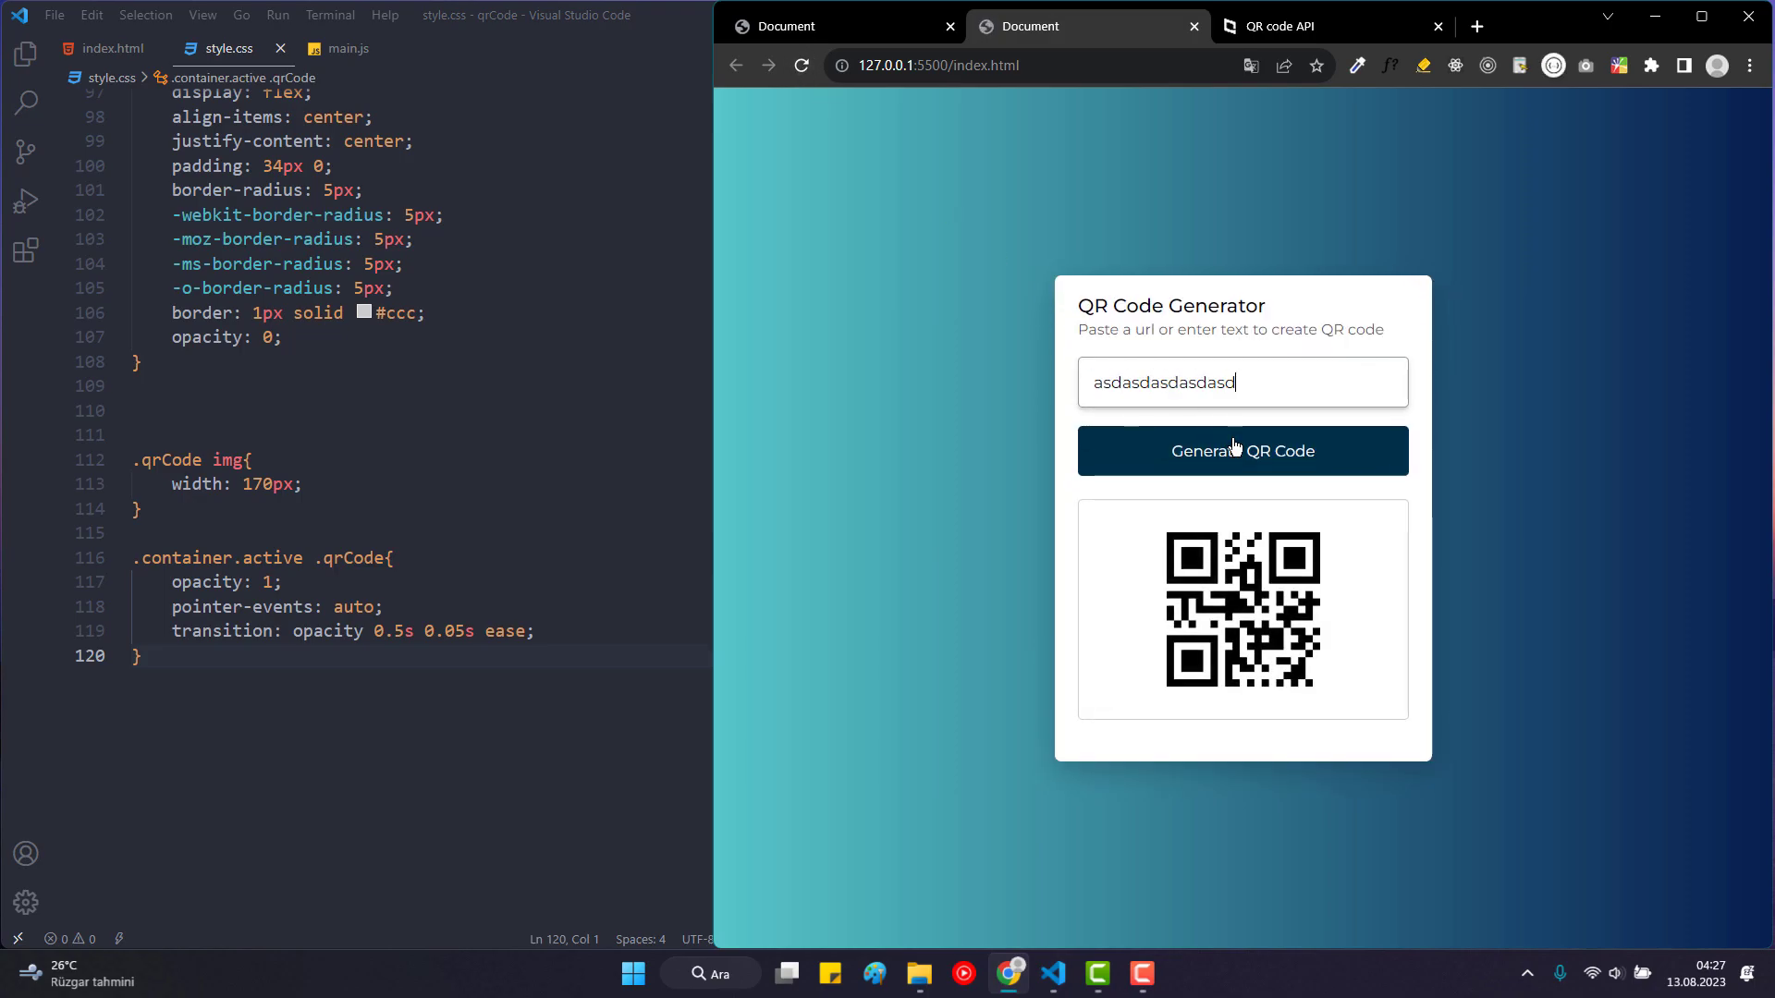
pyautogui.click(1243, 451)
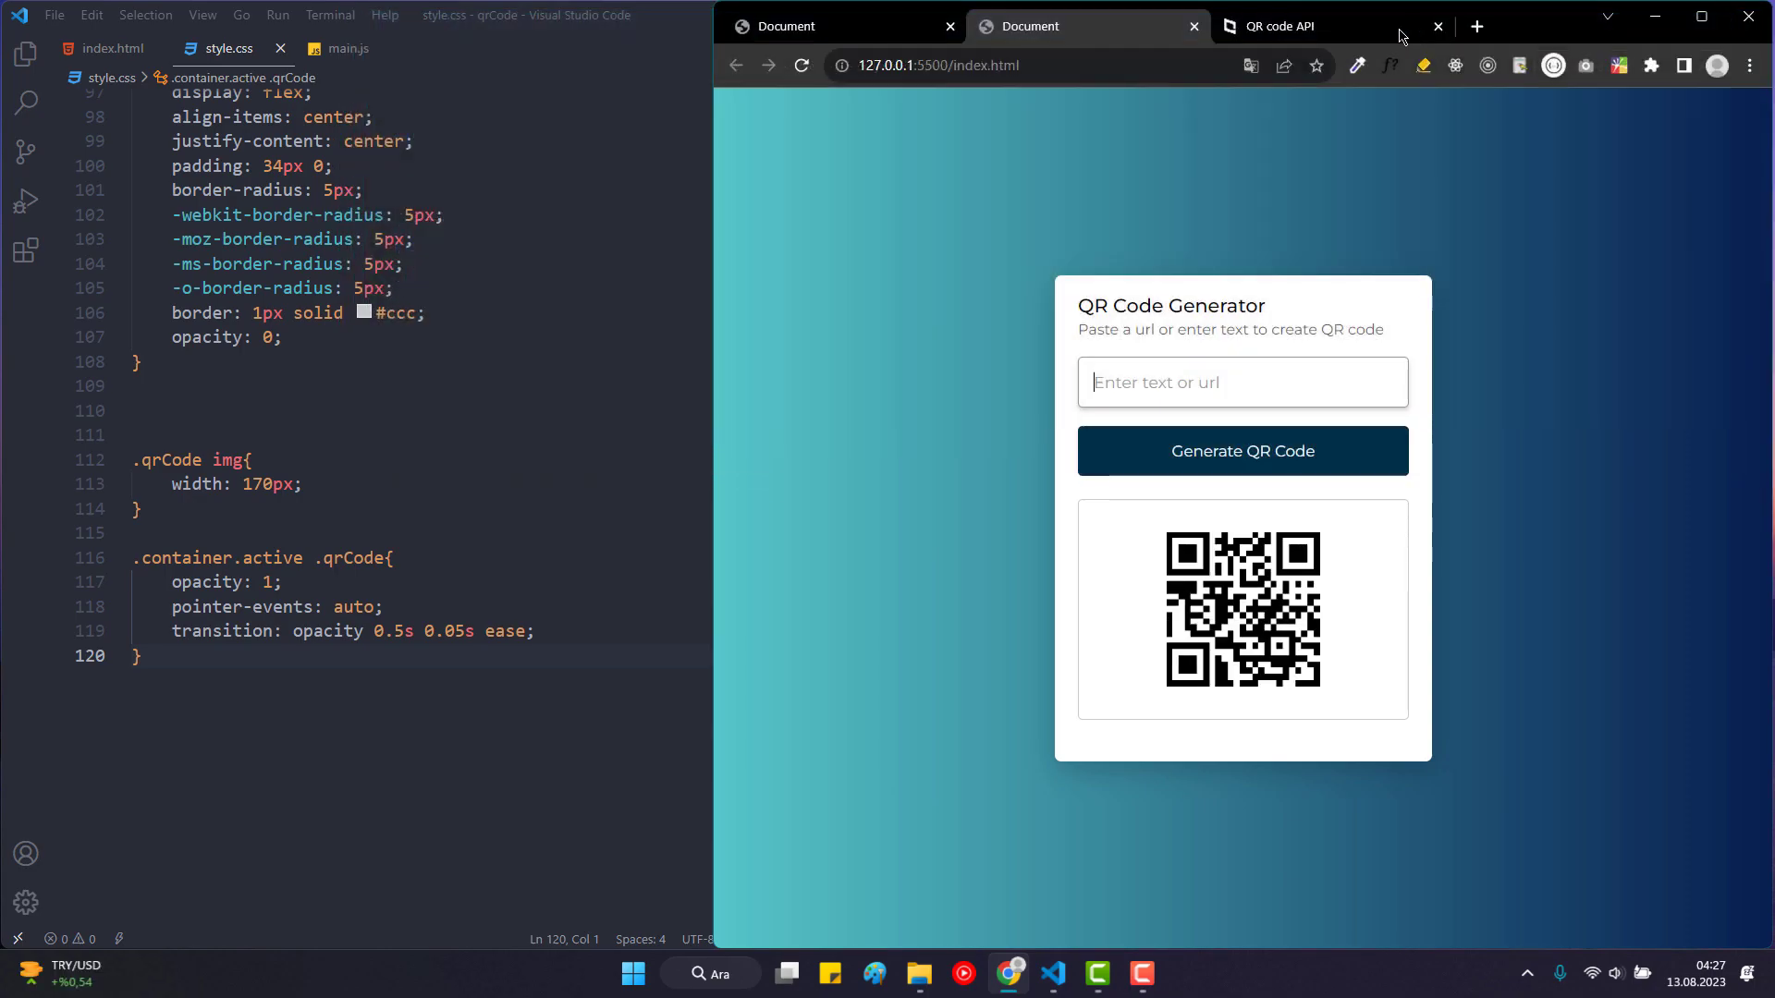
pyautogui.click(348, 48)
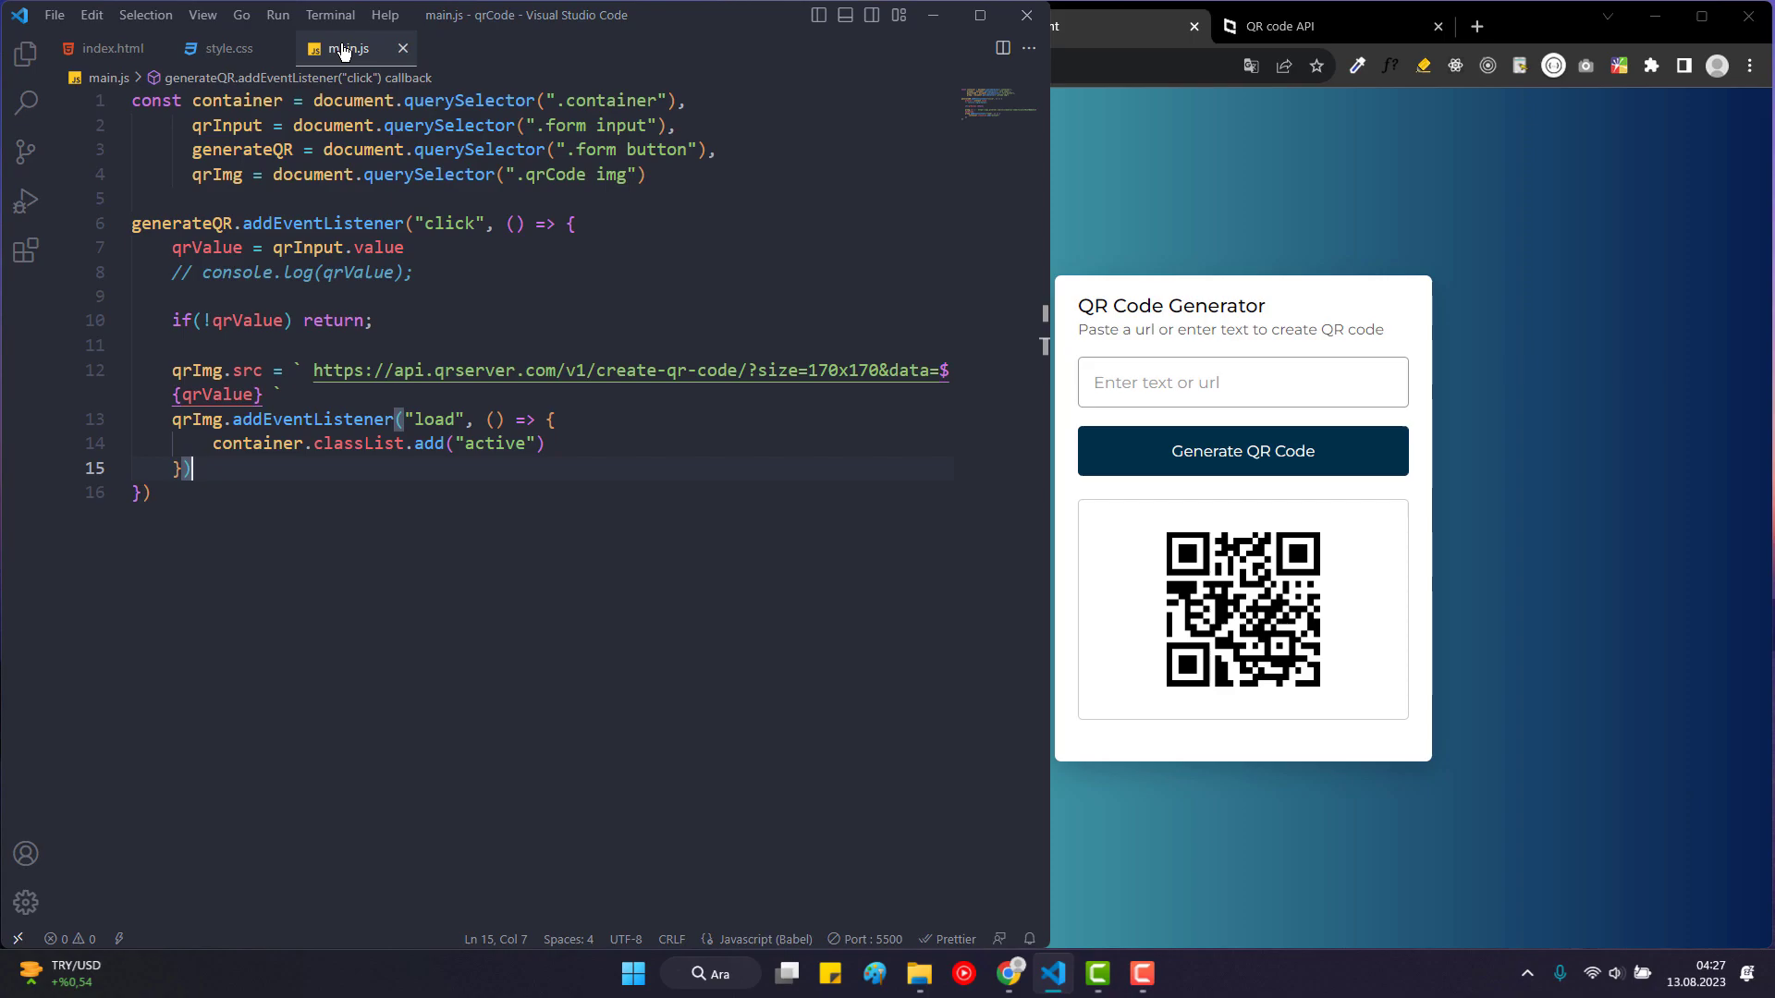
pyautogui.moveTo(363, 78)
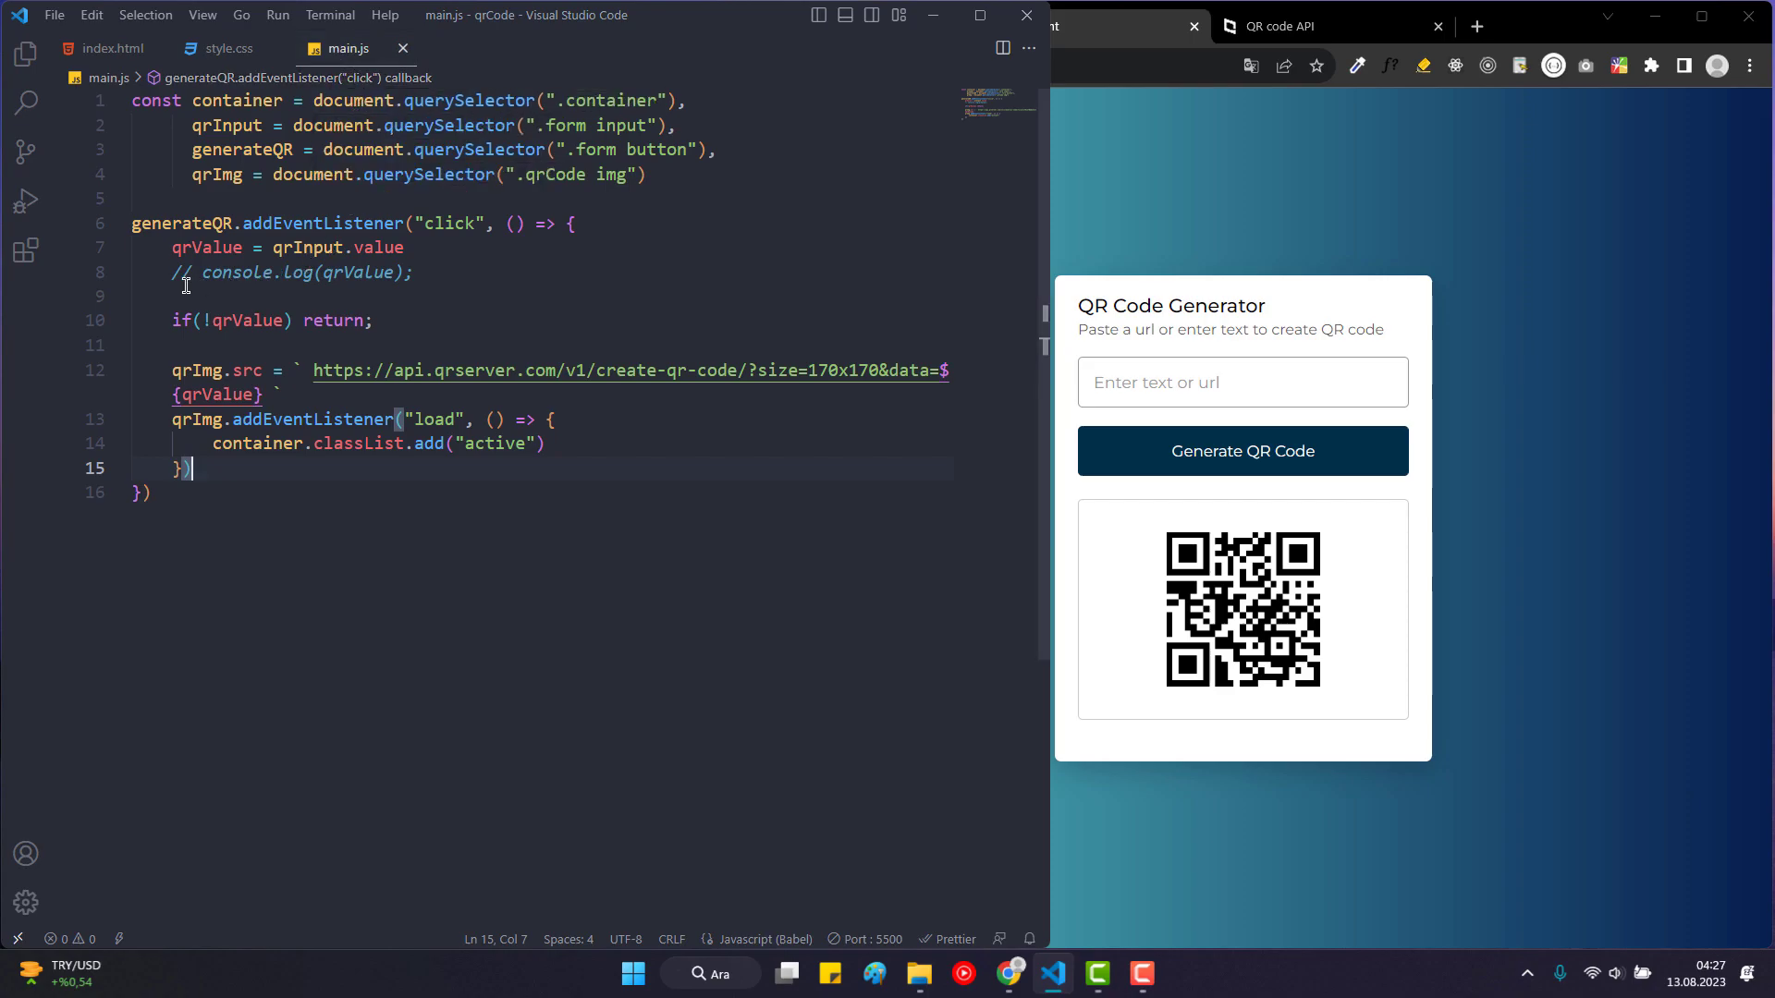
# After the empty-input check, set generateQR.innerText to "Generating QR Code...".
pyautogui.click(432, 322)
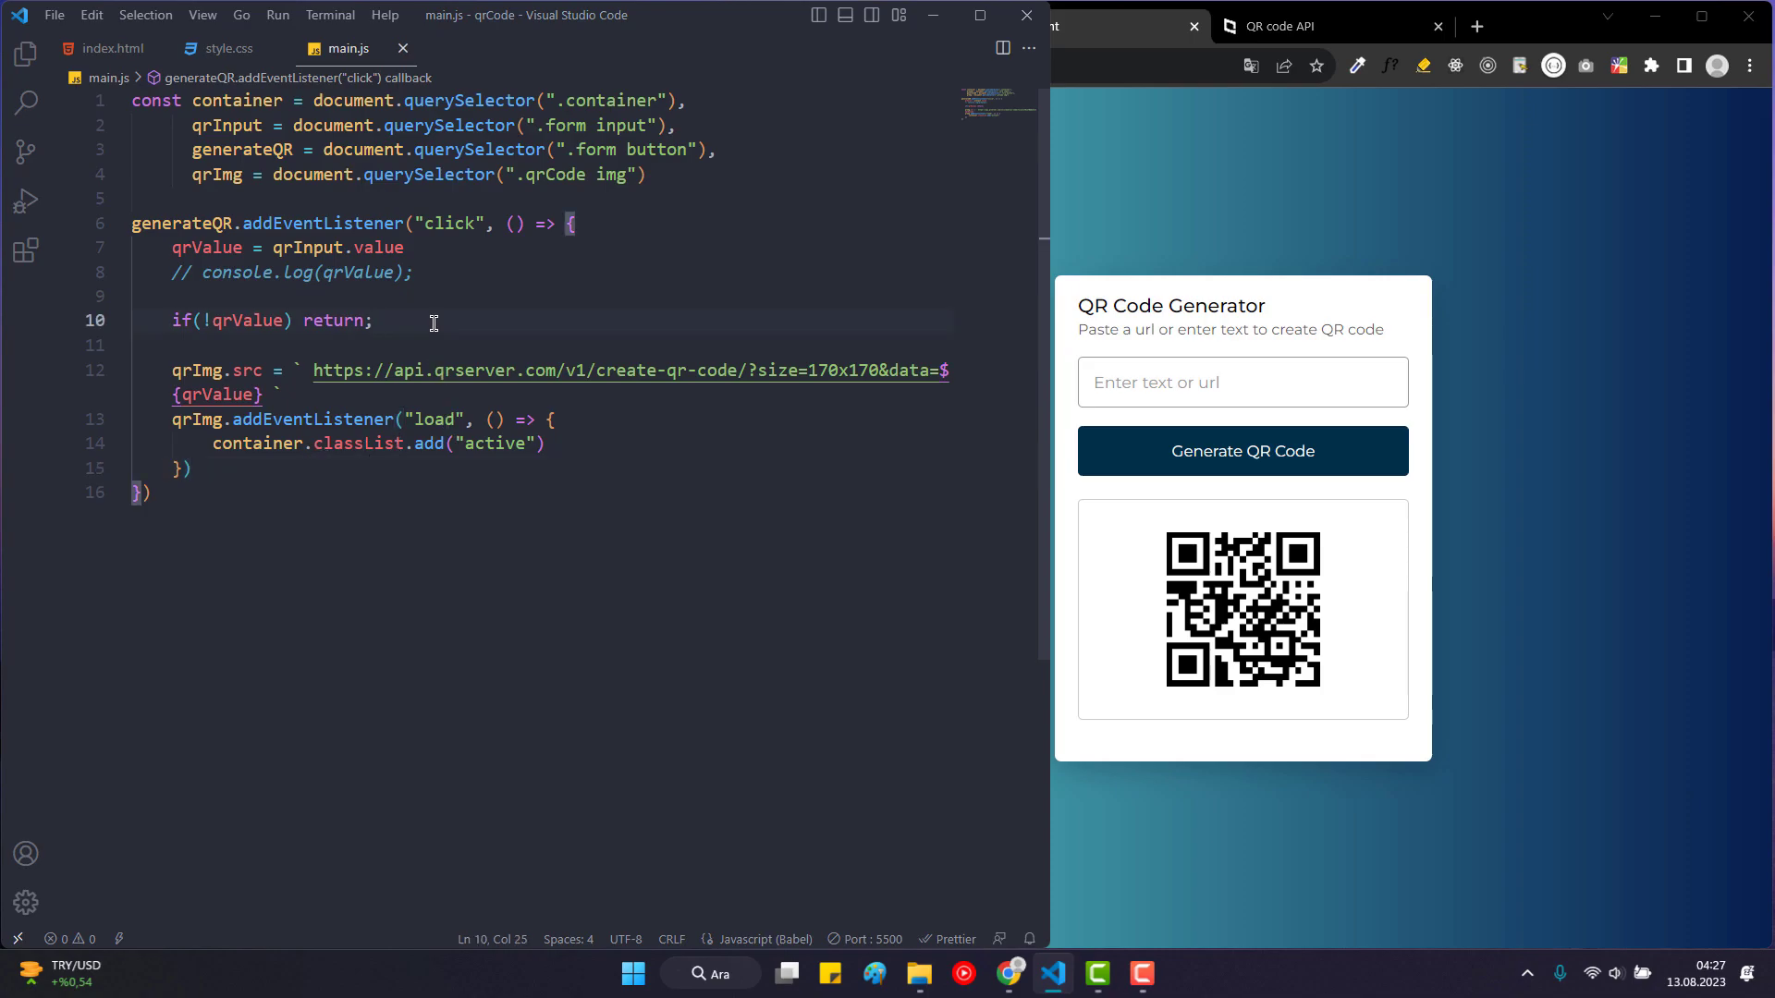
pyautogui.write('generateQR')
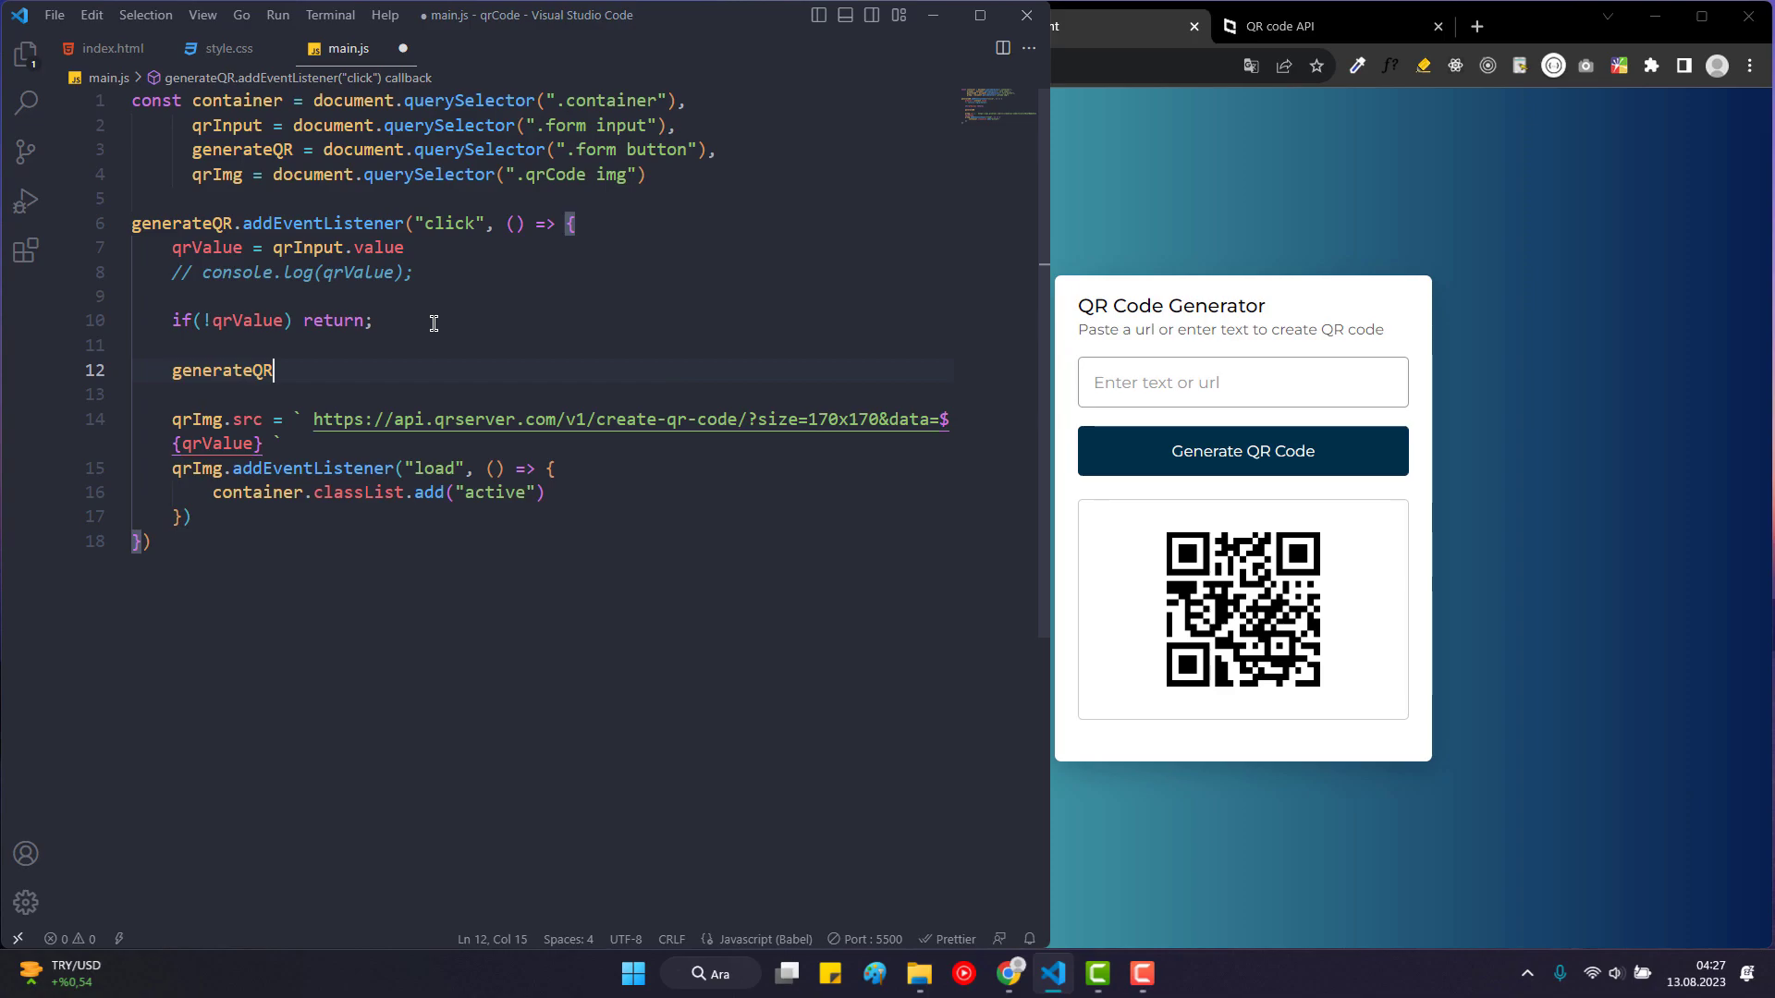
pyautogui.write('.innerText =')
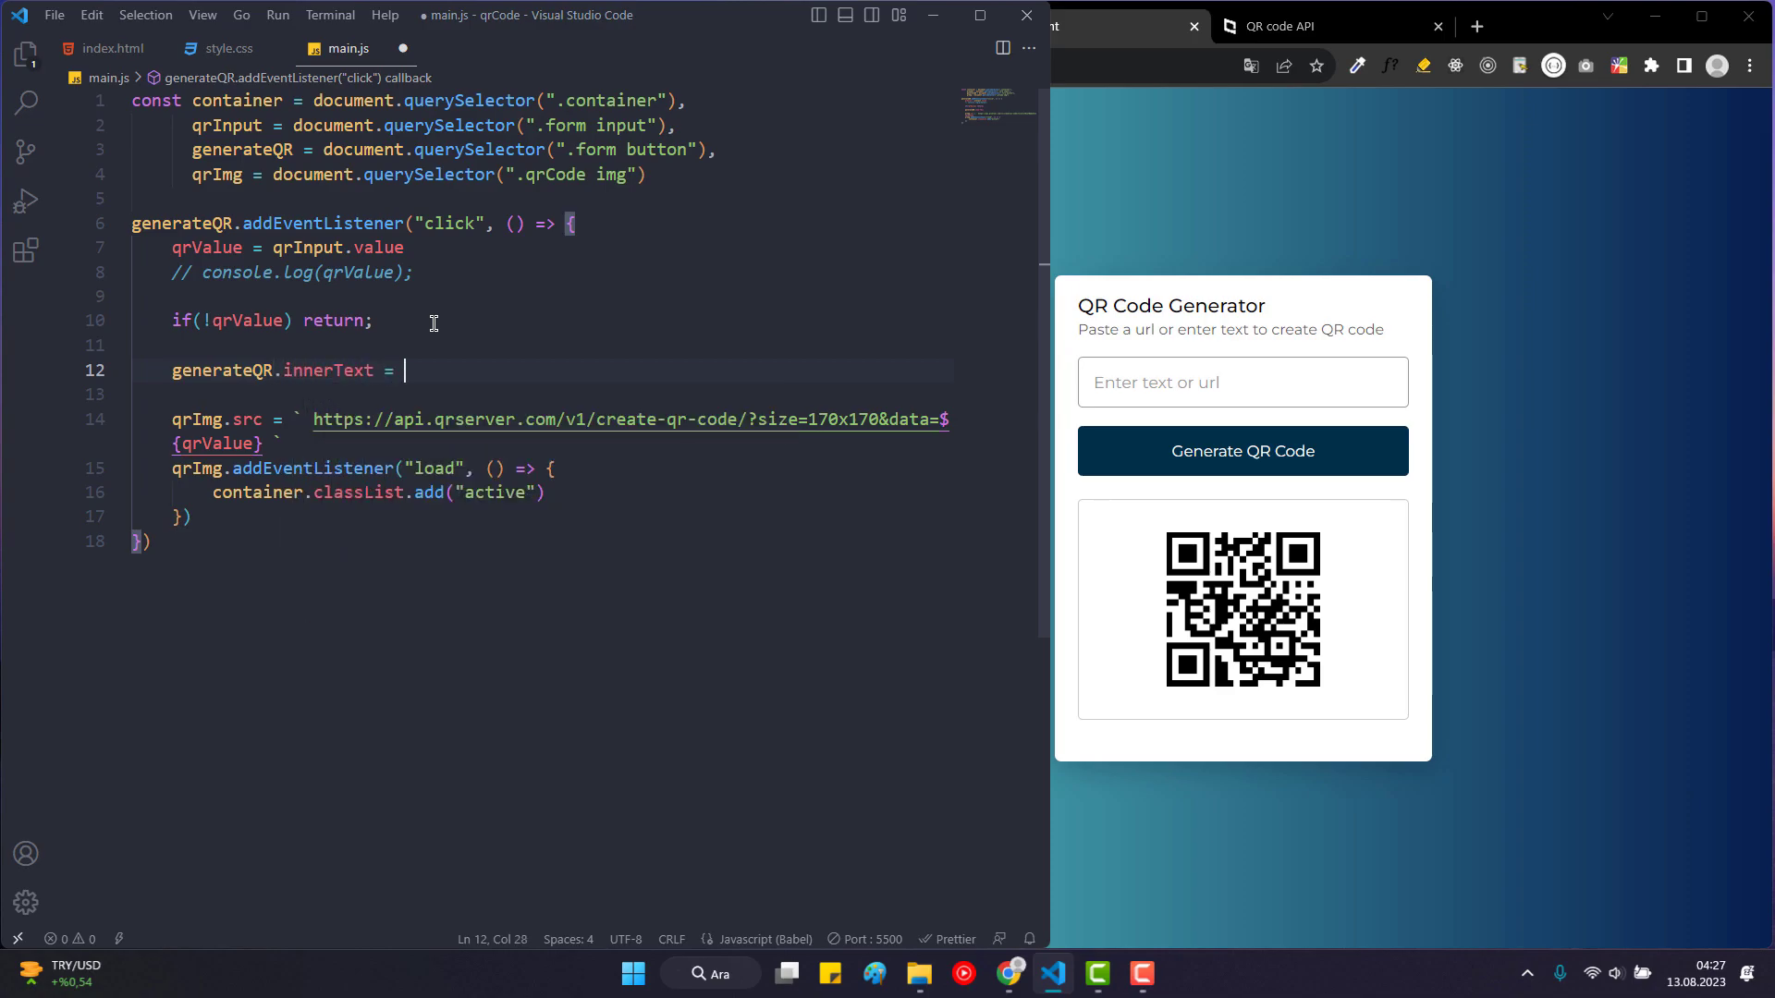
pyautogui.write('"Gene"')
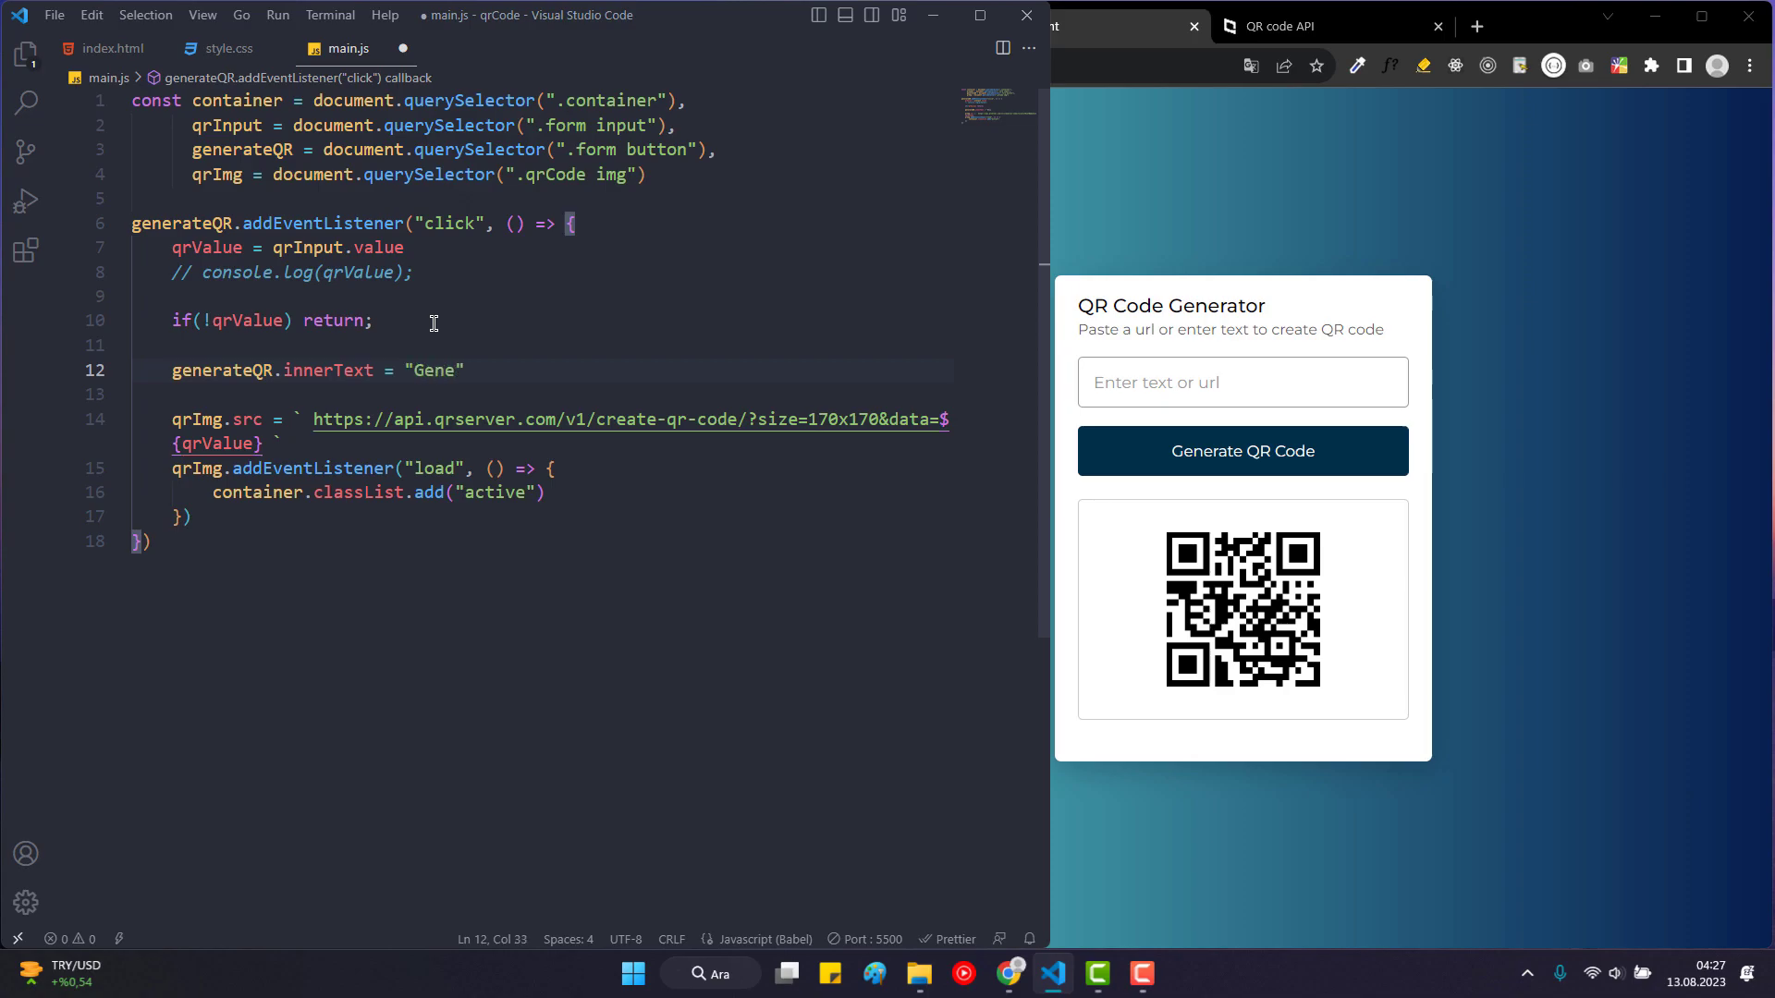
pyautogui.write('ratio')
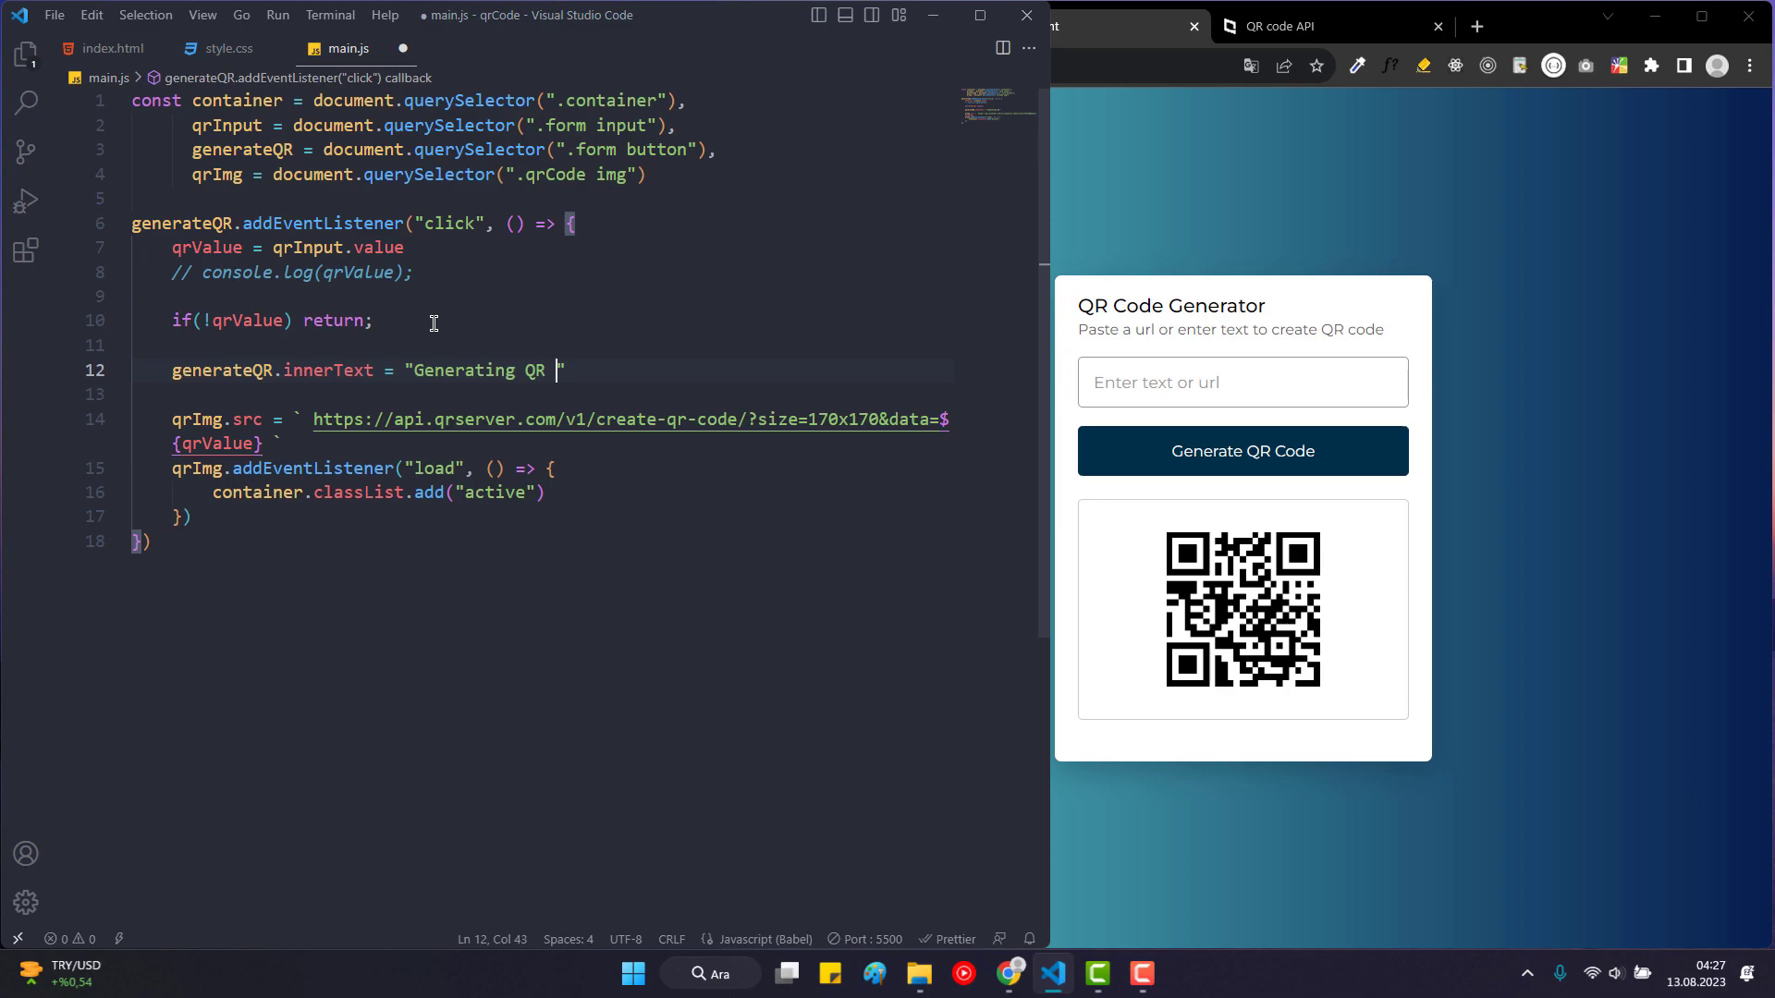
pyautogui.write('Code...')
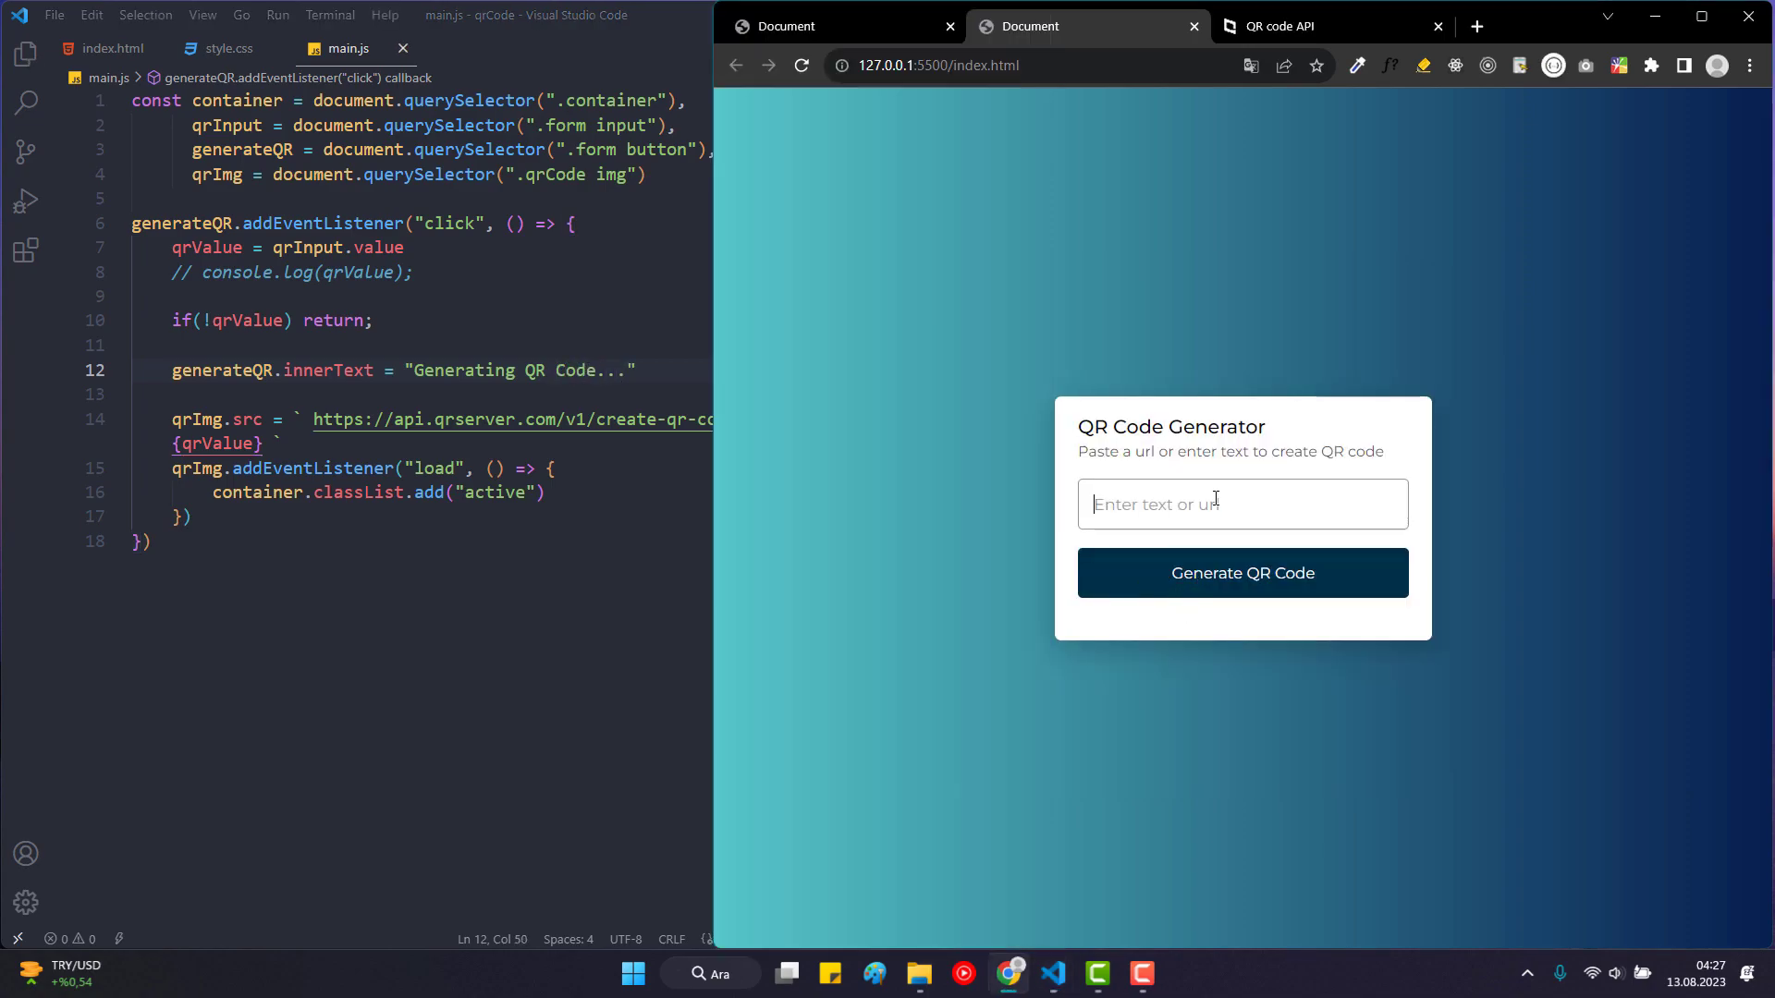
# Test in the browser and add the innerText line so the load handler restores "Generate QR Code".
pyautogui.click(1243, 571)
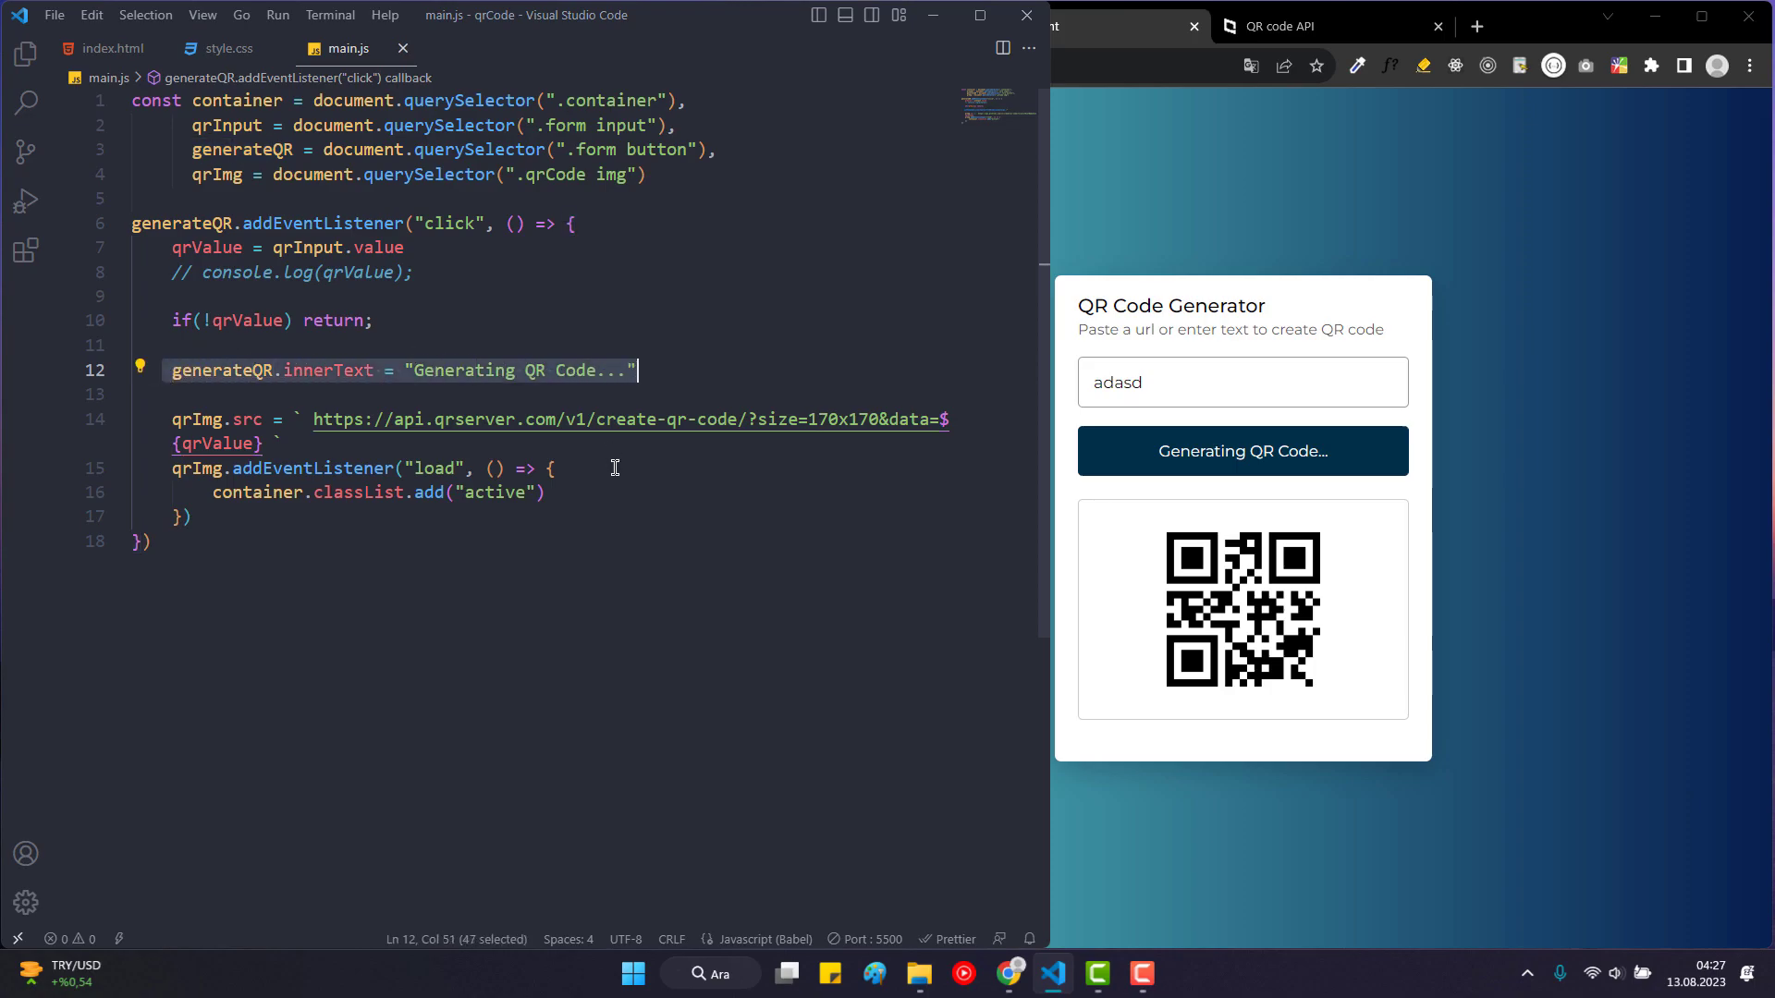
pyautogui.write('generateQR.innerText = "Generating QR Code...";')
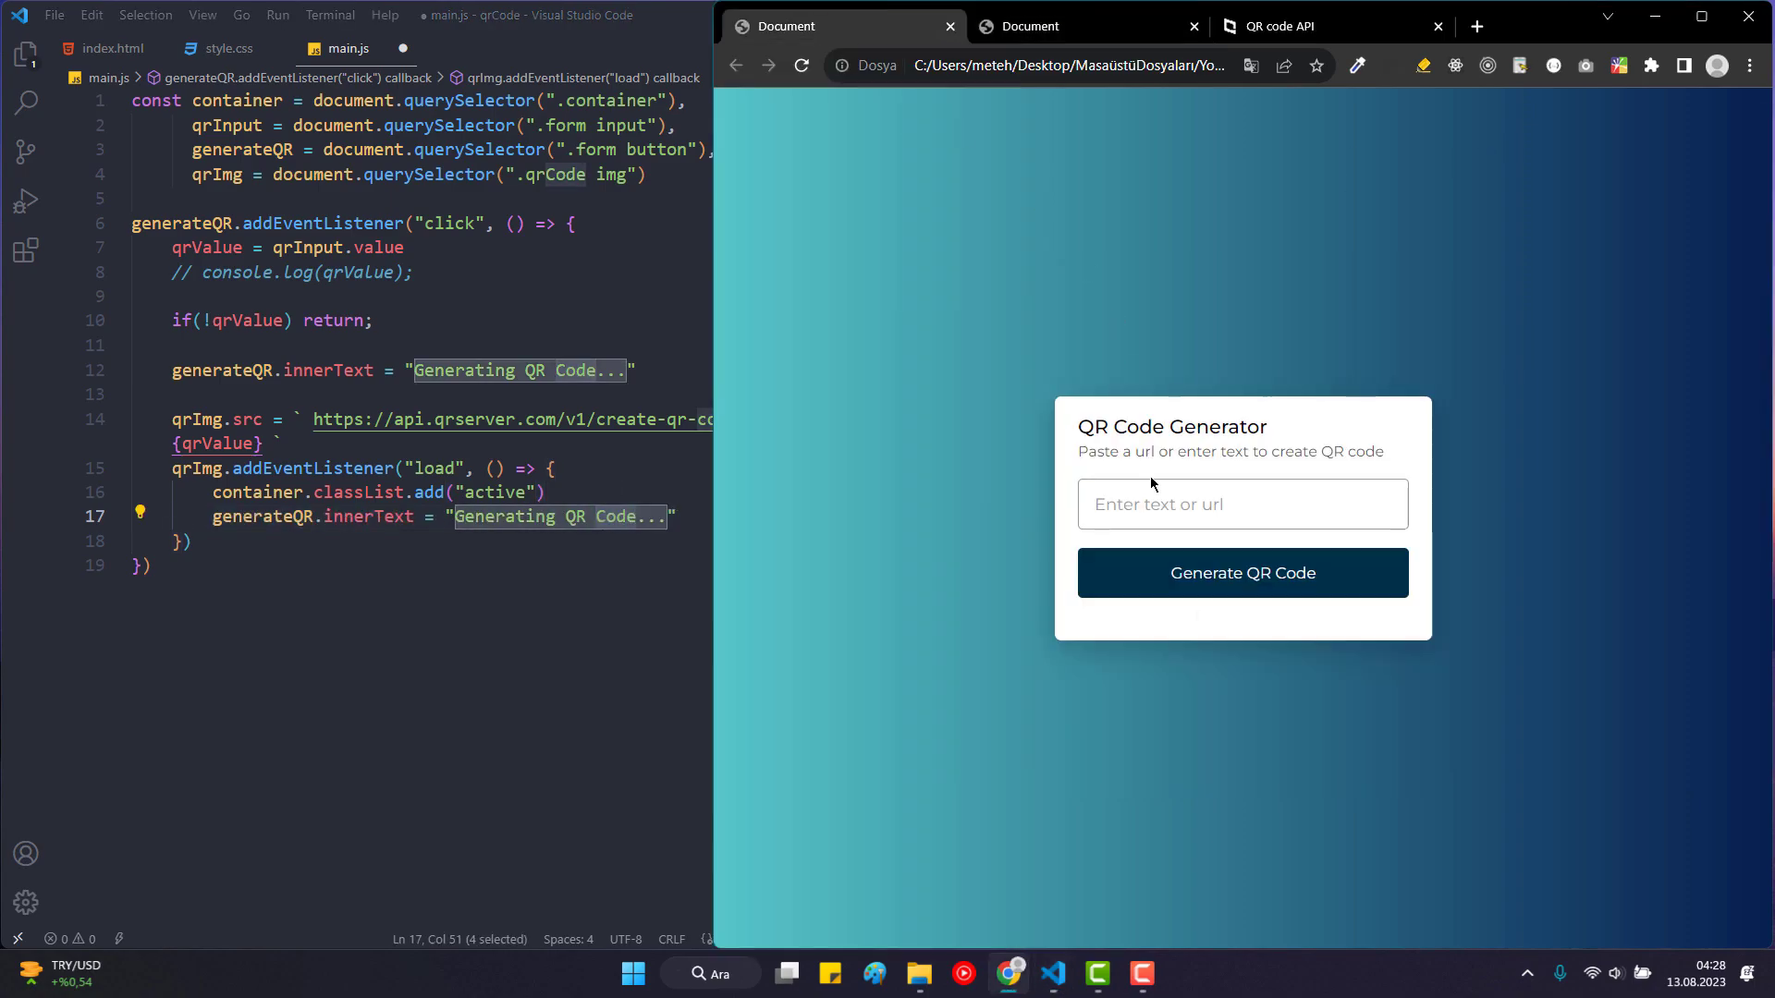
pyautogui.click(1242, 573)
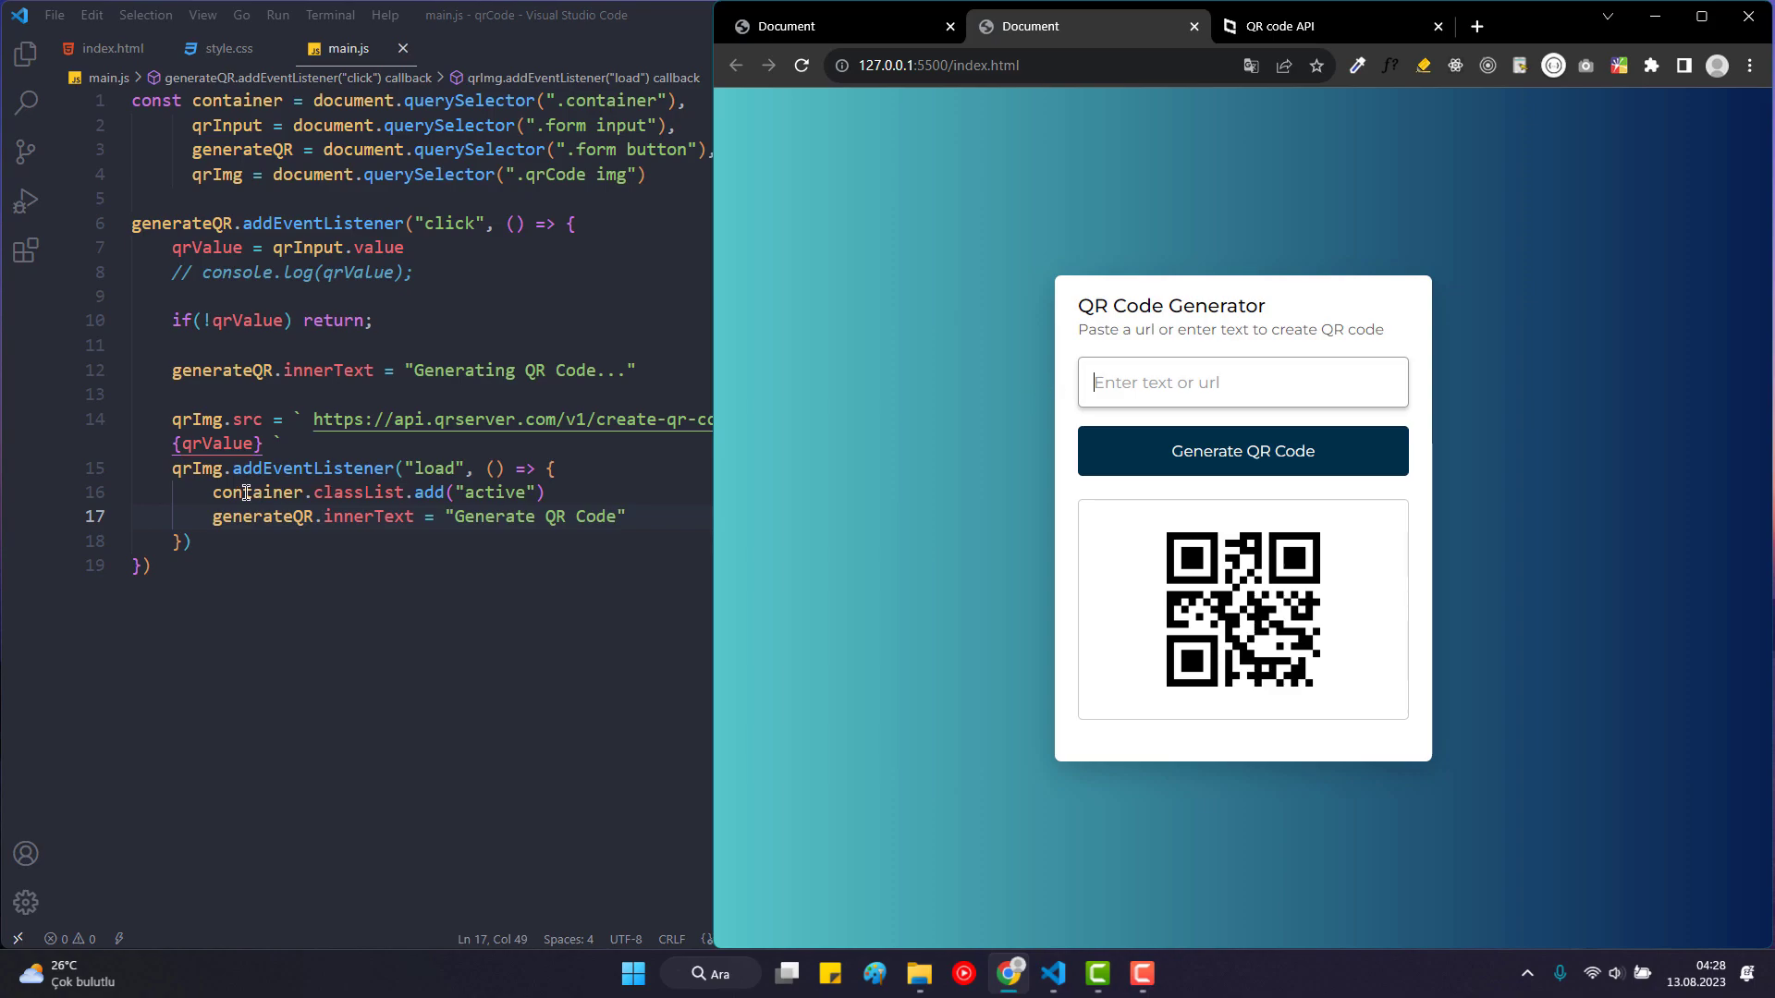
# Below the click handler, add qrInput.addEventListener("keyup", () => ...).
pyautogui.write('q')
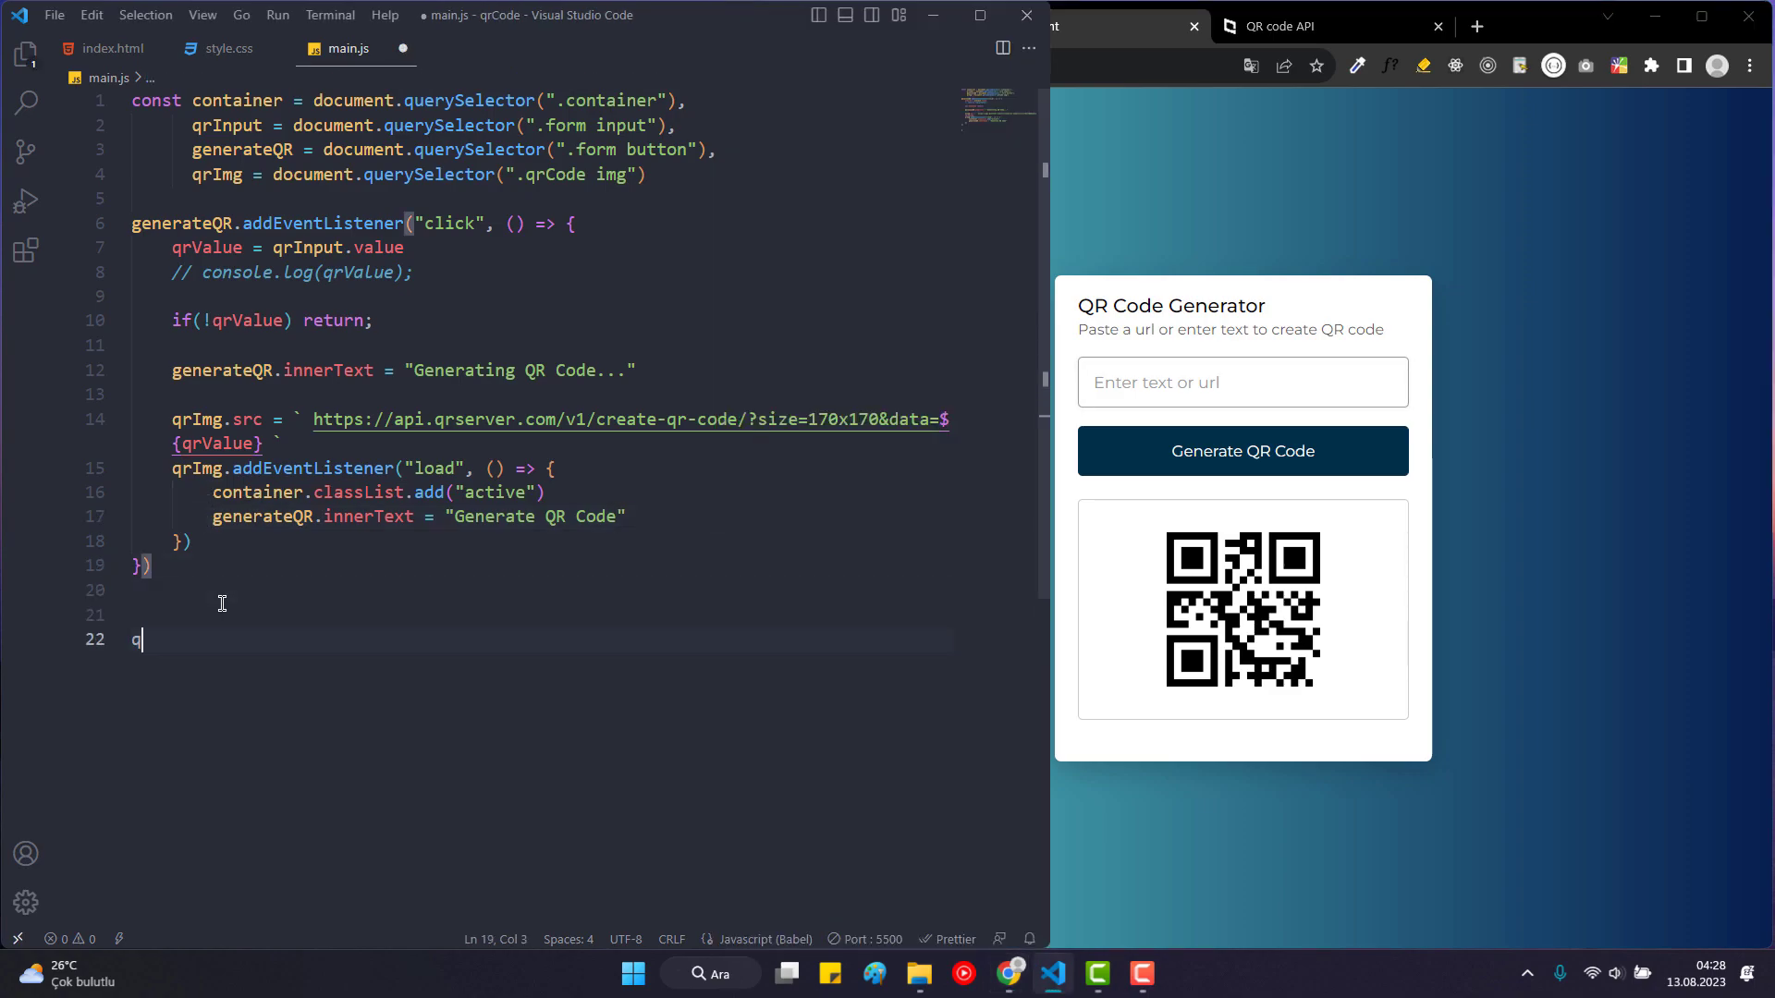
pyautogui.write('rInput')
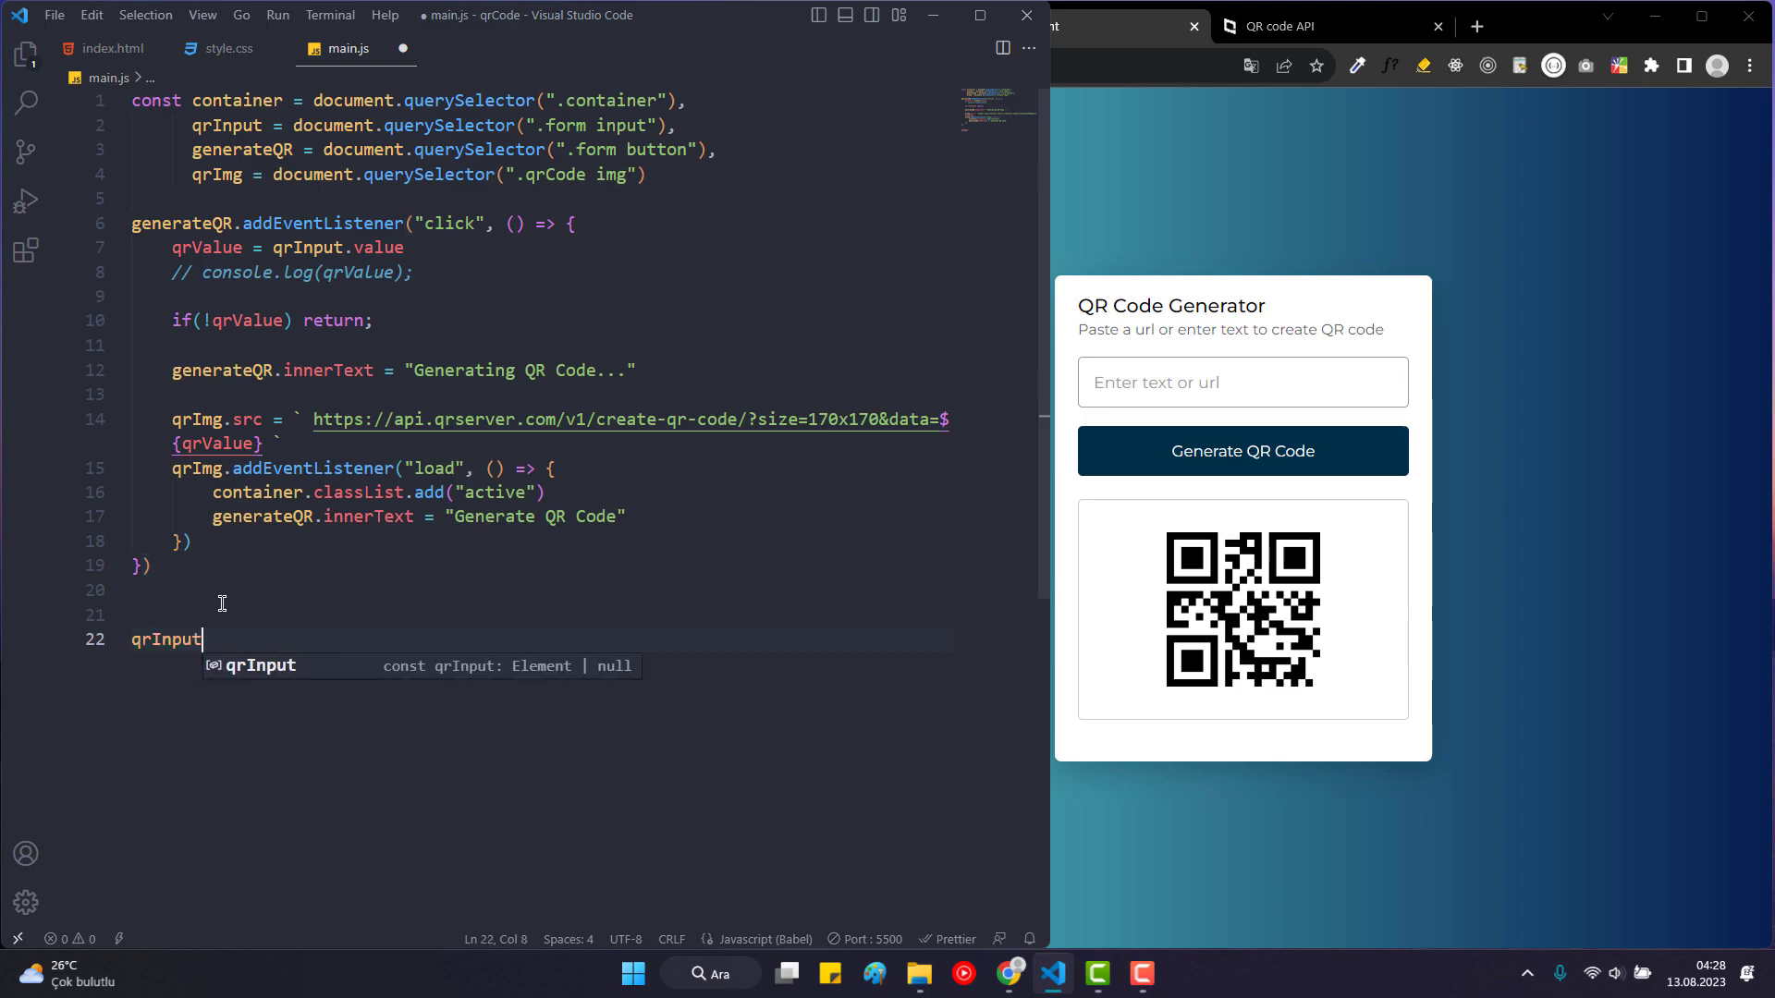
pyautogui.write('.addEventListener("')
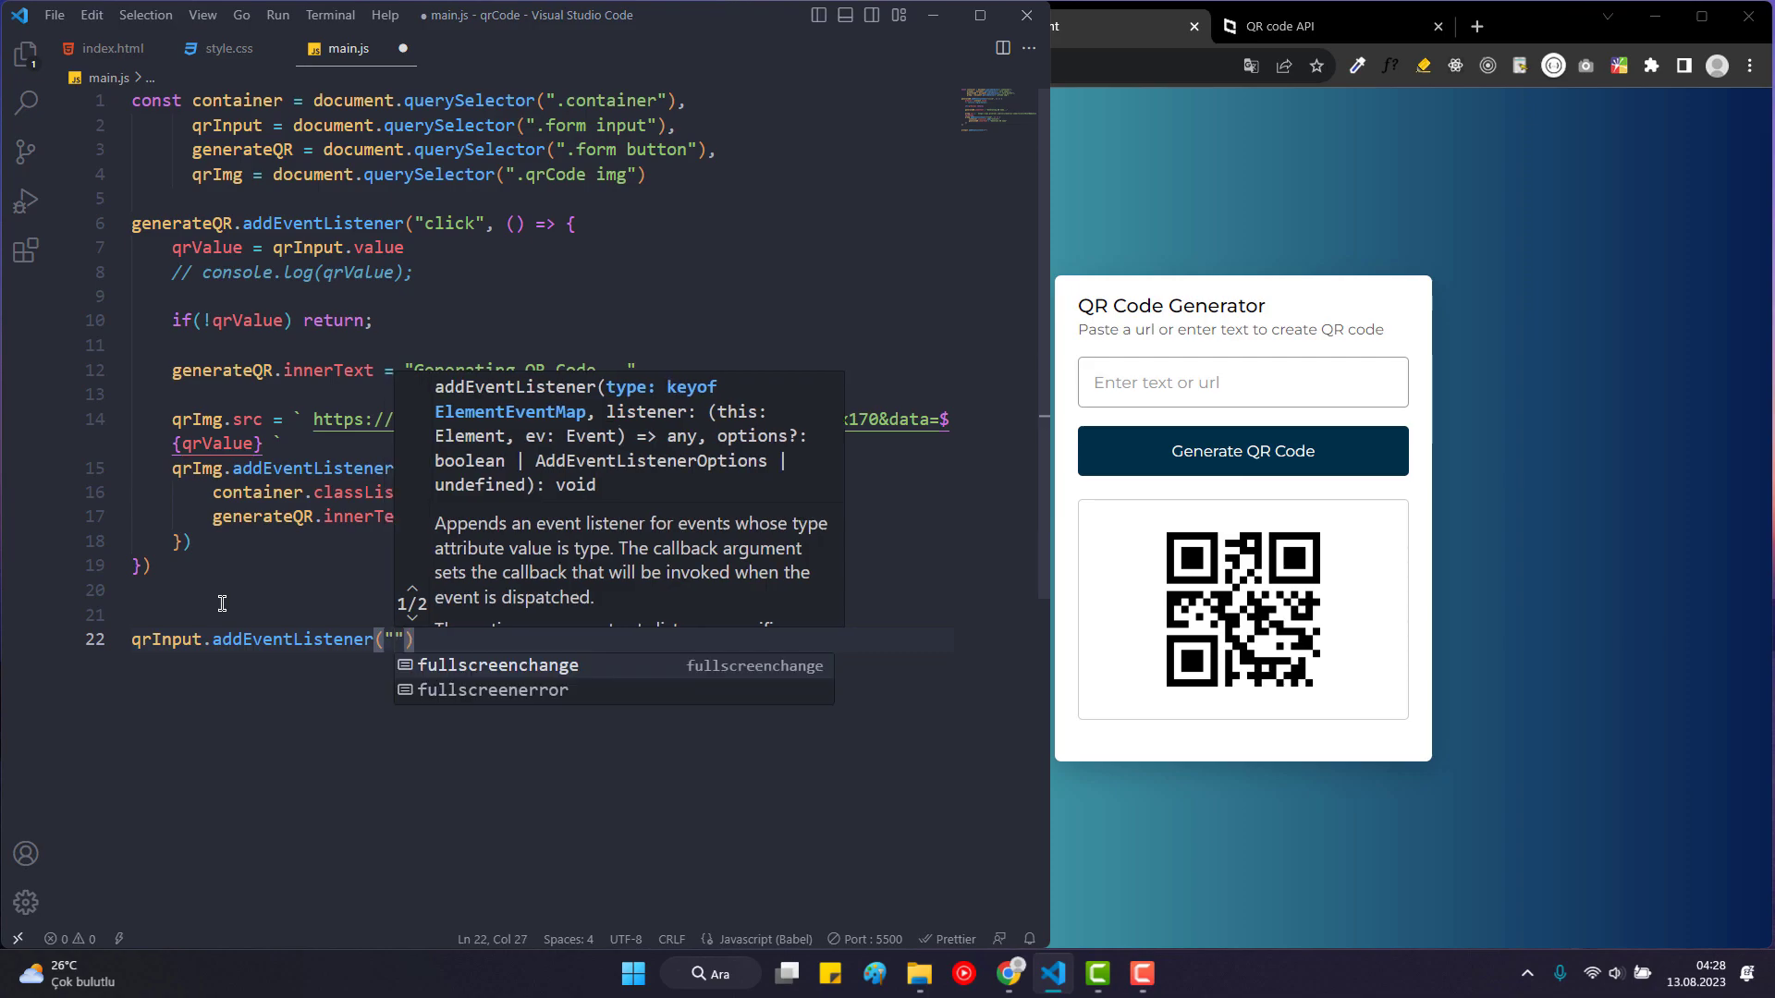
pyautogui.write('keyup')
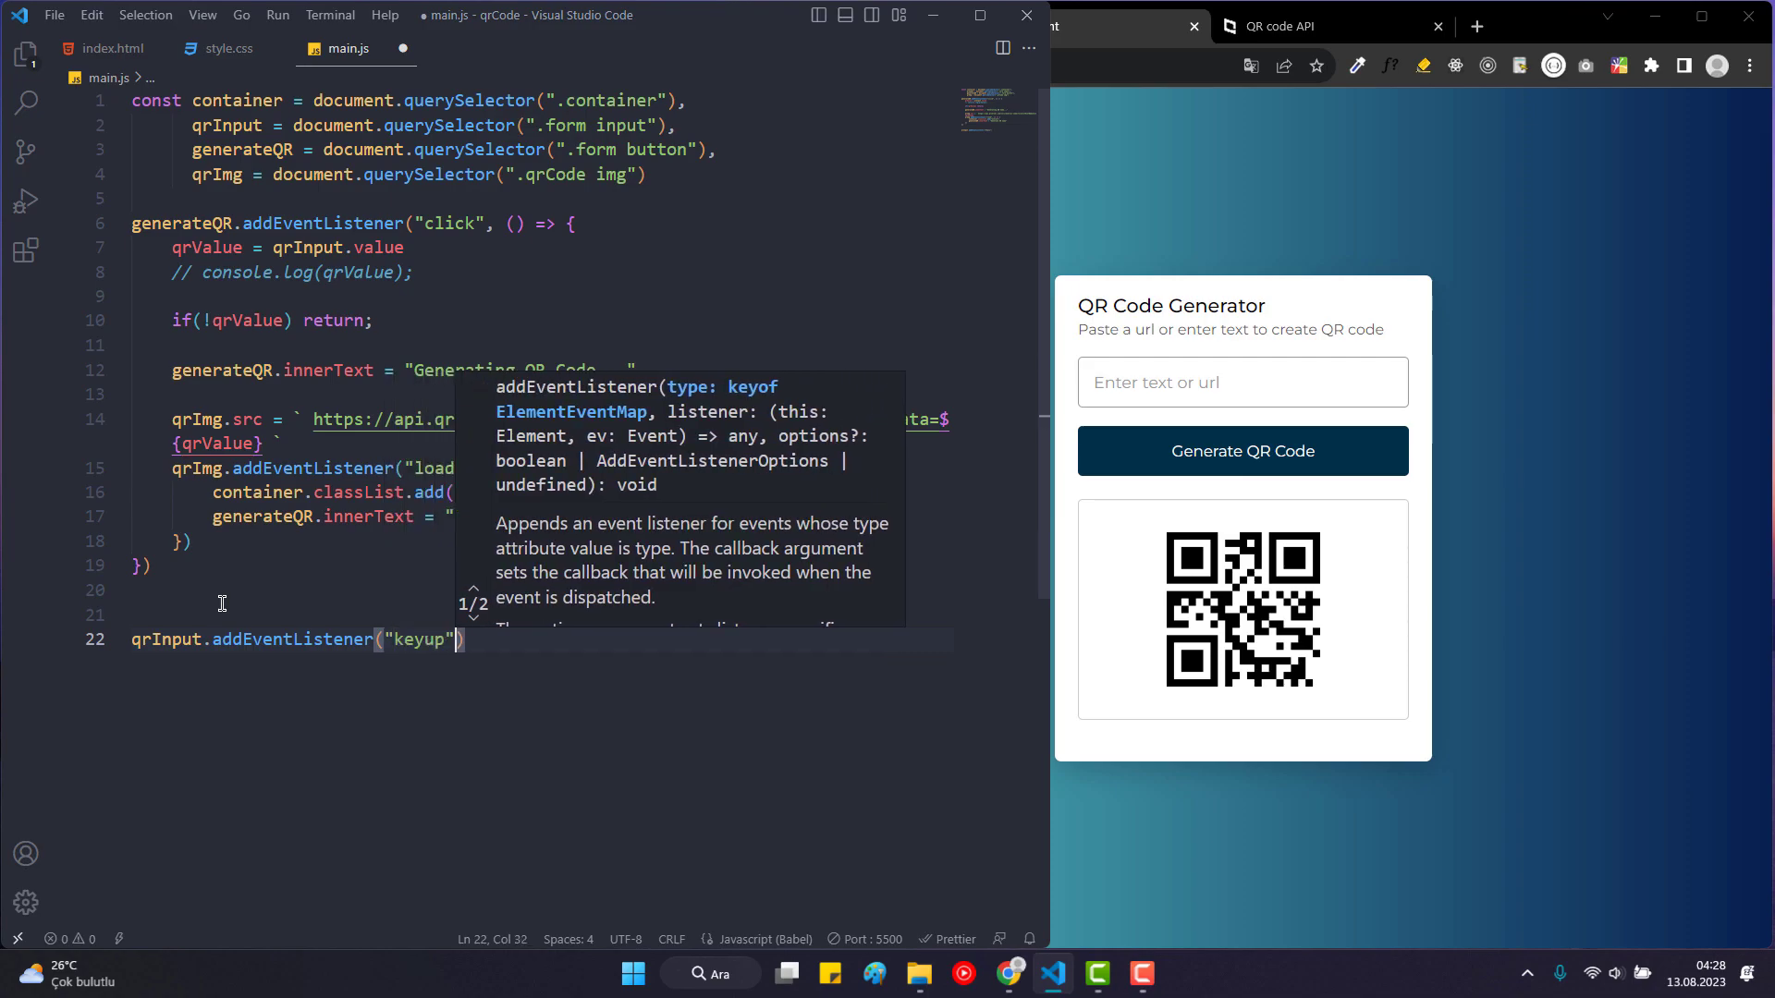
pyautogui.write(', ()')
pyautogui.write('if(')
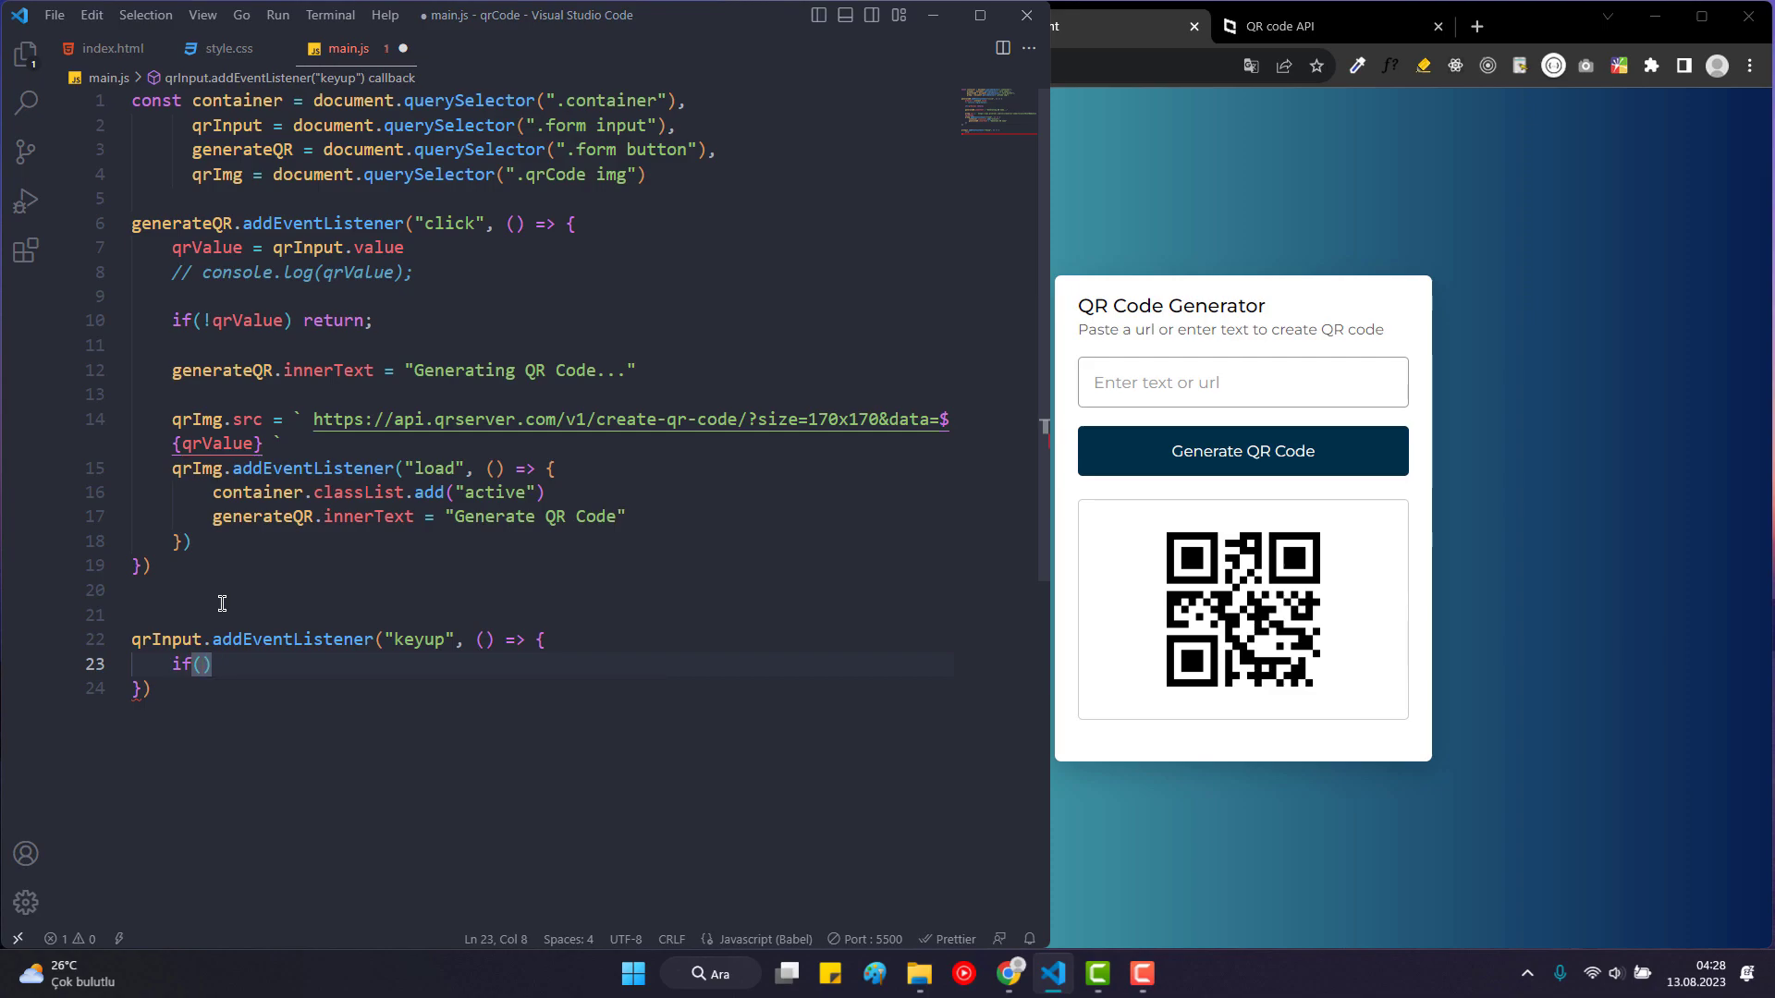
# In the keyup callback, remove the container's "active" class when !qrInput.value.
pyautogui.write('!qrInput')
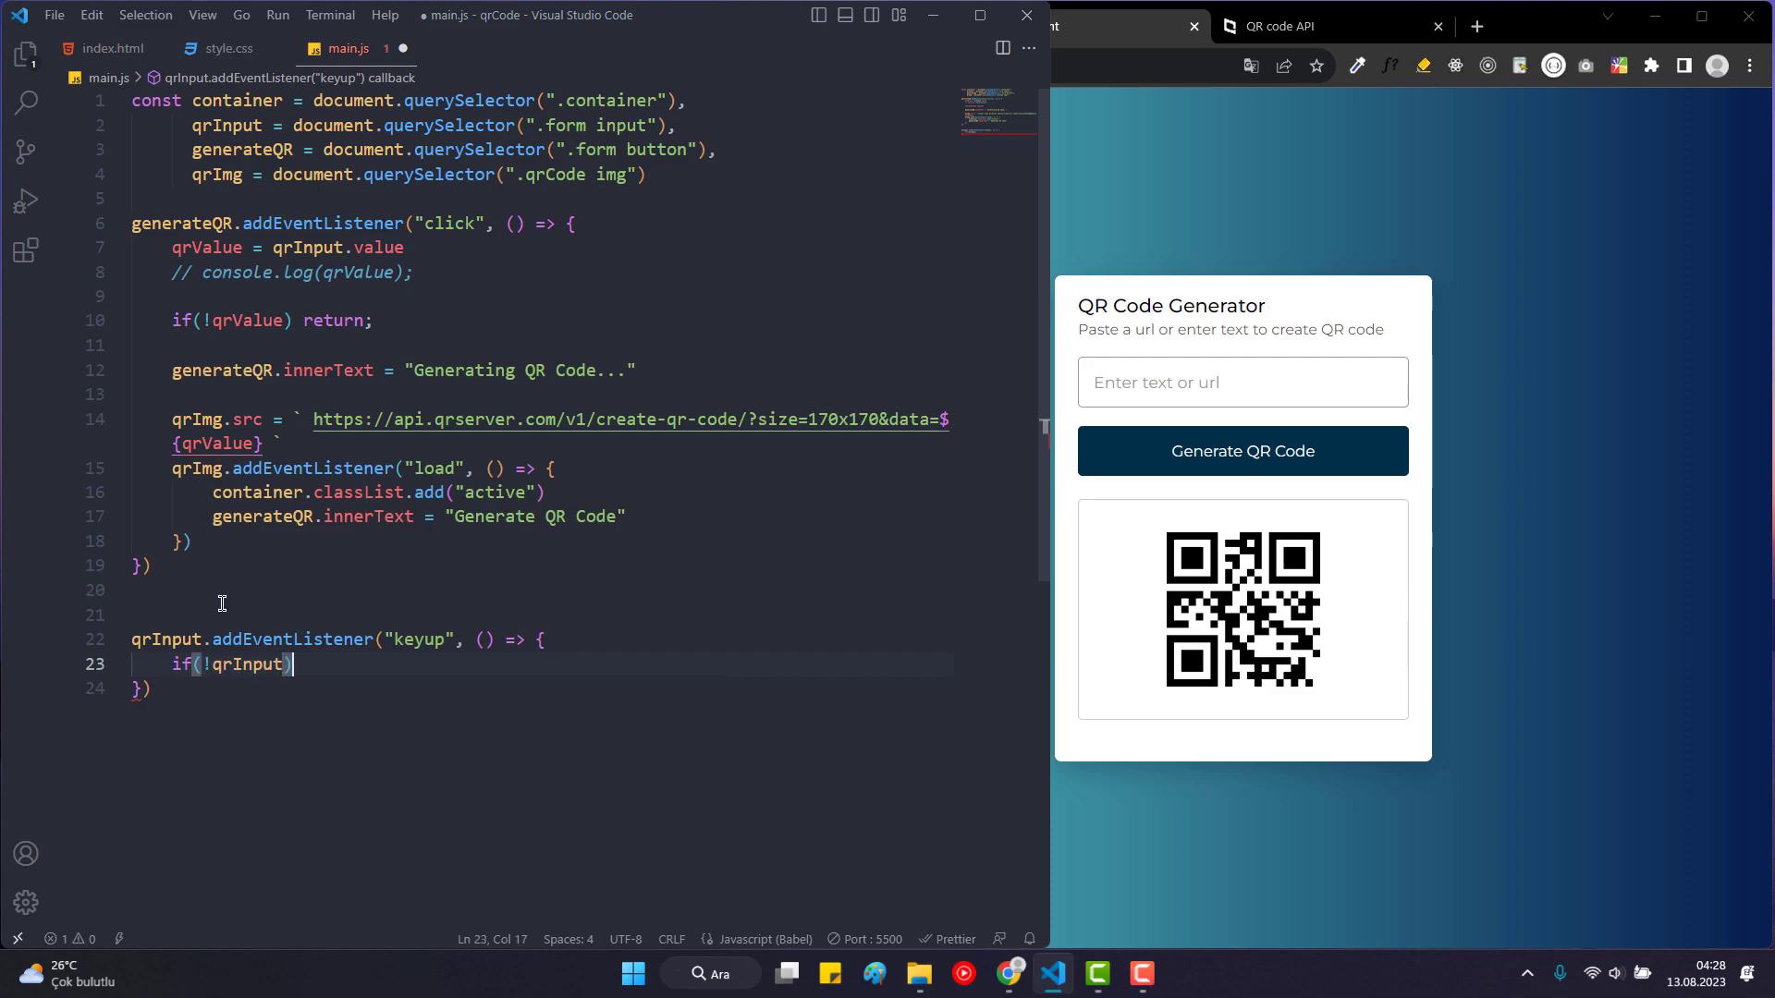
pyautogui.write('.')
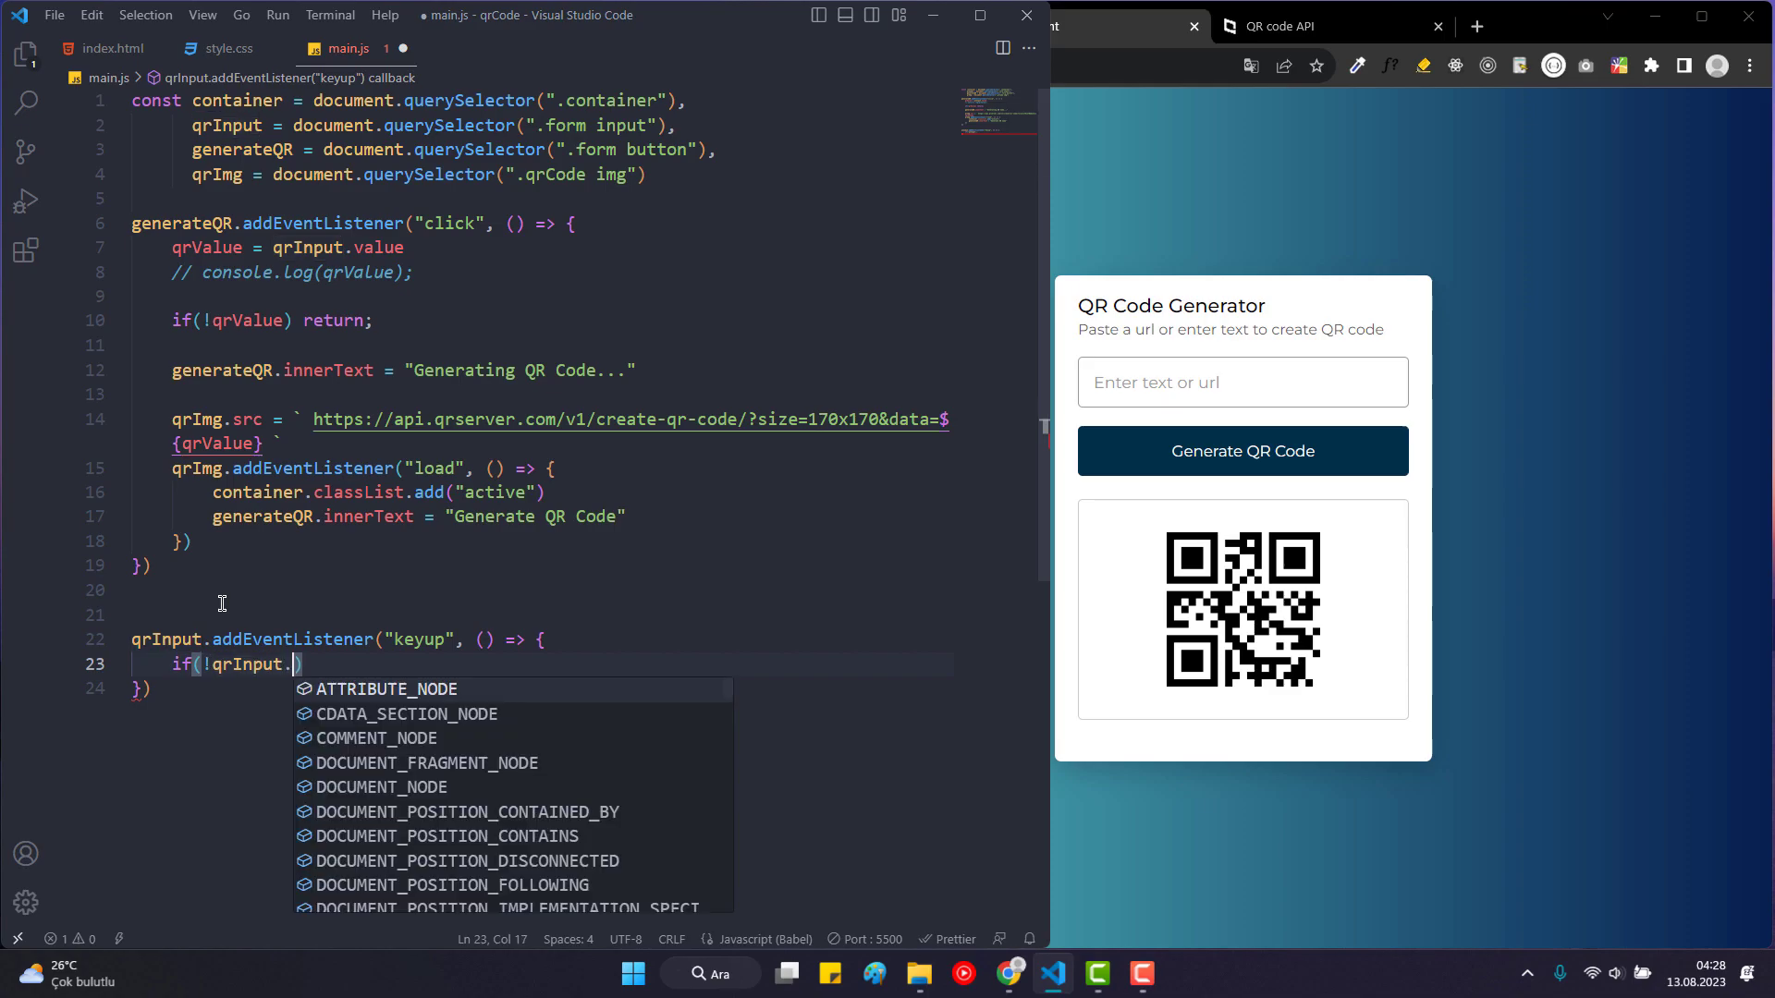
pyautogui.write('value)')
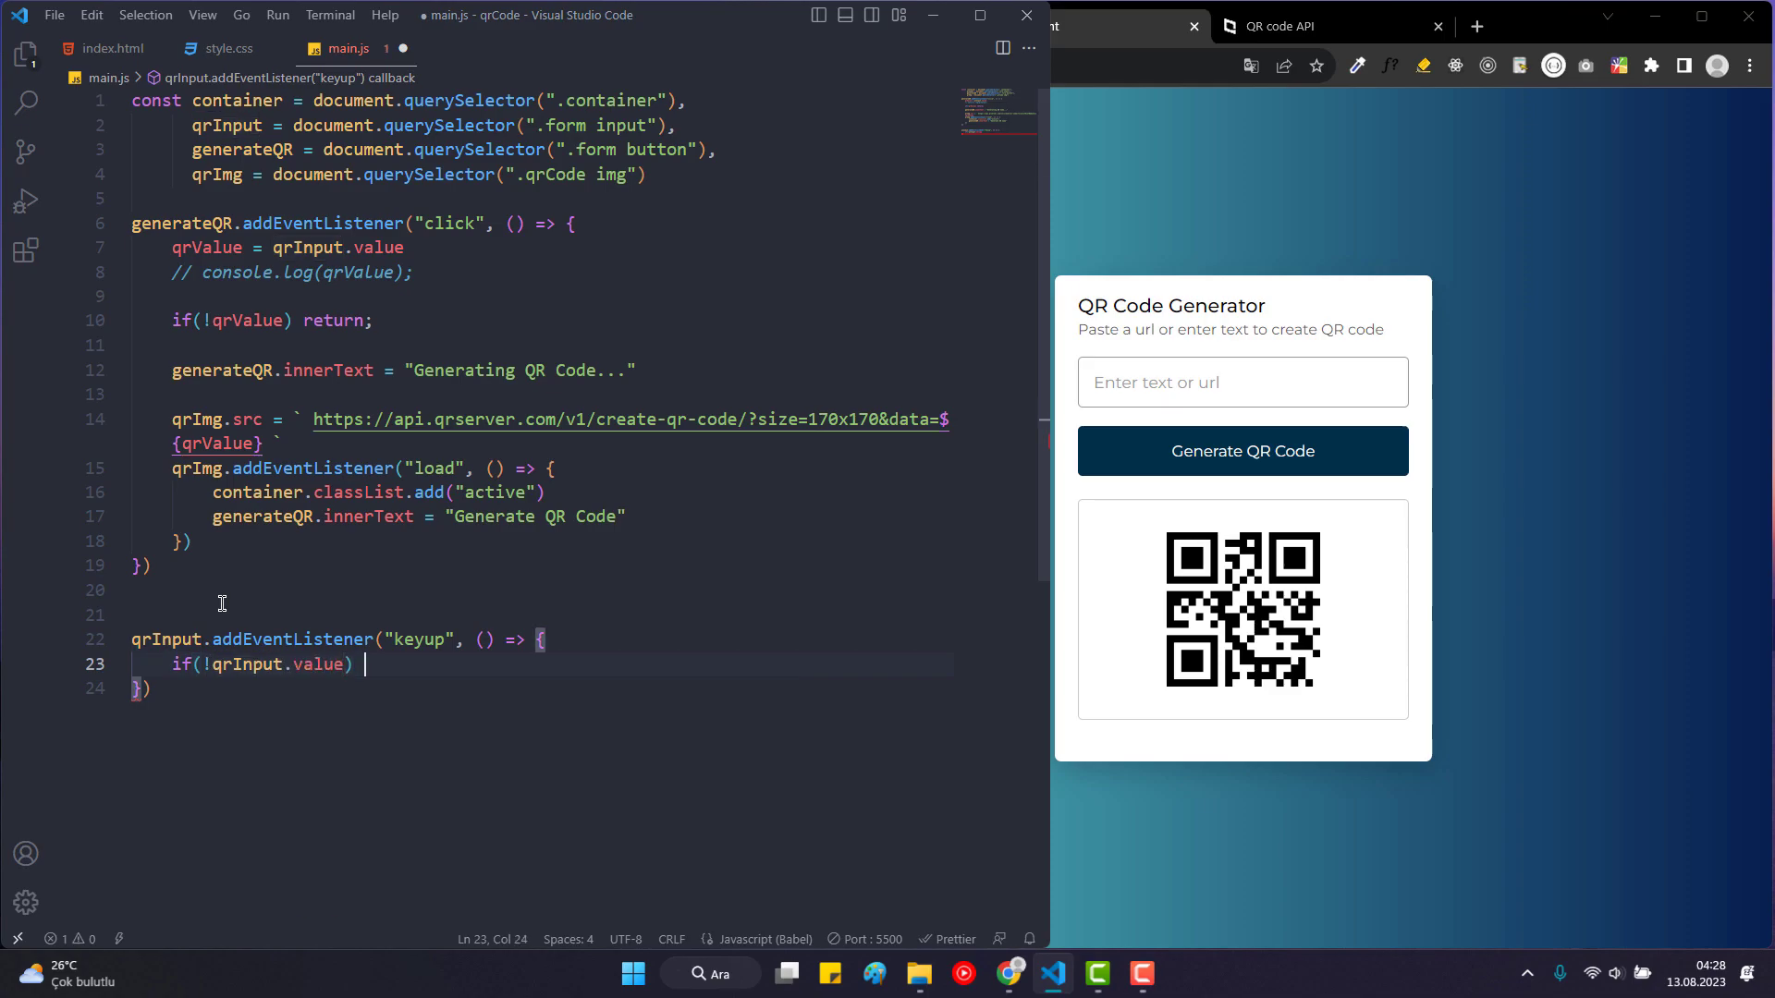
pyautogui.write('containe')
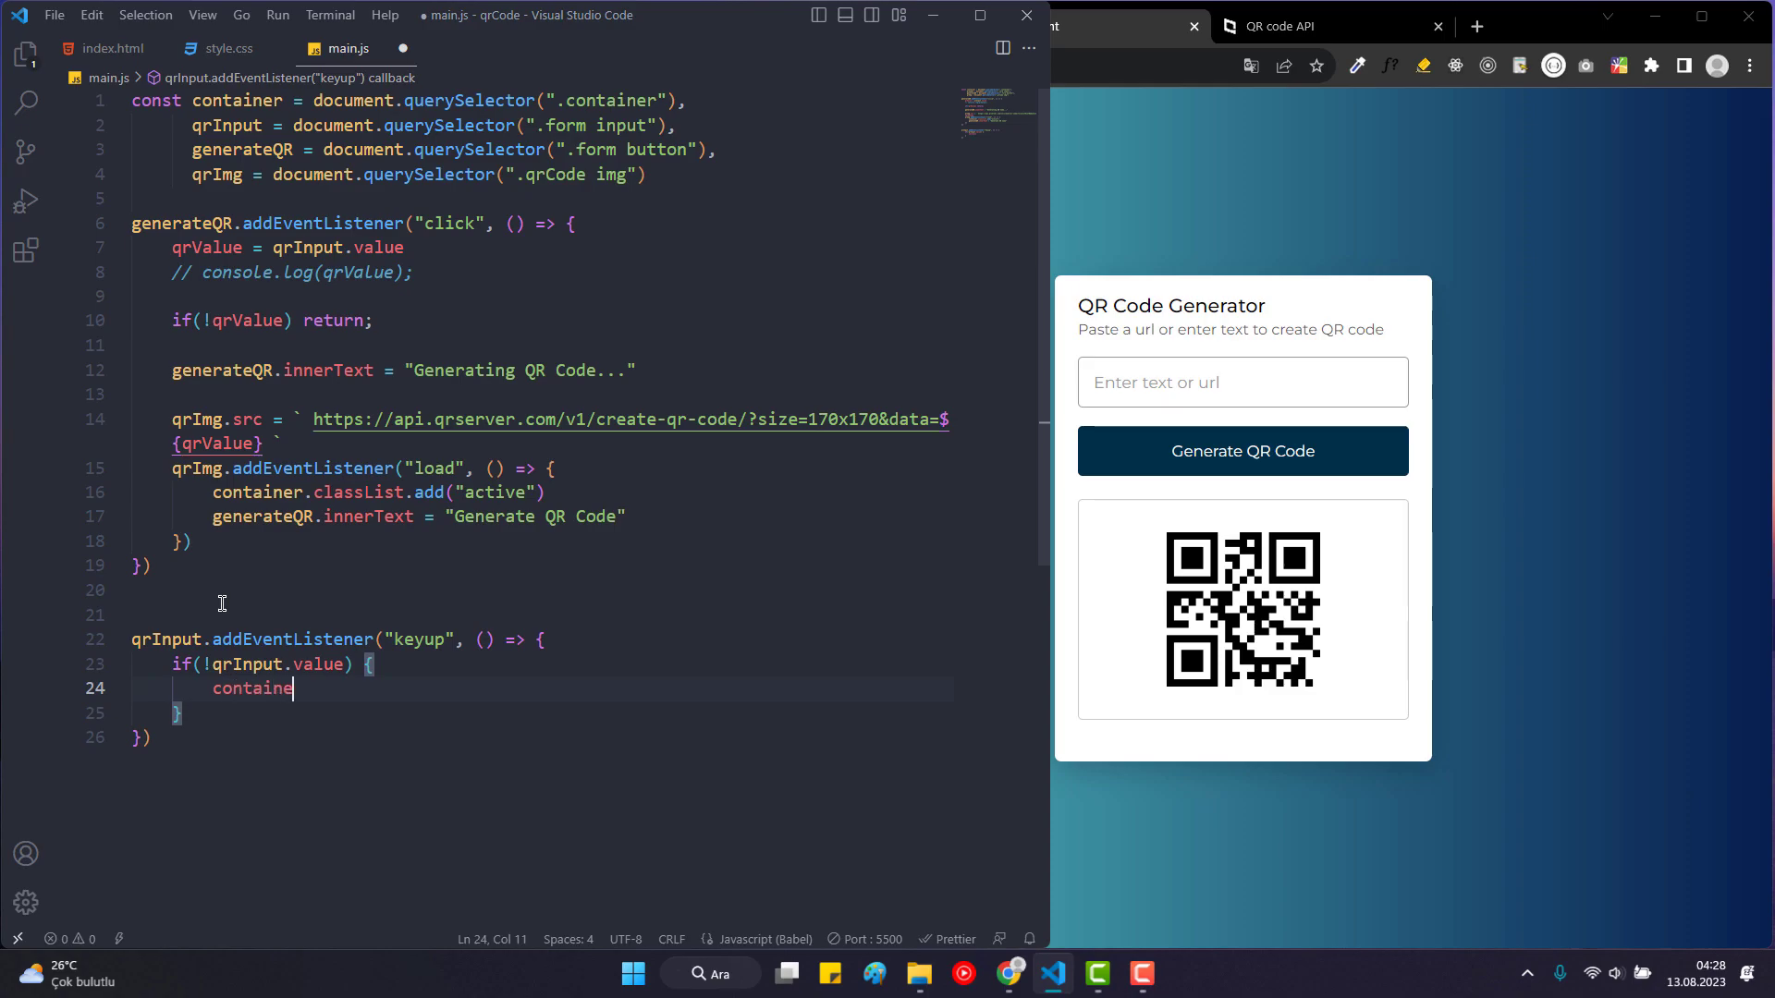
pyautogui.write('r.classList.')
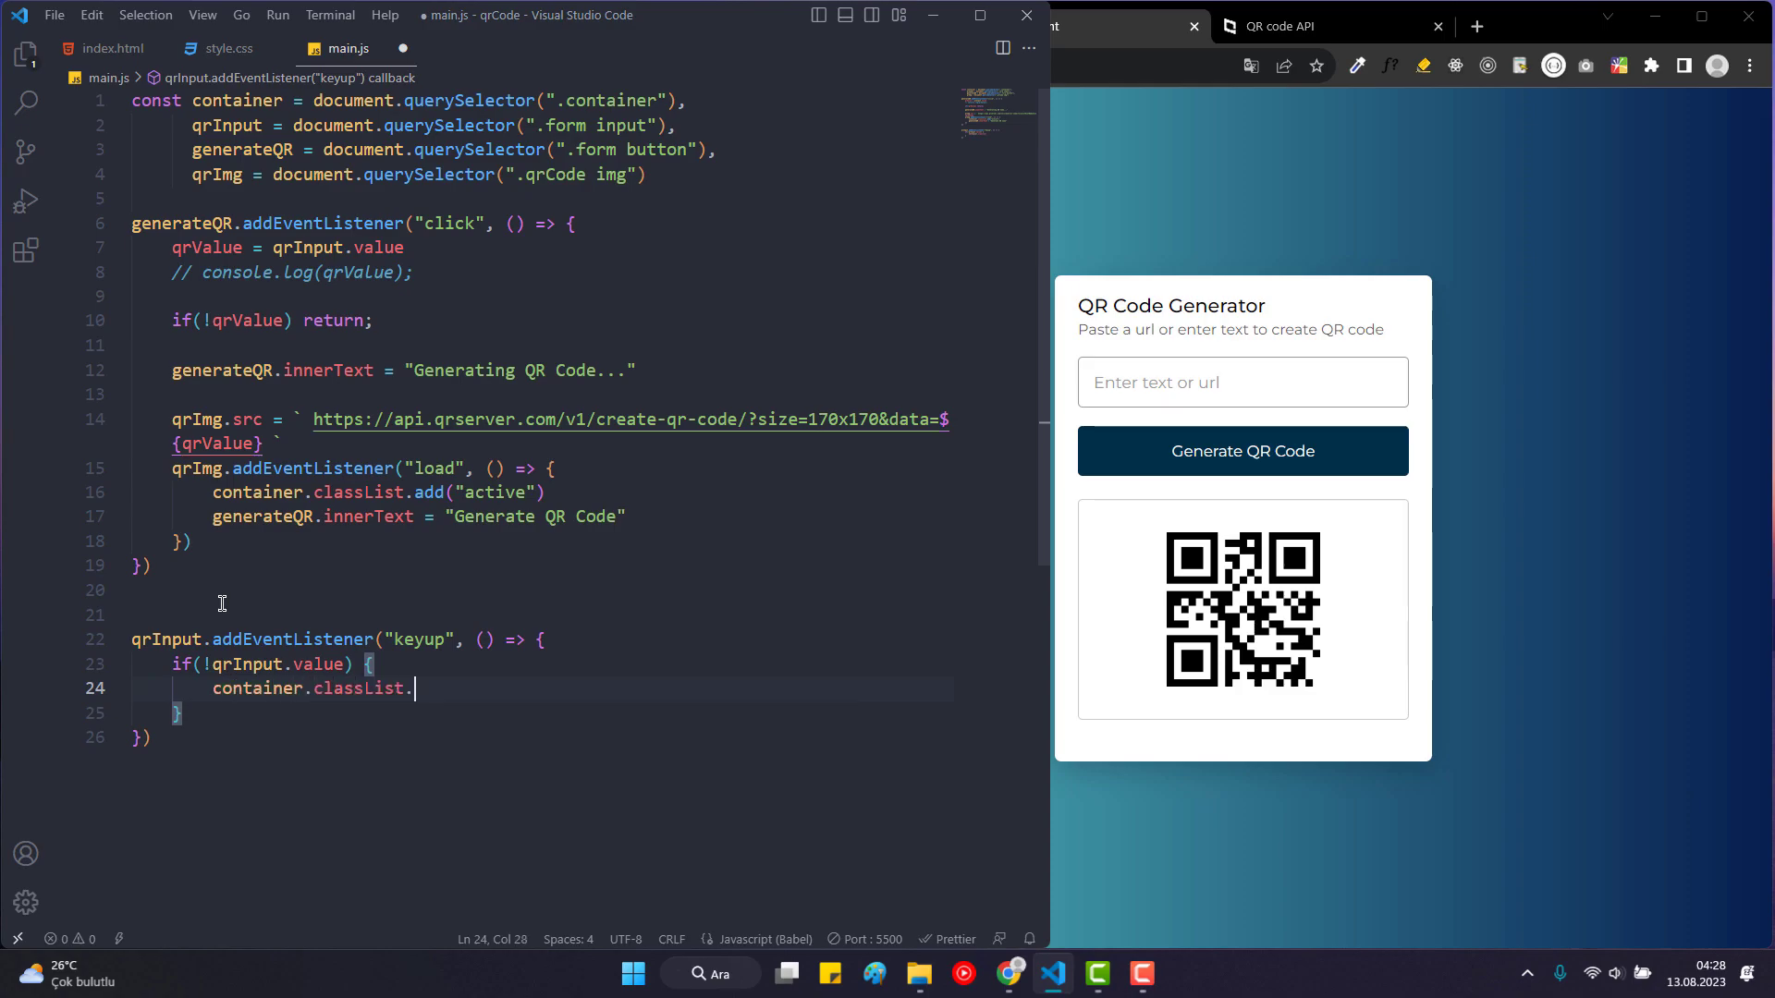
pyautogui.write('remove("")')
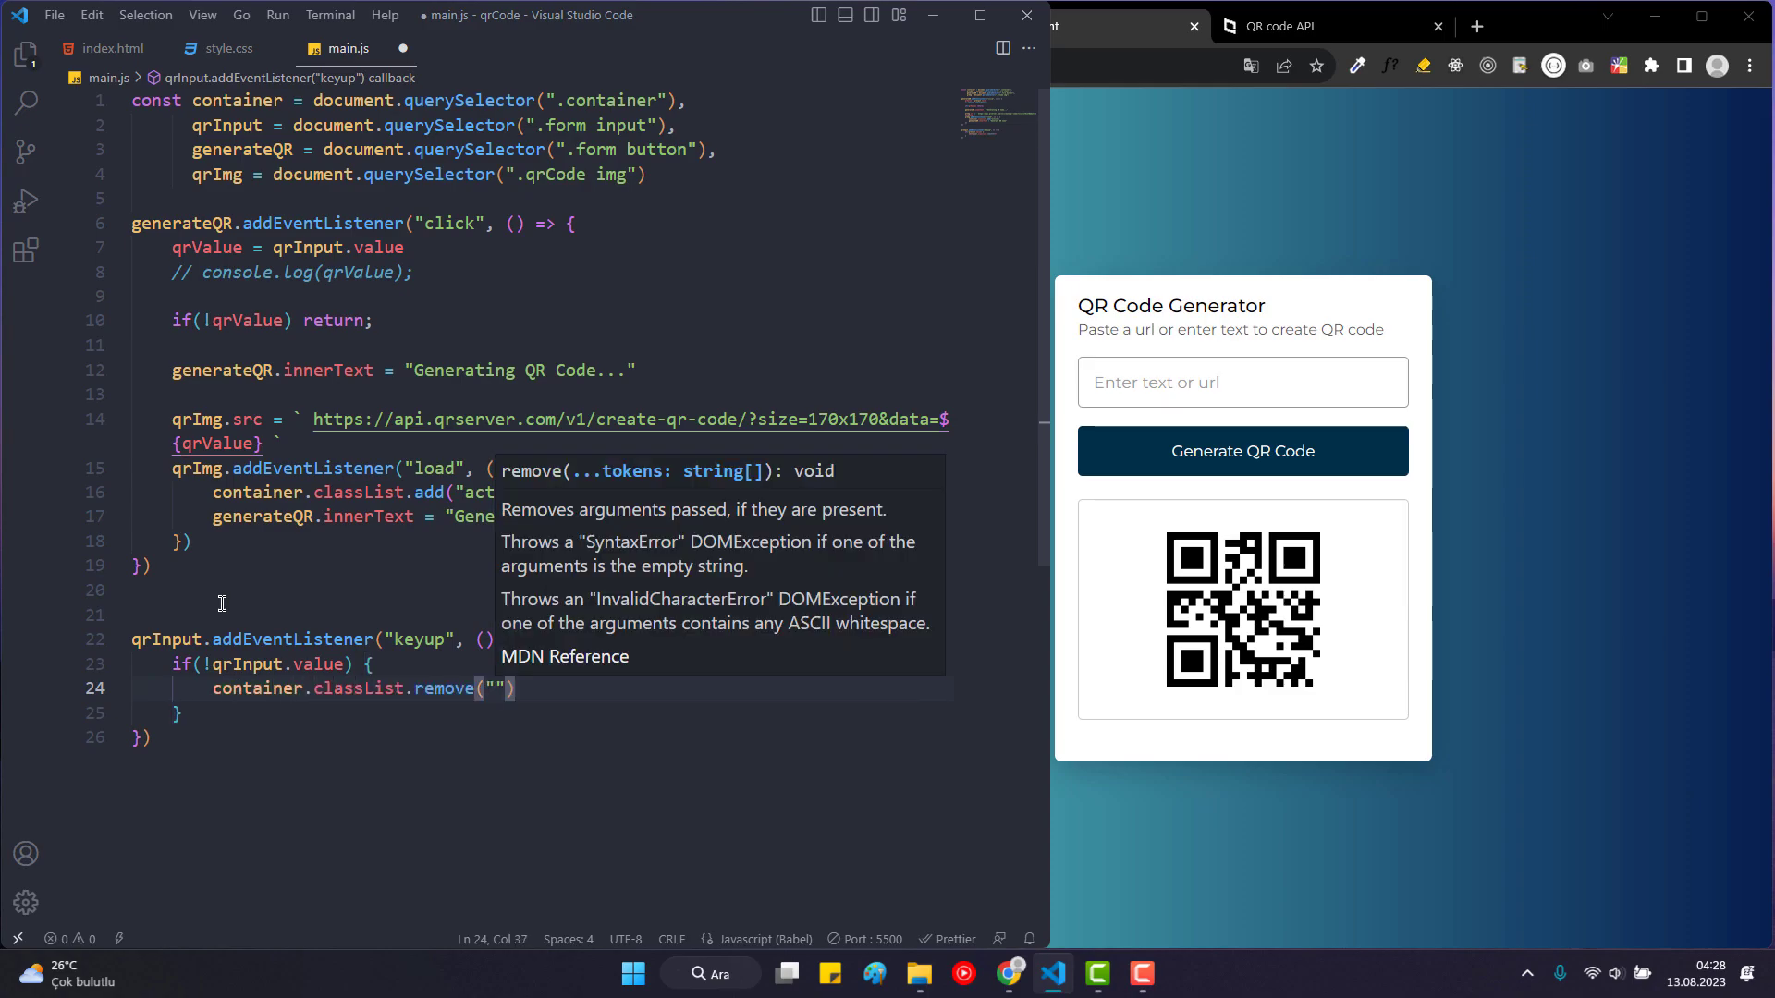
pyautogui.write('active')
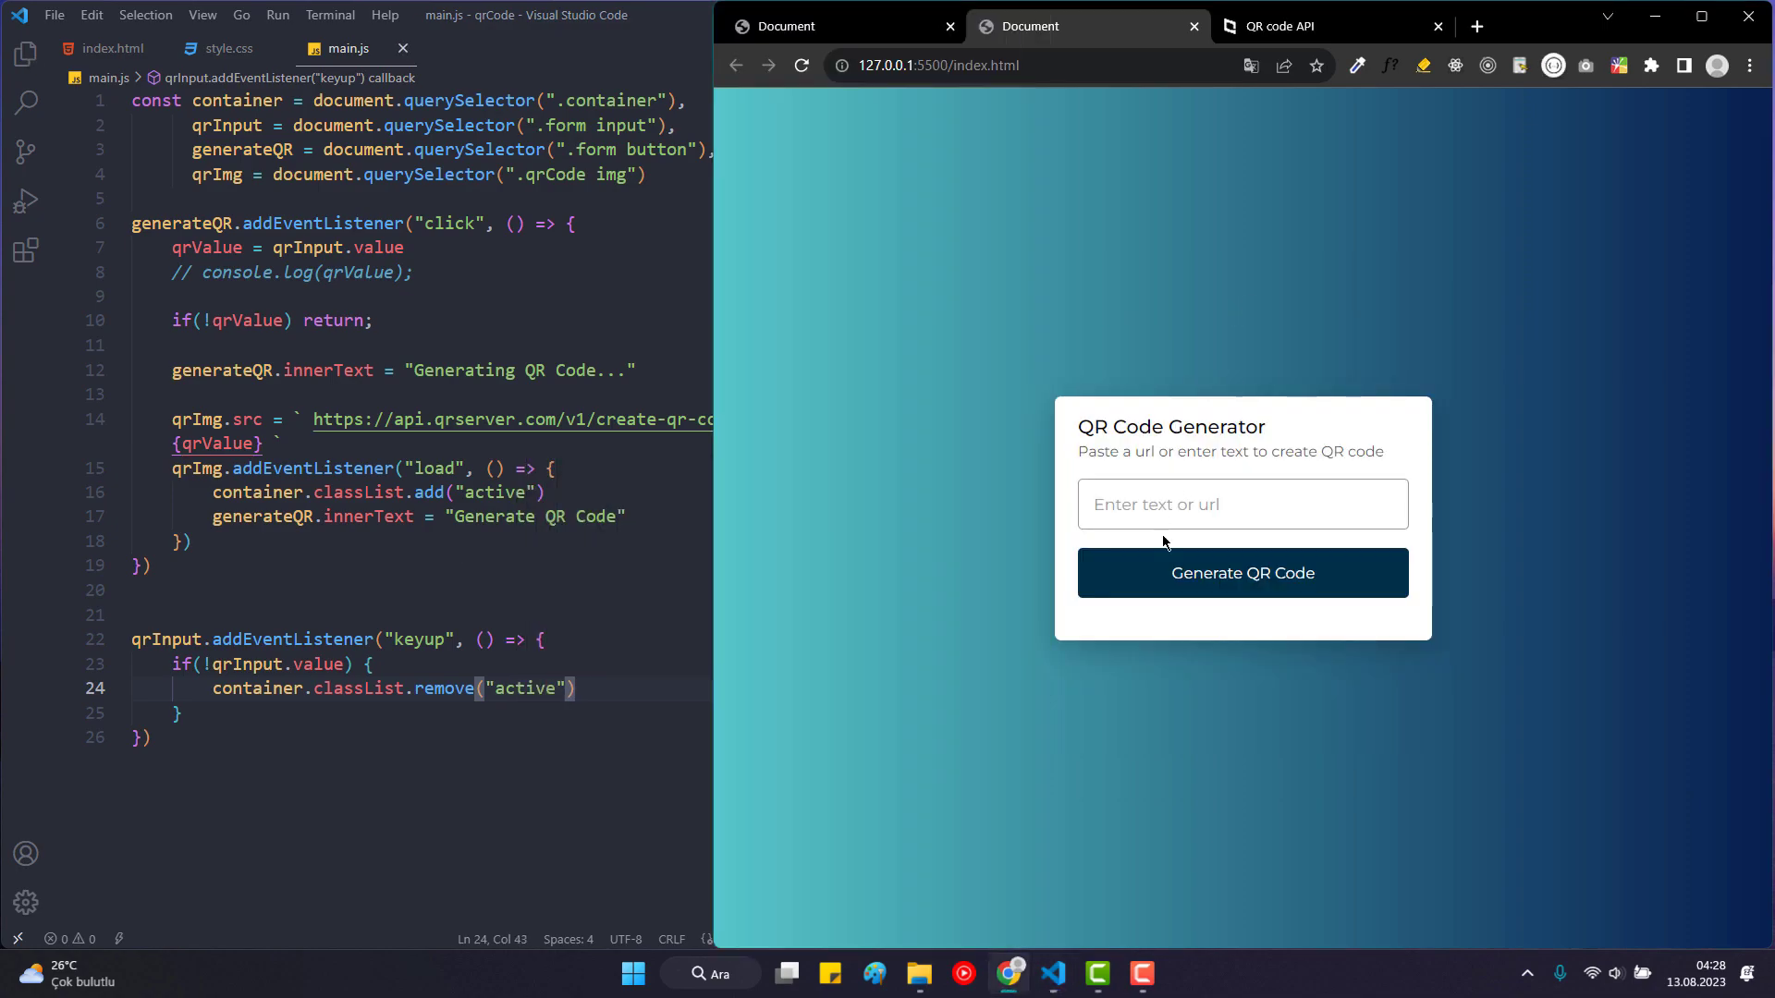
pyautogui.click(1243, 486)
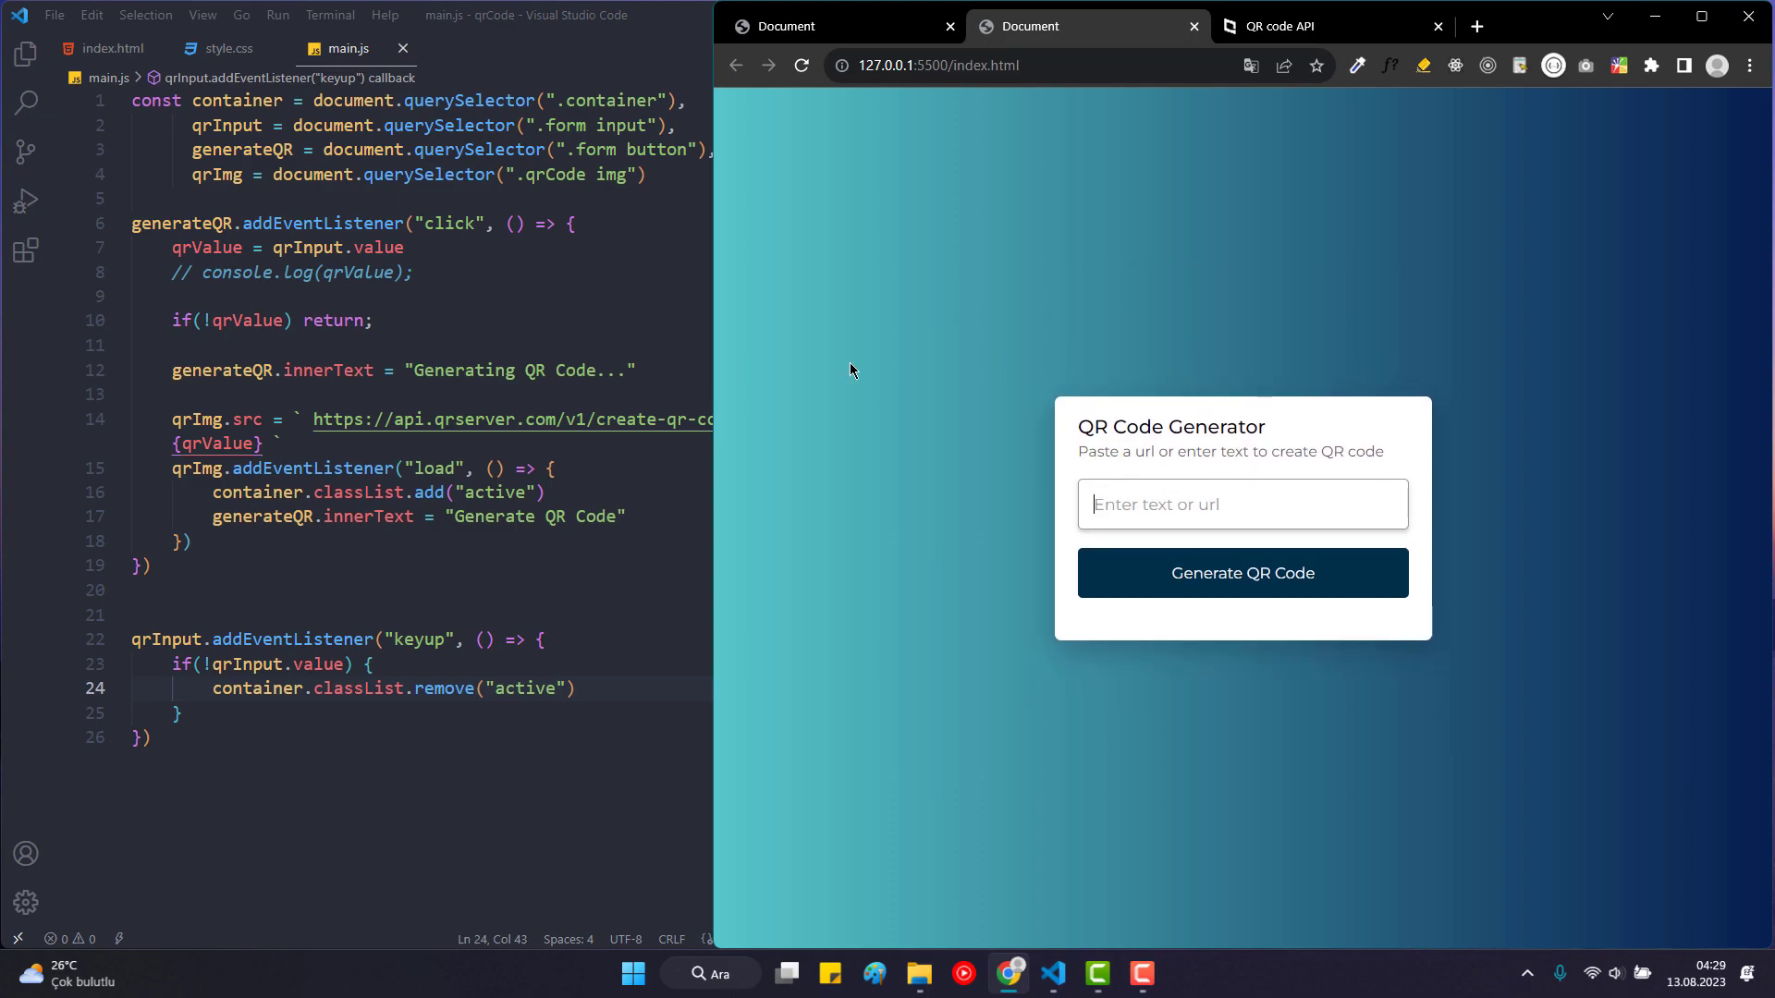
pyautogui.moveTo(1486, 507)
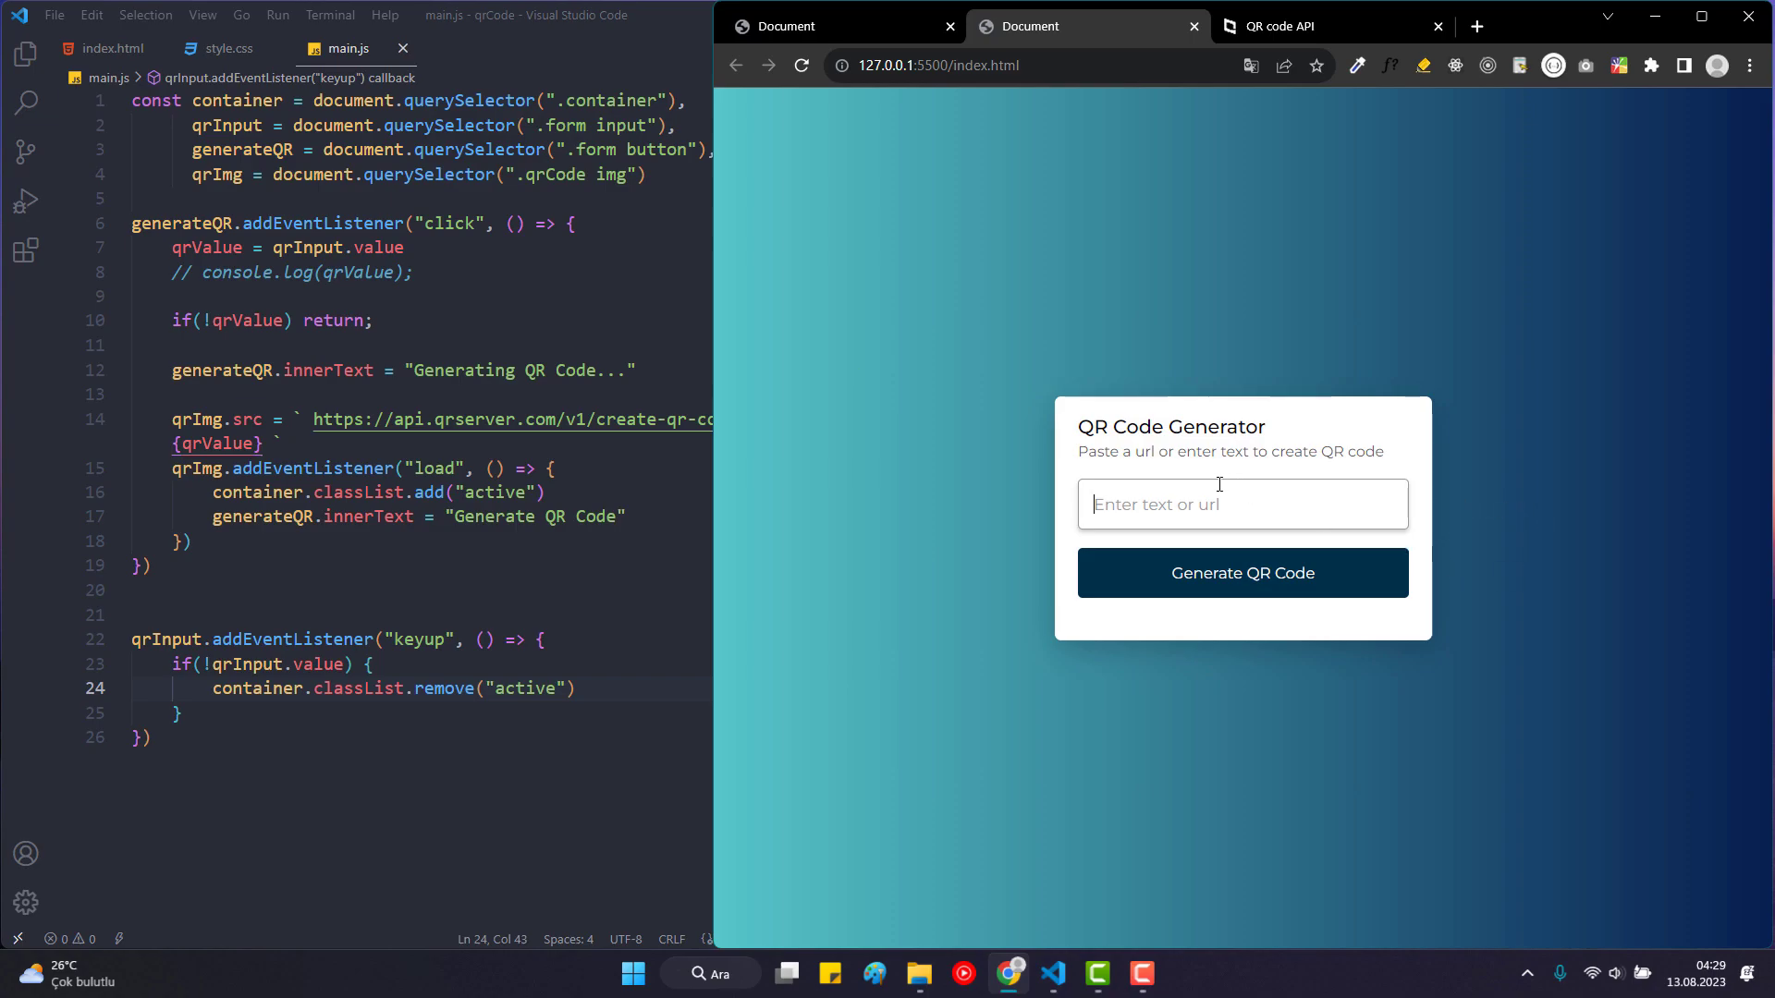
pyautogui.write('www')
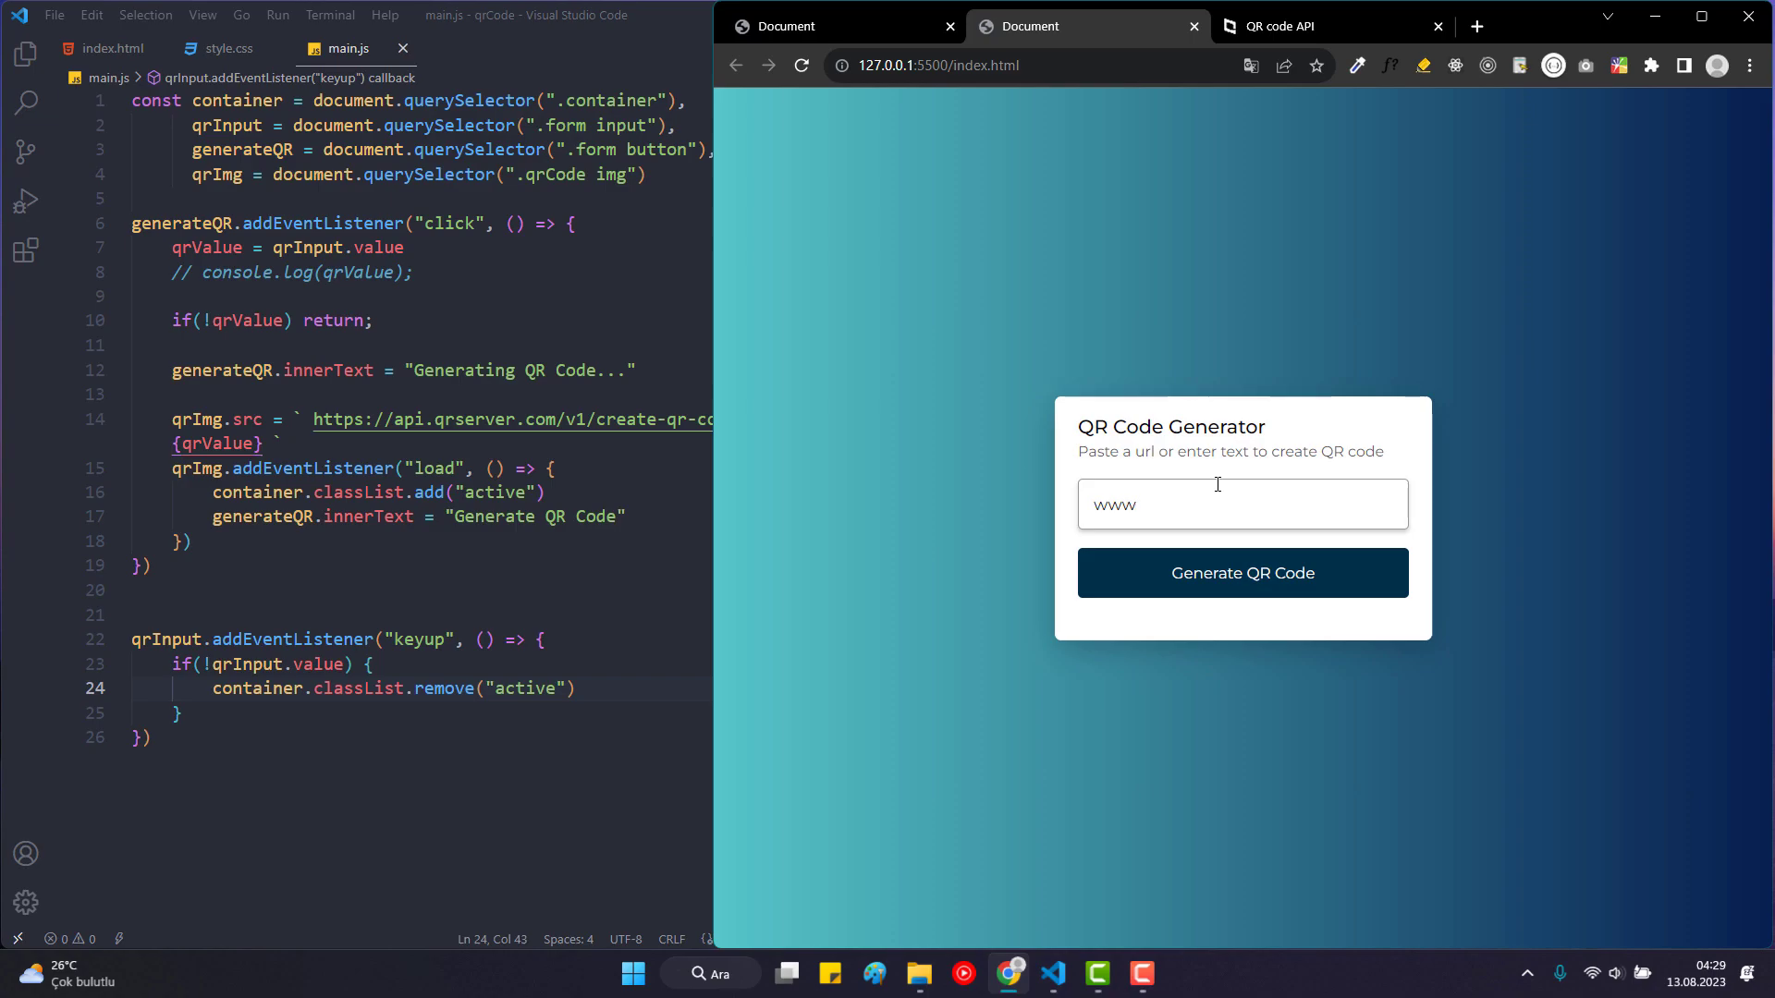
pyautogui.write('.youtu')
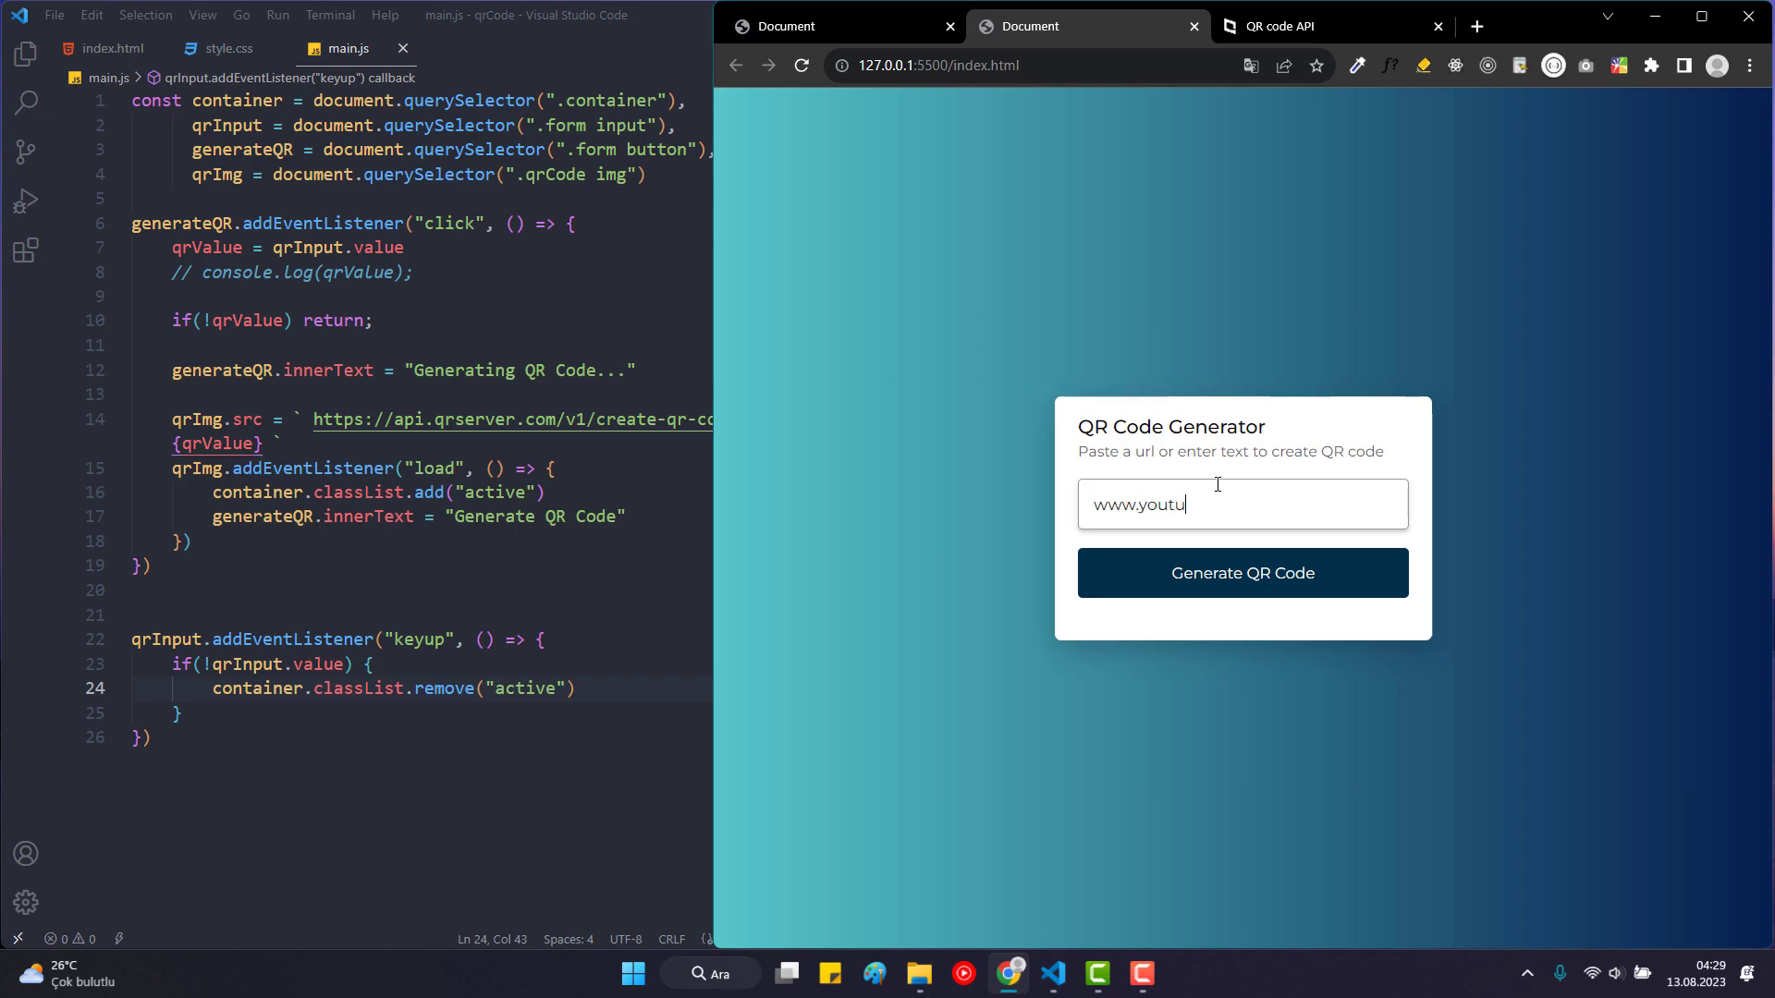
pyautogui.write('be.com')
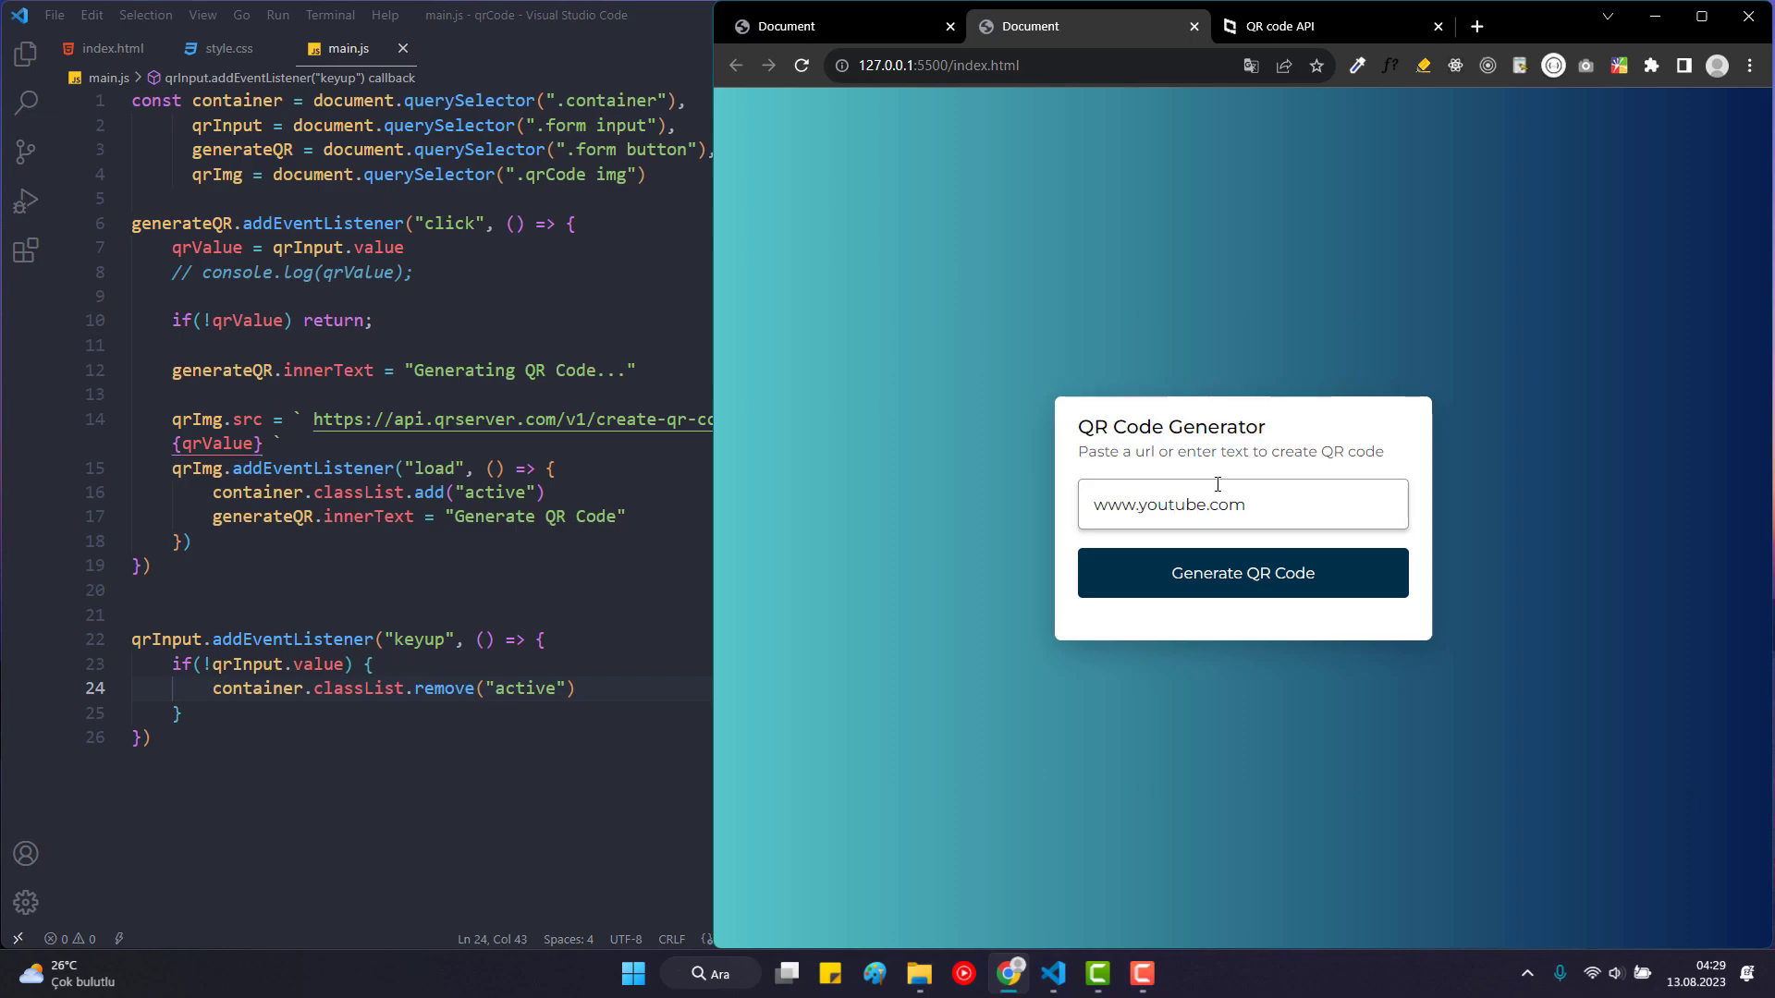
pyautogui.click(1243, 572)
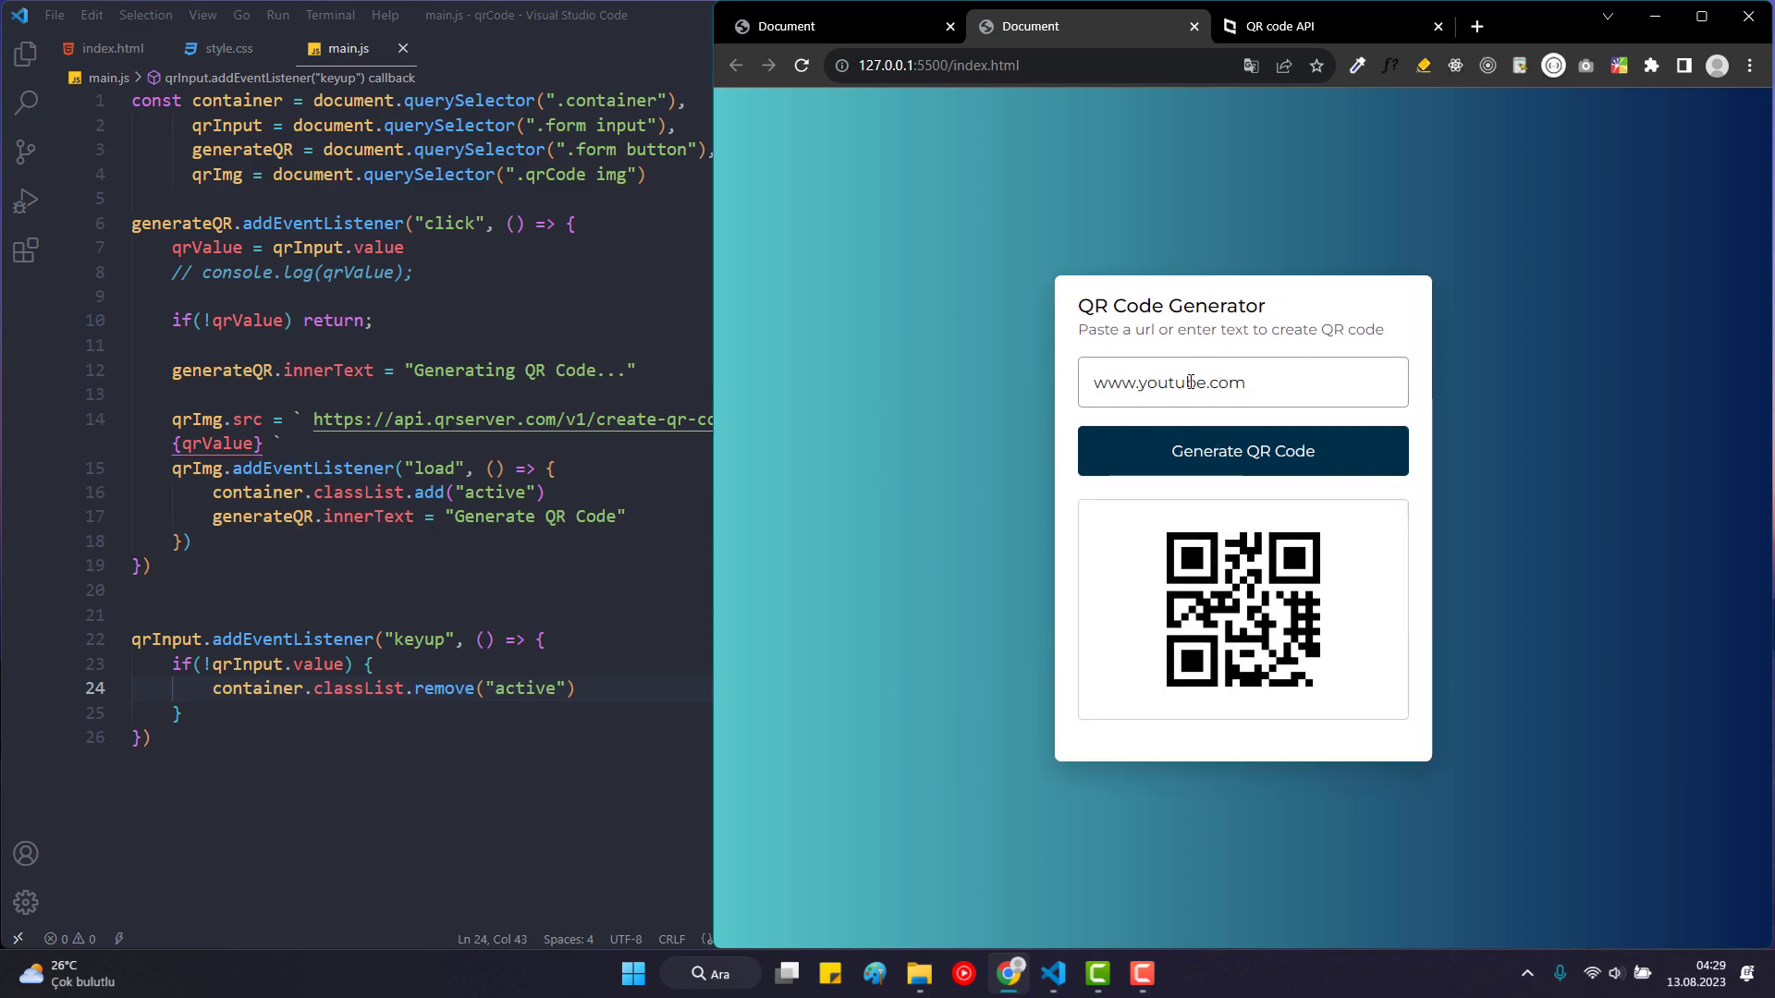
pyautogui.write('www.twitter.com')
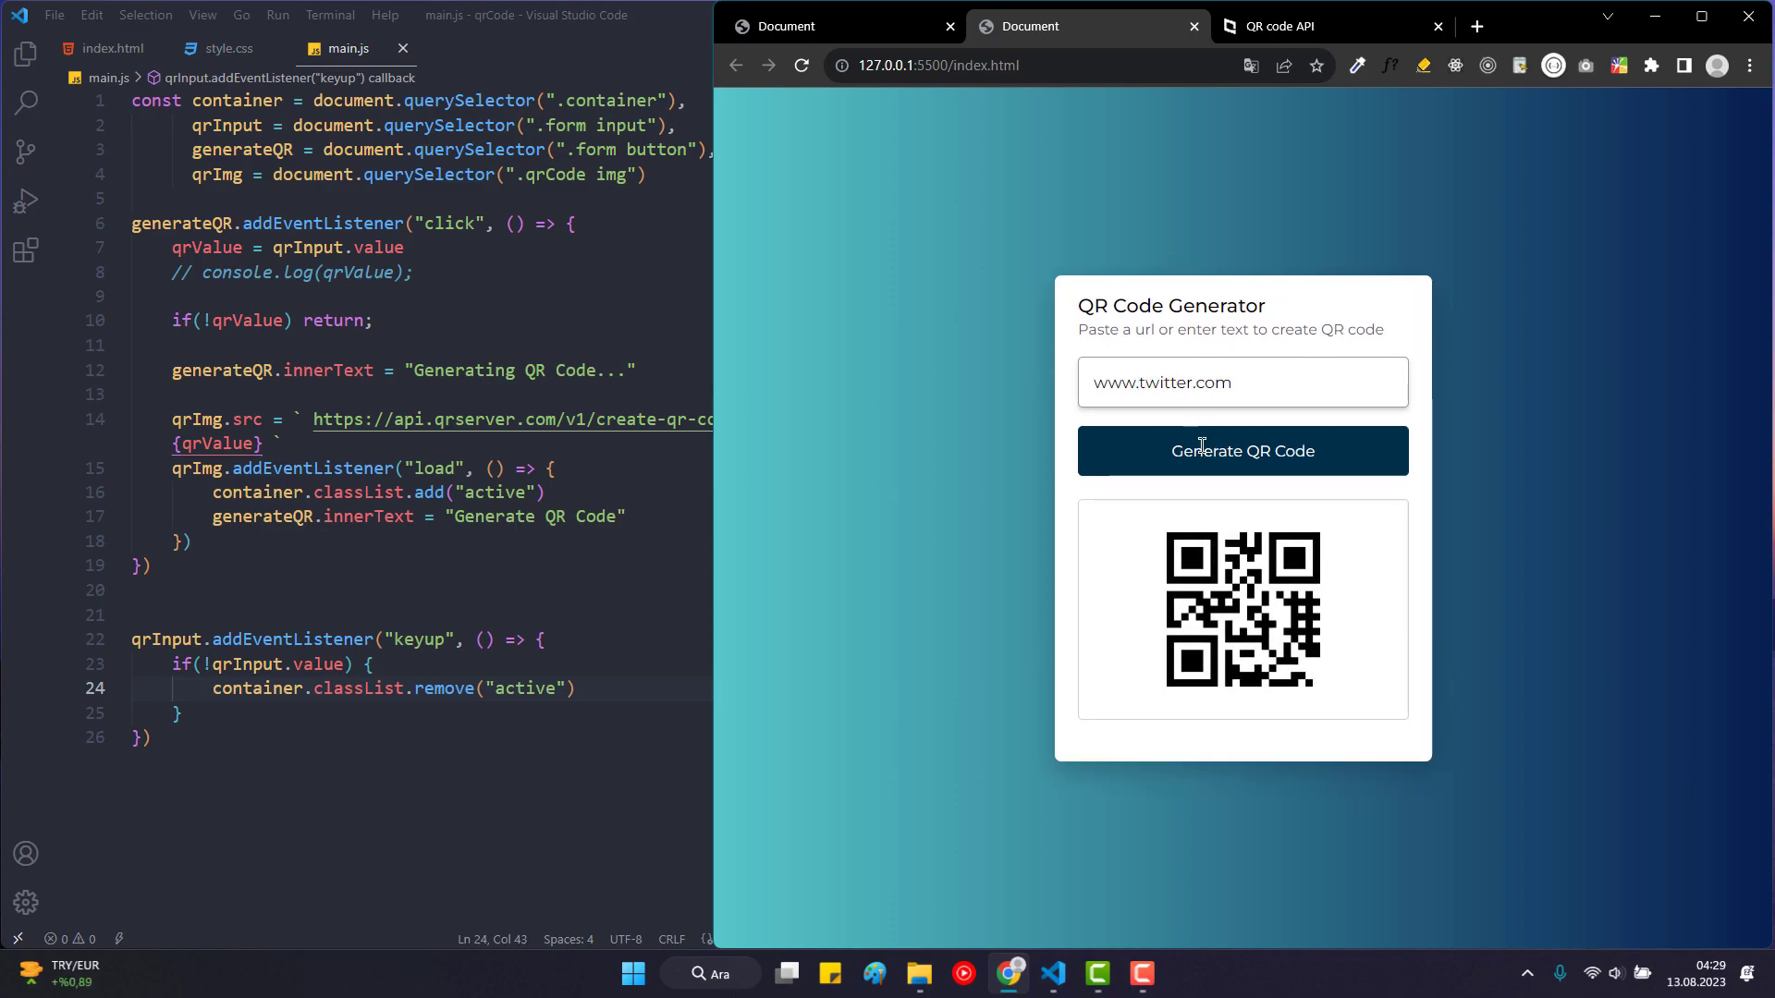
pyautogui.doubleClick(1161, 381)
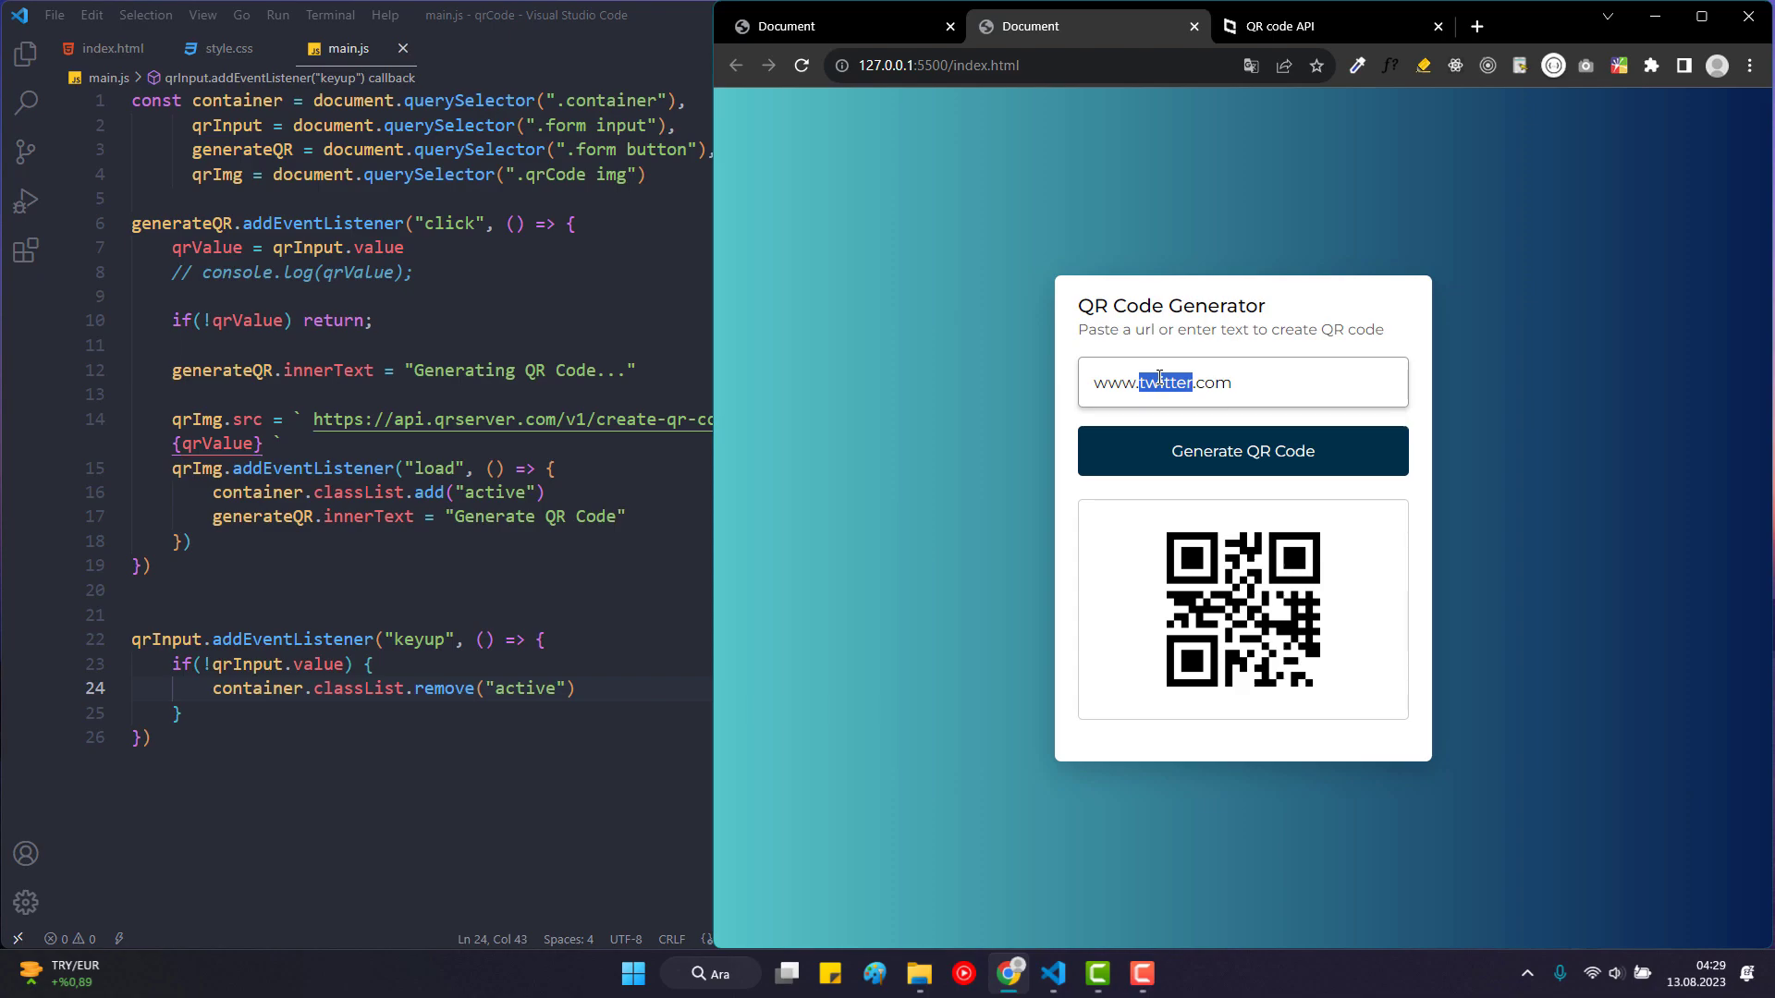
pyautogui.write('facebook')
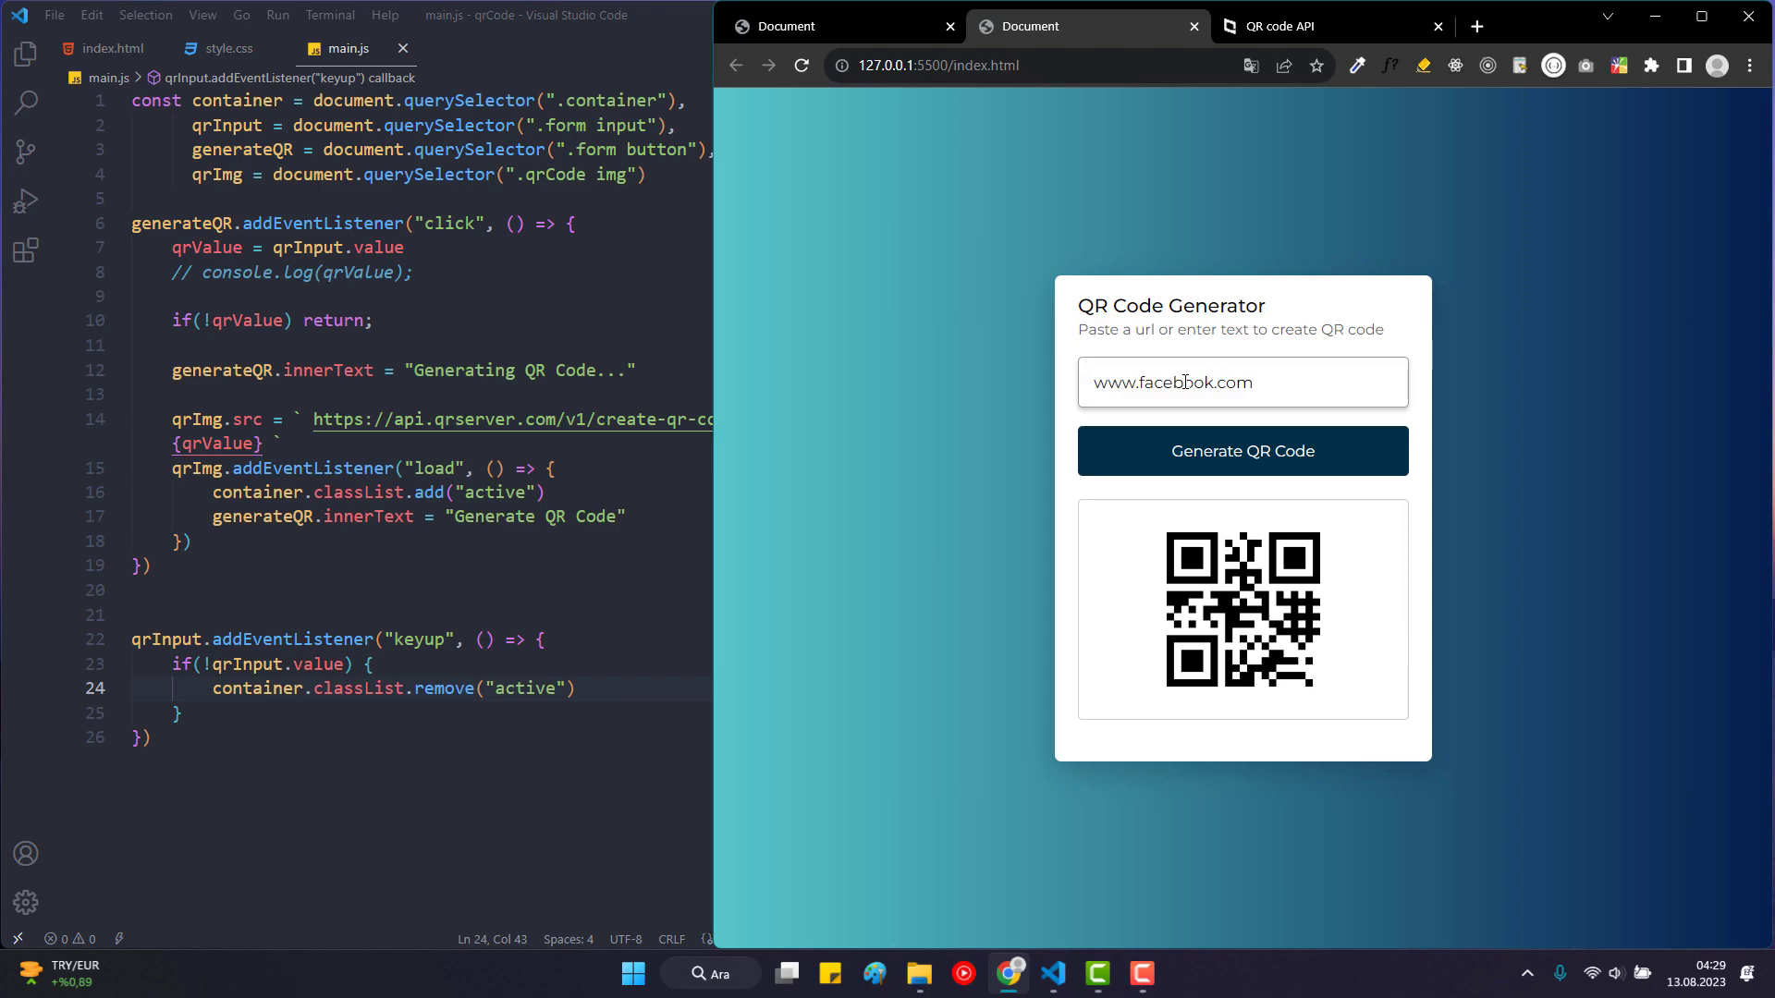
pyautogui.write('adasda')
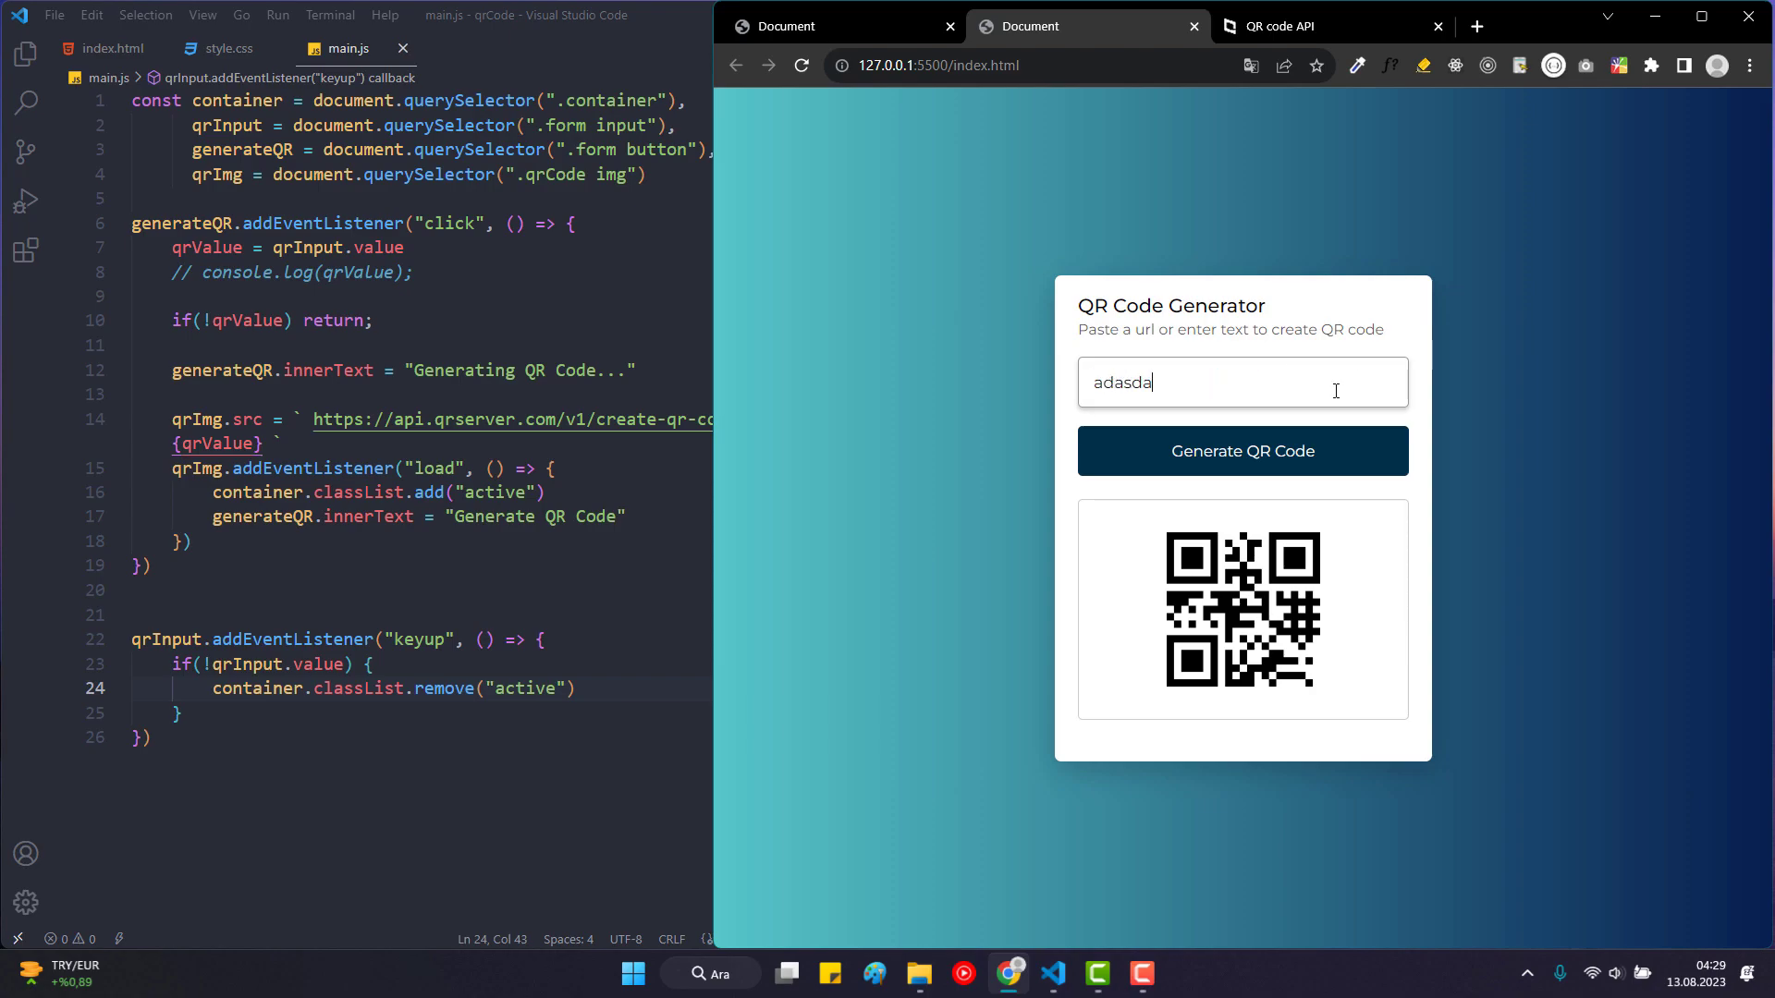